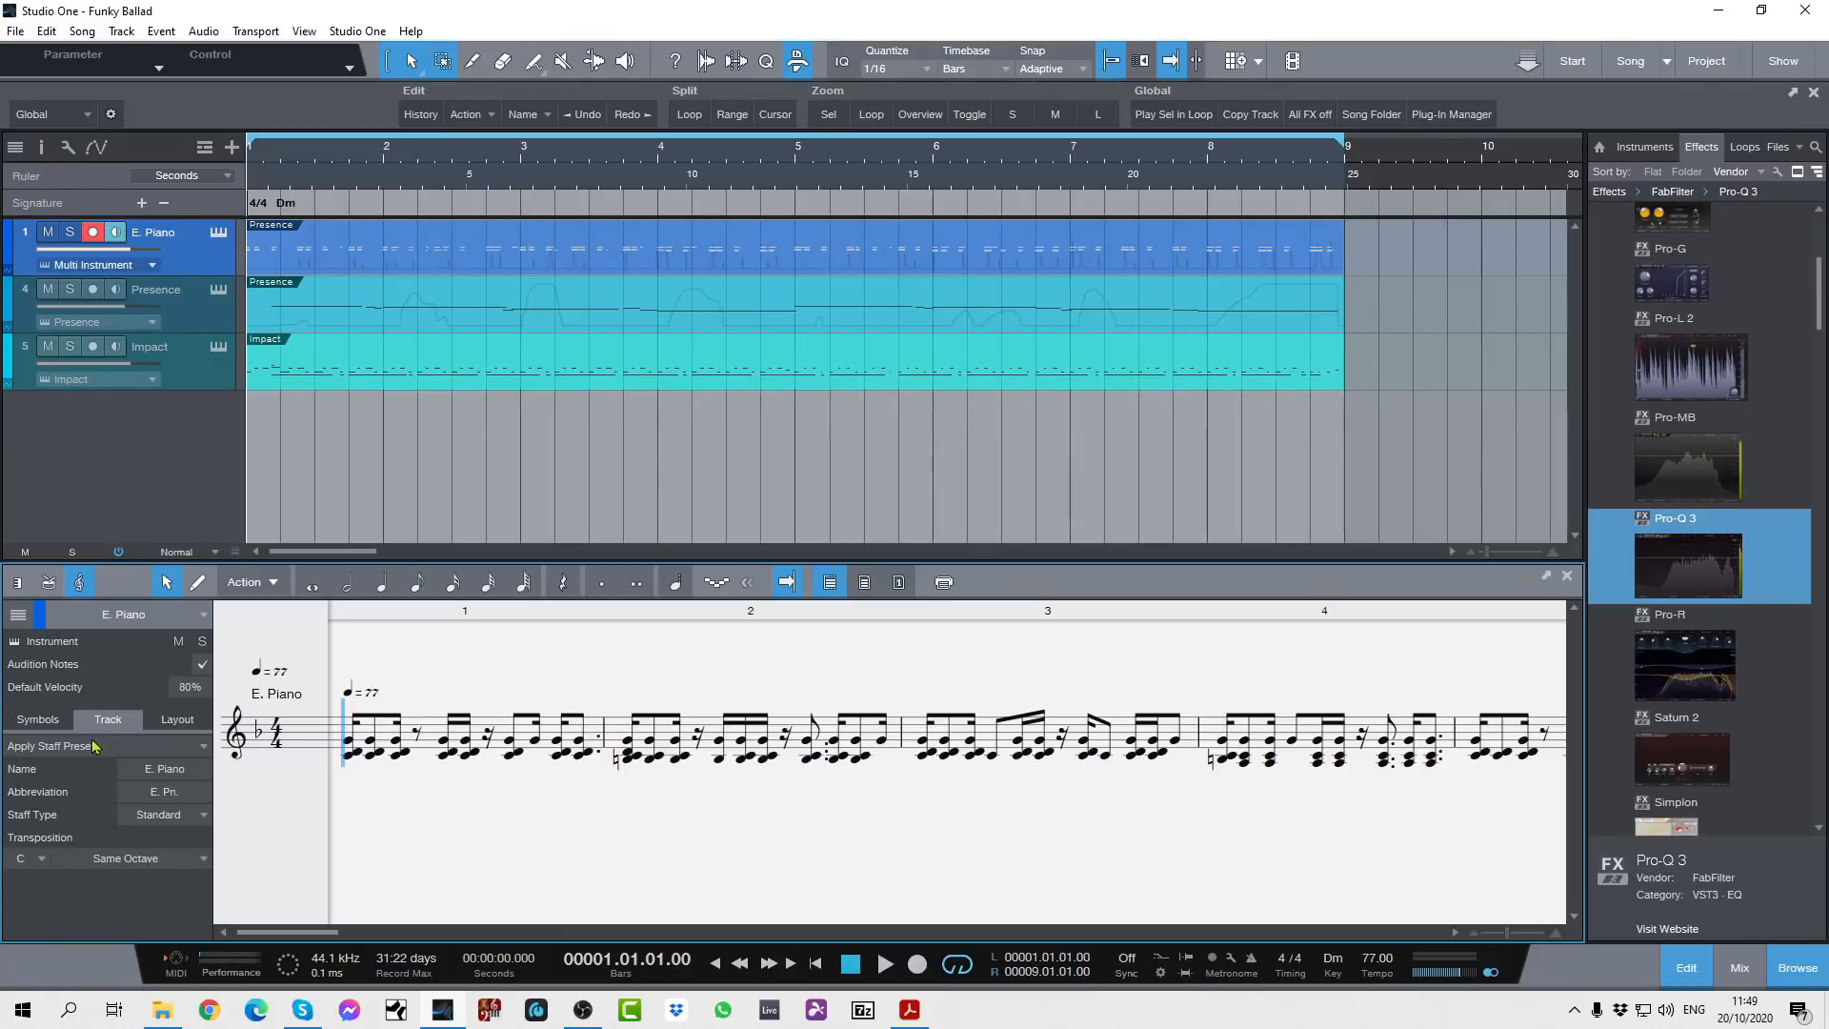
# In the E. Piano score inspector, switch from Symbols to Layout and open the Layout Style list
pyautogui.click(37, 720)
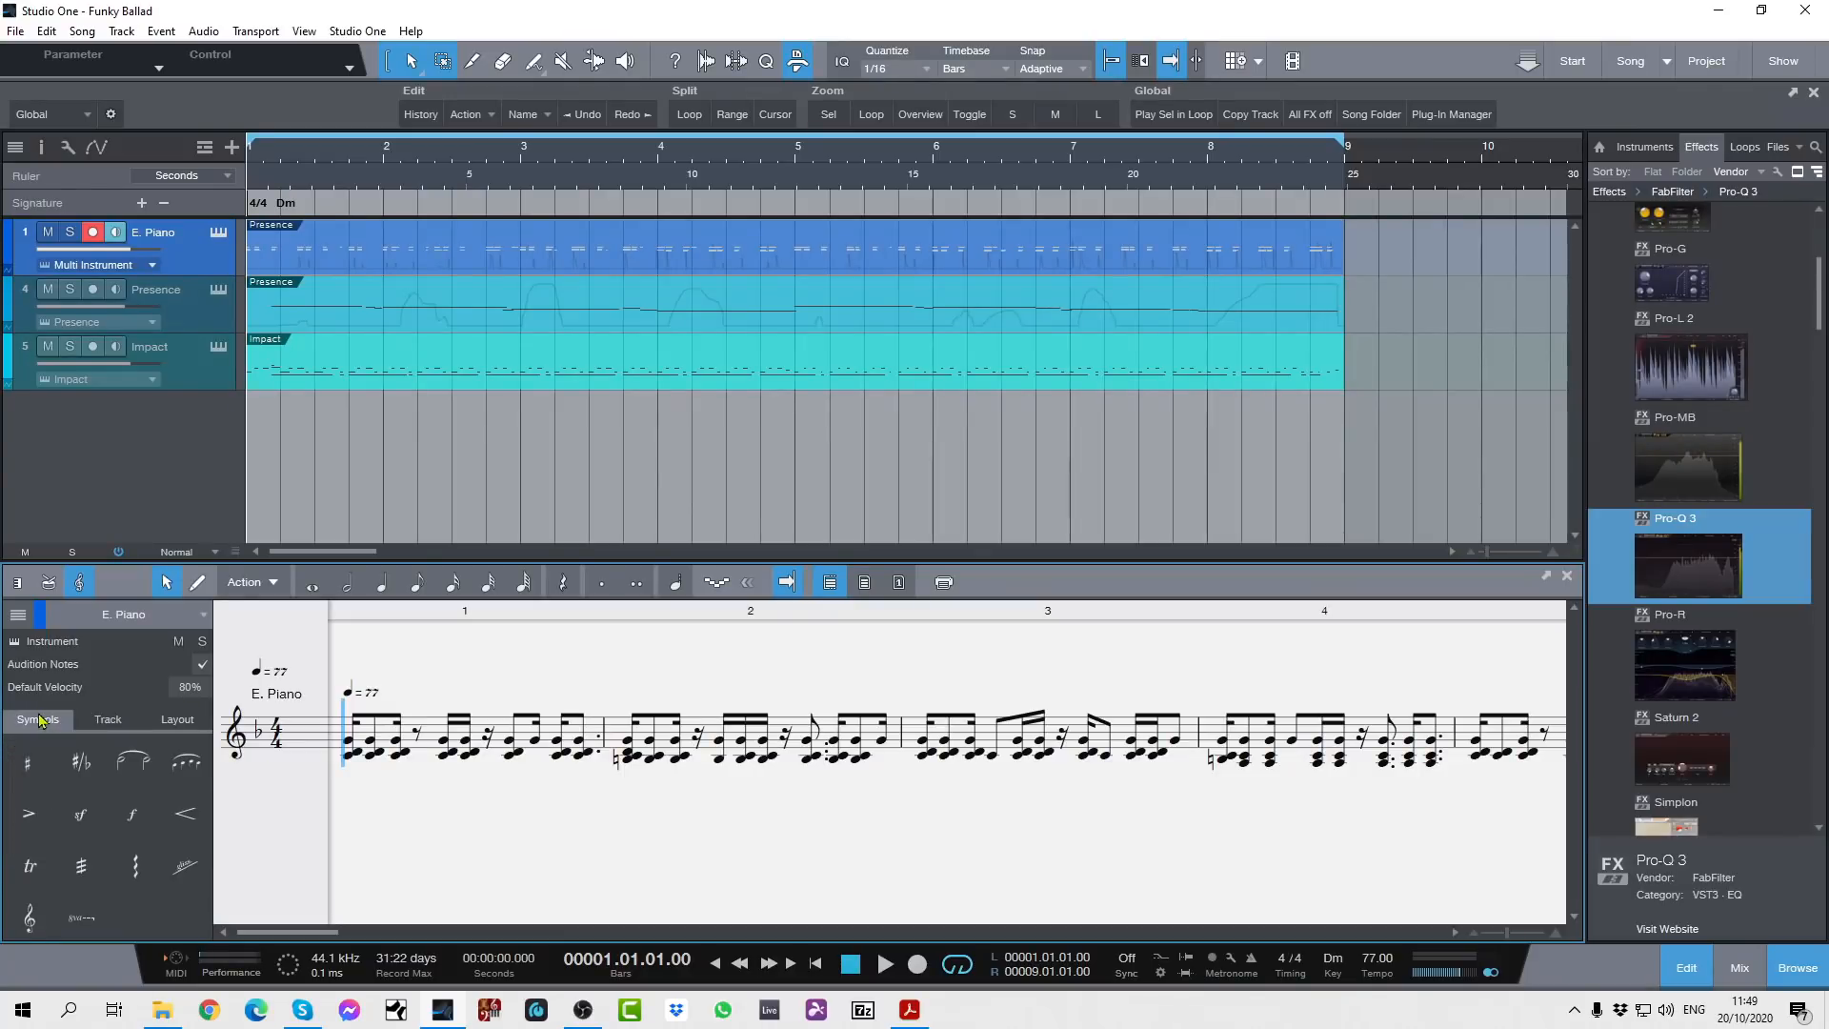
pyautogui.click(177, 718)
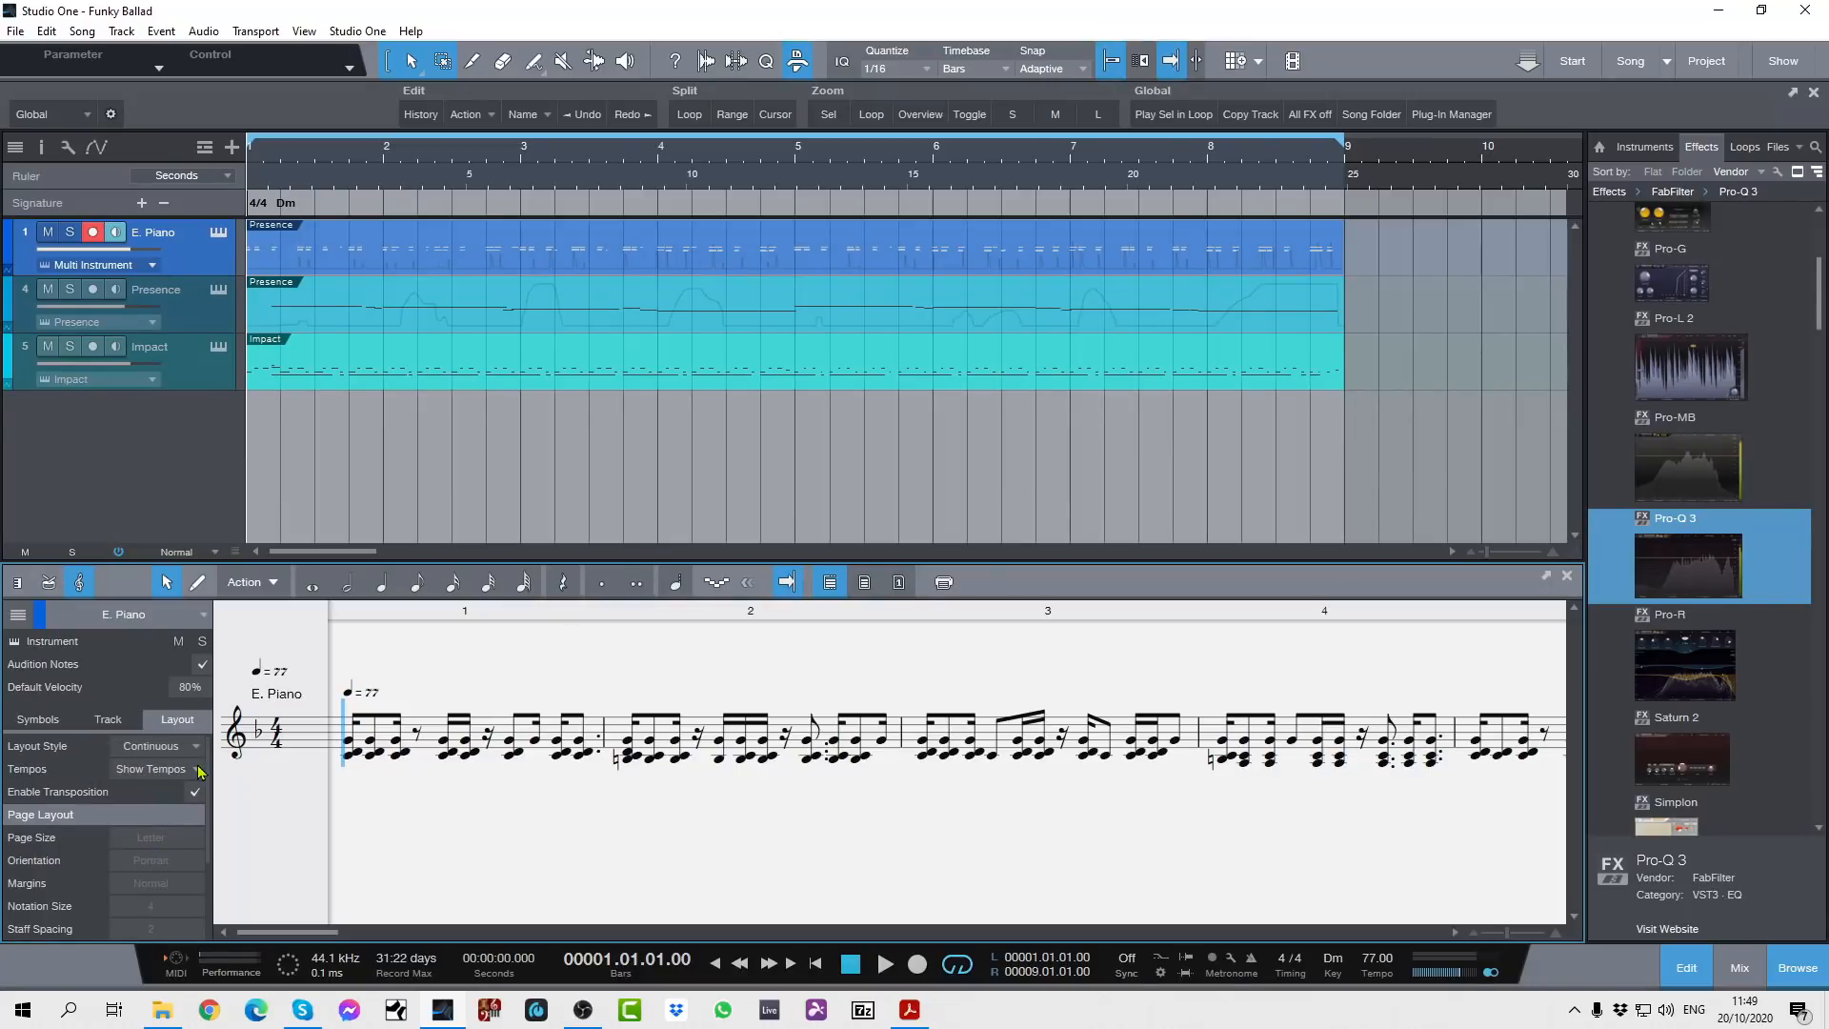
pyautogui.click(149, 745)
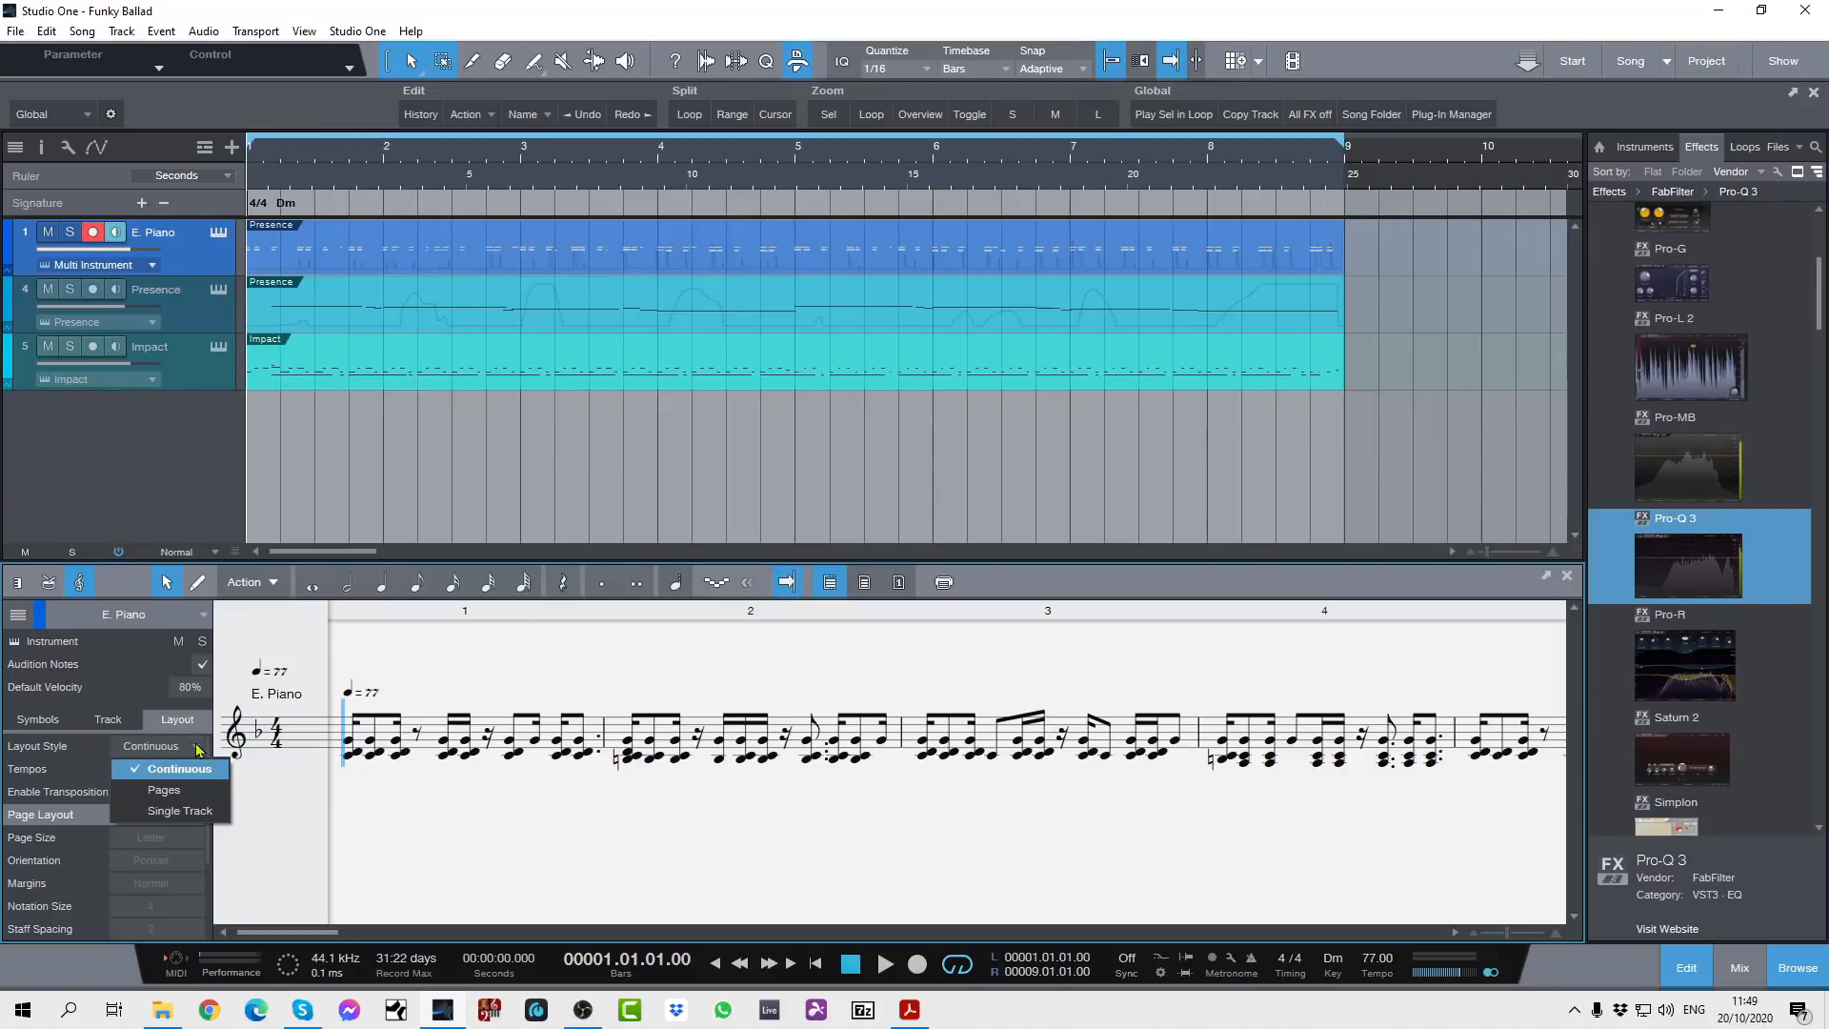
pyautogui.moveTo(163, 789)
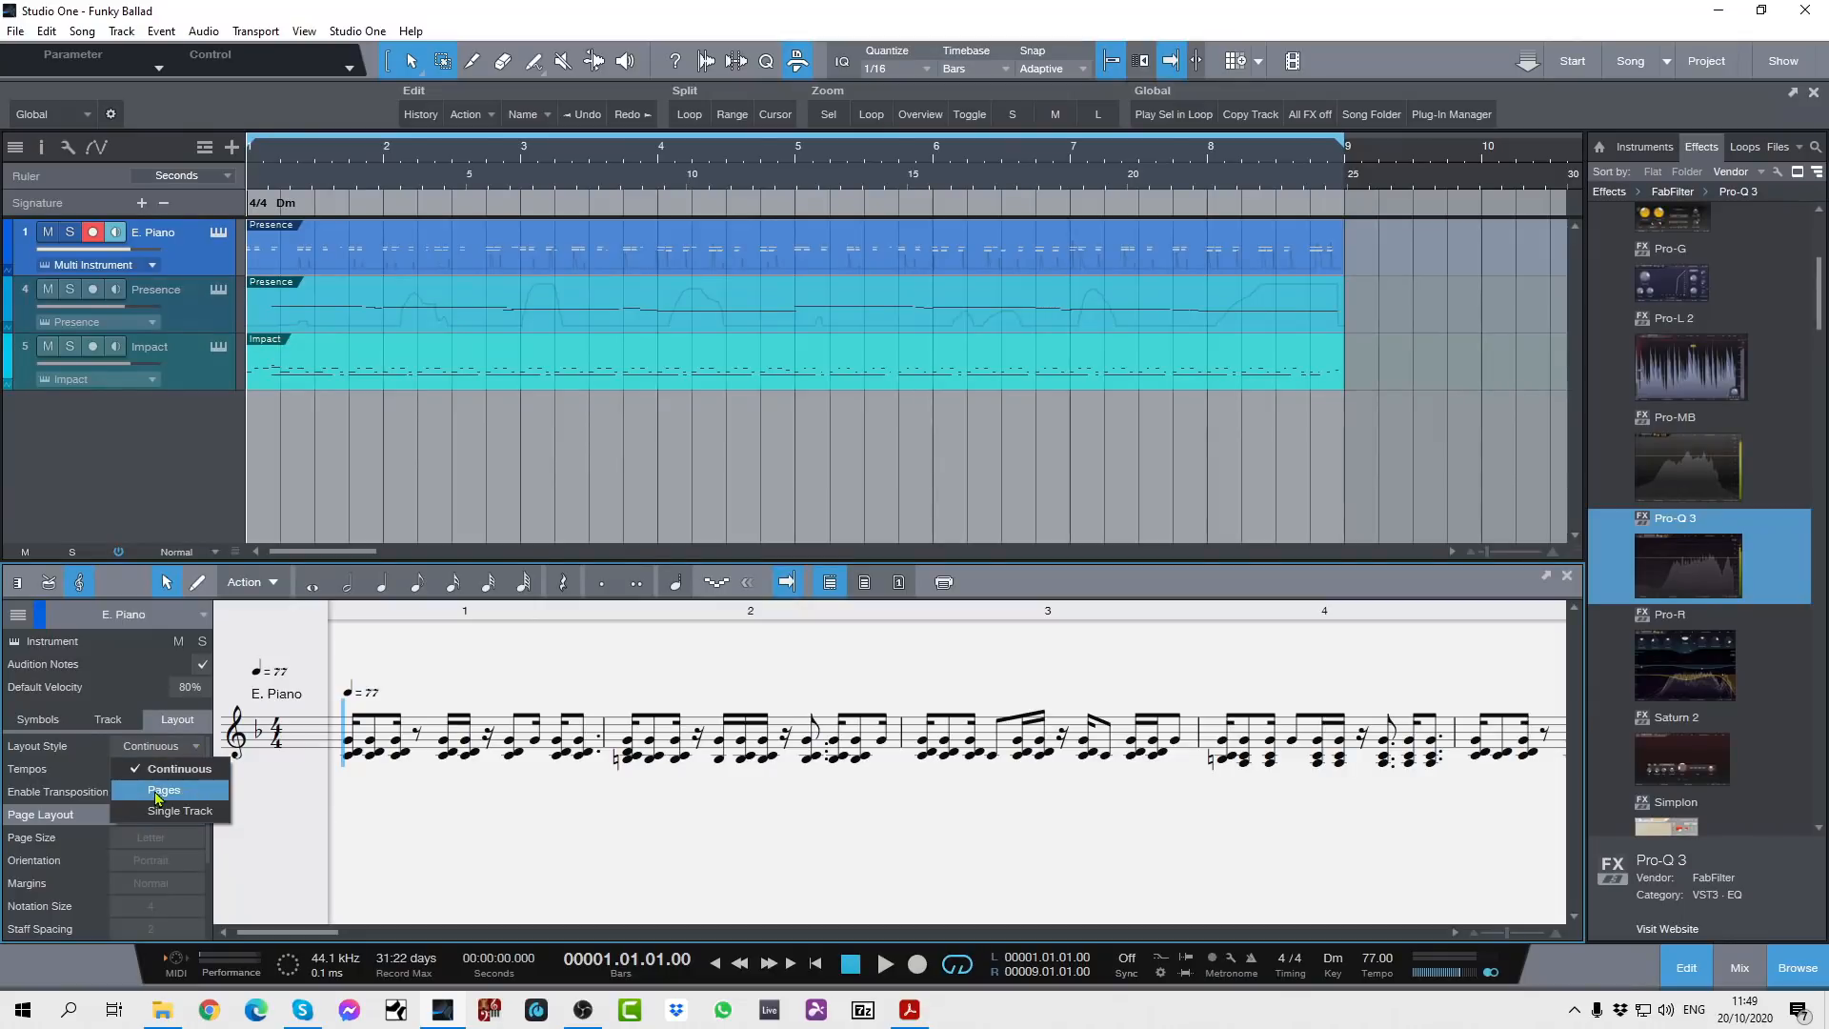
# Set the E. Piano layout style to Pages and scroll through the Funky Ballad pages
pyautogui.click(163, 790)
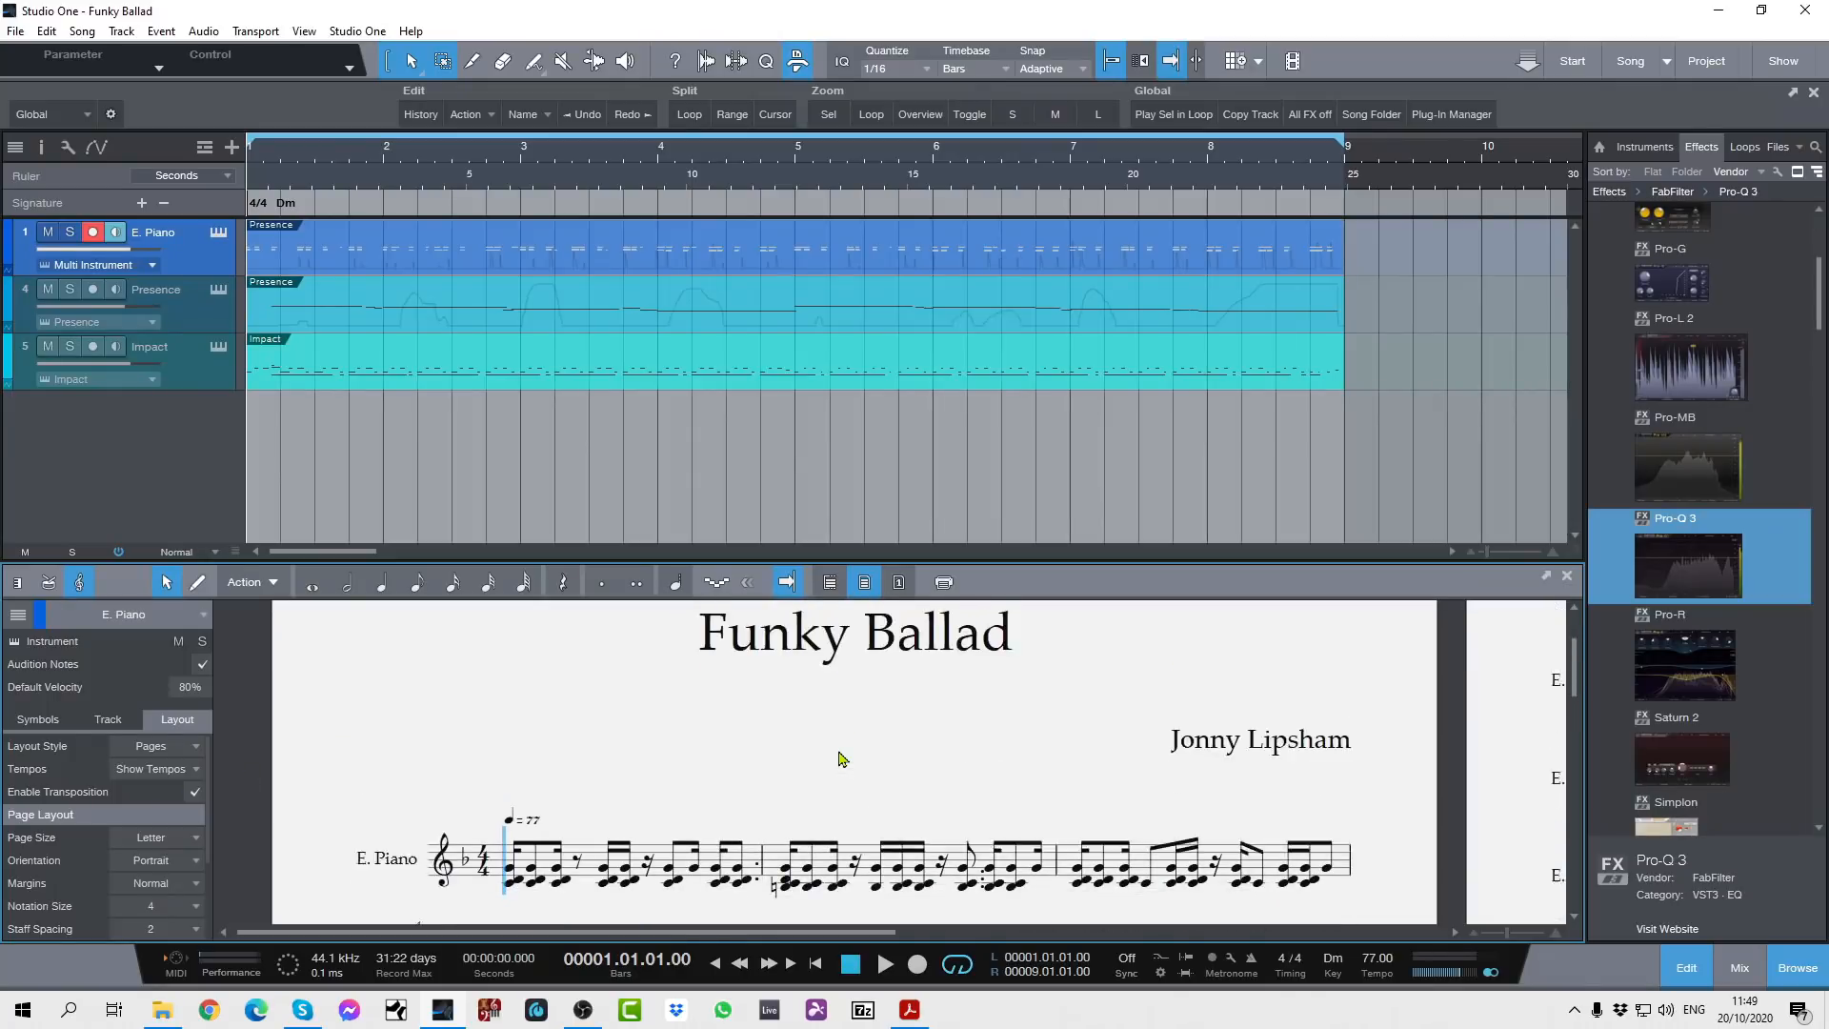
pyautogui.scroll(-3)
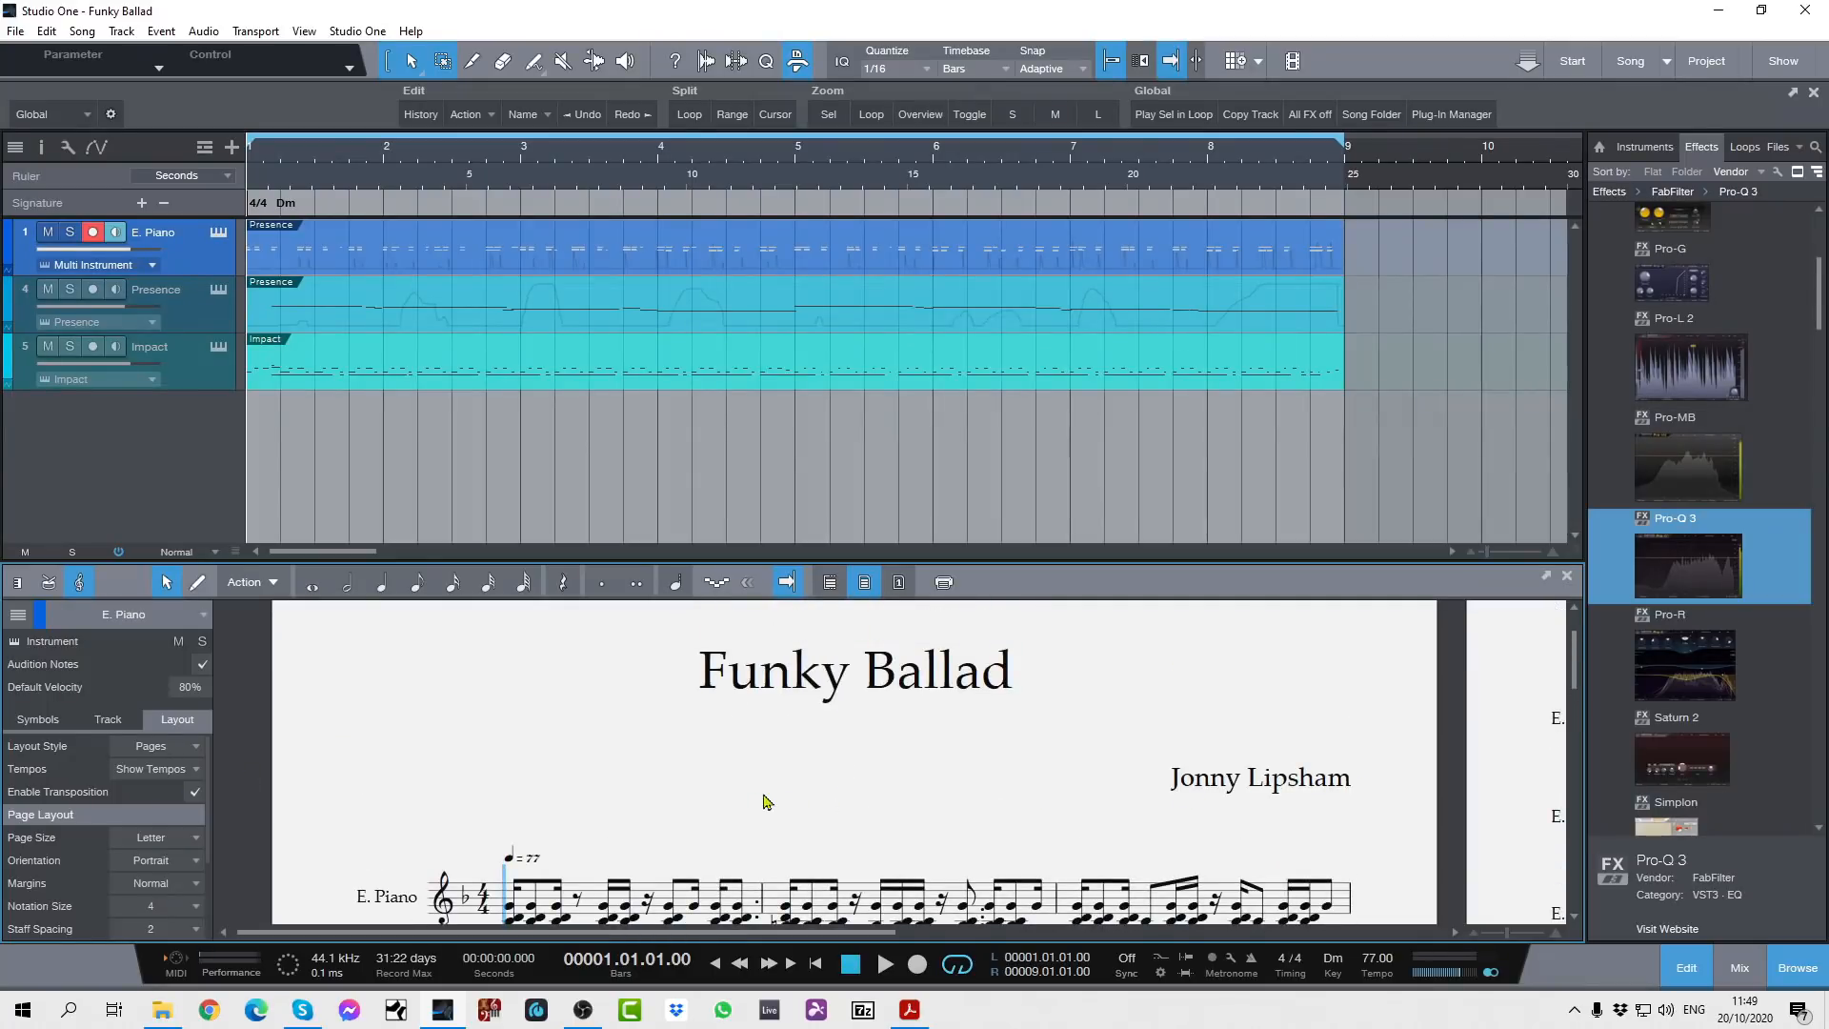
pyautogui.scroll(-3)
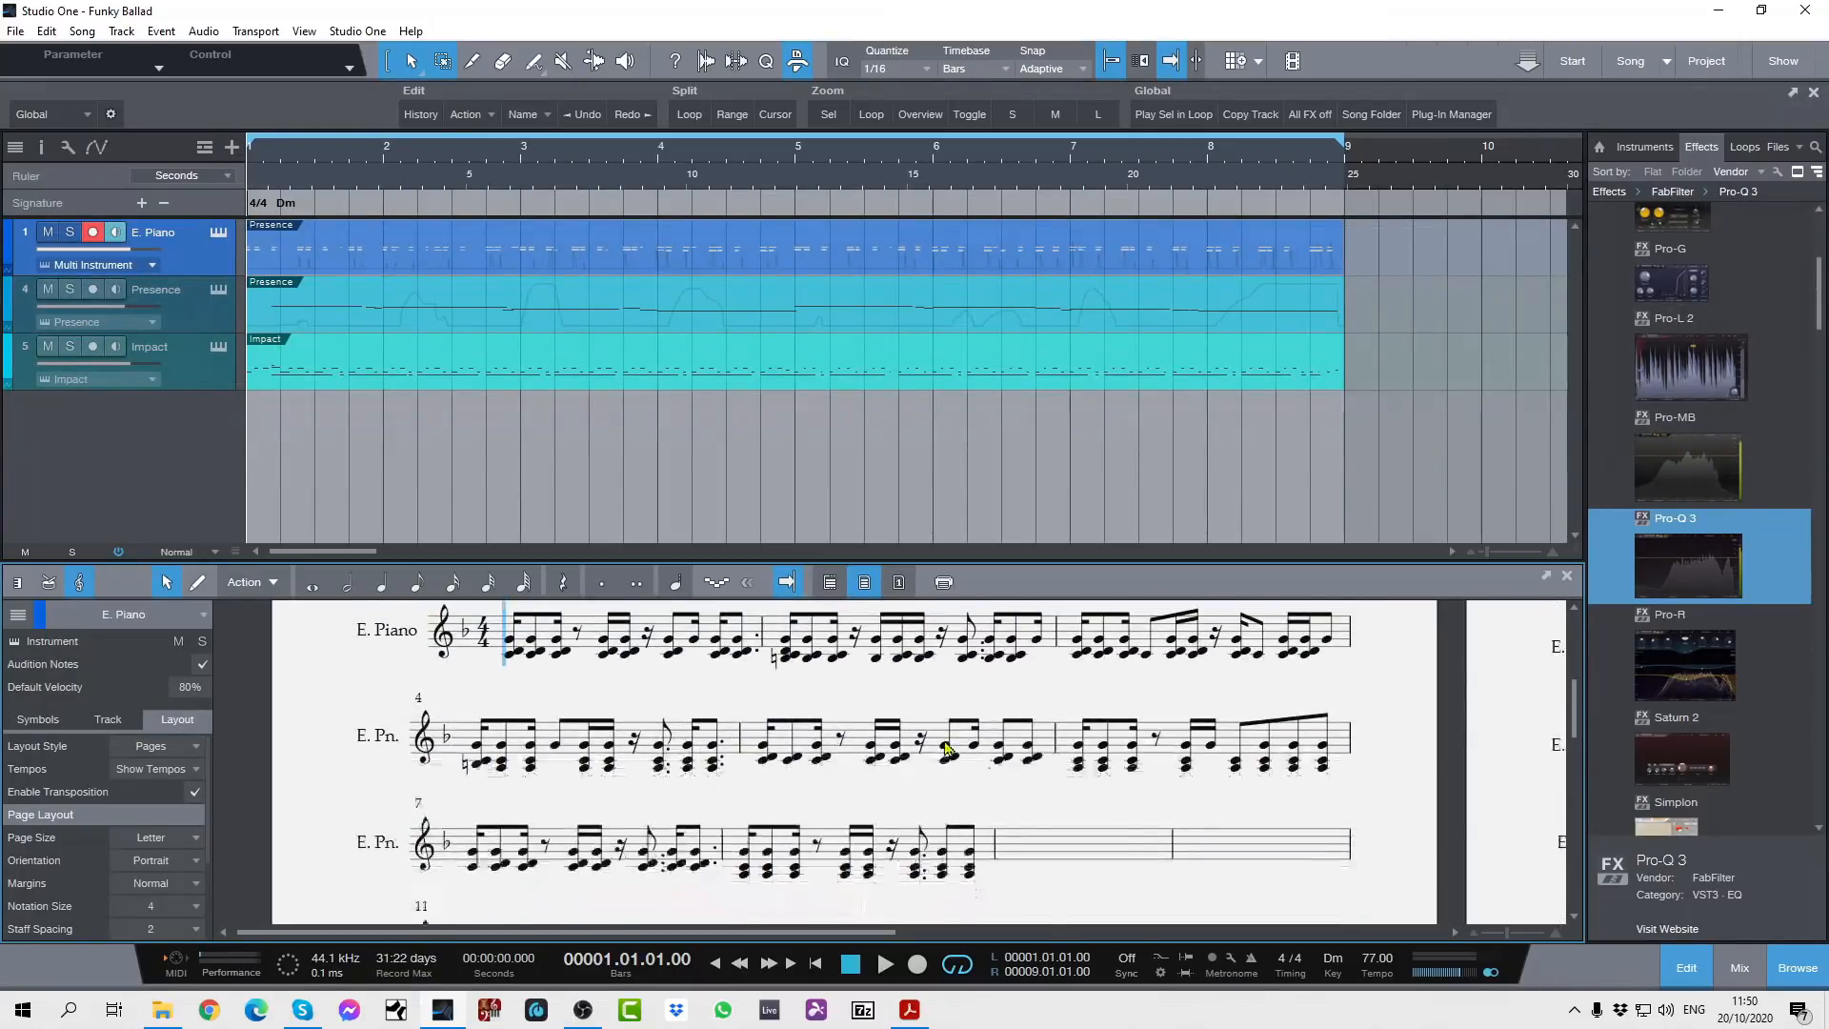
pyautogui.scroll(-3)
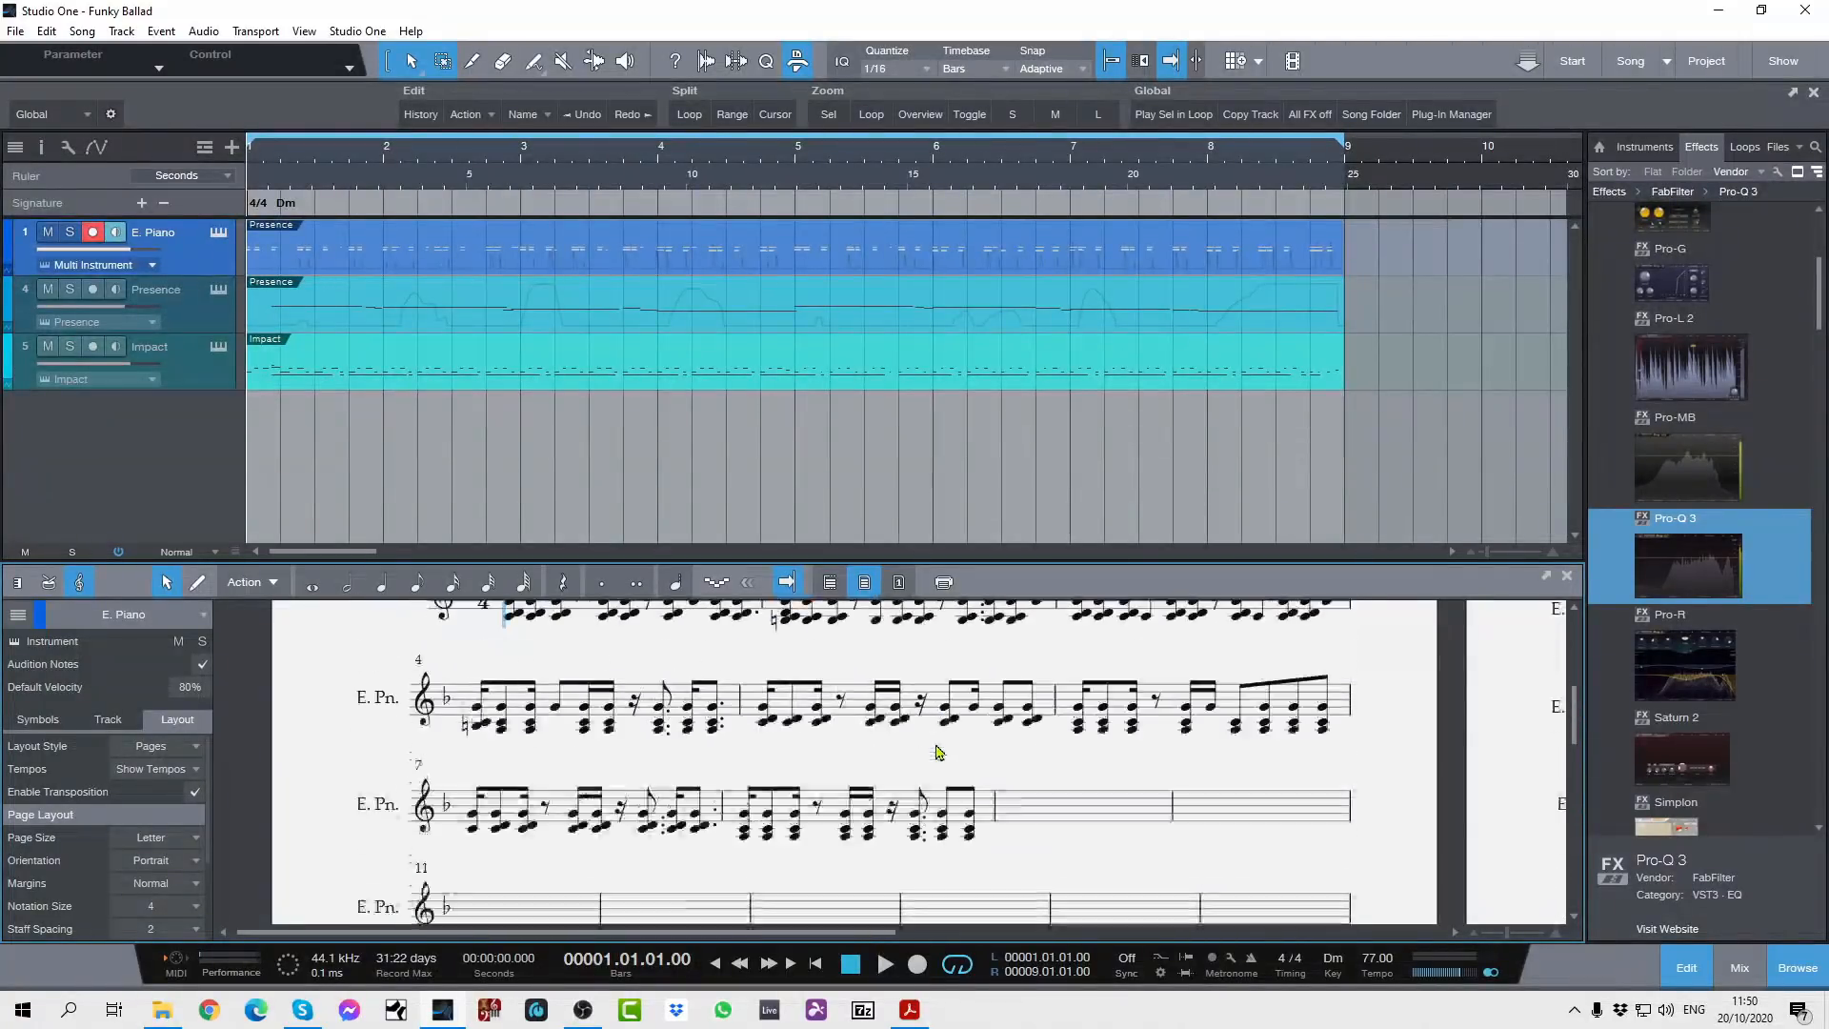
pyautogui.scroll(3)
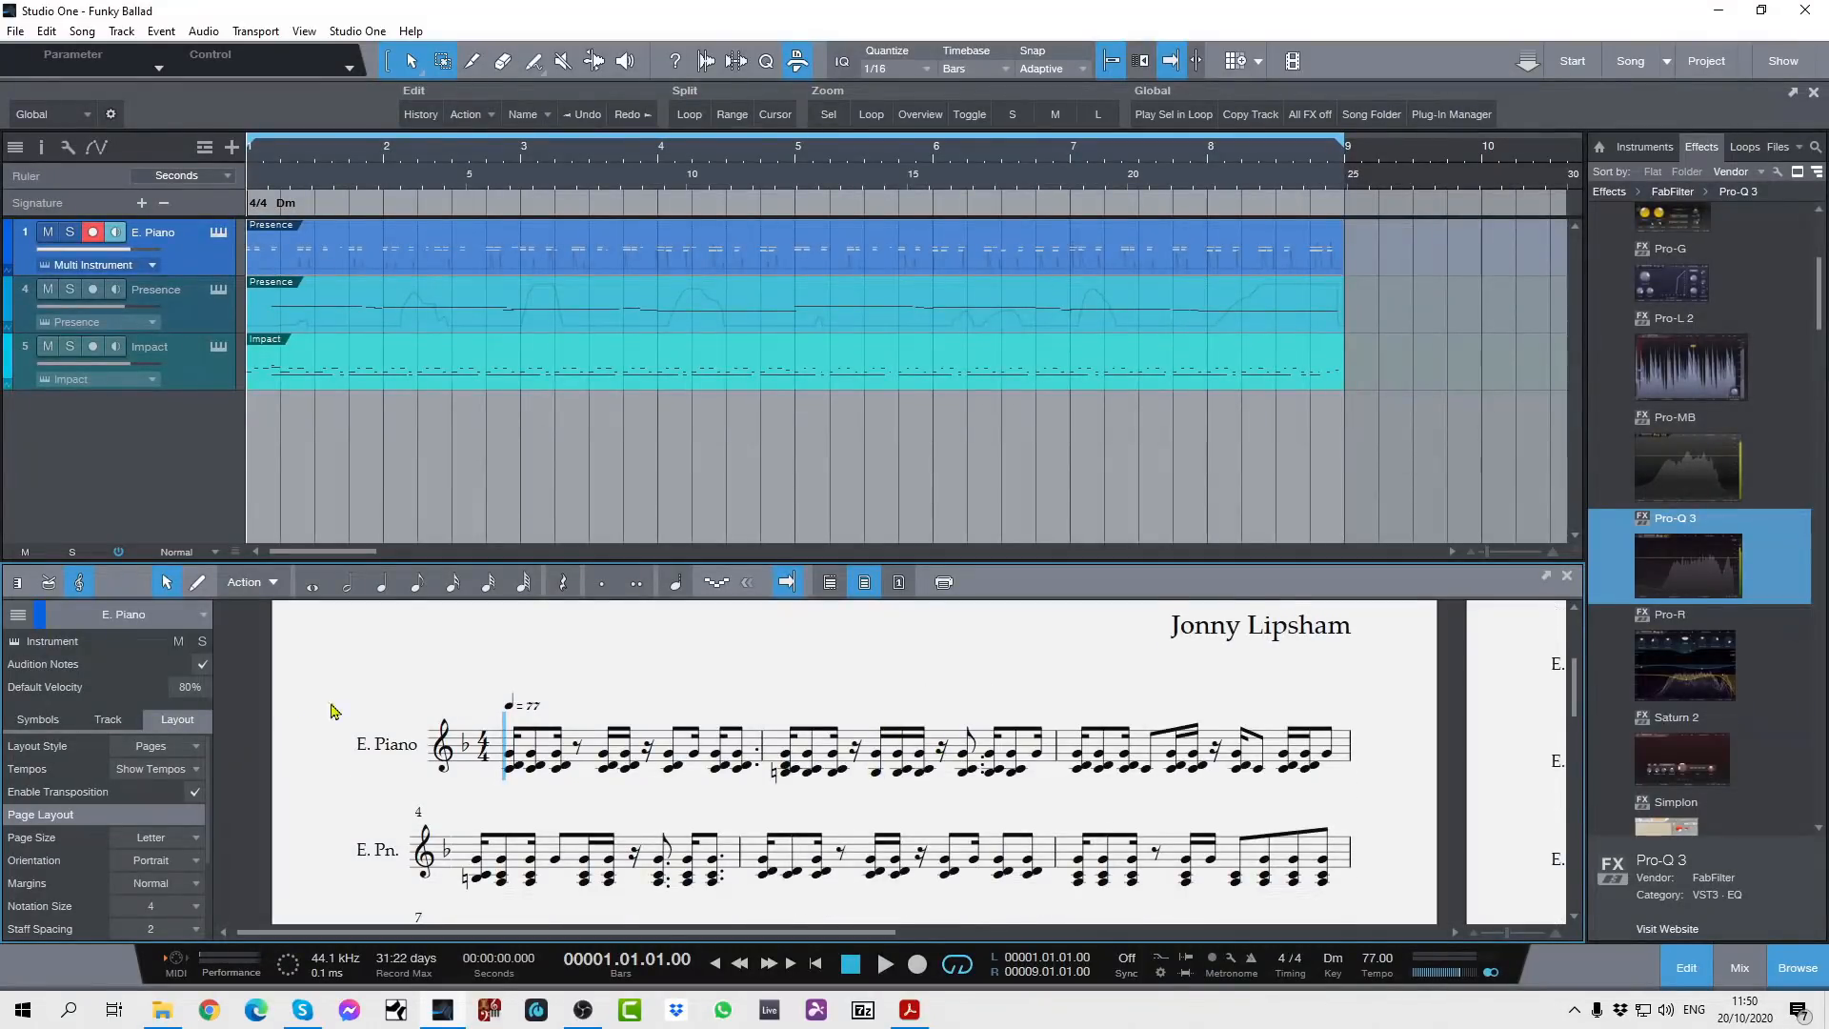
pyautogui.click(163, 745)
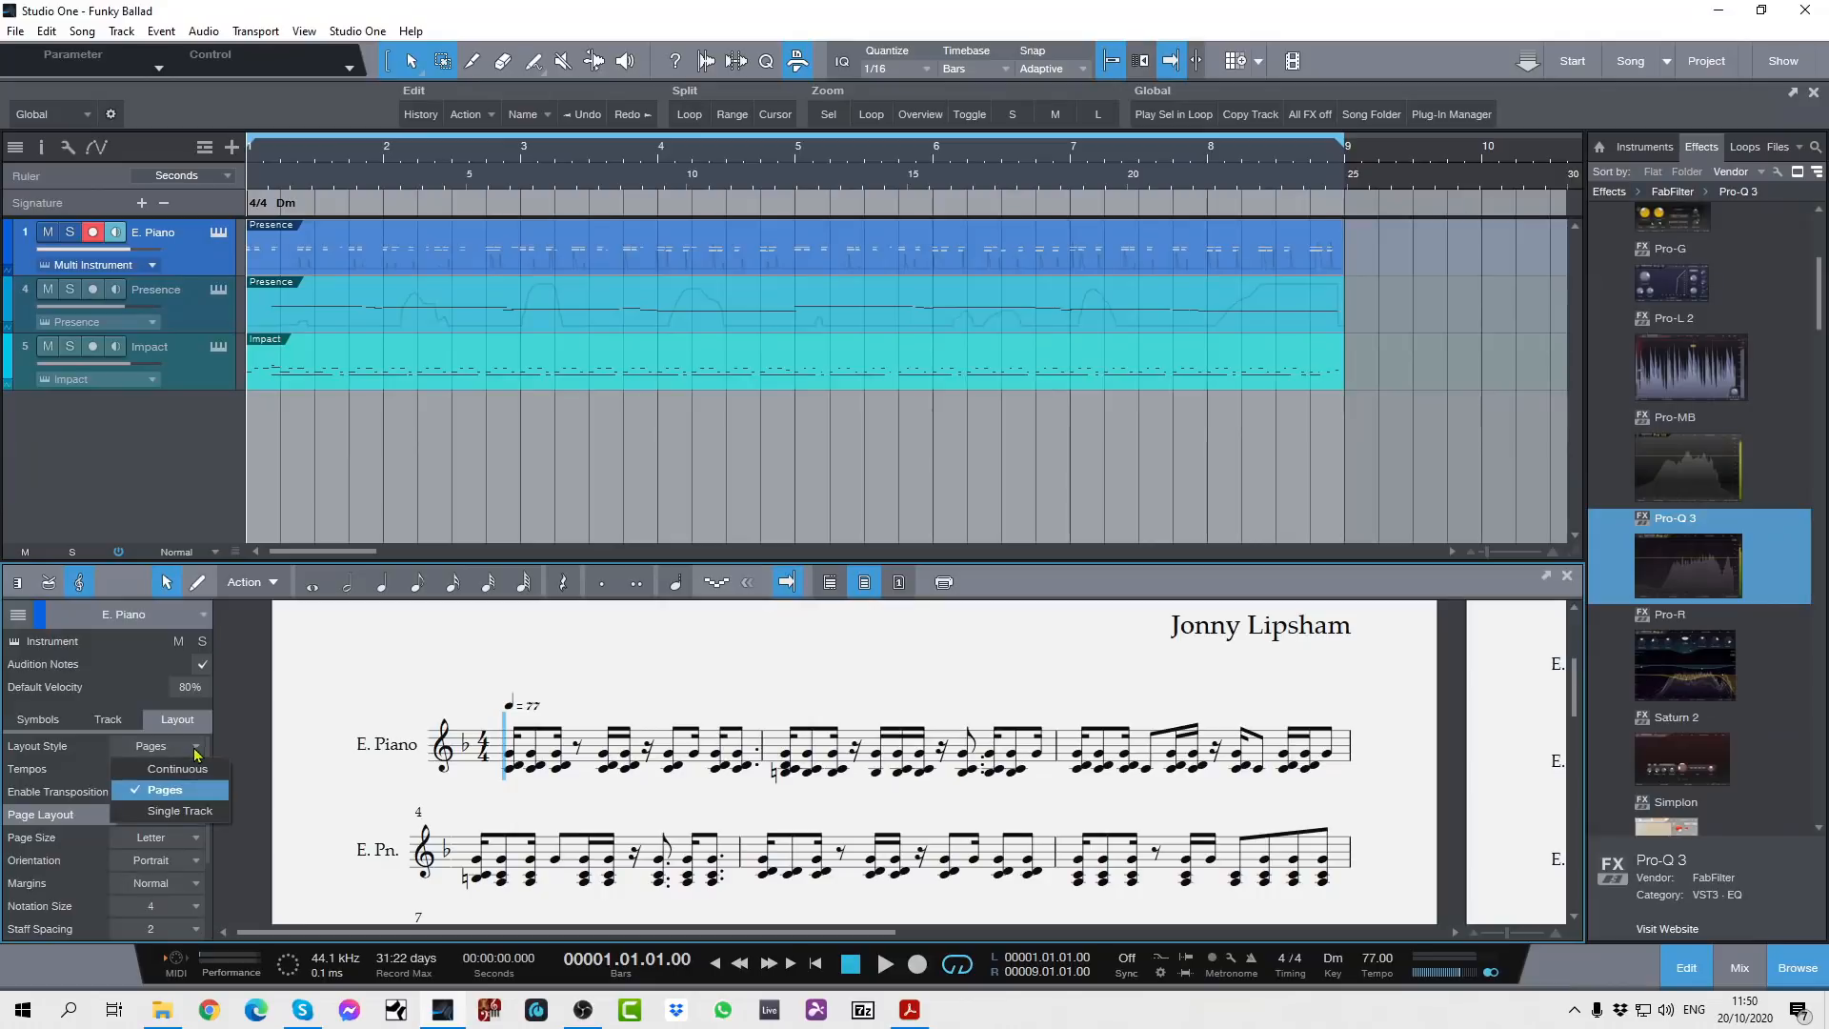
# Choose Single Track layout and scroll the E. Piano score to its final barline
pyautogui.click(180, 810)
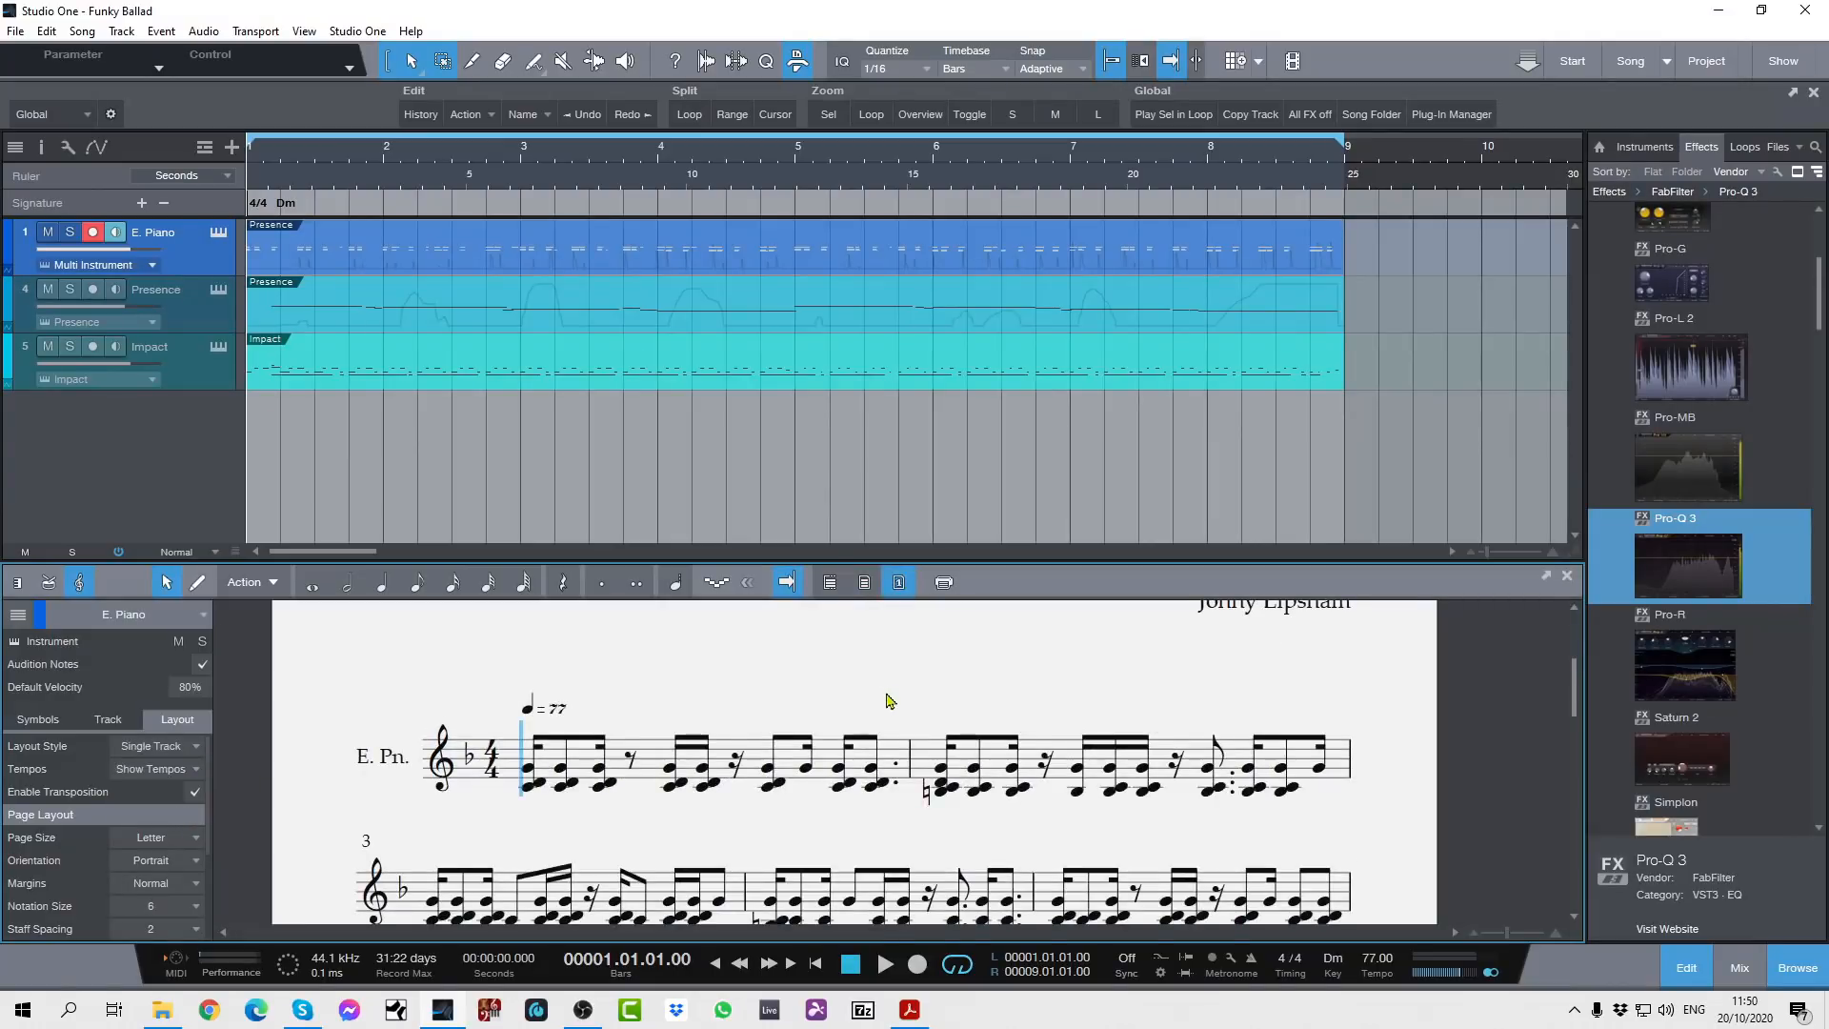
pyautogui.scroll(-3)
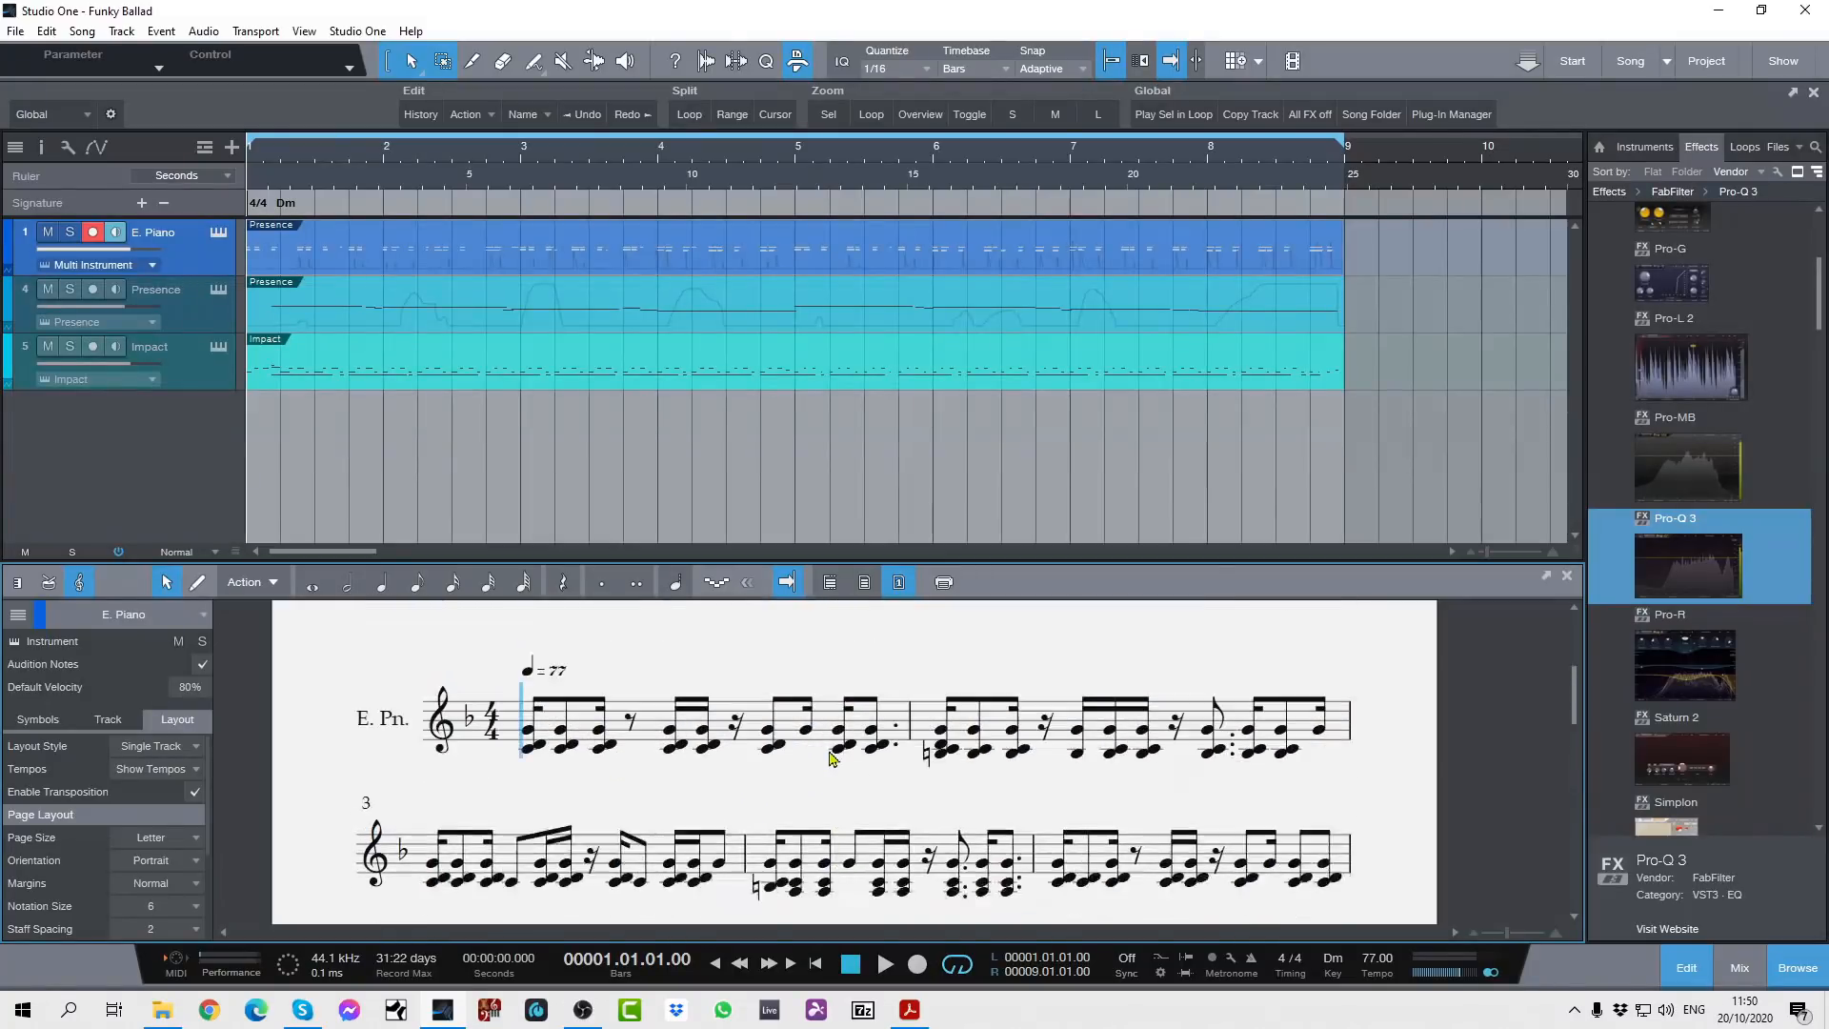
pyautogui.scroll(-3)
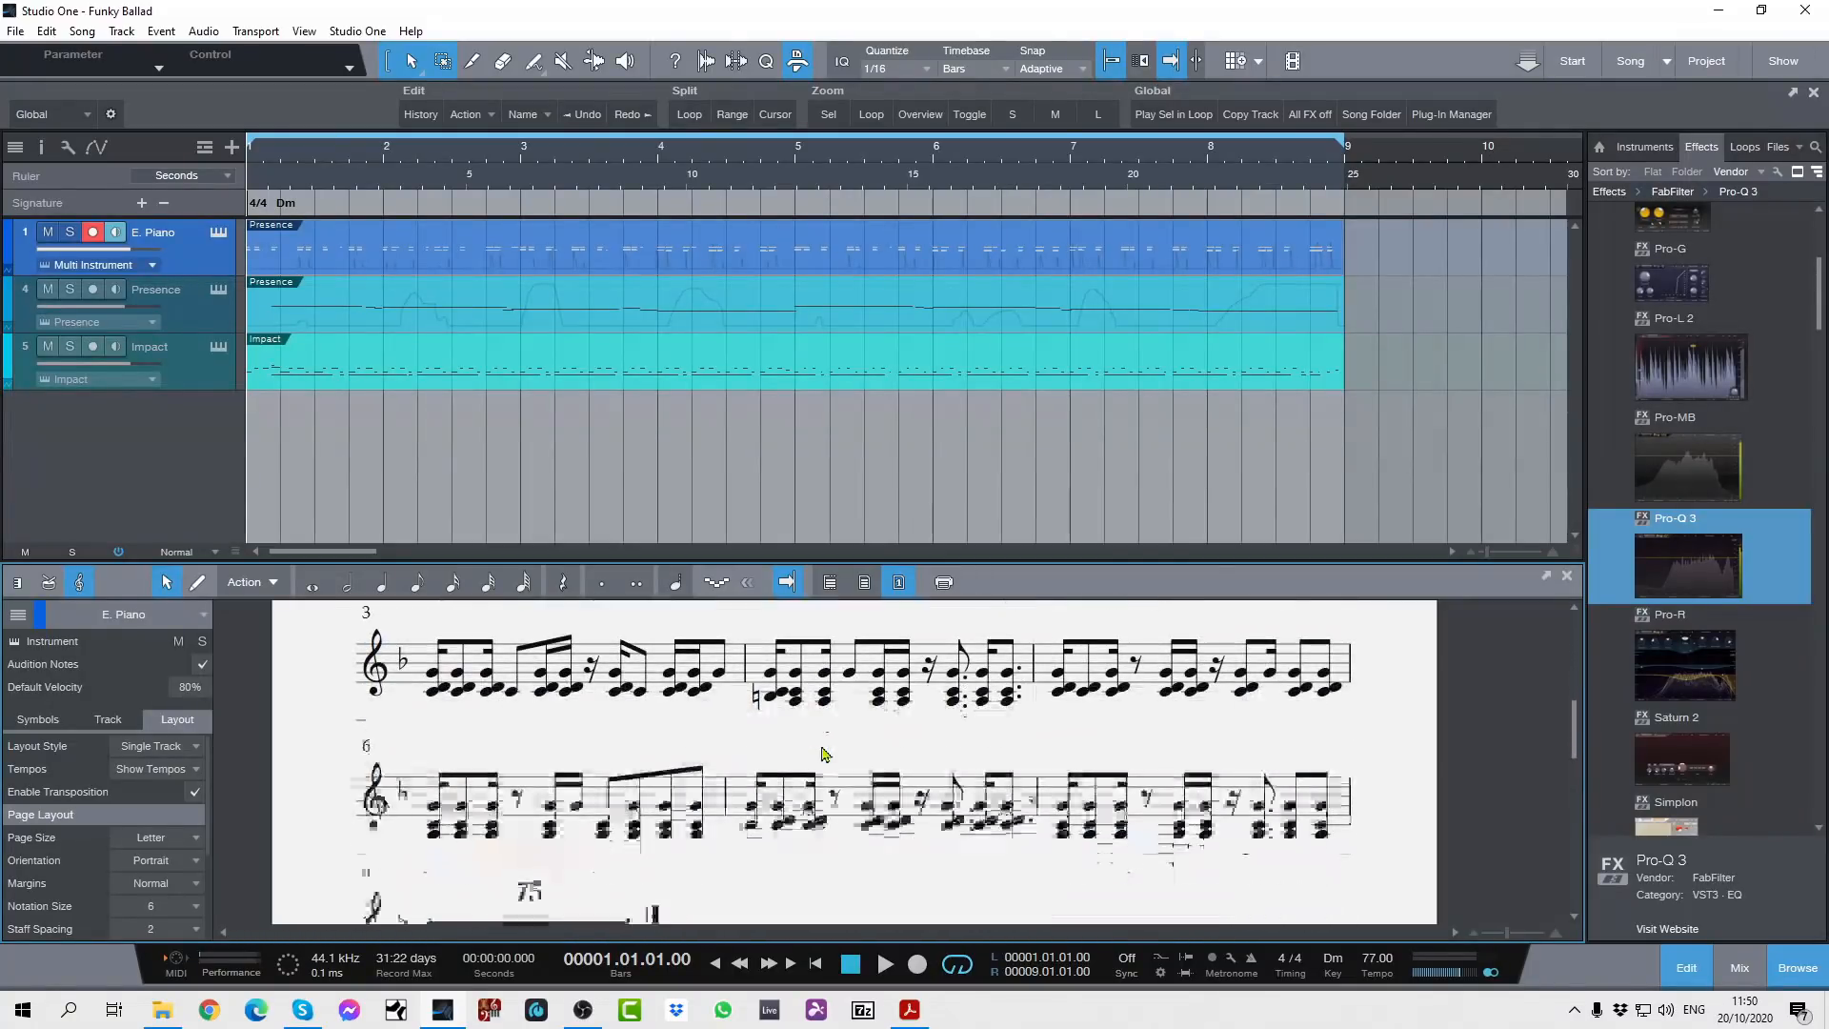
pyautogui.scroll(-3)
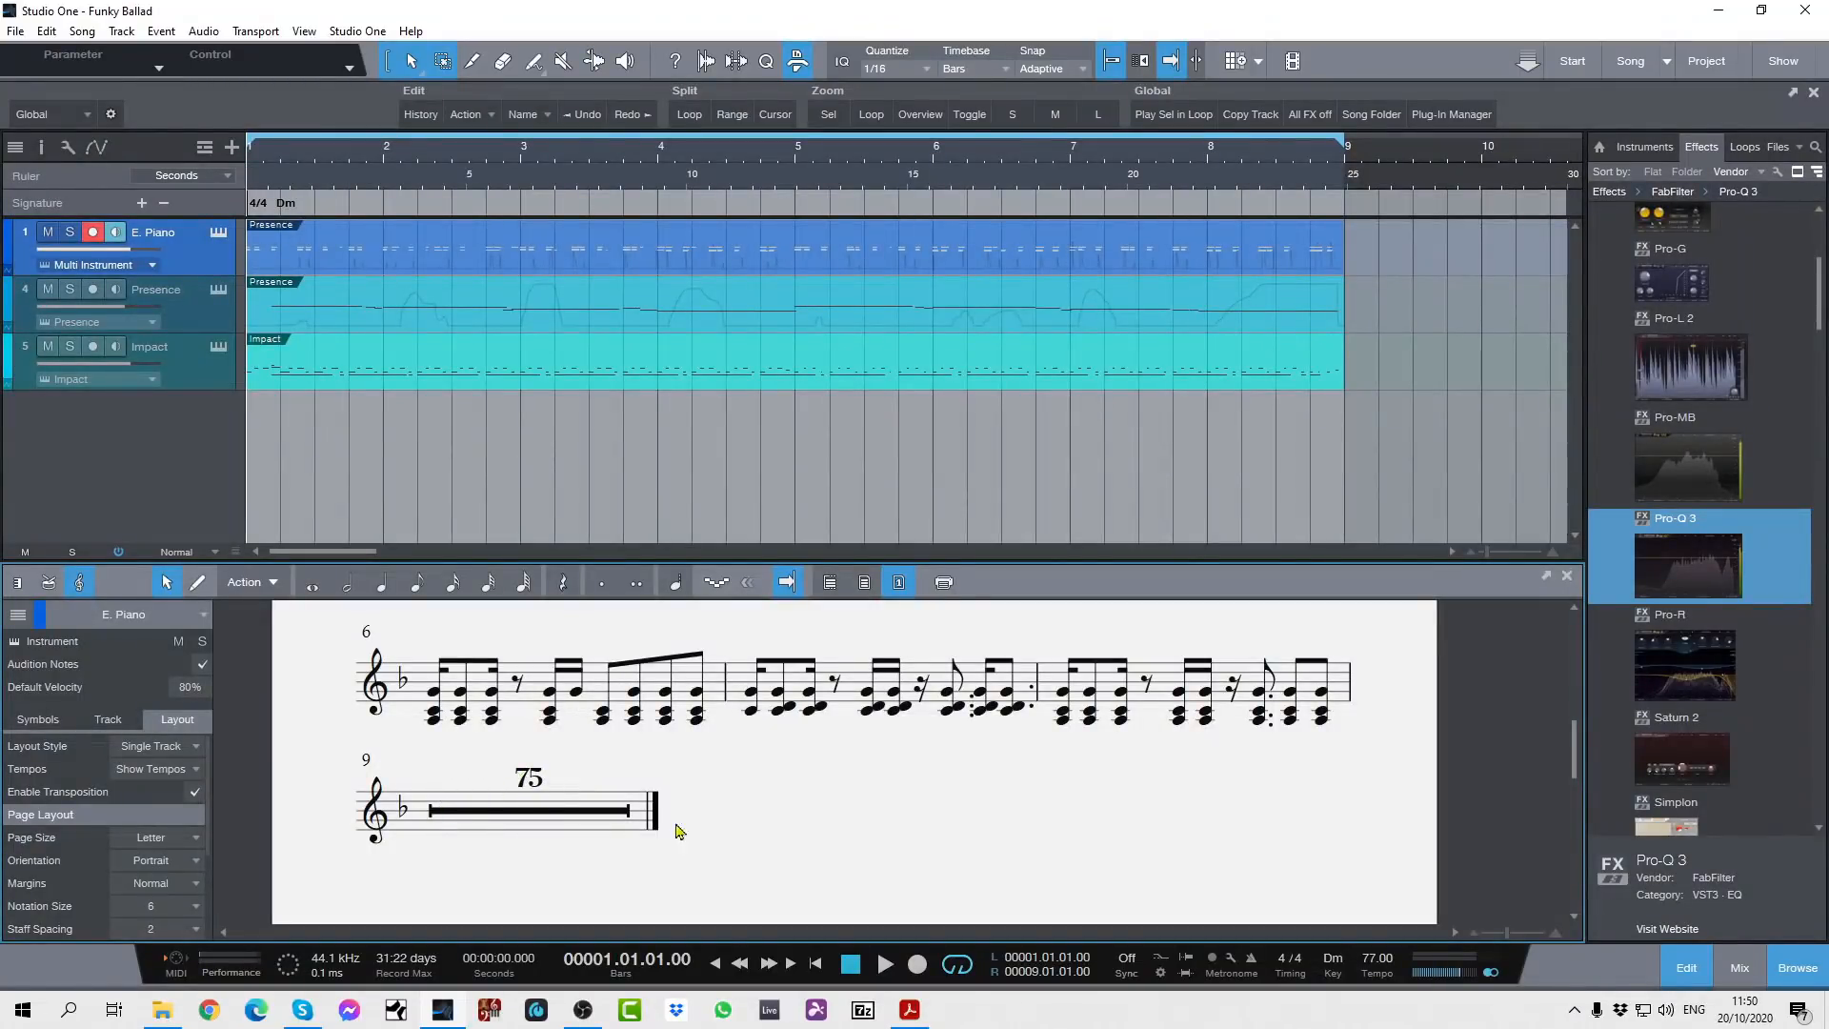
pyautogui.moveTo(854, 782)
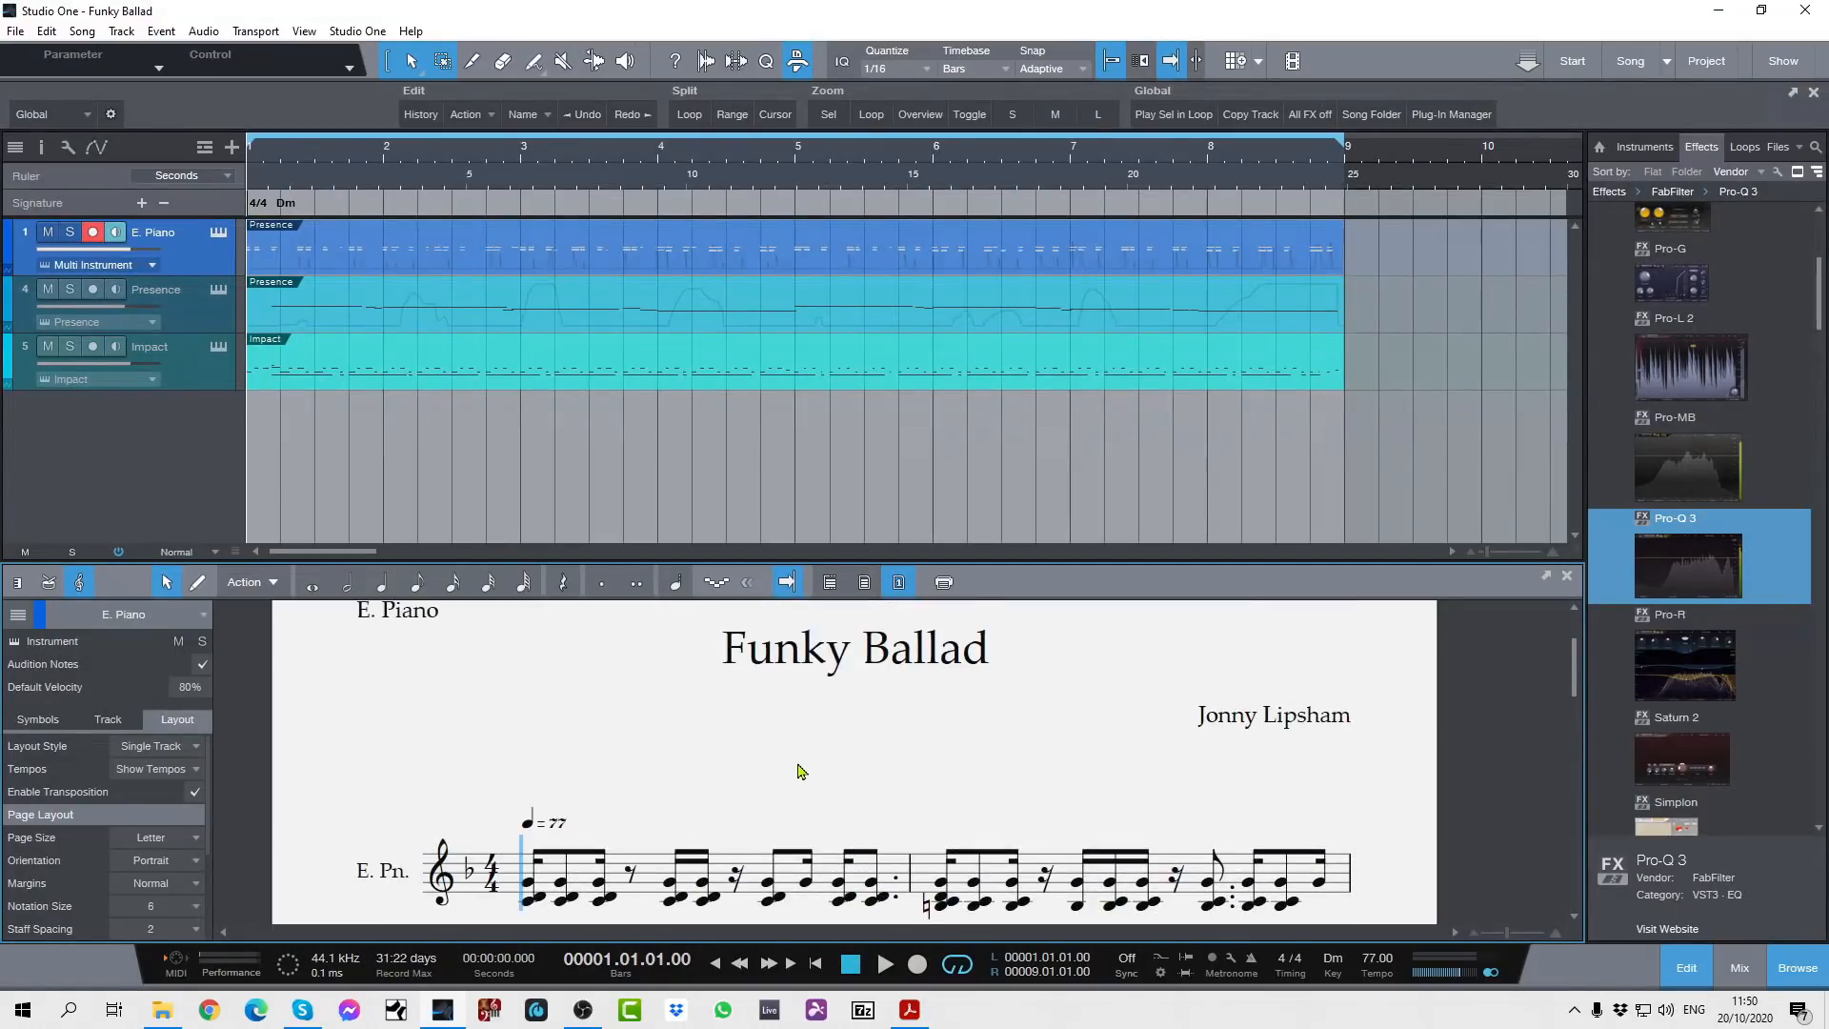
pyautogui.scroll(-3)
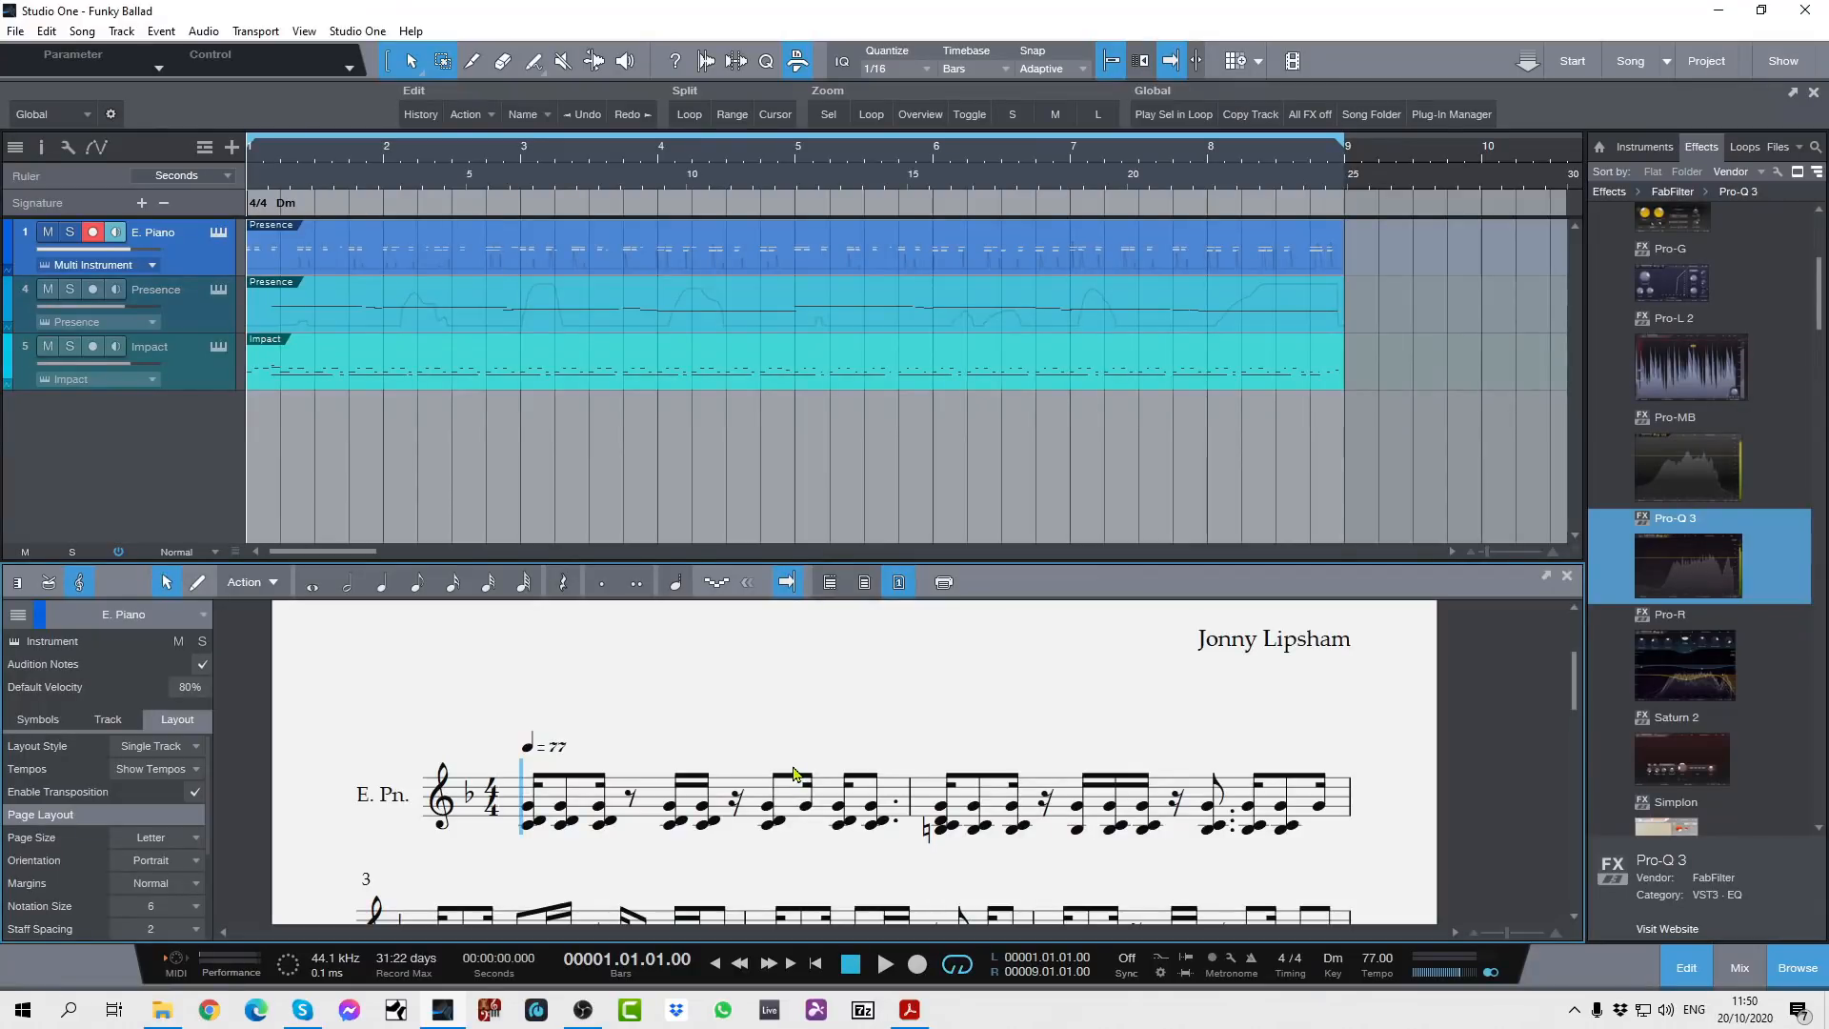
pyautogui.scroll(-3)
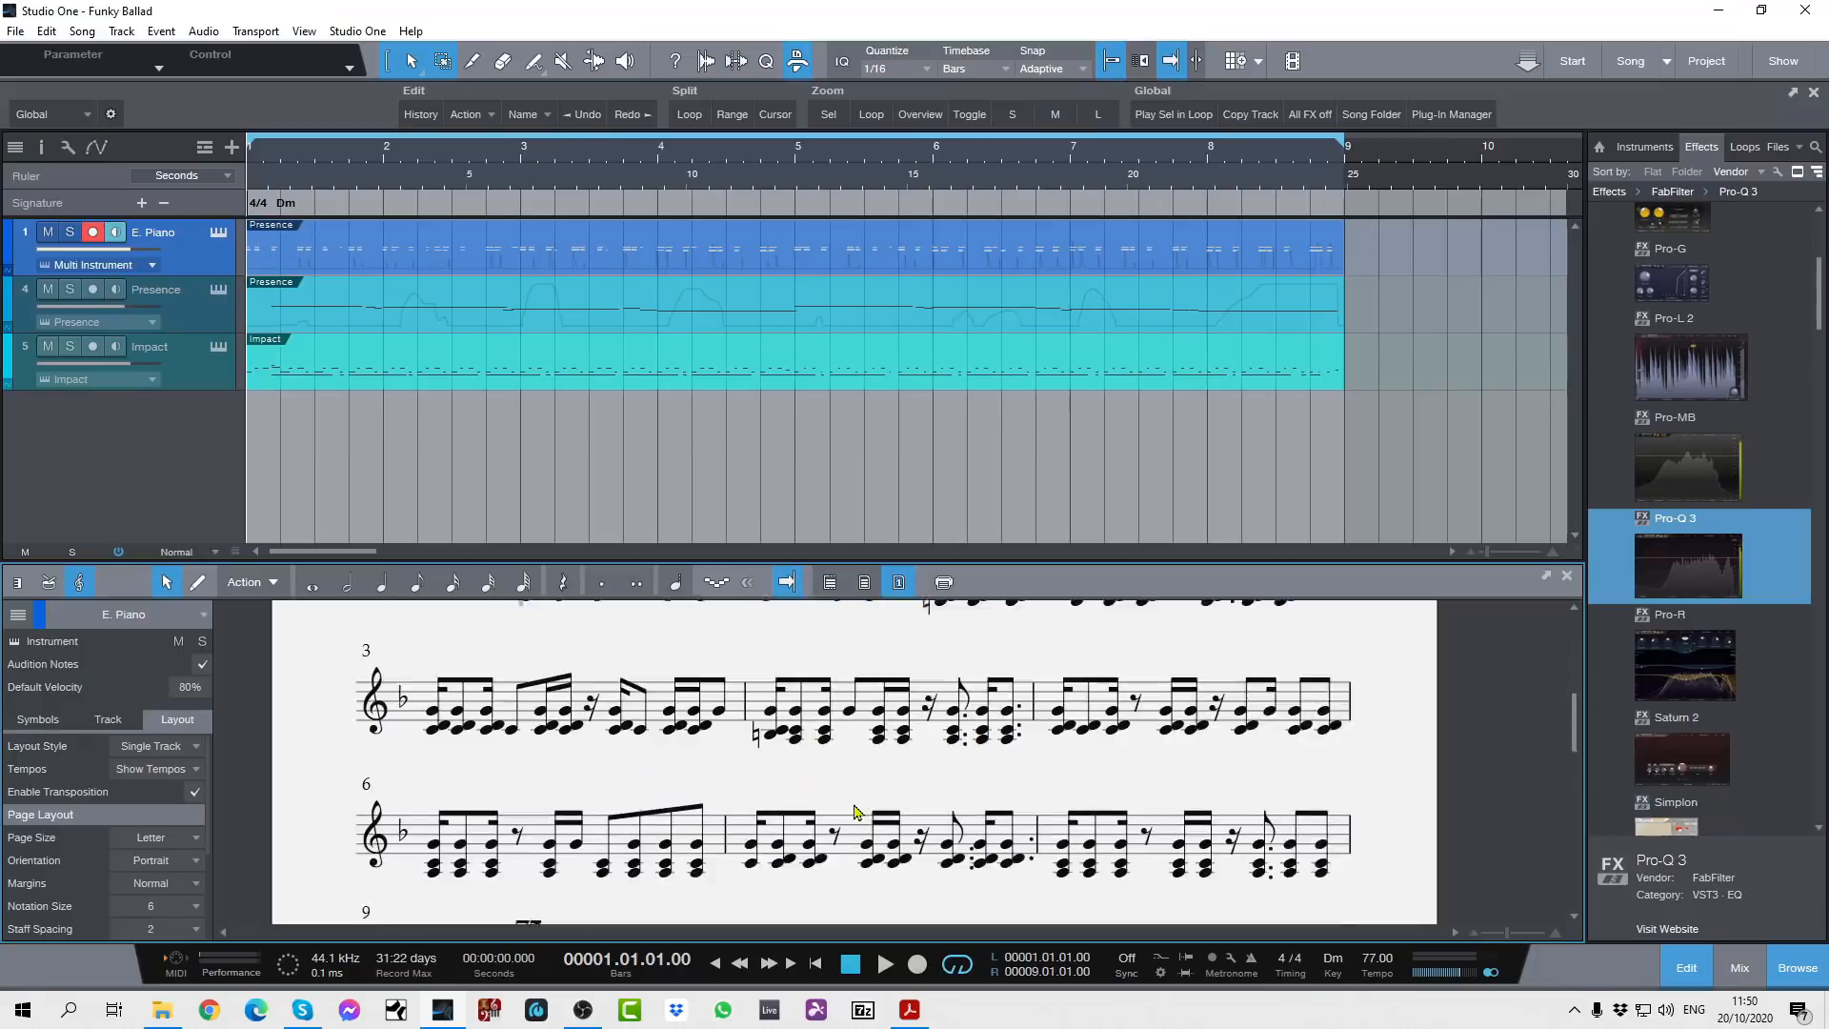
pyautogui.scroll(-3)
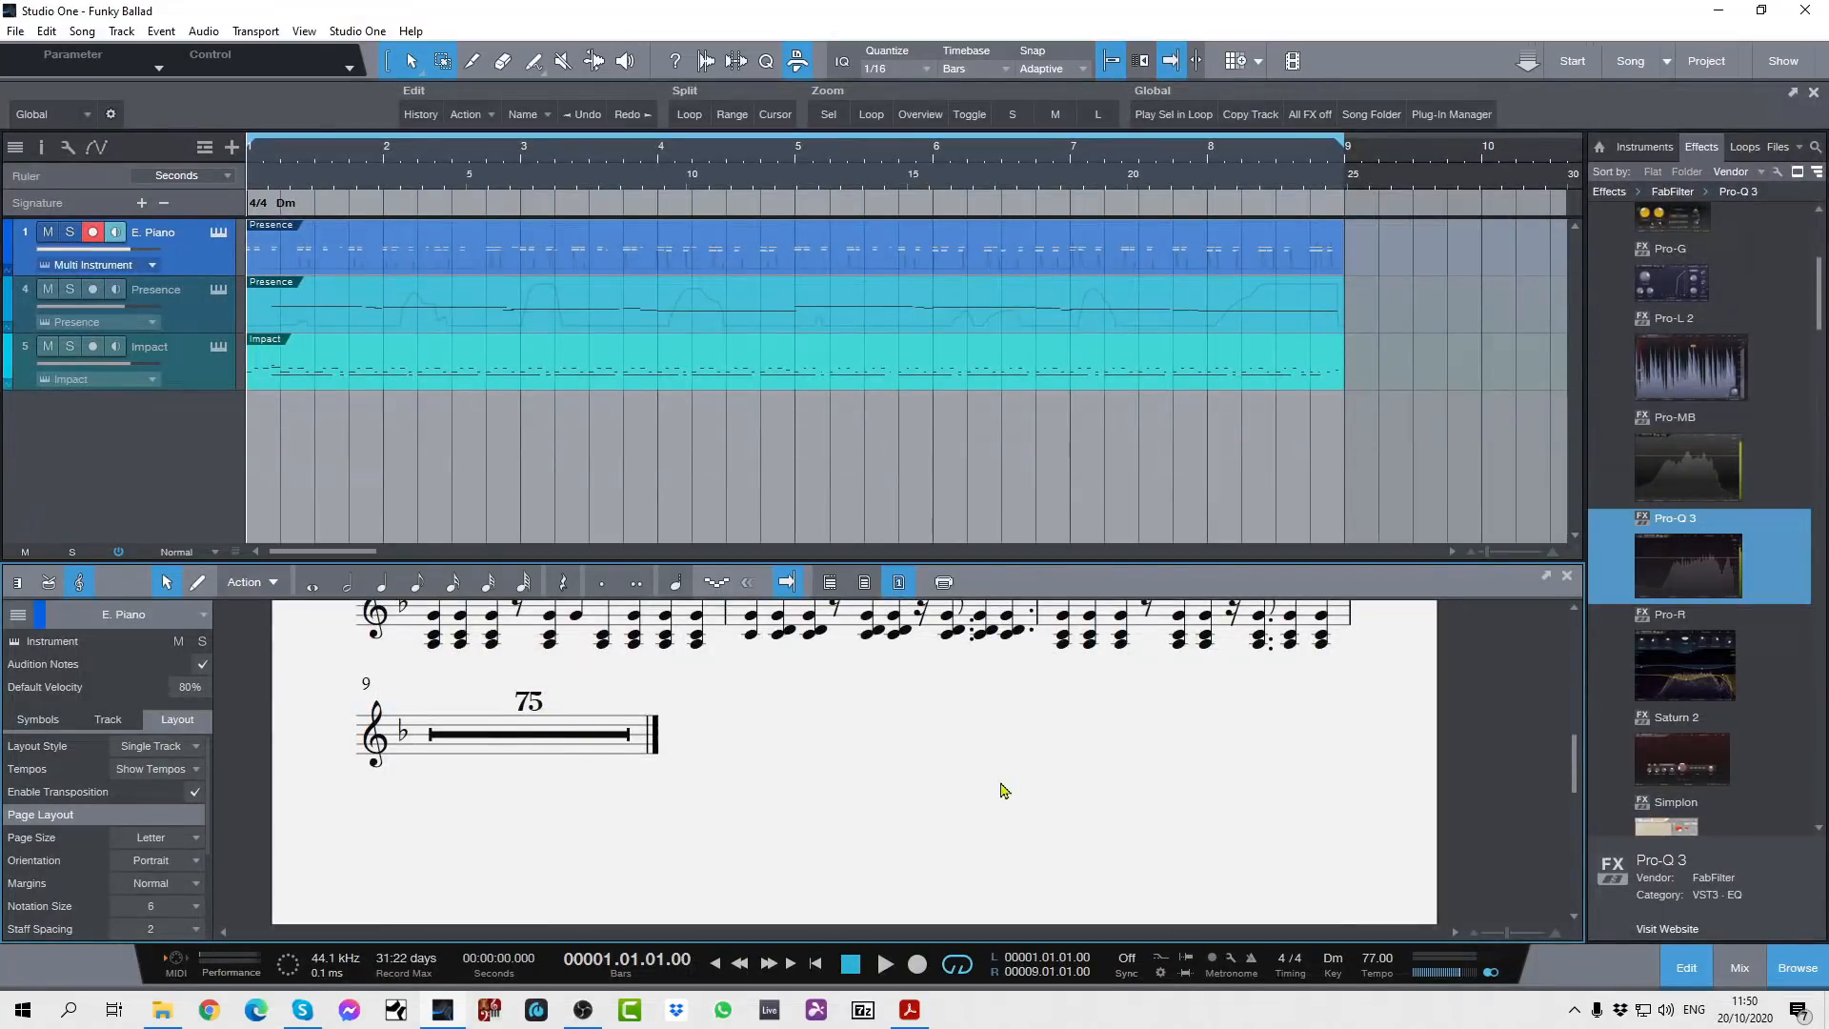
pyautogui.scroll(3)
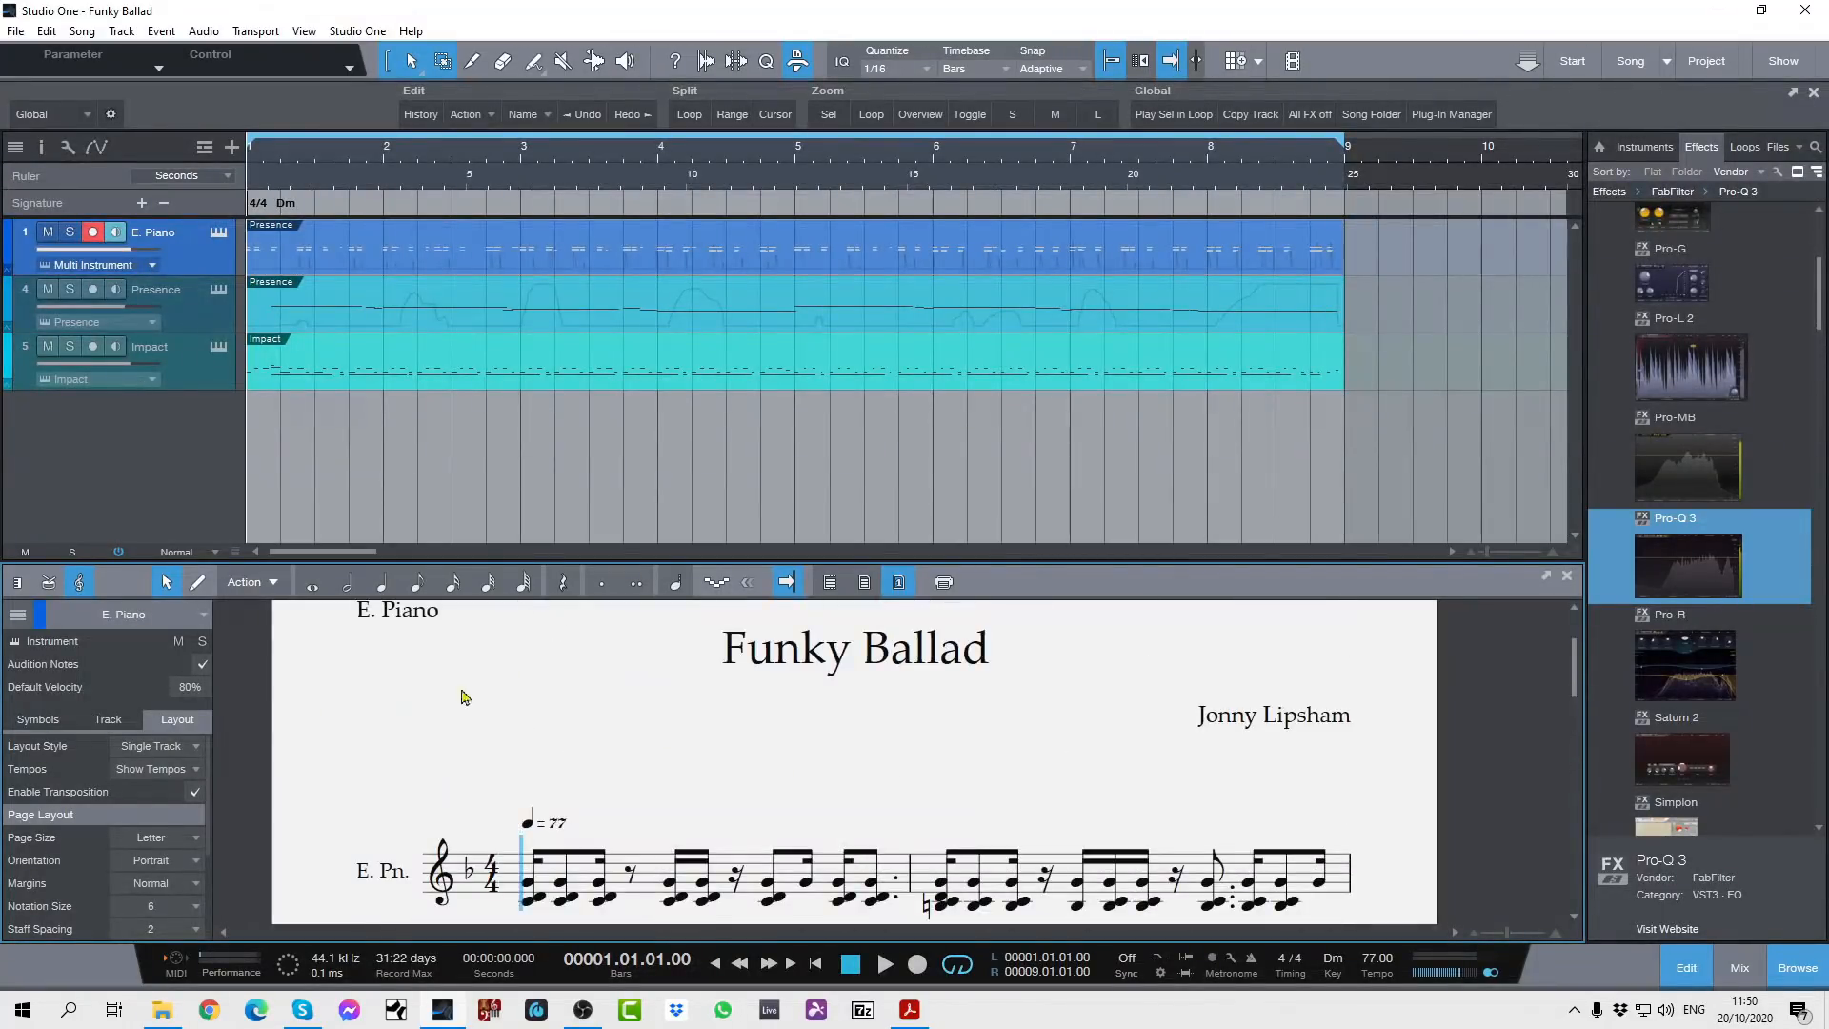
pyautogui.moveTo(916, 586)
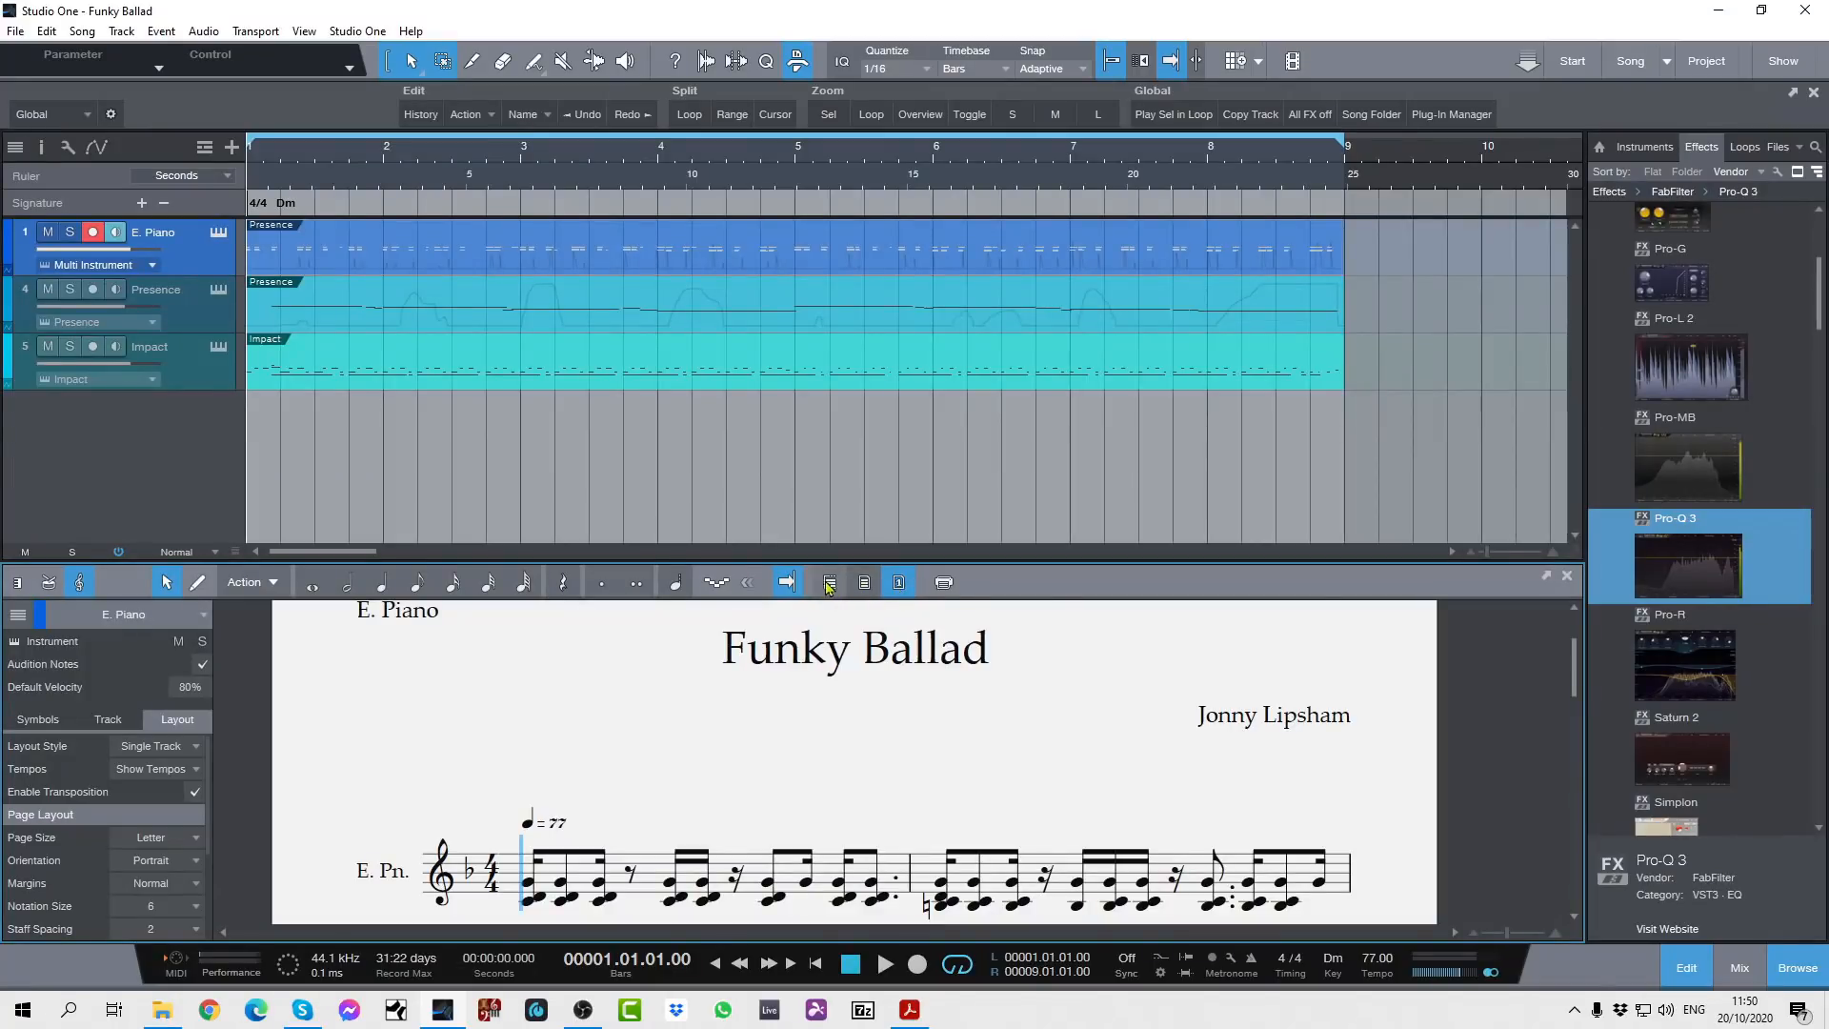
# Try the E. Piano score as continuous and page layouts, then return to single-track pages
pyautogui.click(829, 582)
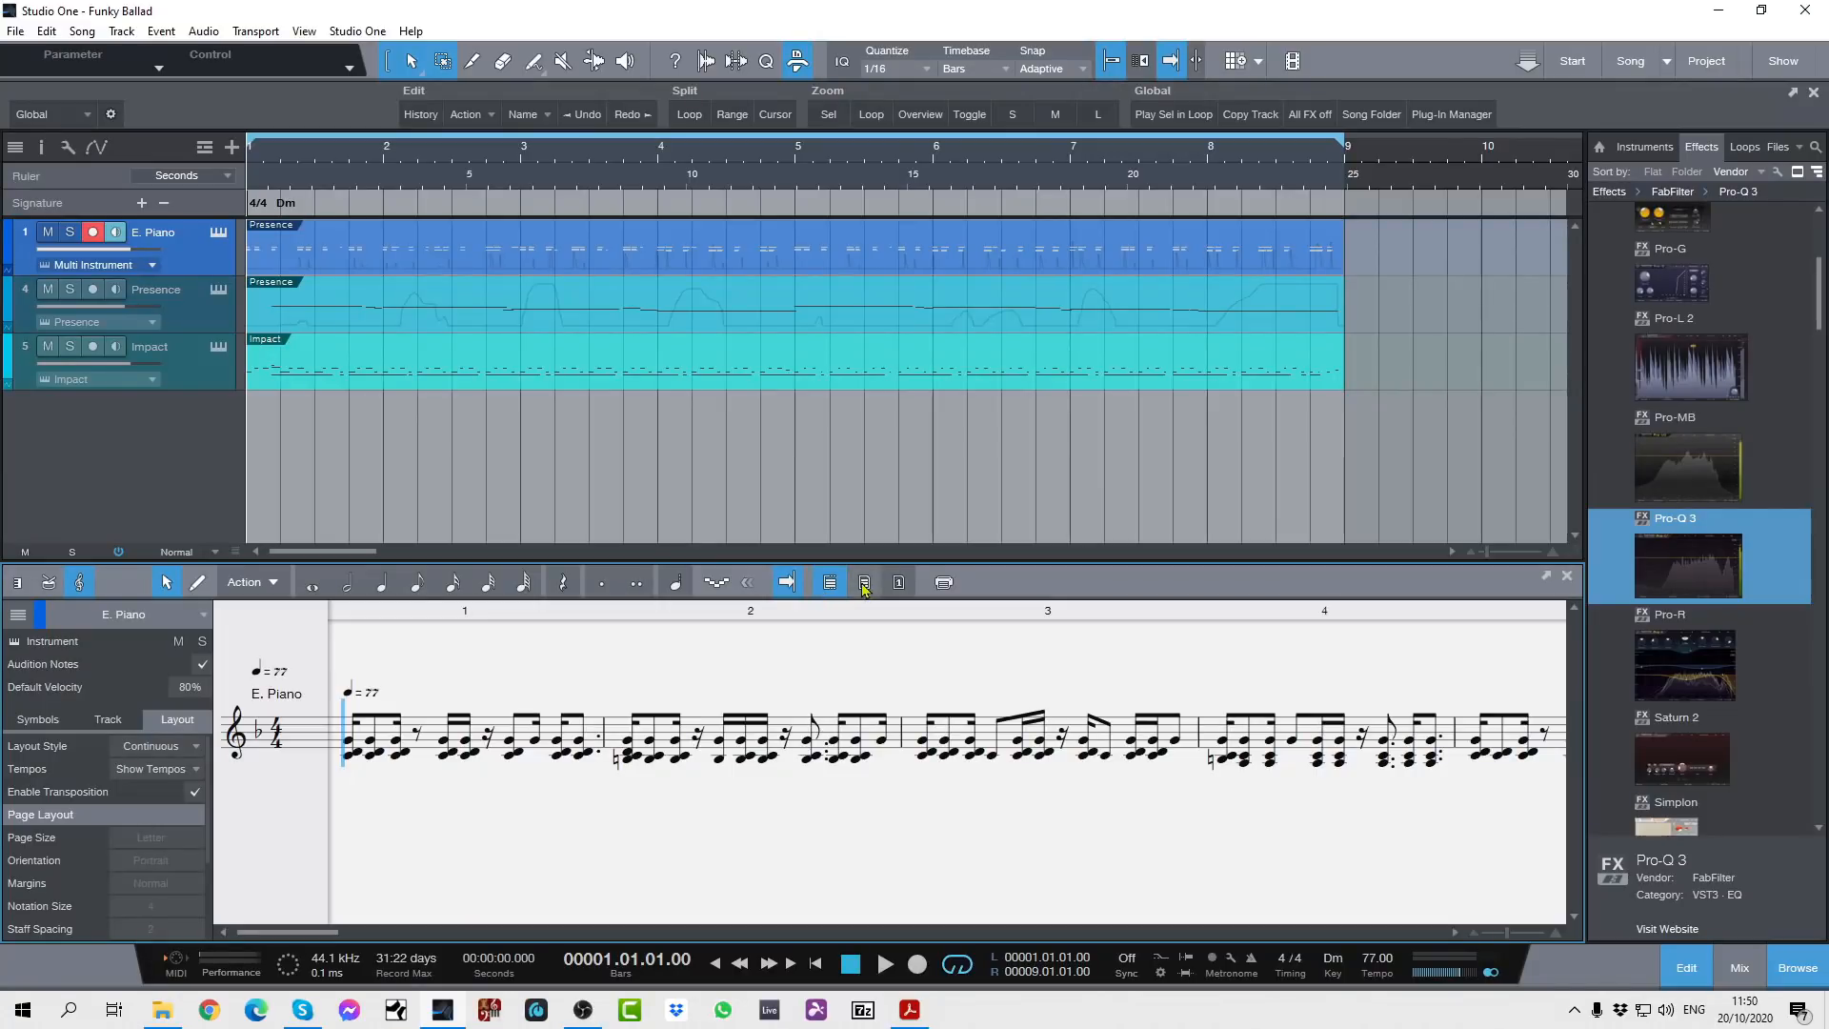
pyautogui.click(898, 582)
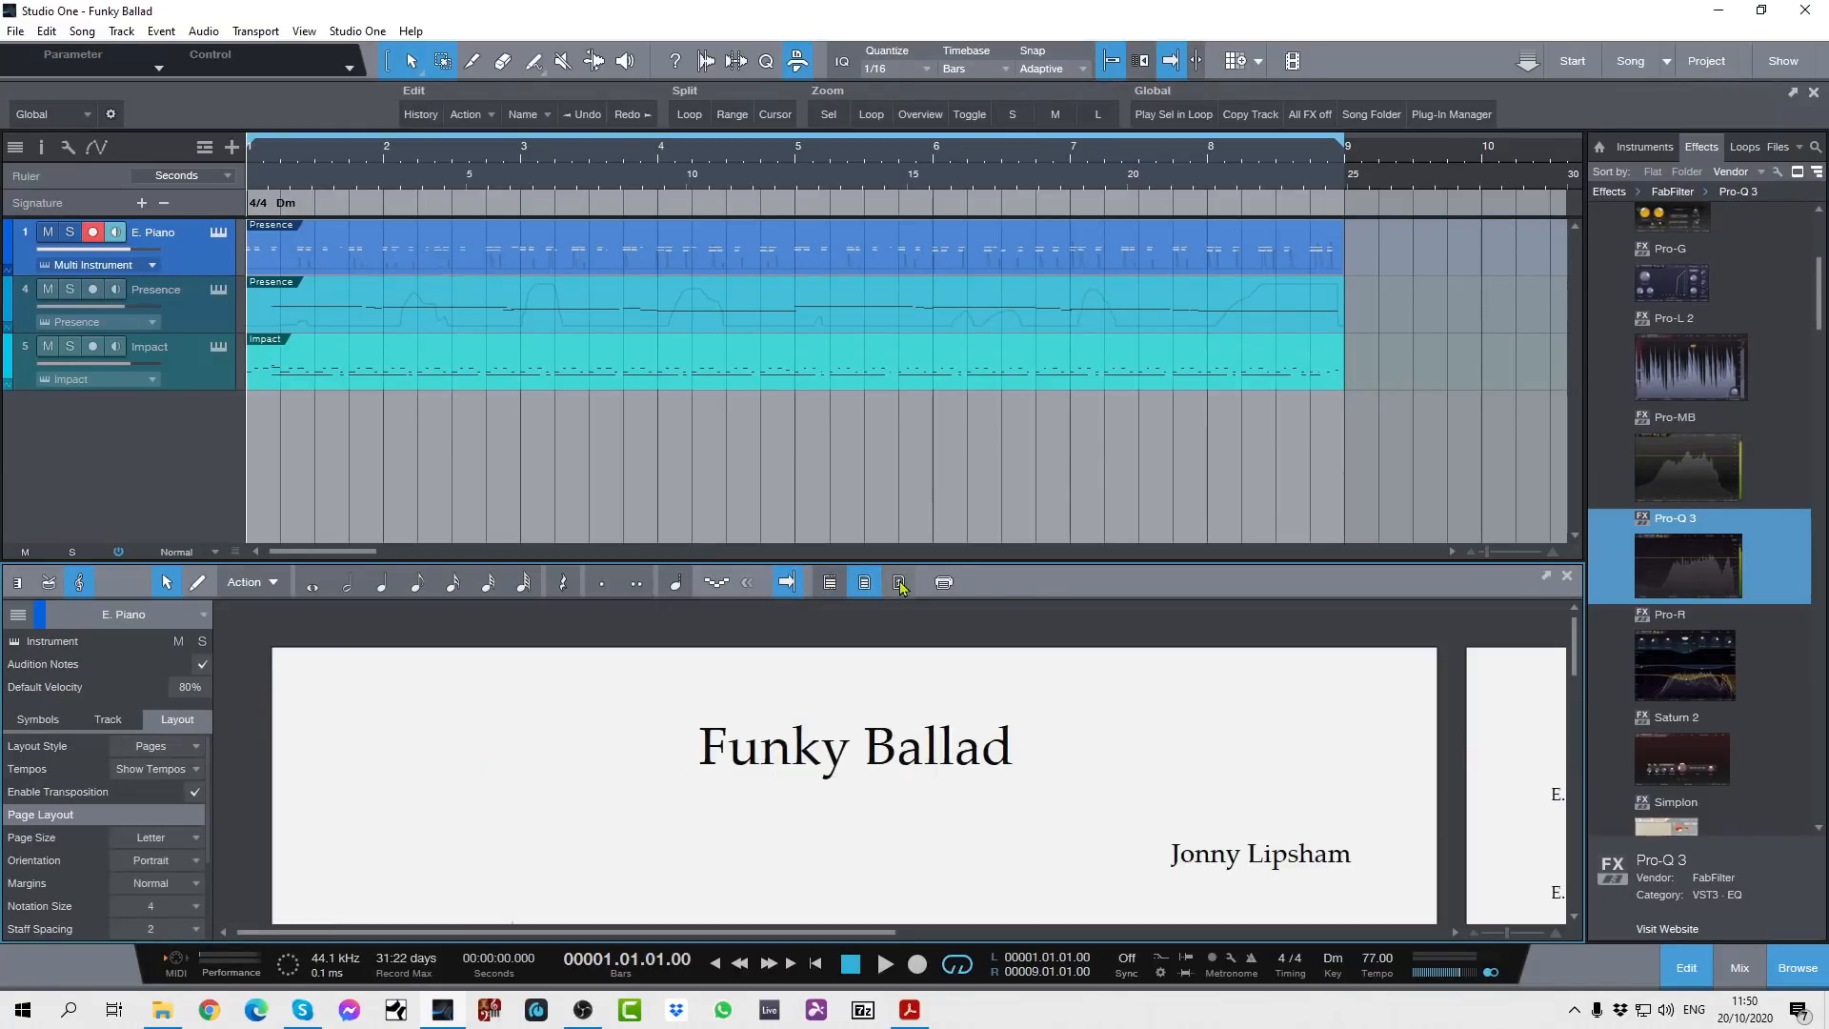
pyautogui.moveTo(899, 582)
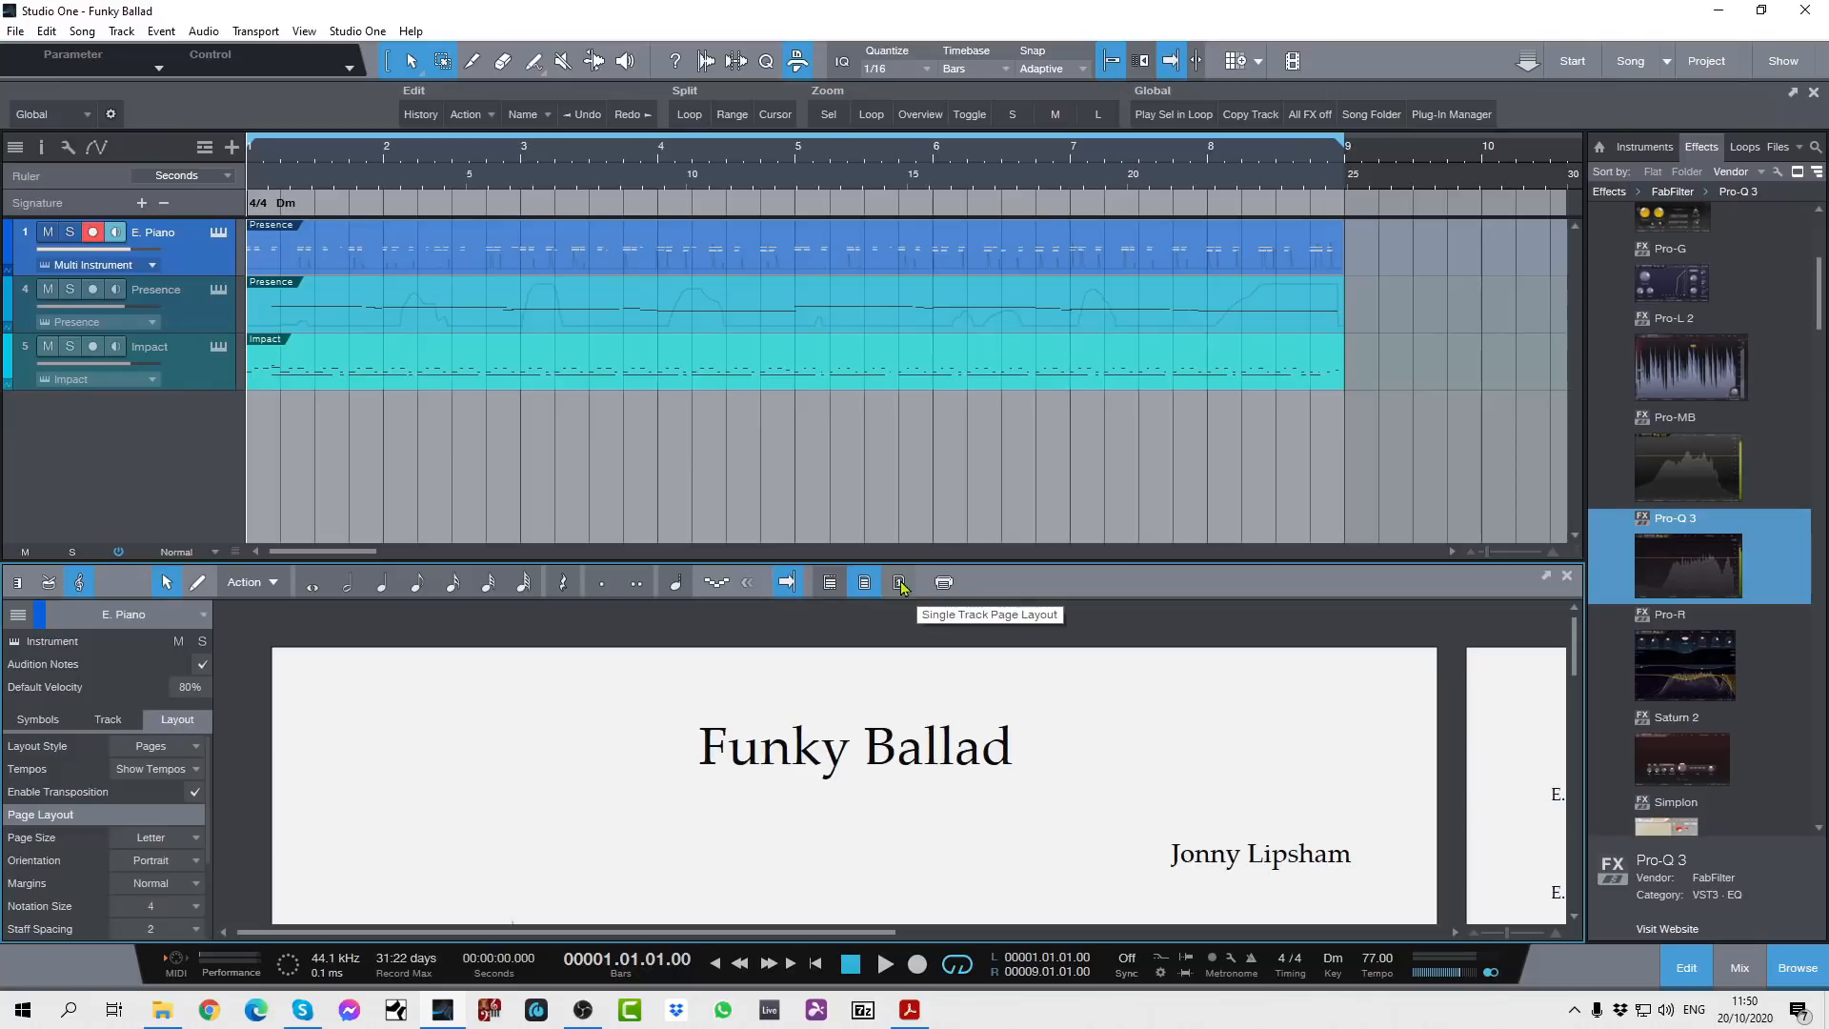
pyautogui.moveTo(1283, 880)
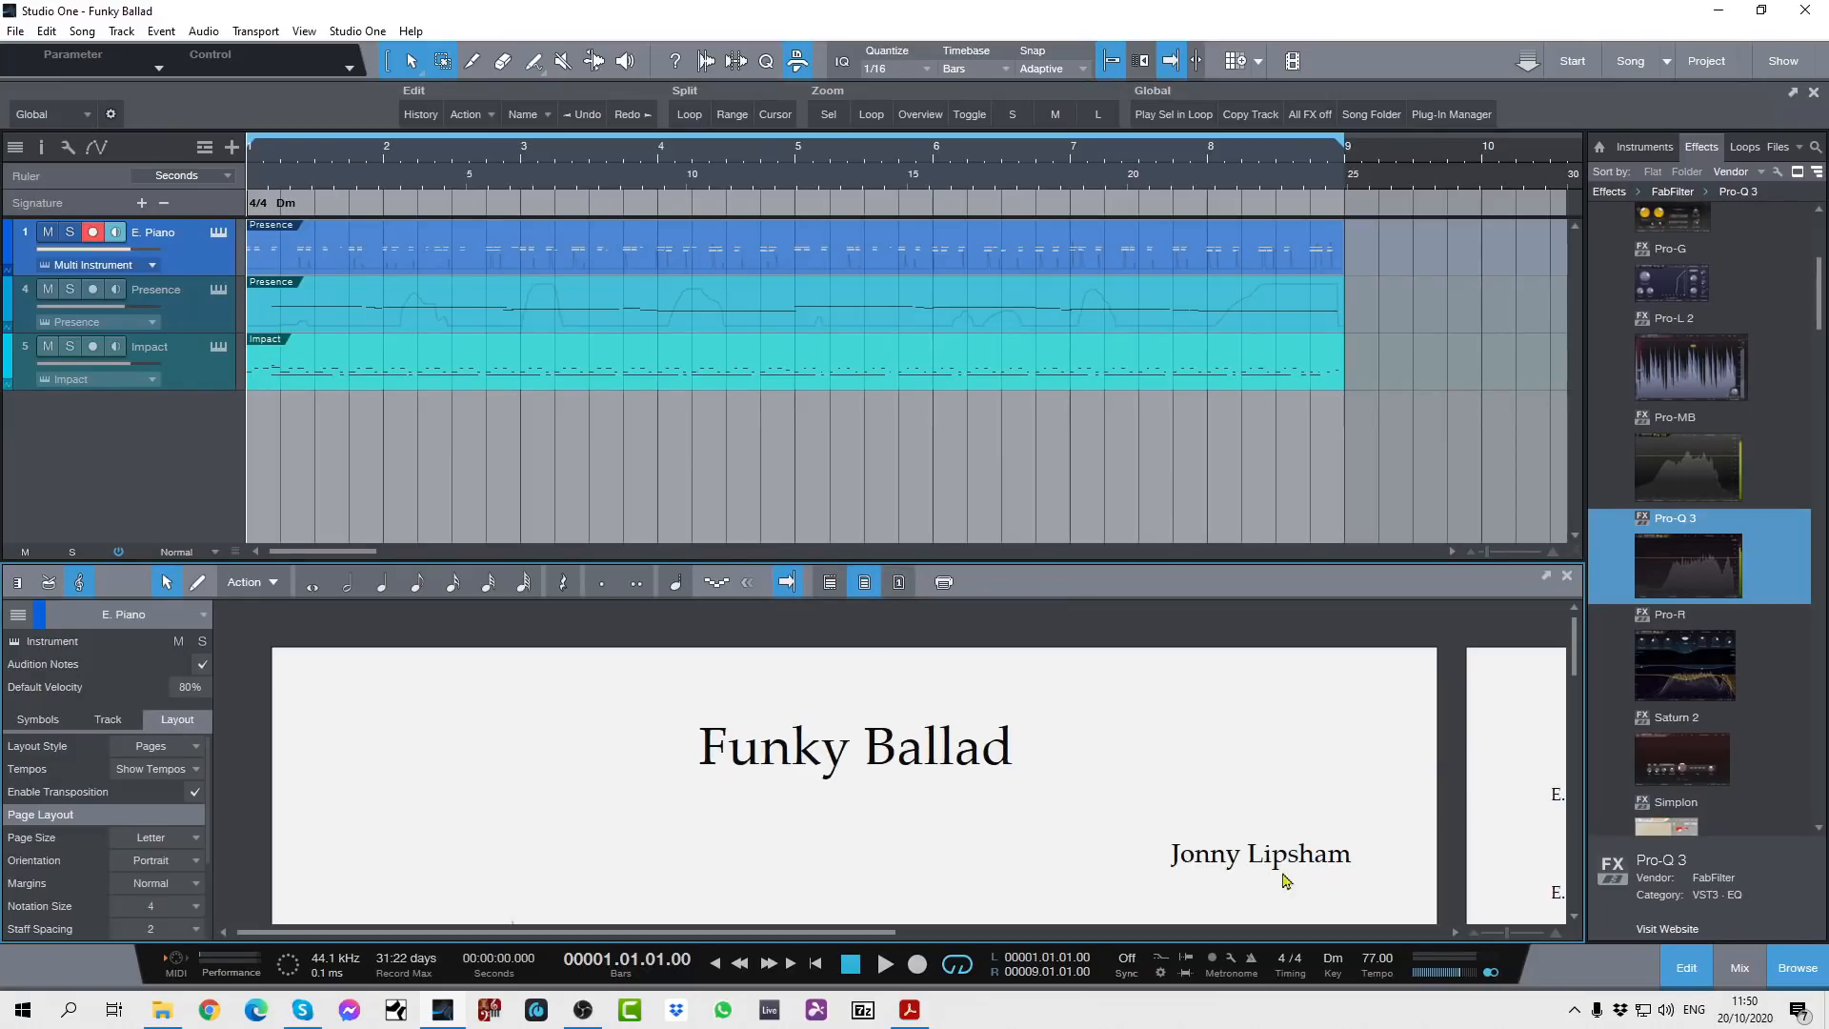
pyautogui.hscroll(3)
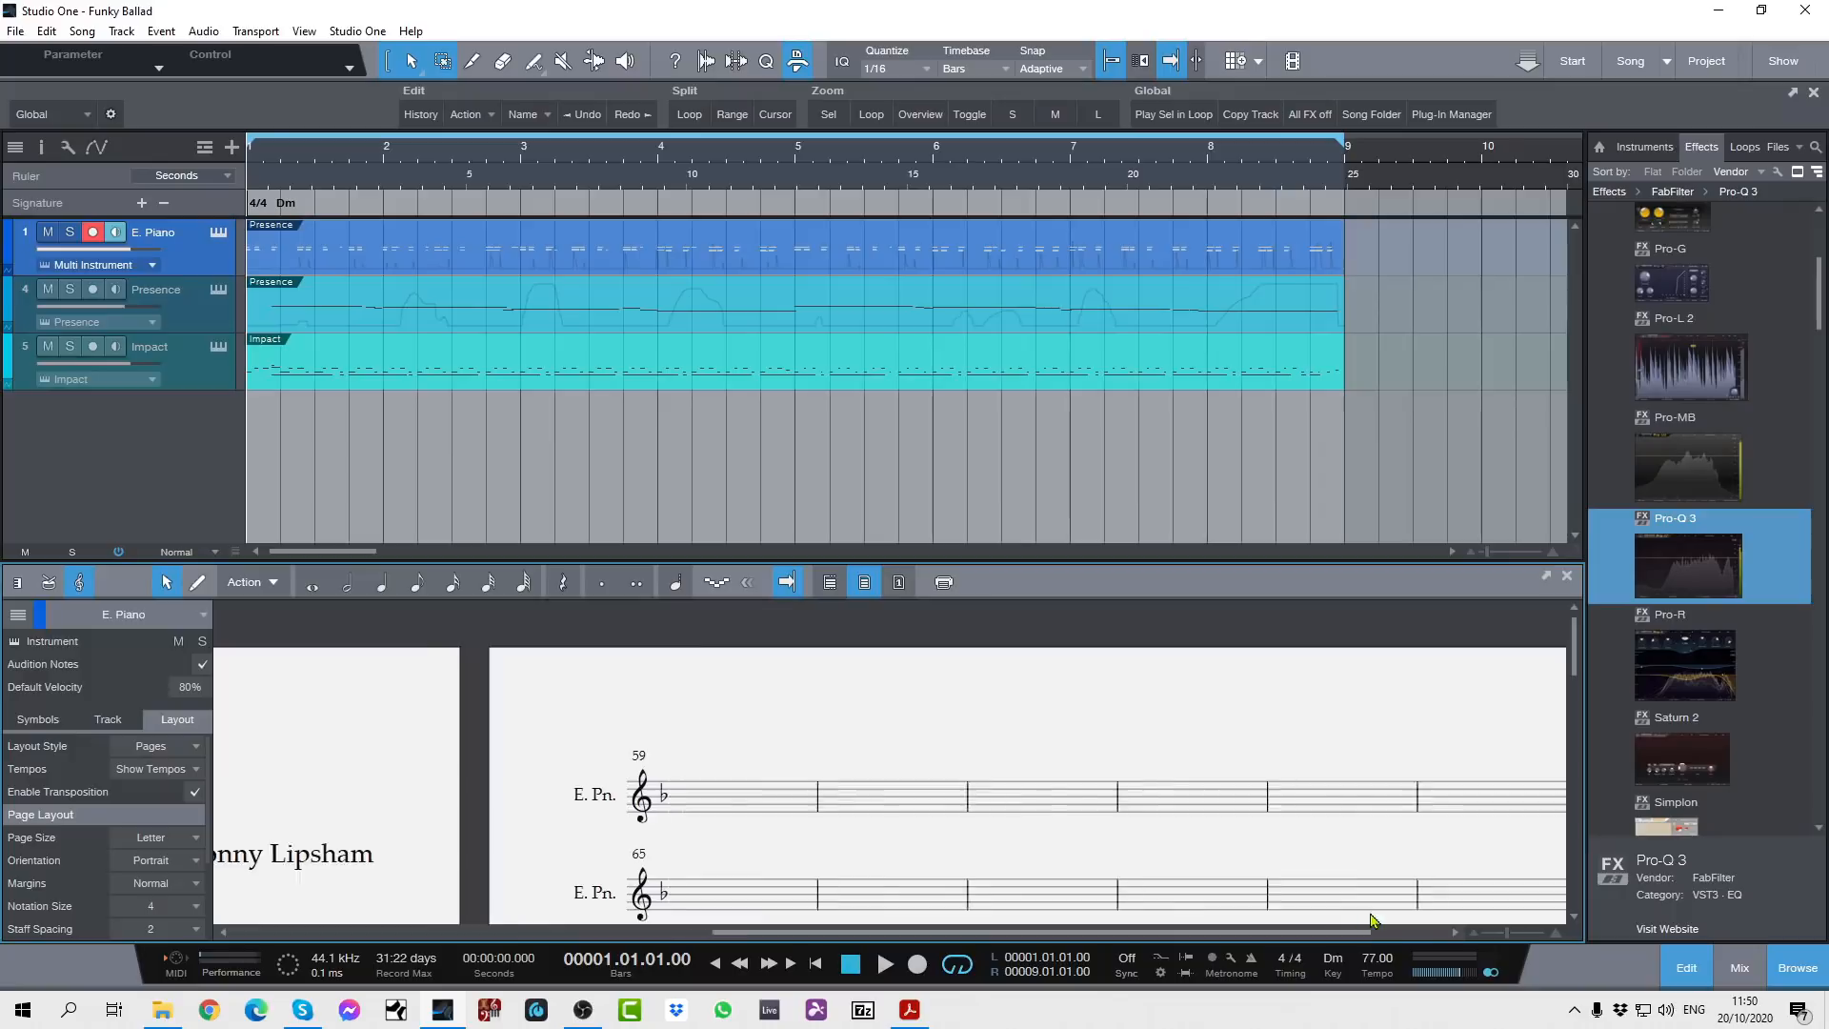
pyautogui.hscroll(-3)
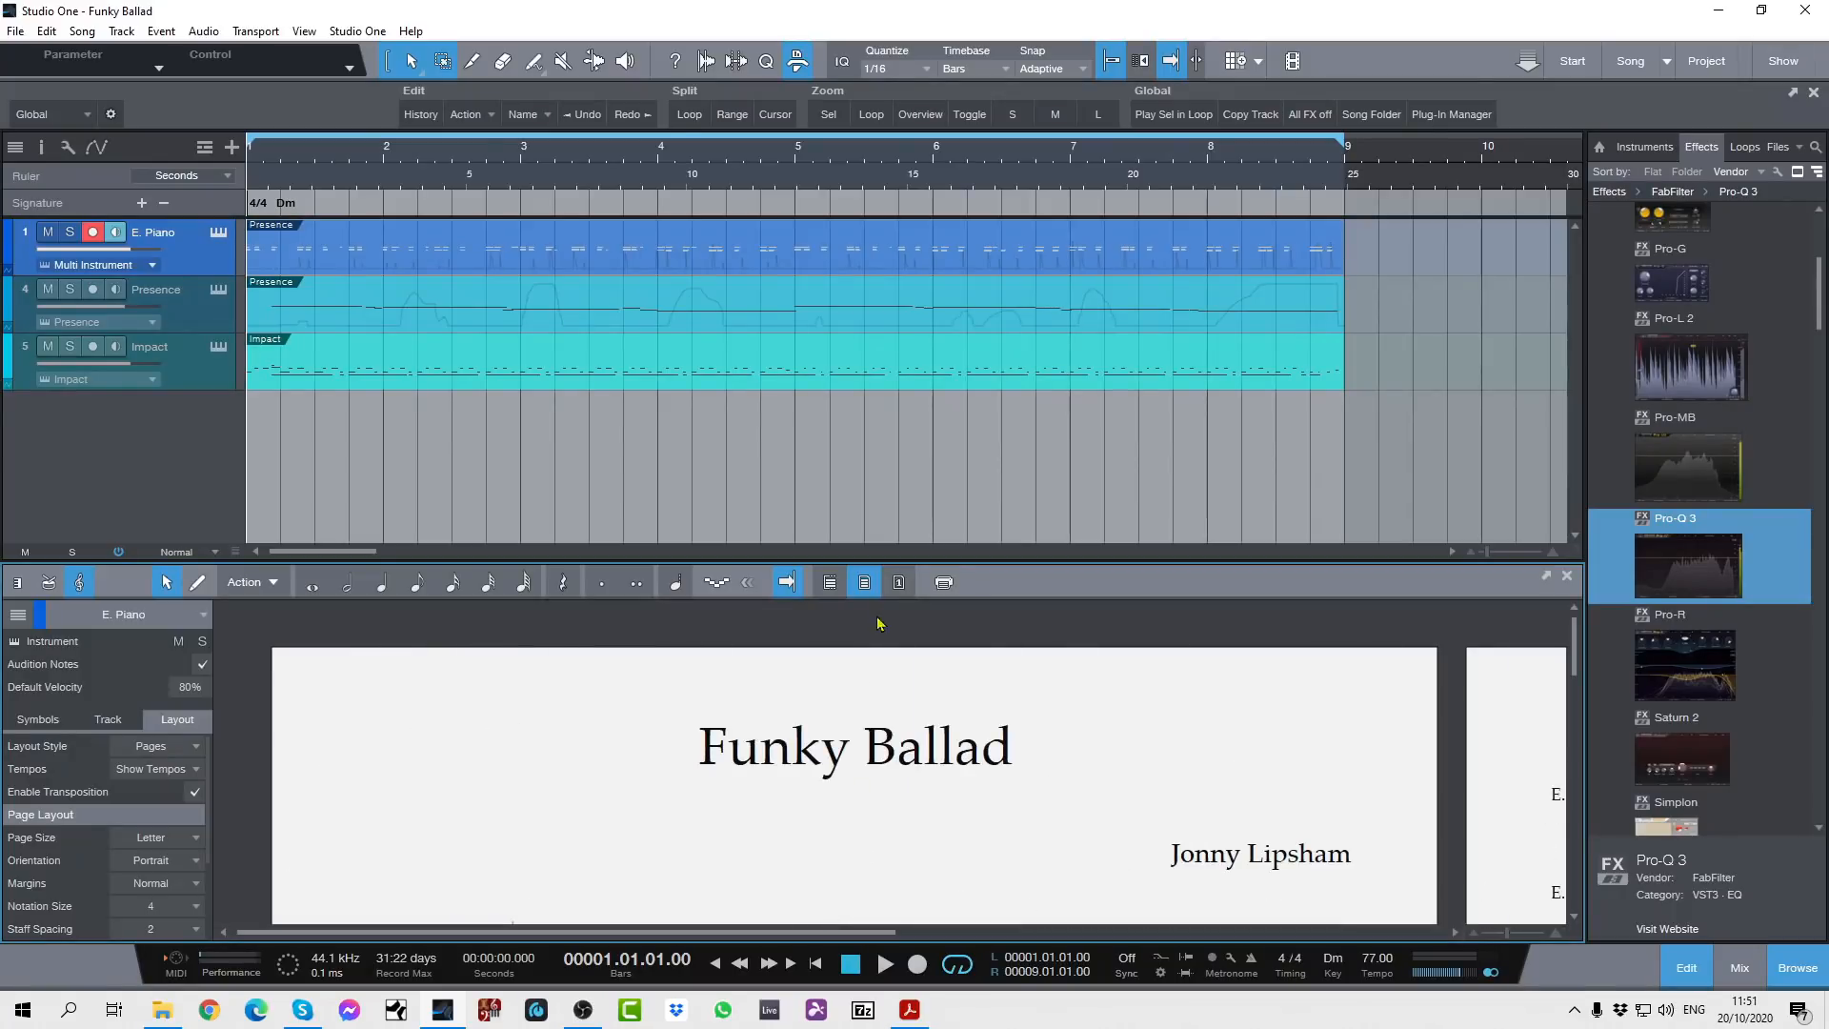
pyautogui.click(149, 745)
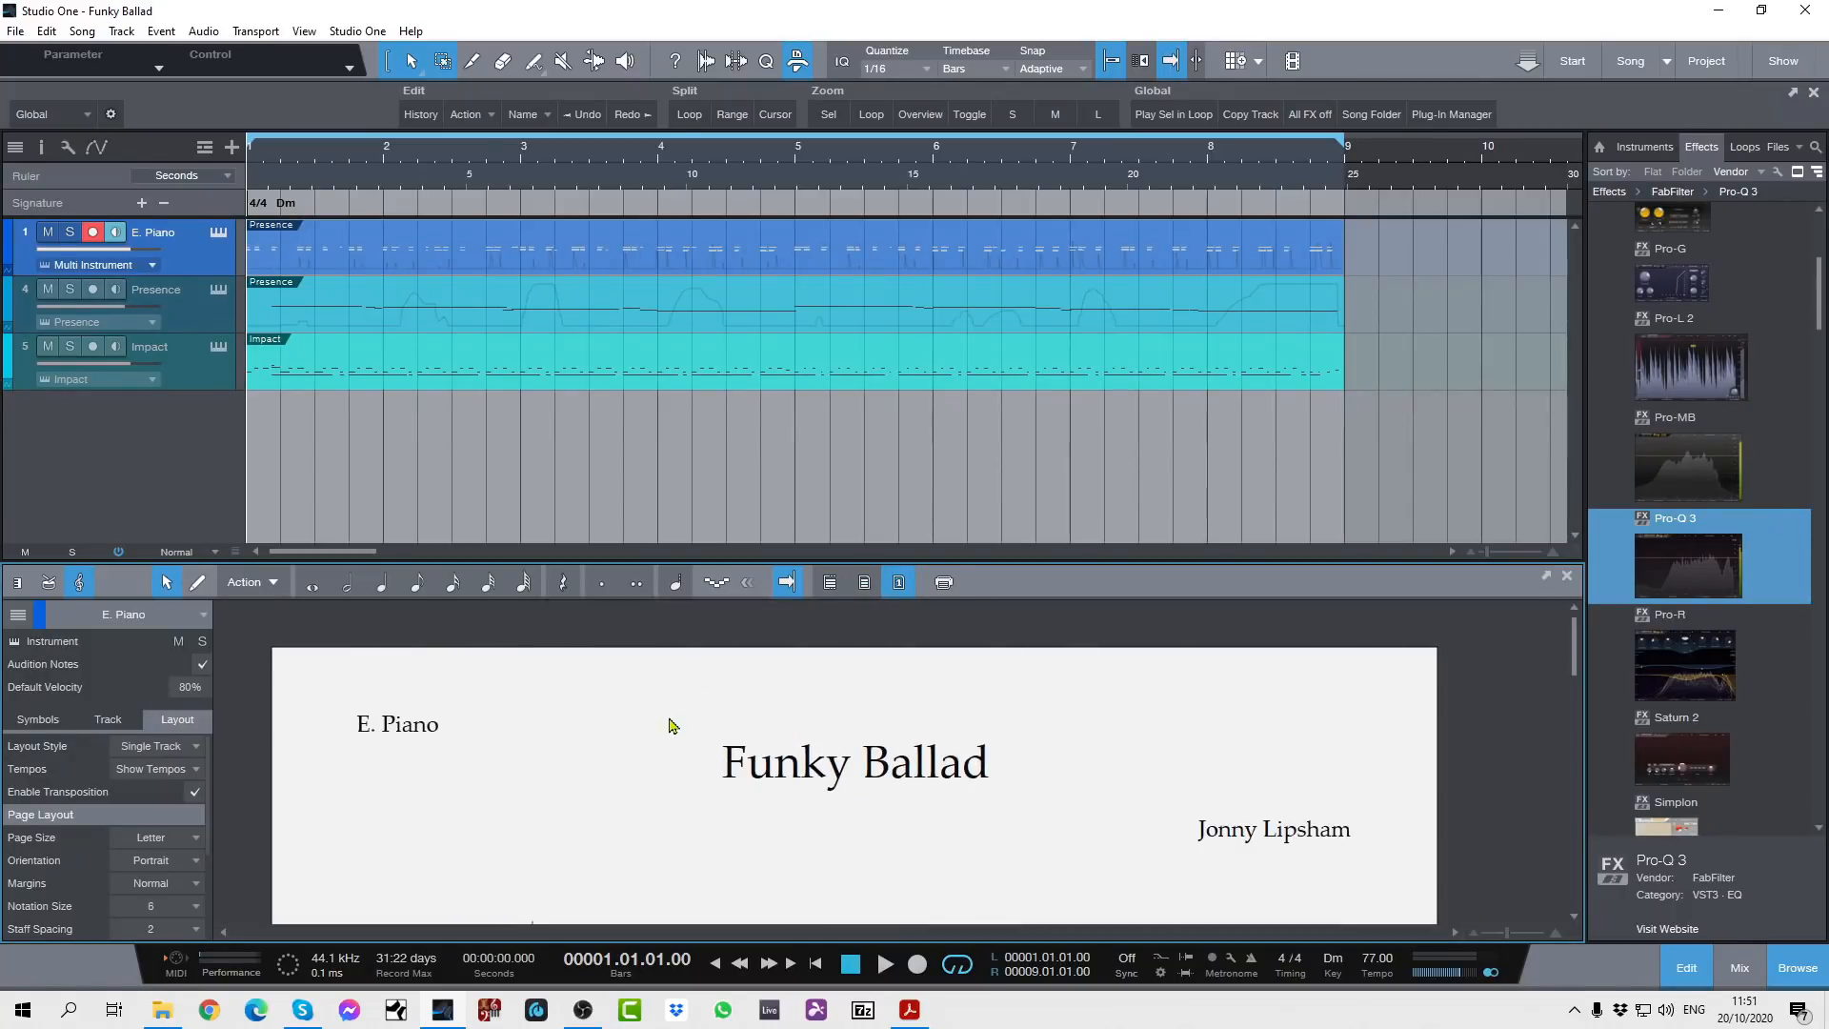
pyautogui.moveTo(878, 686)
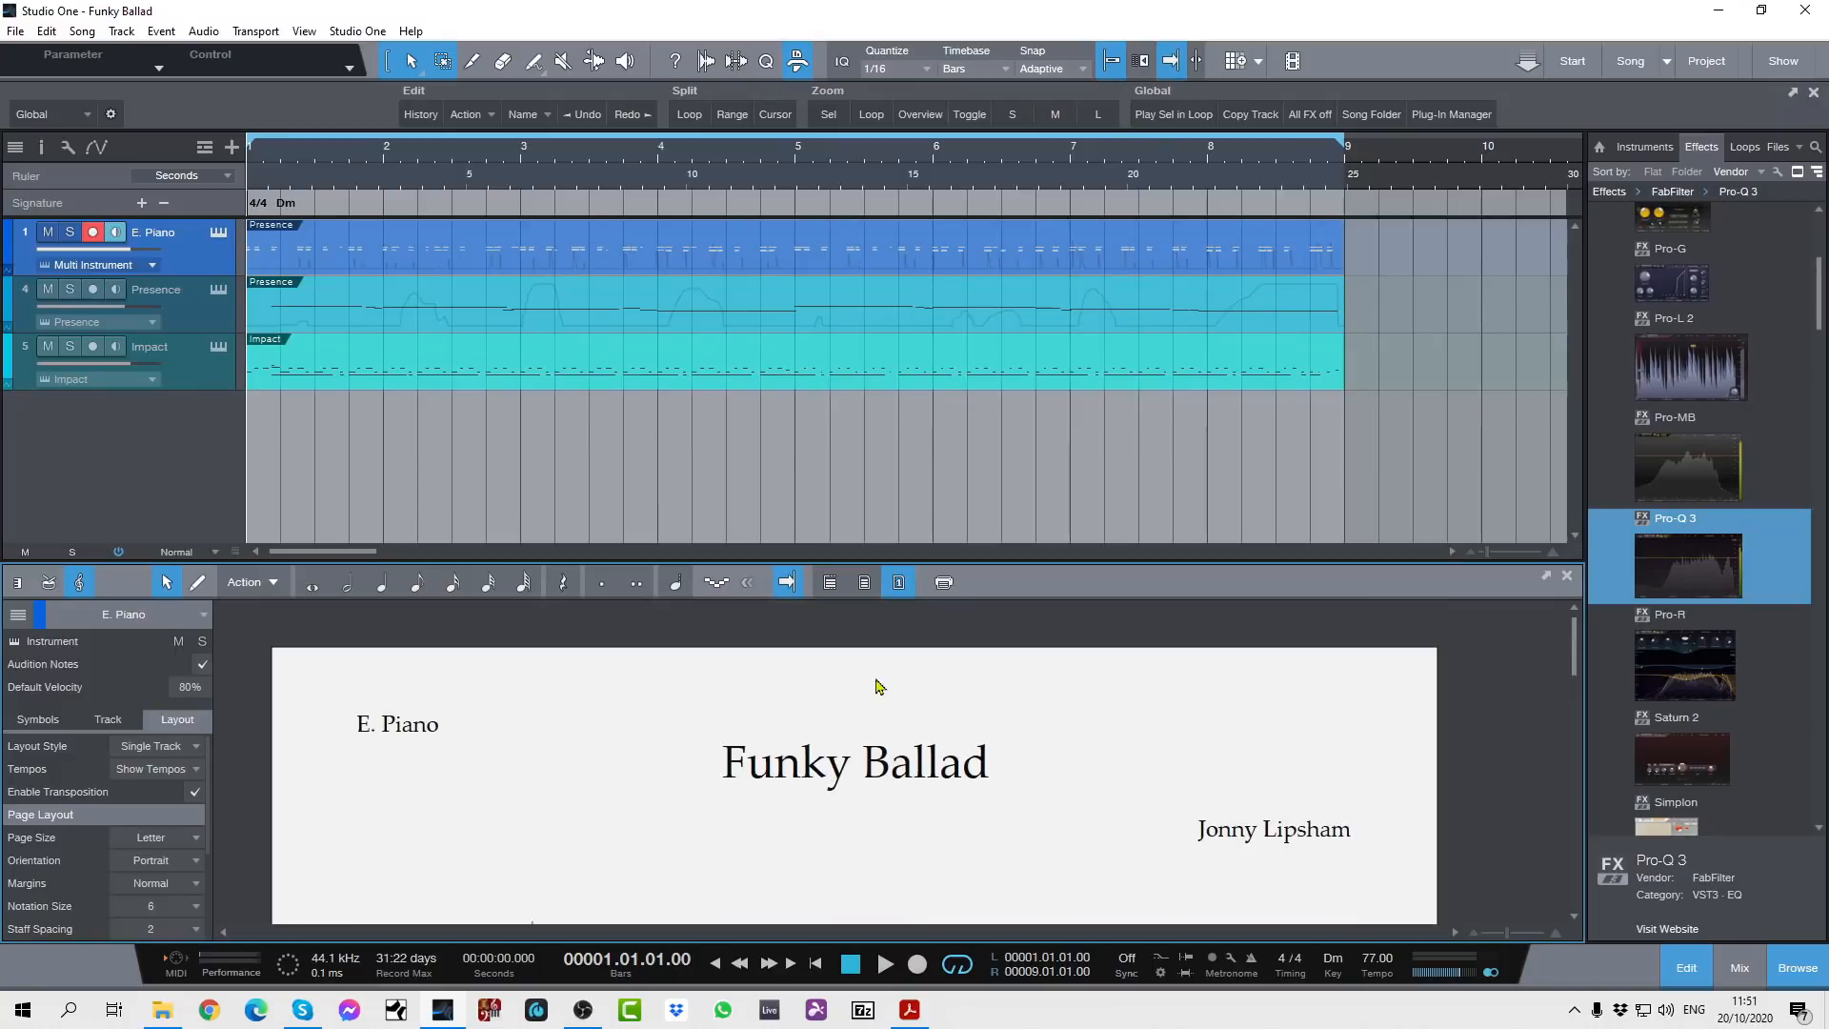
pyautogui.moveTo(942, 582)
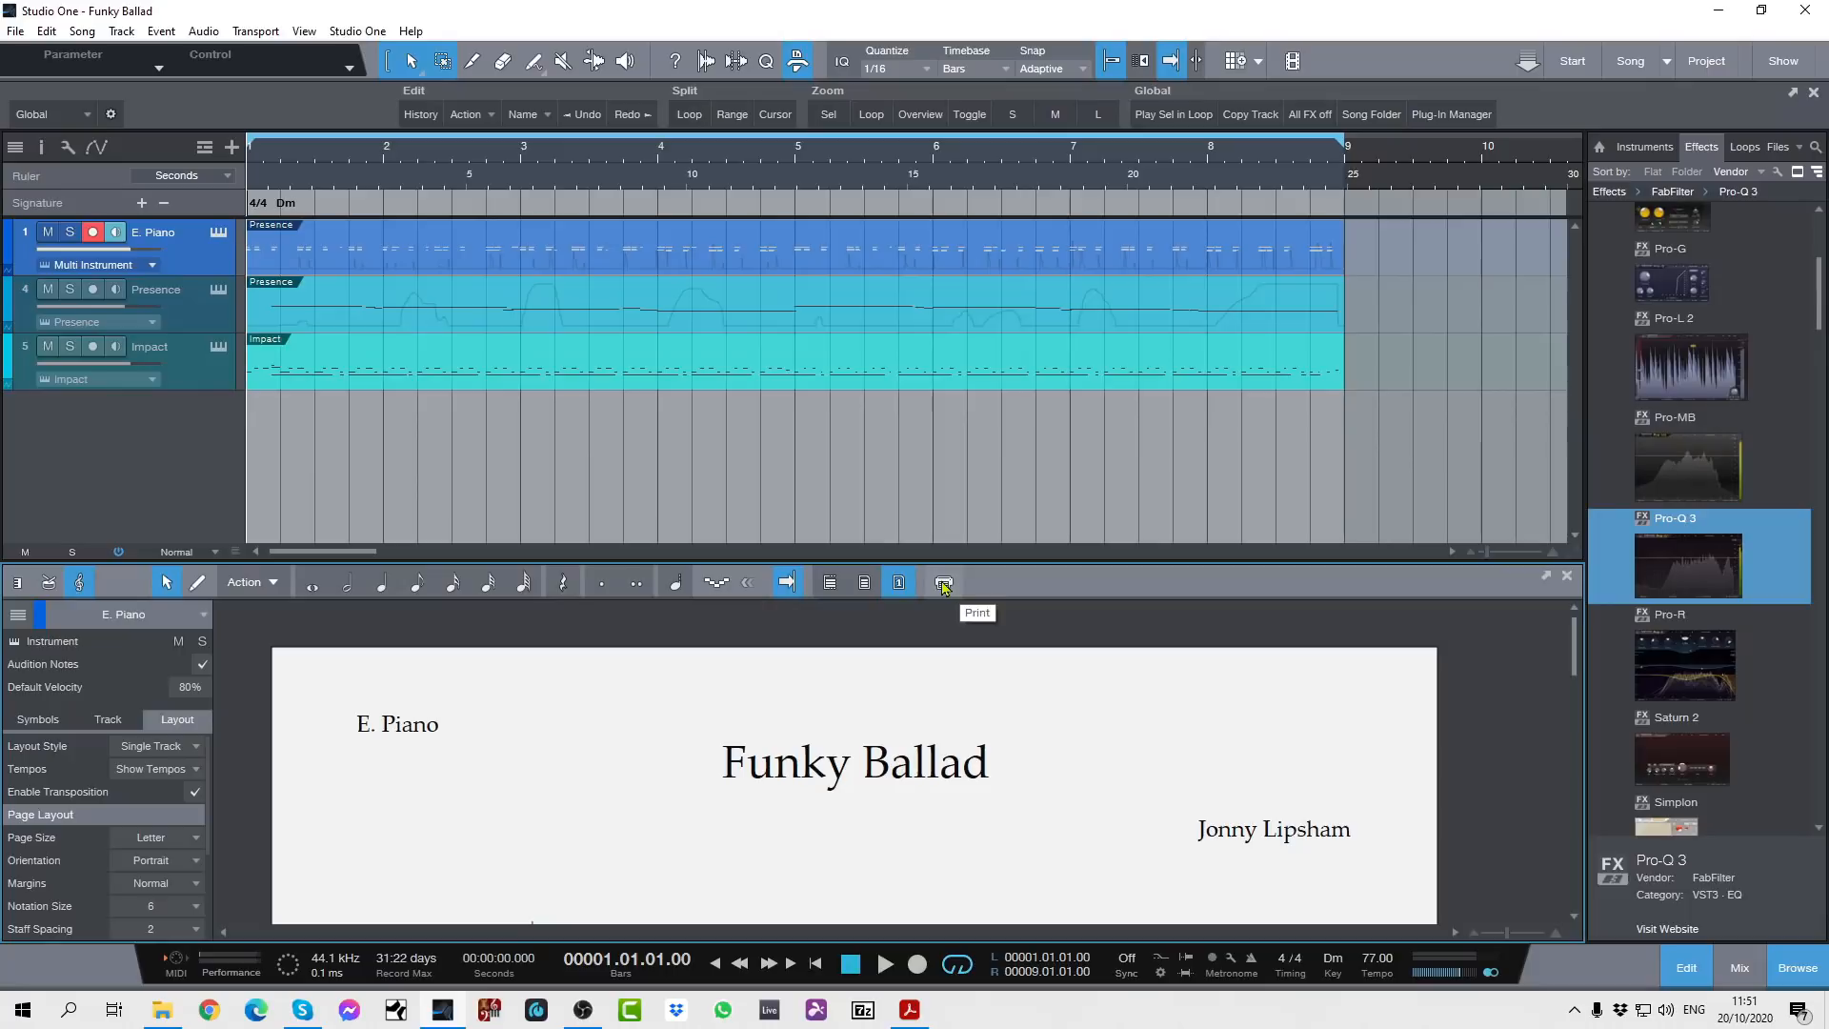
pyautogui.click(942, 582)
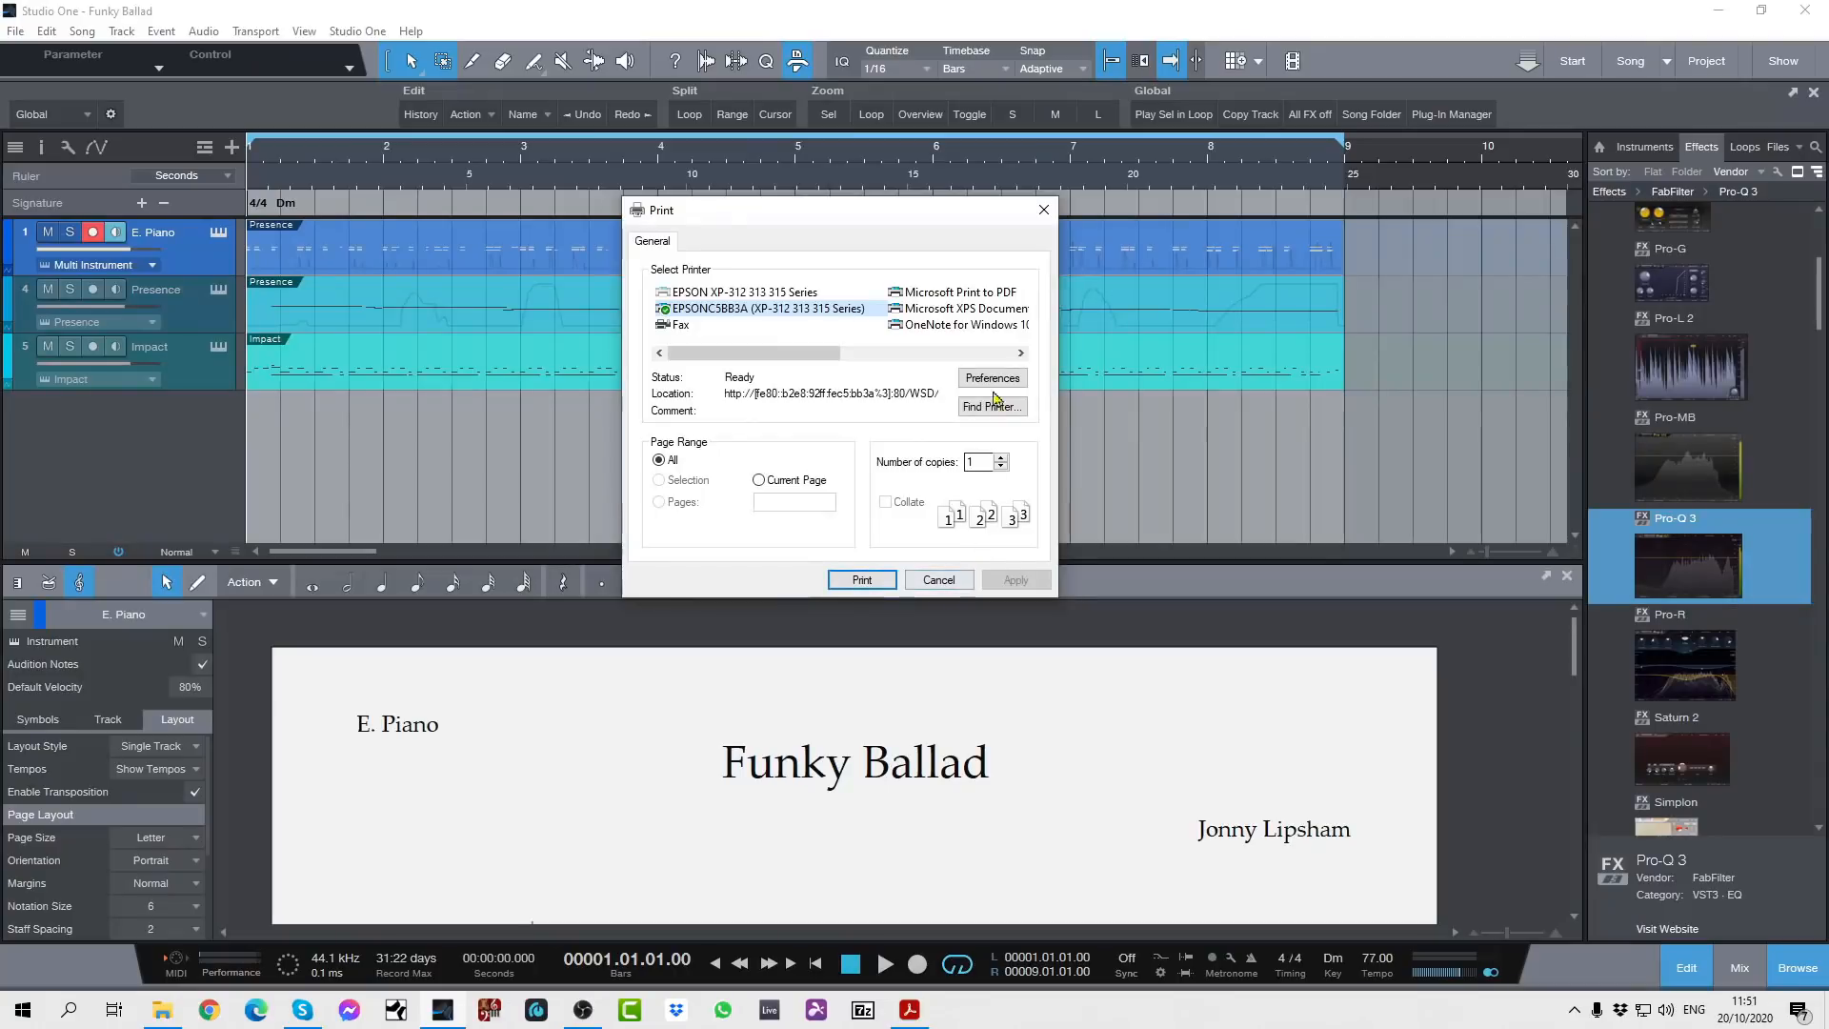
pyautogui.click(937, 581)
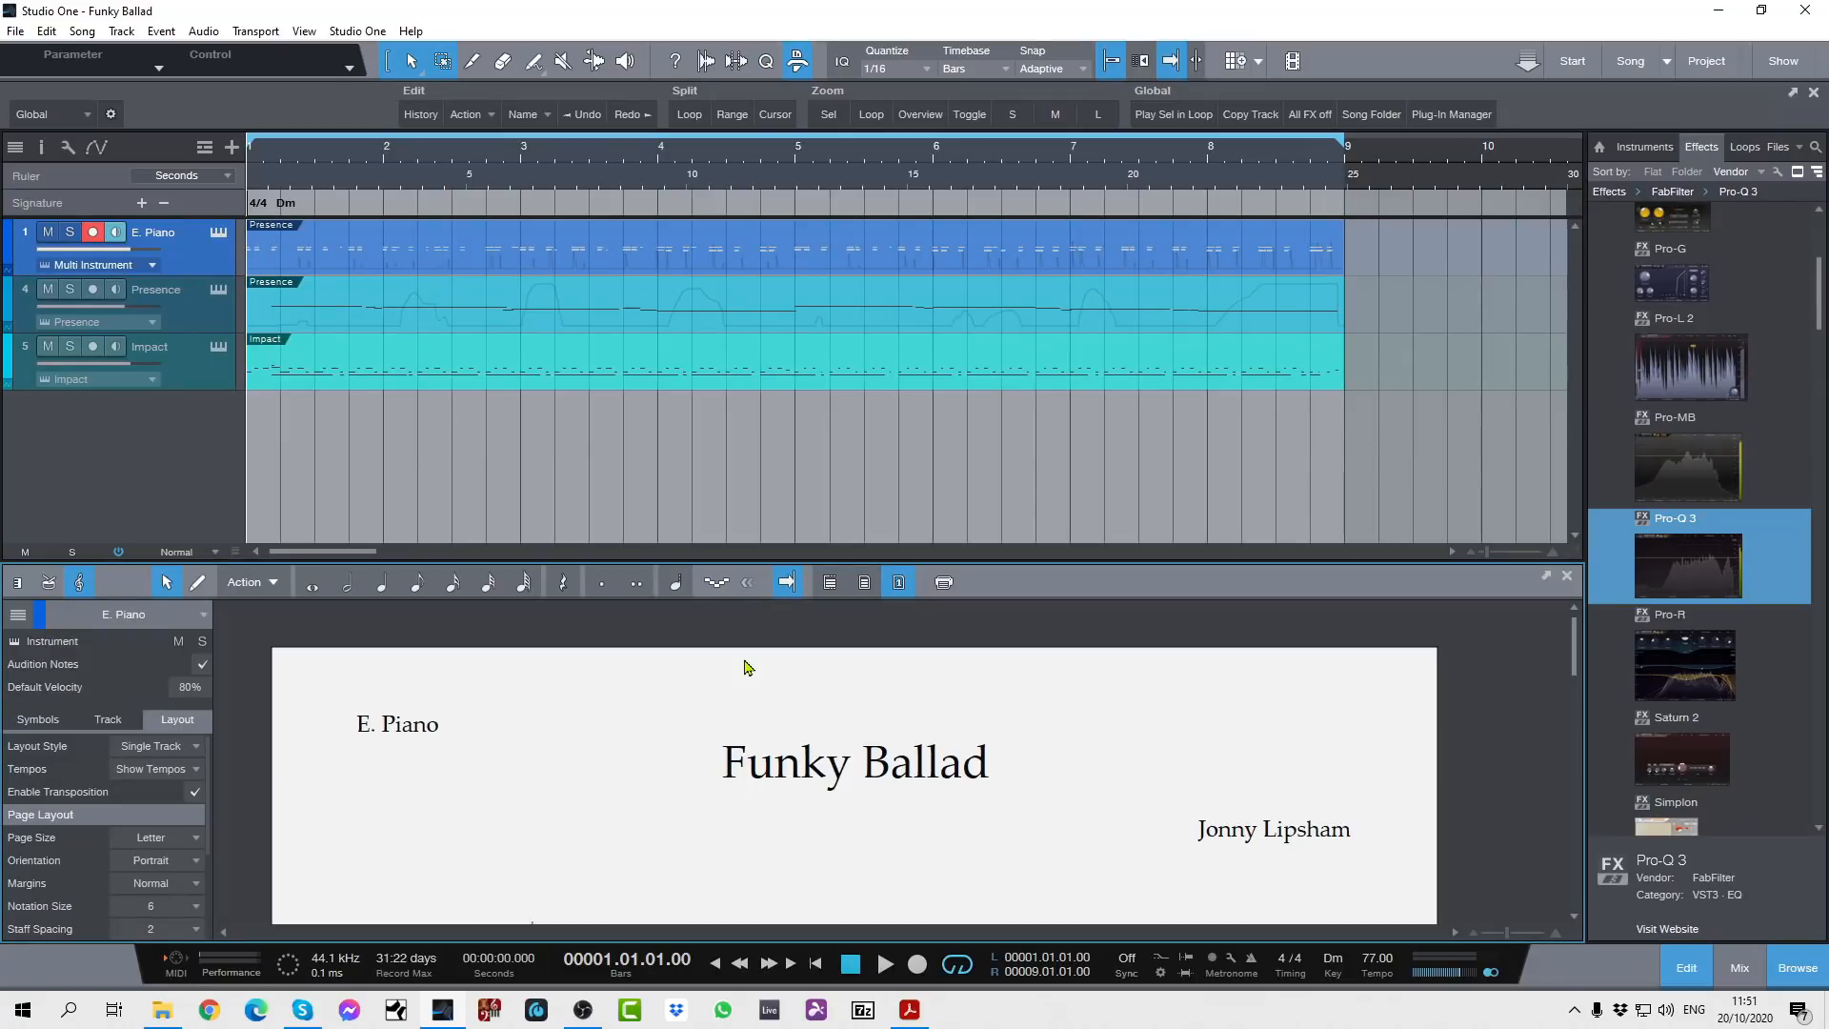
pyautogui.moveTo(857, 732)
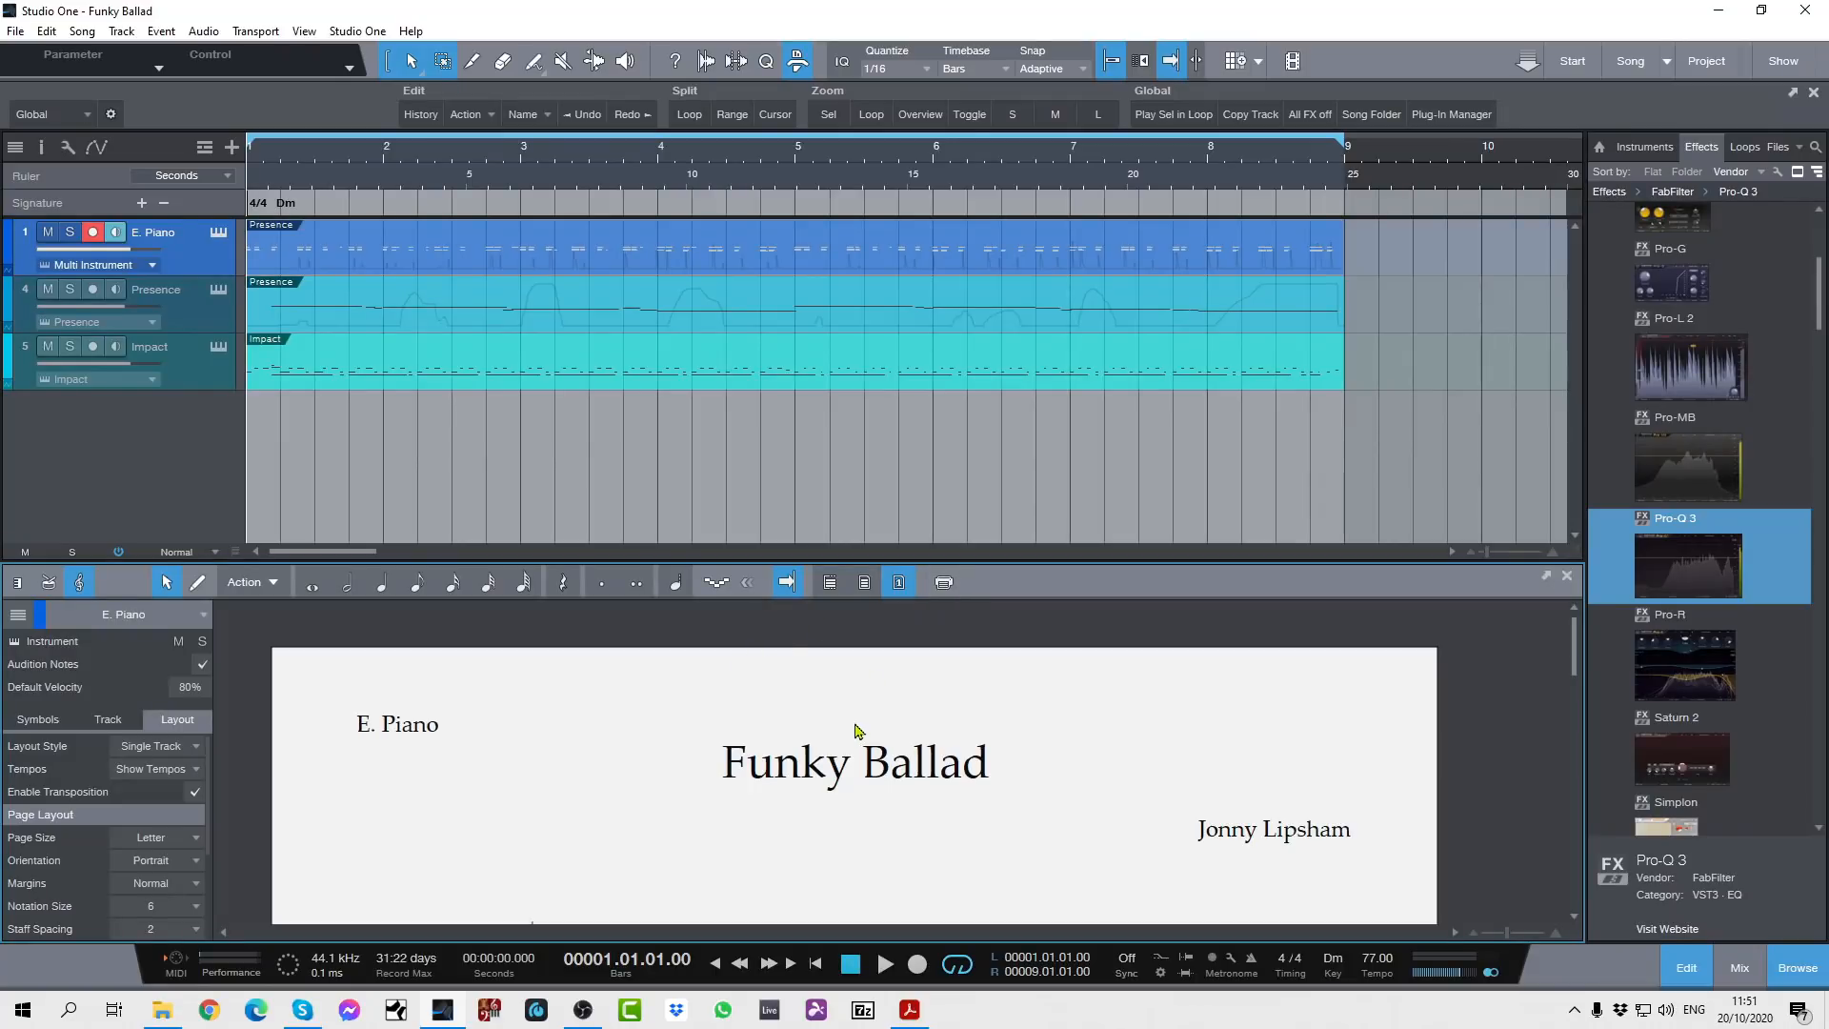
pyautogui.moveTo(793, 696)
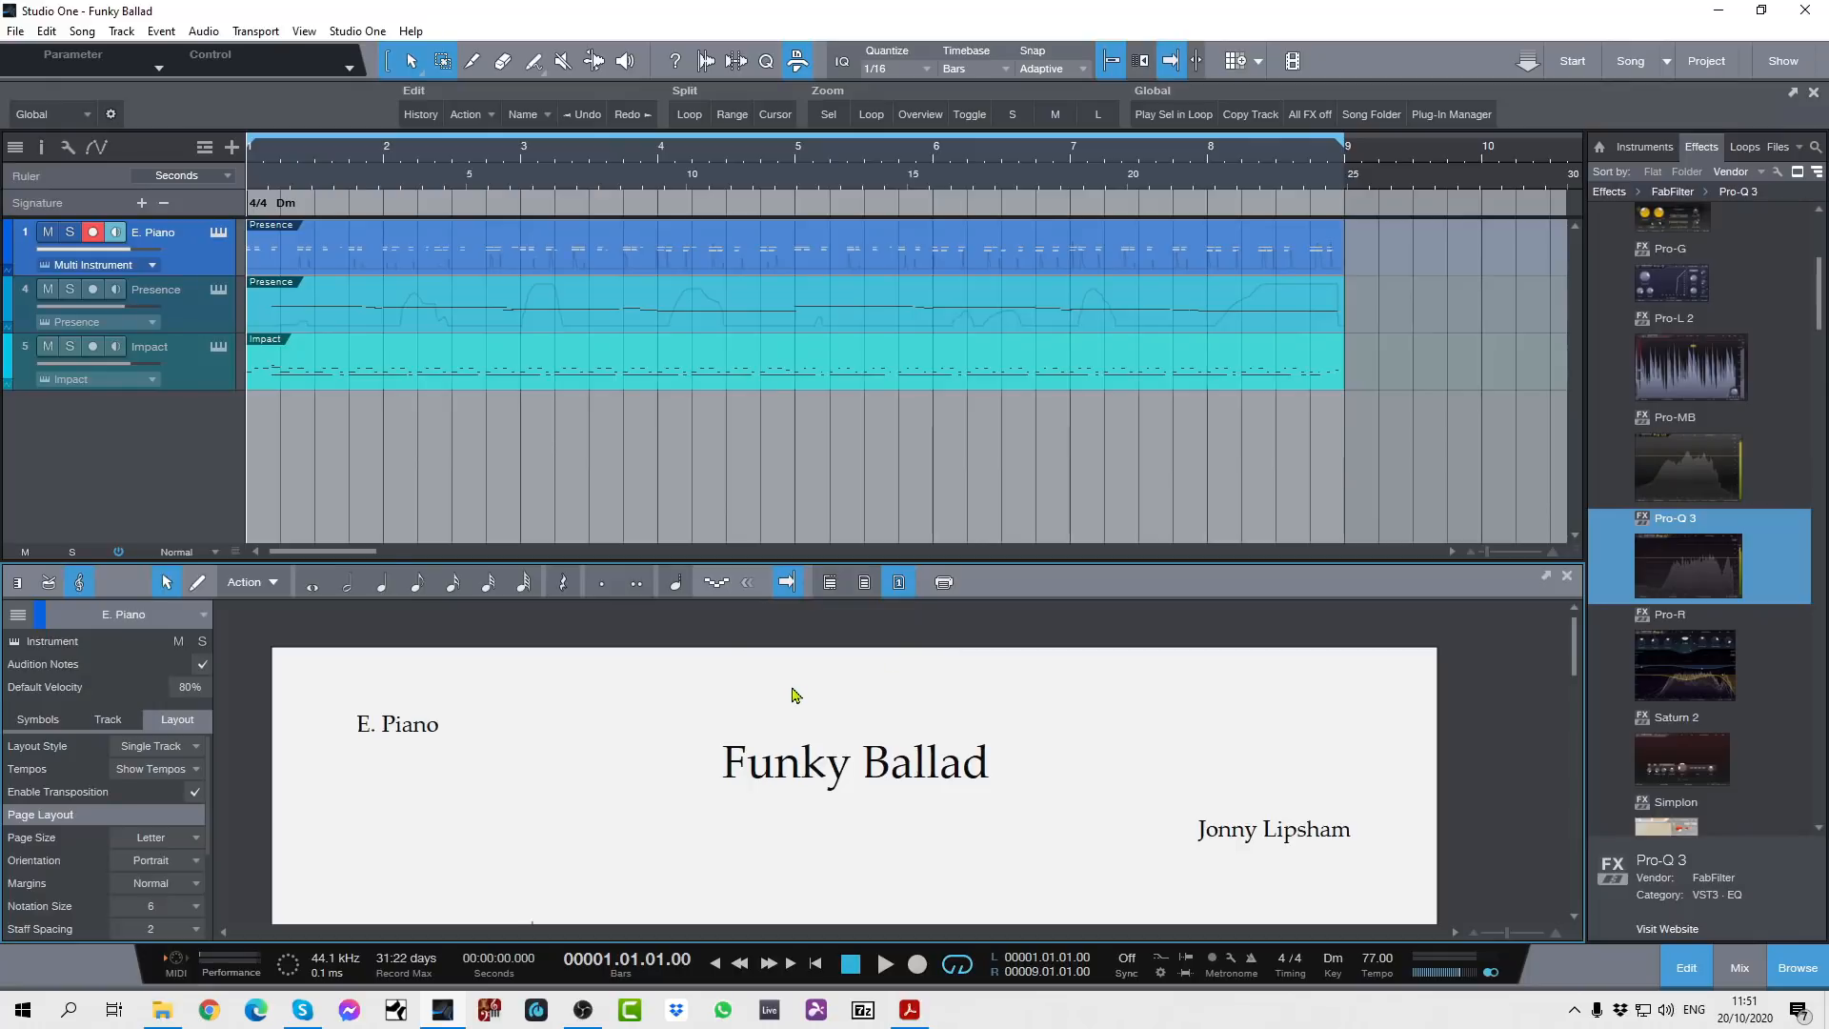
pyautogui.moveTo(802, 664)
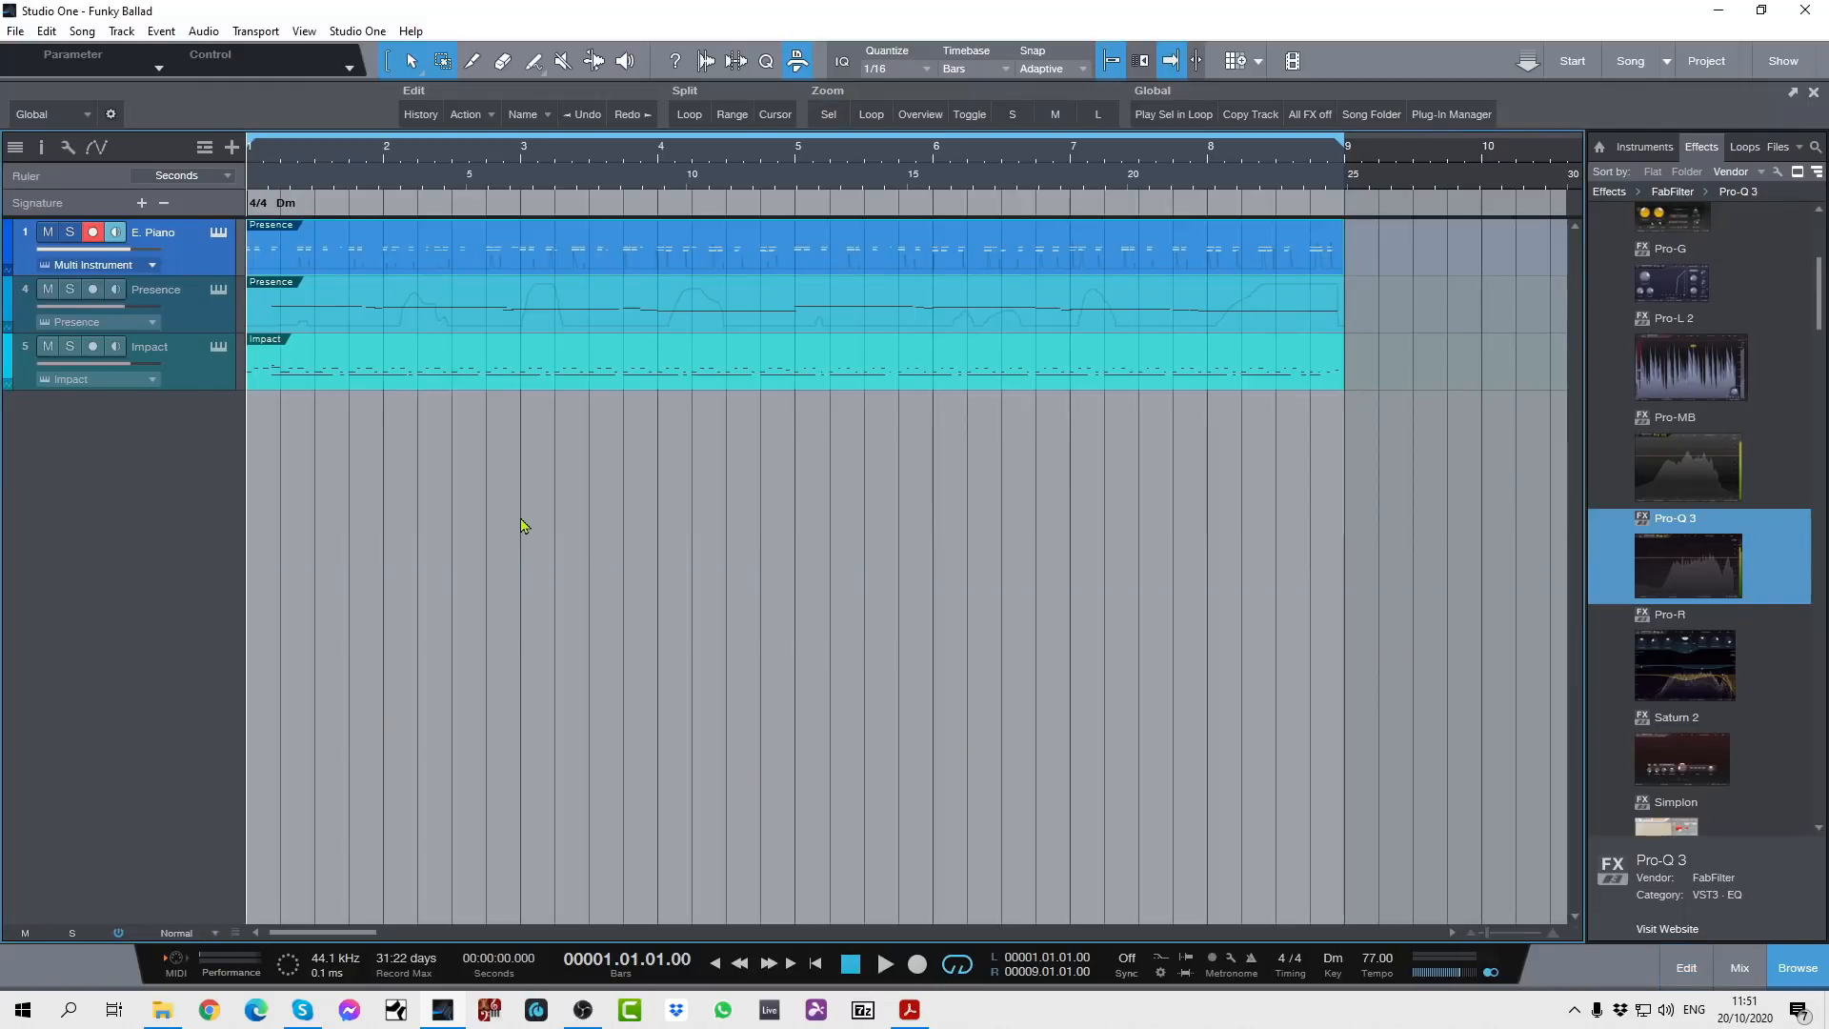
pyautogui.moveTo(536, 502)
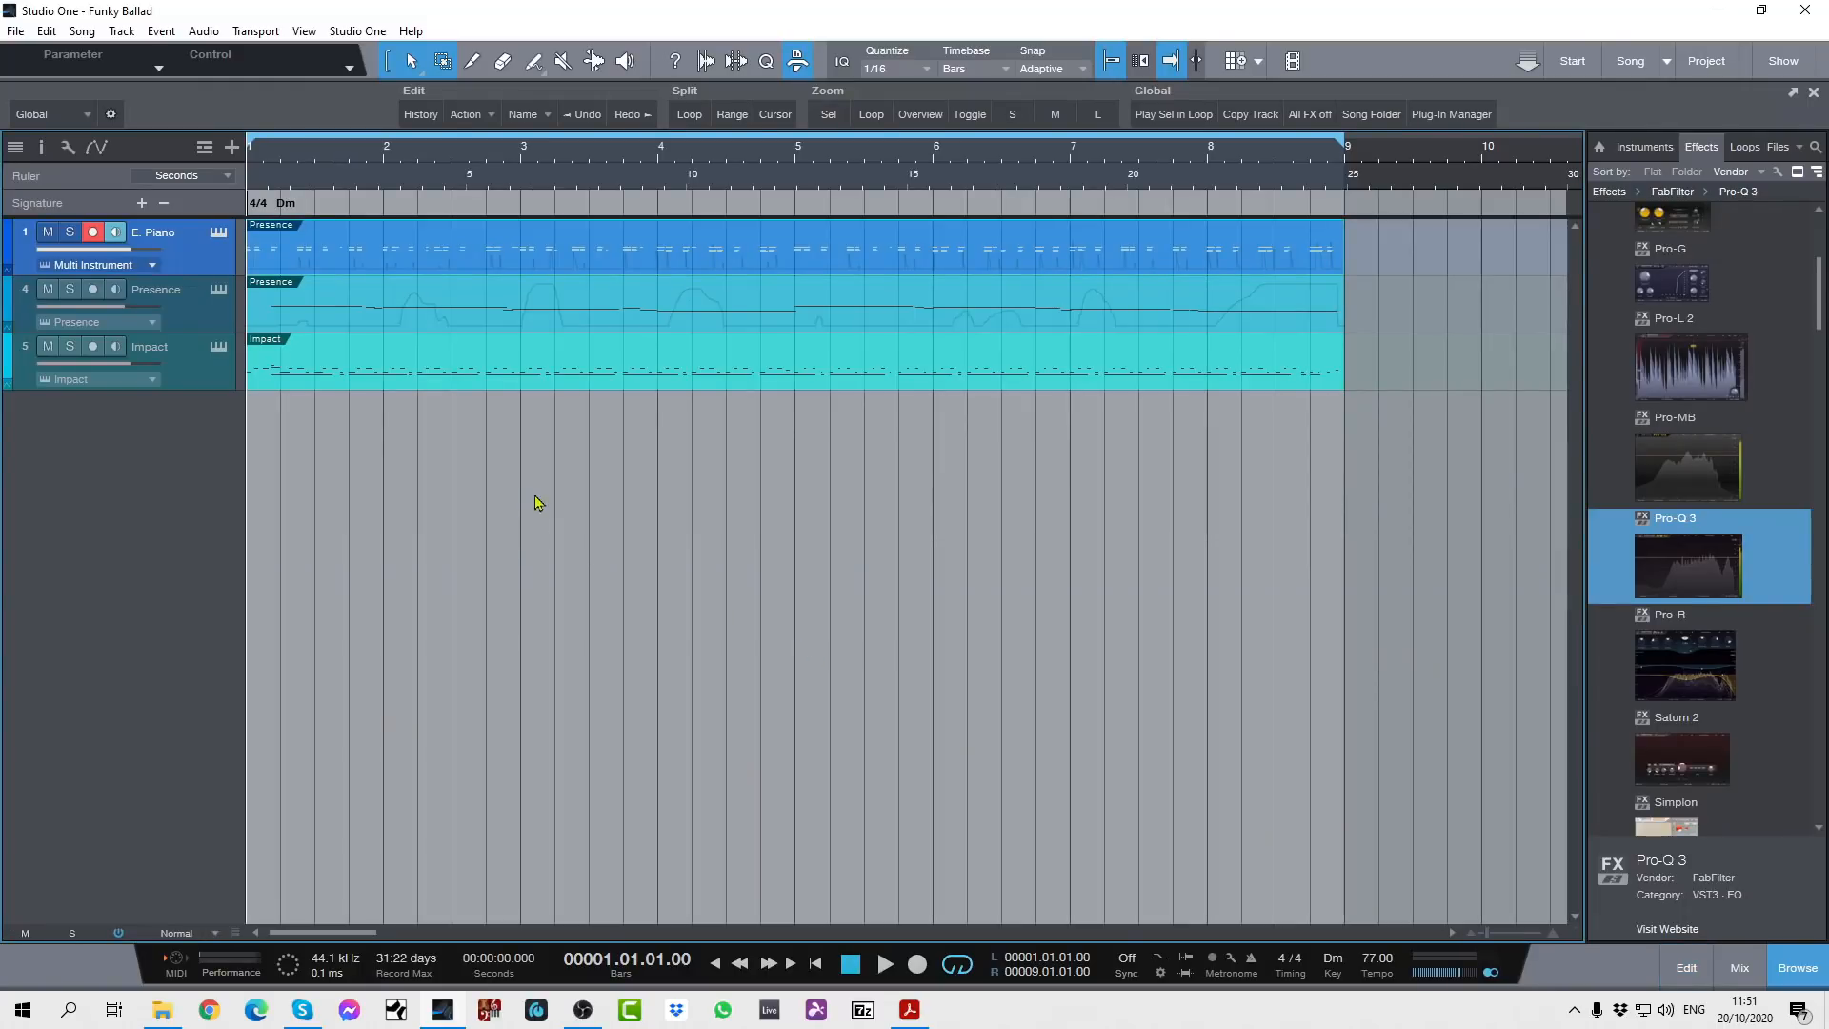
pyautogui.moveTo(650, 430)
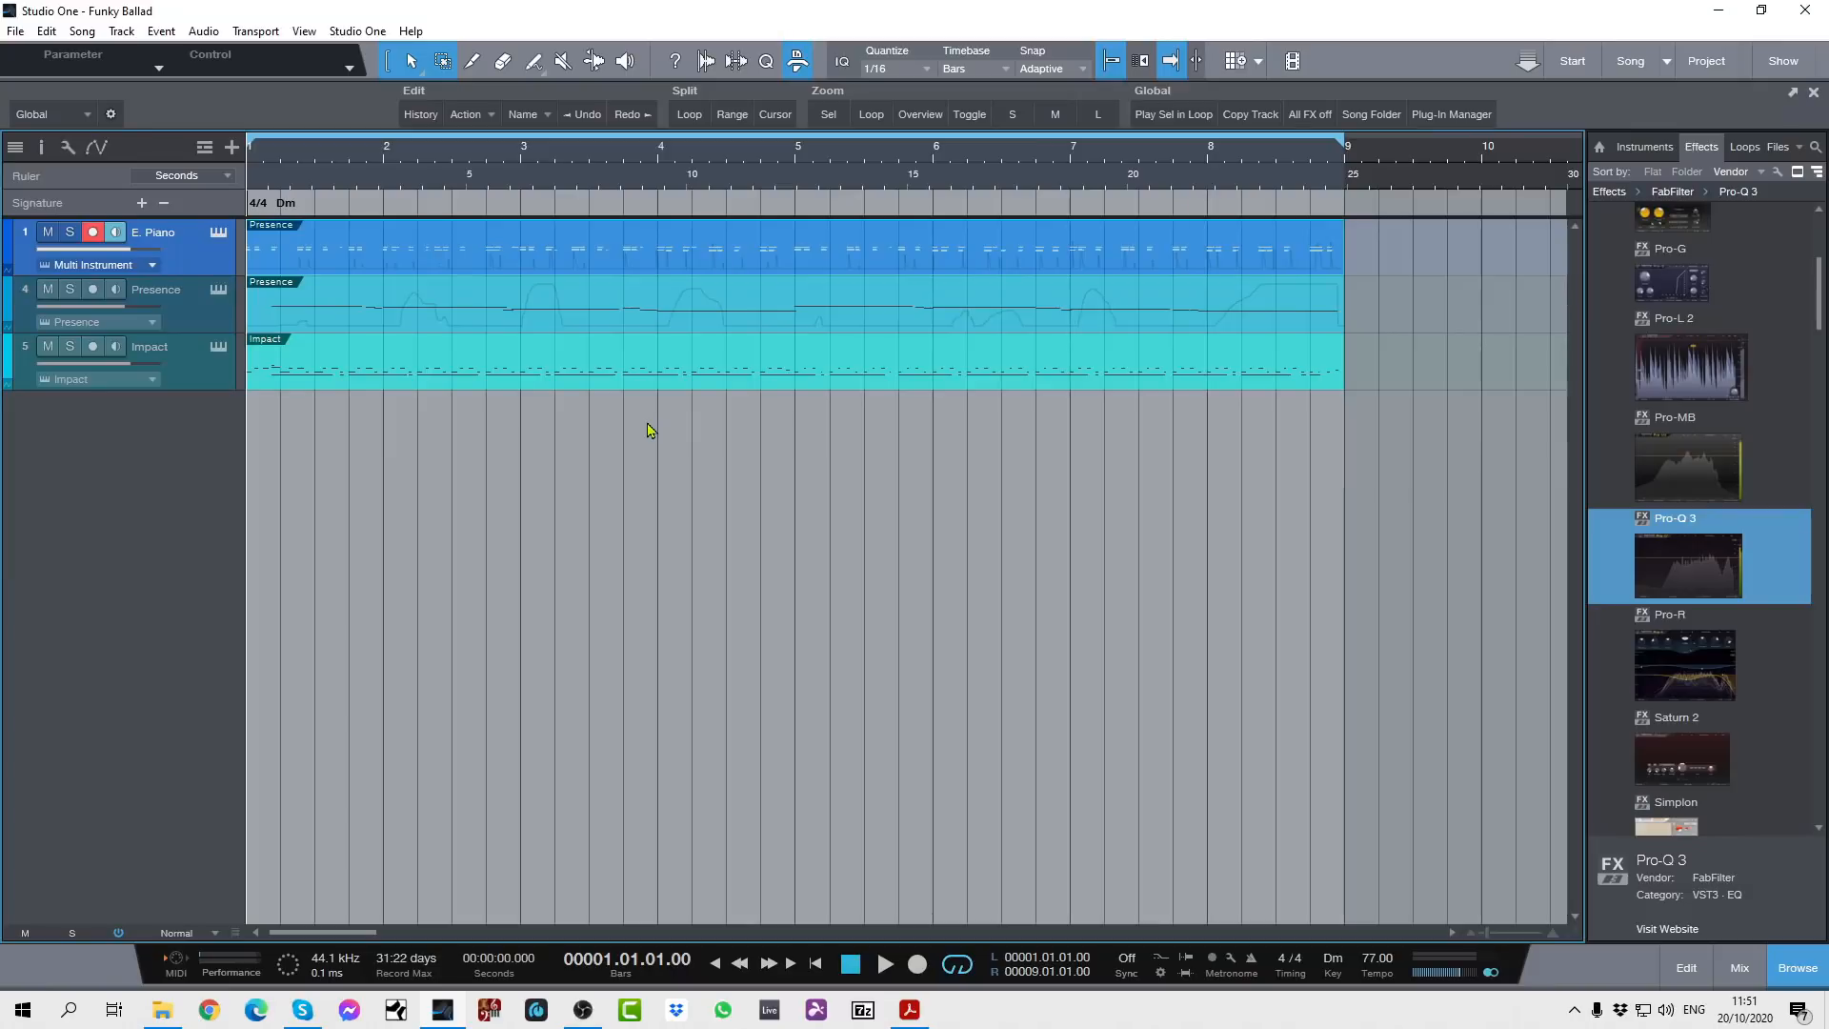
pyautogui.moveTo(947, 440)
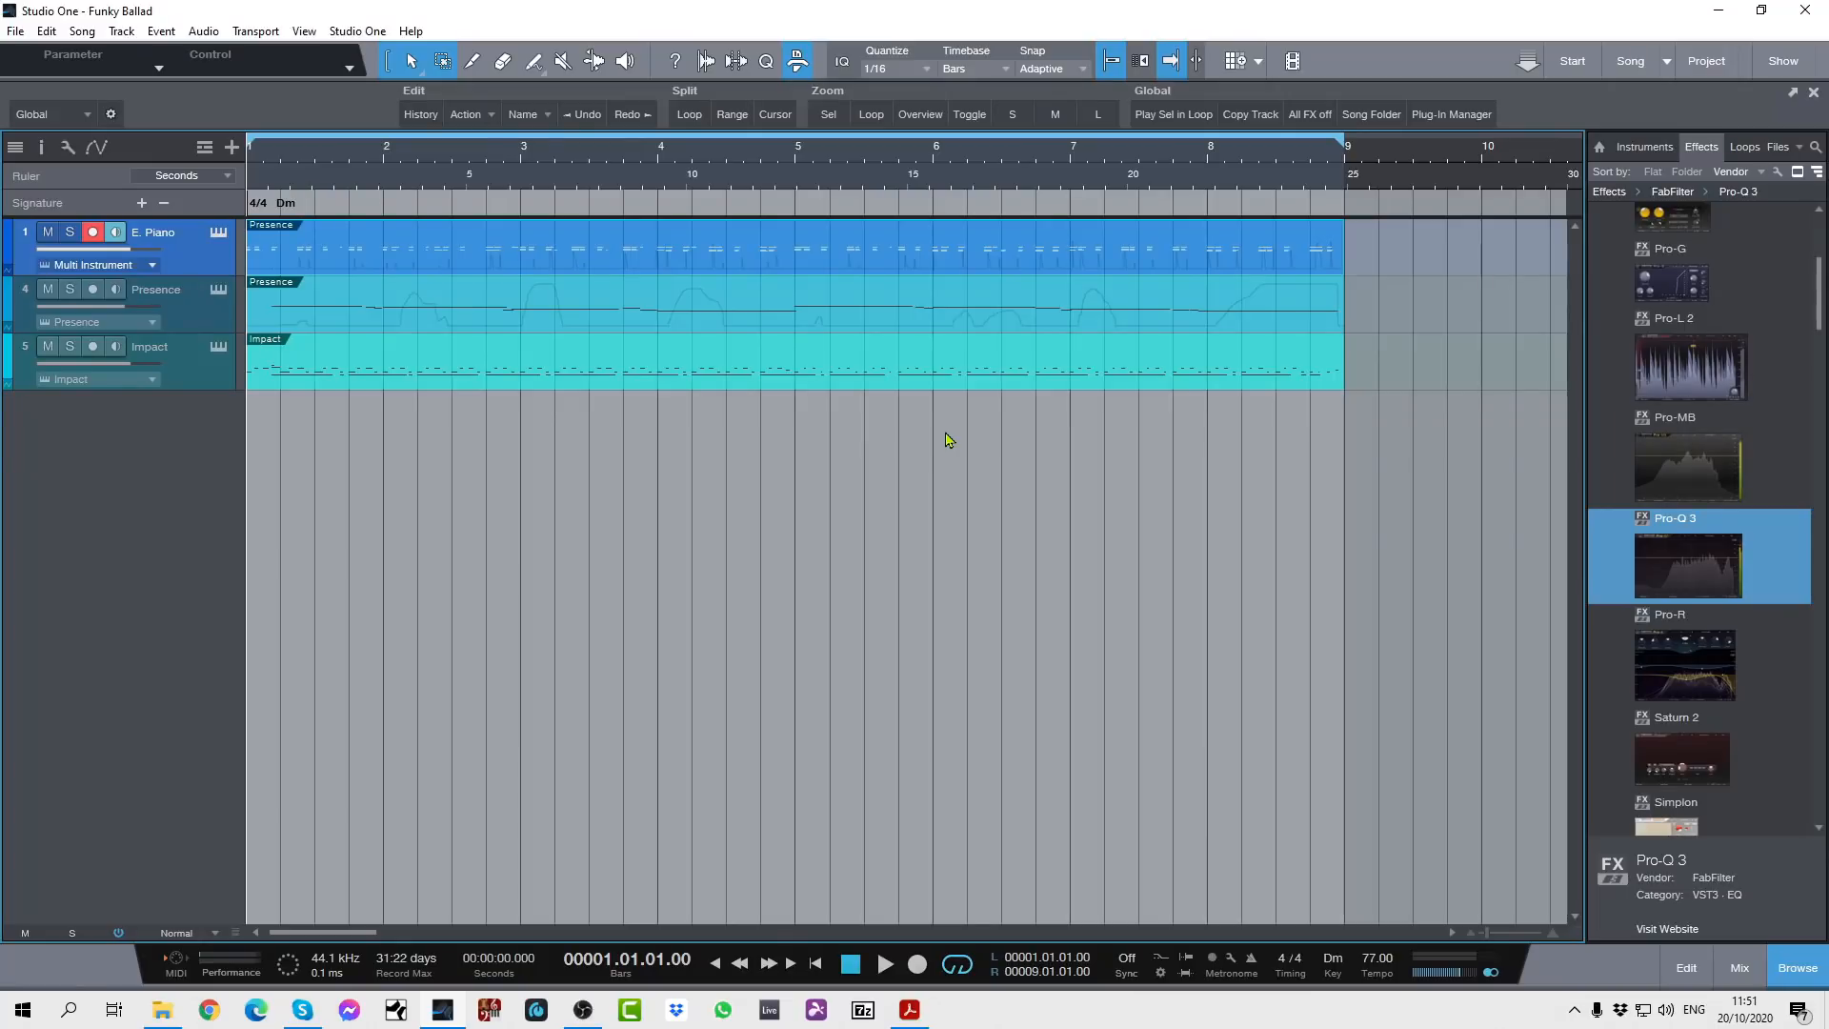
pyautogui.moveTo(1475, 207)
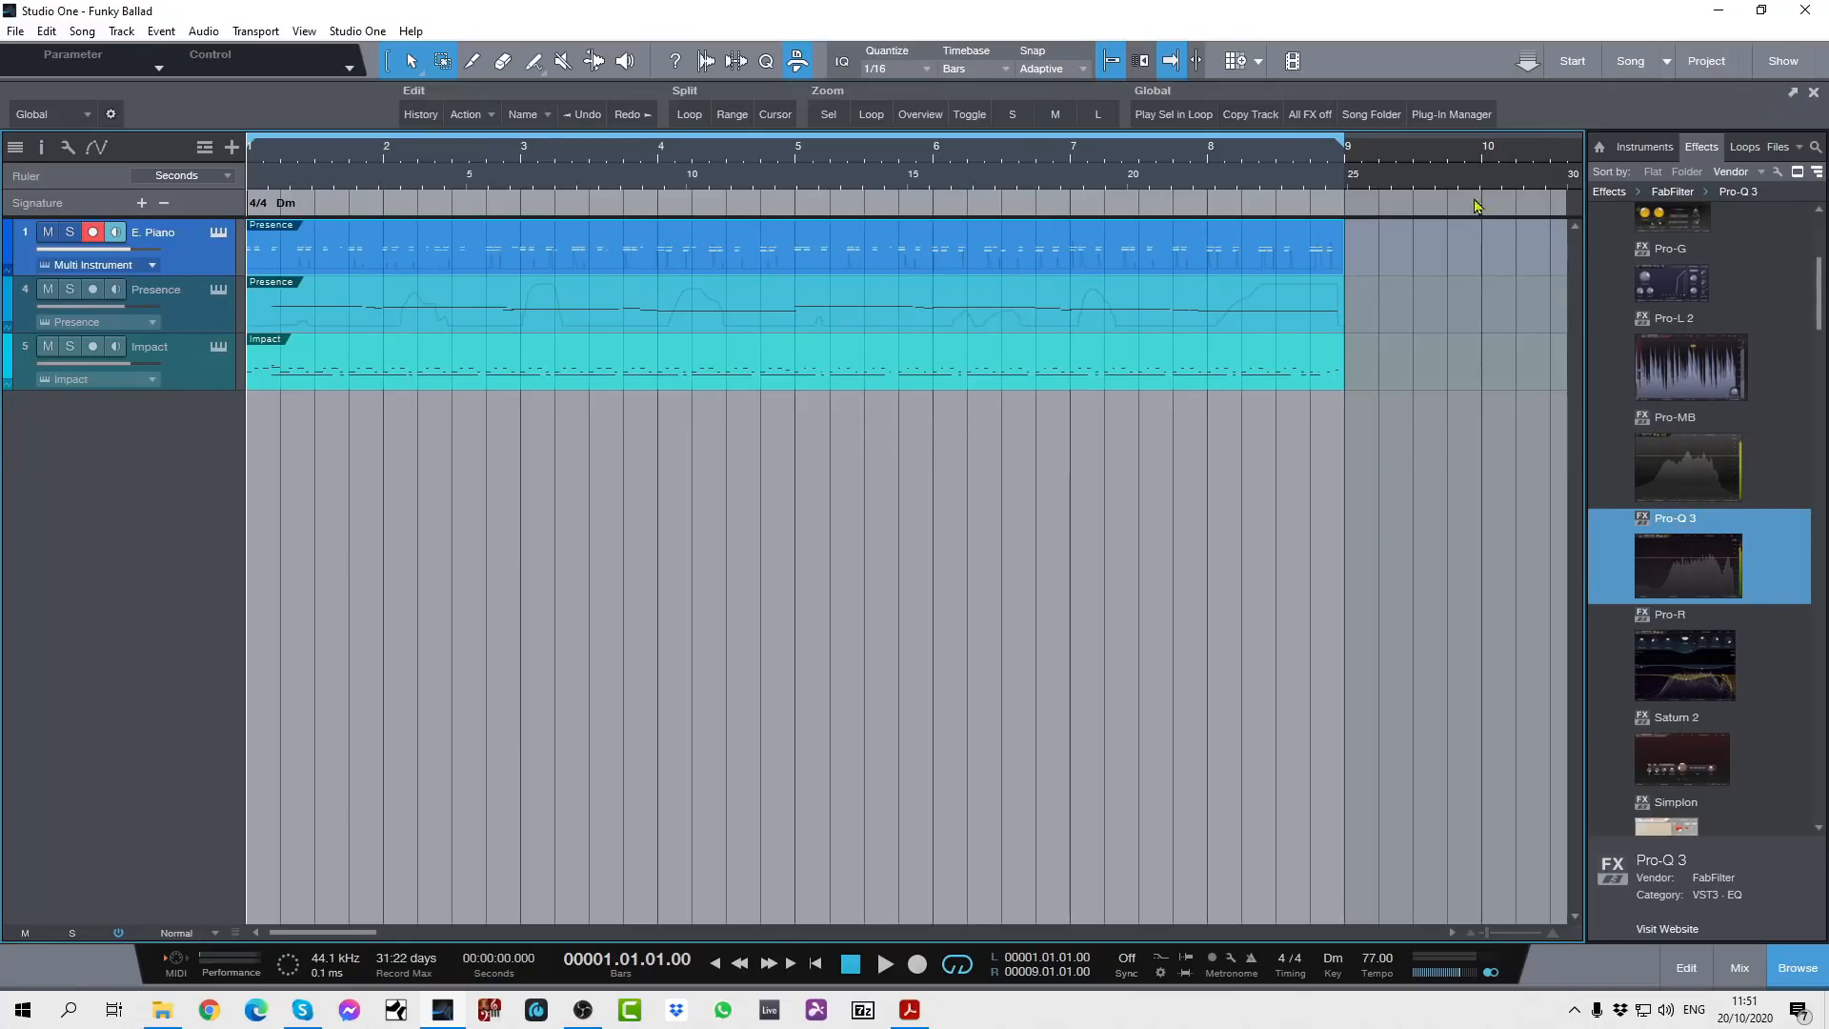
# Show the Song dropdown listing the open songs
pyautogui.click(1630, 61)
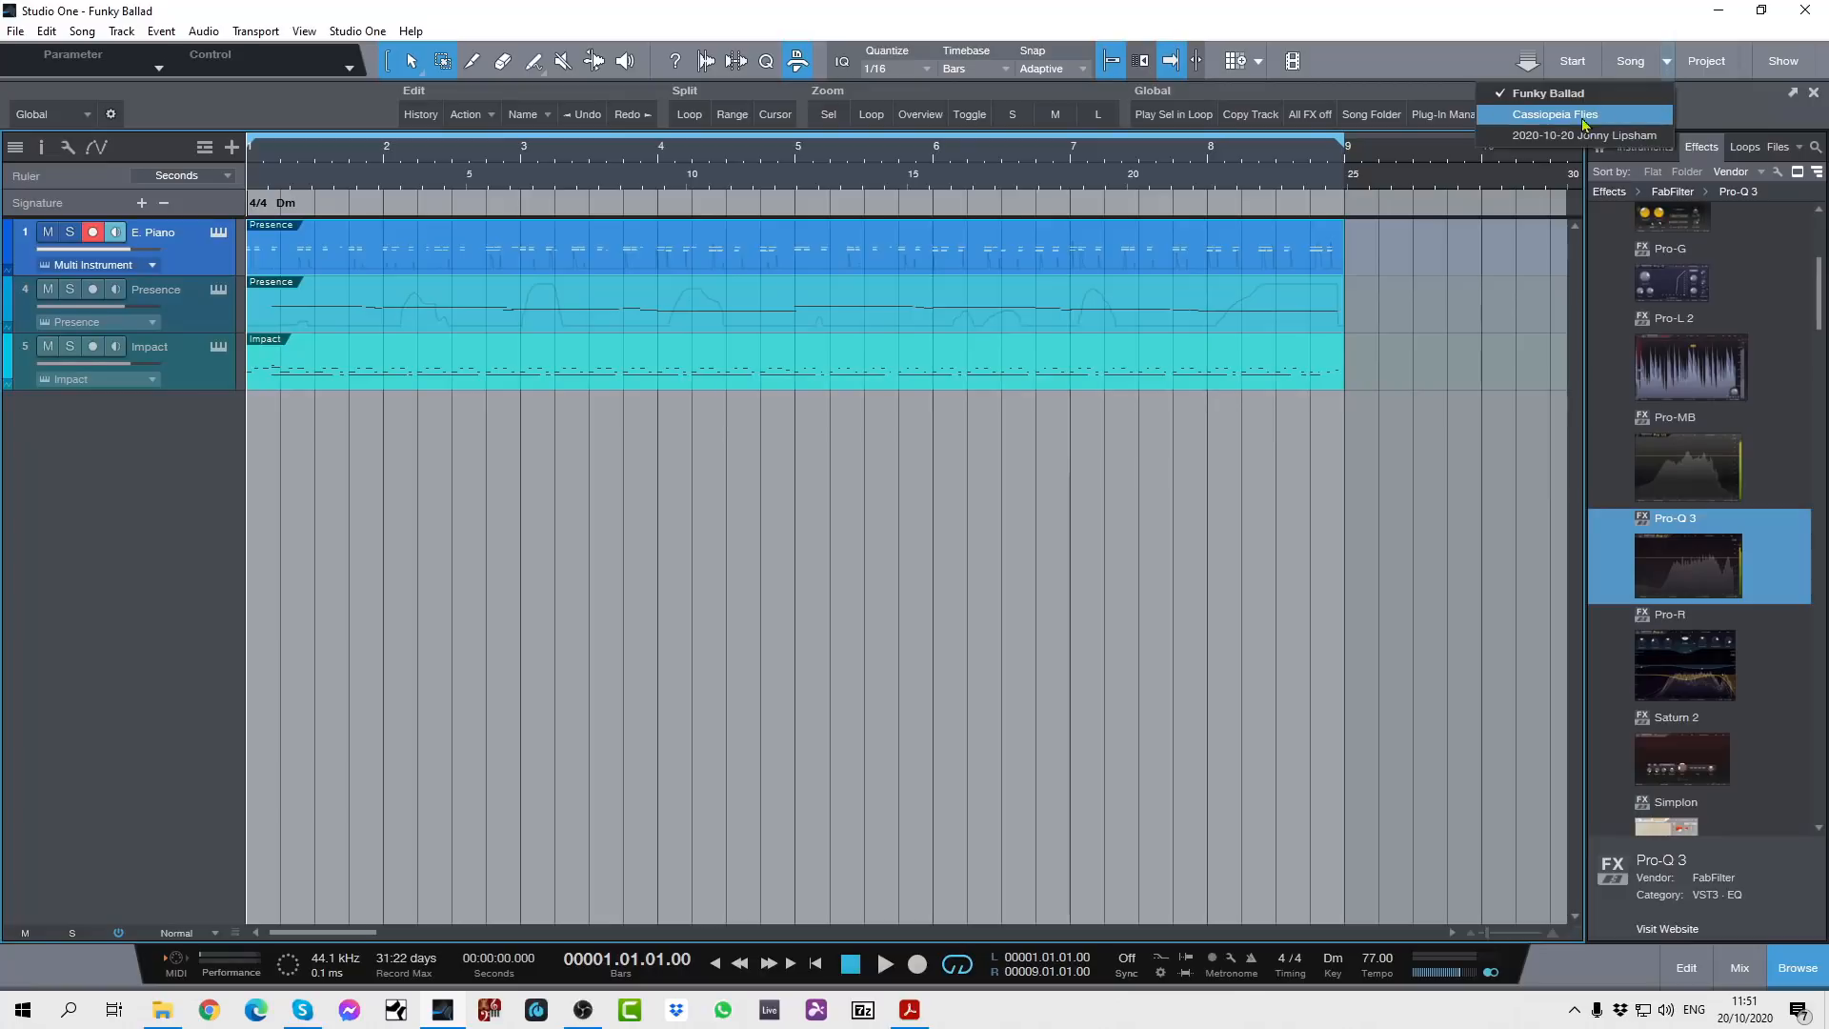
# Switch to the 2020-10-20 song with its Presence instrument track
pyautogui.click(1583, 134)
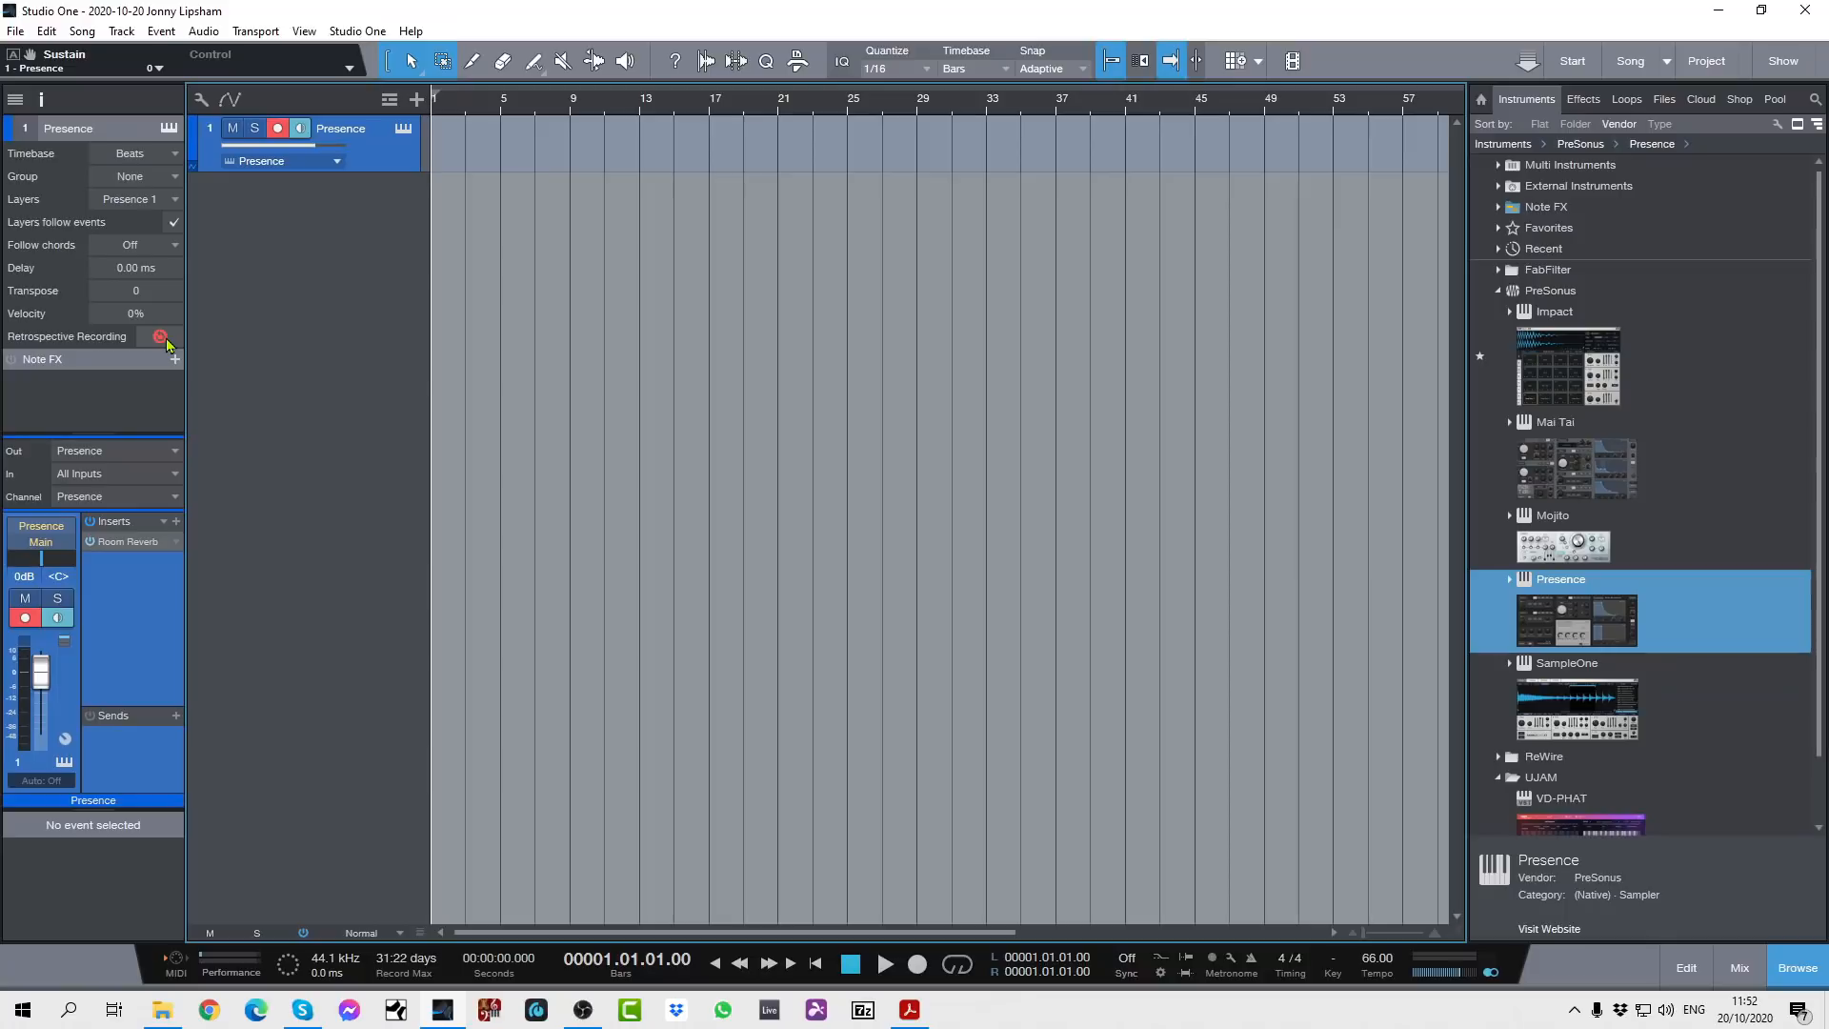
pyautogui.moveTo(162, 341)
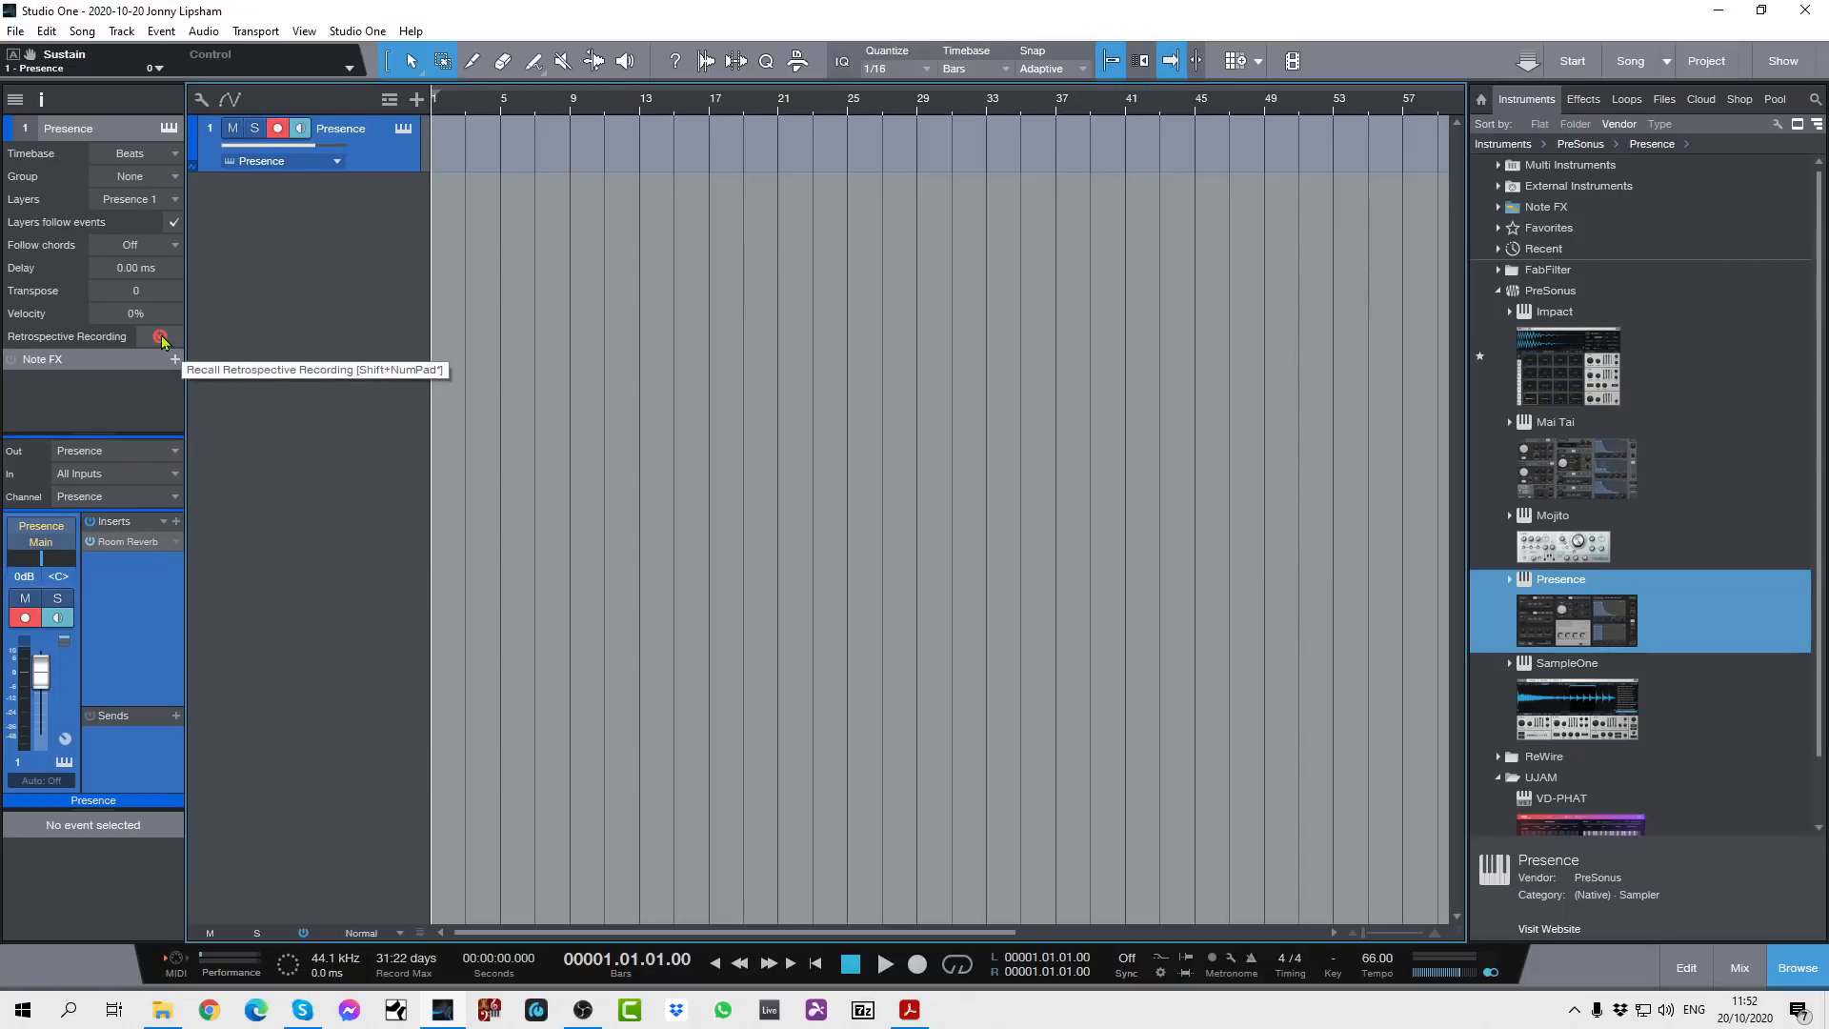
pyautogui.moveTo(296, 331)
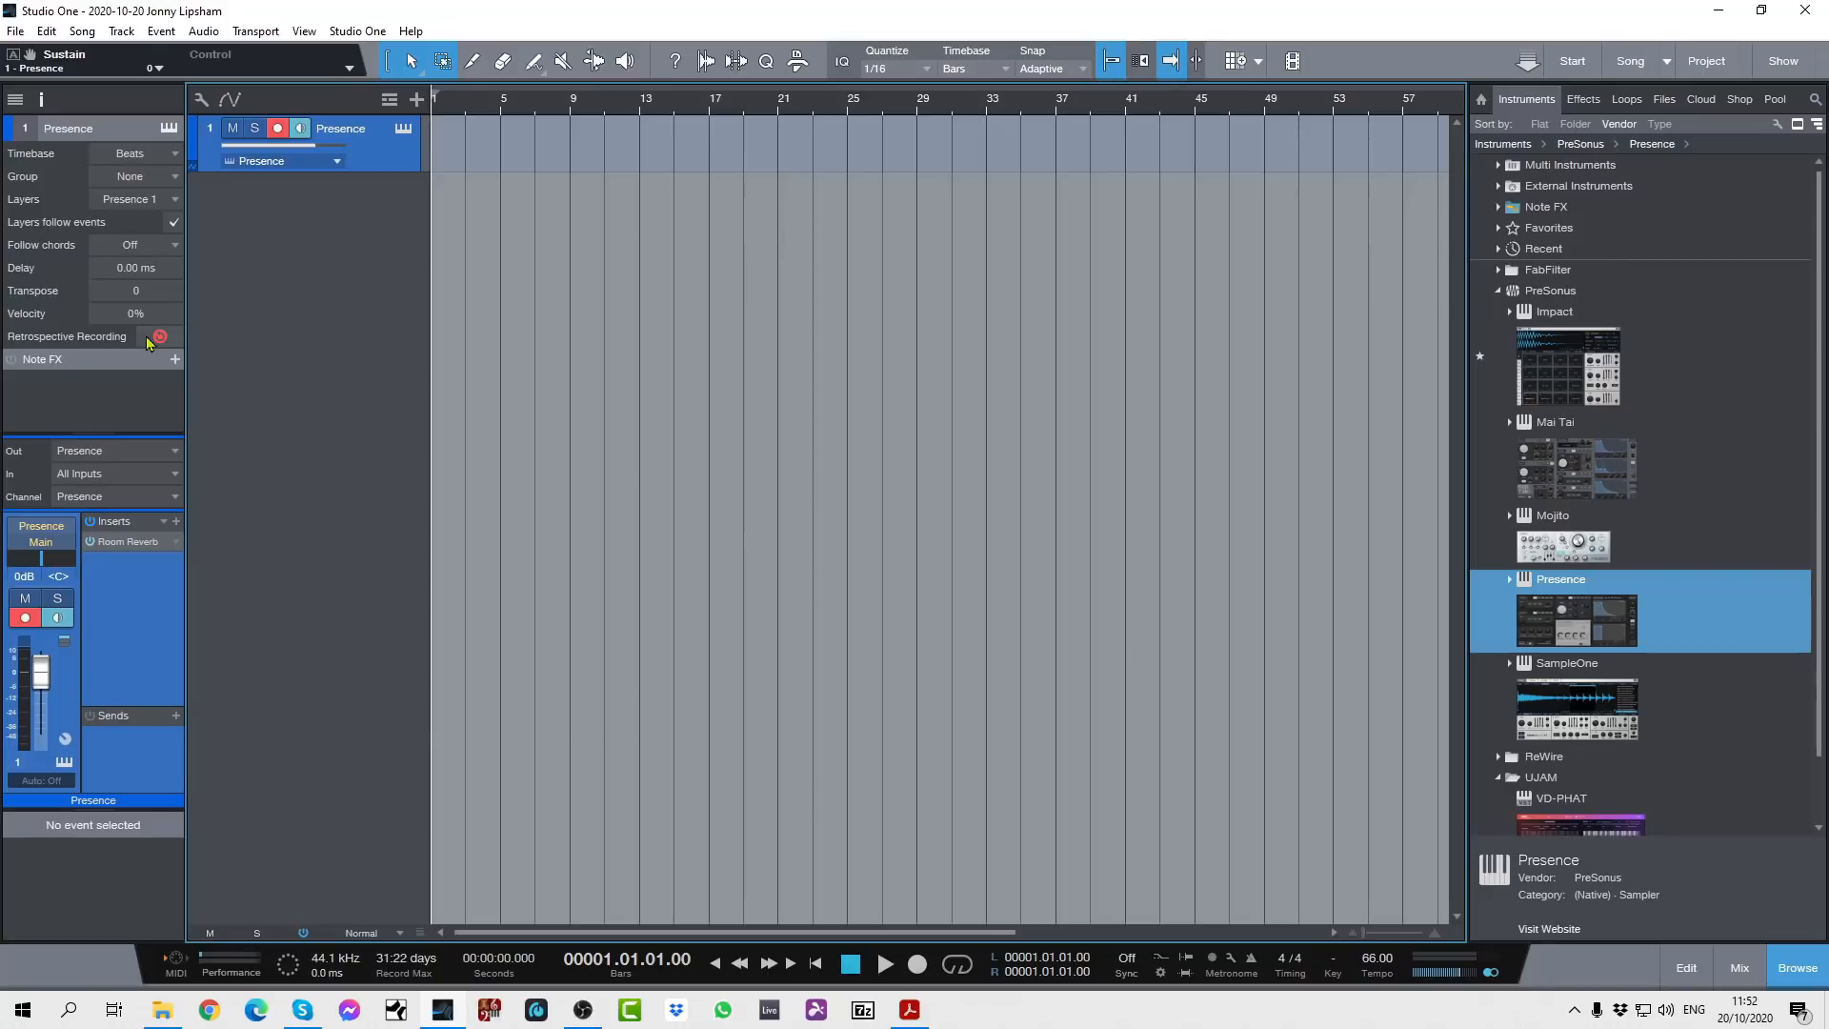
pyautogui.moveTo(160, 337)
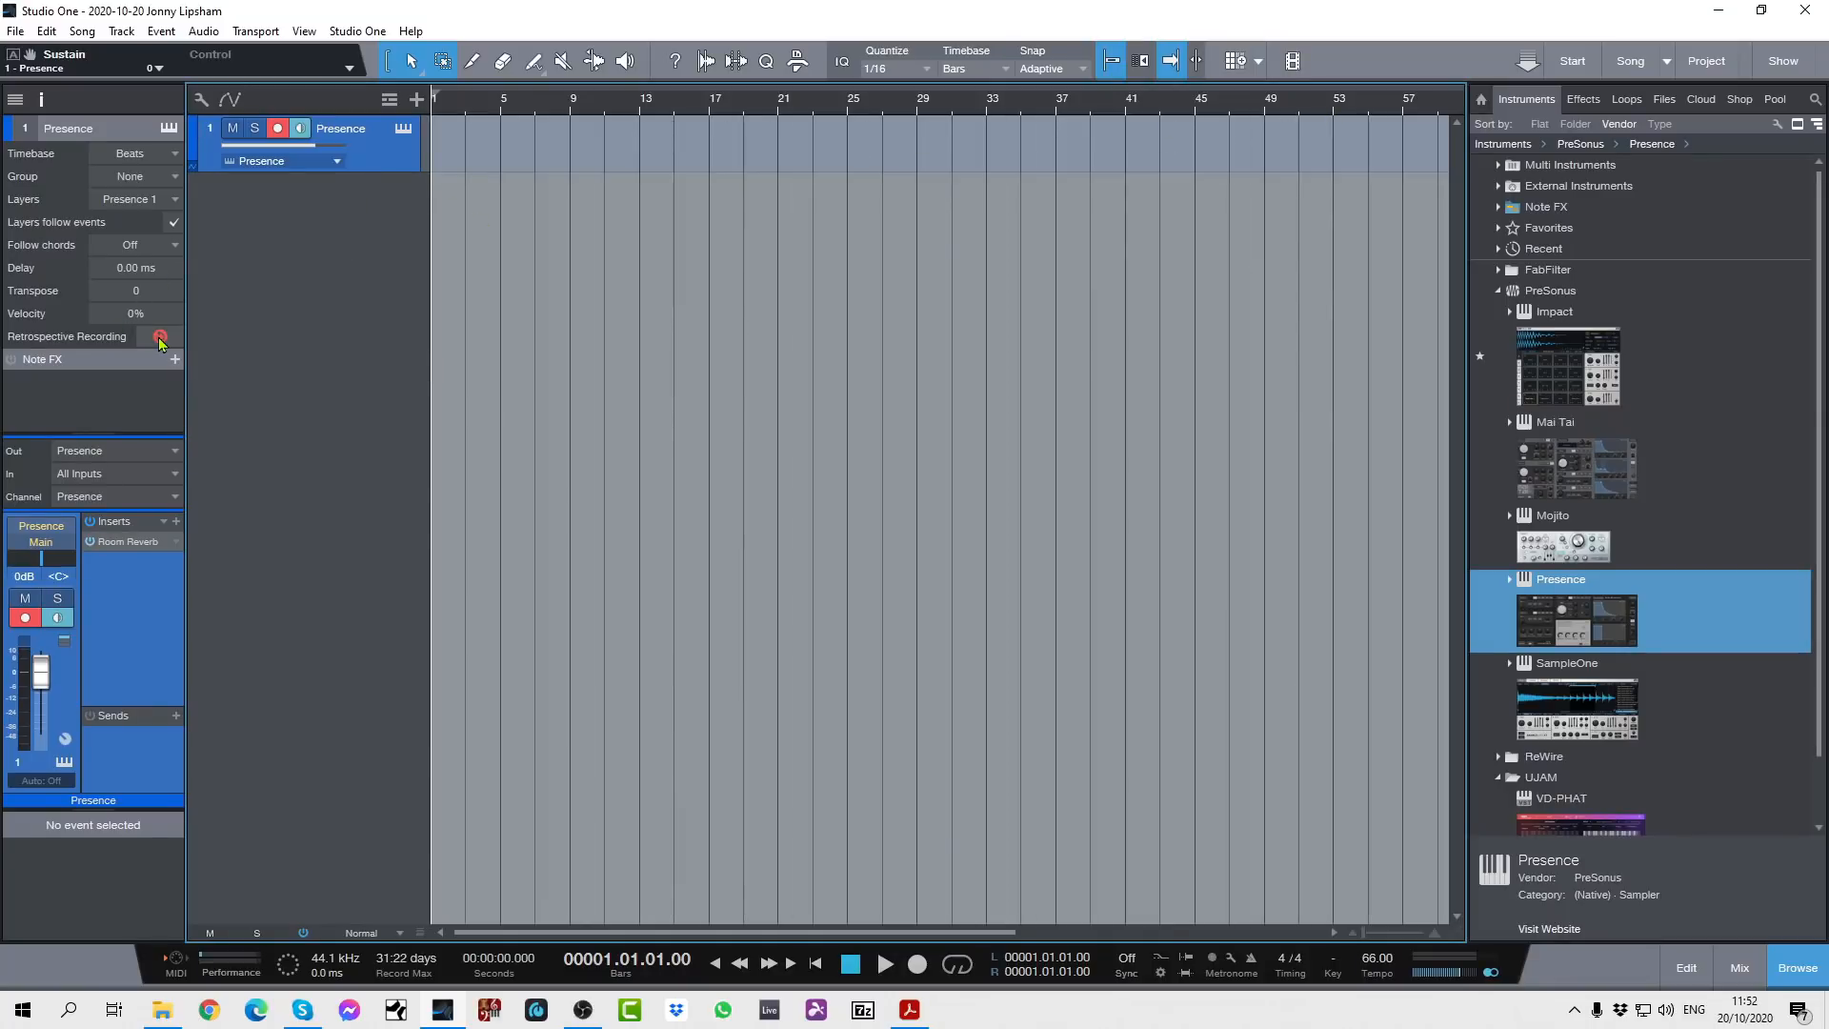
pyautogui.moveTo(161, 338)
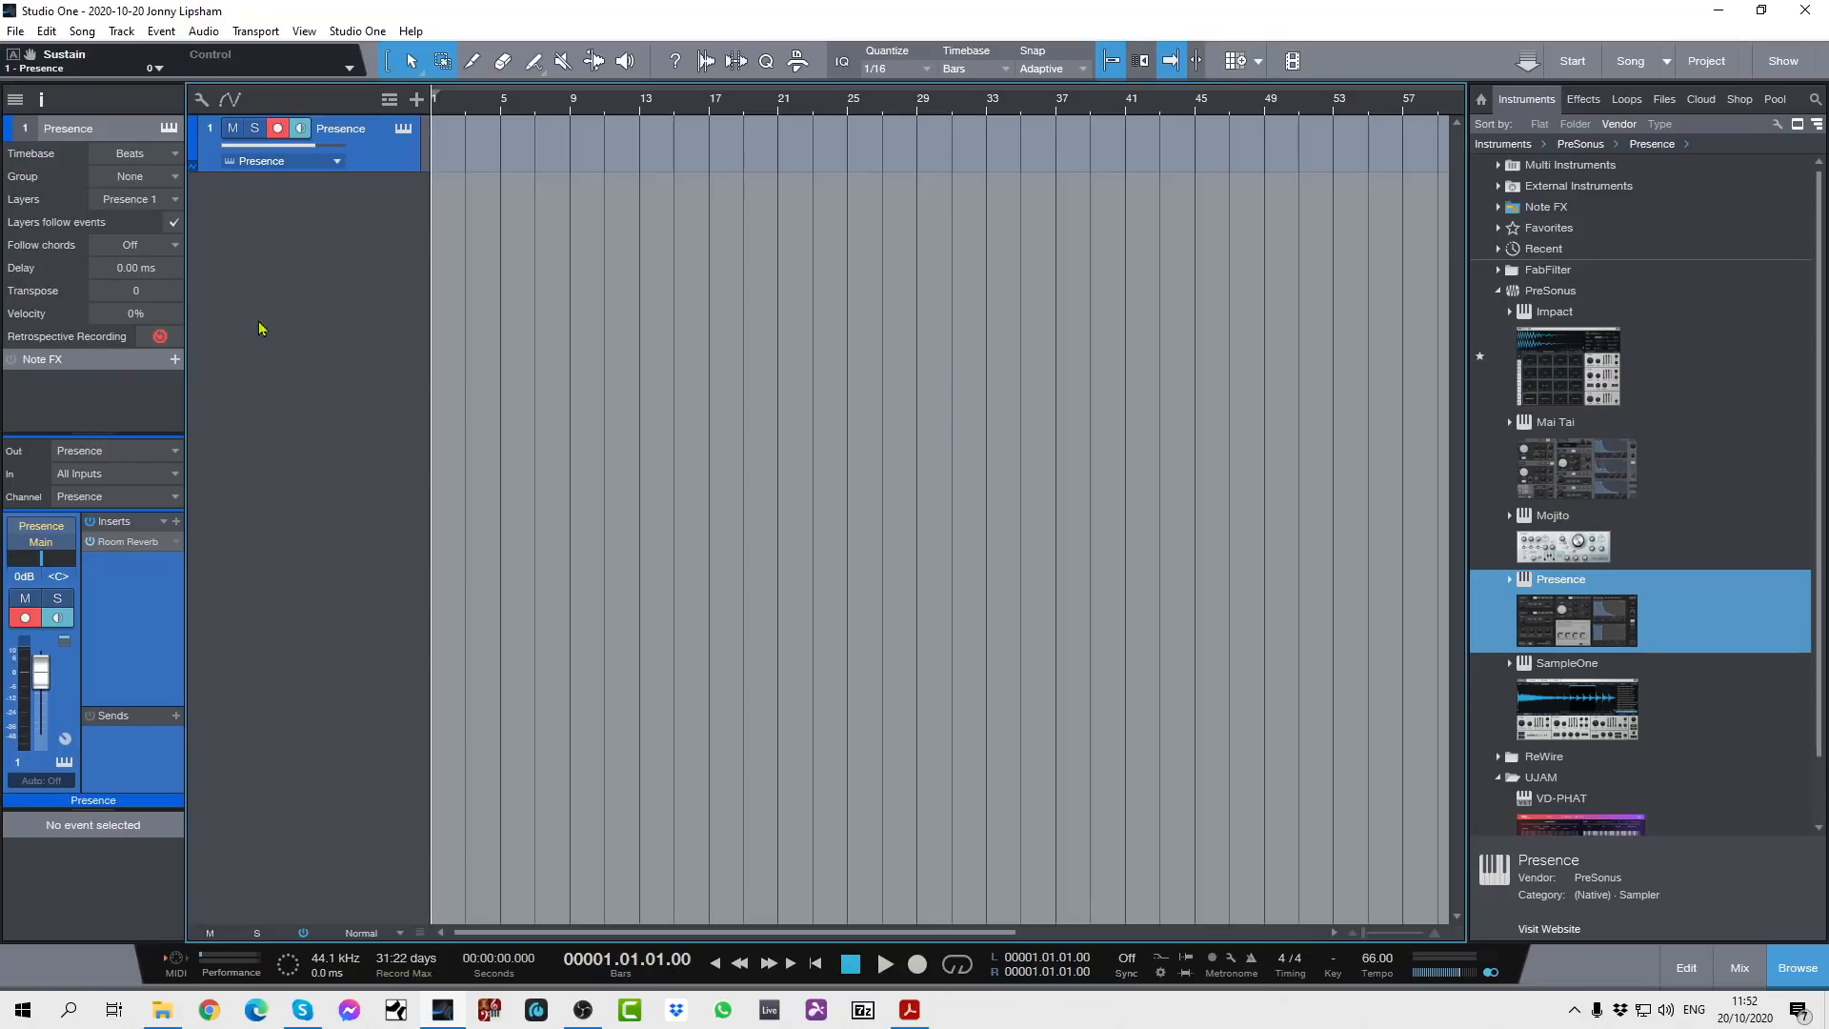
pyautogui.moveTo(326, 313)
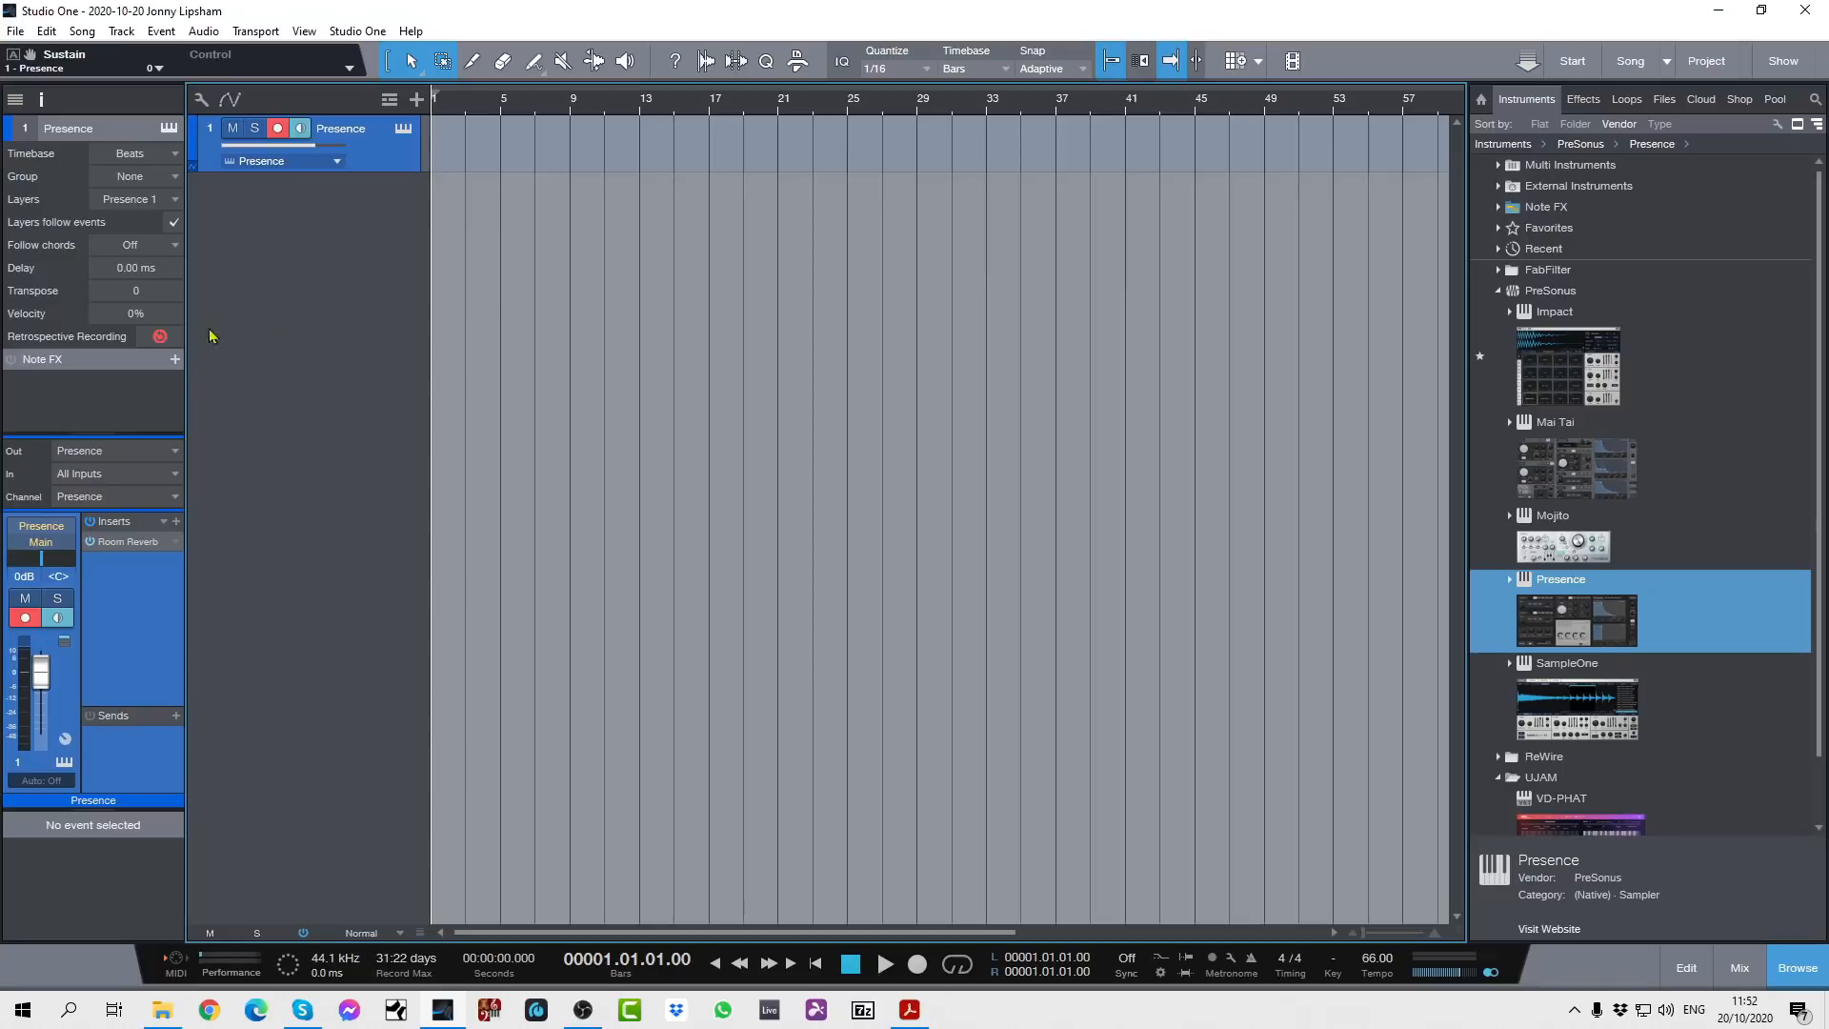
pyautogui.moveTo(399, 303)
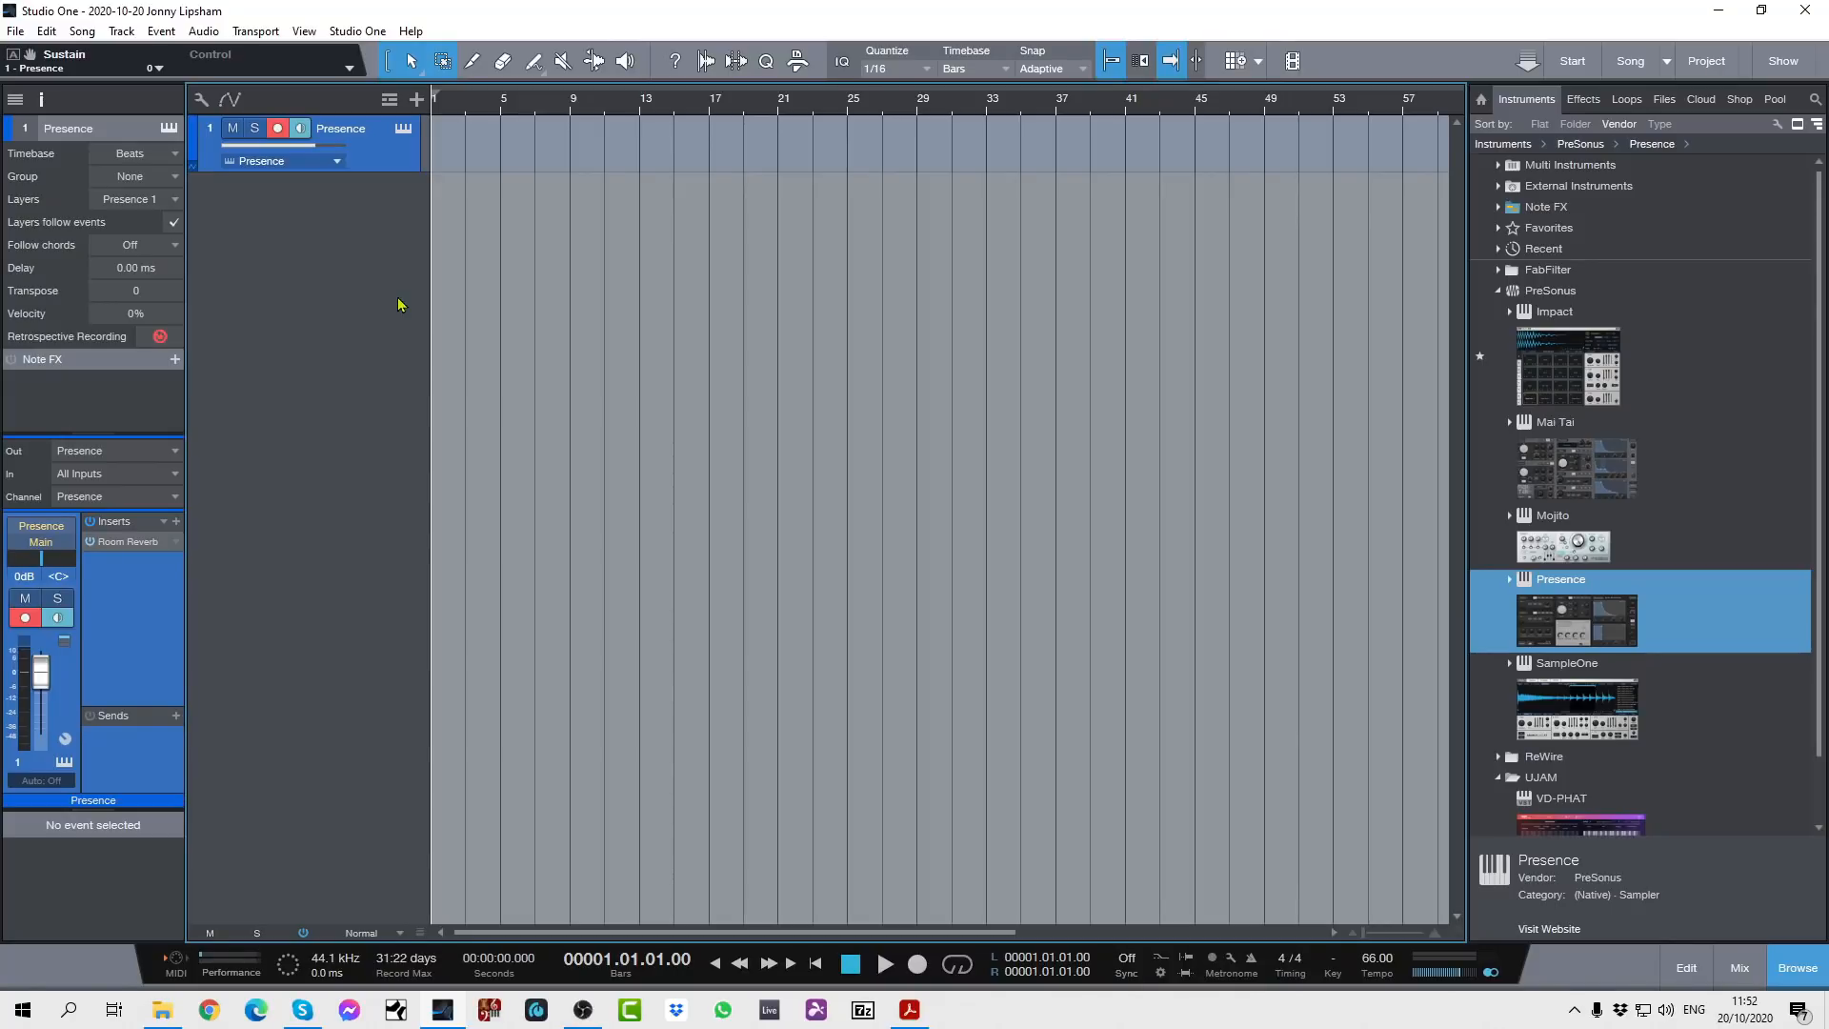
pyautogui.moveTo(315, 354)
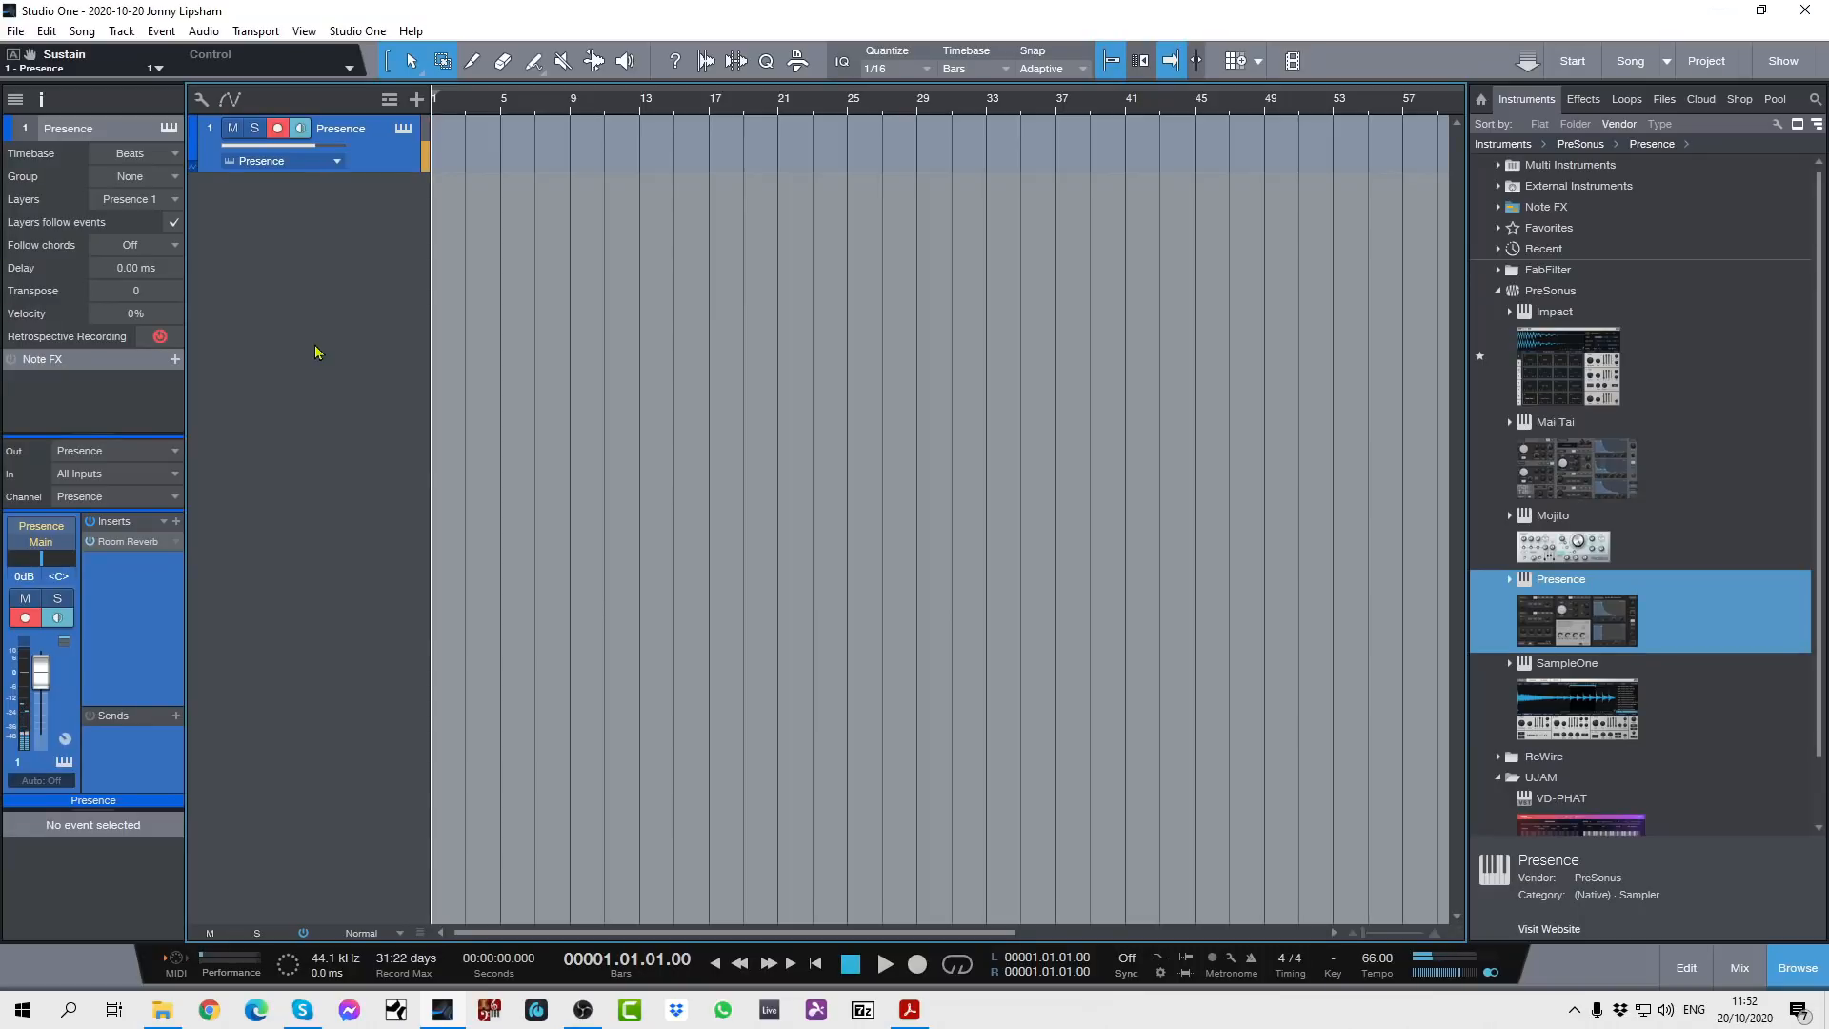
# Recall the retrospective recording as a note event on the Presence track
pyautogui.click(82, 61)
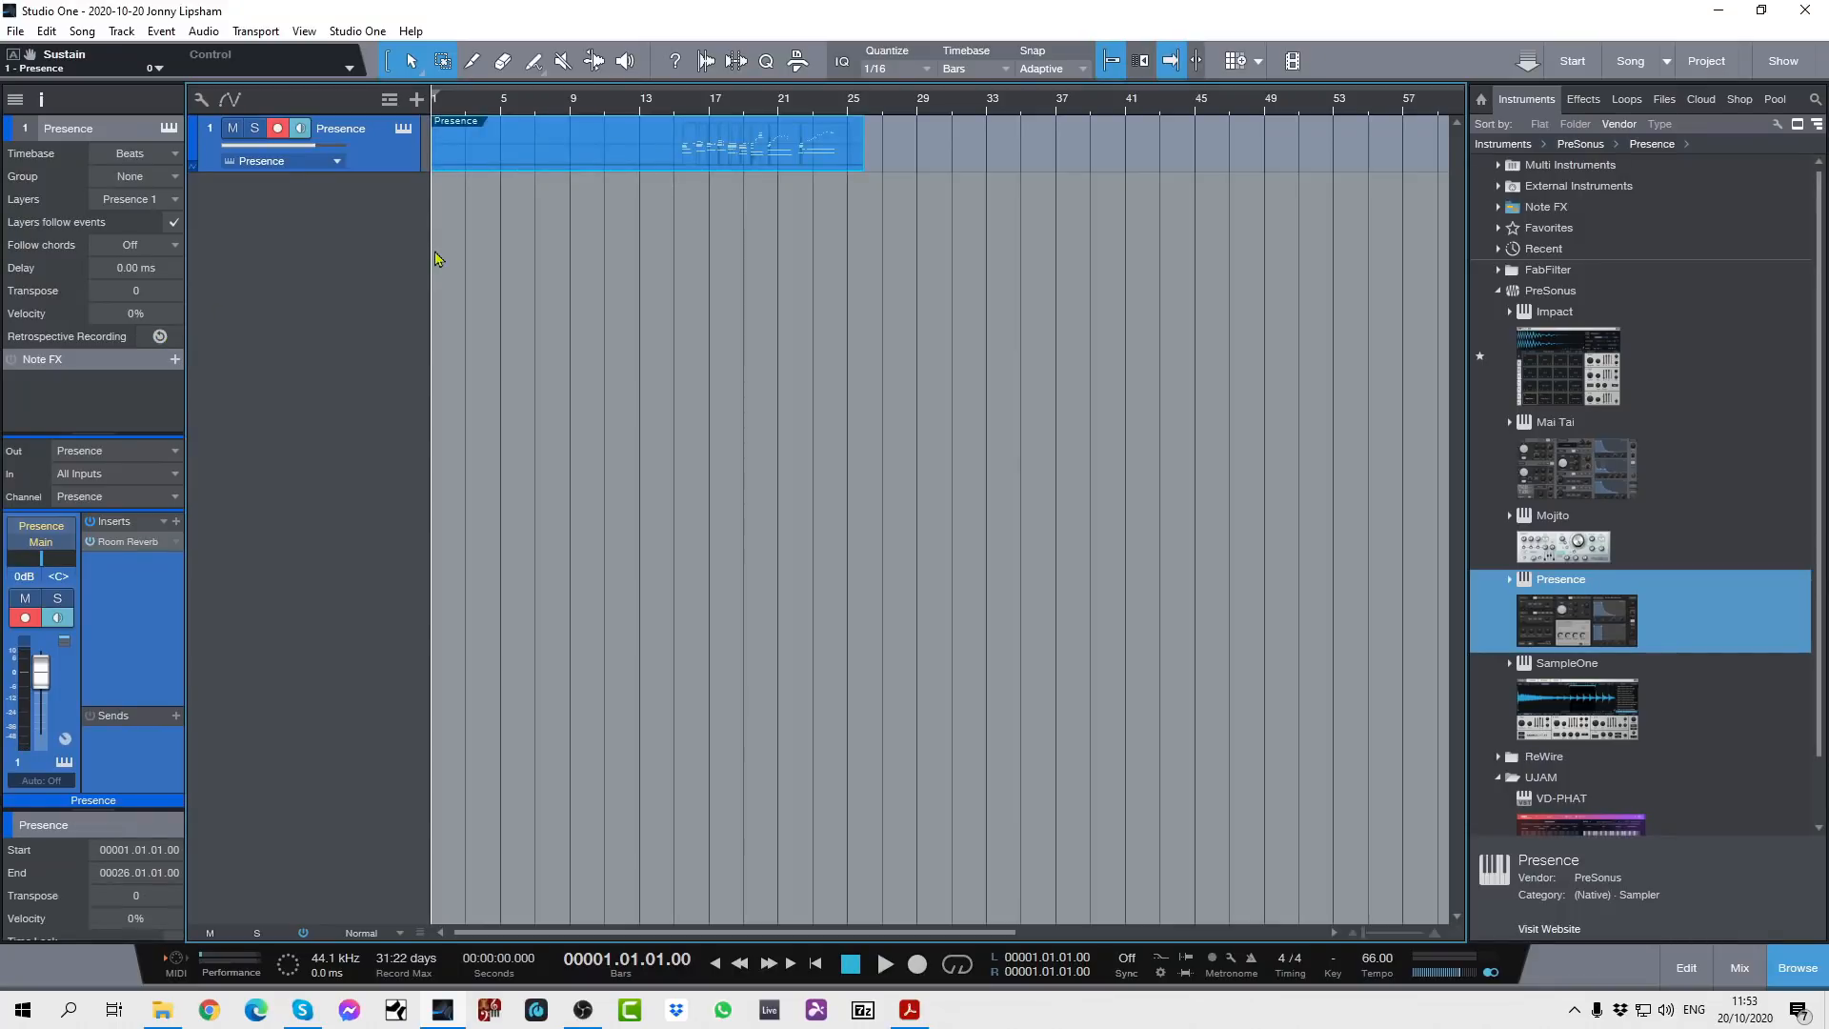
pyautogui.moveTo(507, 198)
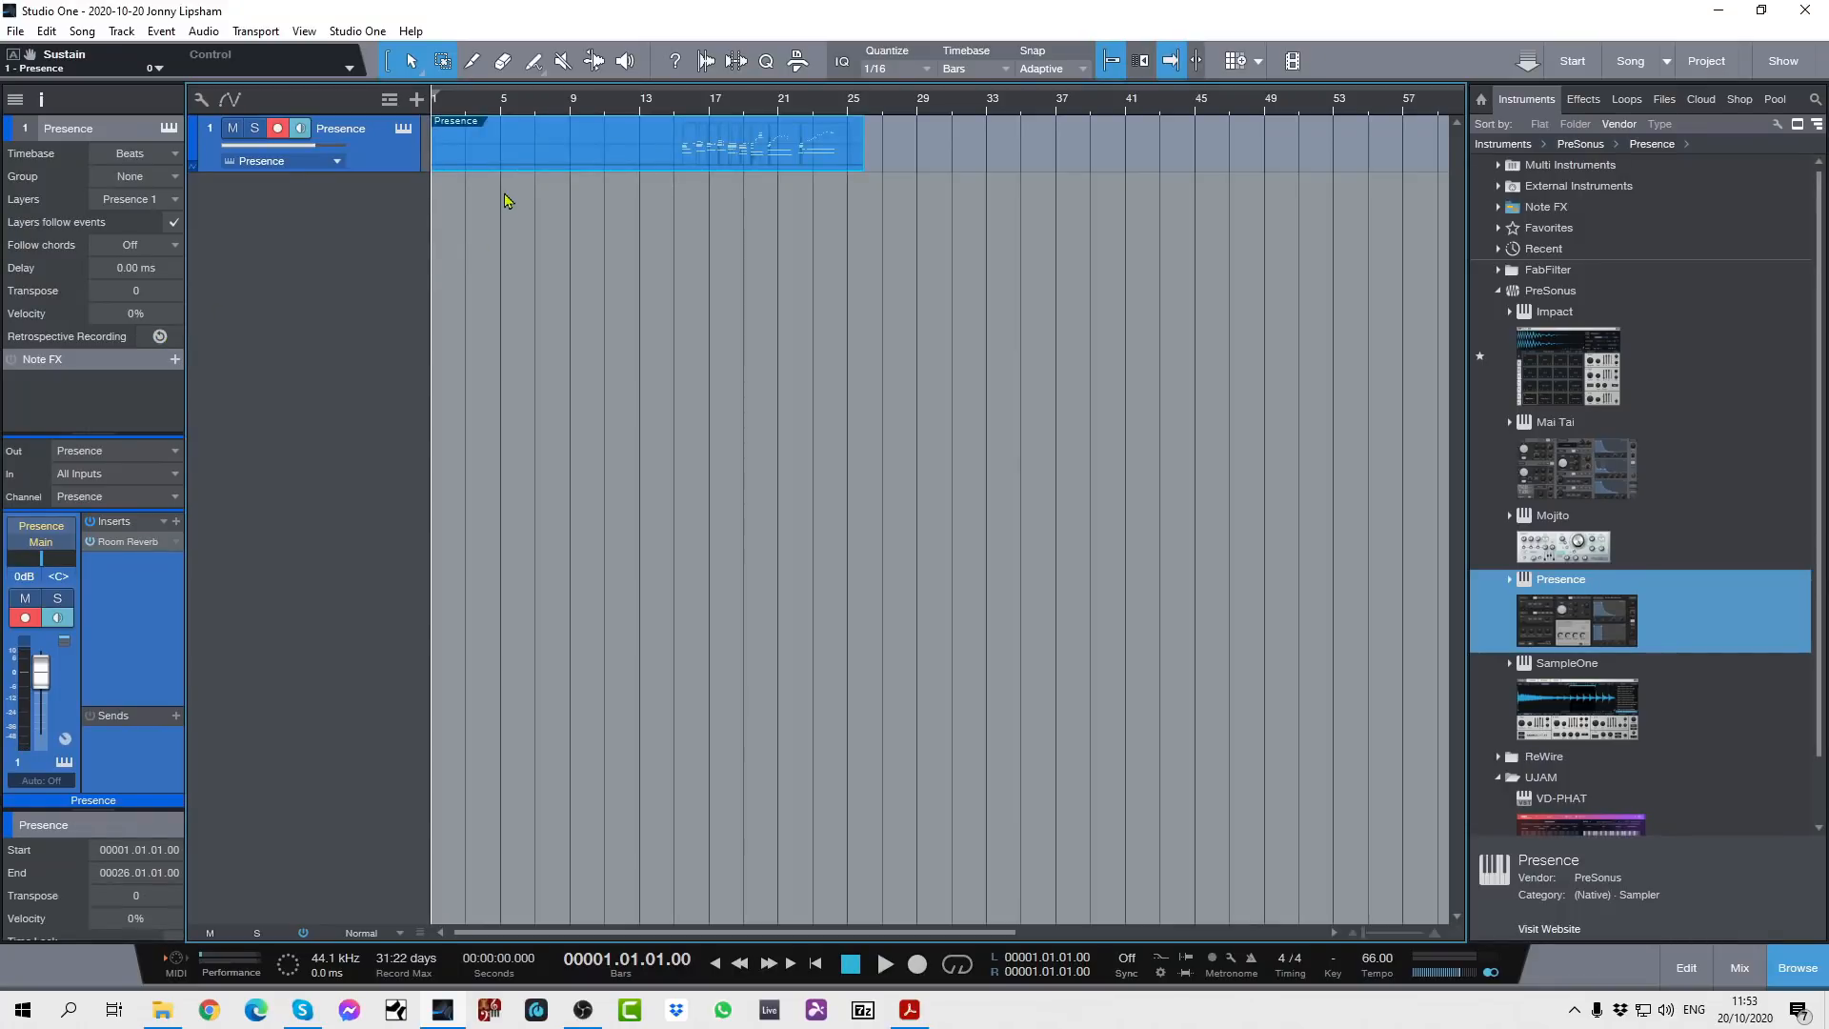
pyautogui.moveTo(655, 178)
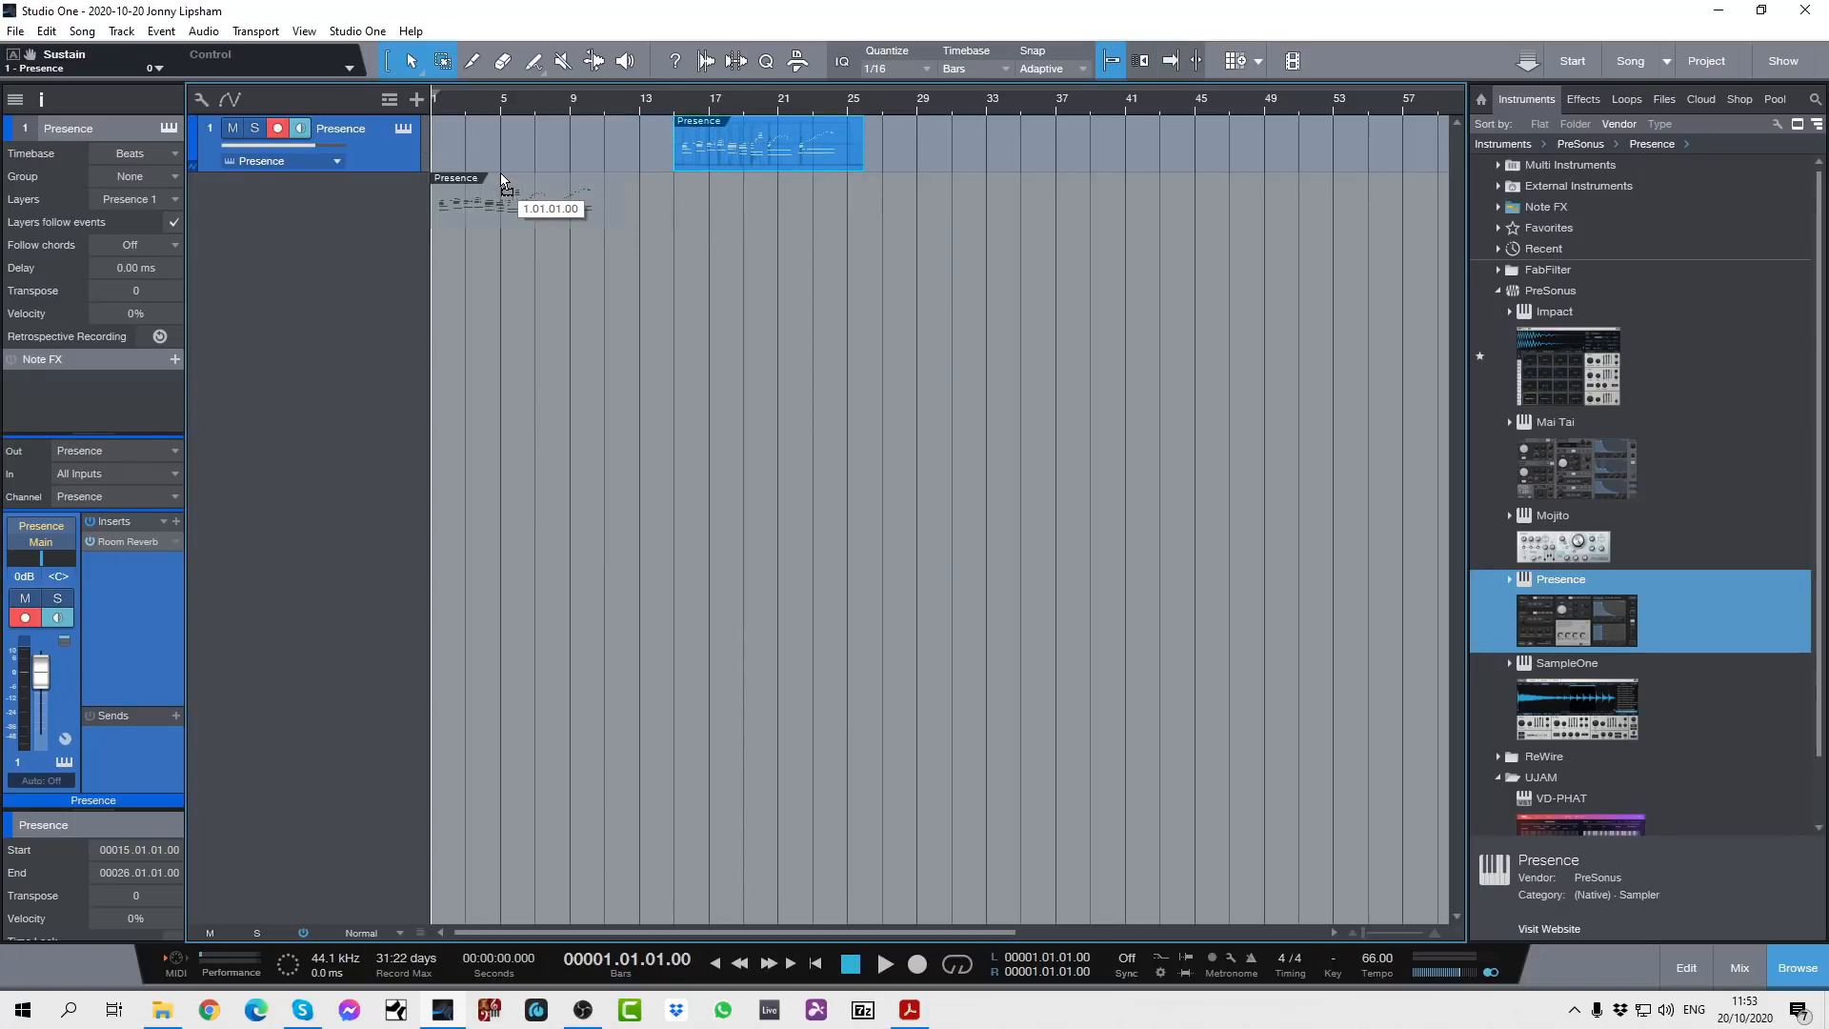
# Move the Presence event to start at bar 1, then stop playback
pyautogui.moveTo(768, 144); pyautogui.dragTo(525, 144)
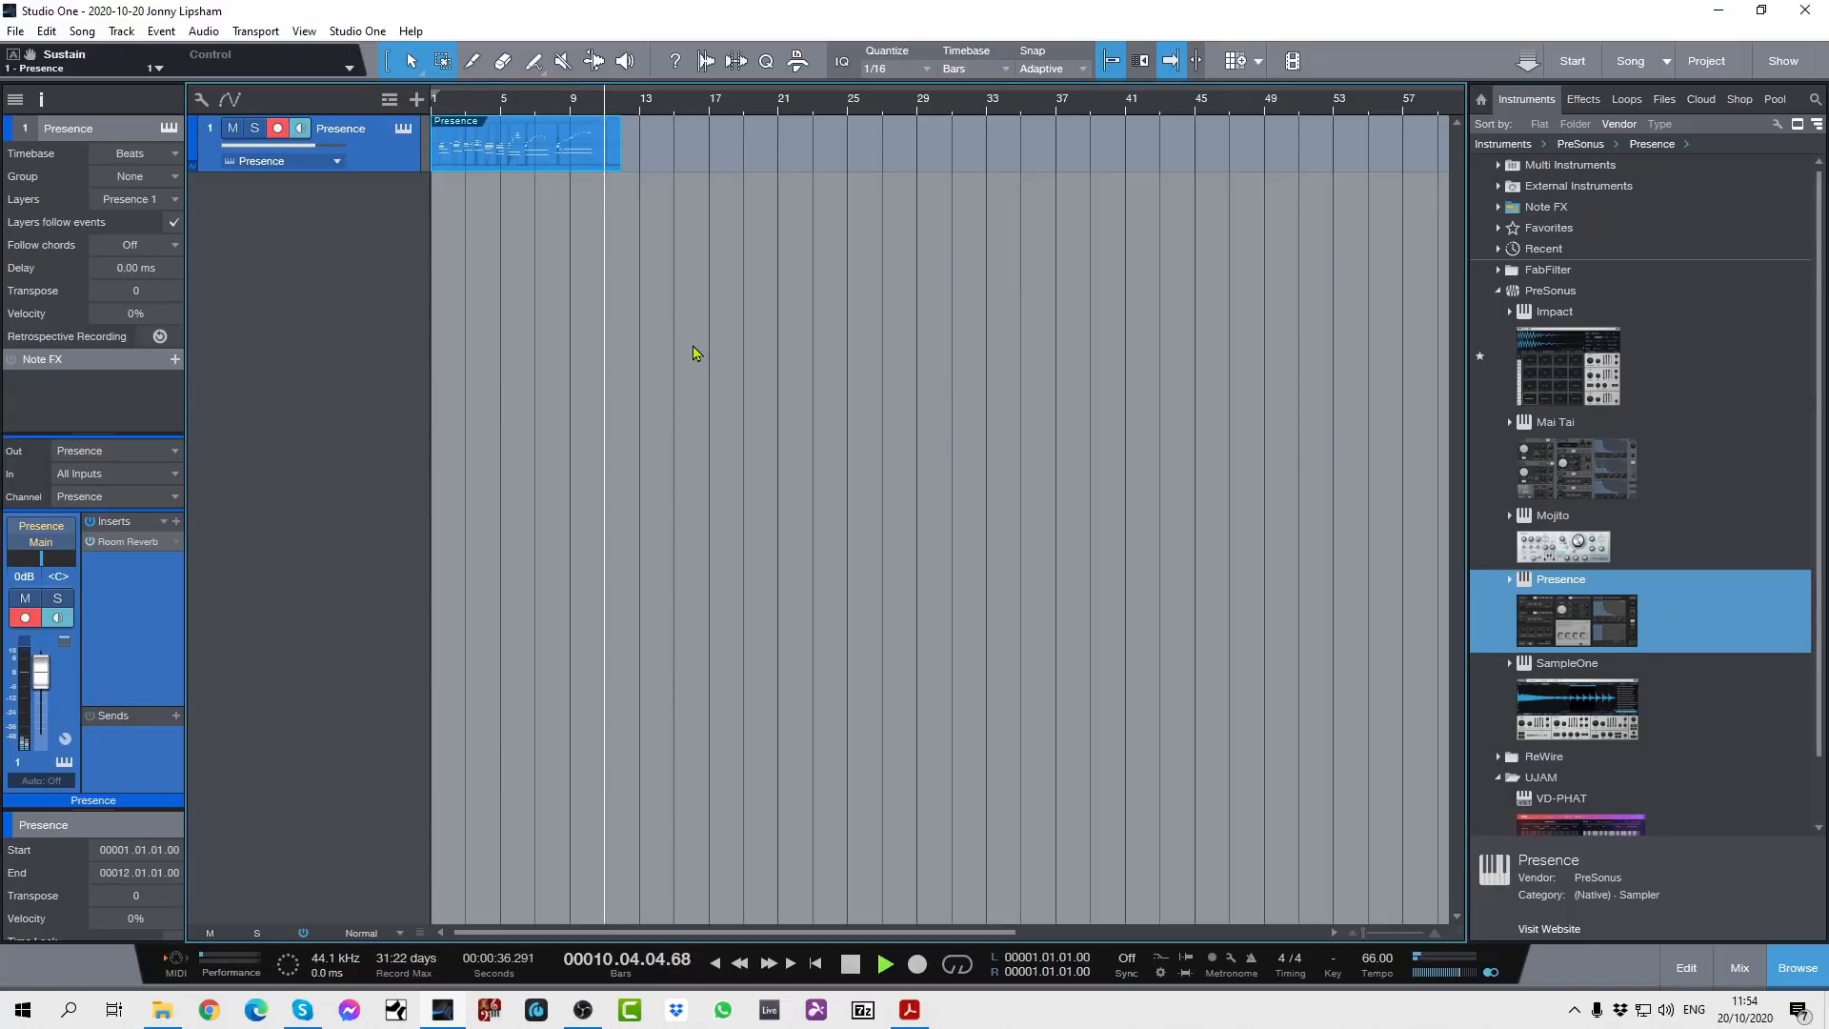
pyautogui.click(849, 966)
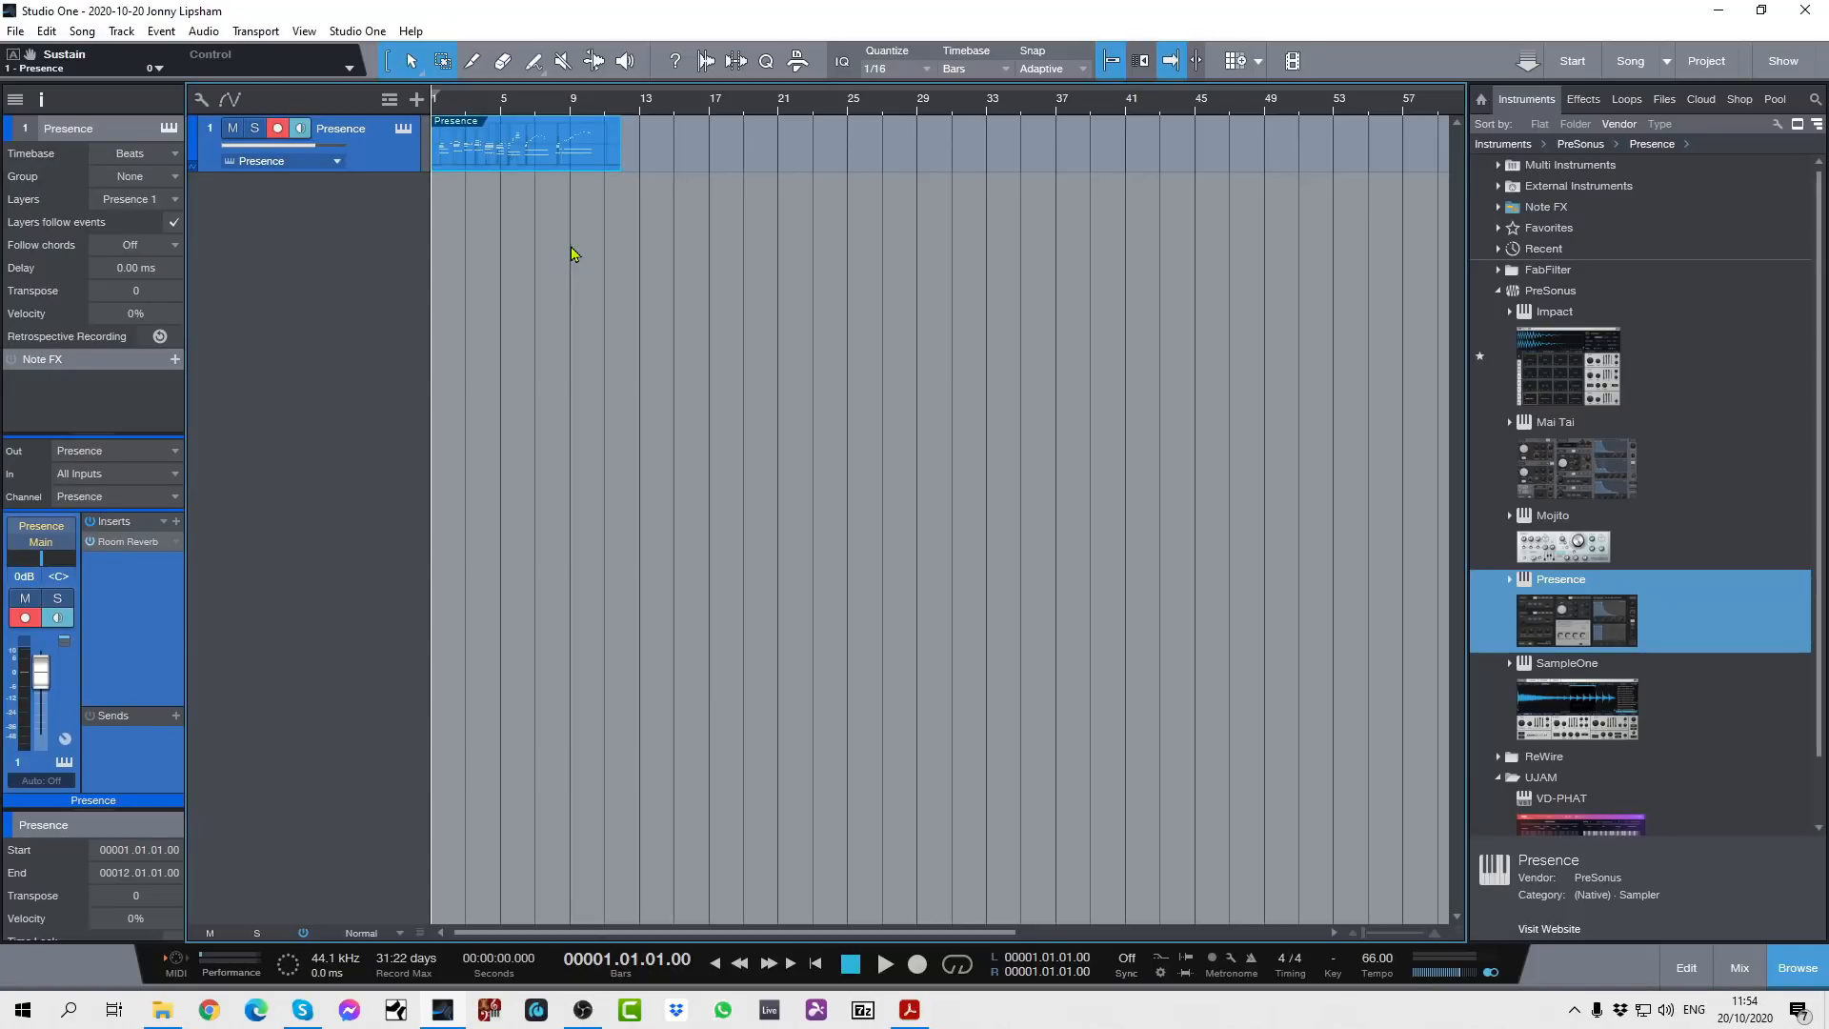
pyautogui.moveTo(915, 175)
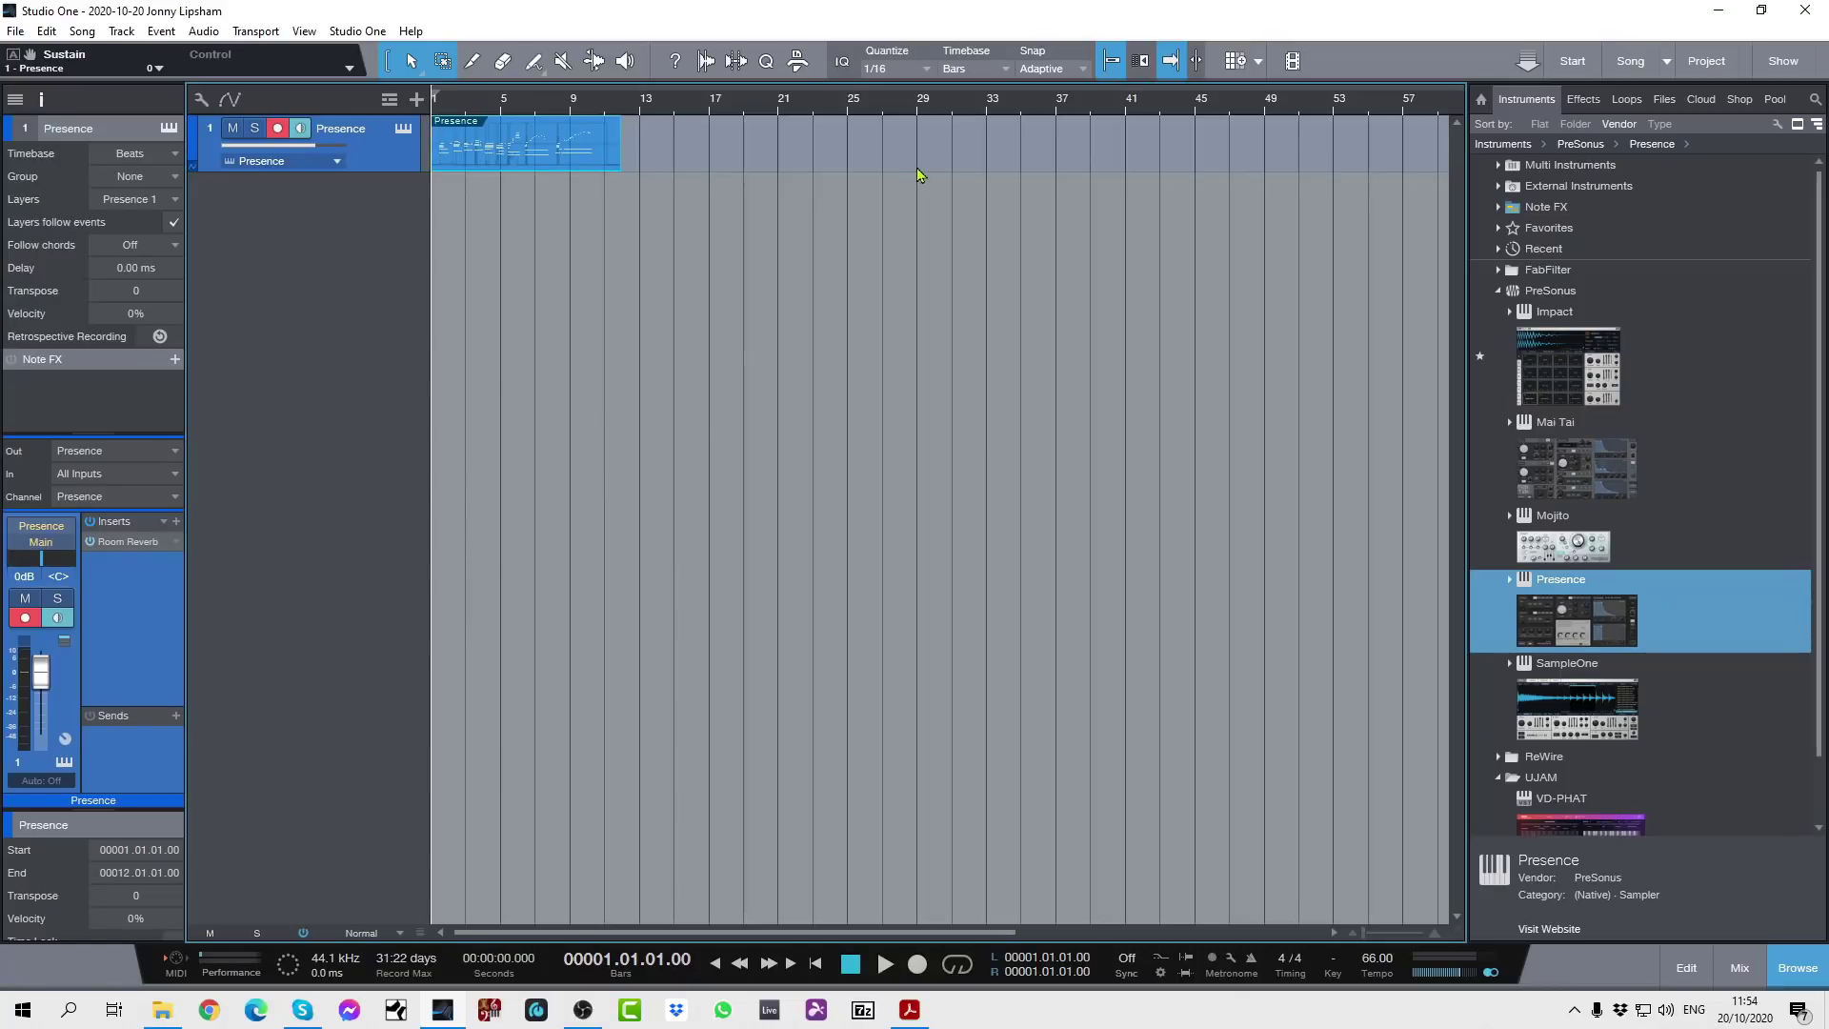
pyautogui.moveTo(1670, 73)
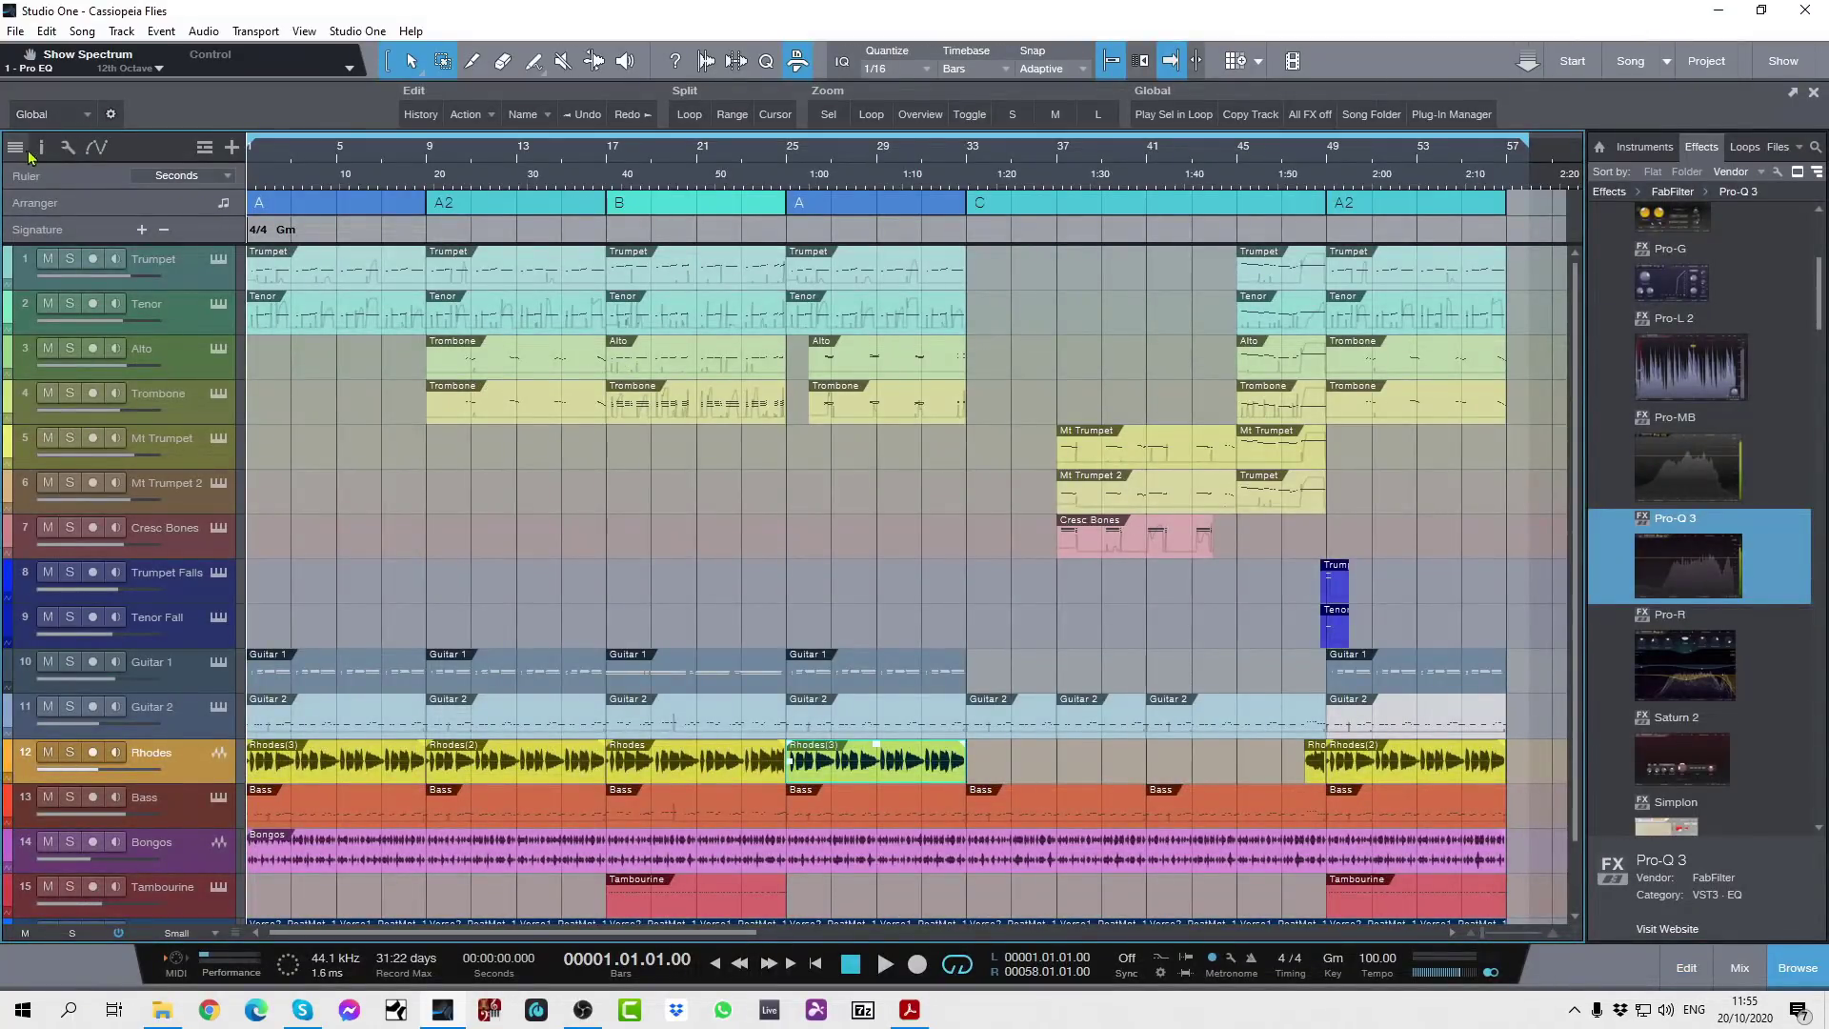
# Open the song's track list and type 'B' into the track filter
pyautogui.click(15, 147)
pyautogui.write('Trumpet')
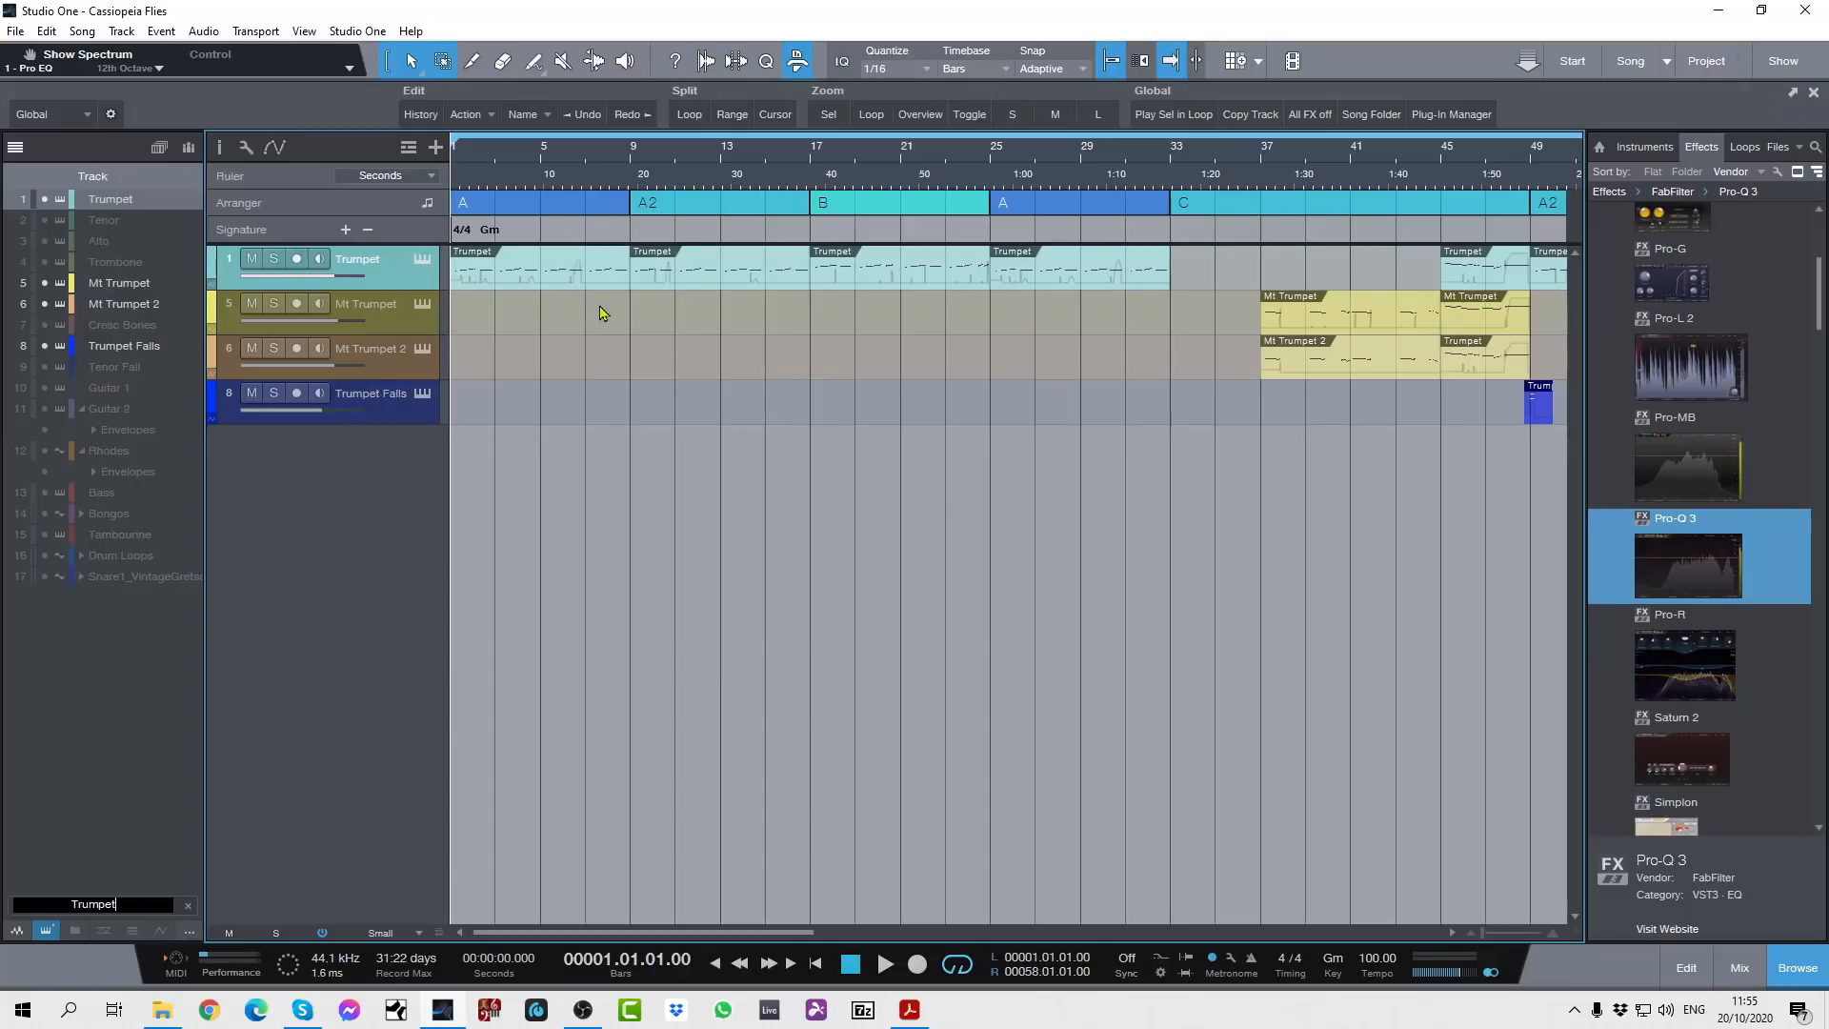
pyautogui.moveTo(583, 365)
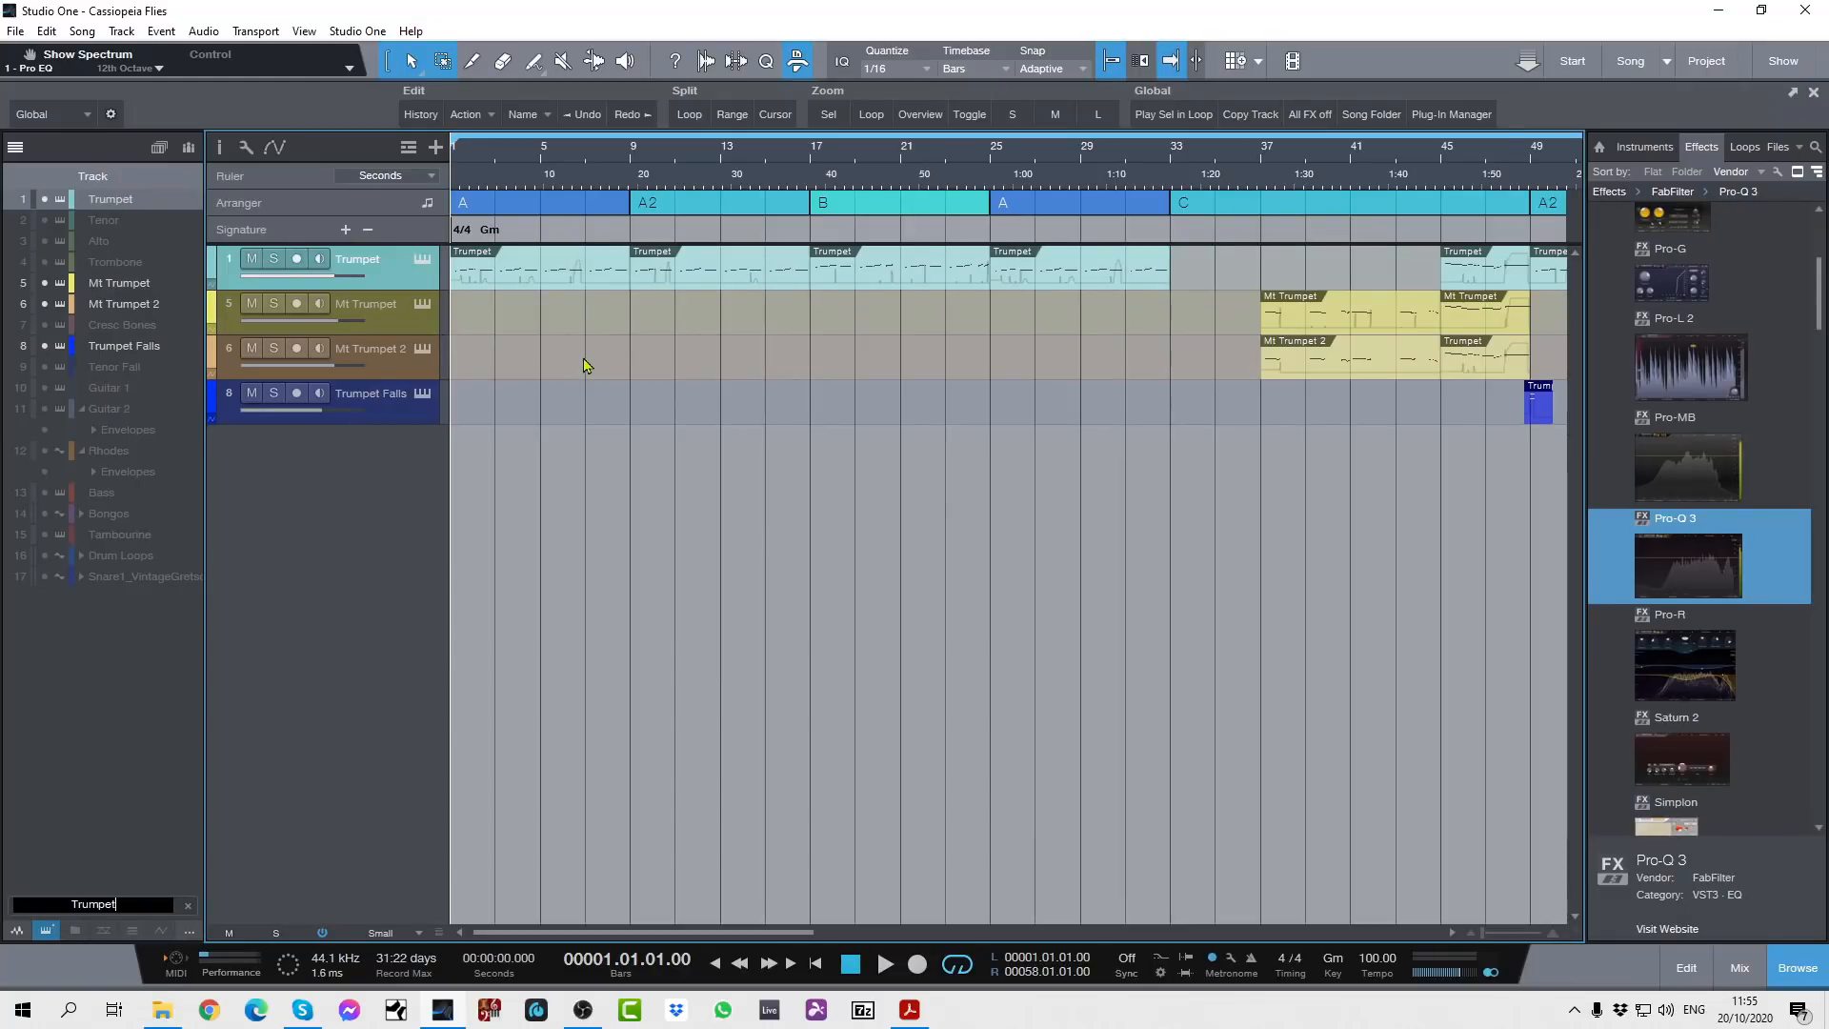
pyautogui.moveTo(302, 494)
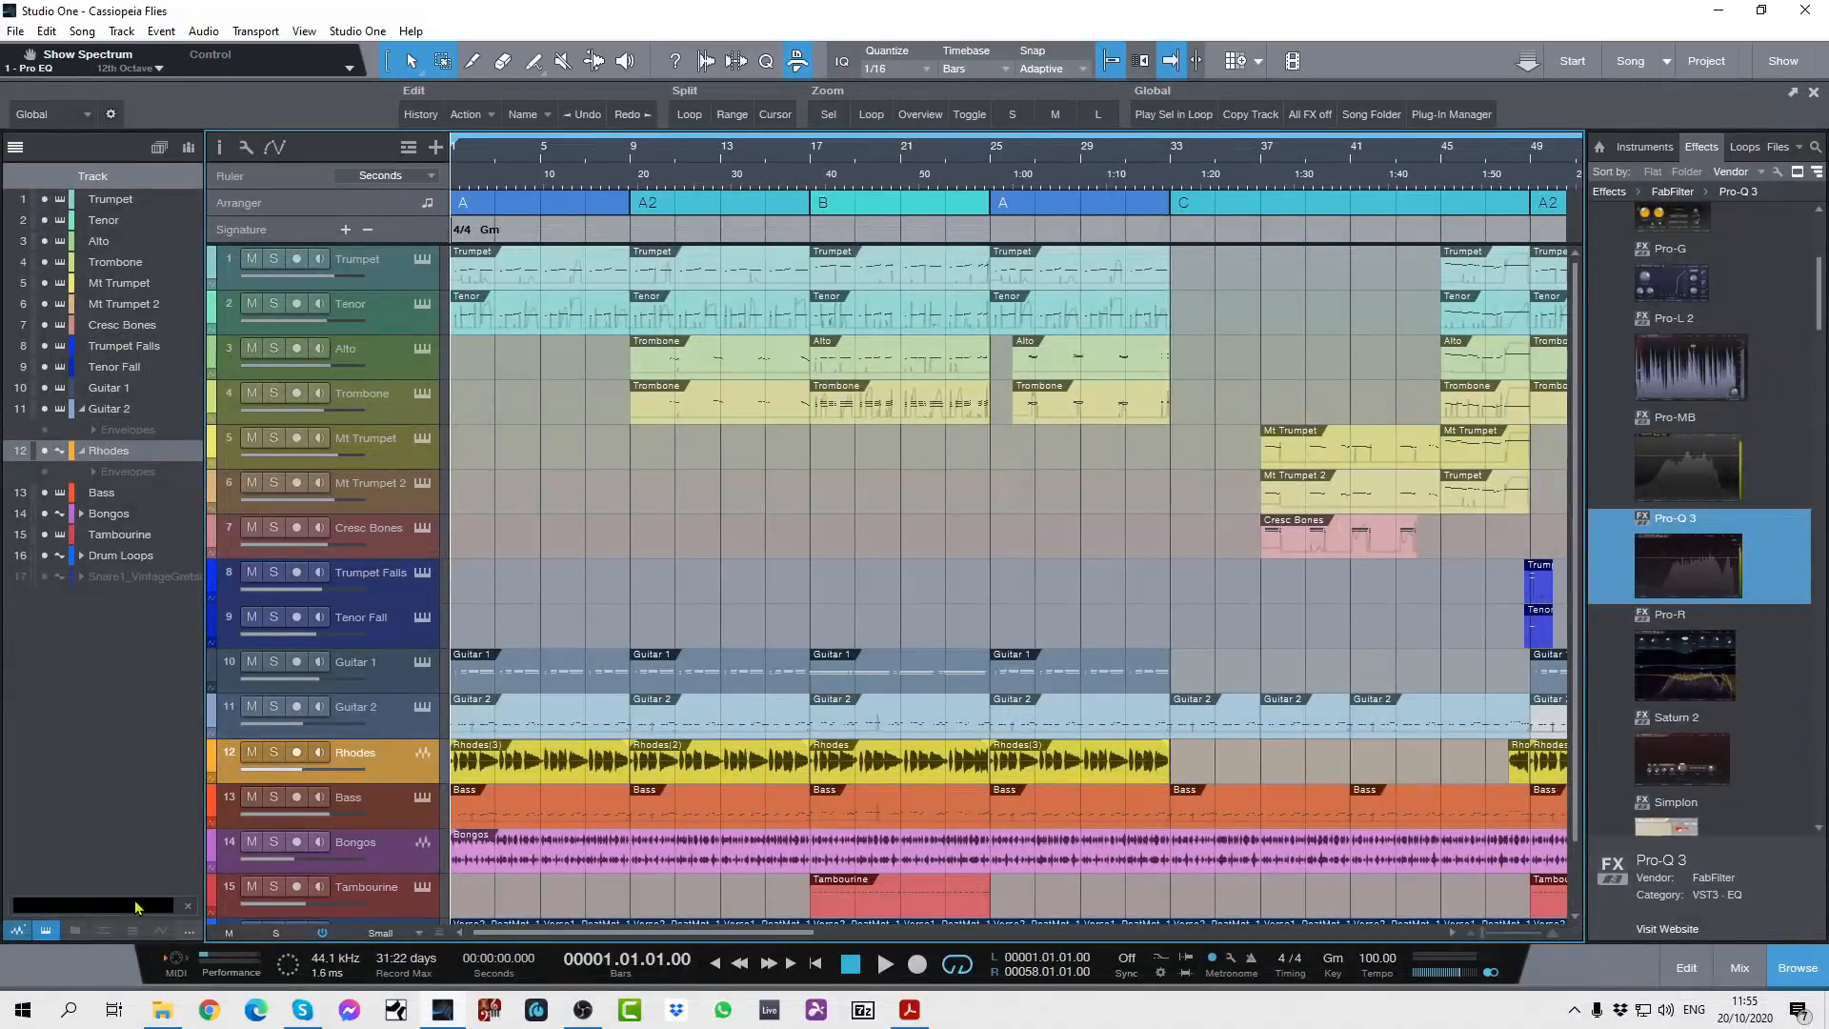
pyautogui.write('Bongos')
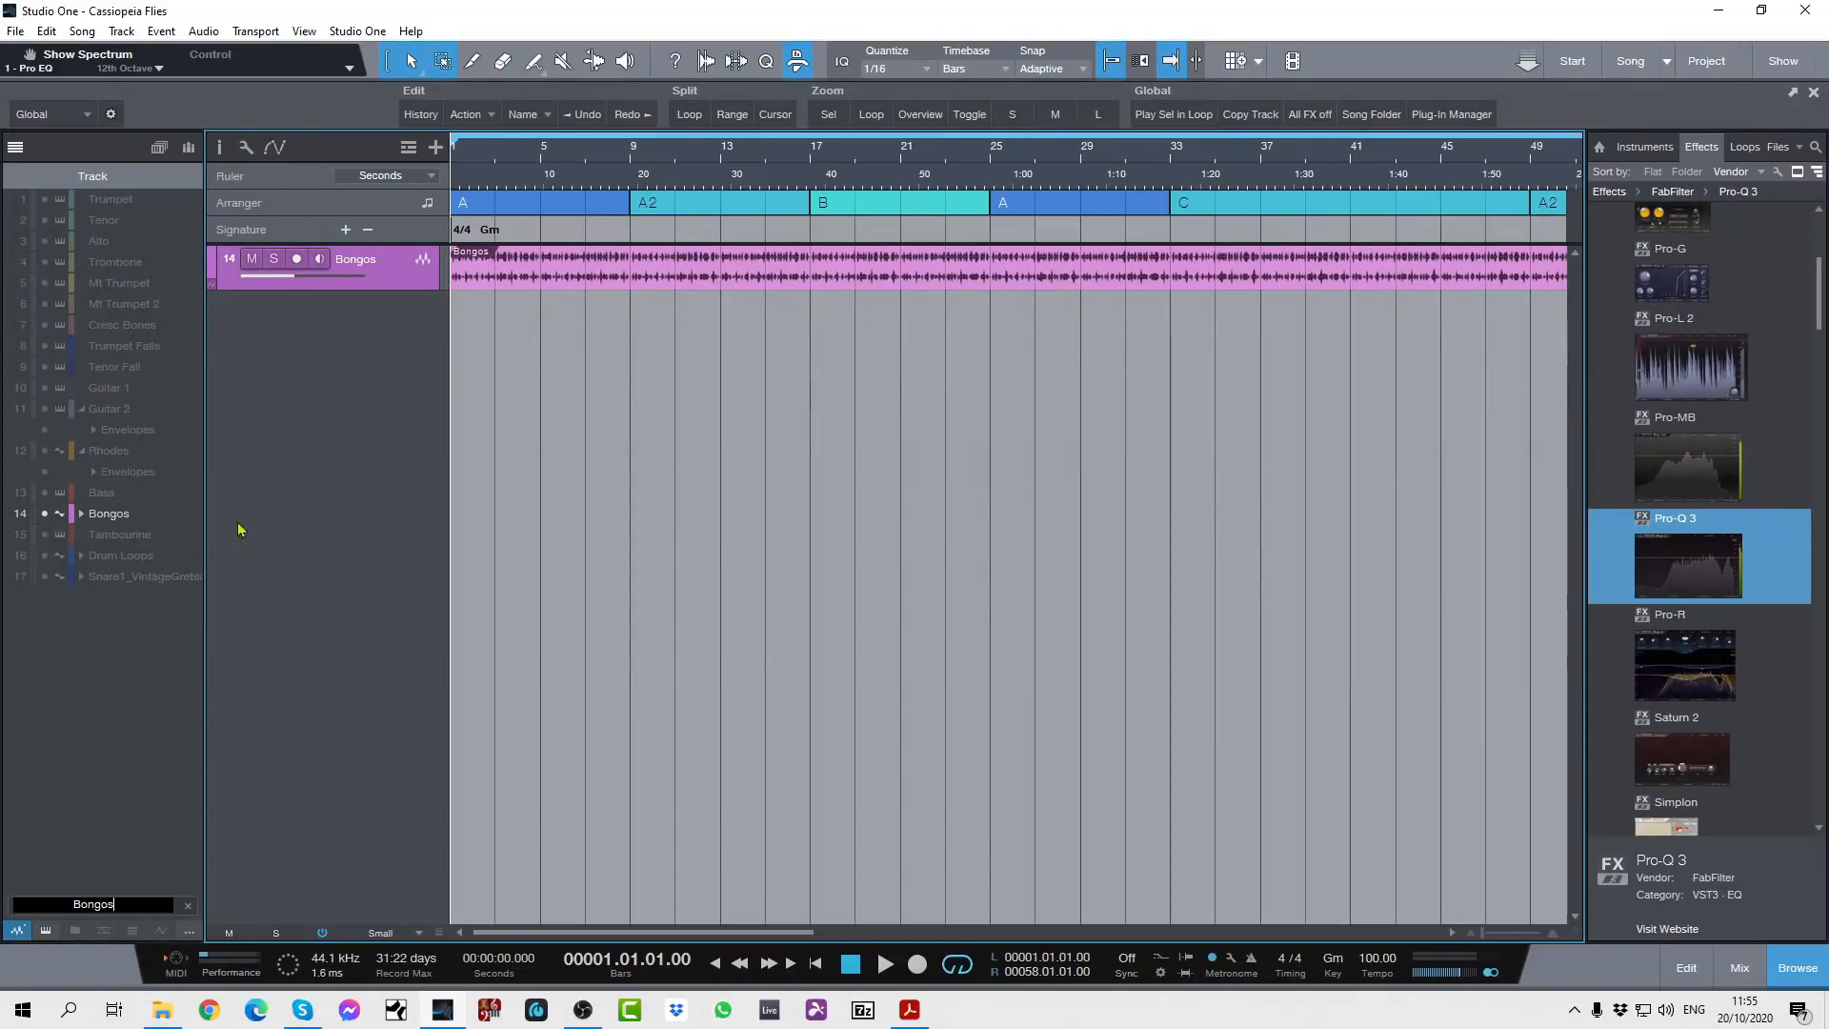
pyautogui.moveTo(170, 887)
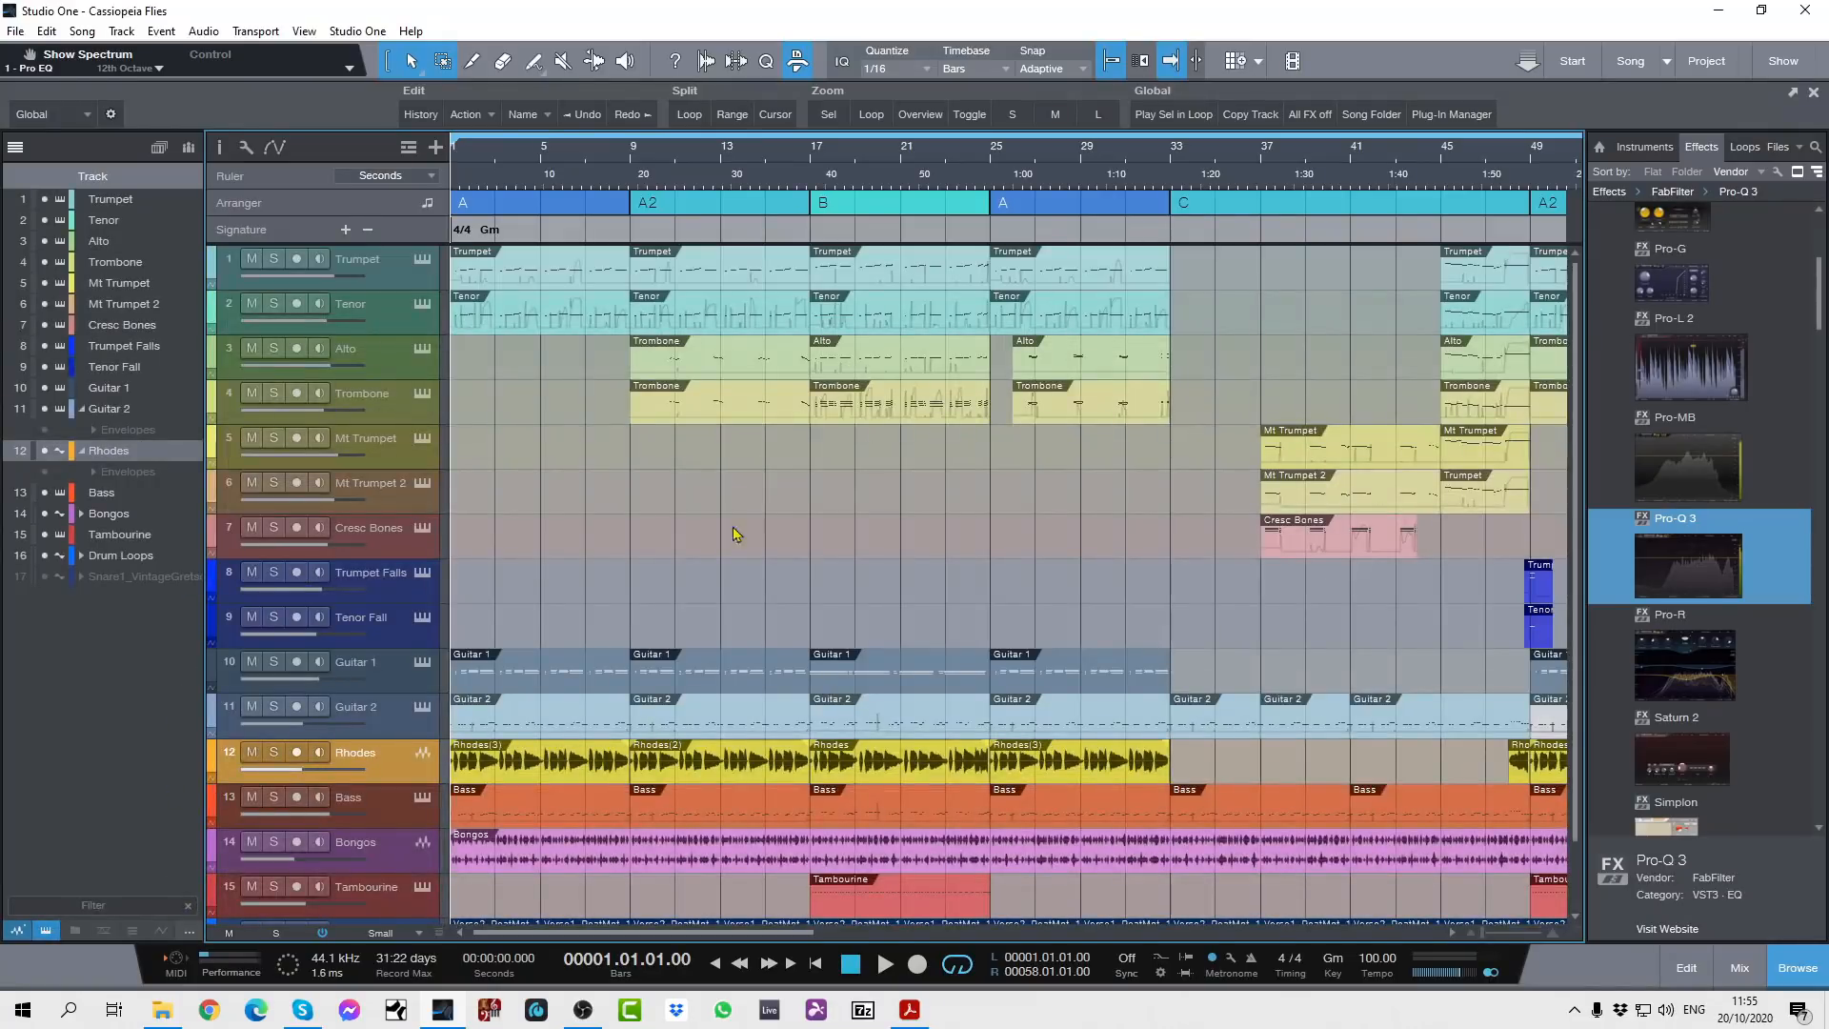
pyautogui.moveTo(1184, 521)
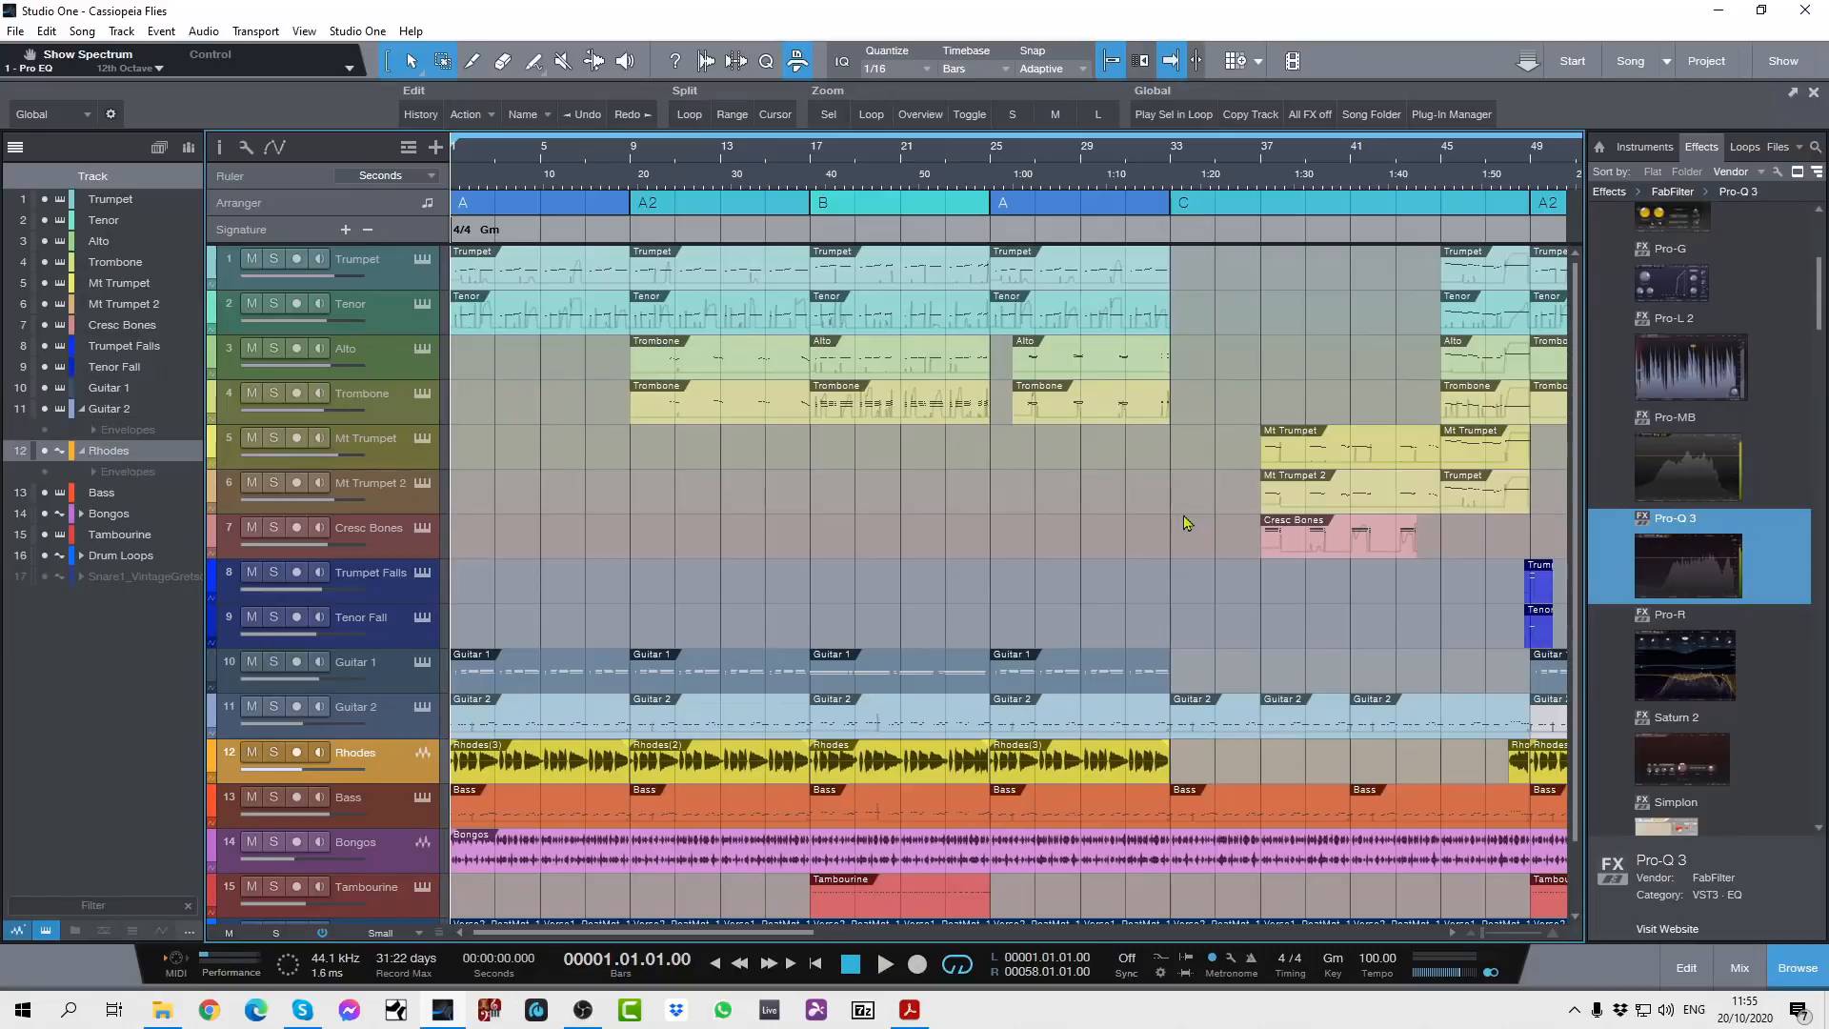
pyautogui.moveTo(1152, 521)
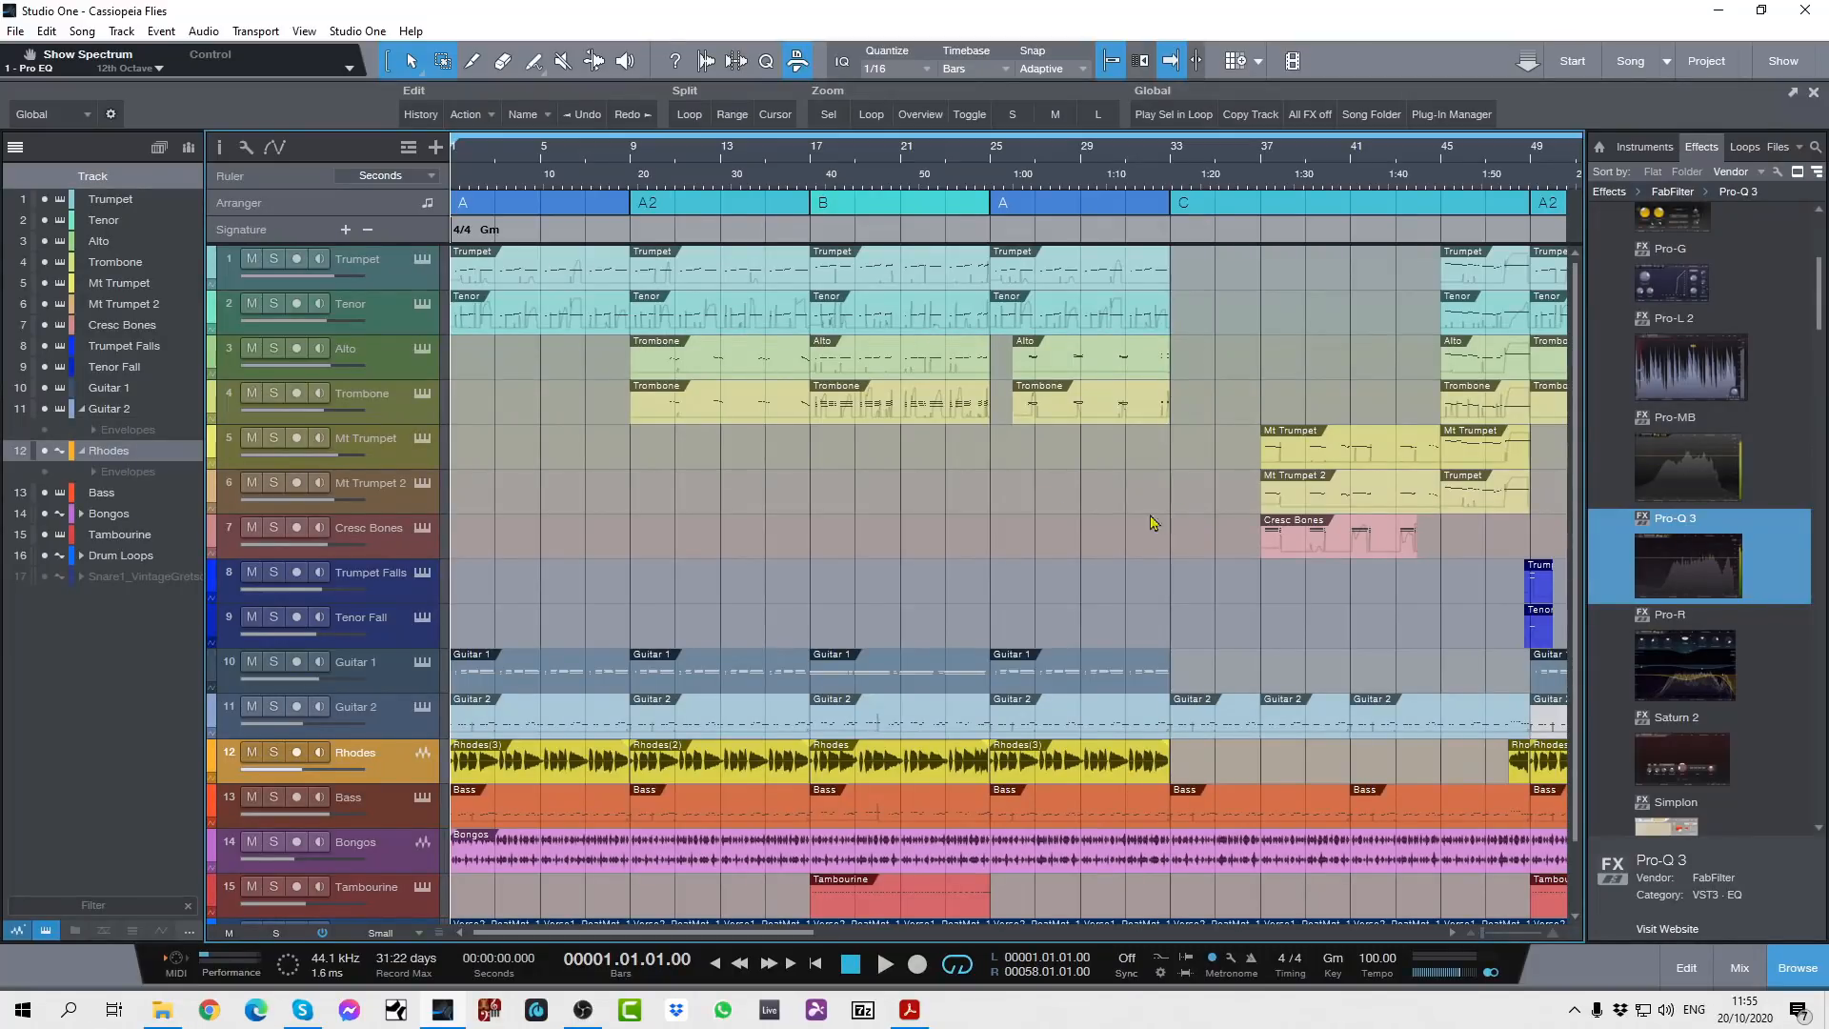
# Open the Console mixer below the Cassiopeia Flies arrangement
pyautogui.click(1736, 967)
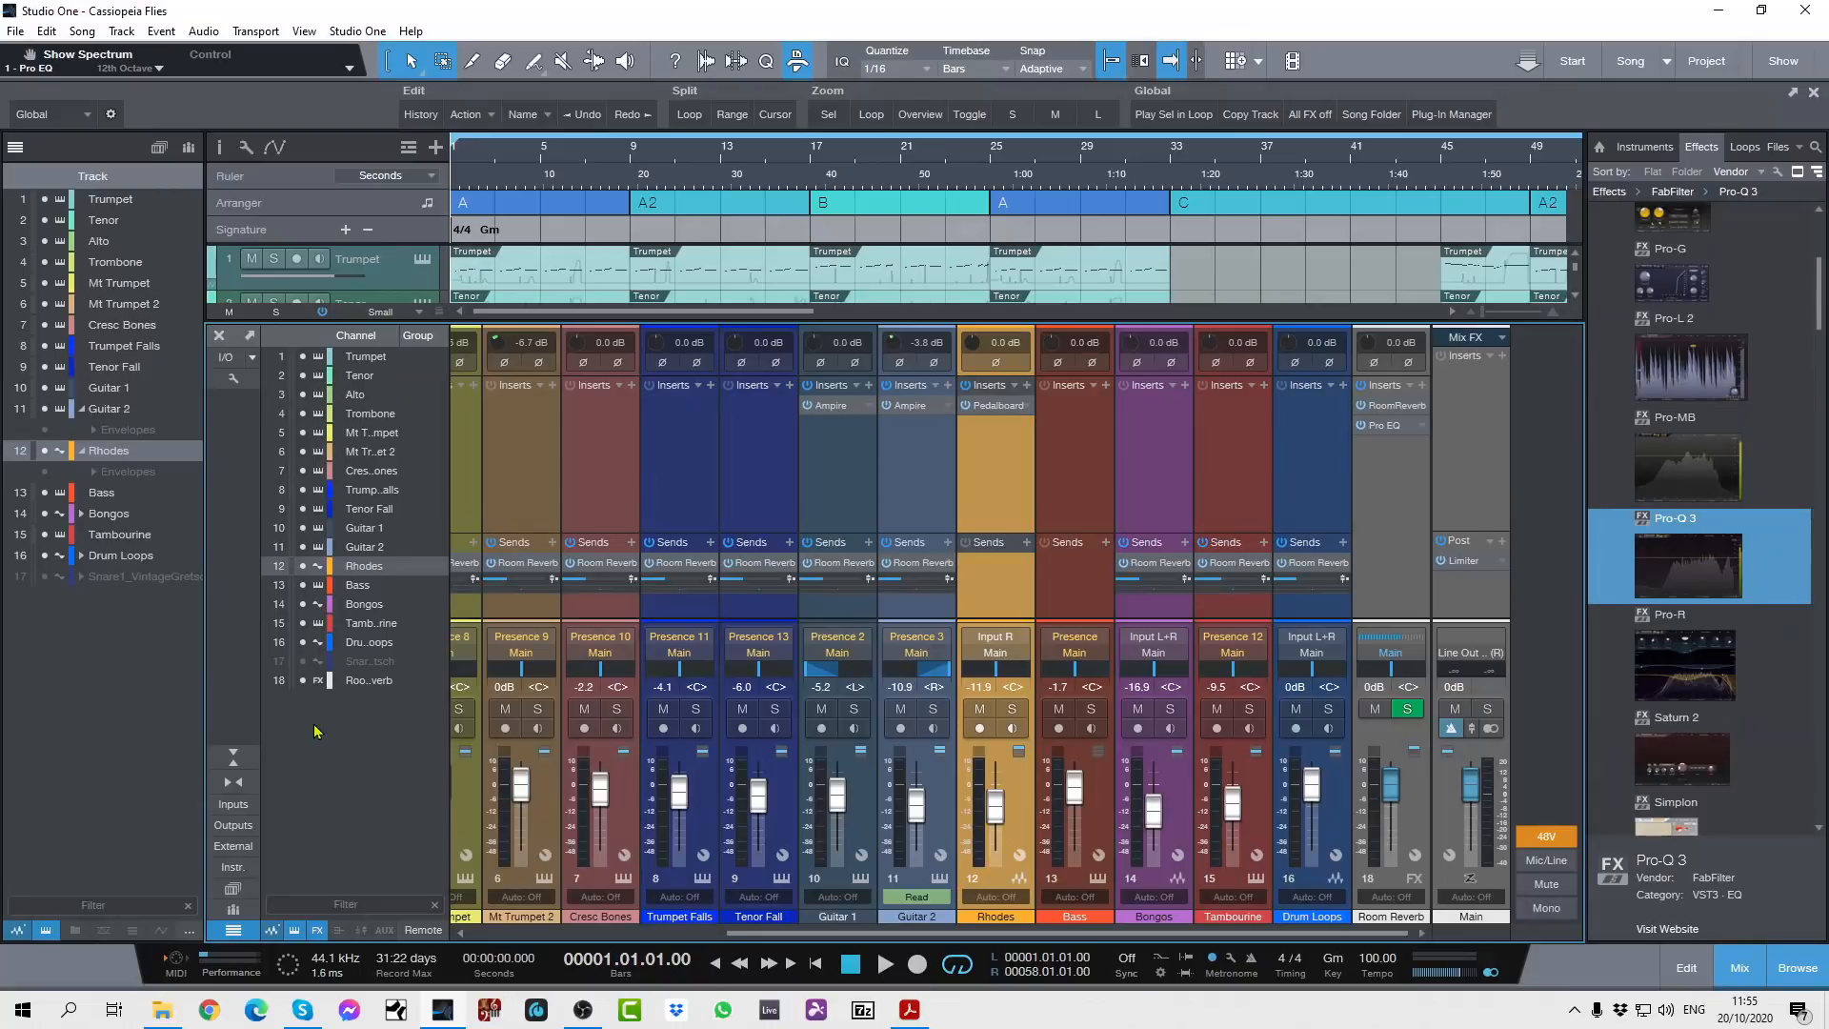
pyautogui.moveTo(344, 904)
pyautogui.write('Rhodes')
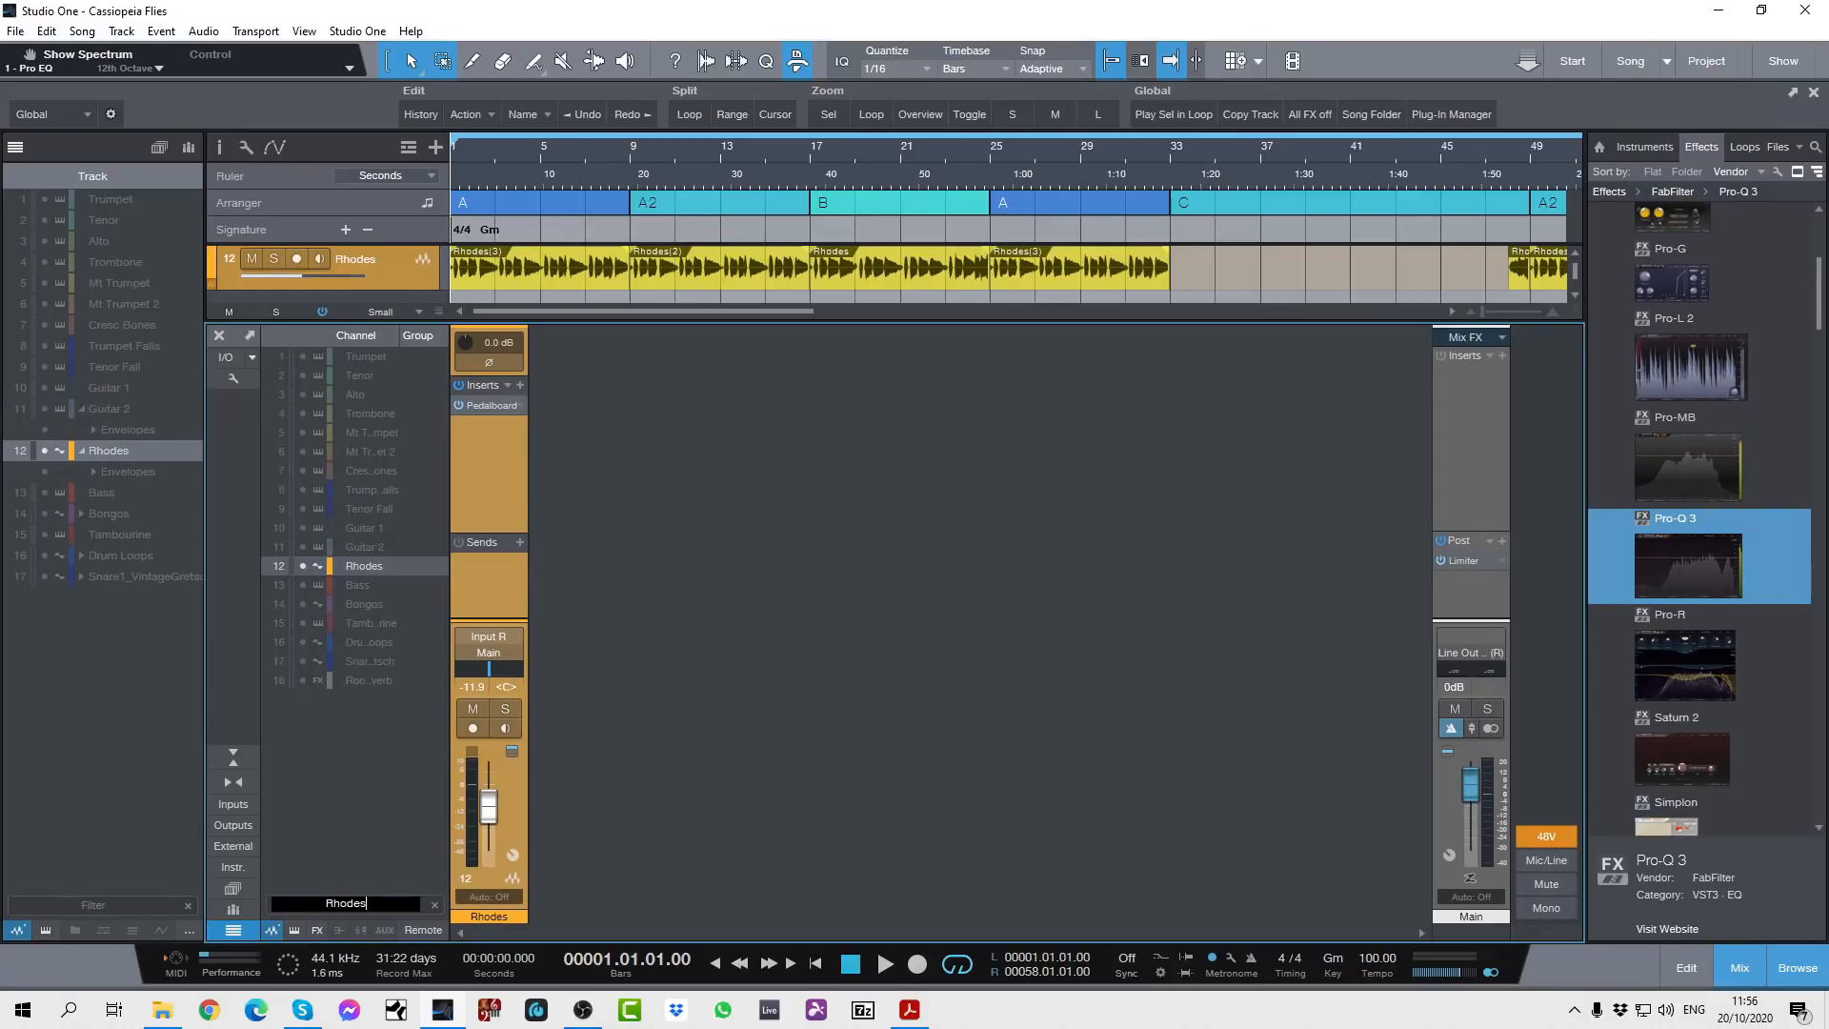
pyautogui.moveTo(353, 831)
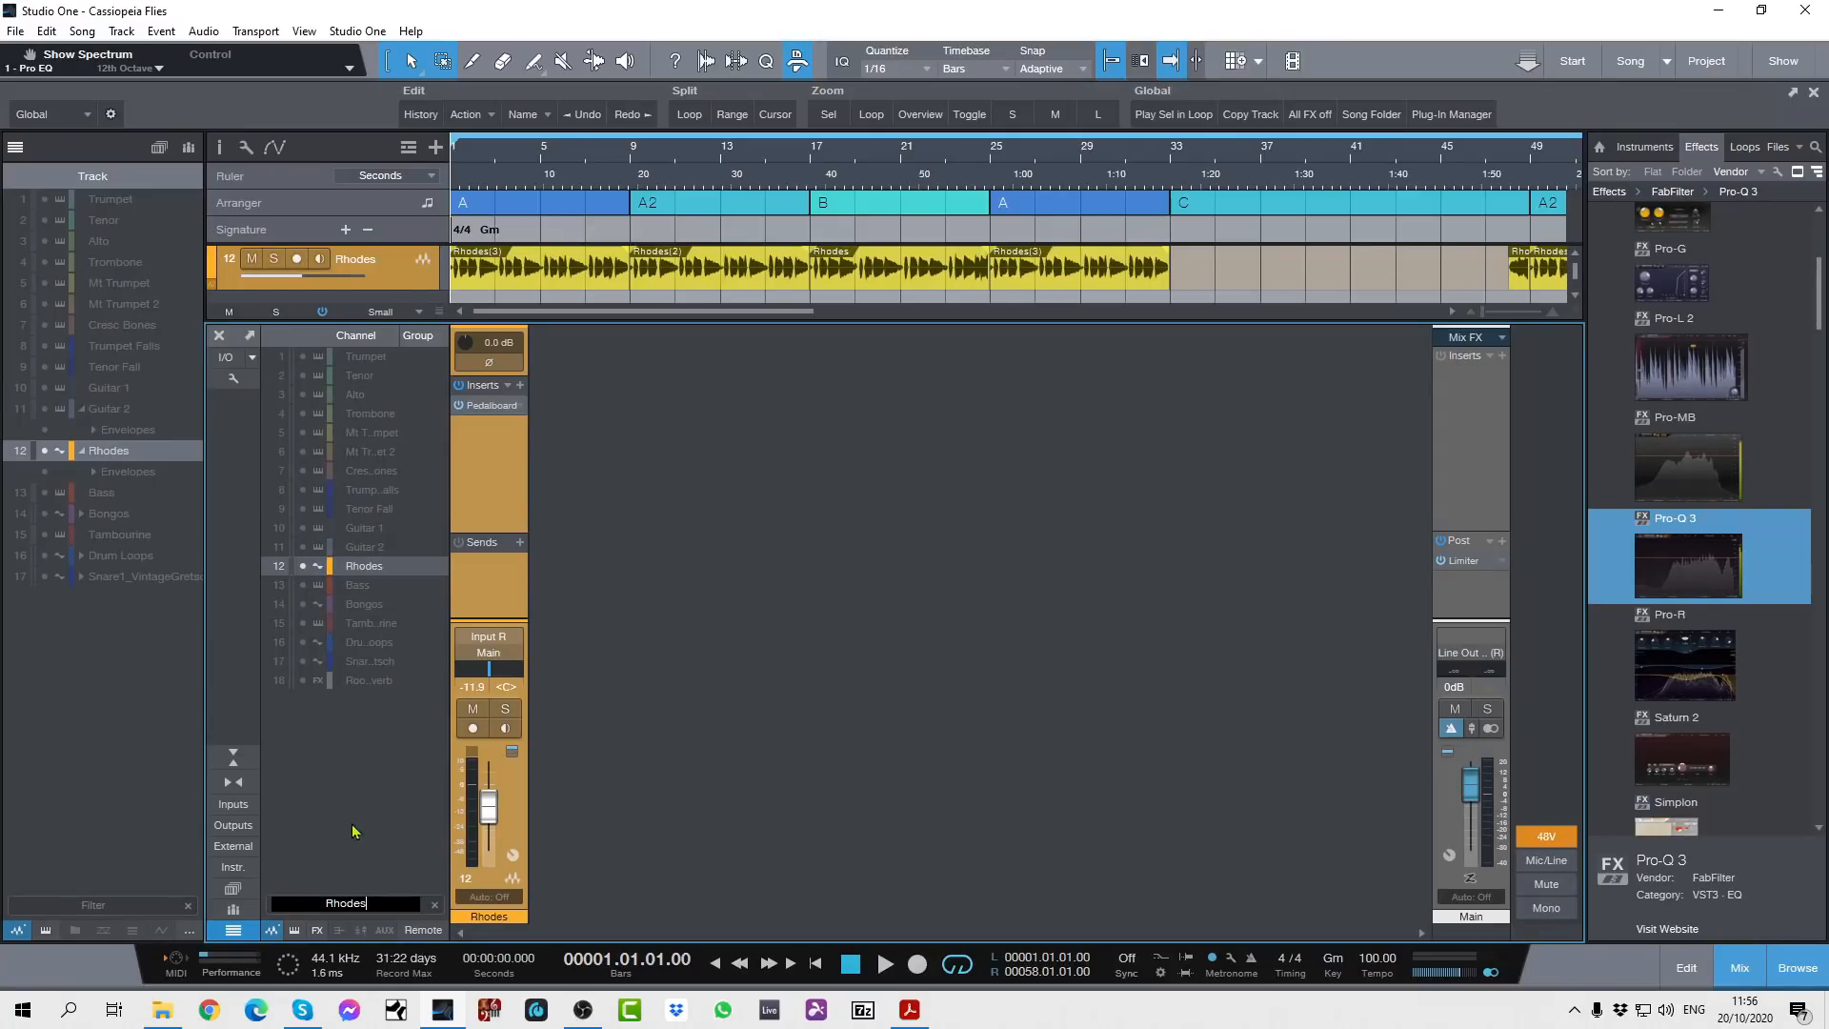
pyautogui.moveTo(406, 852)
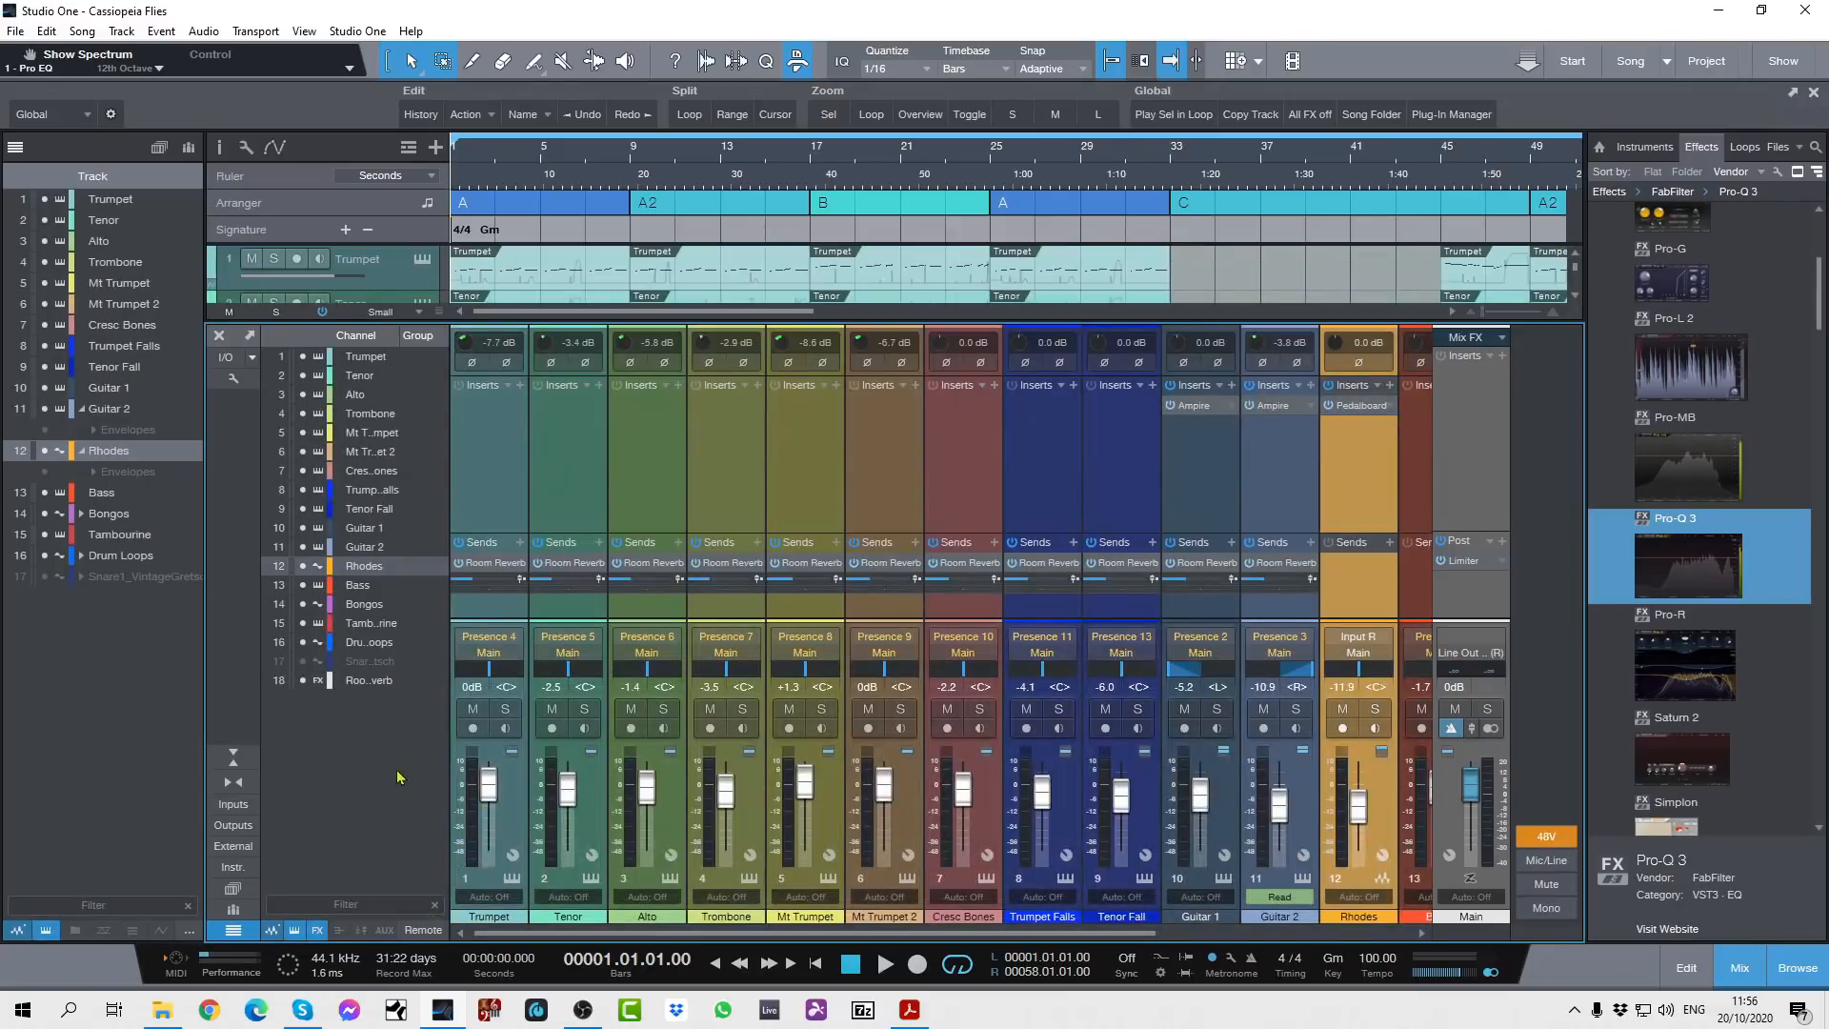
pyautogui.moveTo(358, 795)
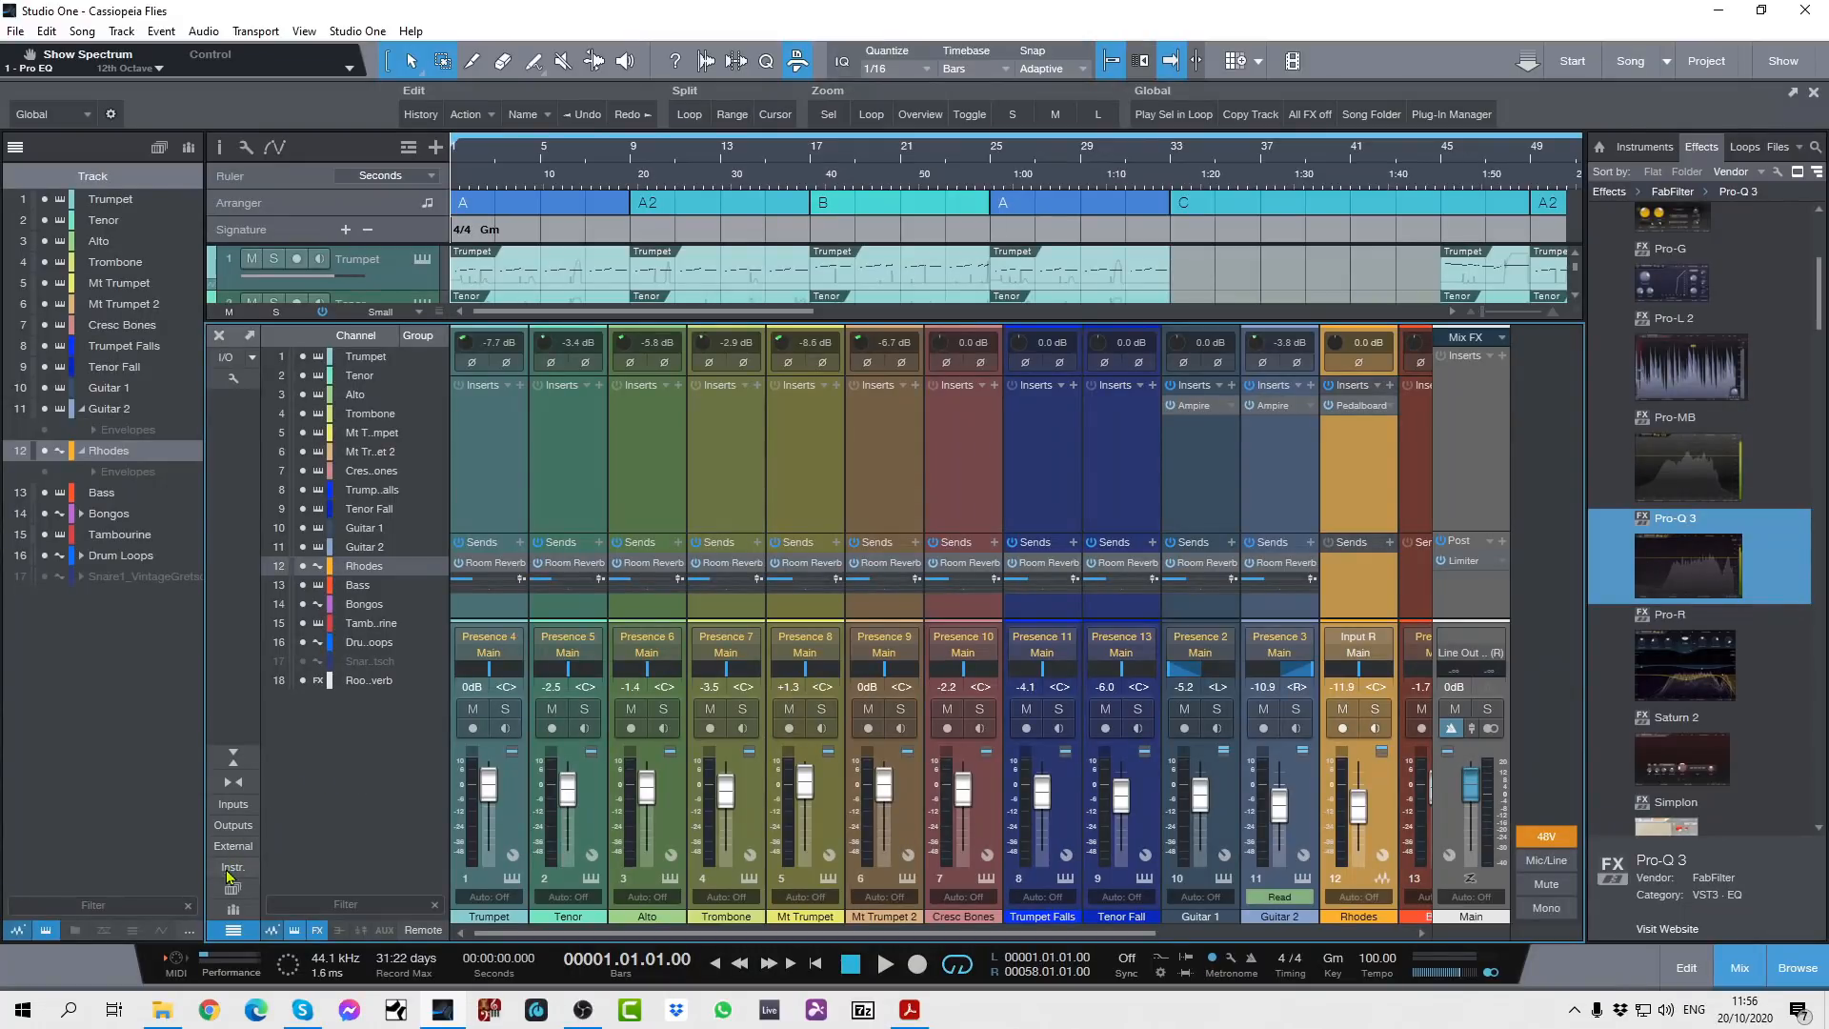
# Show the Console's Instruments list, expand it to reveal each Presence preset, and play briefly
pyautogui.click(232, 867)
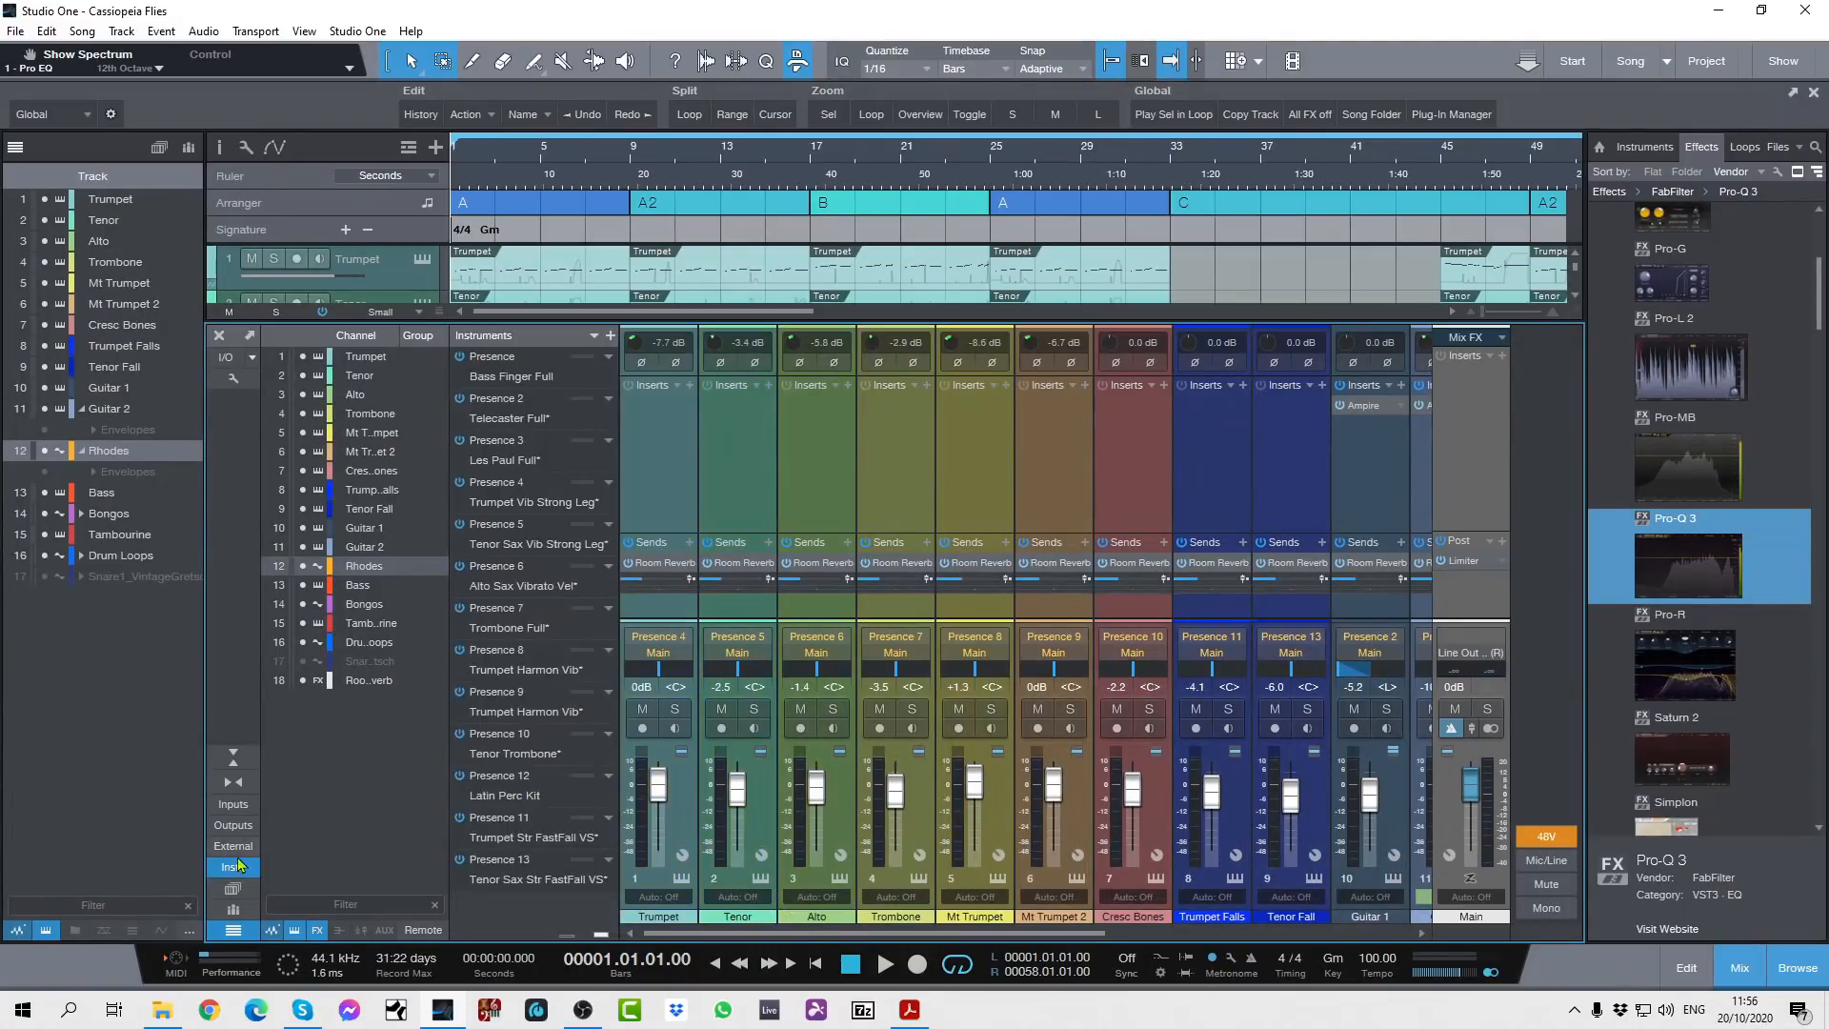
pyautogui.click(232, 867)
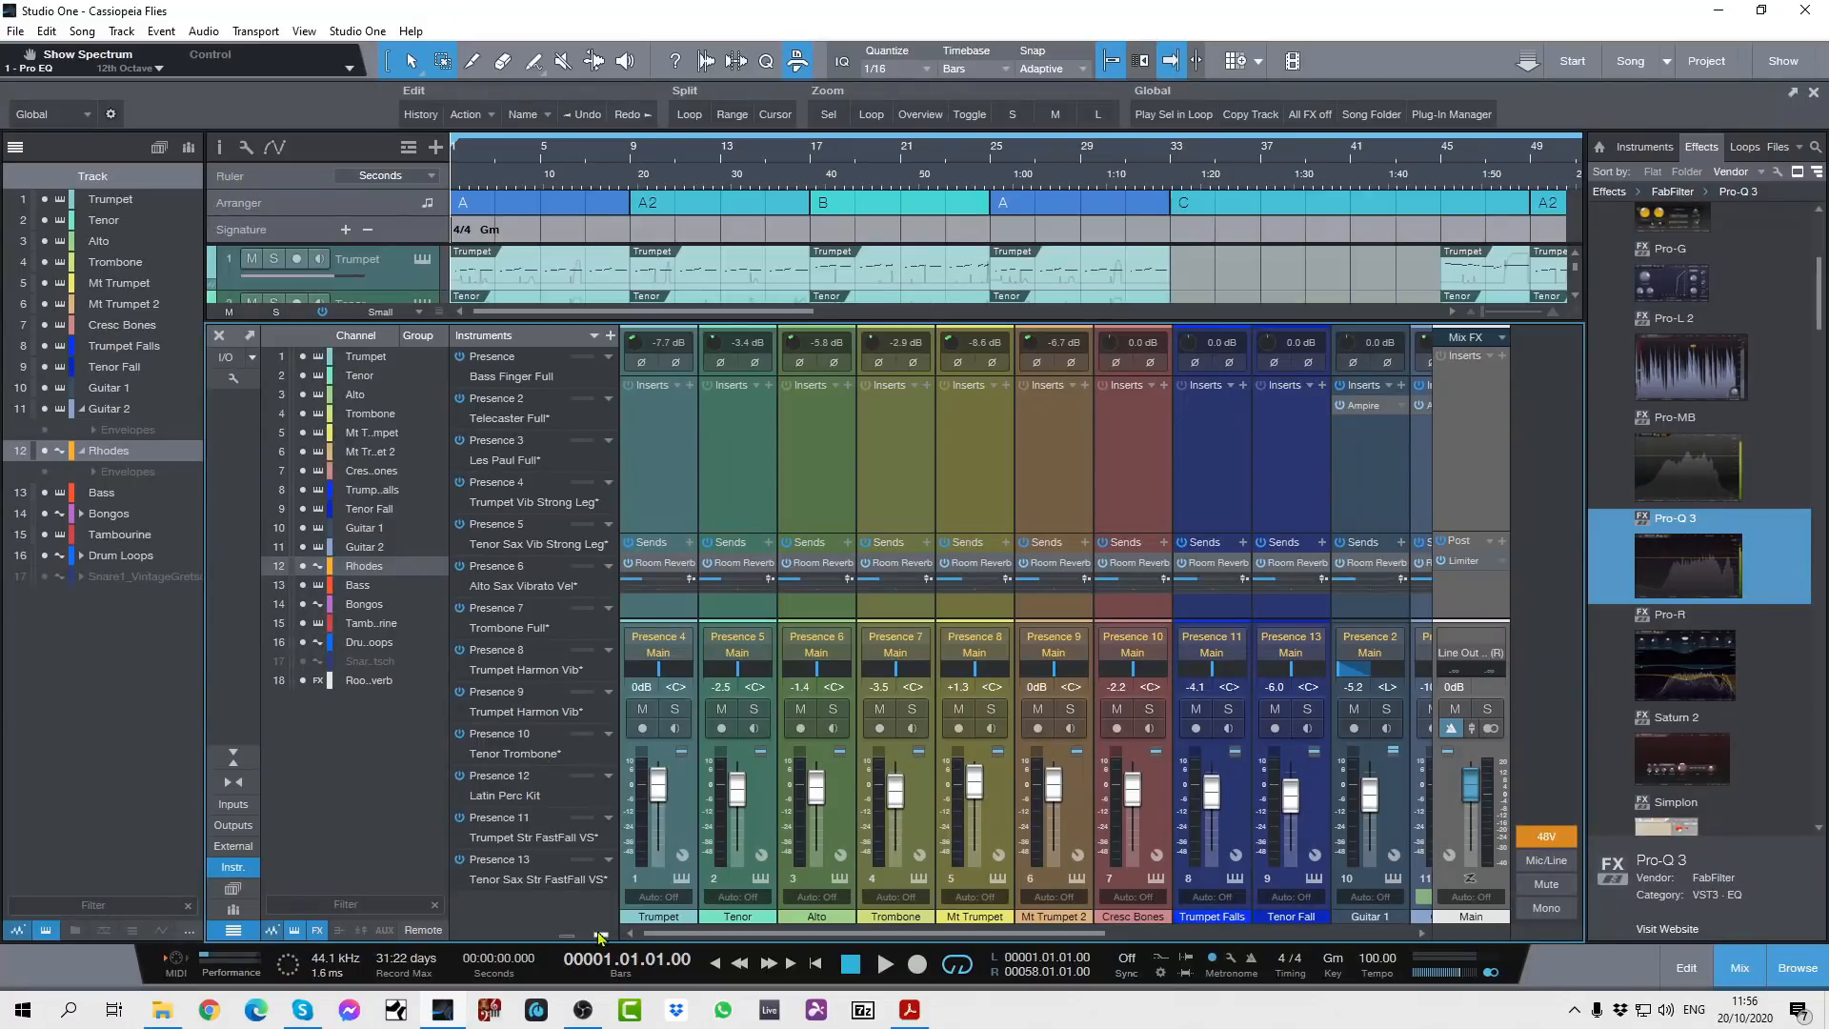
pyautogui.moveTo(571, 937)
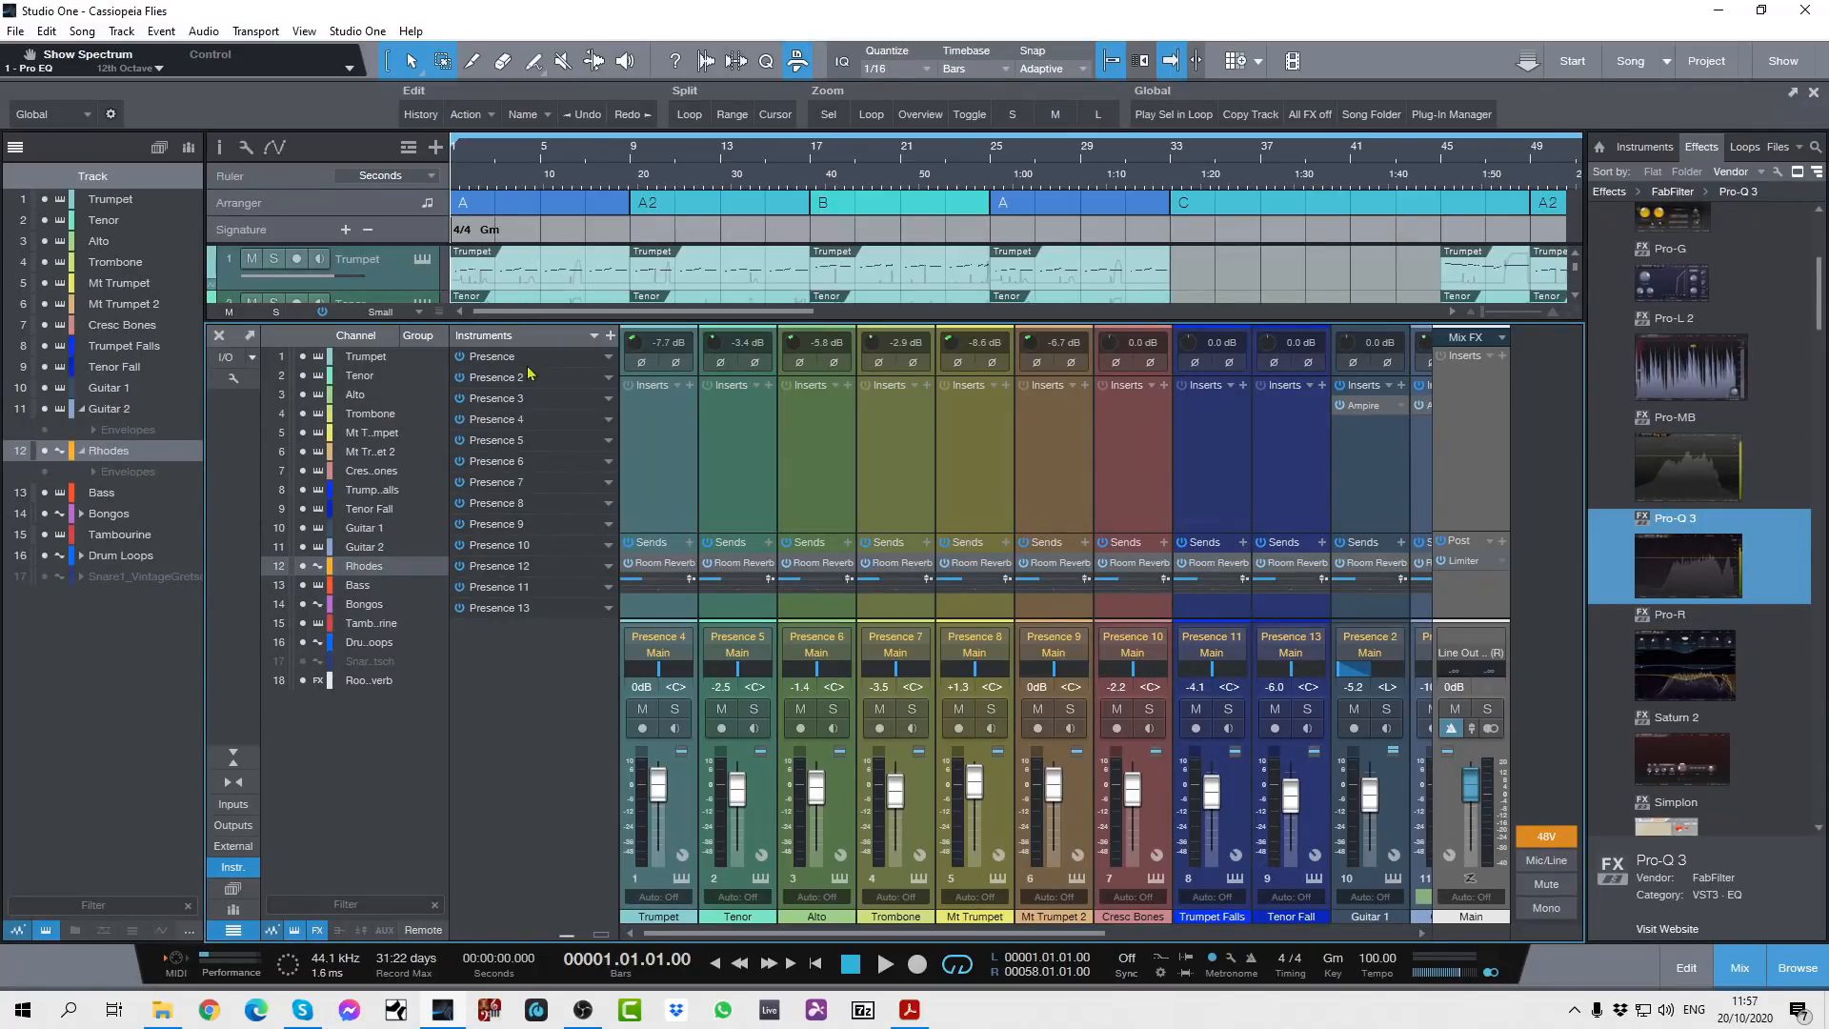
pyautogui.moveTo(530, 367)
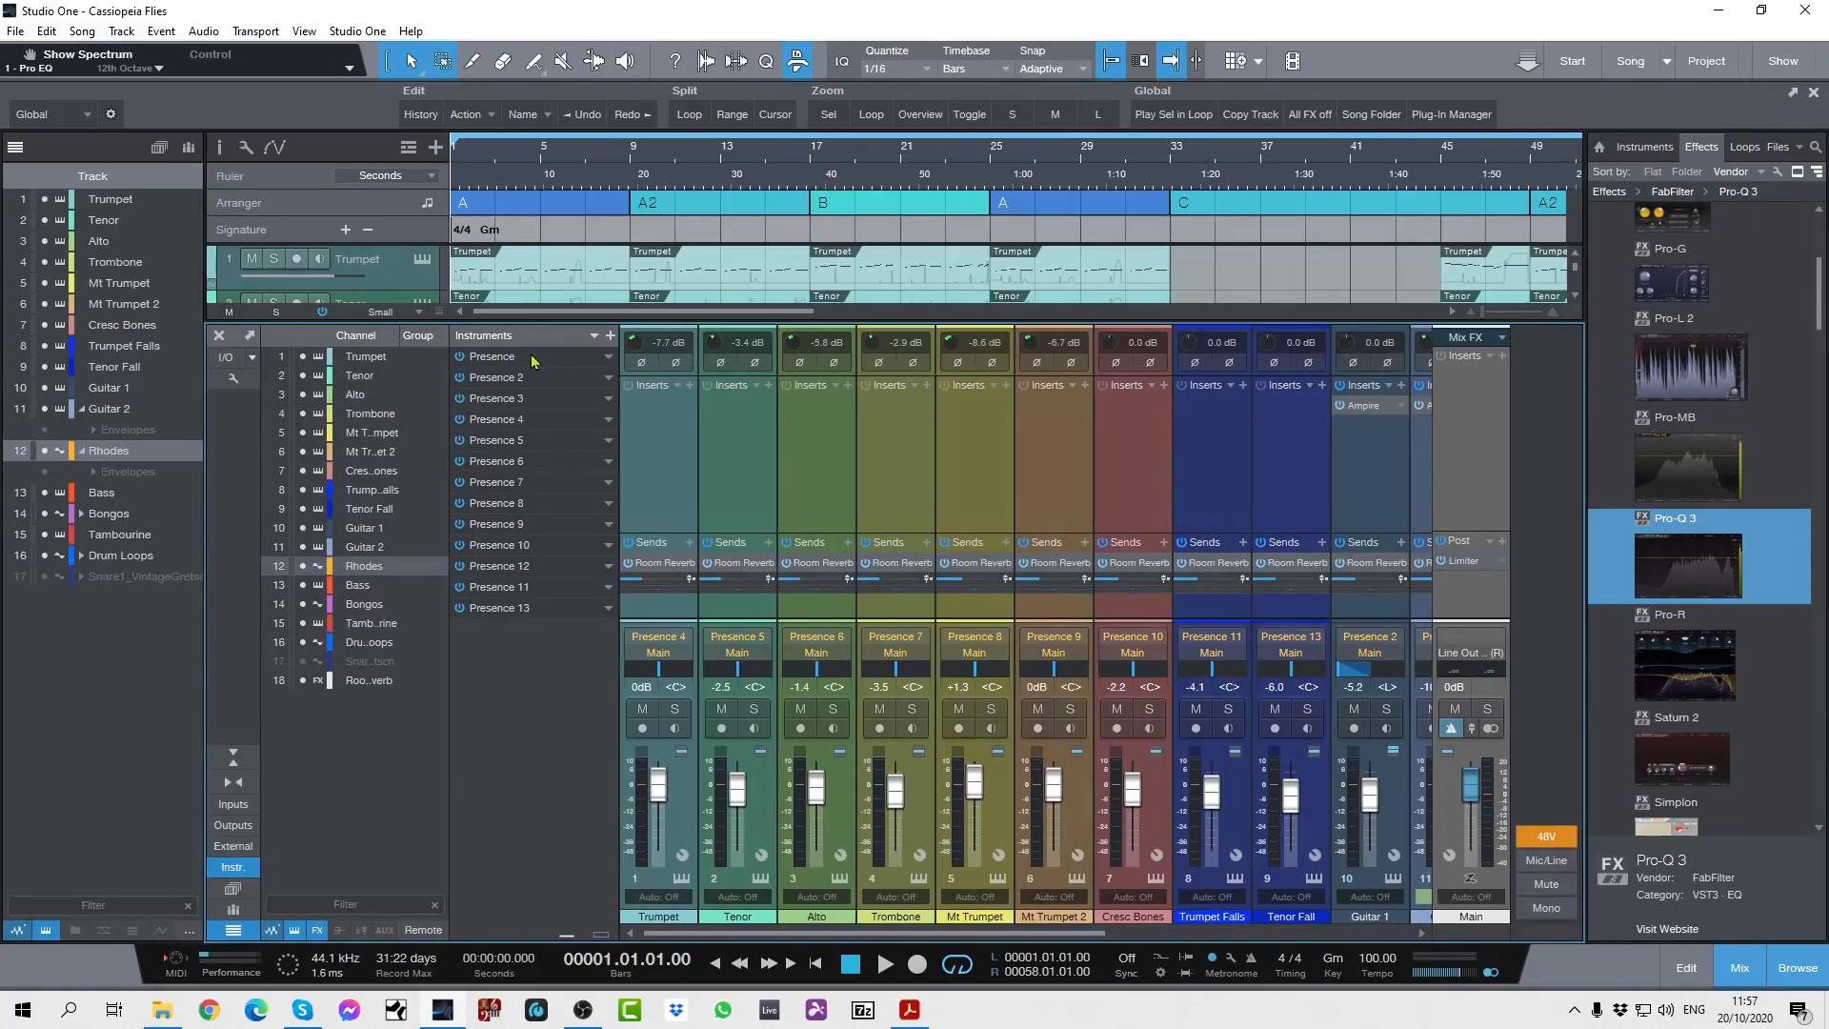
pyautogui.moveTo(525, 435)
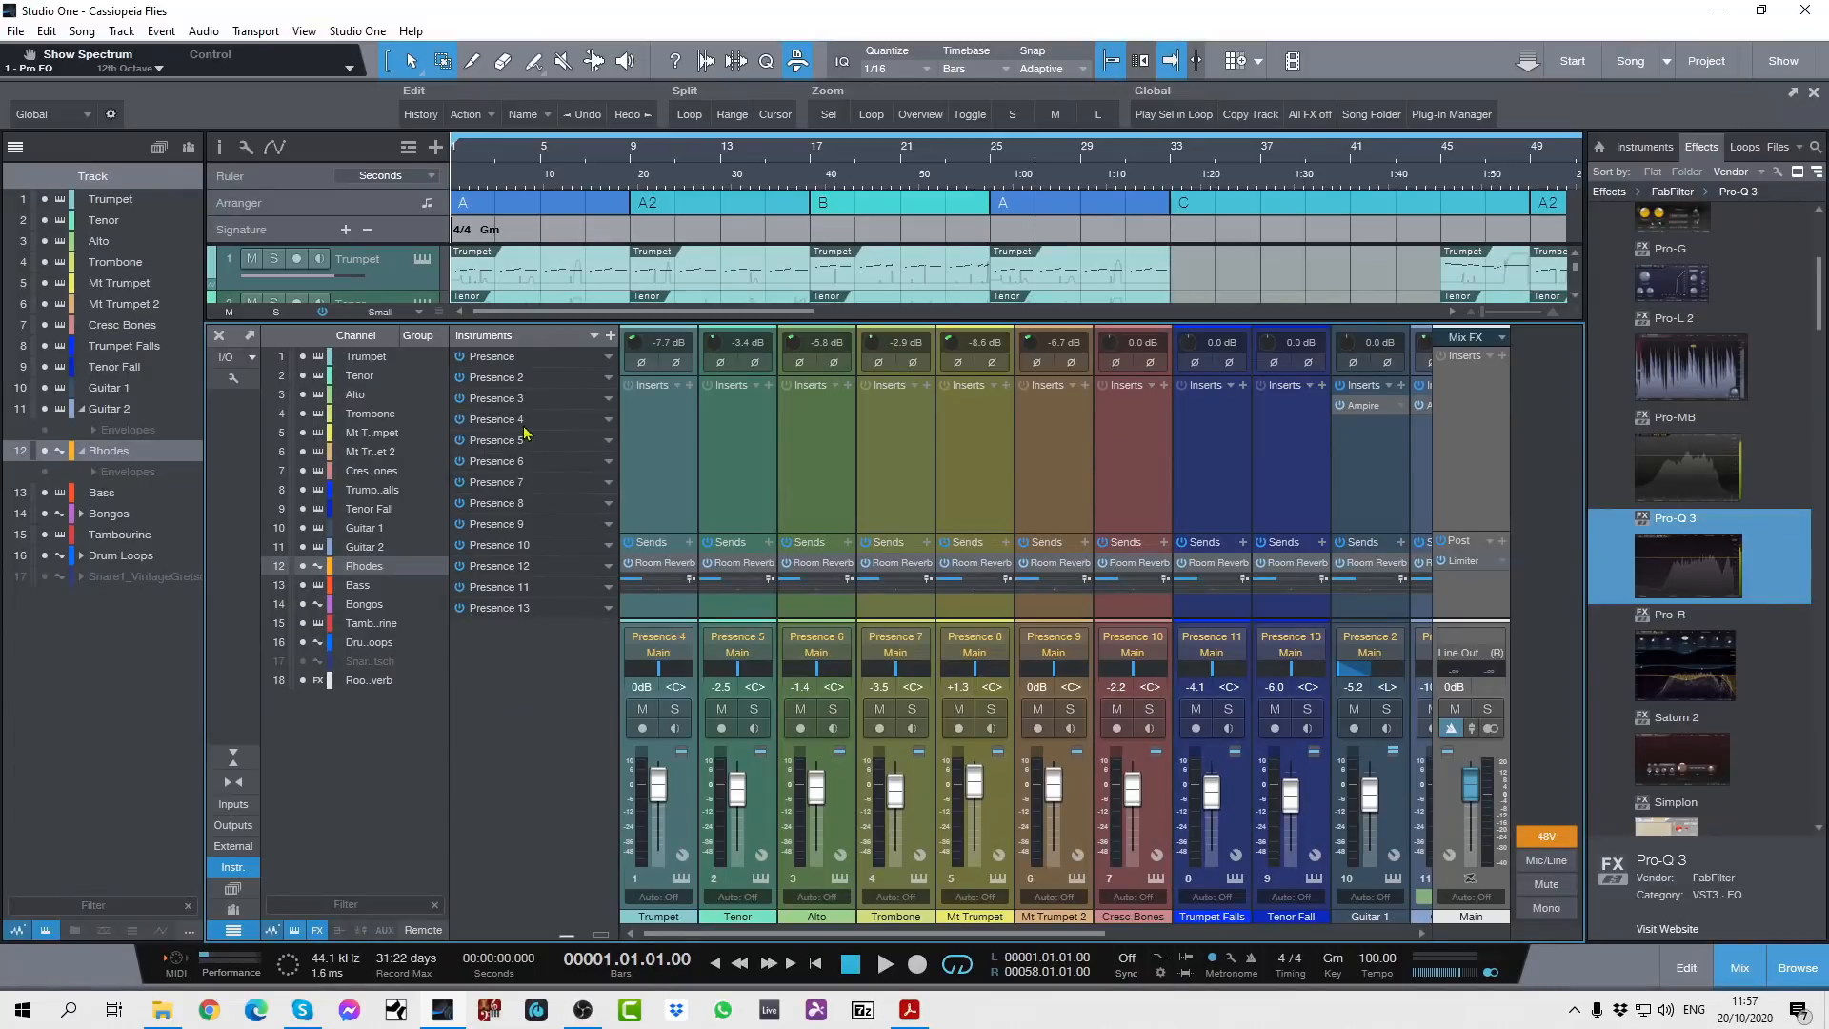
pyautogui.moveTo(544, 358)
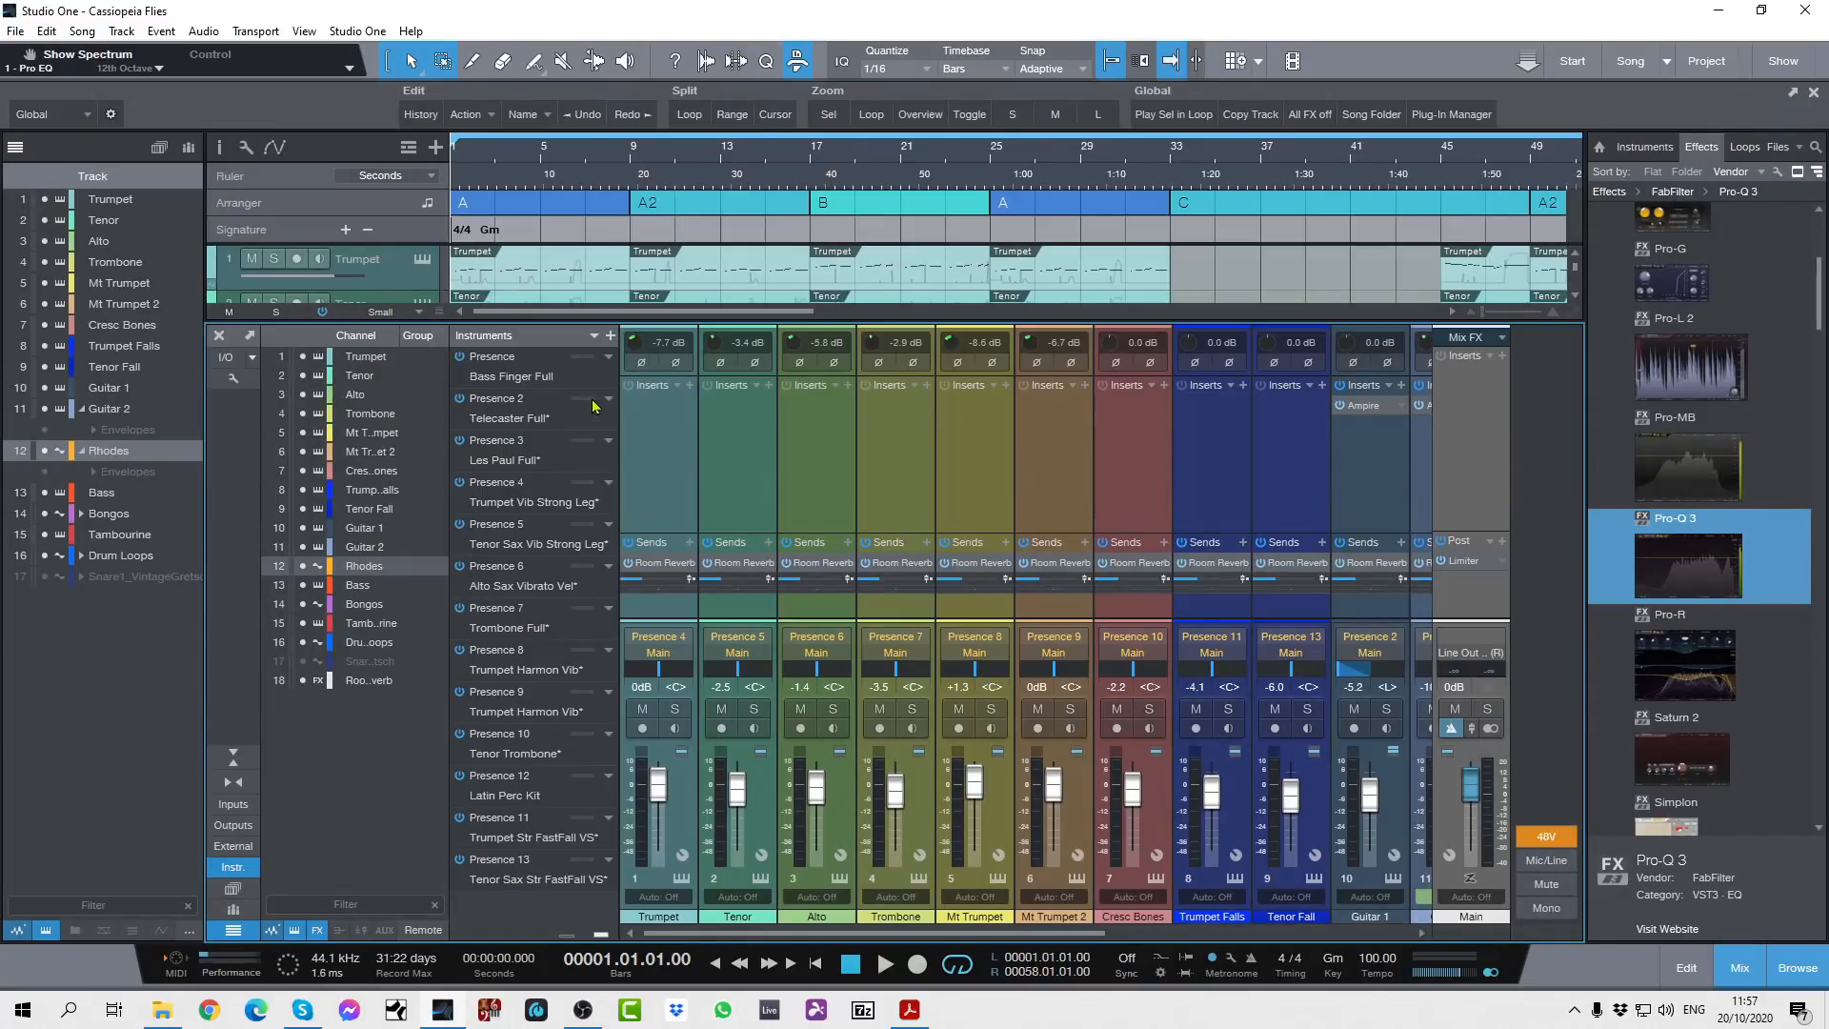
pyautogui.moveTo(583, 409)
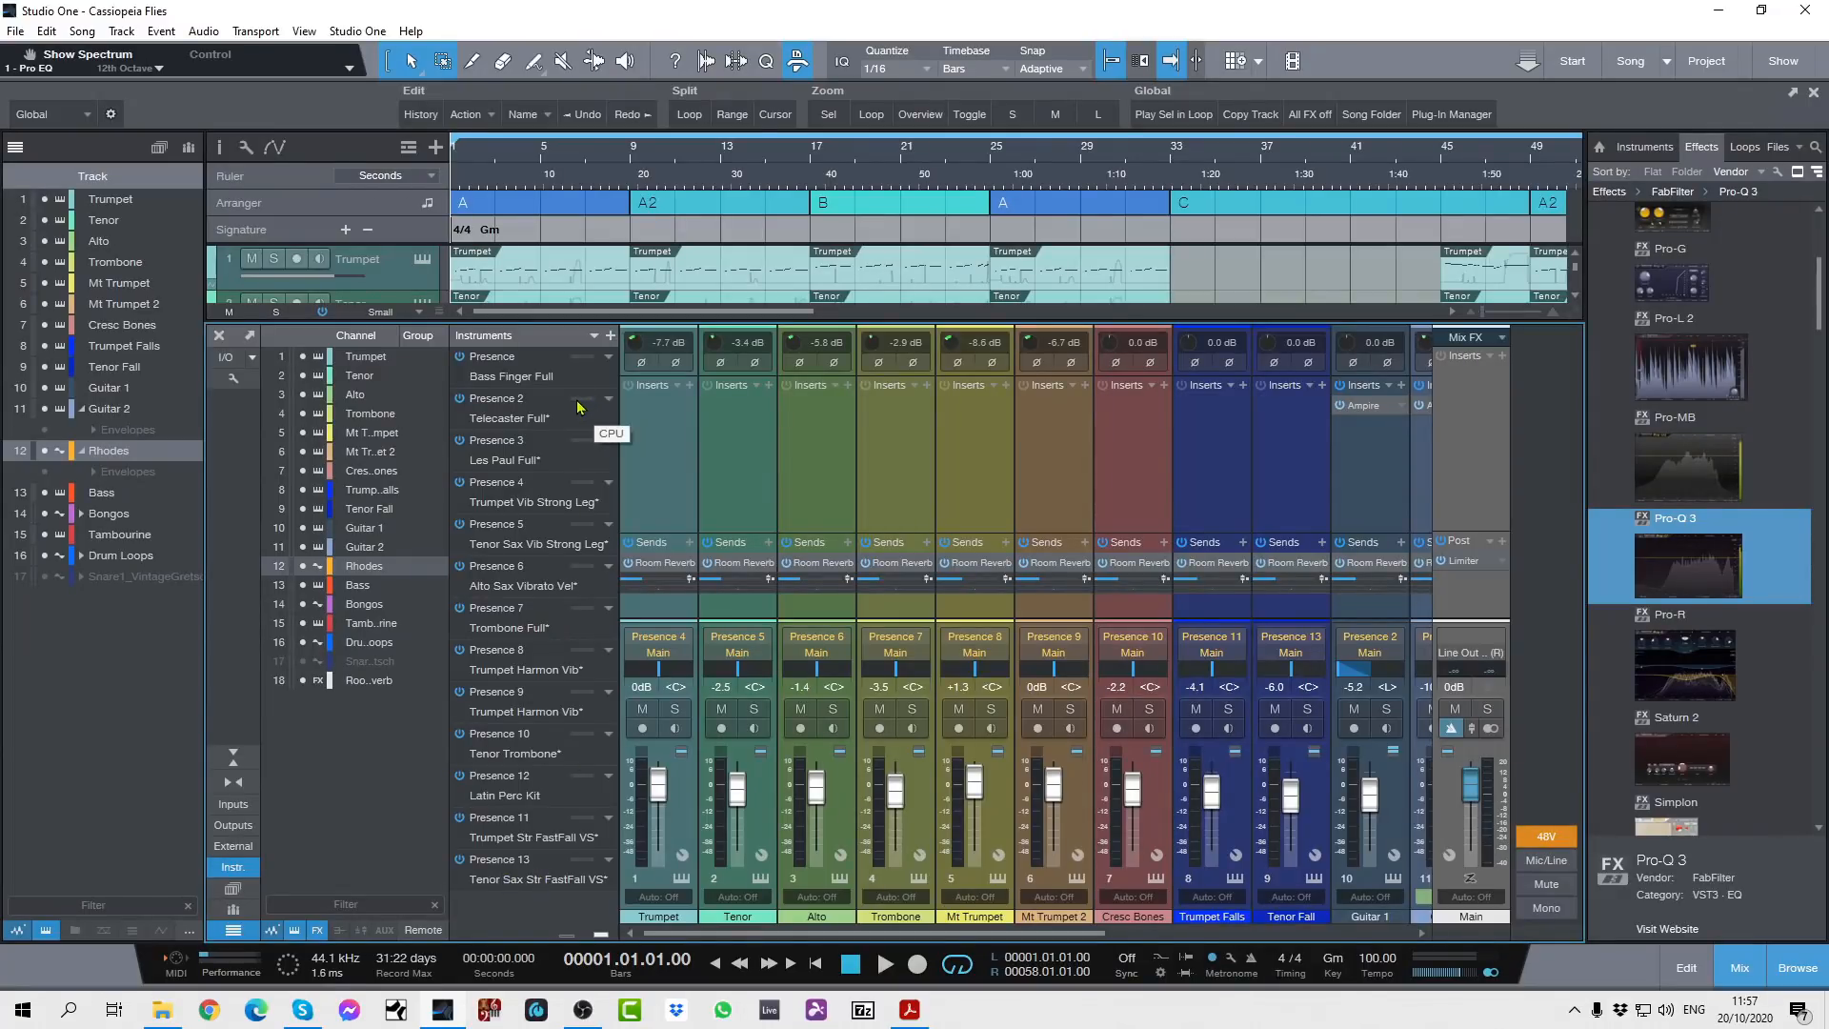
pyautogui.moveTo(577, 368)
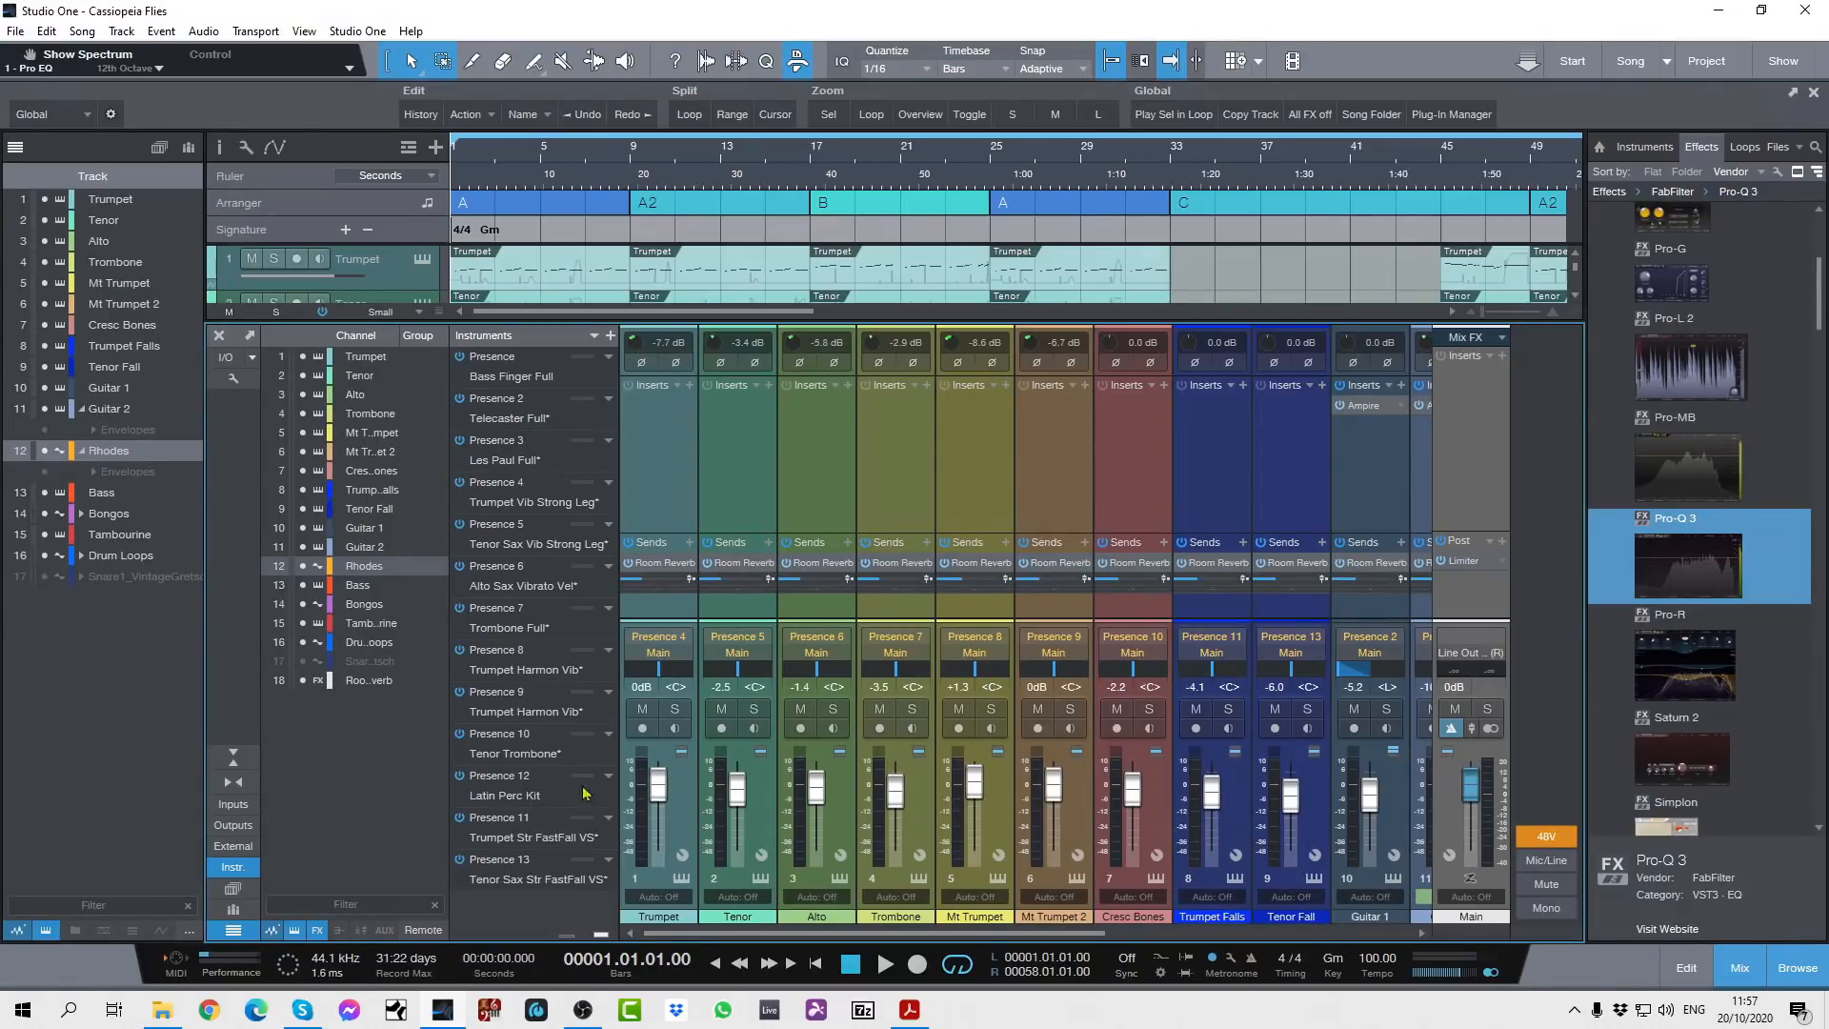
pyautogui.moveTo(560, 508)
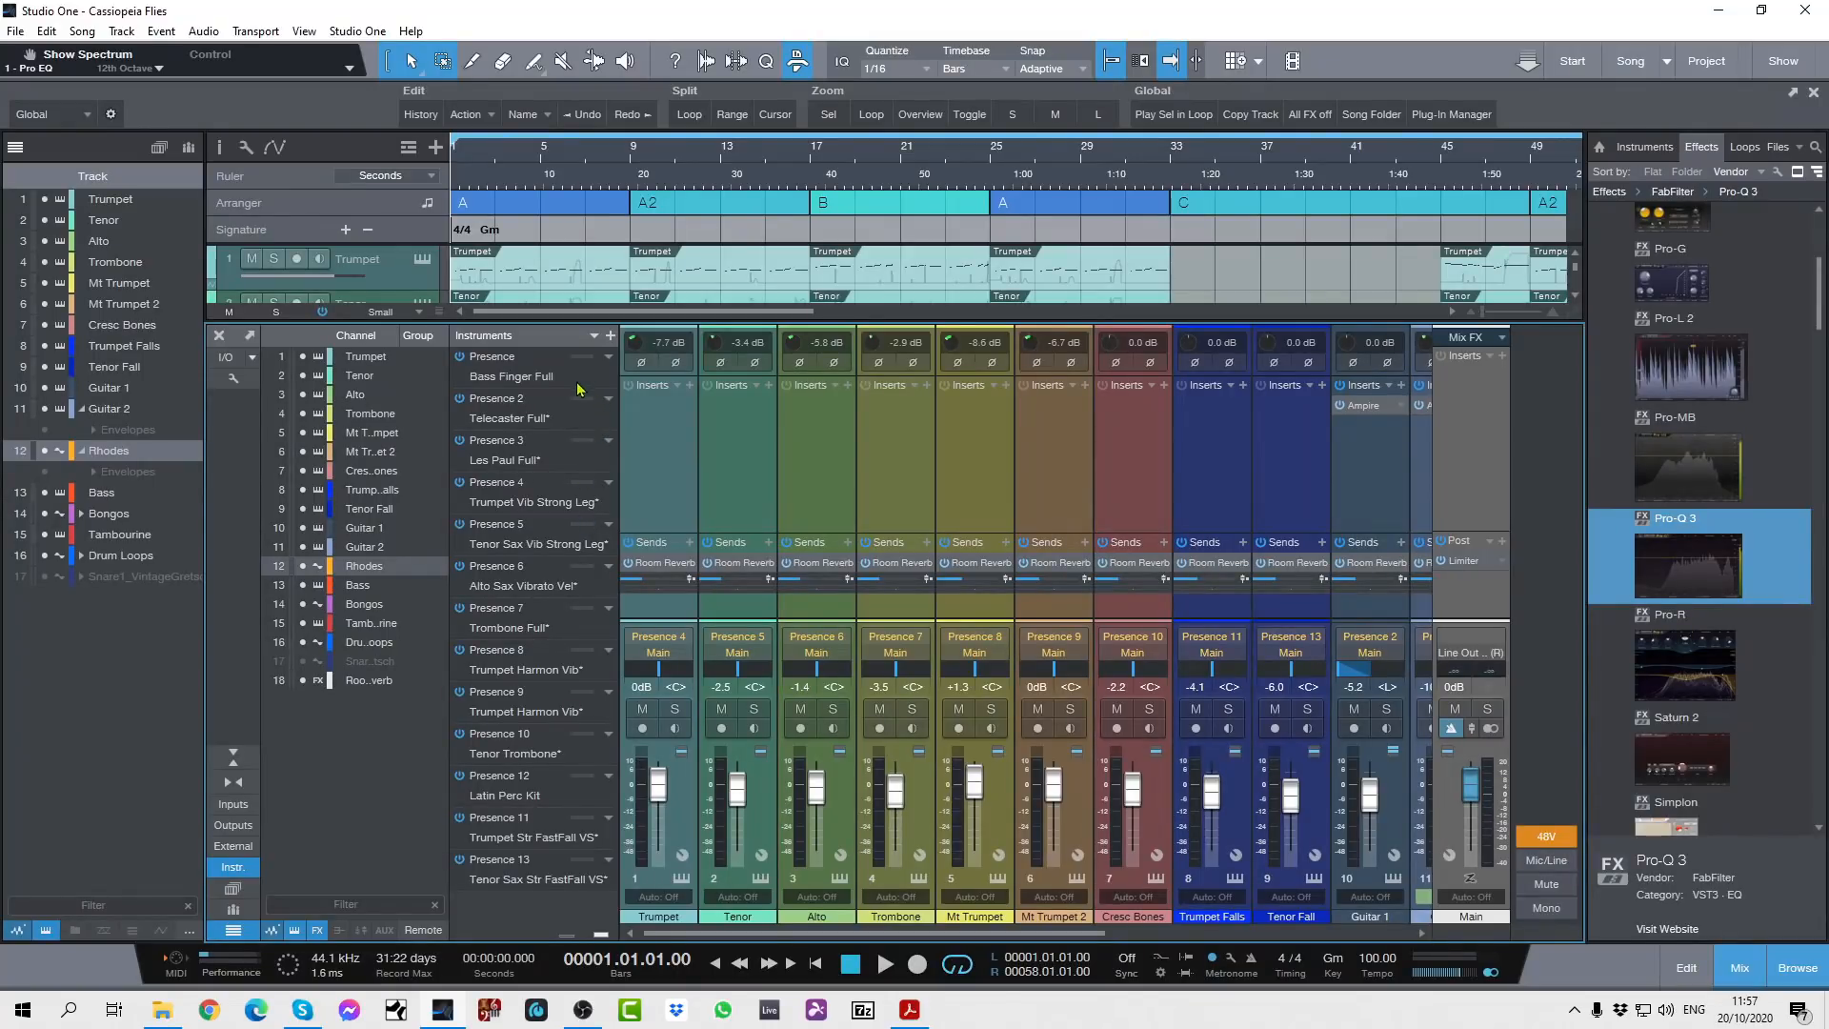
pyautogui.click(885, 966)
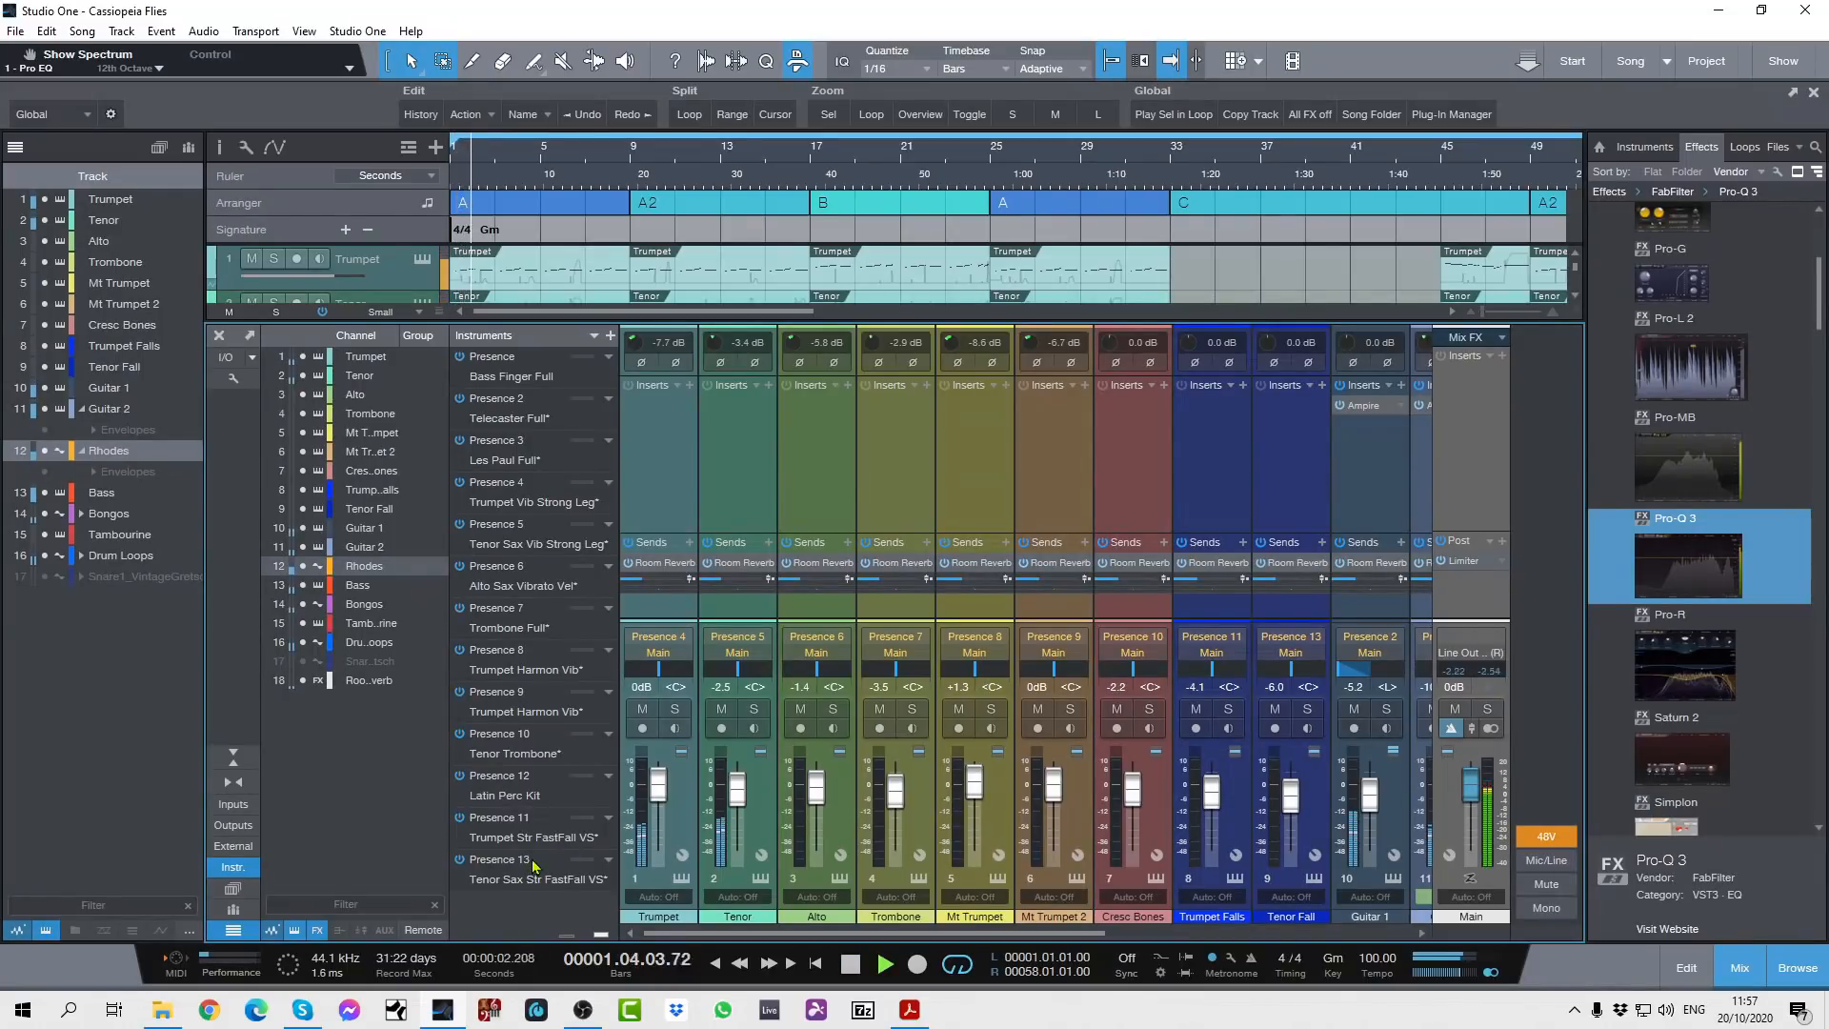
pyautogui.click(885, 966)
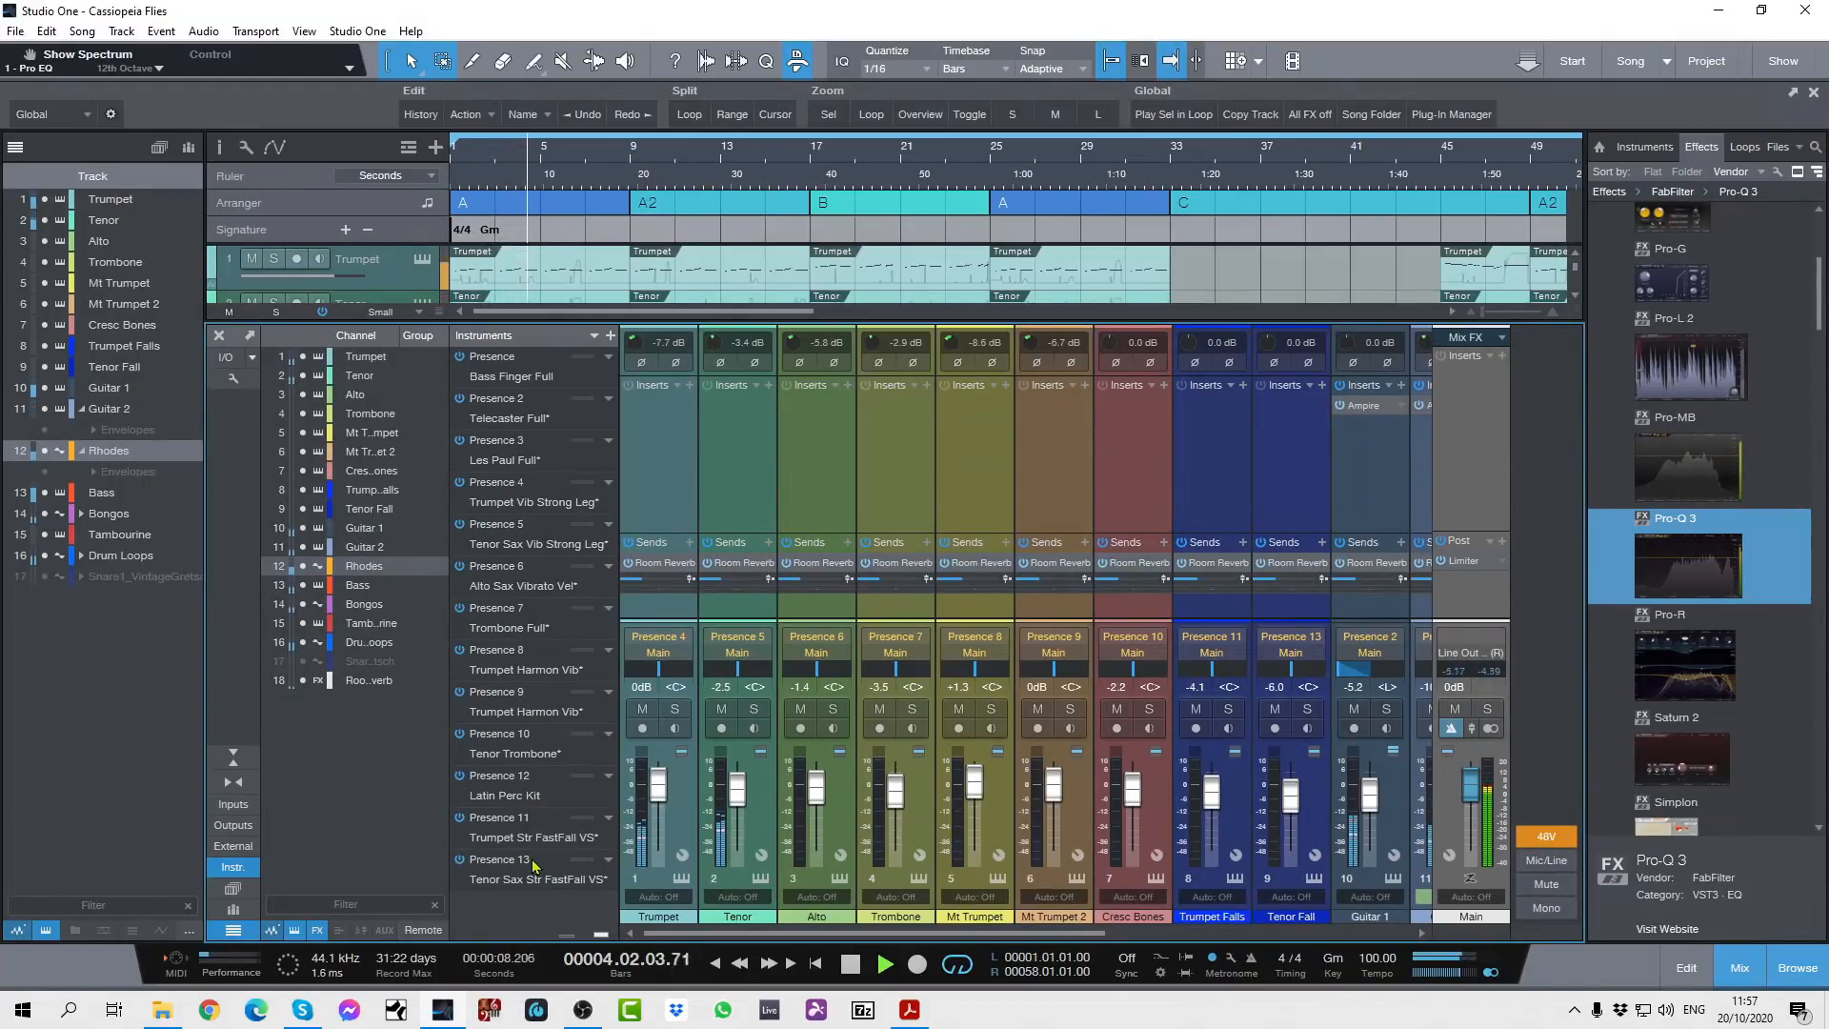
pyautogui.click(851, 963)
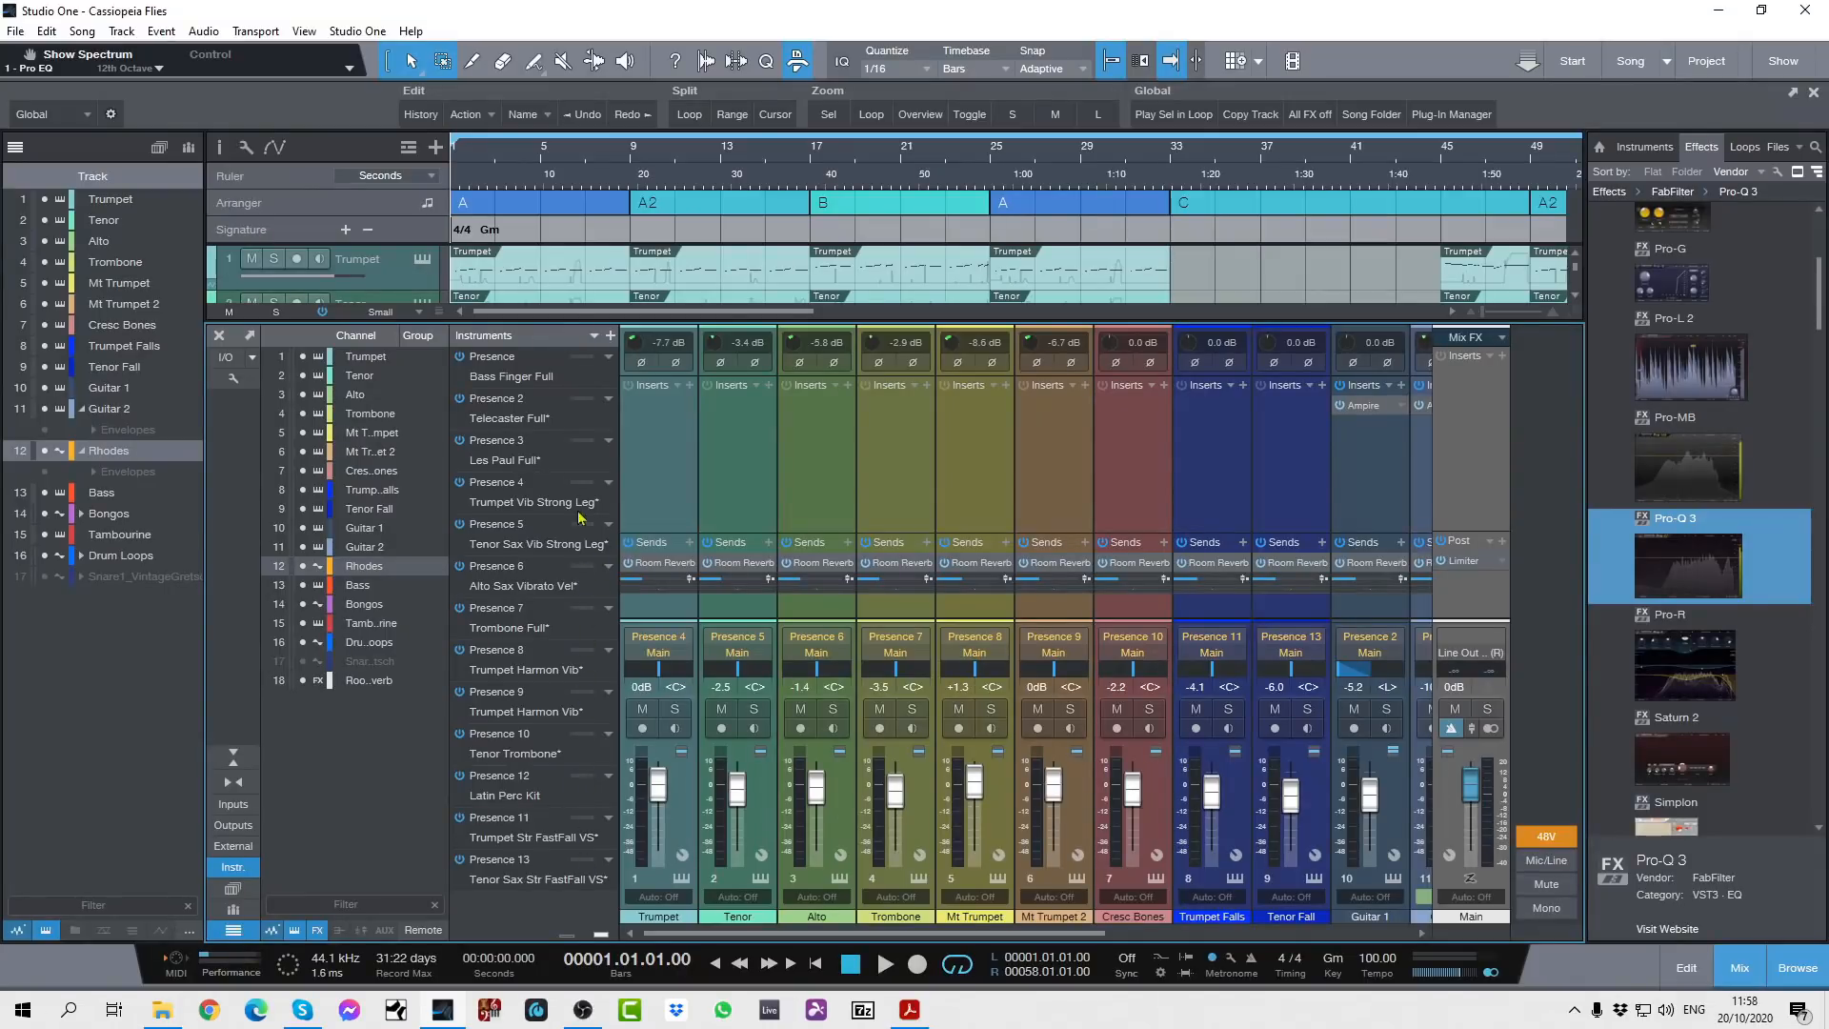
pyautogui.moveTo(572, 893)
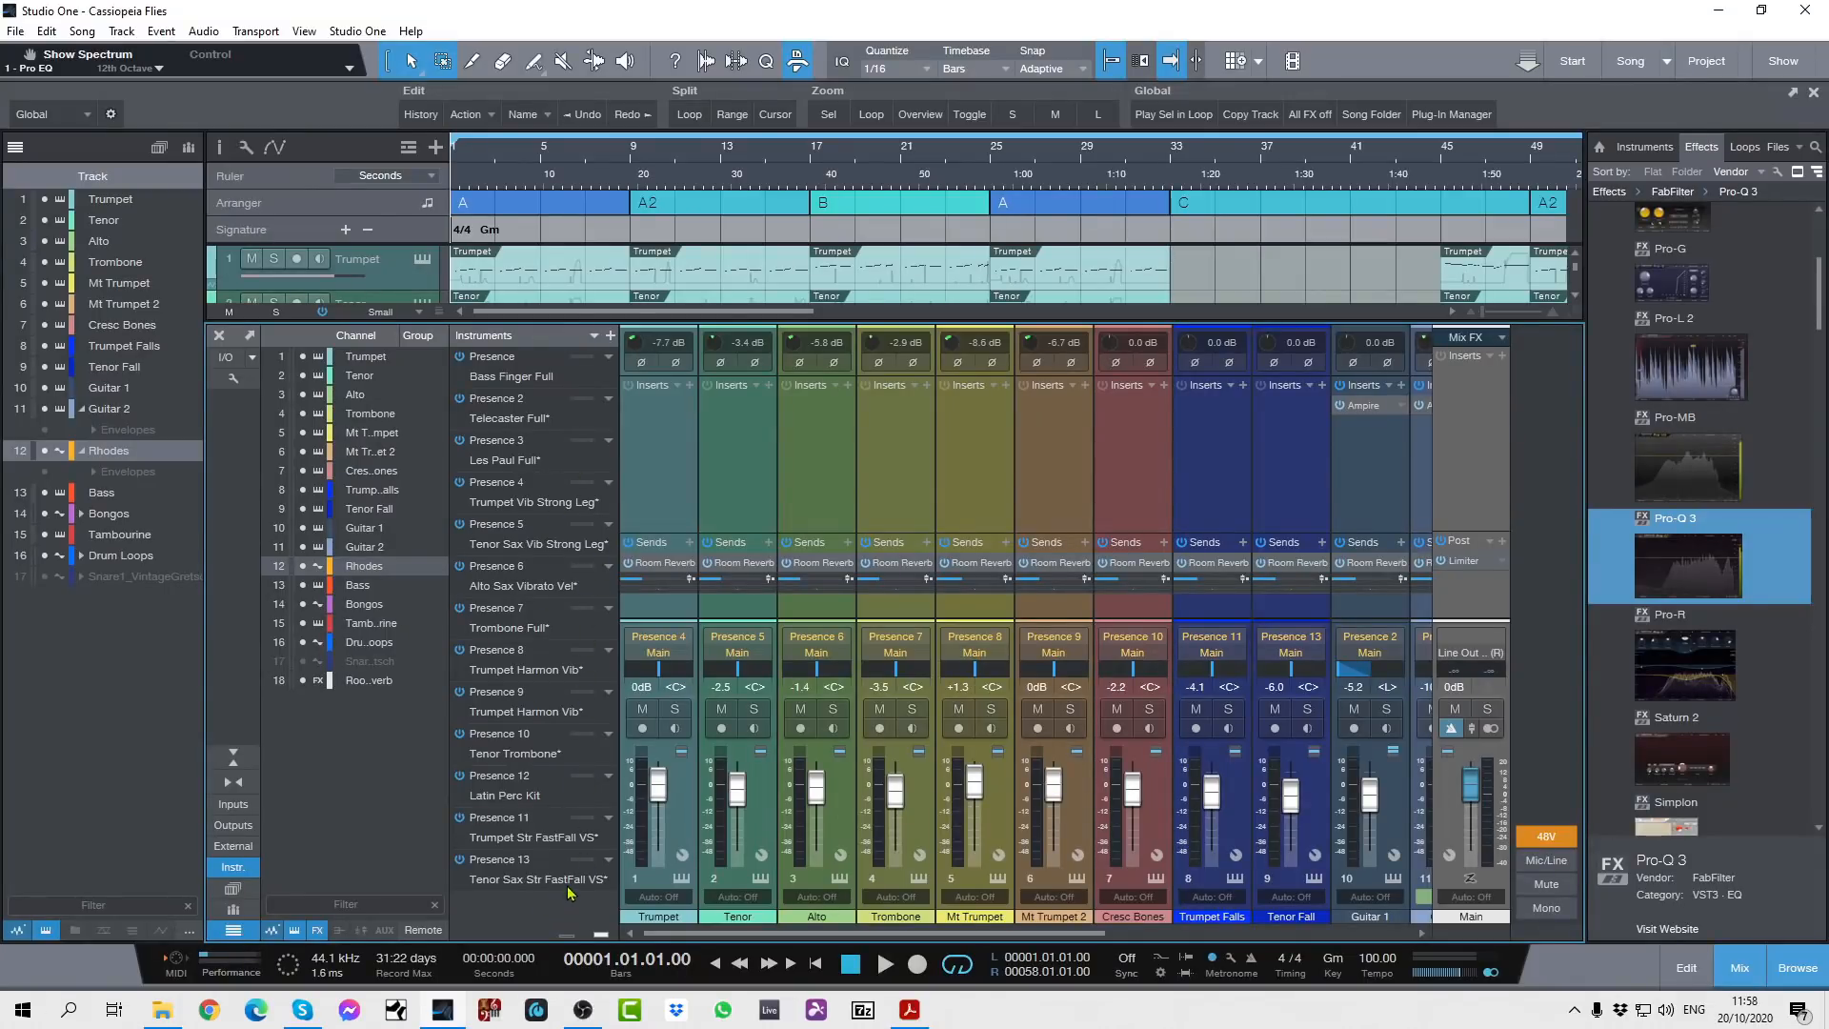
pyautogui.moveTo(556, 892)
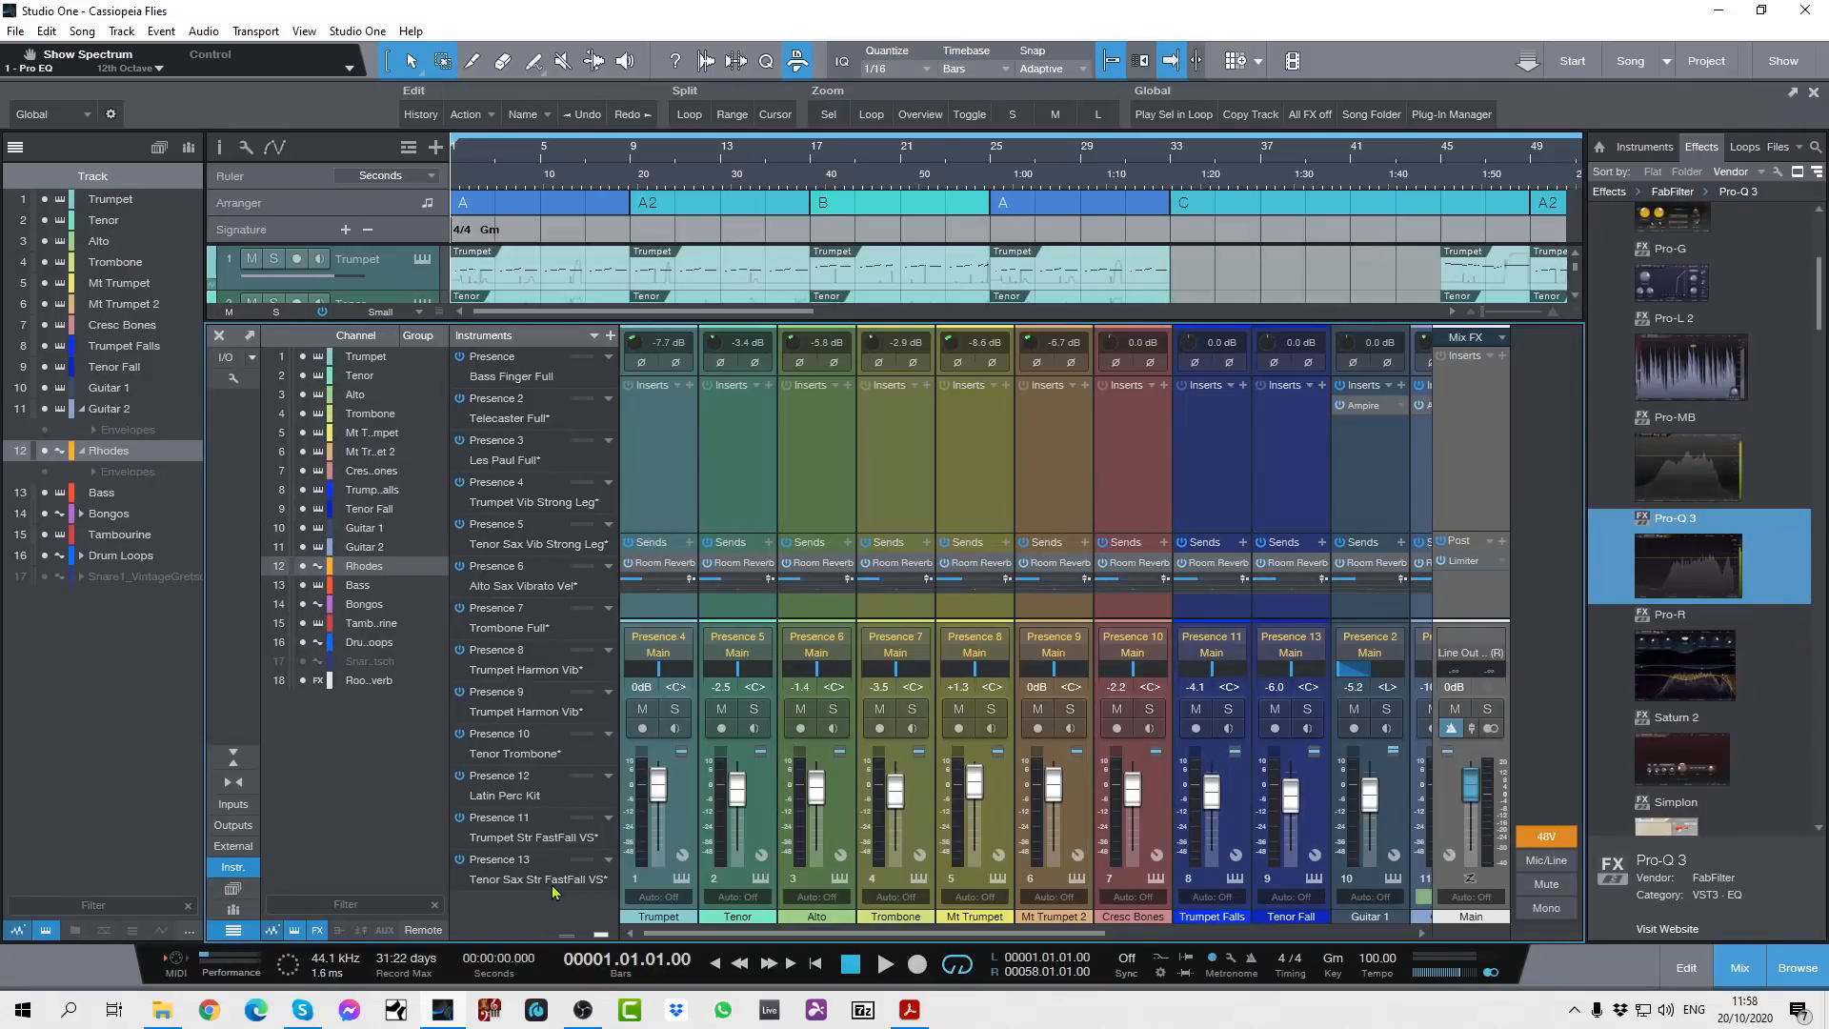
pyautogui.moveTo(241, 873)
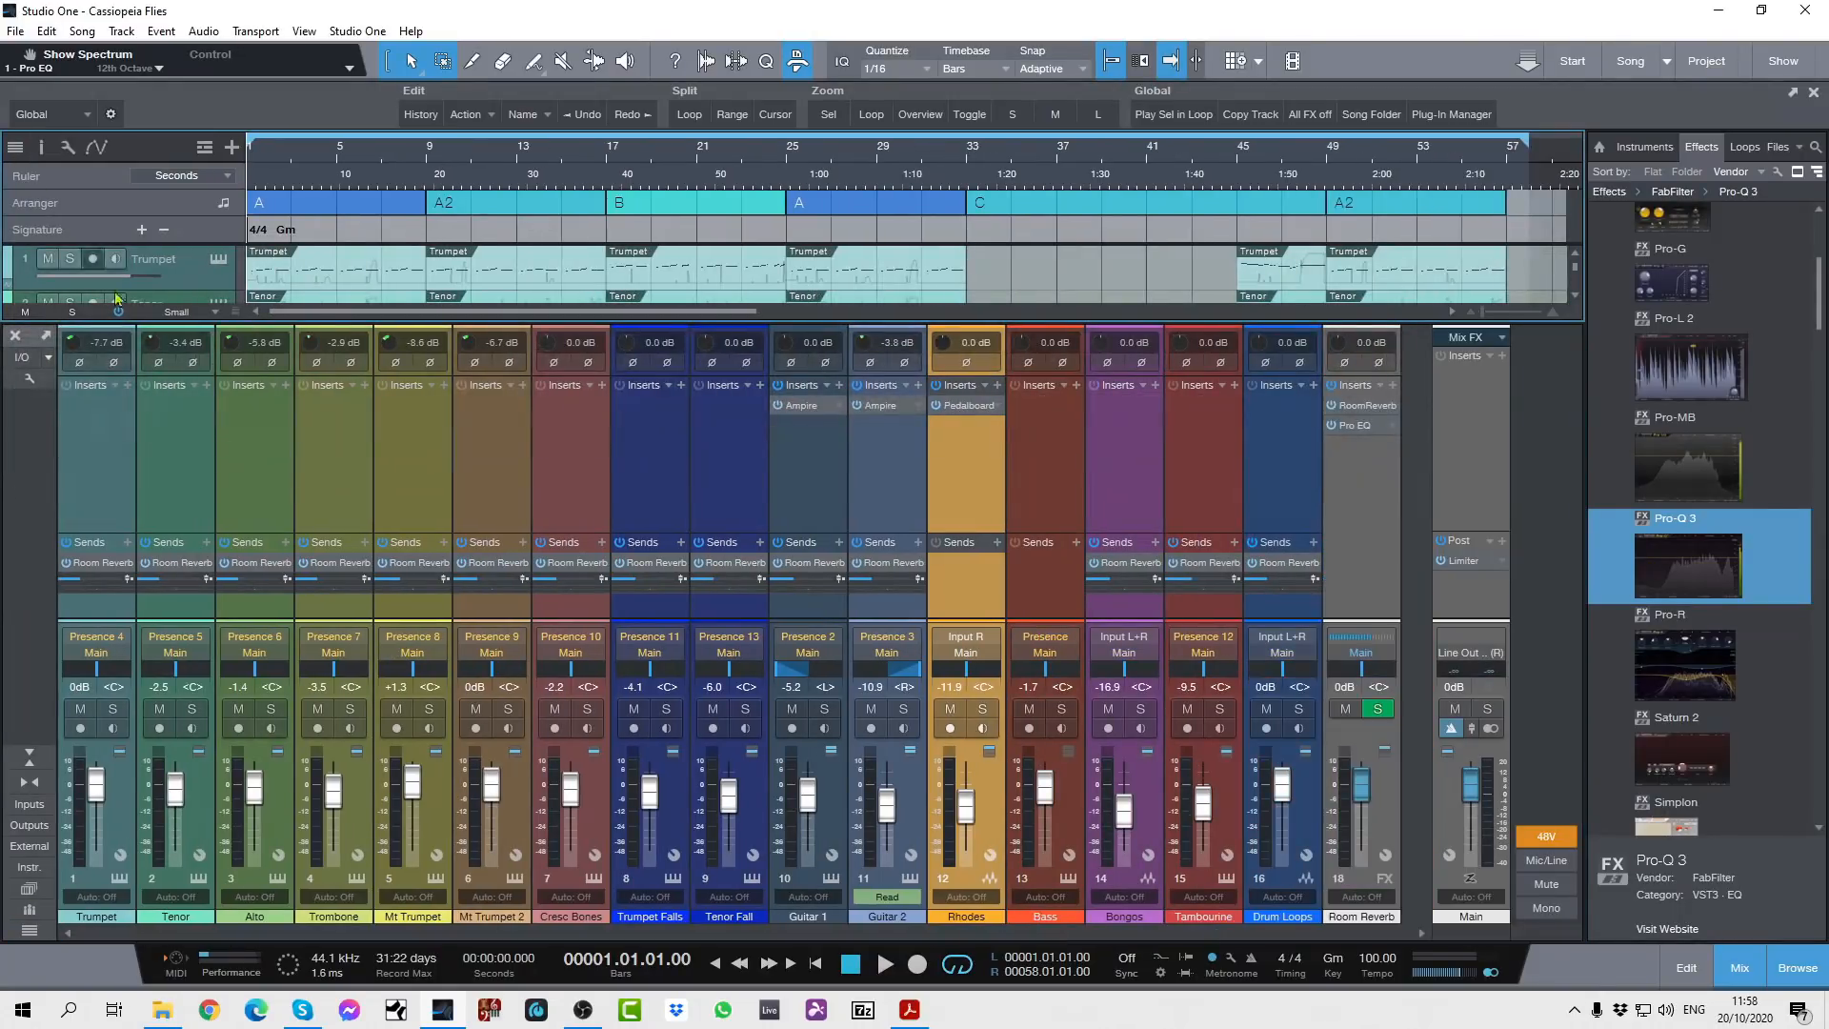
pyautogui.moveTo(1043, 713)
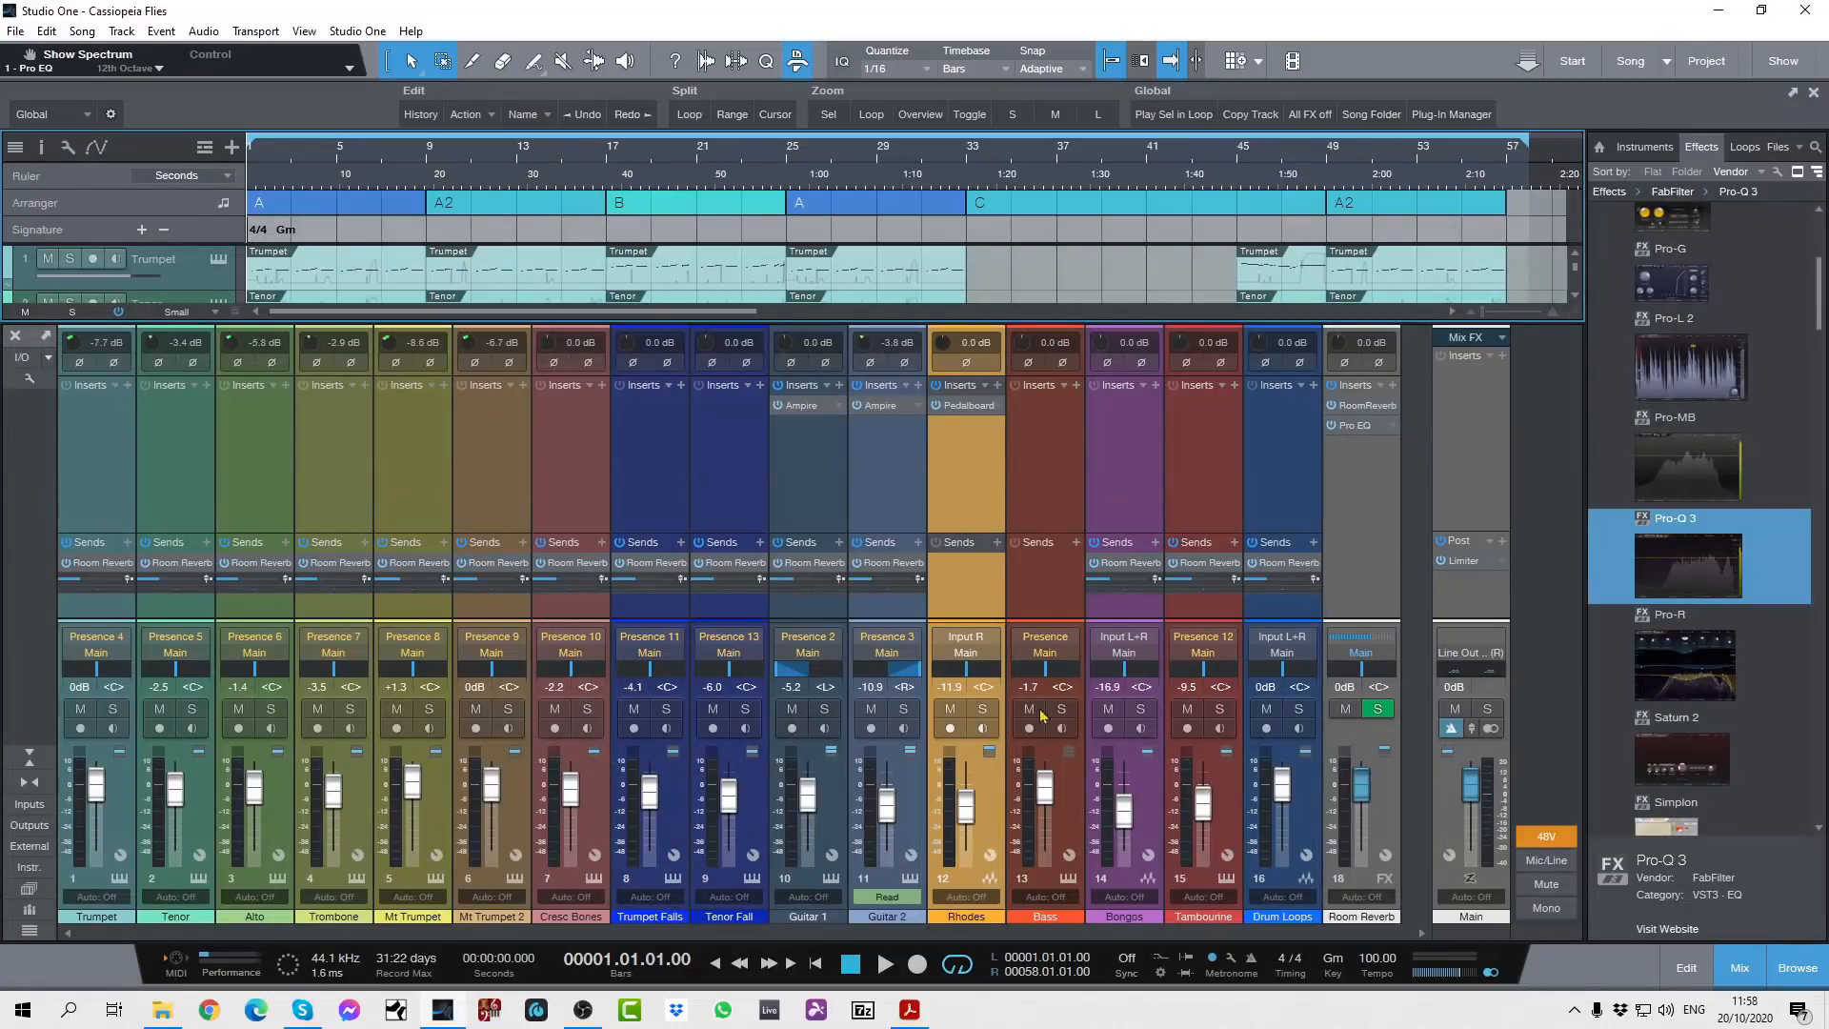
pyautogui.moveTo(571, 617)
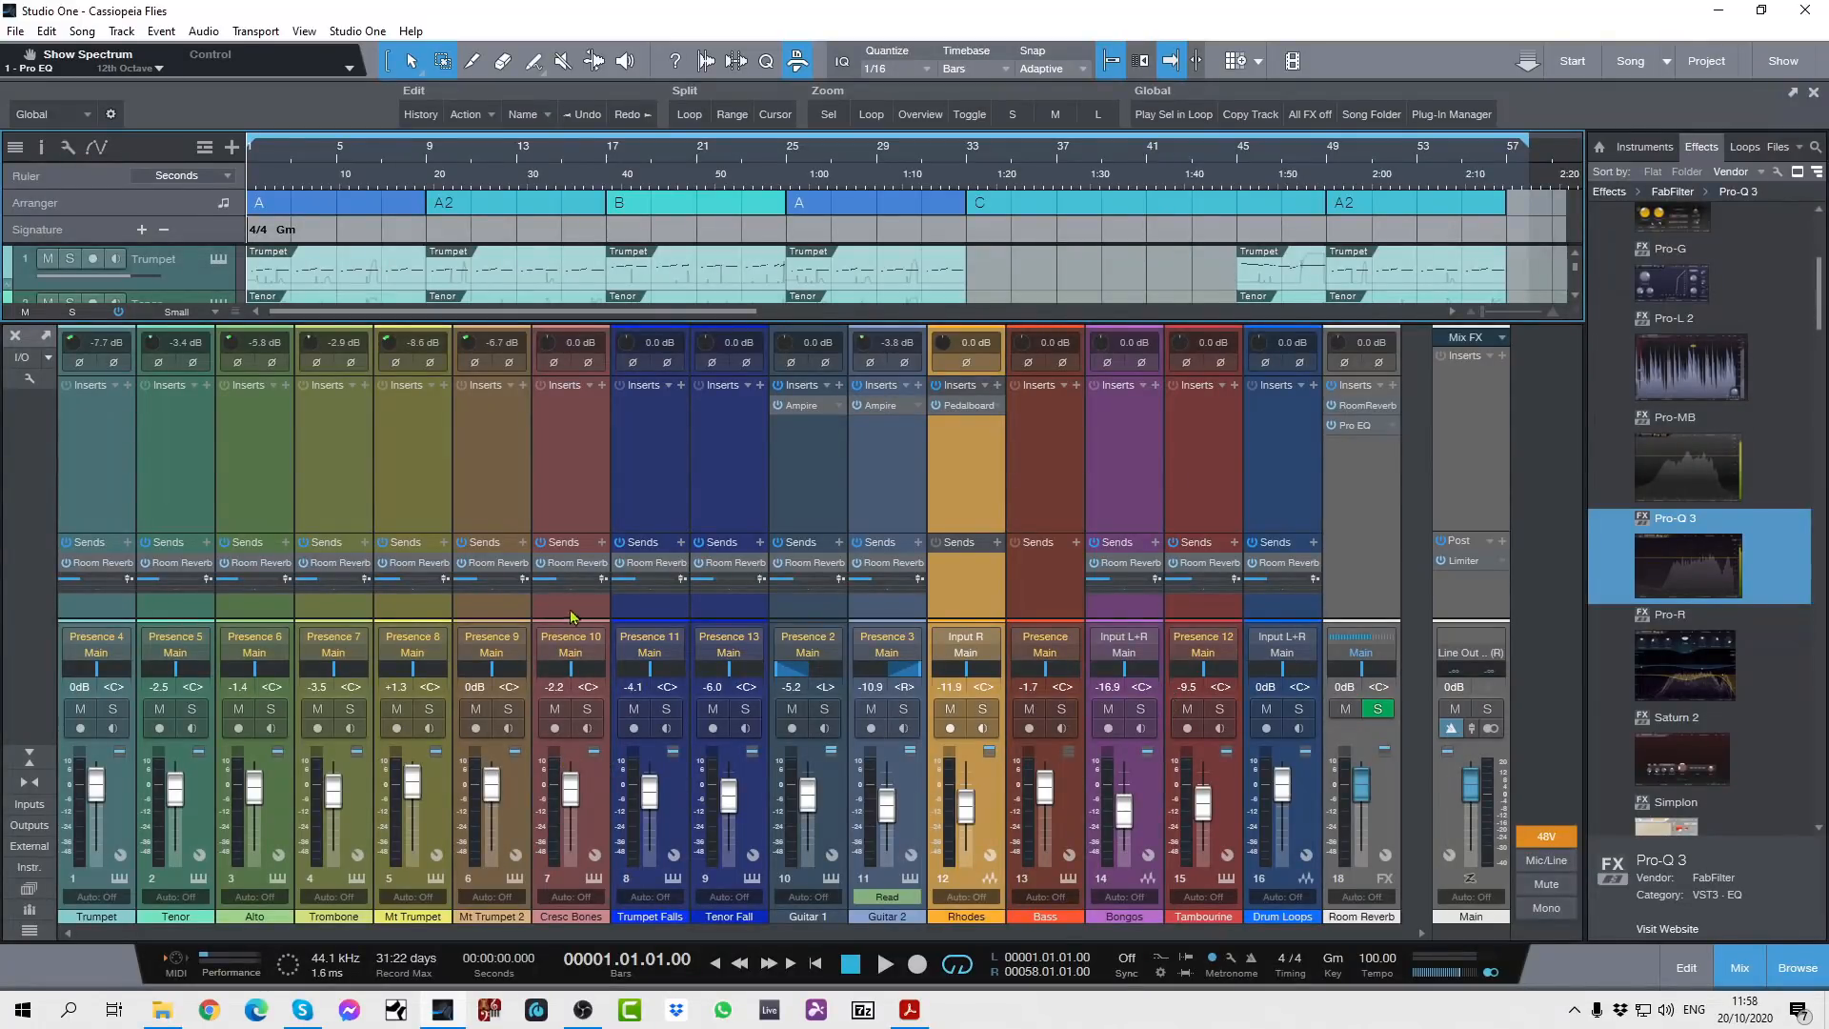
pyautogui.moveTo(562, 612)
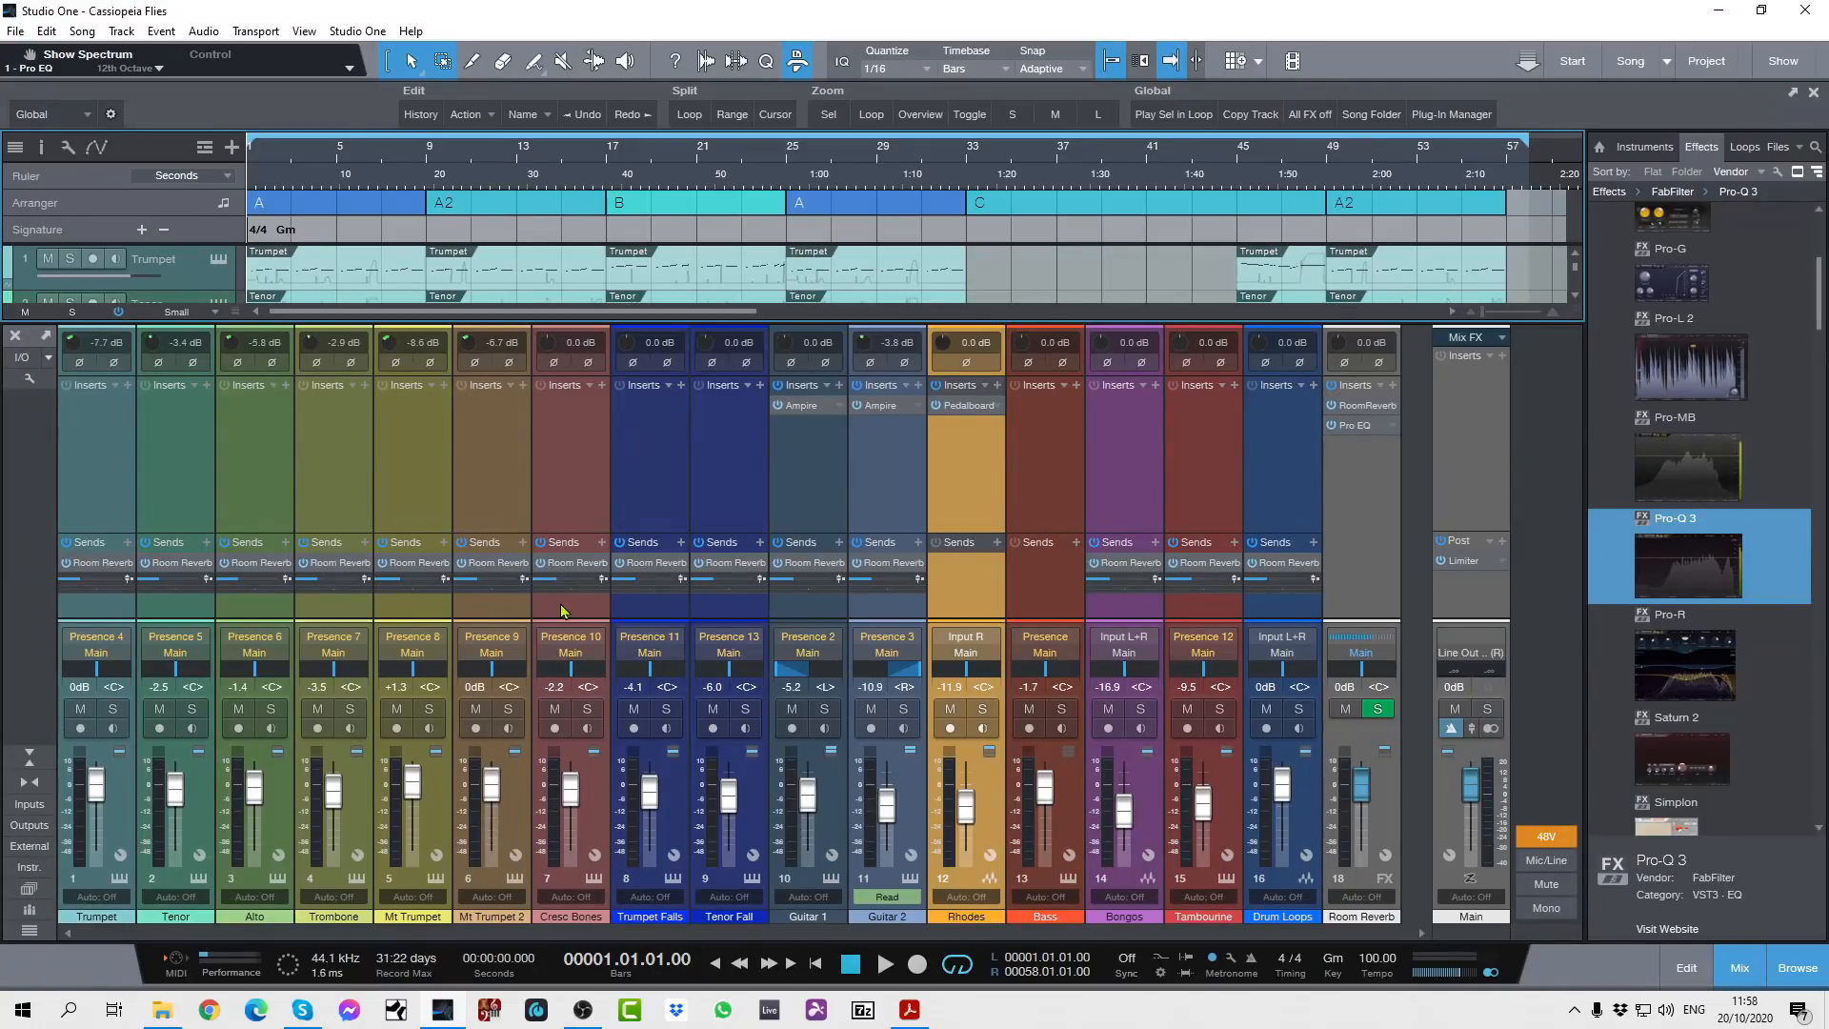
pyautogui.moveTo(617, 477)
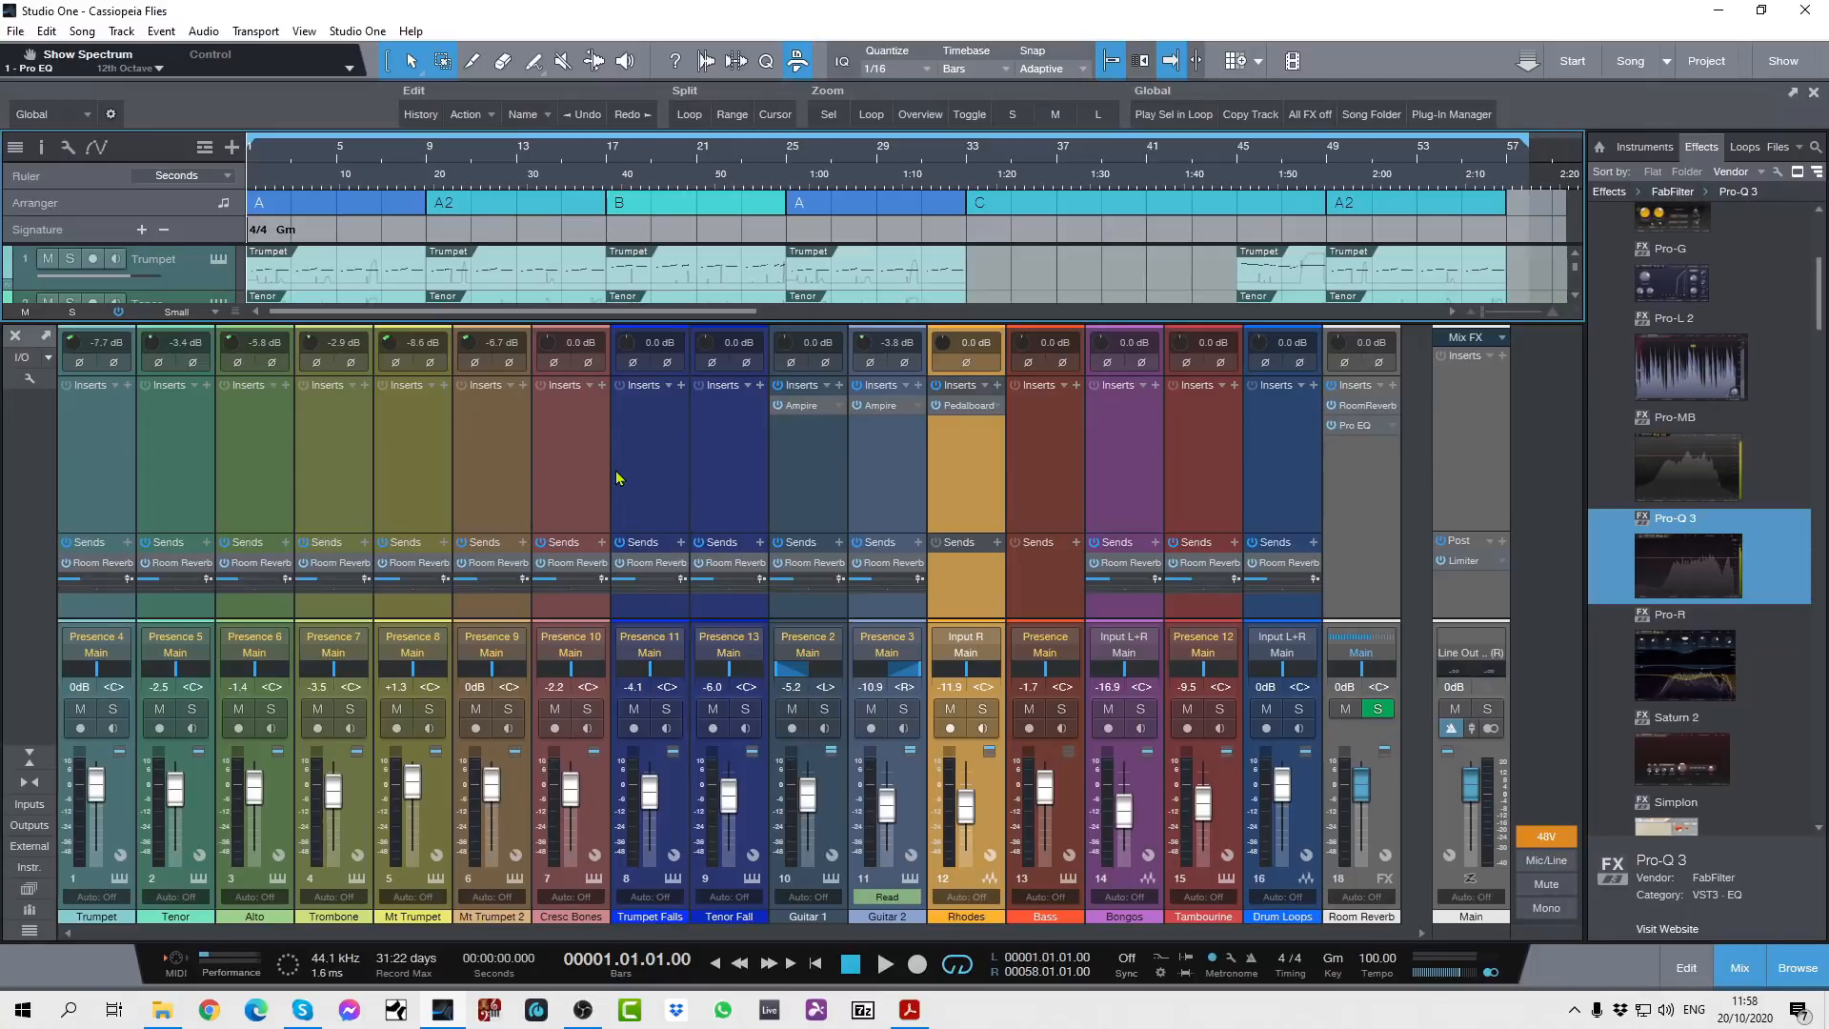
pyautogui.moveTo(624, 467)
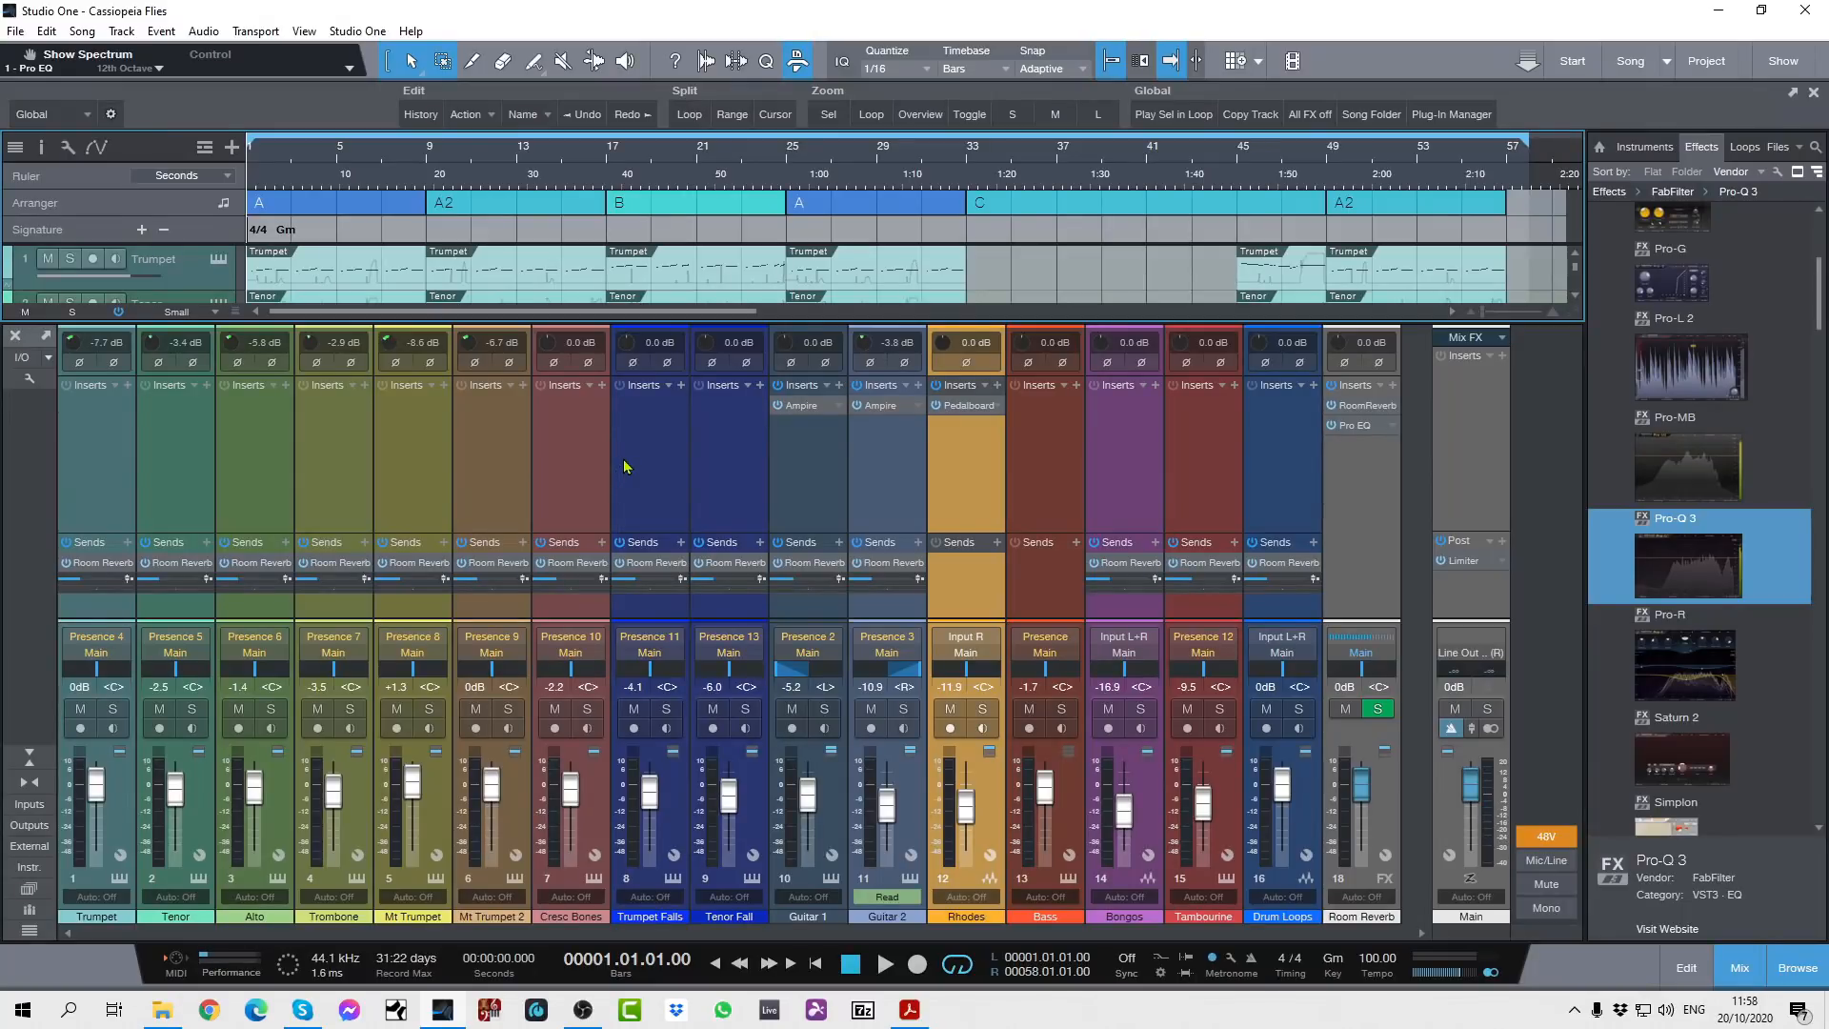
pyautogui.click(1740, 966)
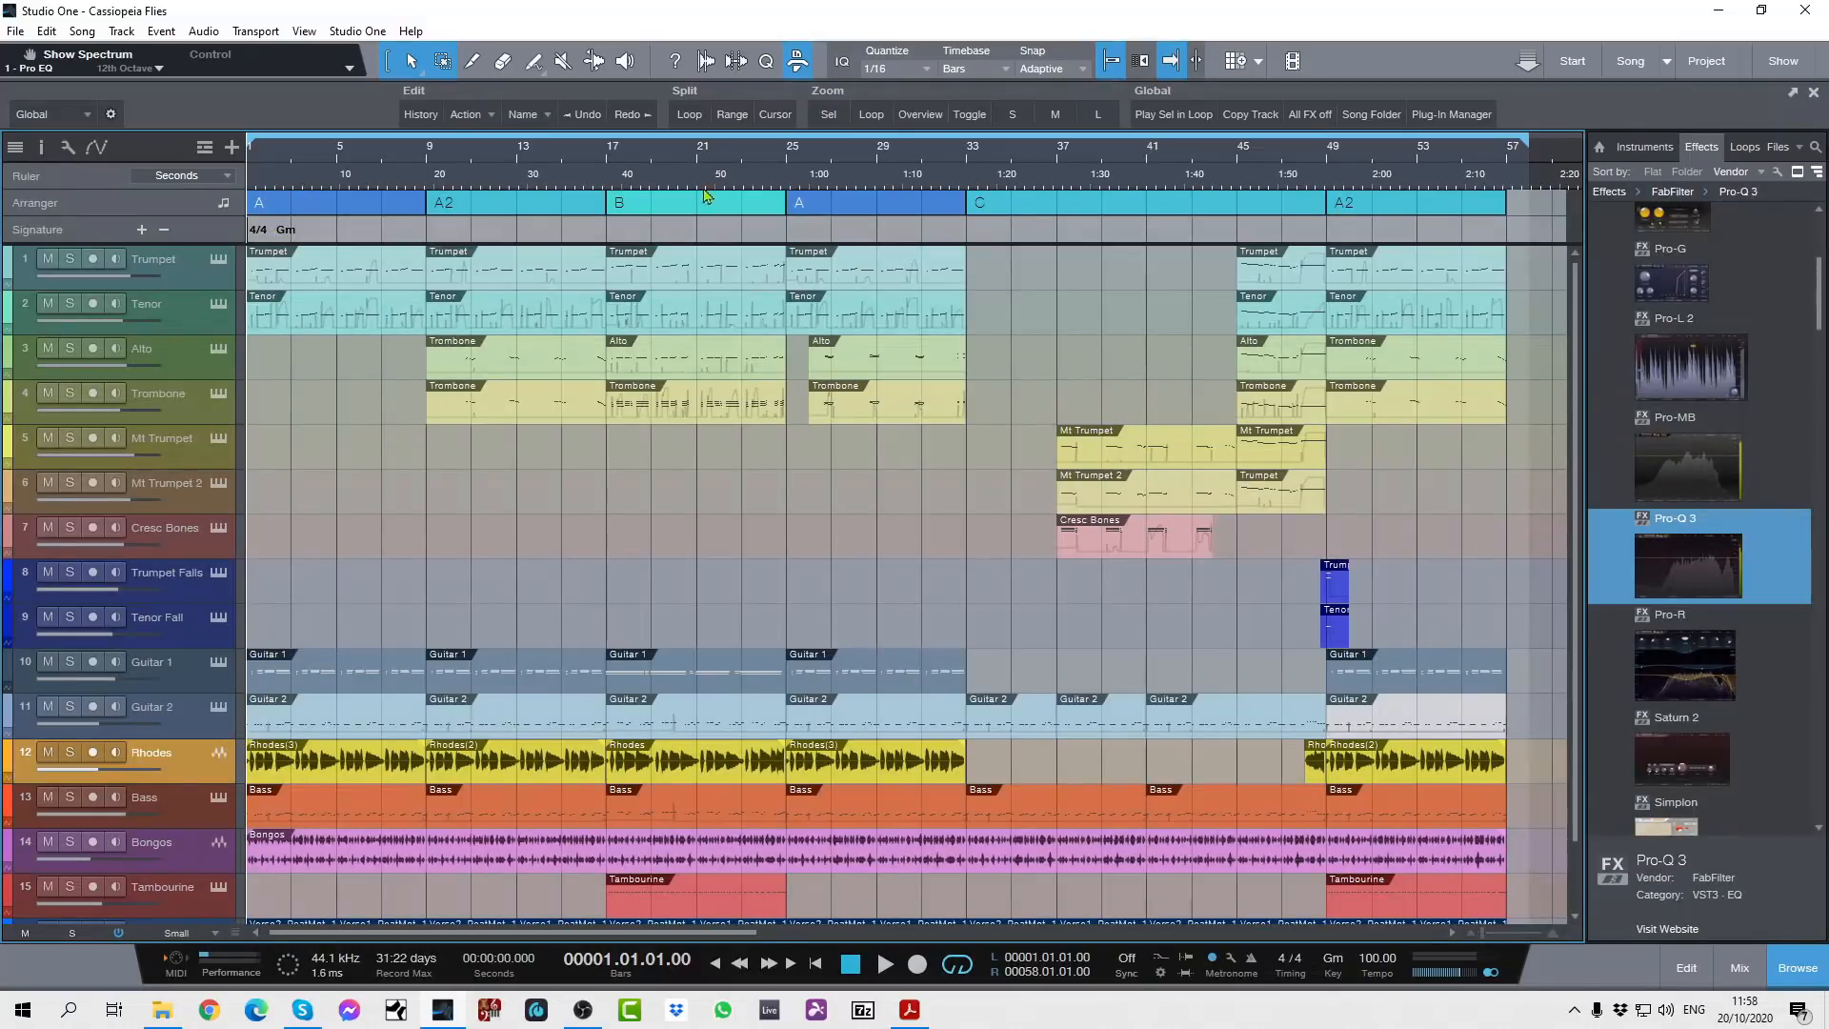
pyautogui.moveTo(338, 125)
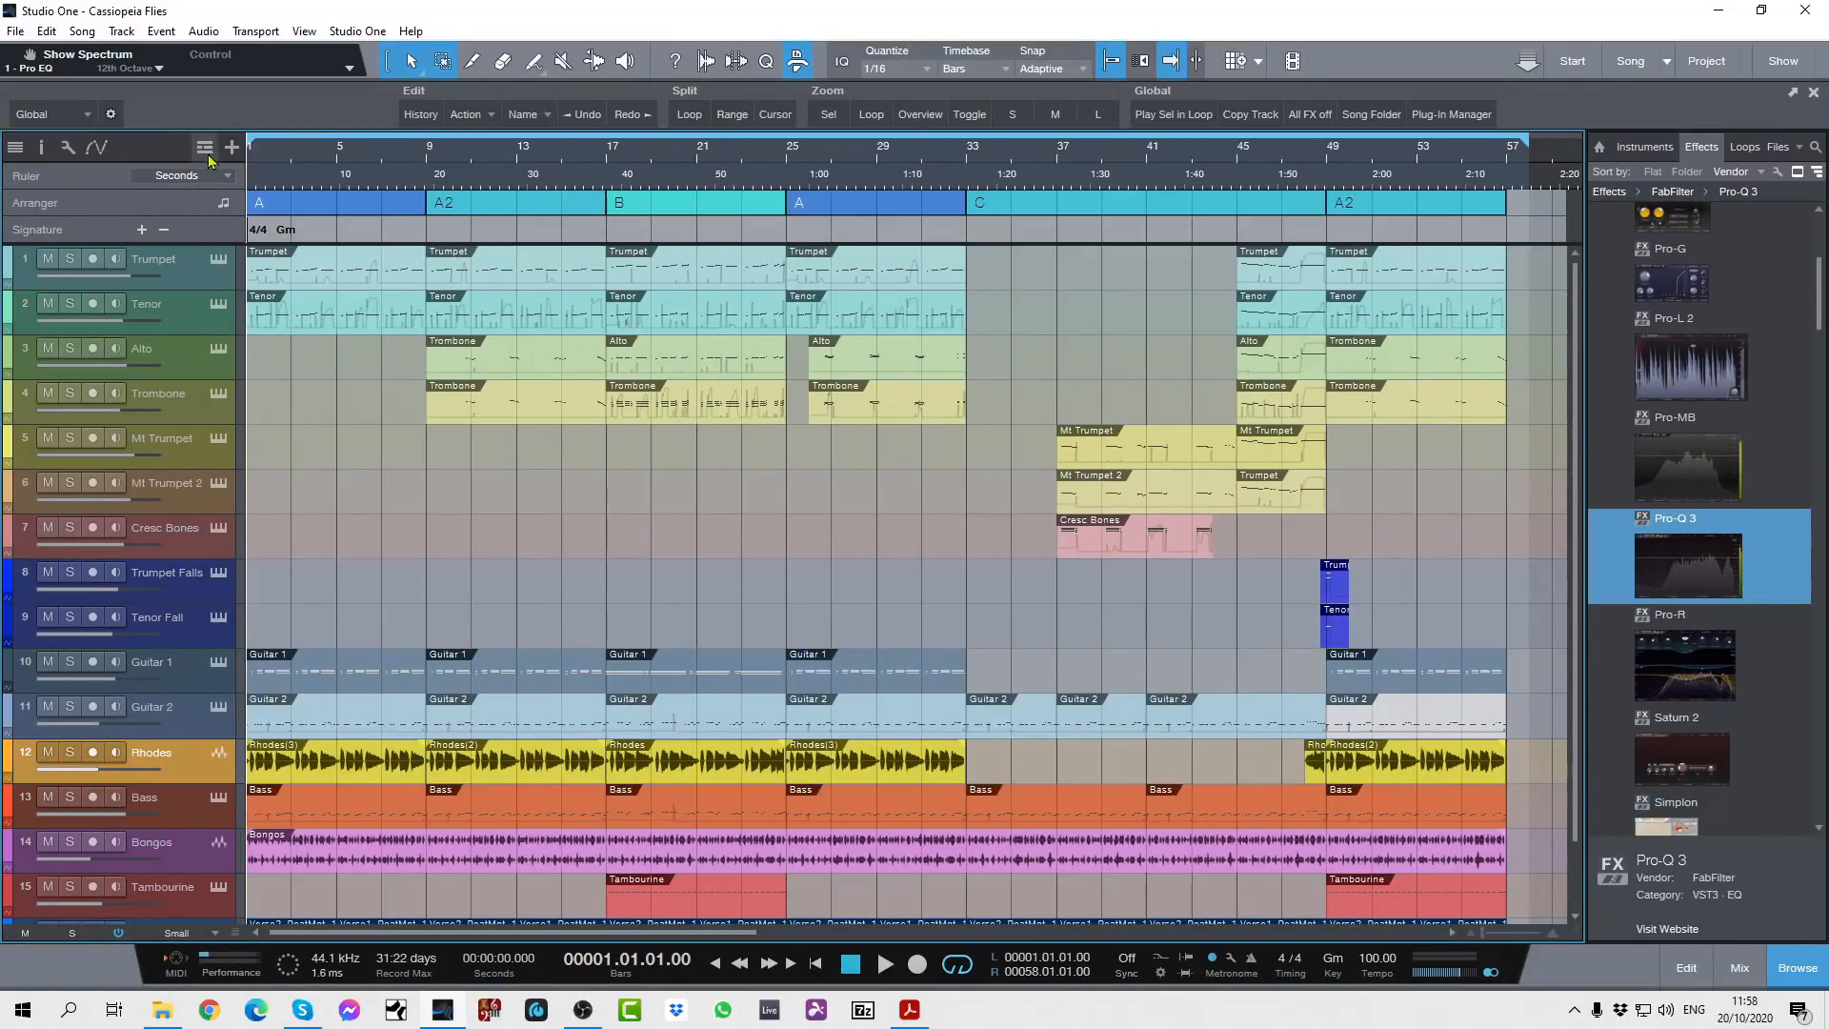
pyautogui.click(206, 147)
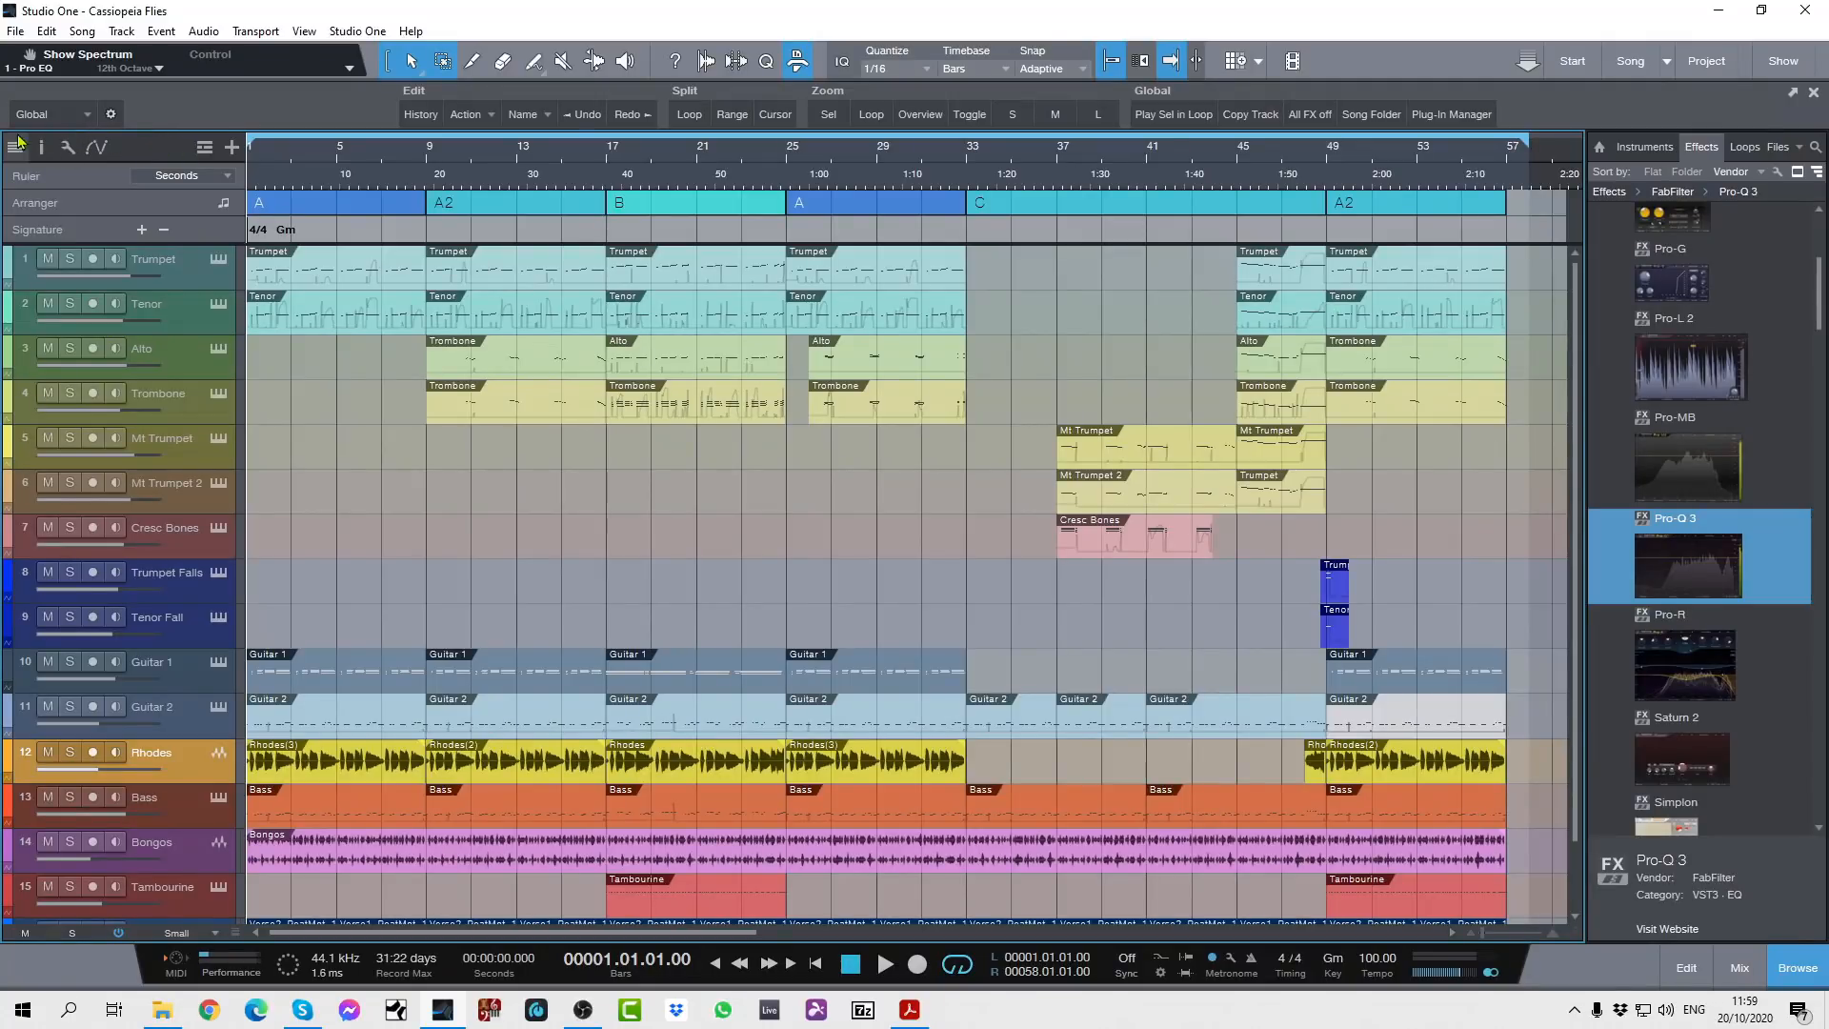
pyautogui.moveTo(181, 148)
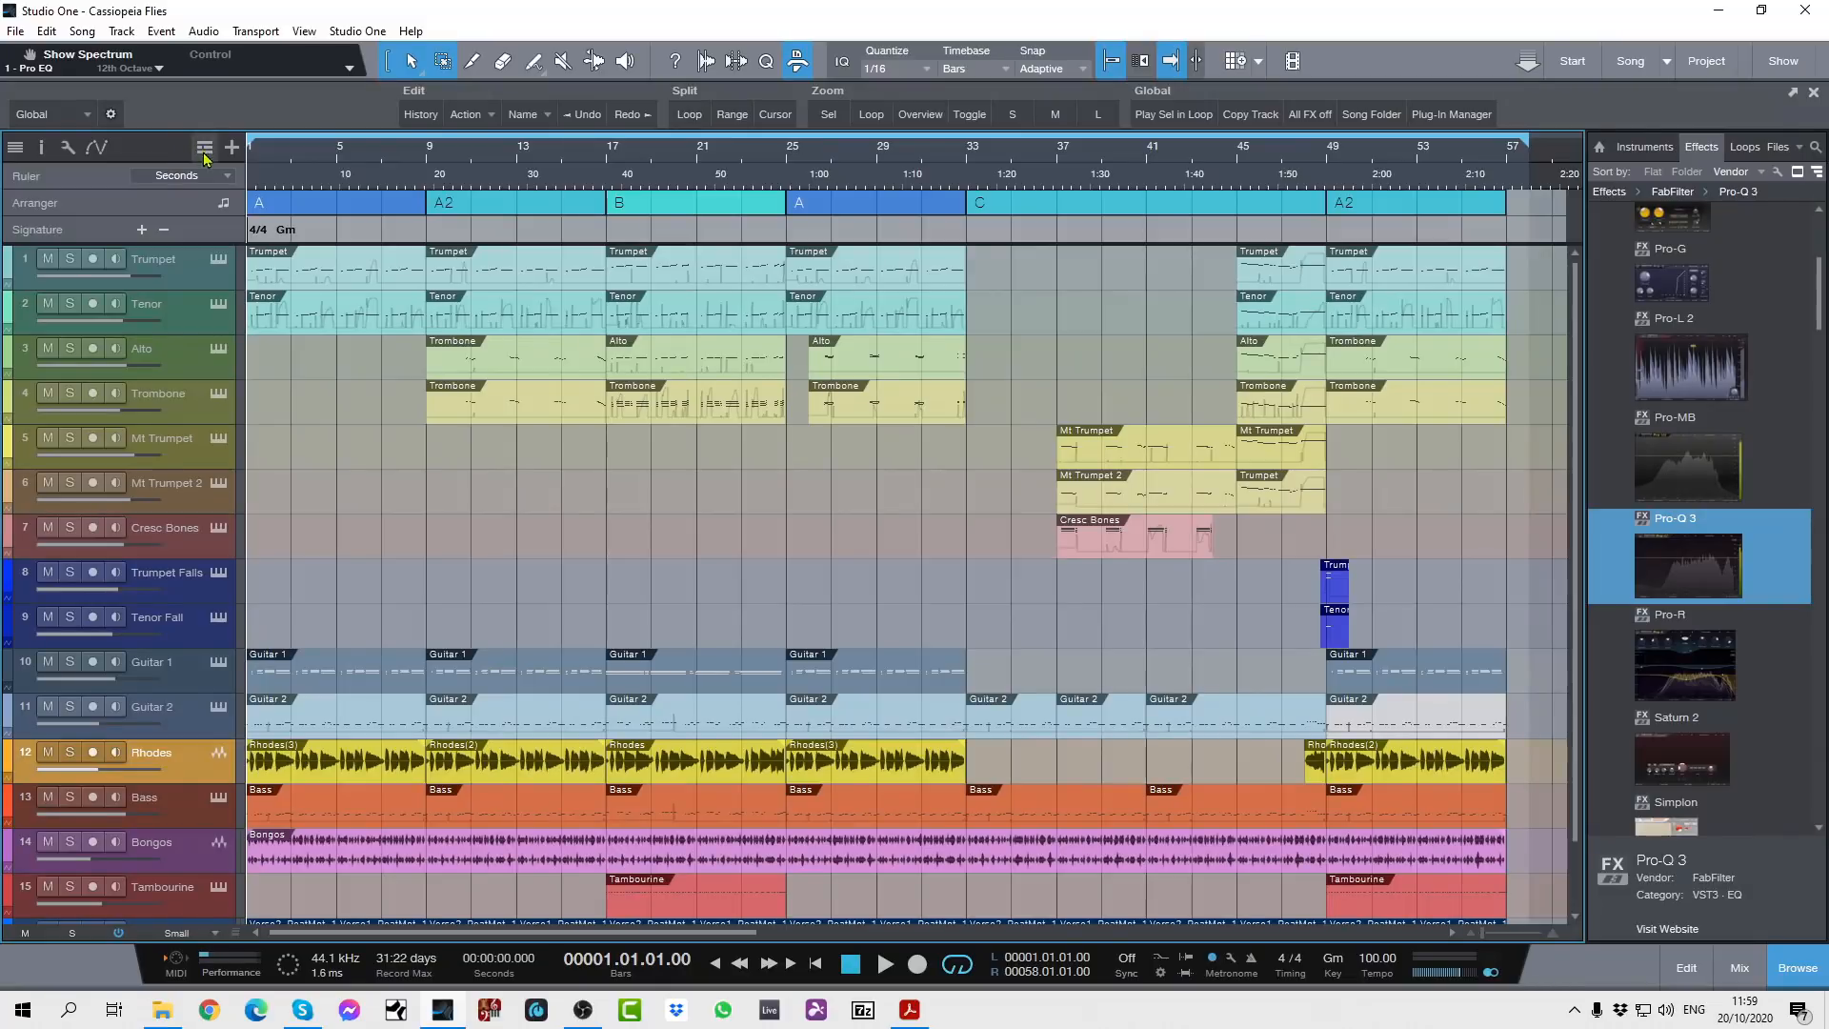
pyautogui.click(203, 147)
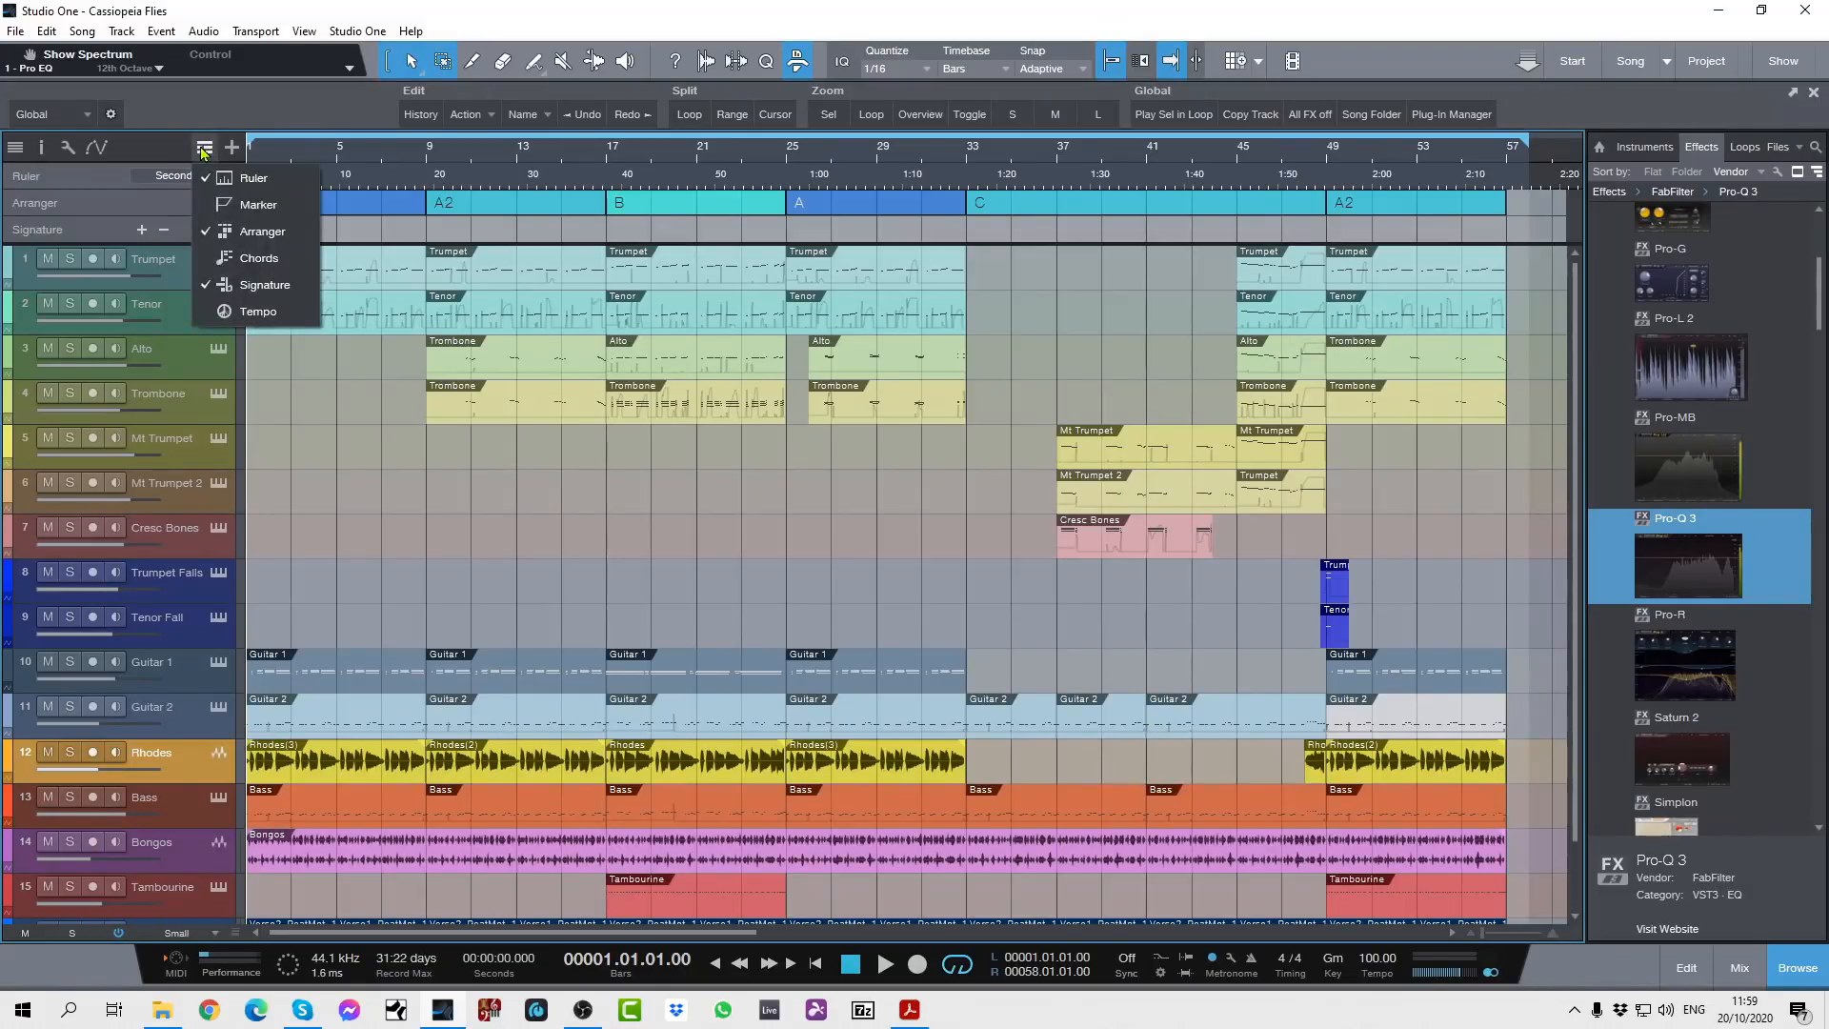
pyautogui.moveTo(261, 230)
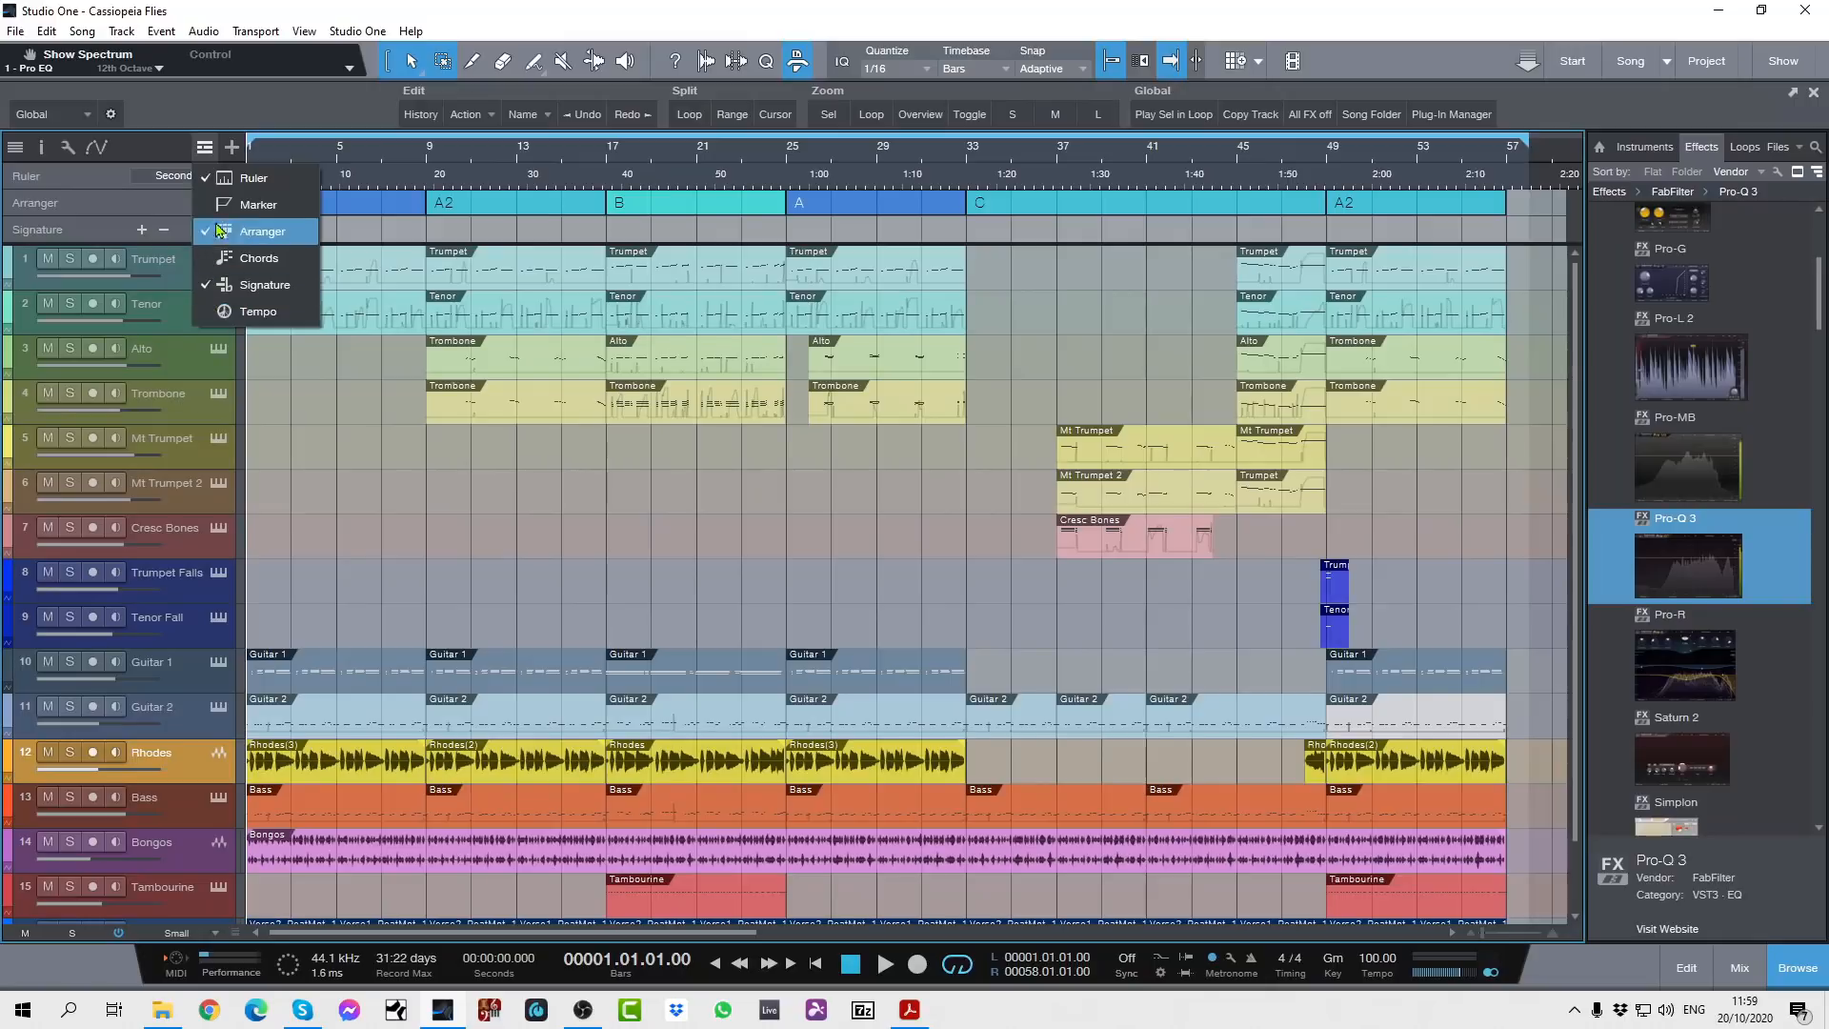
pyautogui.moveTo(259, 312)
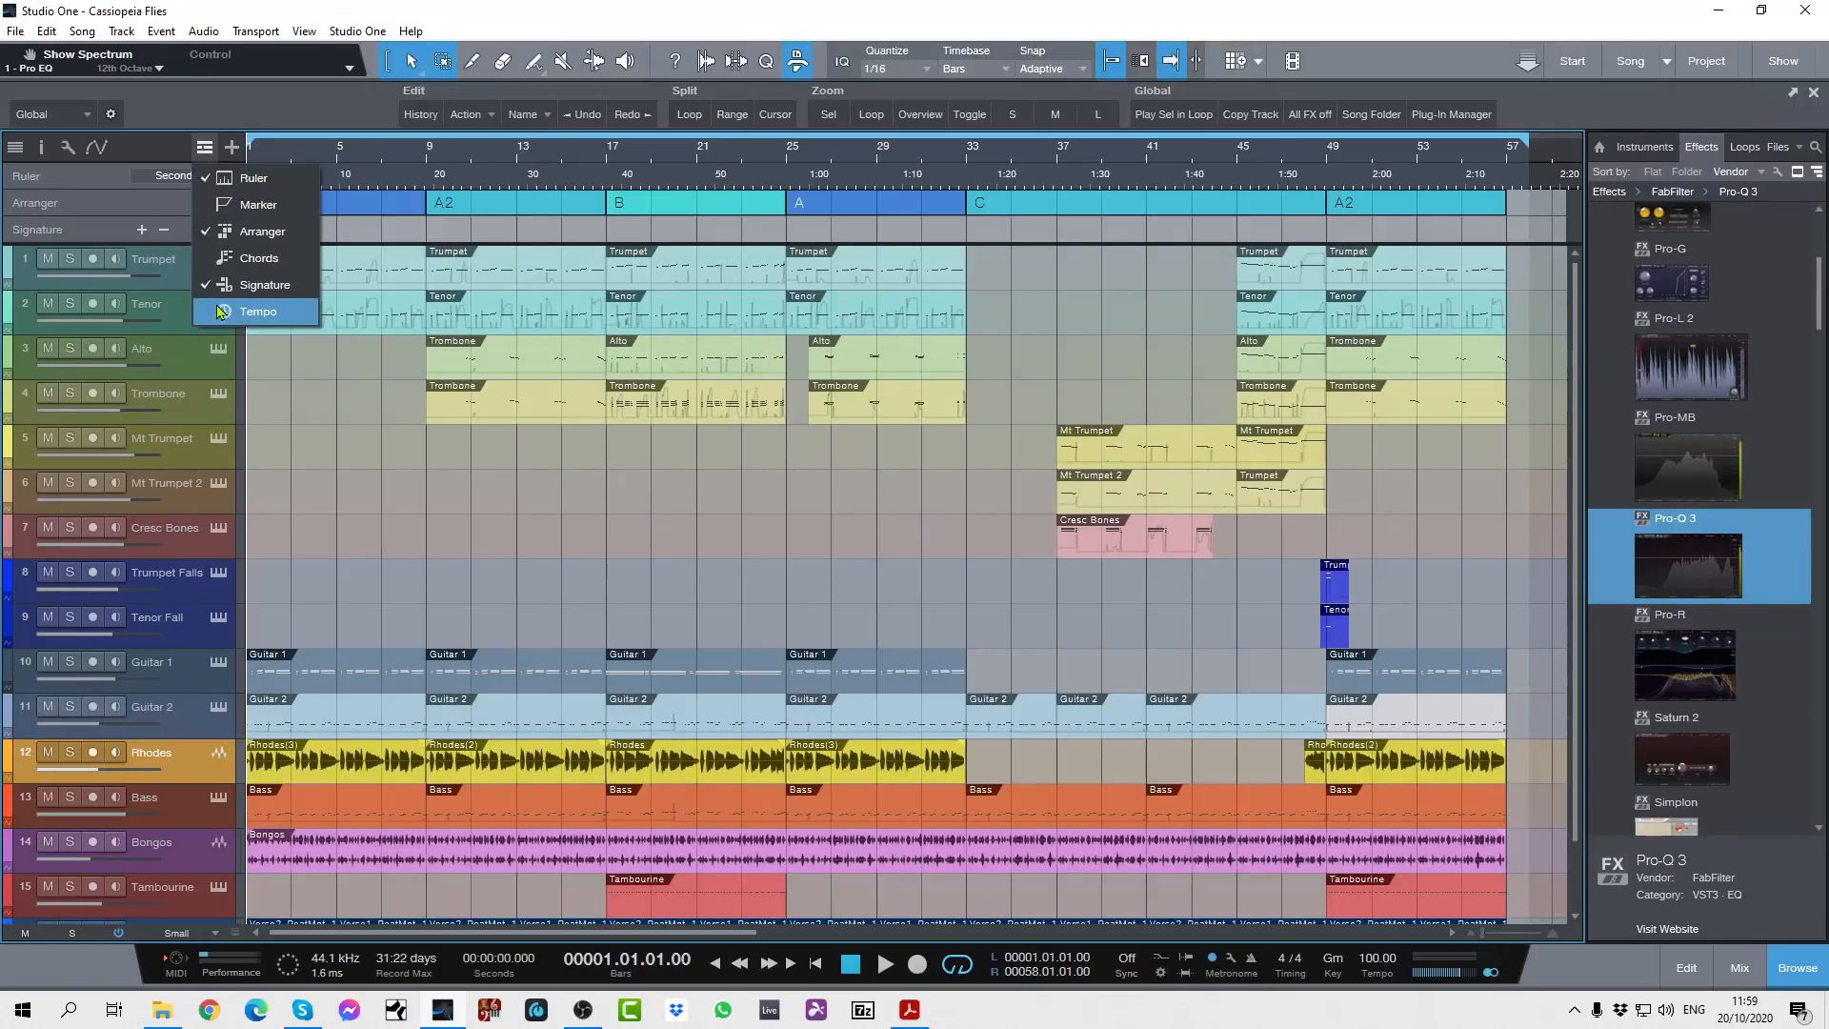
pyautogui.click(258, 311)
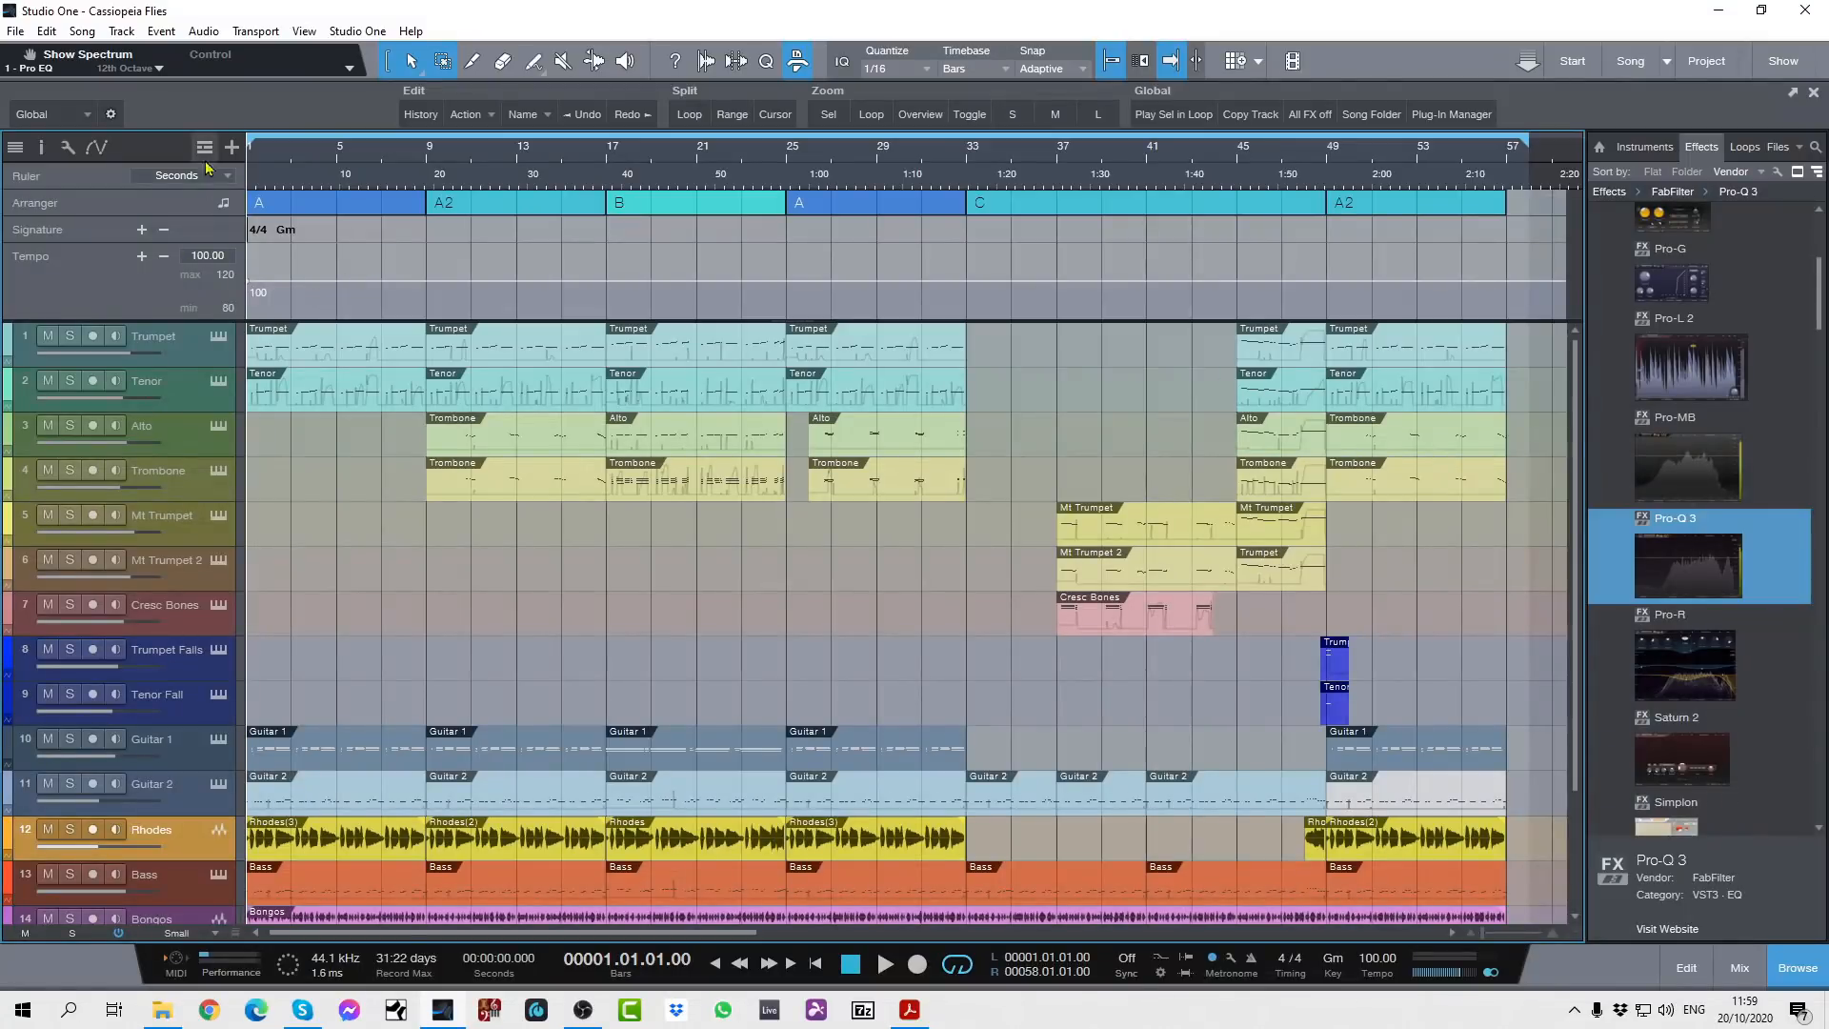
pyautogui.click(204, 146)
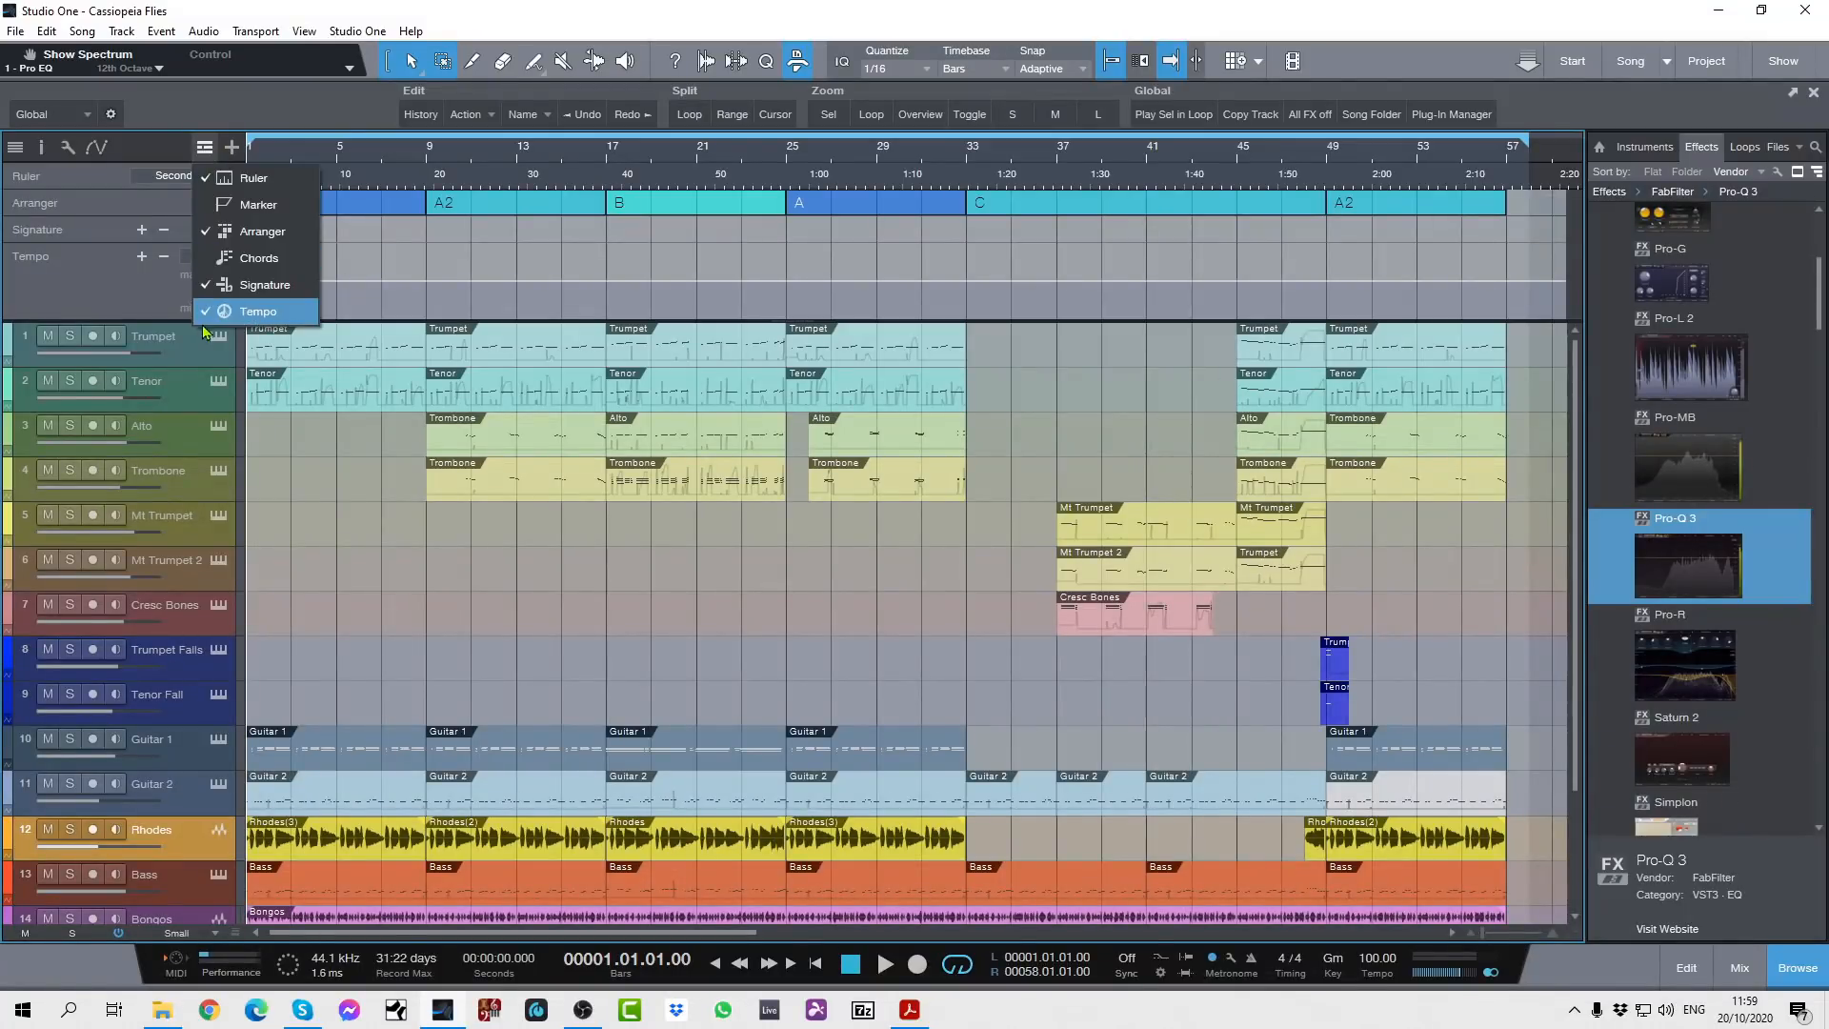
pyautogui.click(259, 311)
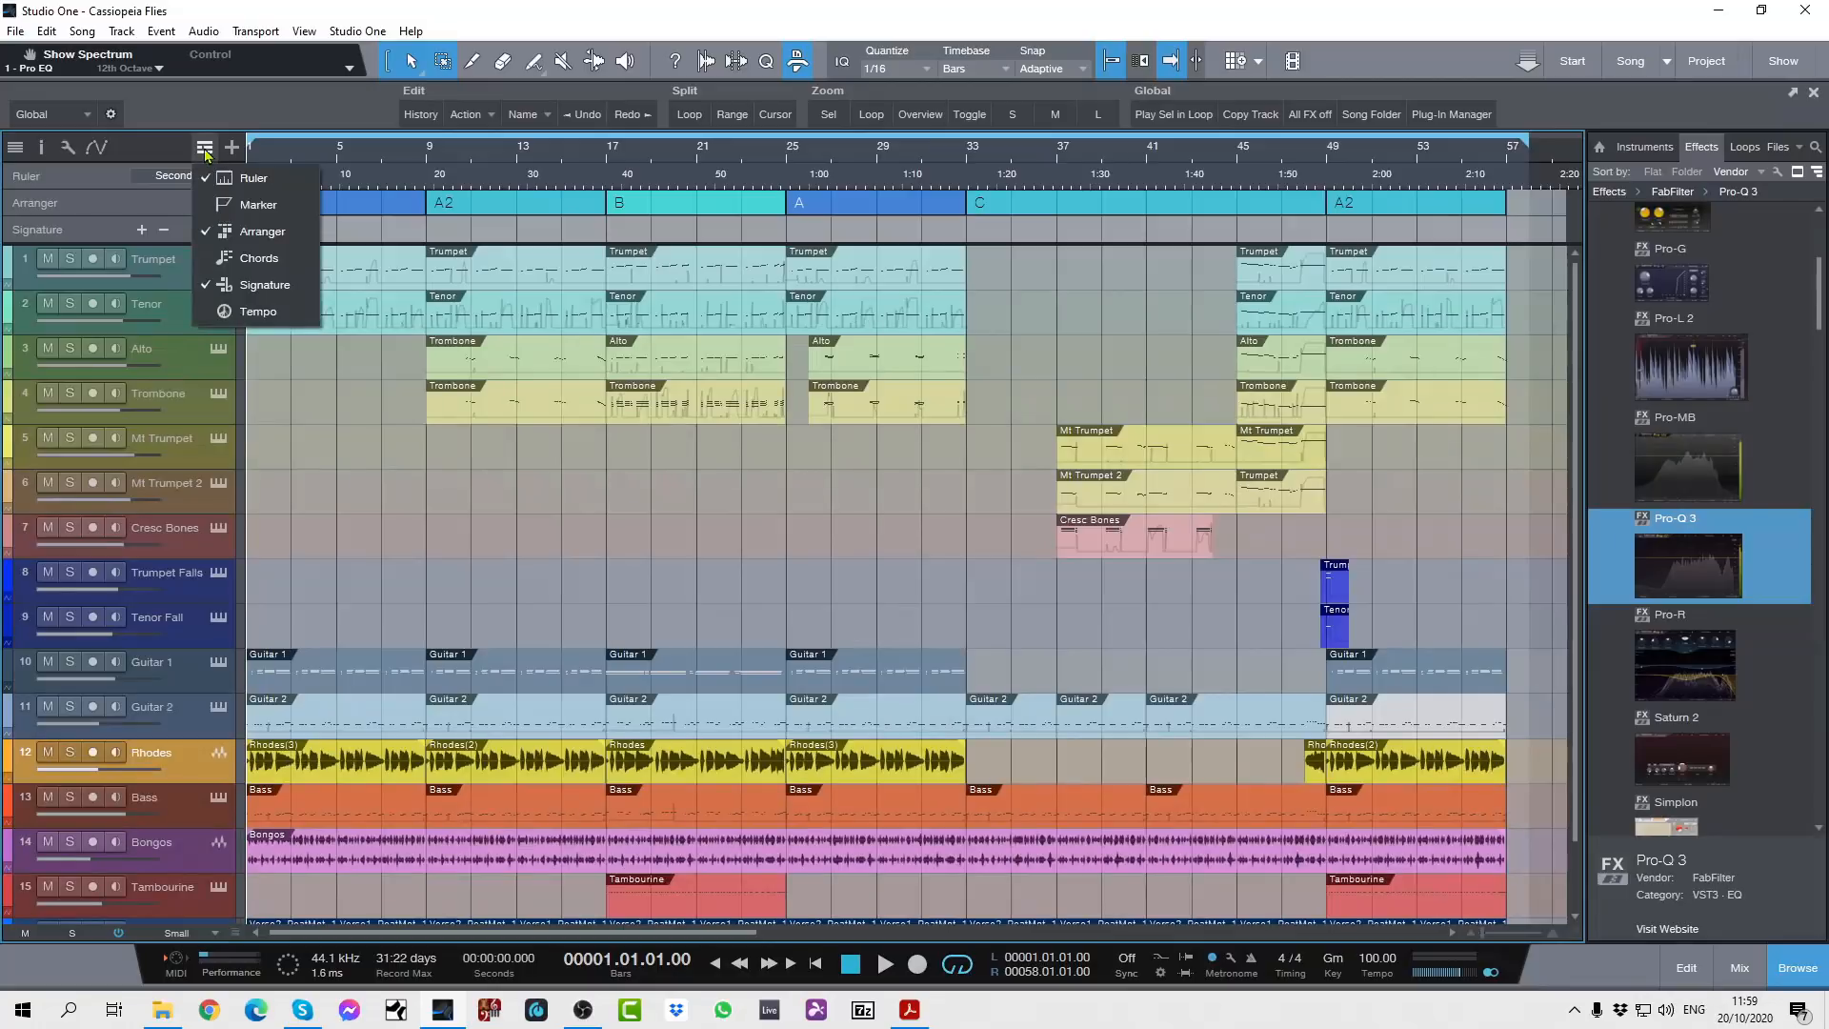
pyautogui.moveTo(262, 230)
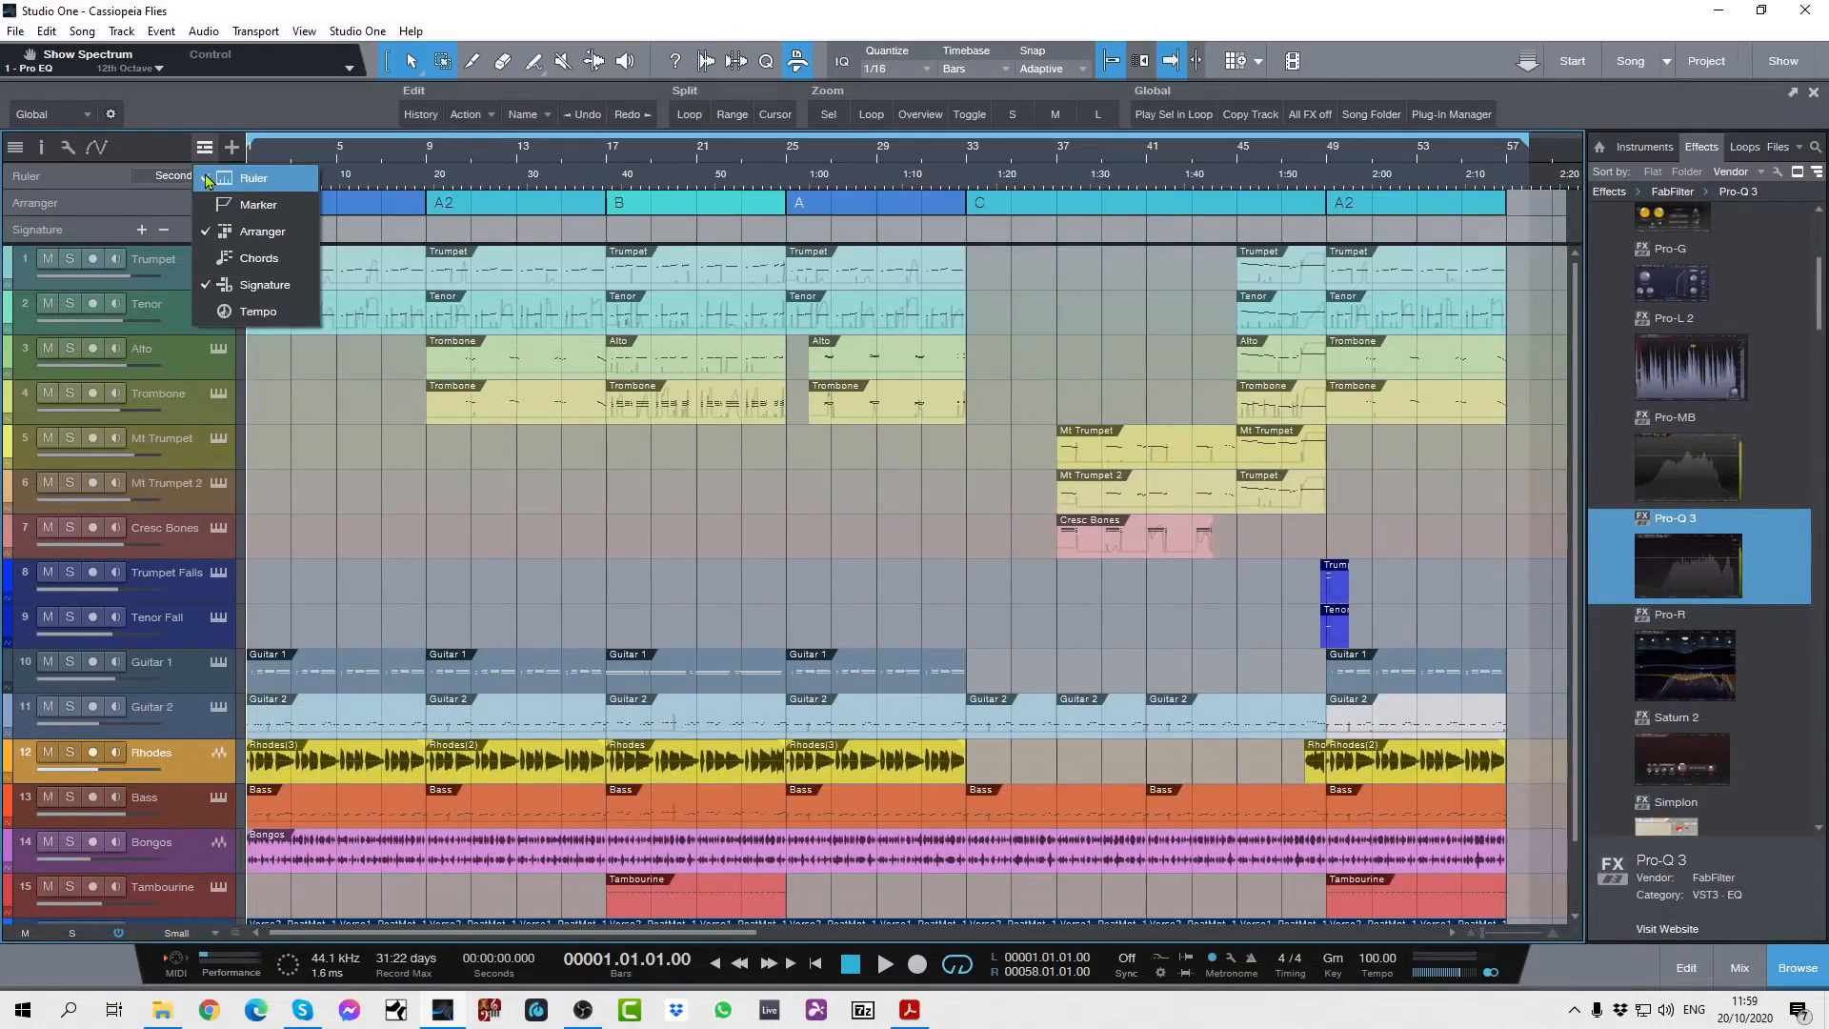
pyautogui.click(254, 177)
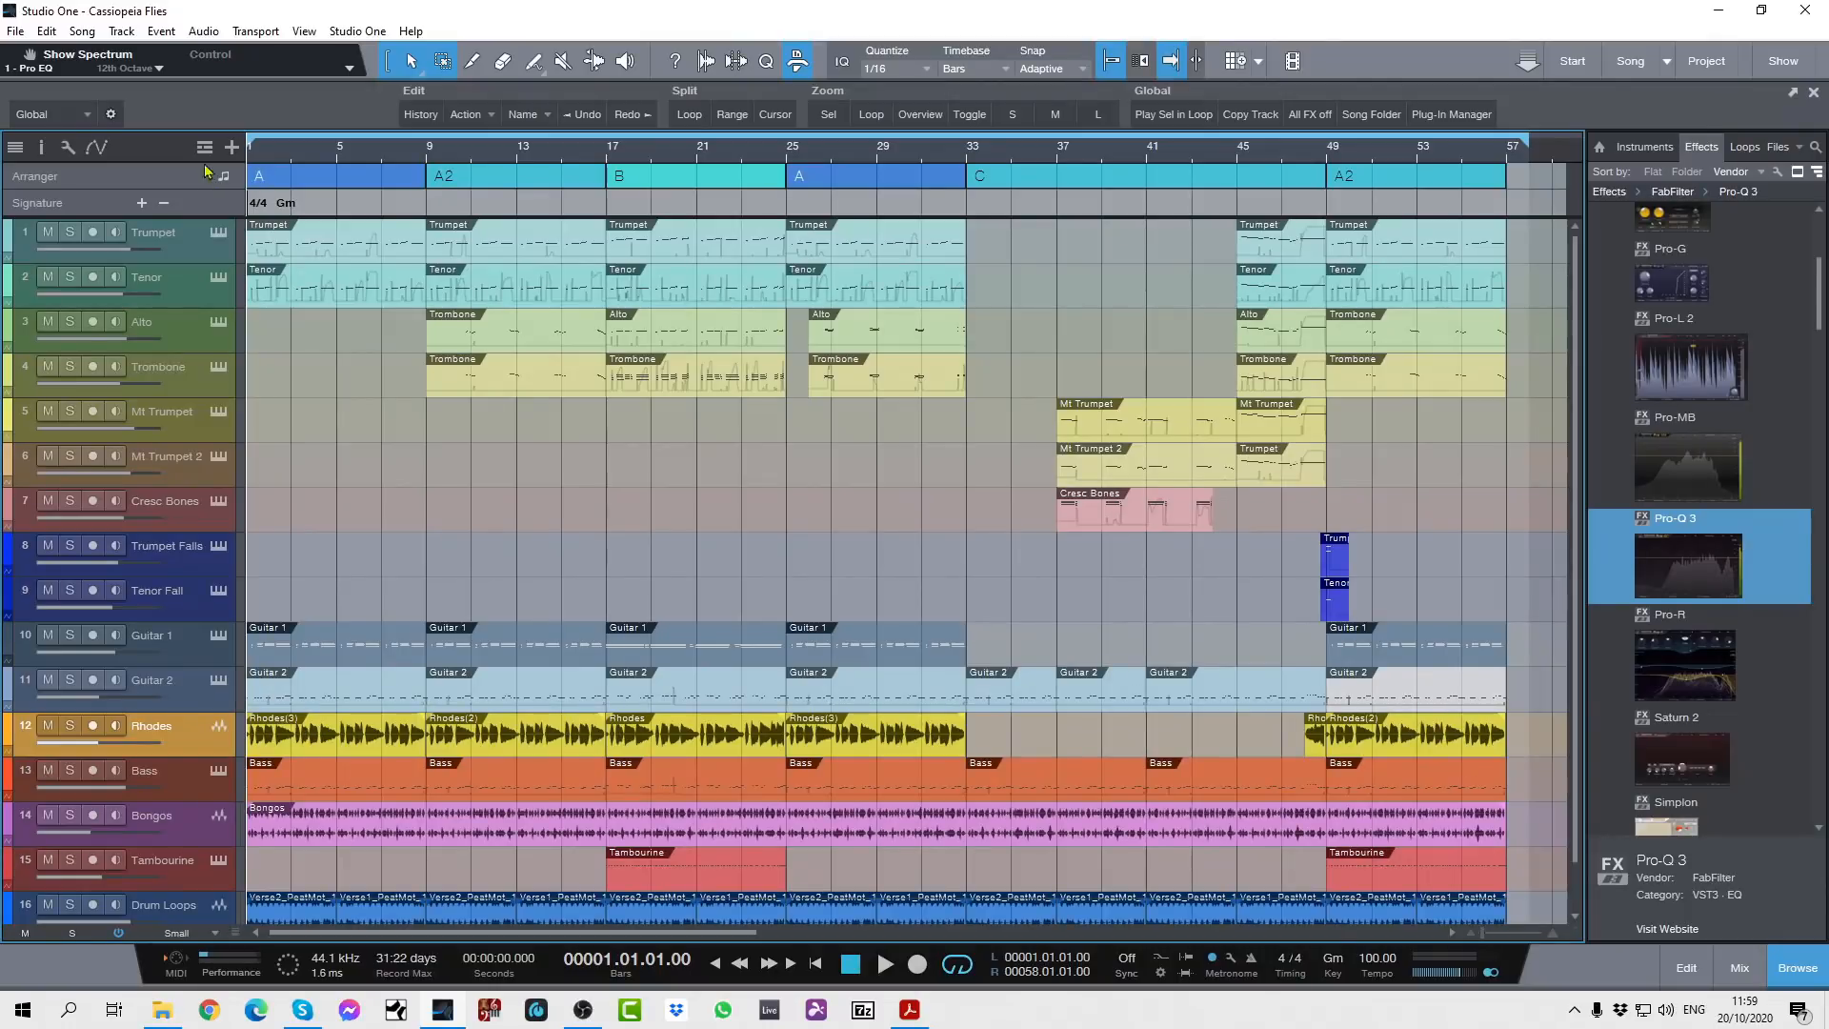
pyautogui.click(186, 175)
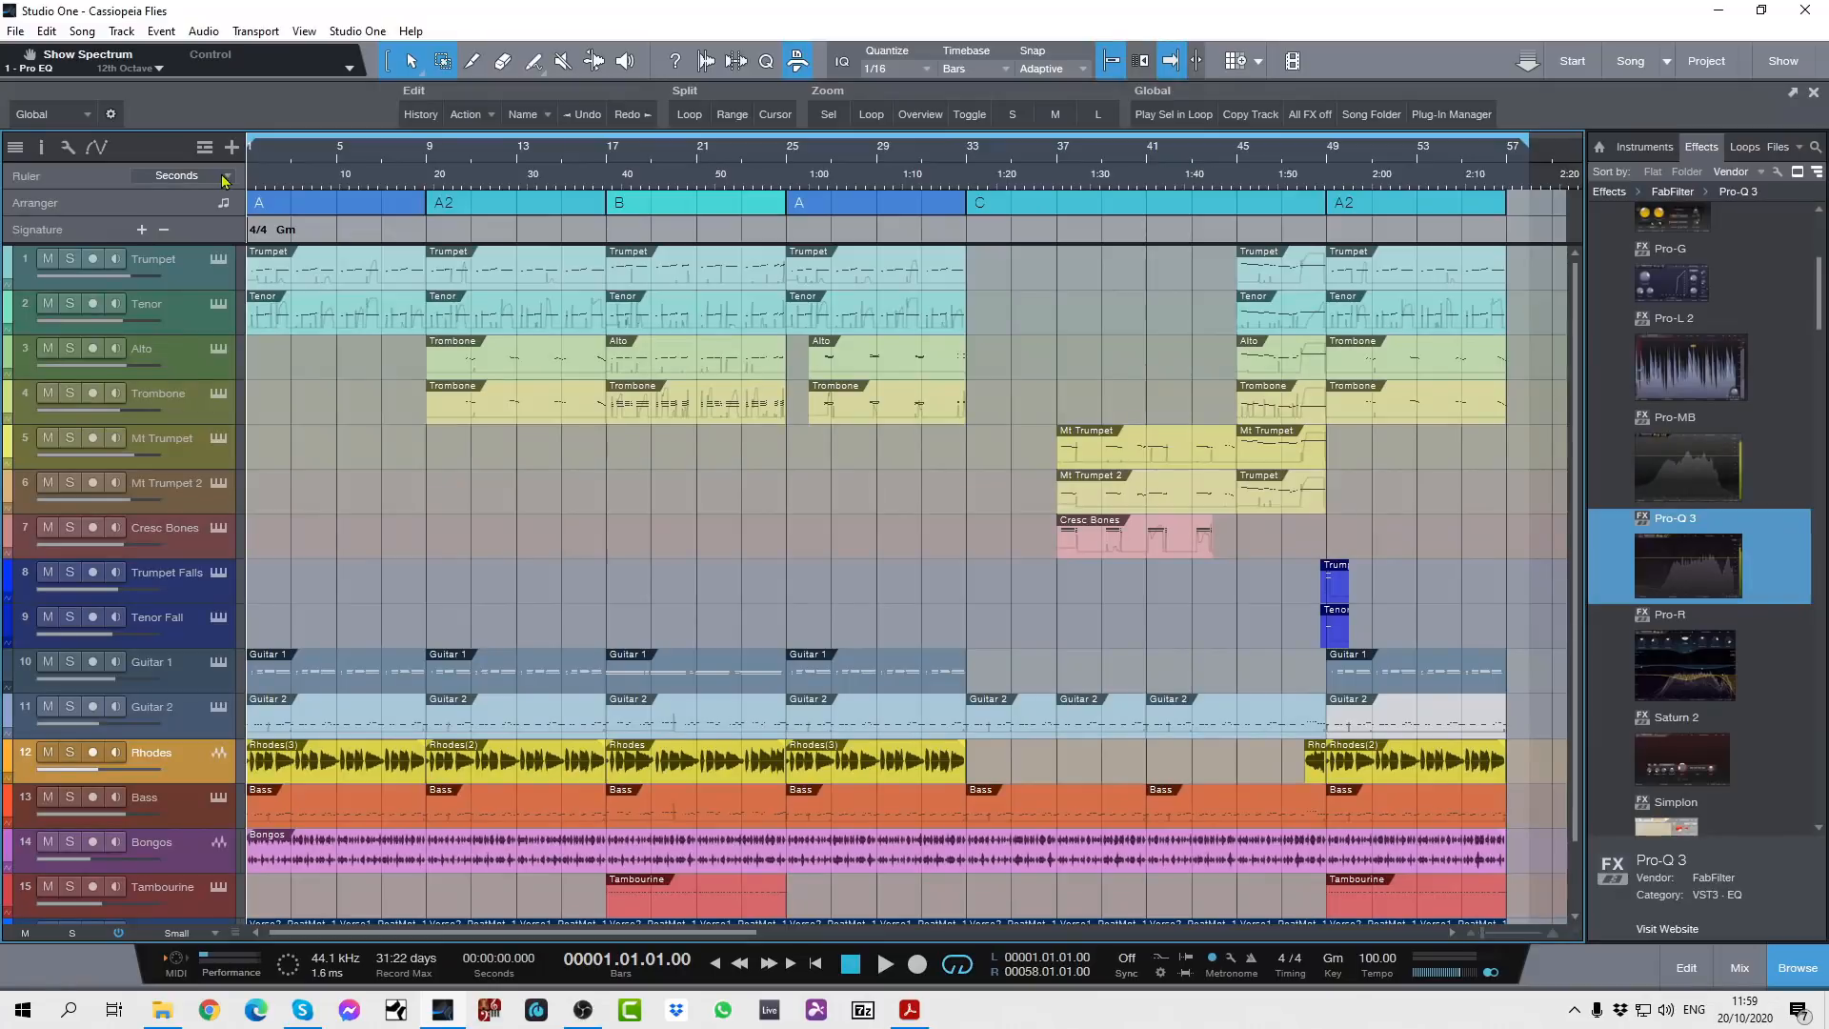
pyautogui.click(222, 175)
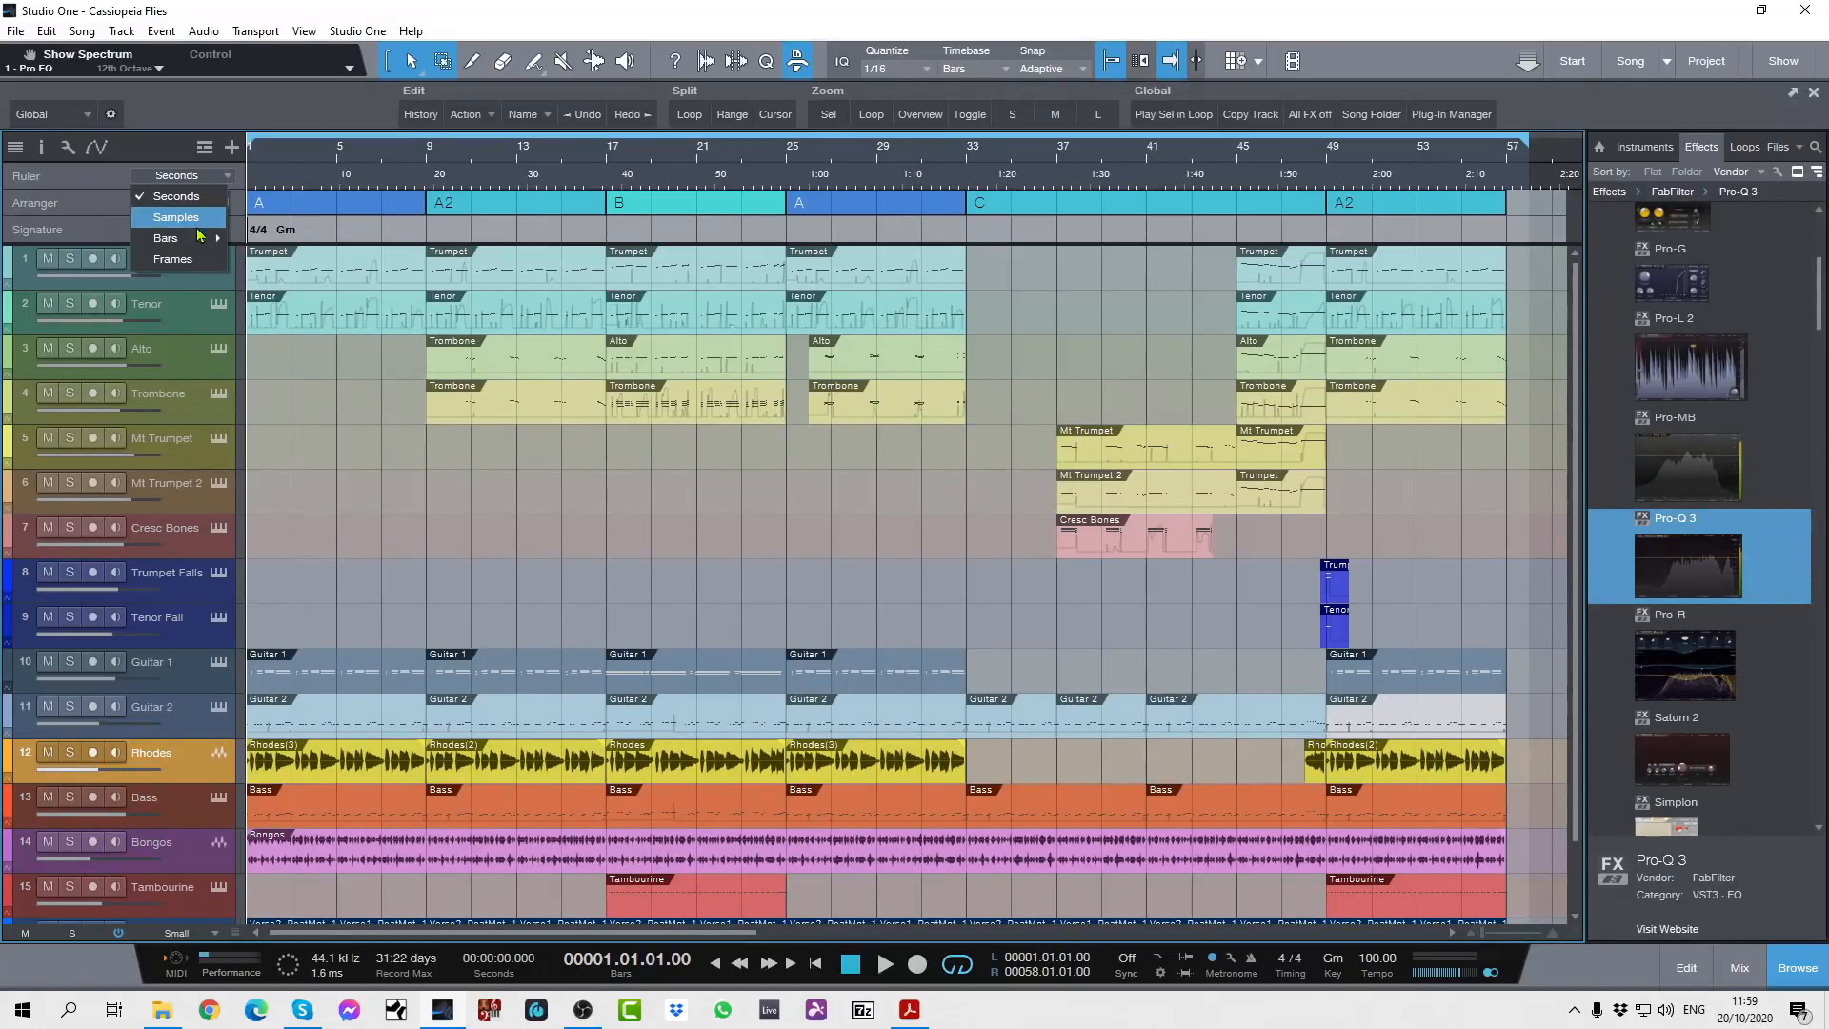
pyautogui.moveTo(172, 259)
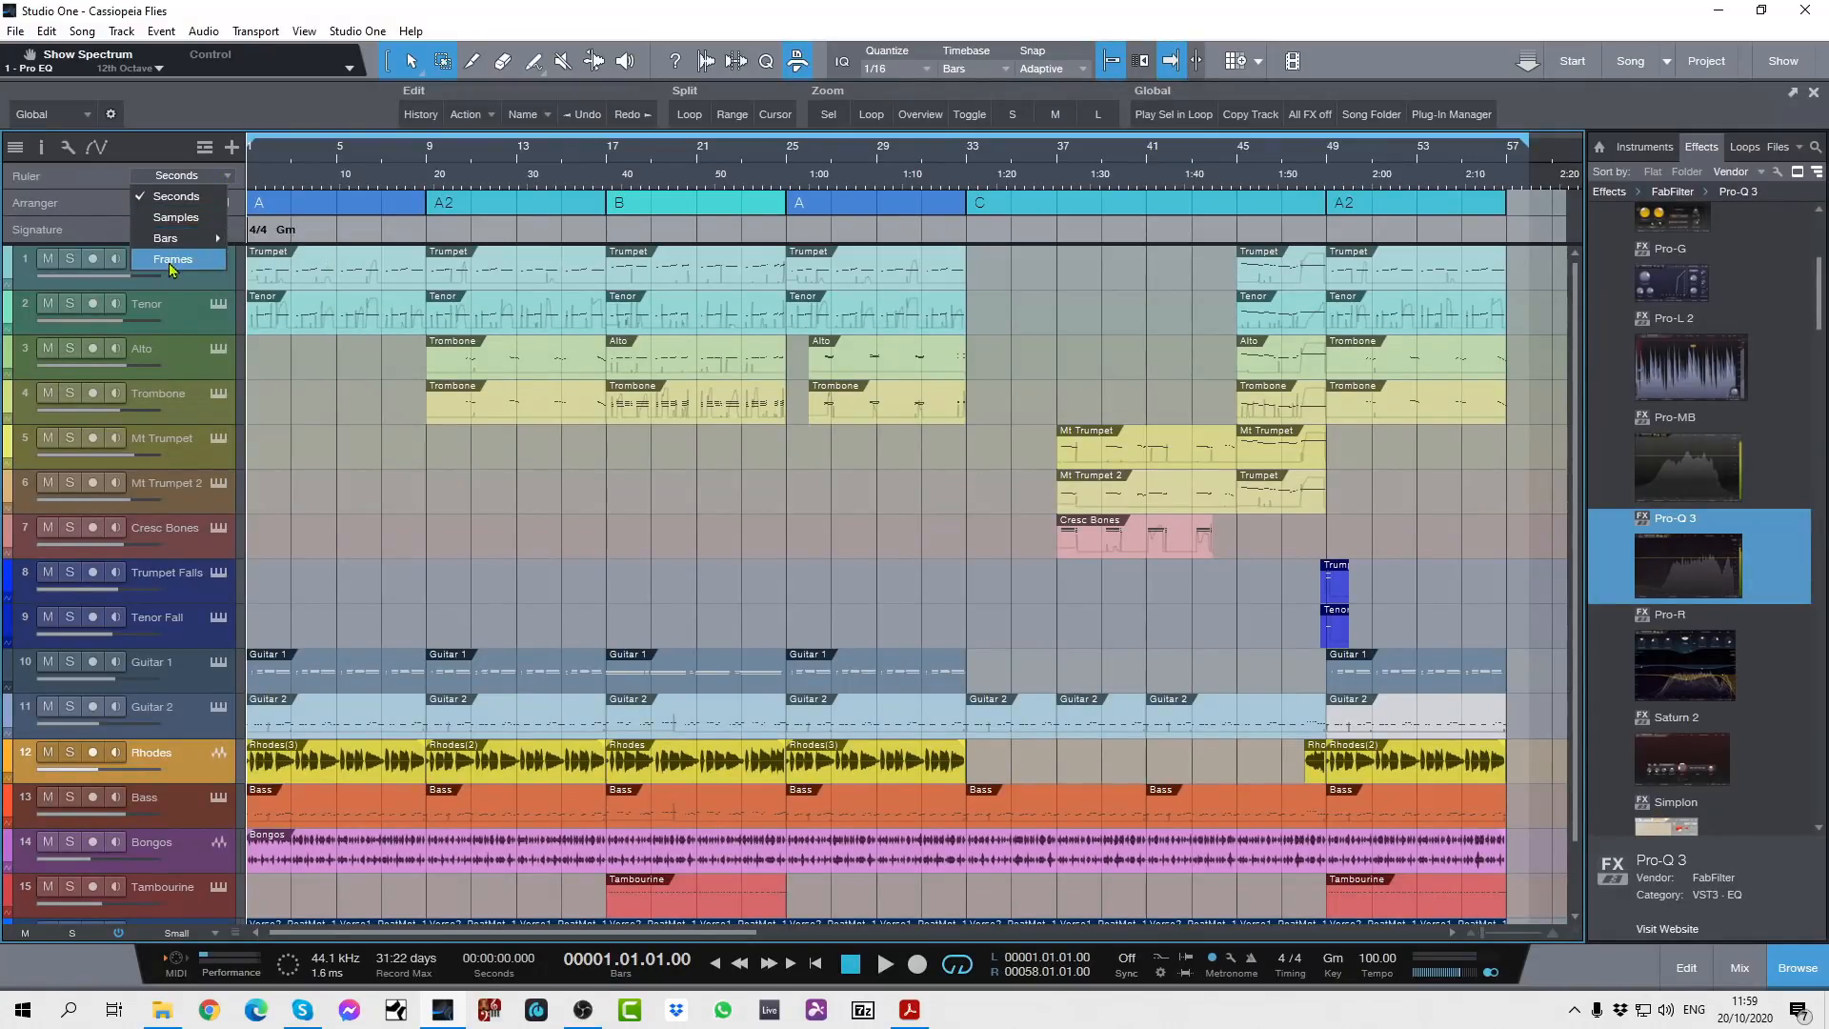
pyautogui.moveTo(163, 238)
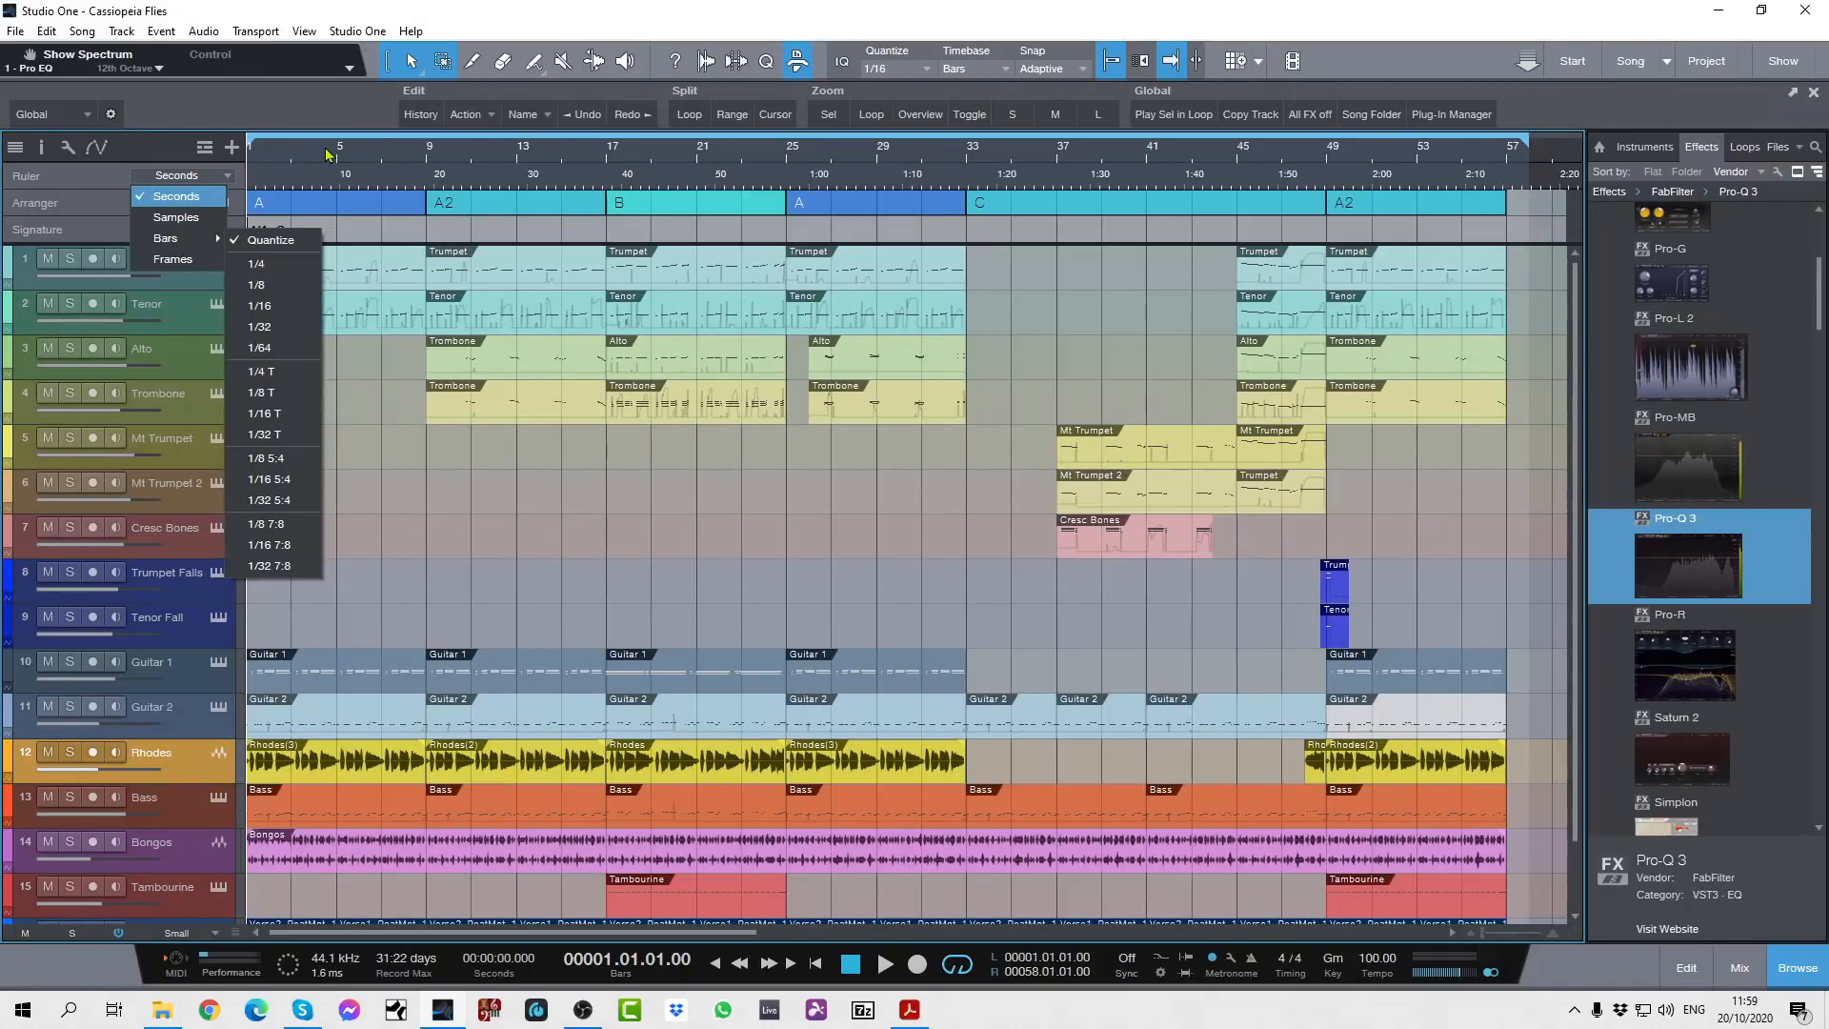
pyautogui.click(181, 175)
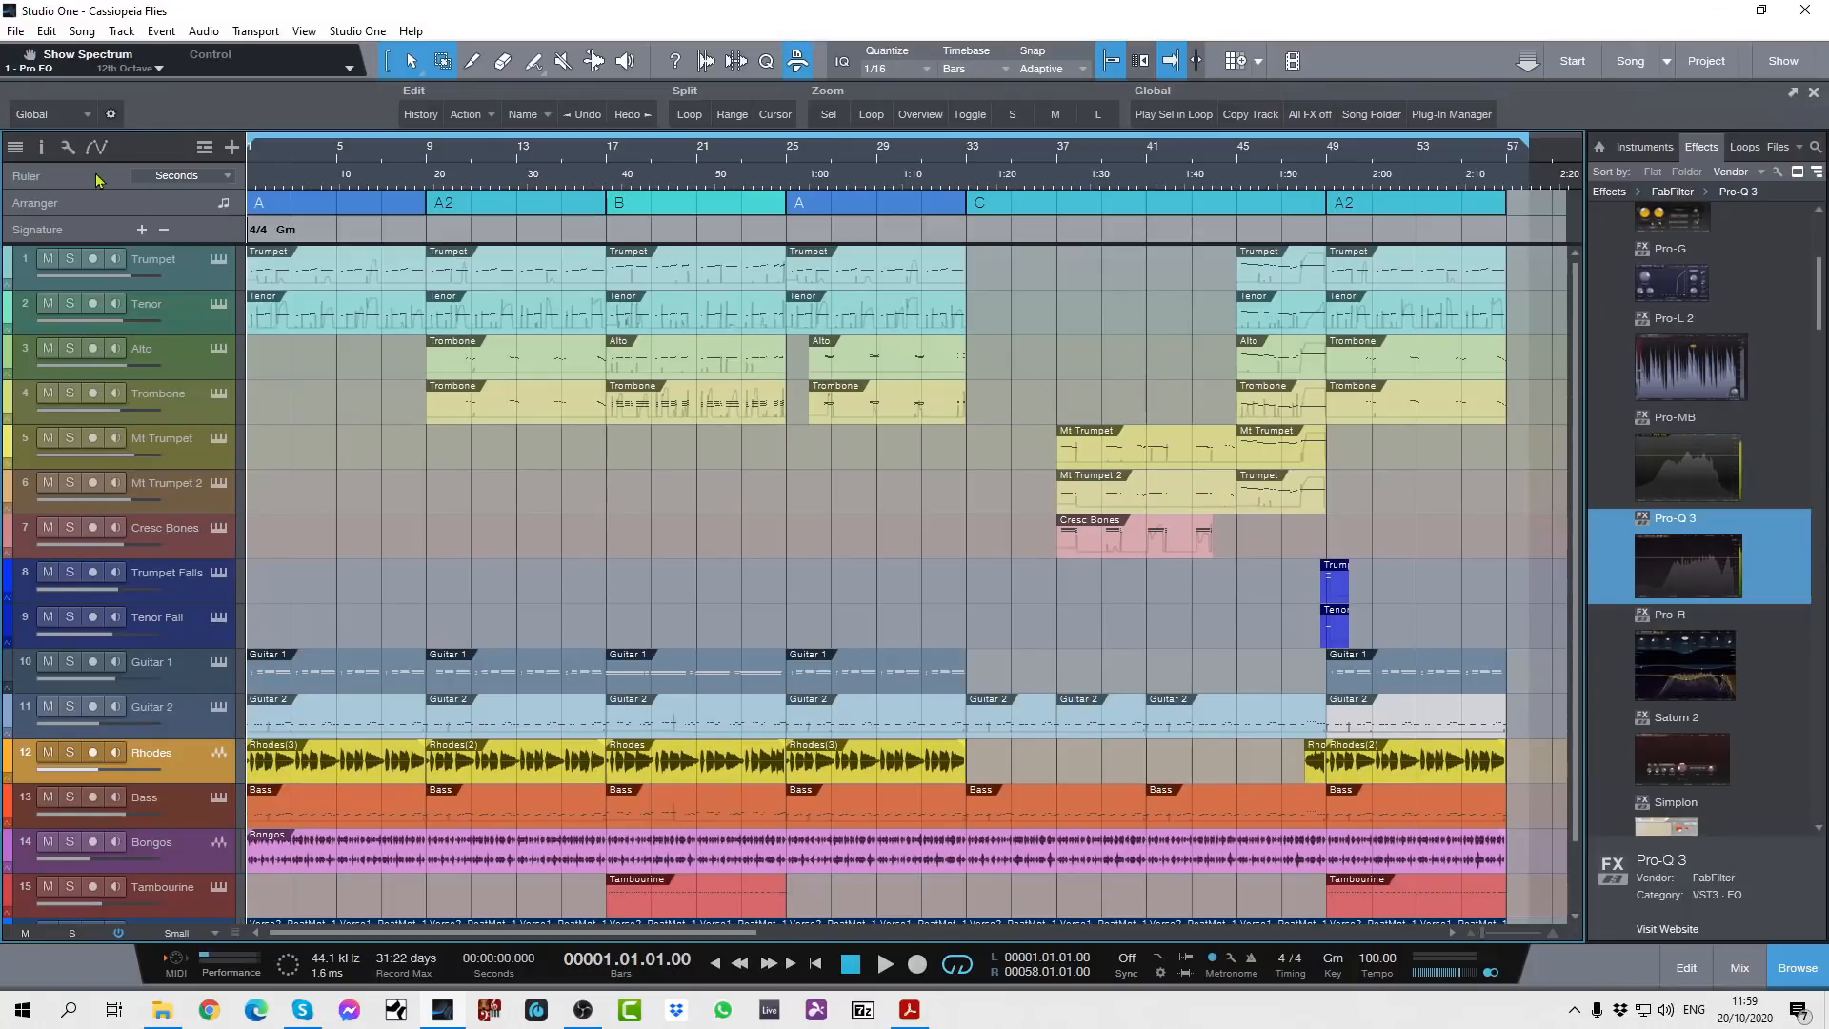
pyautogui.moveTo(474, 204)
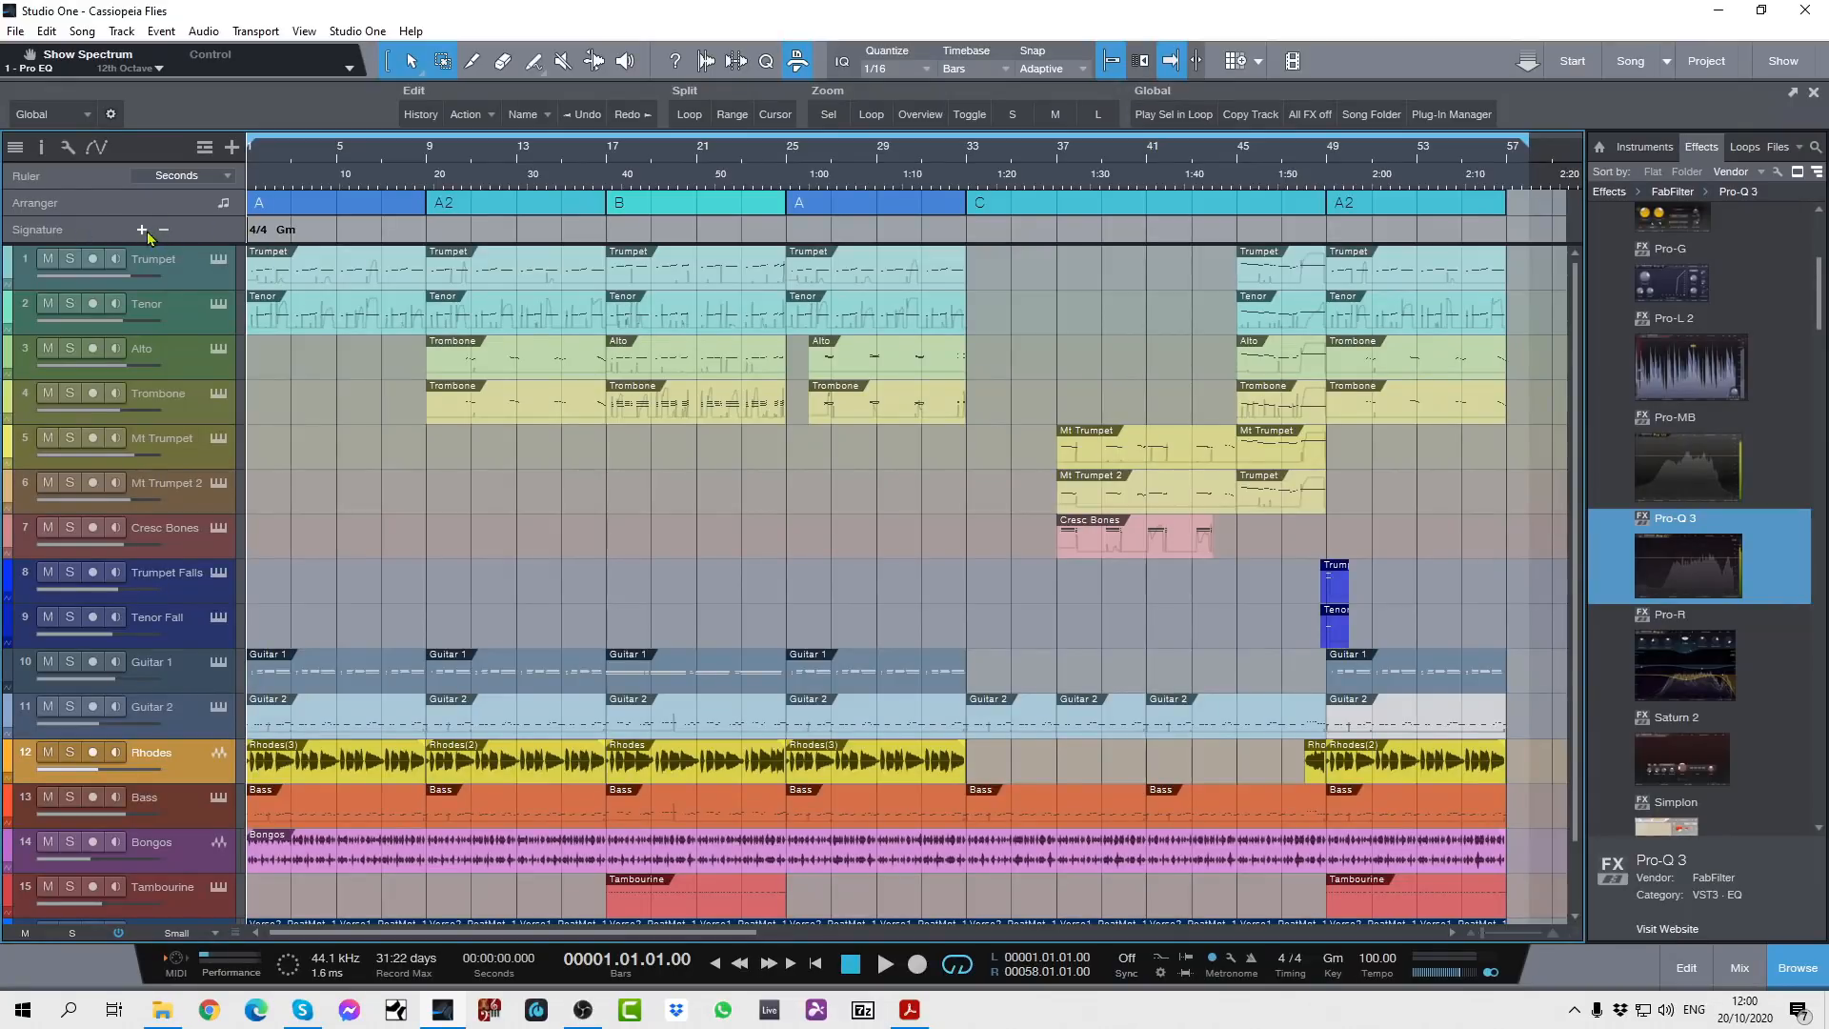
pyautogui.moveTo(140, 230)
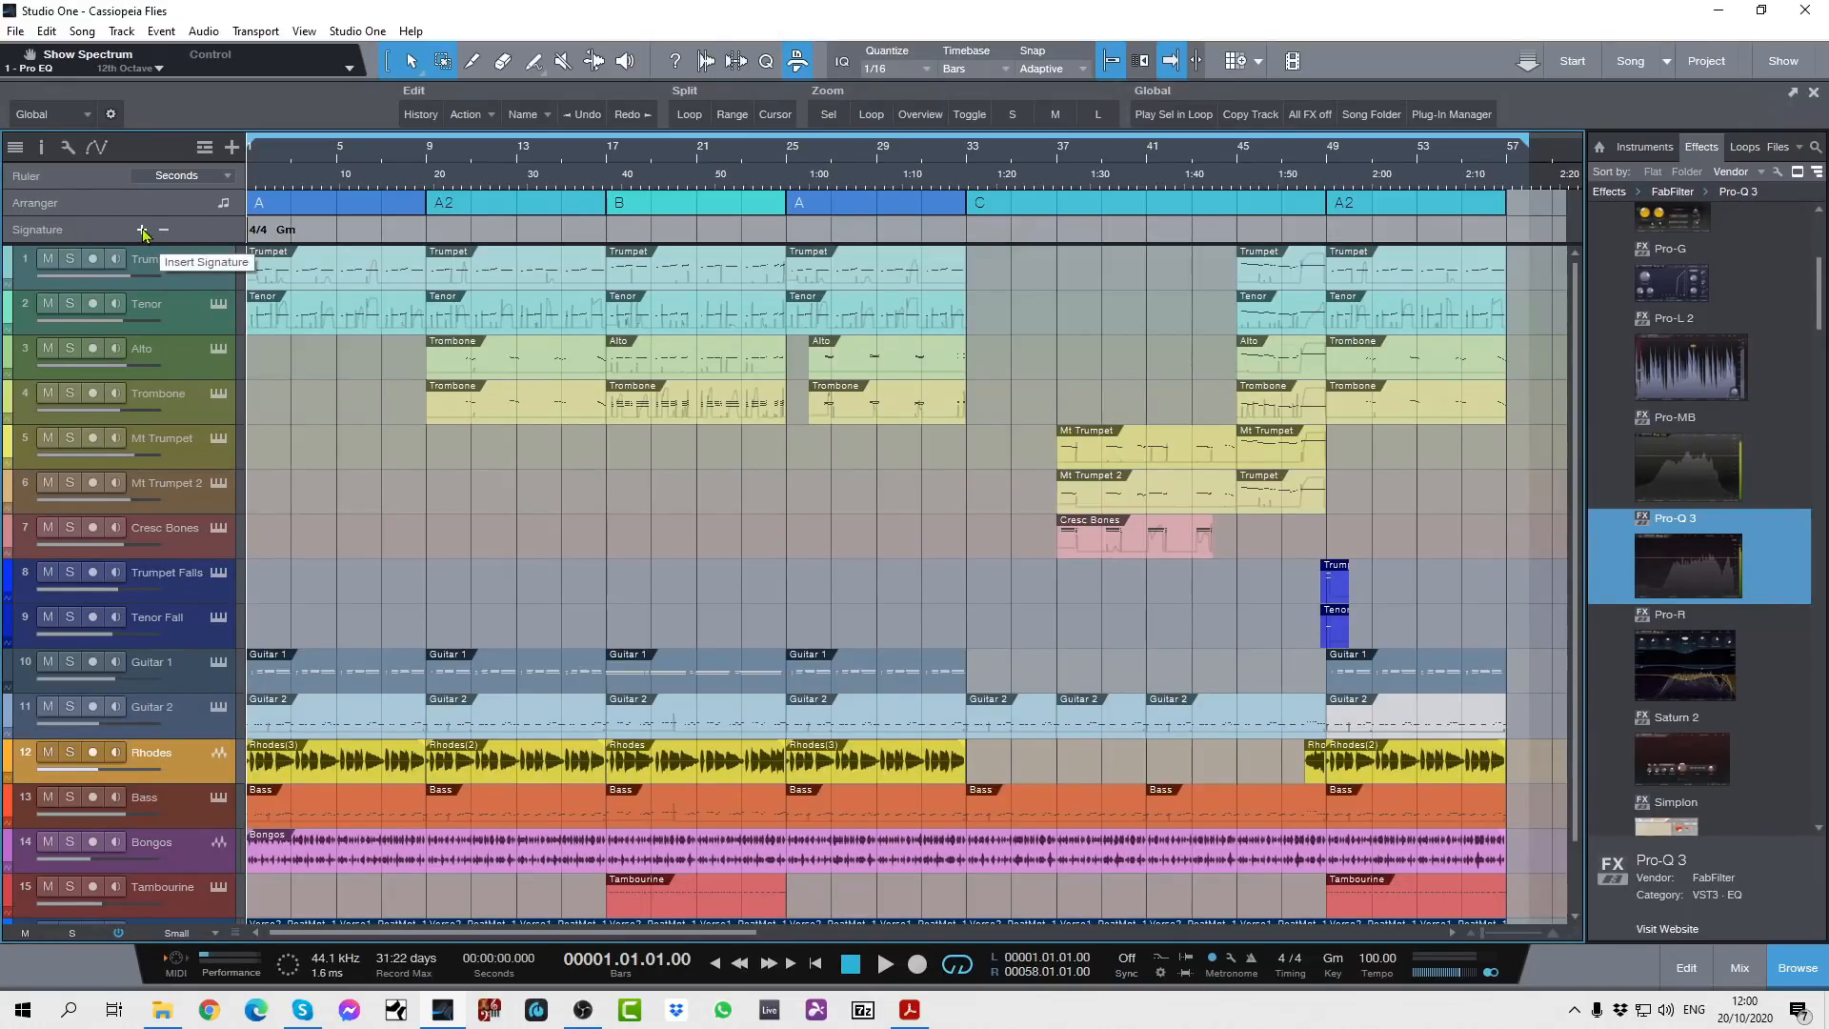
pyautogui.moveTo(162, 231)
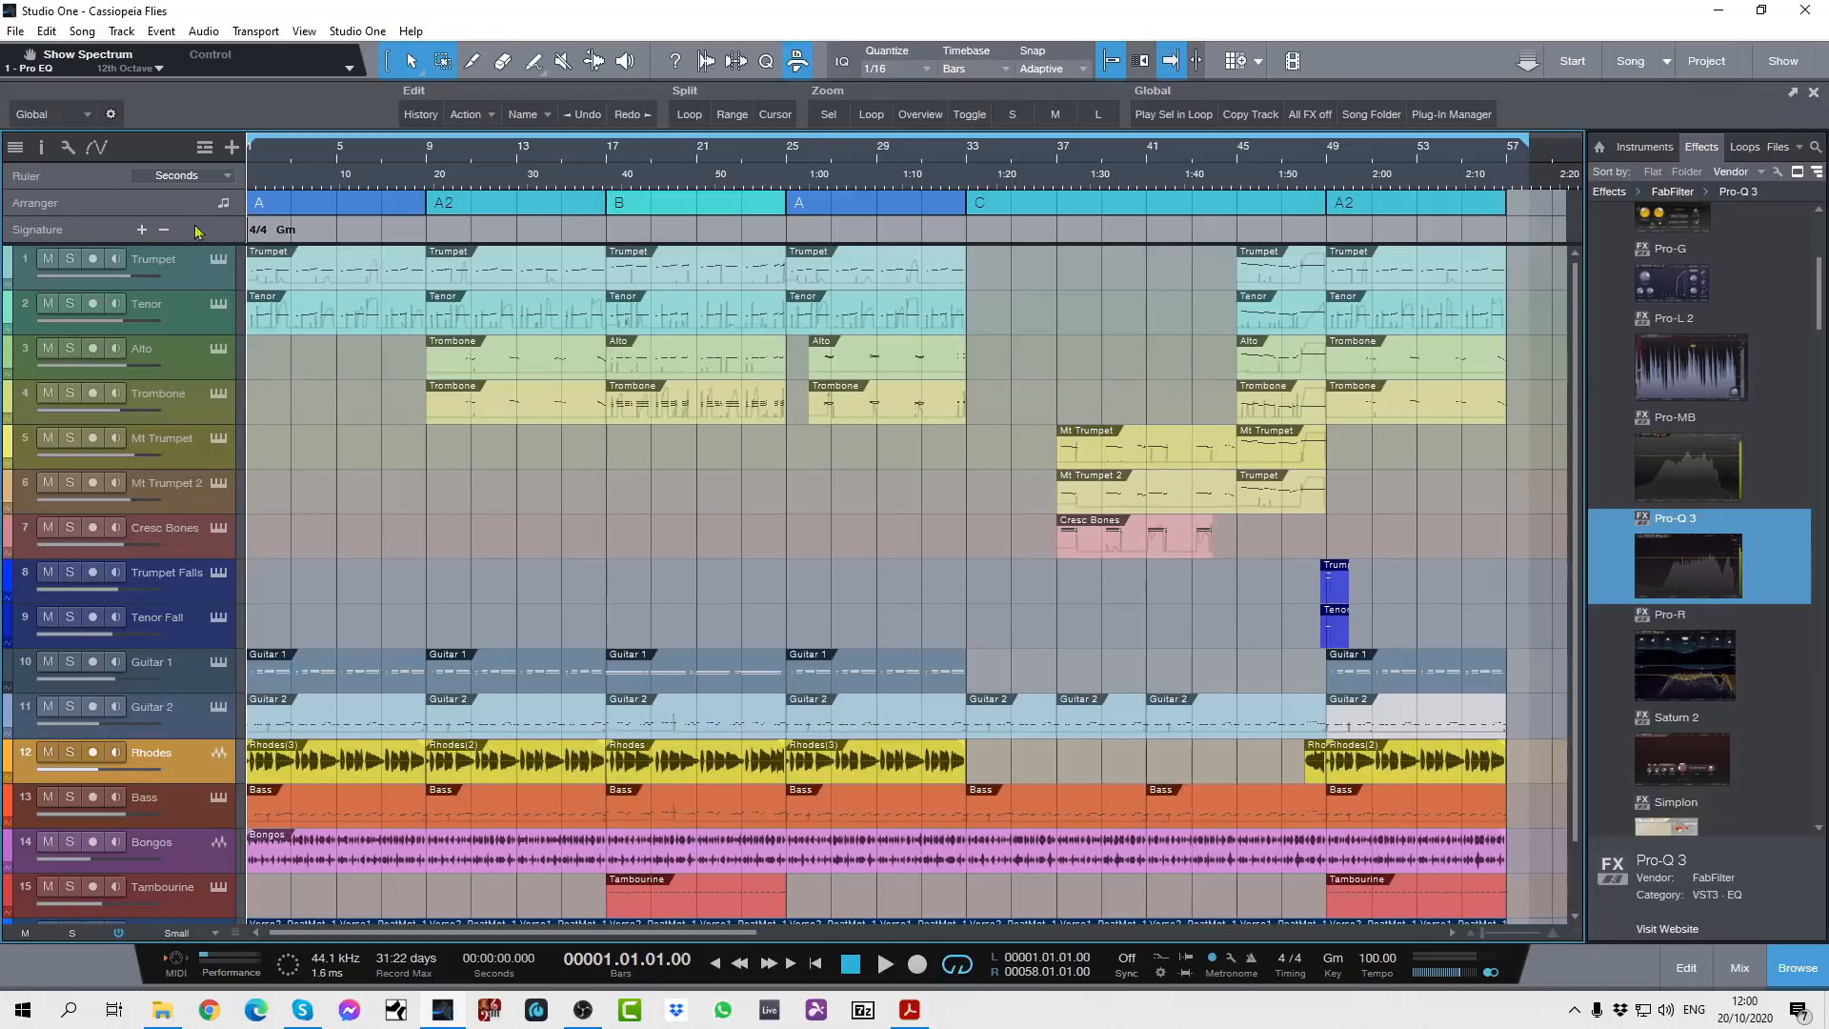
pyautogui.moveTo(420, 225)
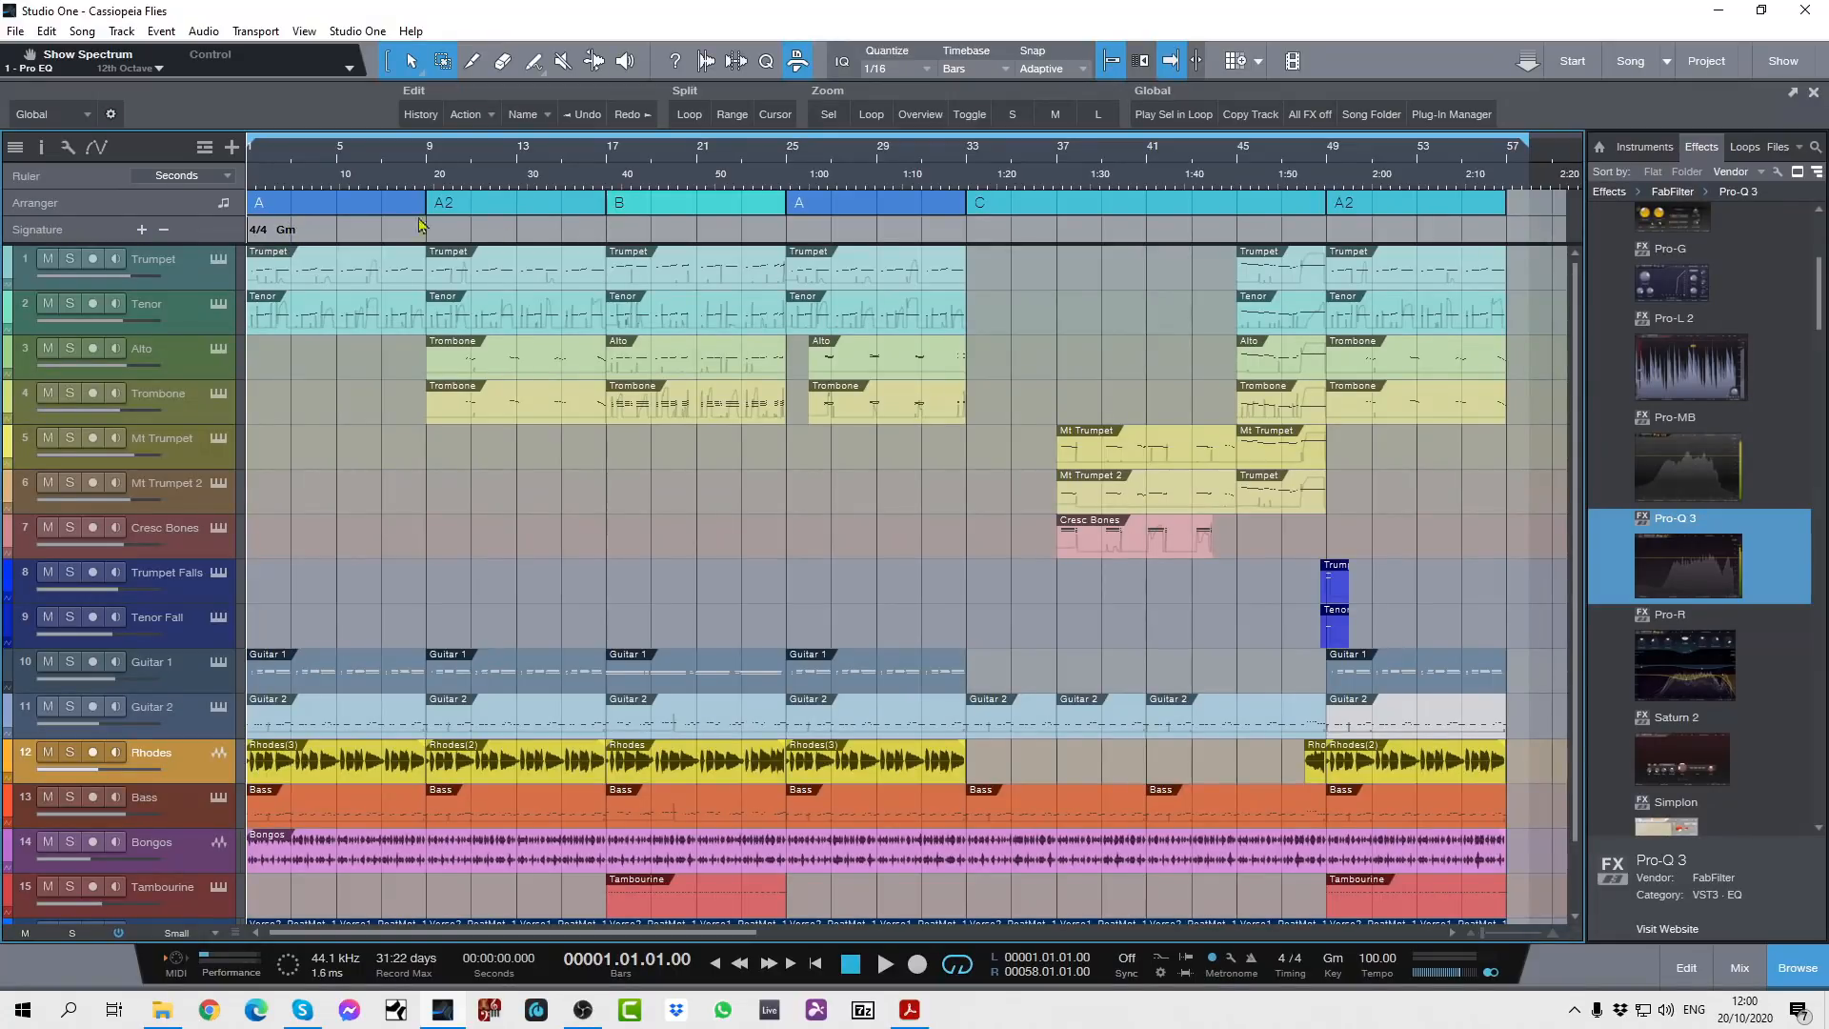
pyautogui.moveTo(936, 173)
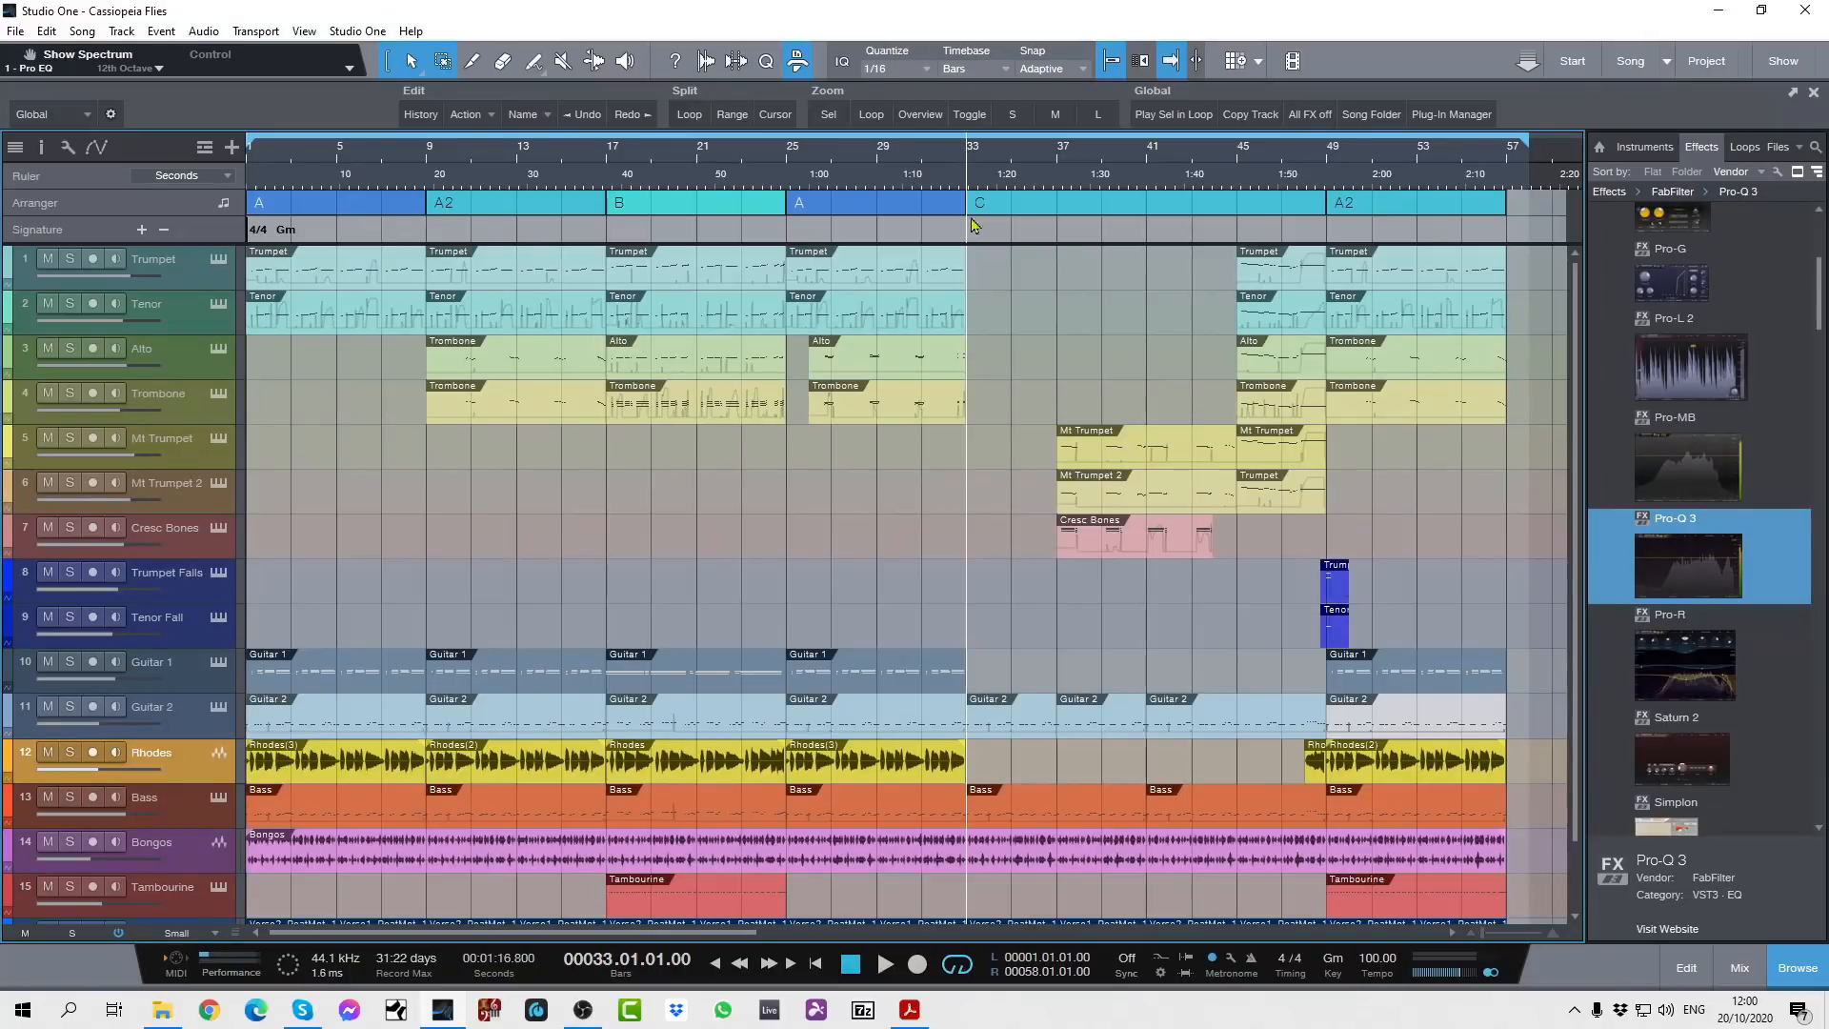
pyautogui.rightClick(973, 228)
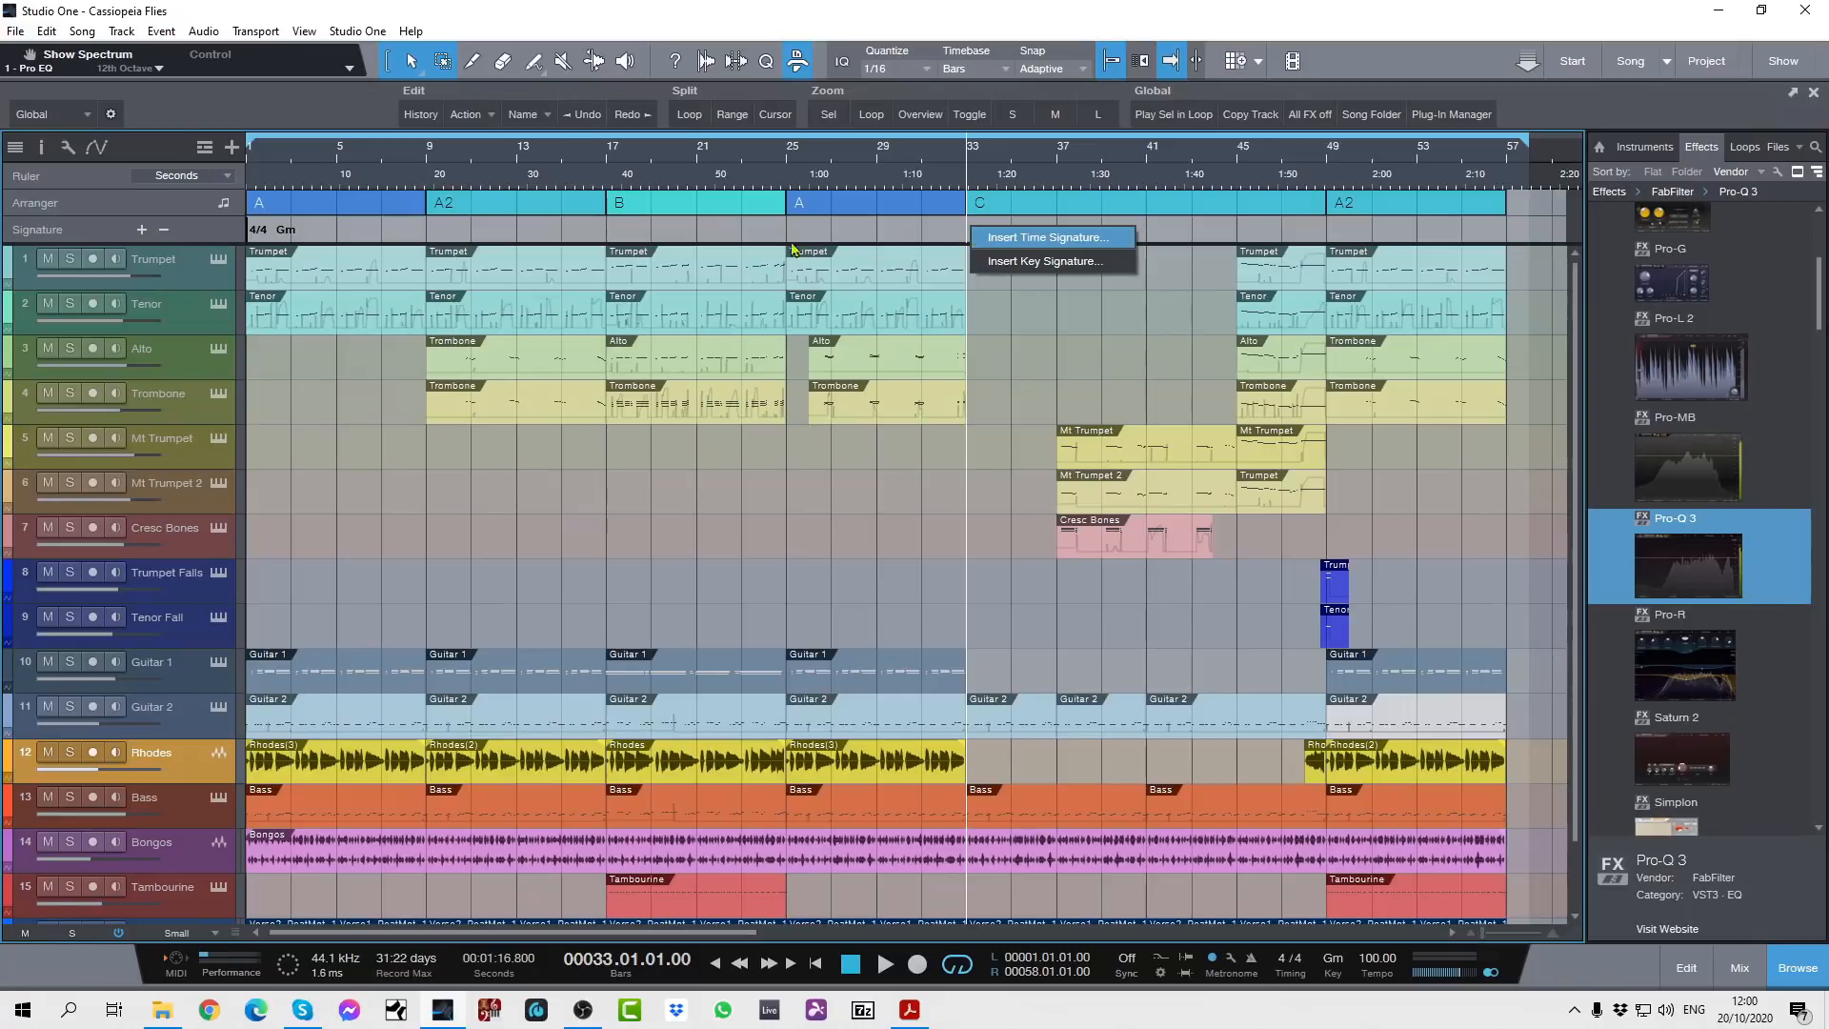
pyautogui.moveTo(1019, 254)
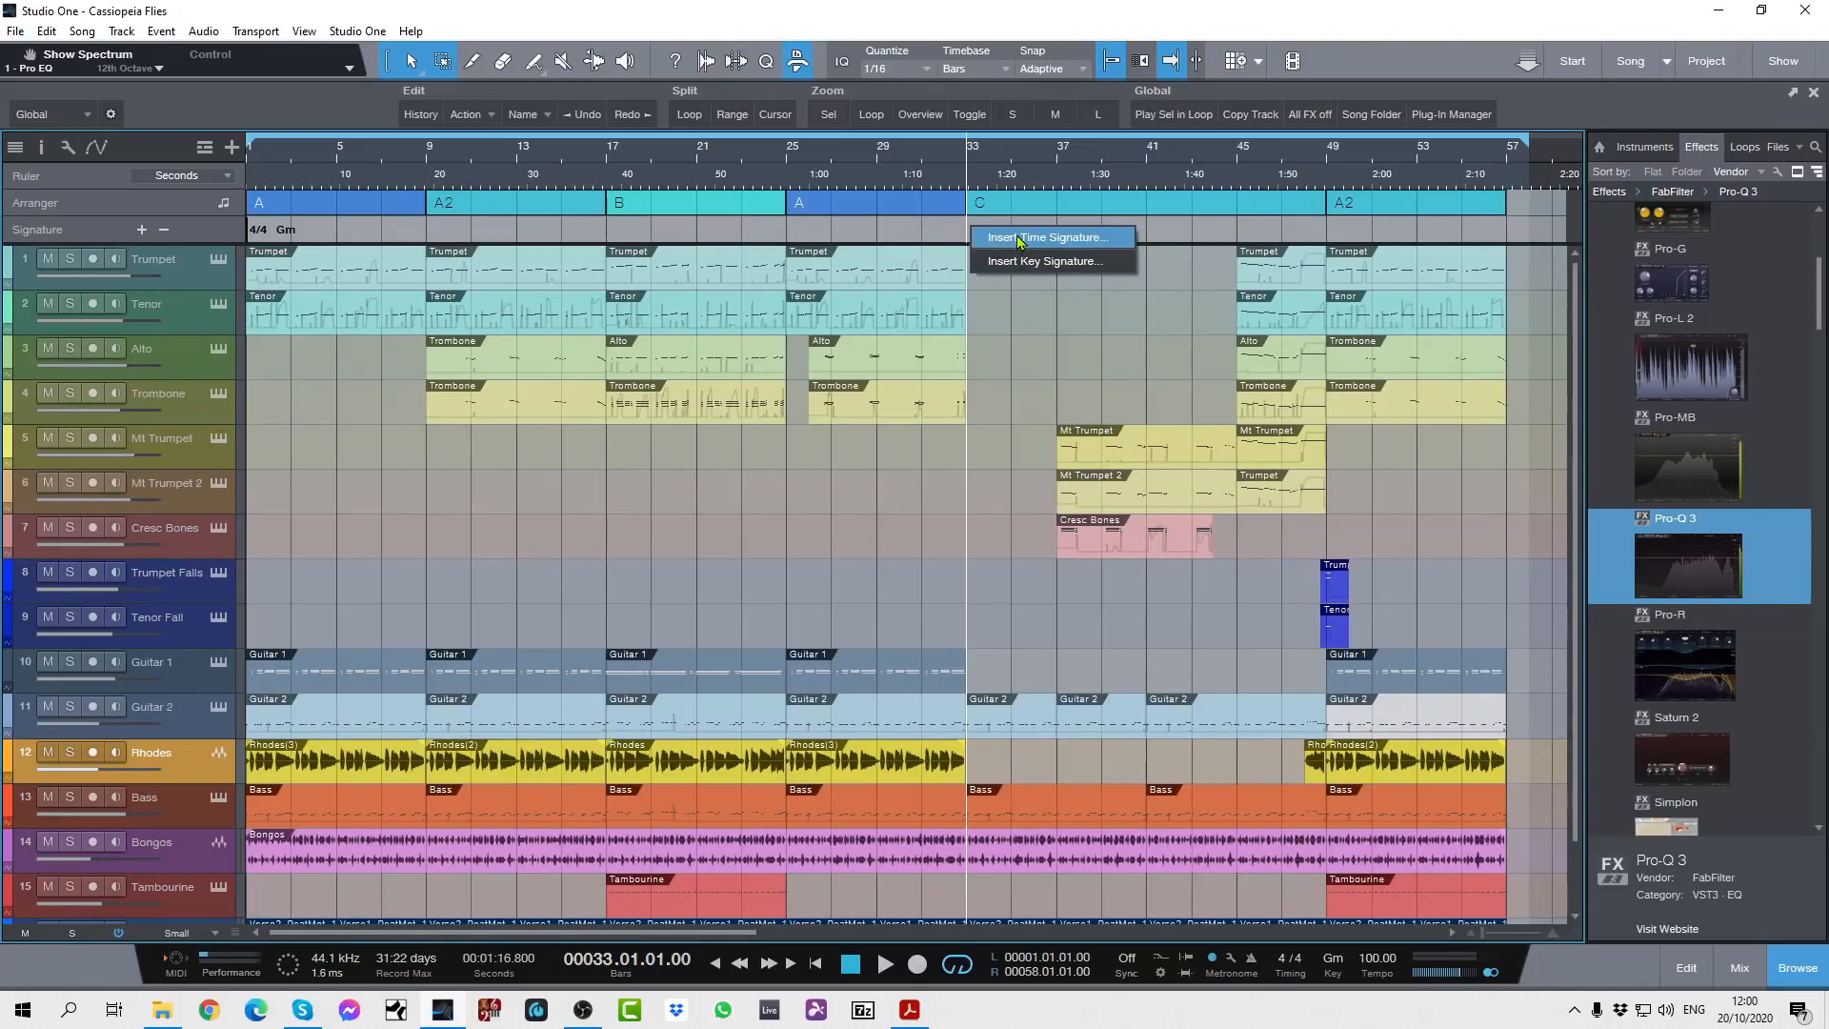
pyautogui.moveTo(1046, 261)
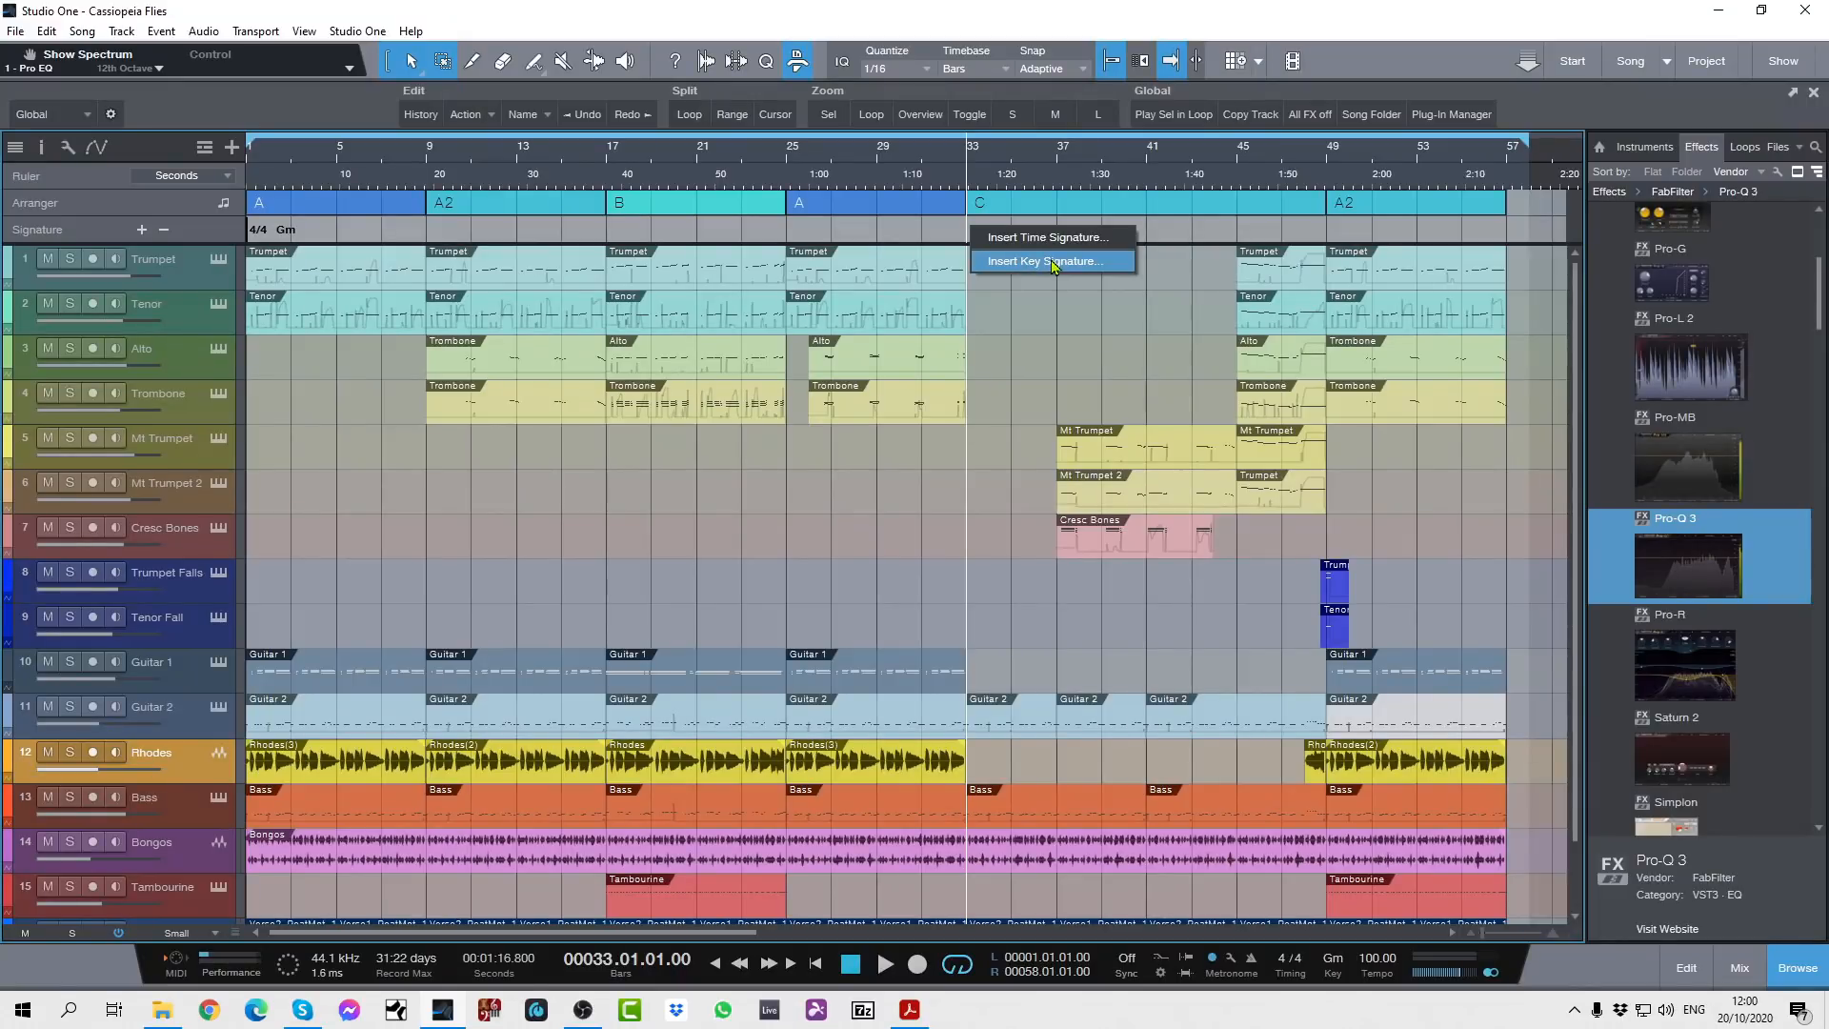
pyautogui.click(1046, 261)
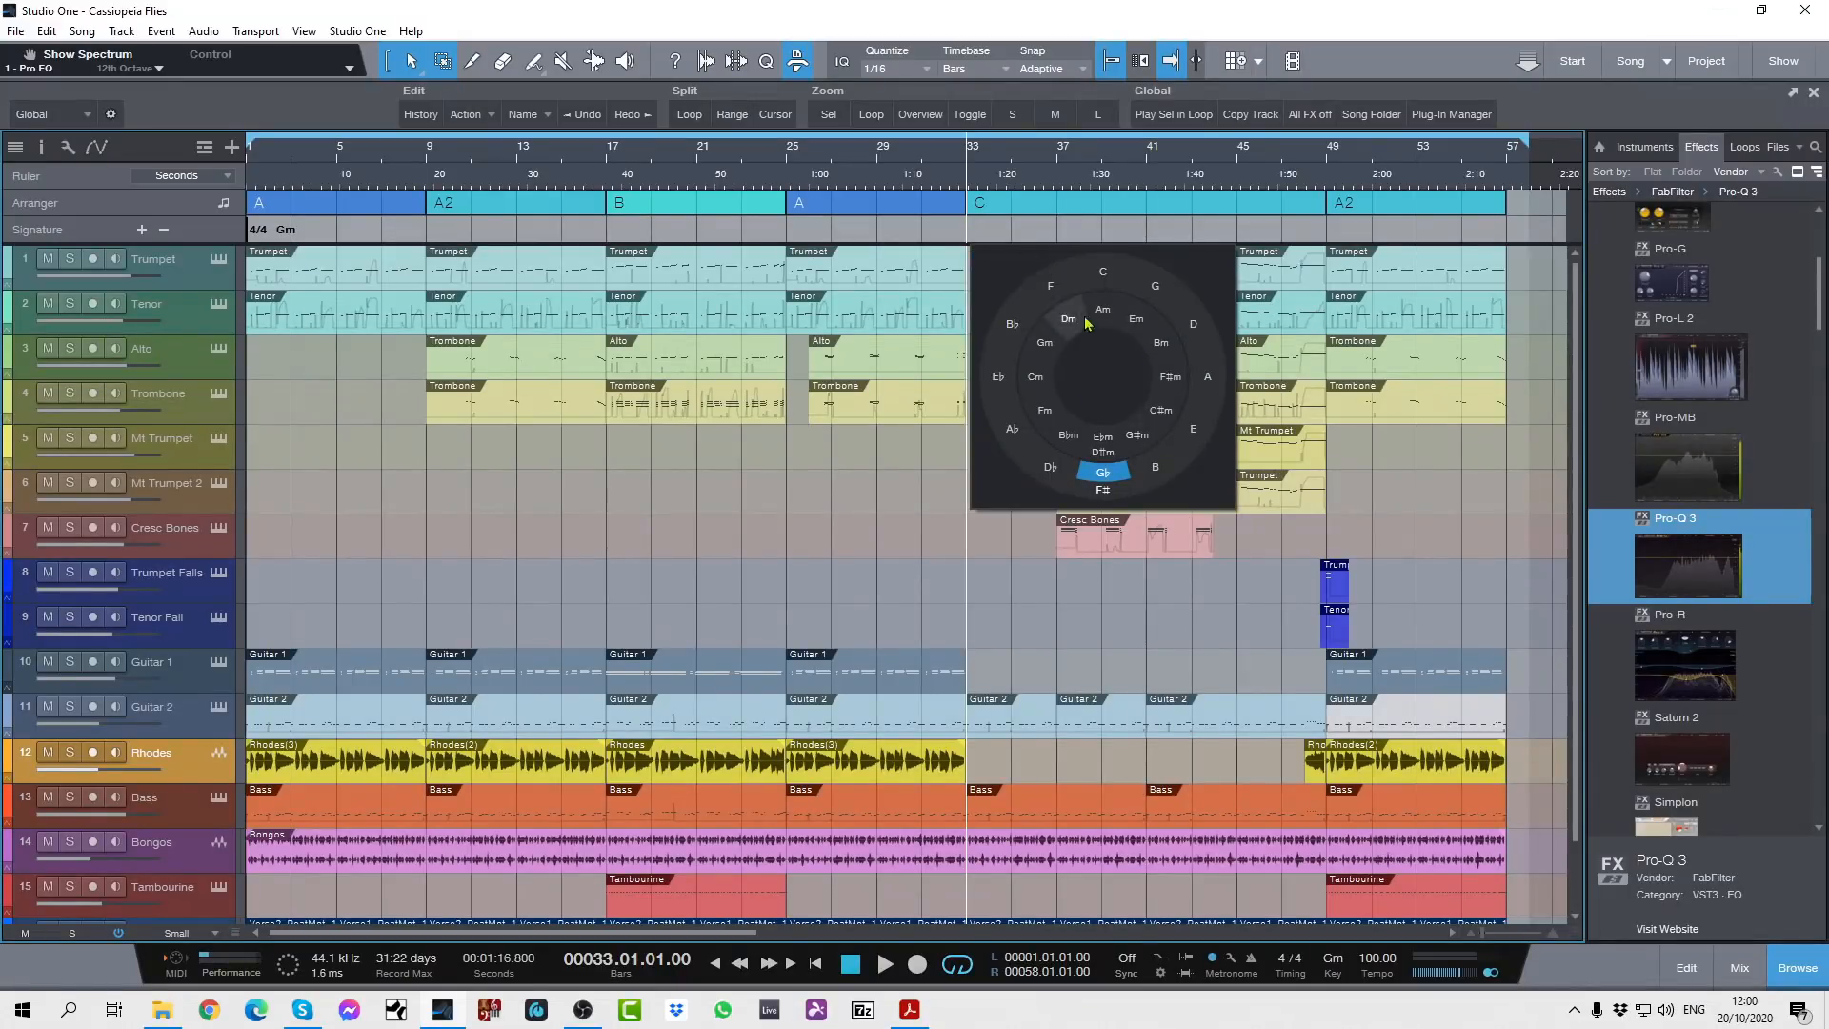
pyautogui.moveTo(1055, 389)
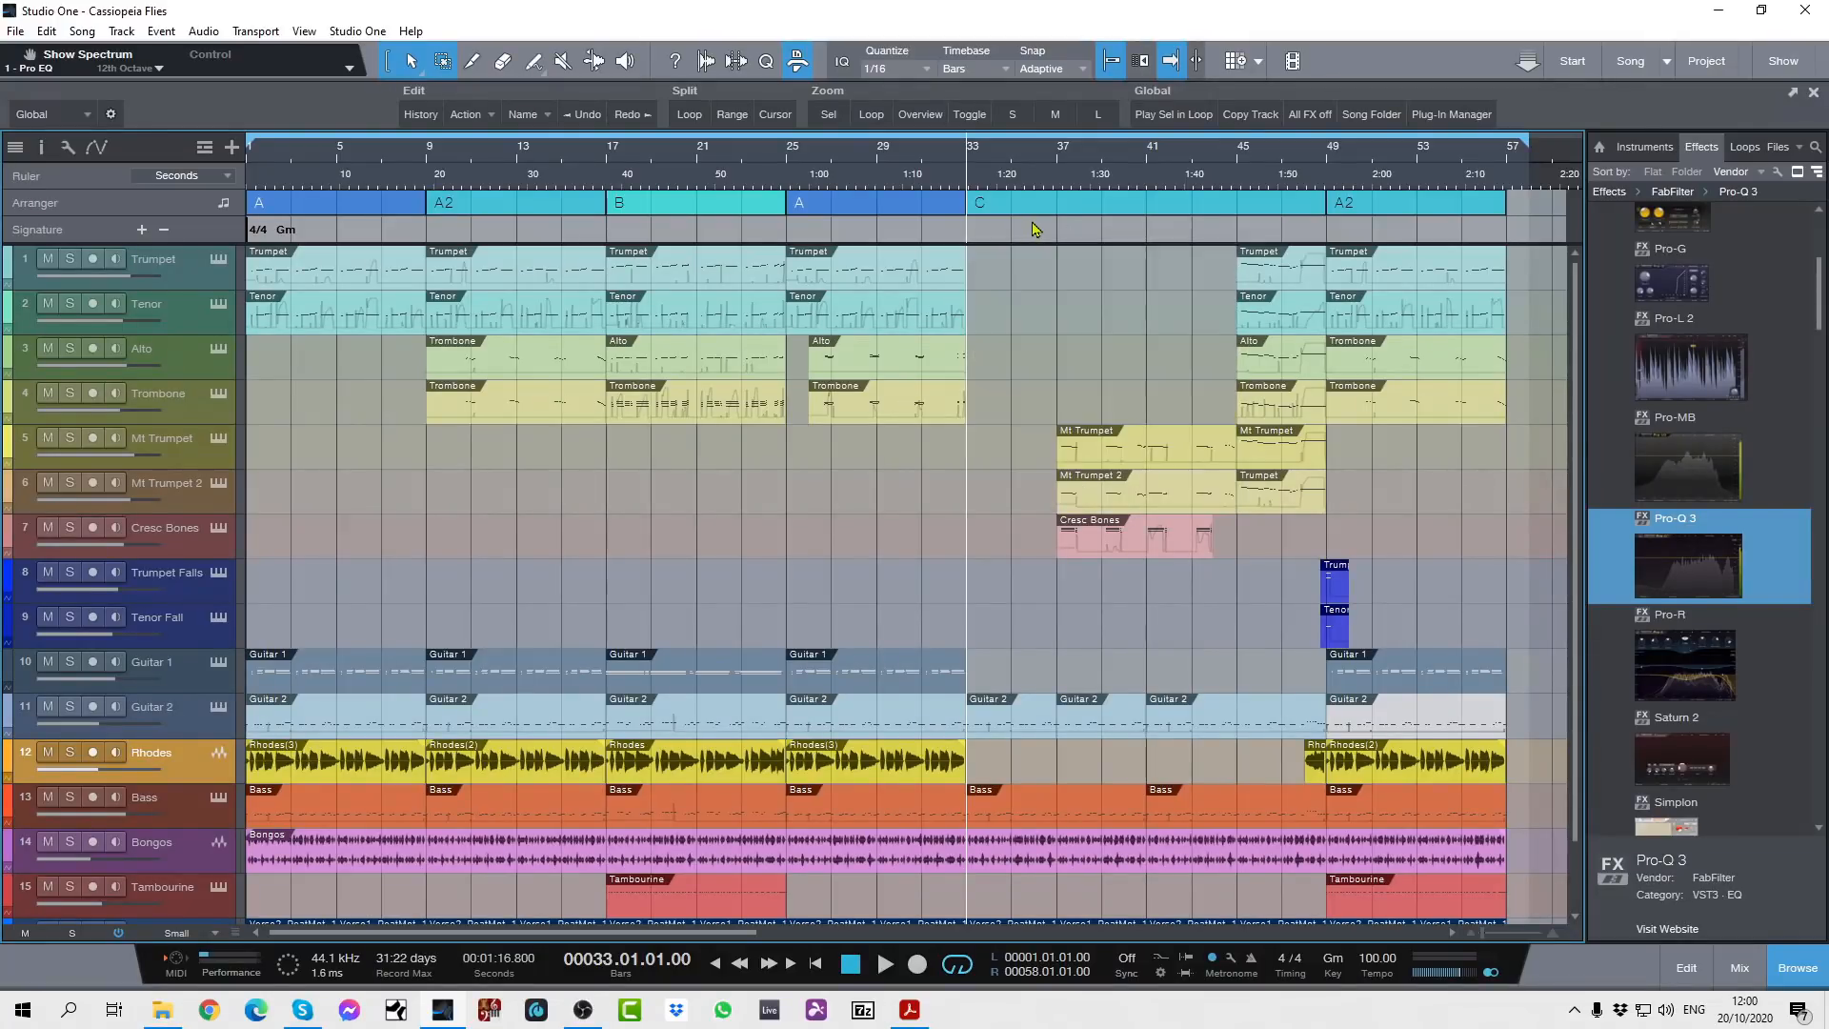
pyautogui.moveTo(1027, 227)
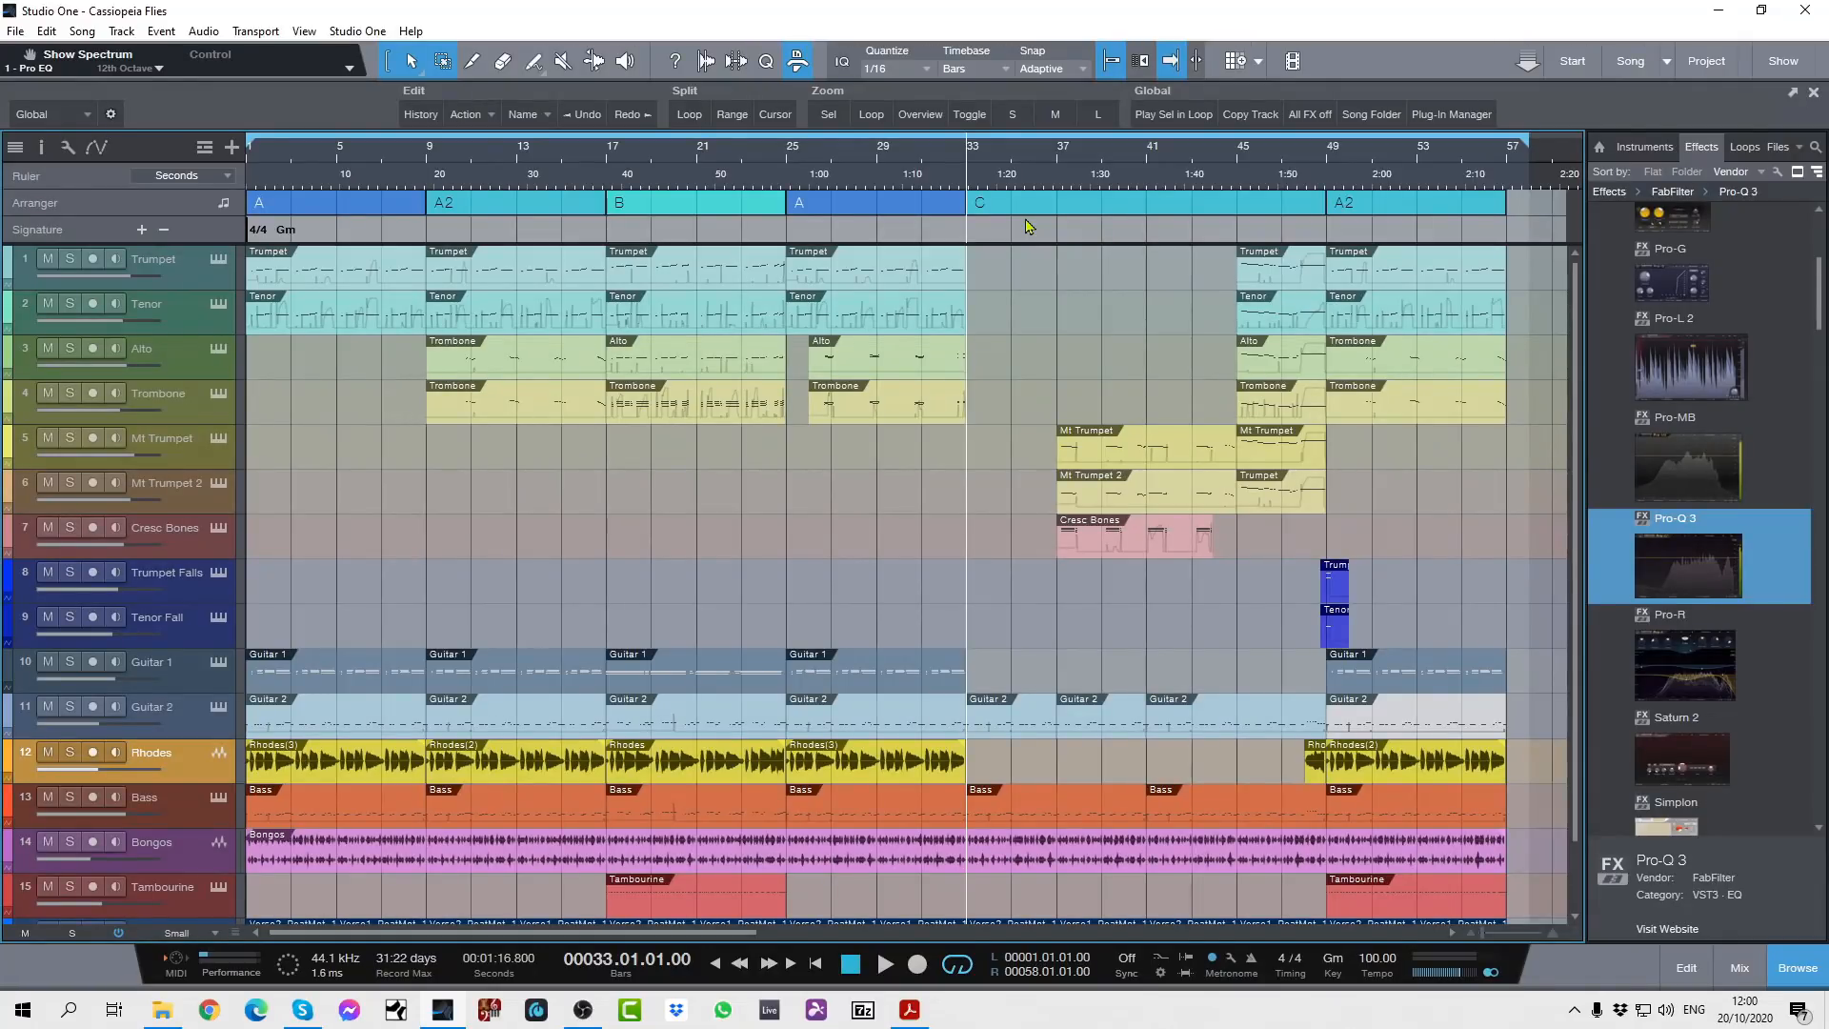
pyautogui.moveTo(974, 233)
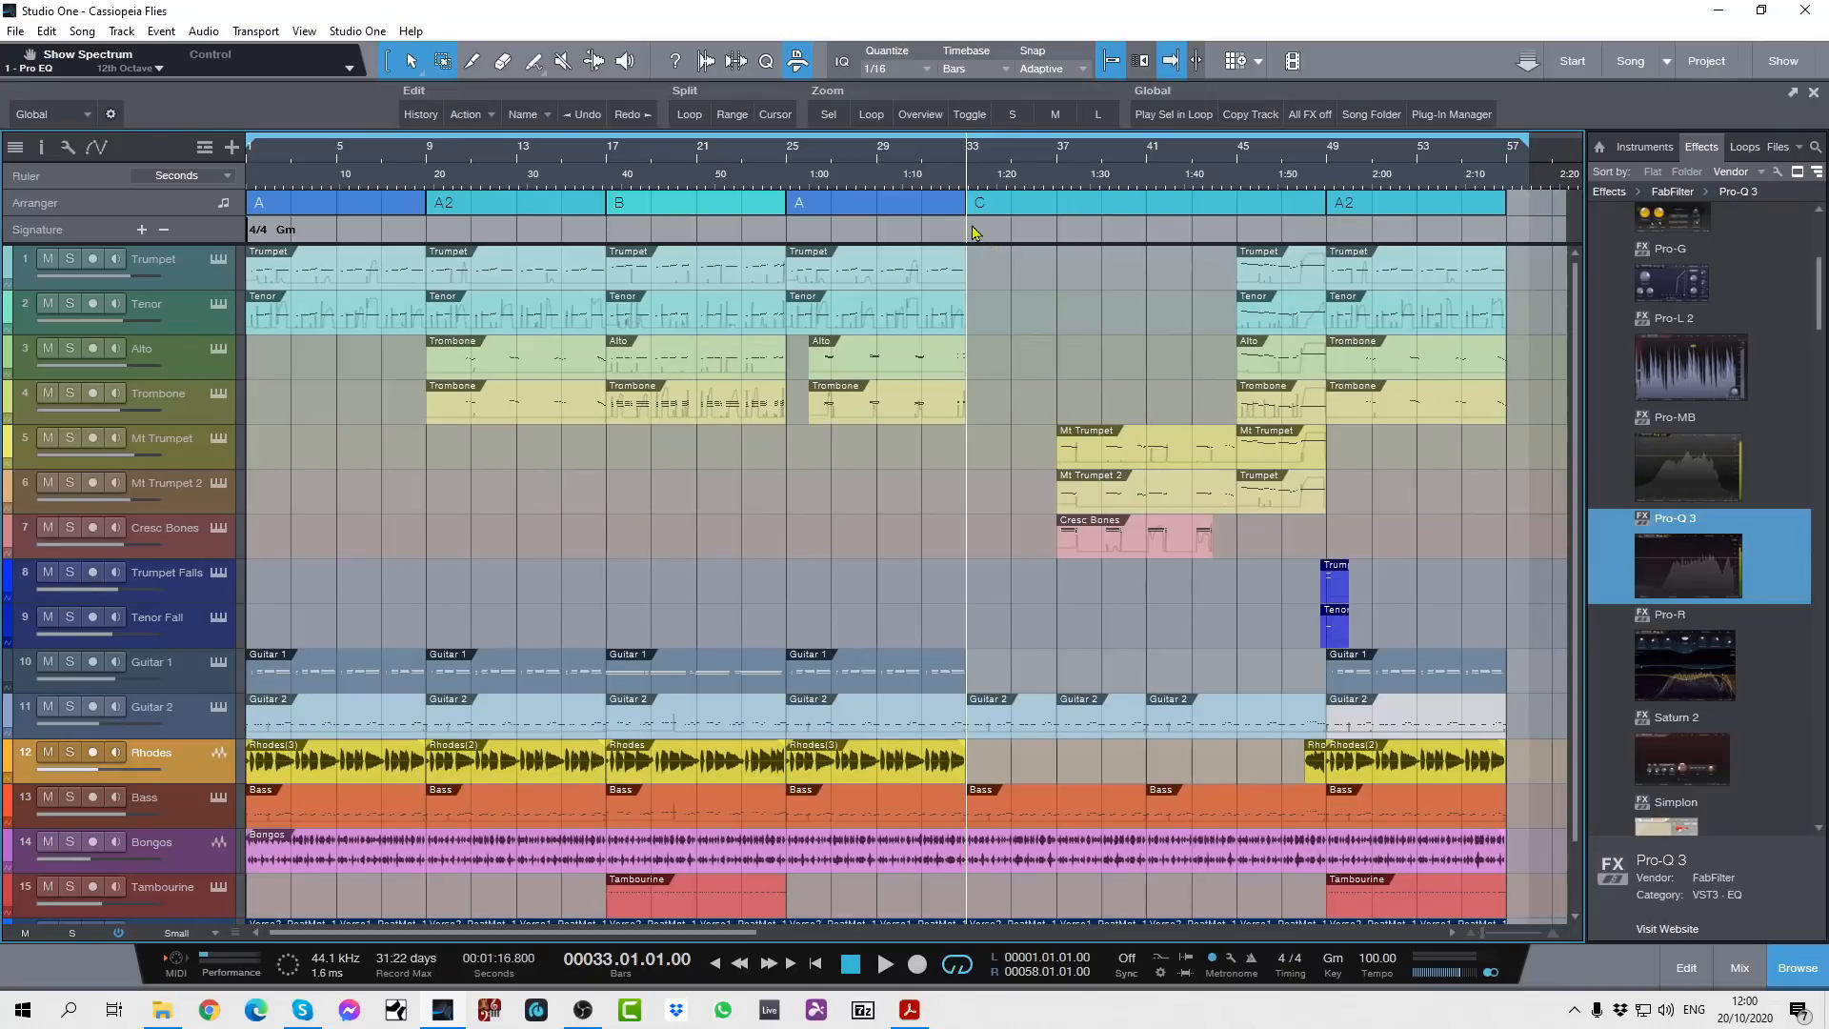
pyautogui.moveTo(1142, 234)
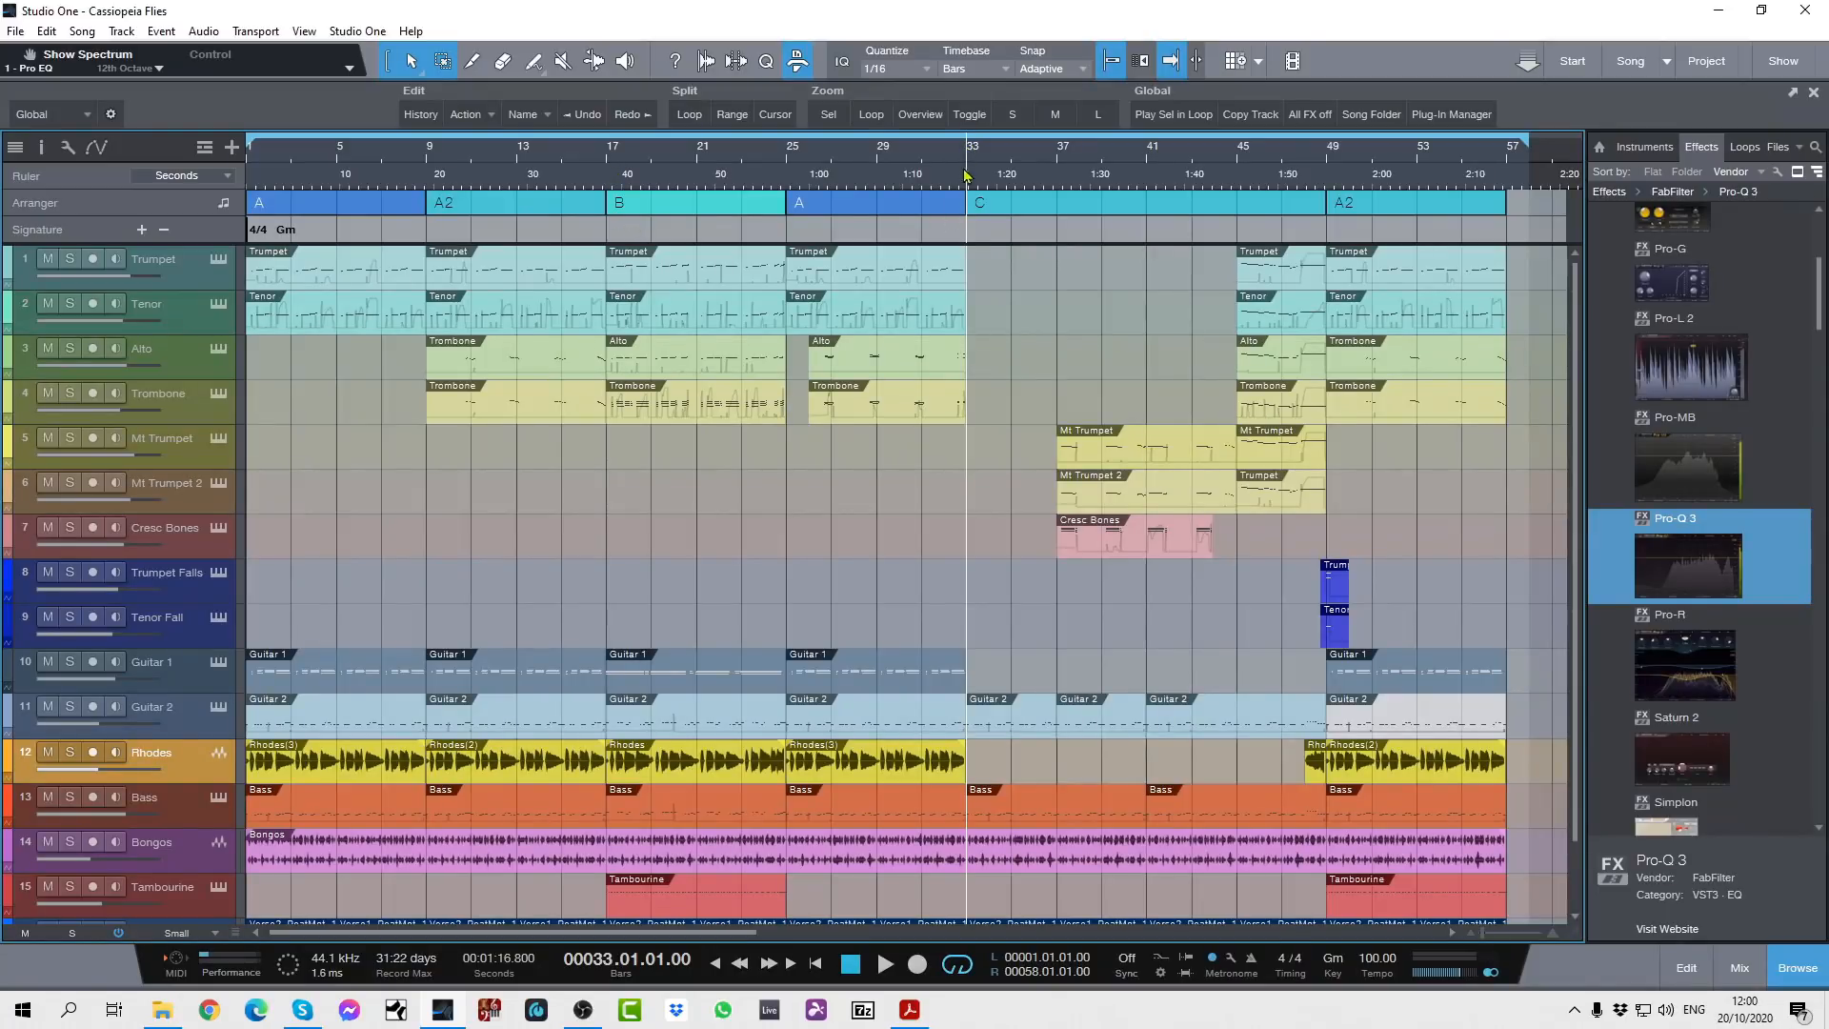
pyautogui.moveTo(972, 233)
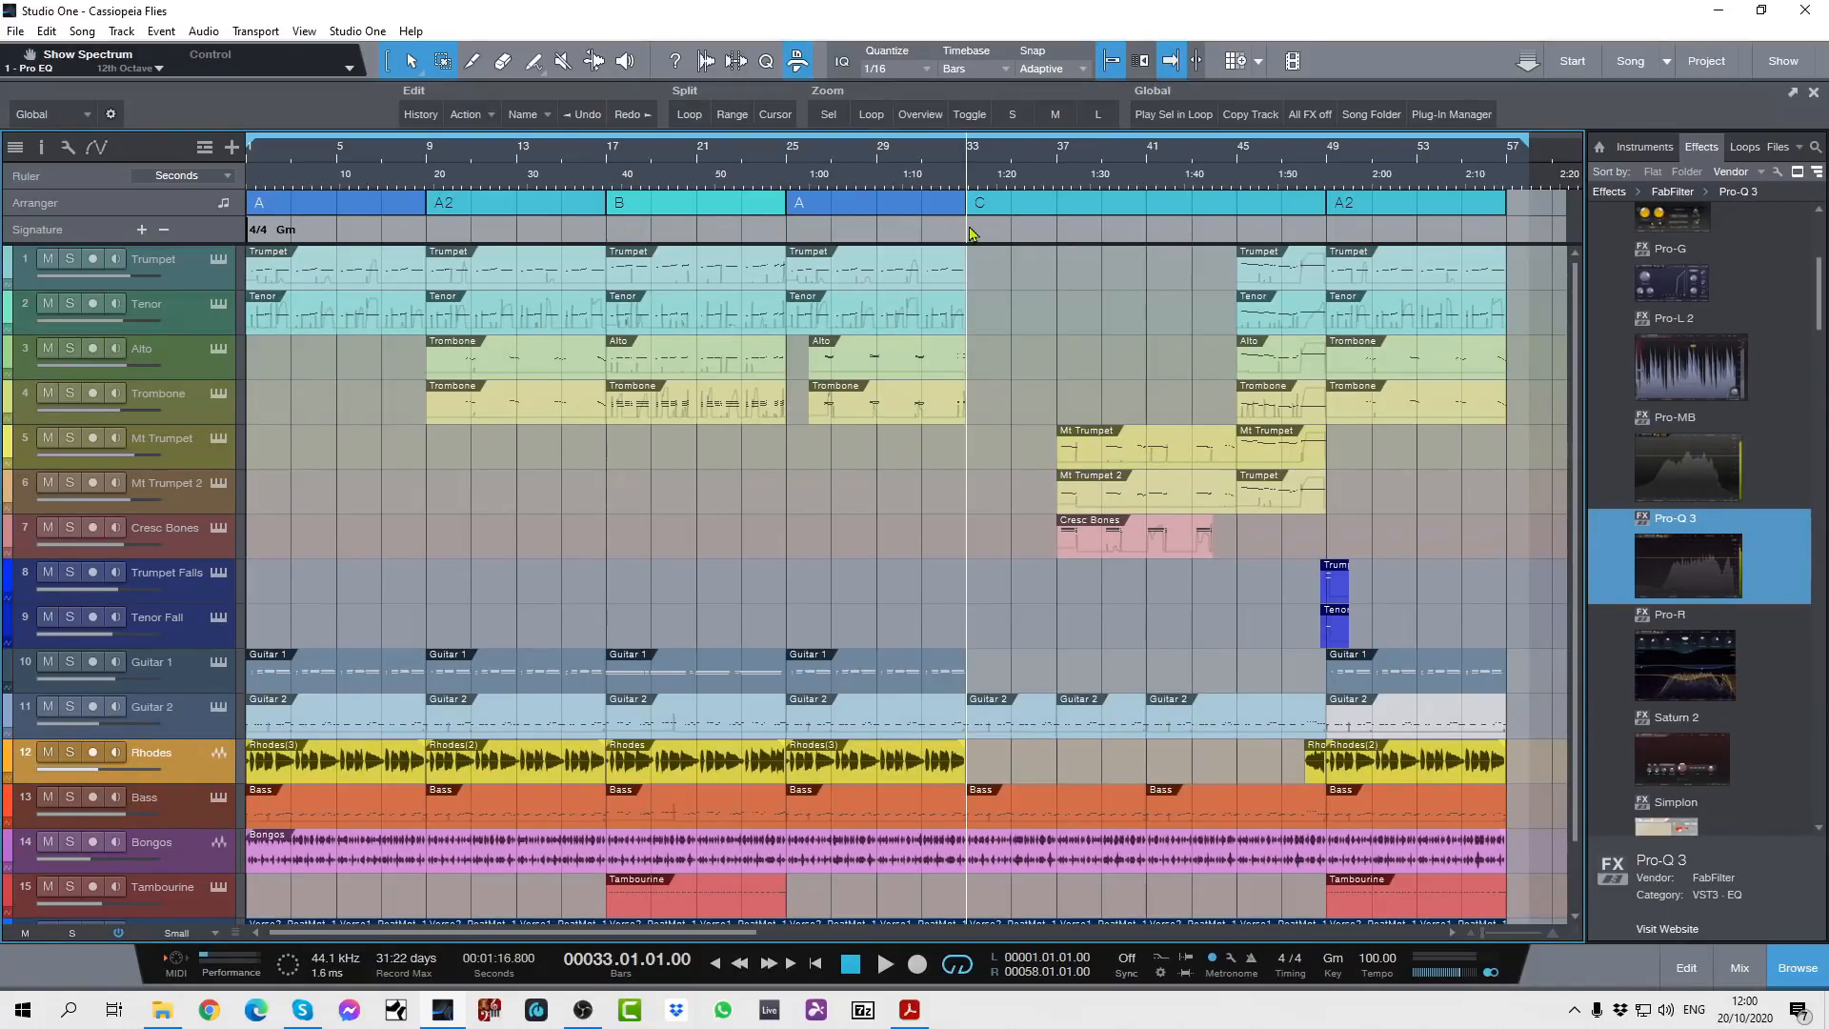
pyautogui.rightClick(973, 230)
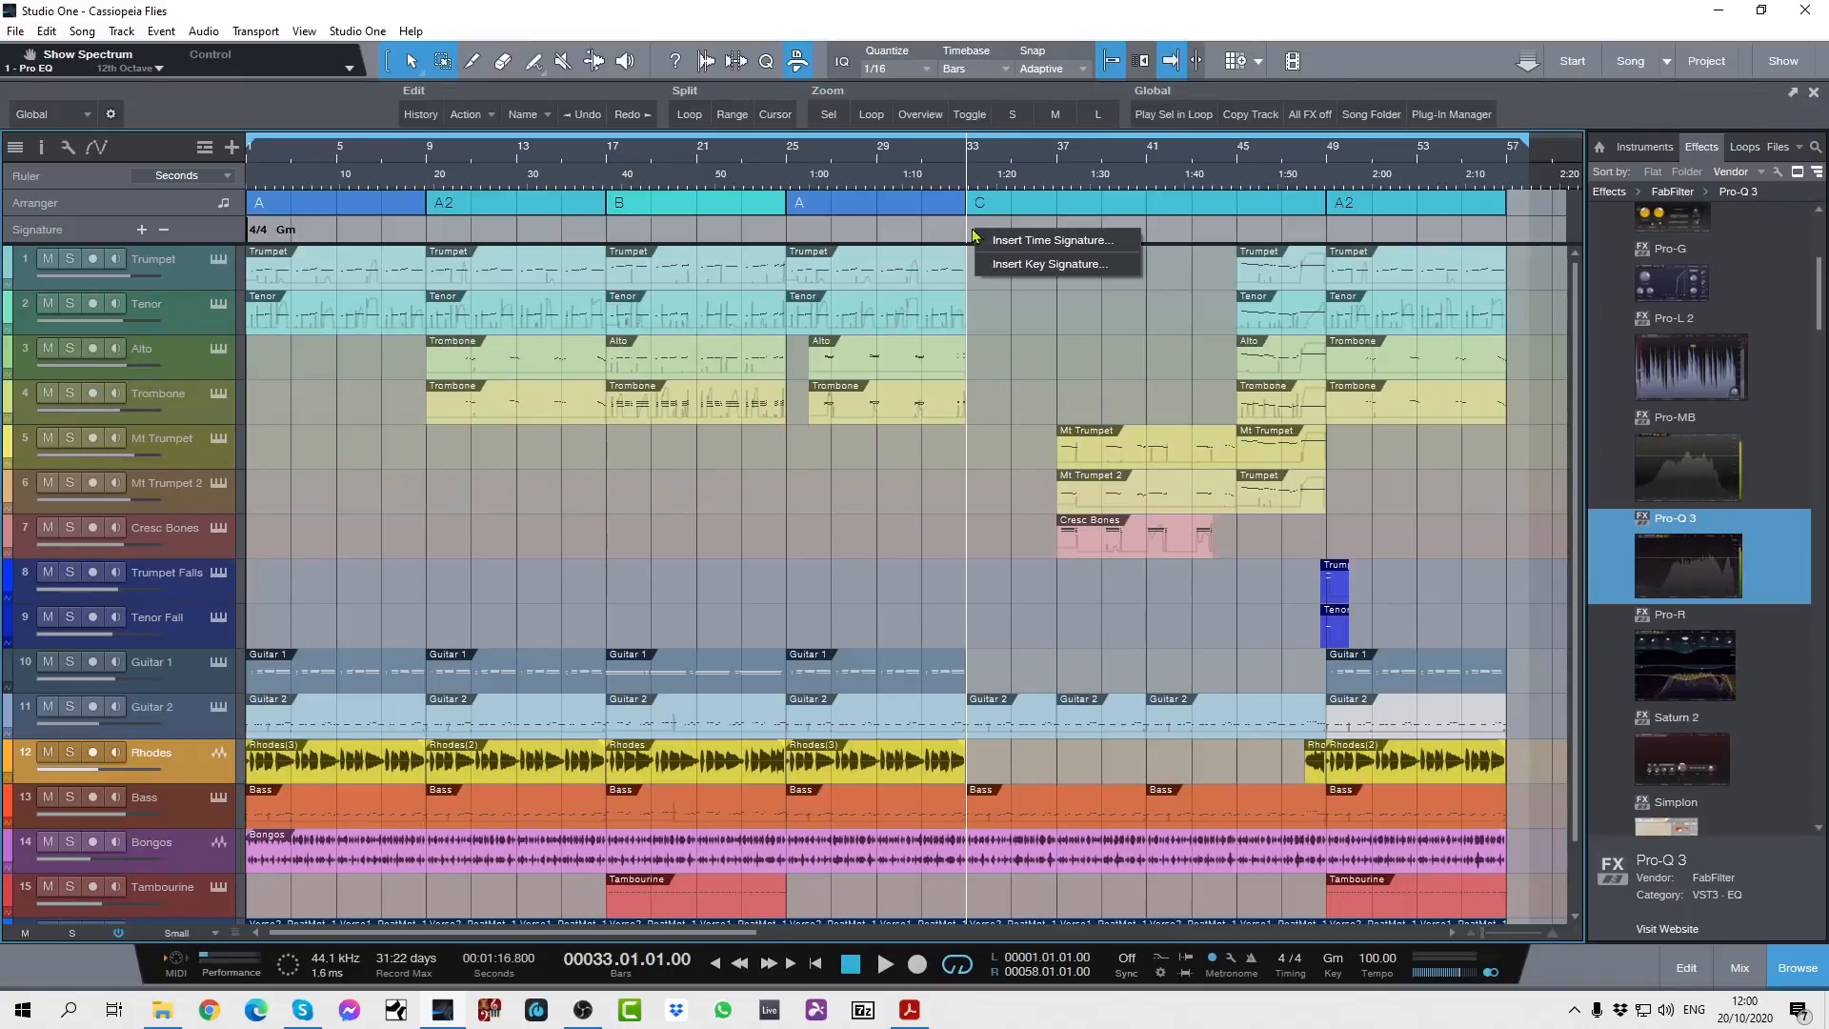
pyautogui.click(1050, 239)
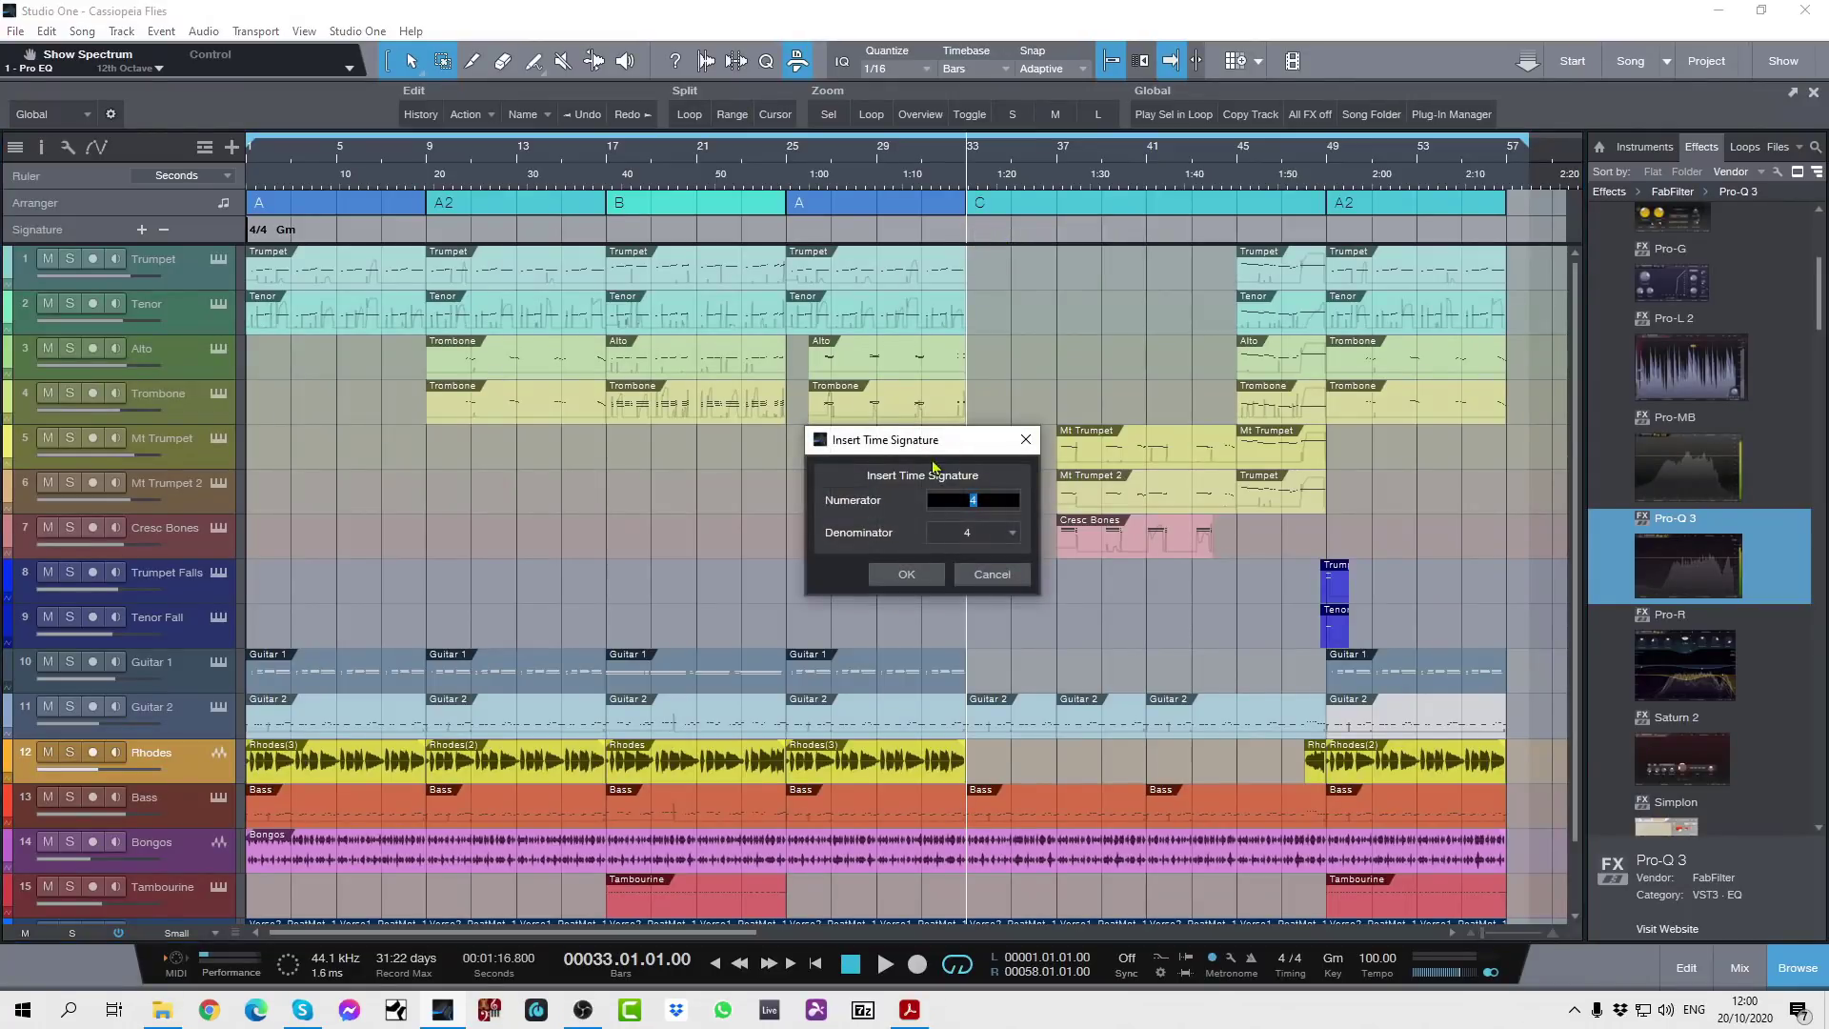
pyautogui.moveTo(898, 447)
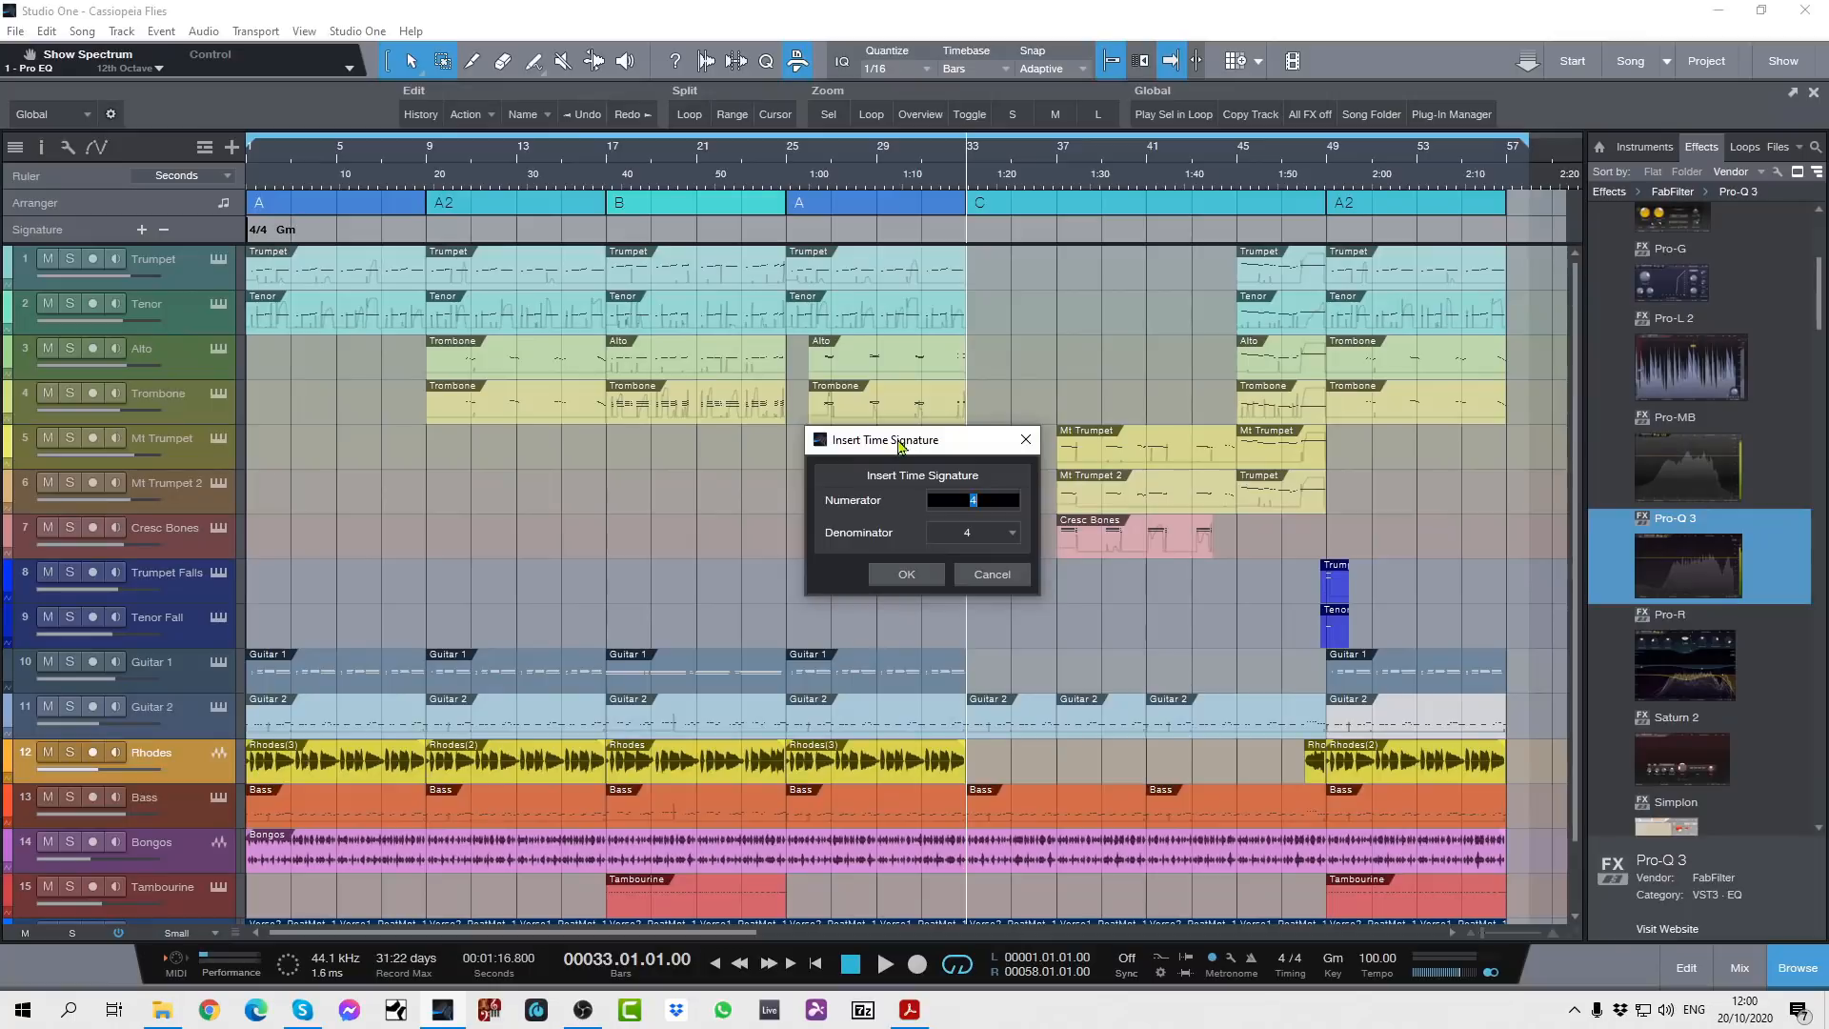
pyautogui.moveTo(914, 523)
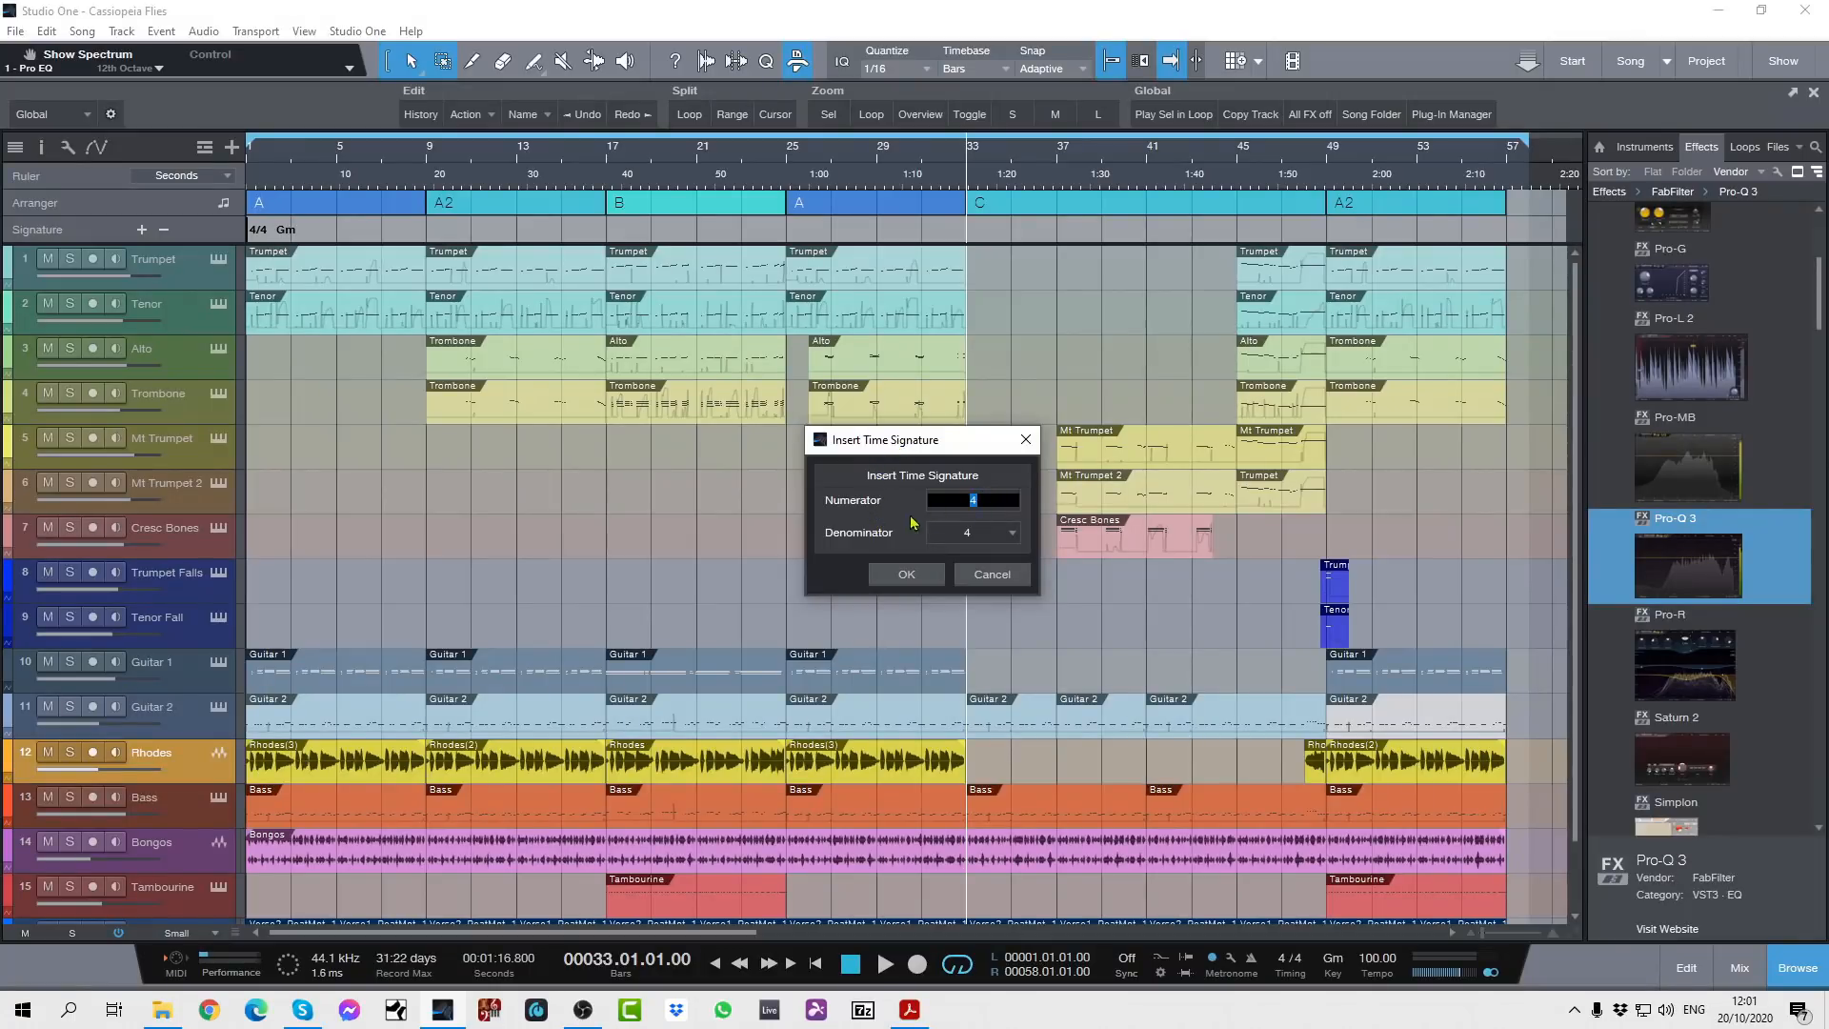
pyautogui.moveTo(1009, 518)
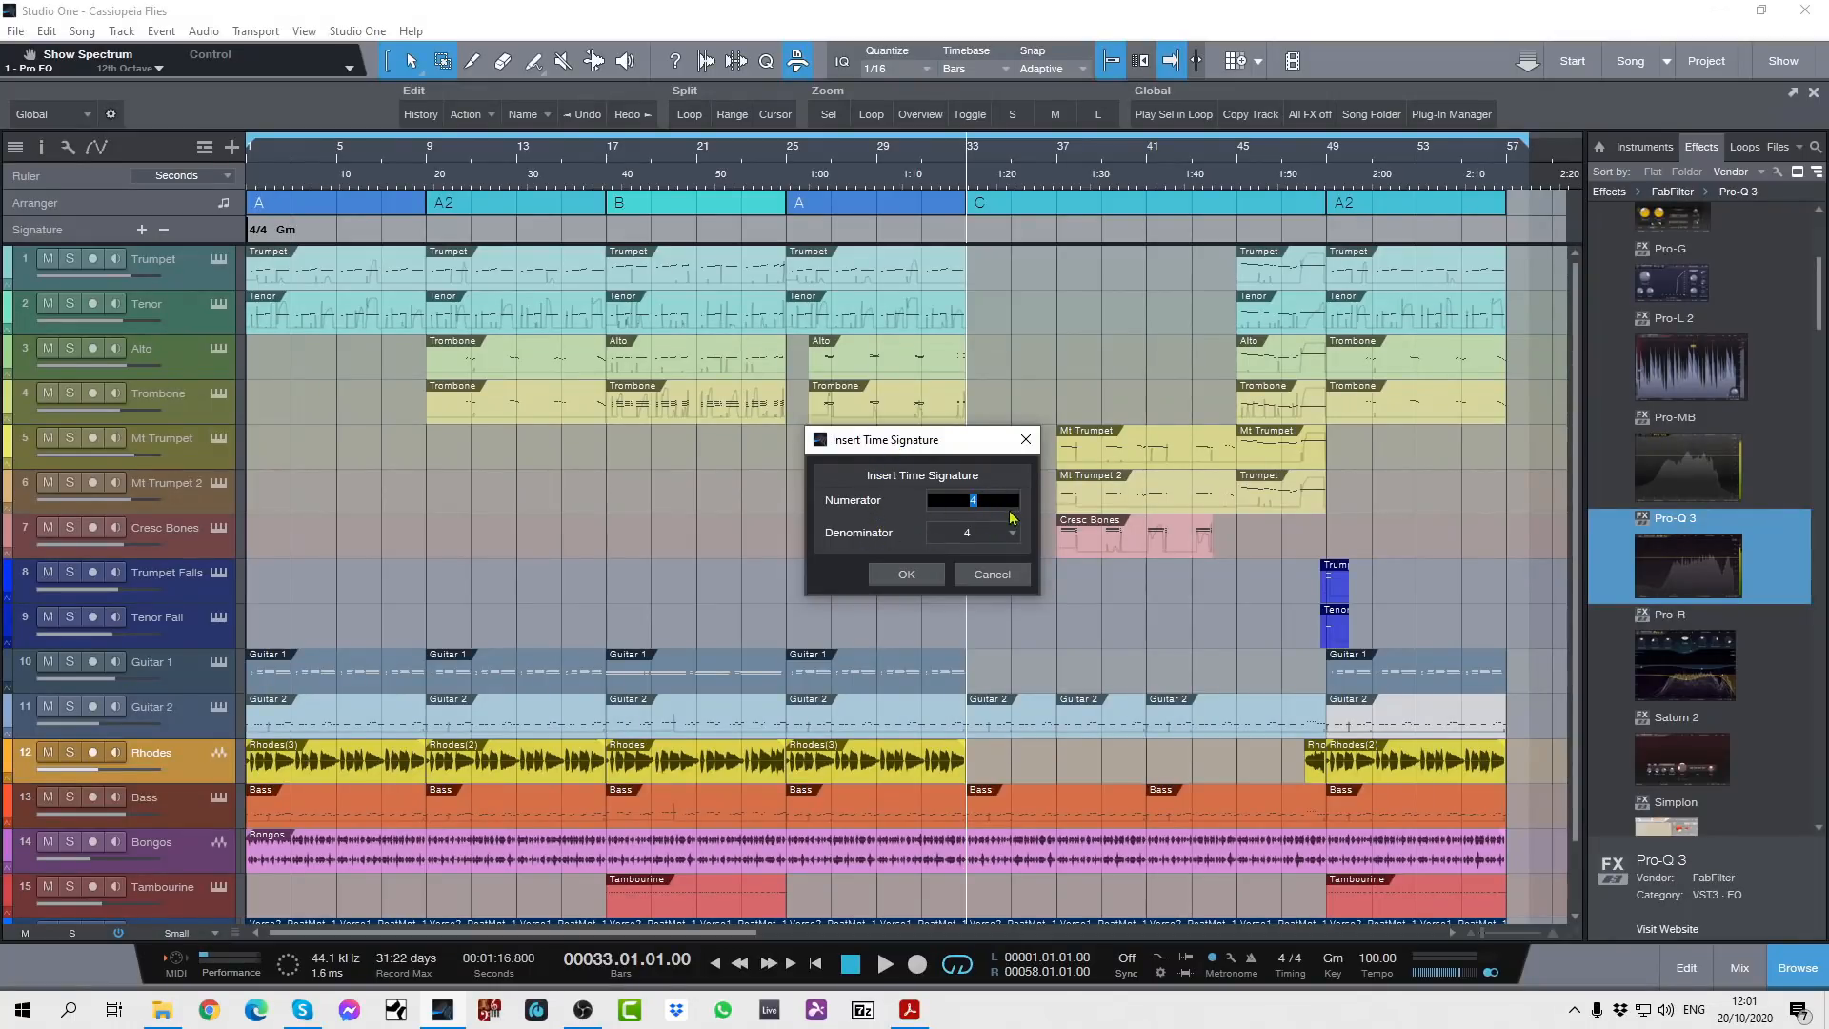
pyautogui.moveTo(1024, 440)
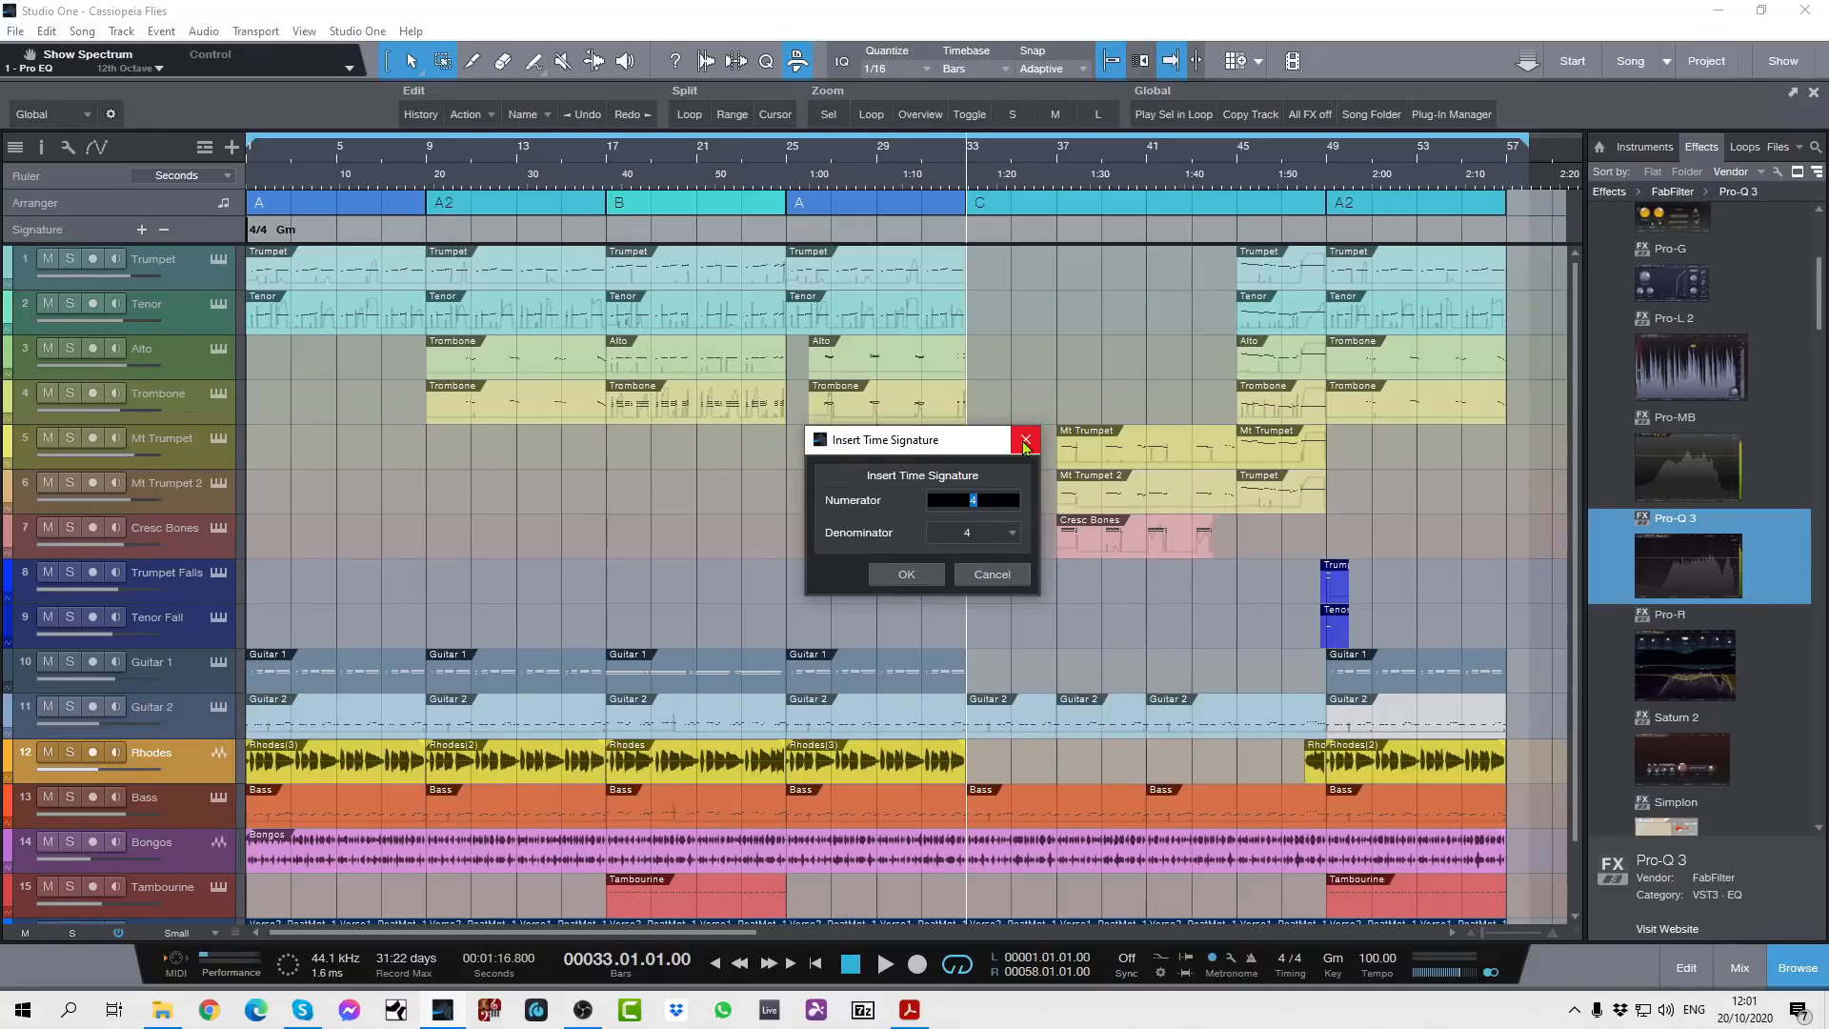
pyautogui.click(1024, 440)
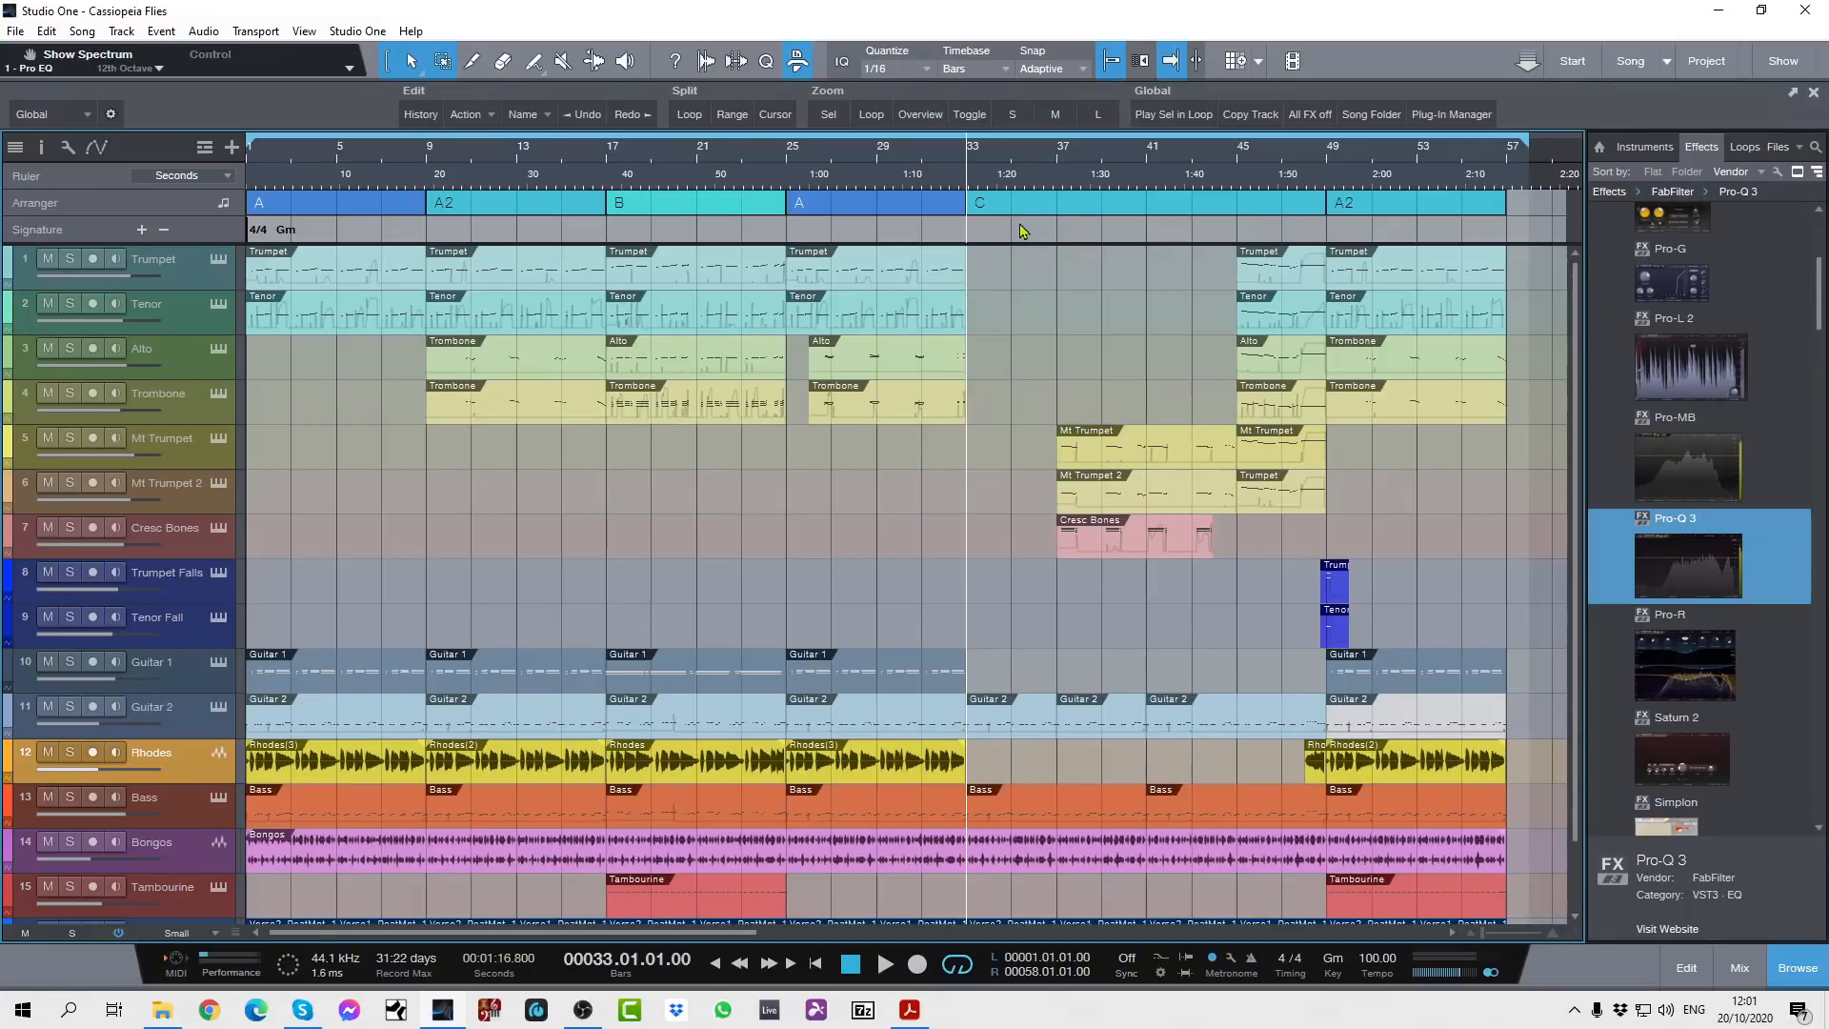
pyautogui.moveTo(1031, 163)
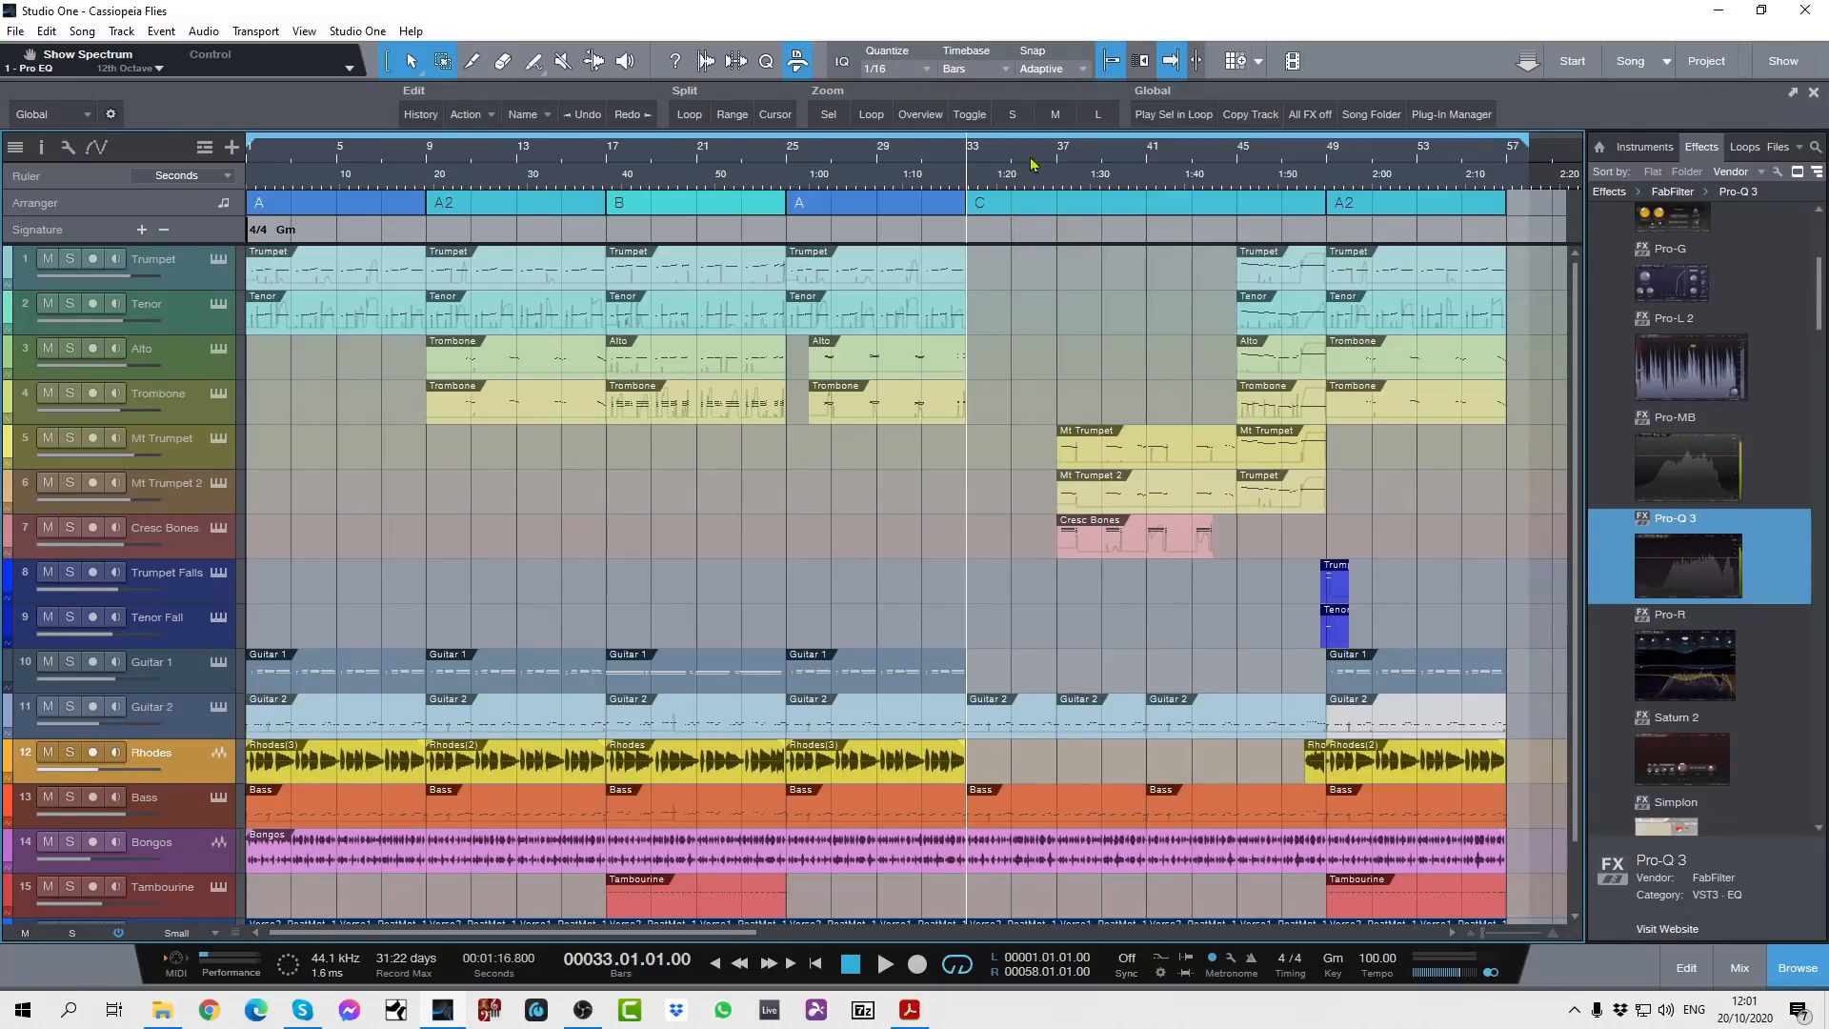
pyautogui.moveTo(1280, 226)
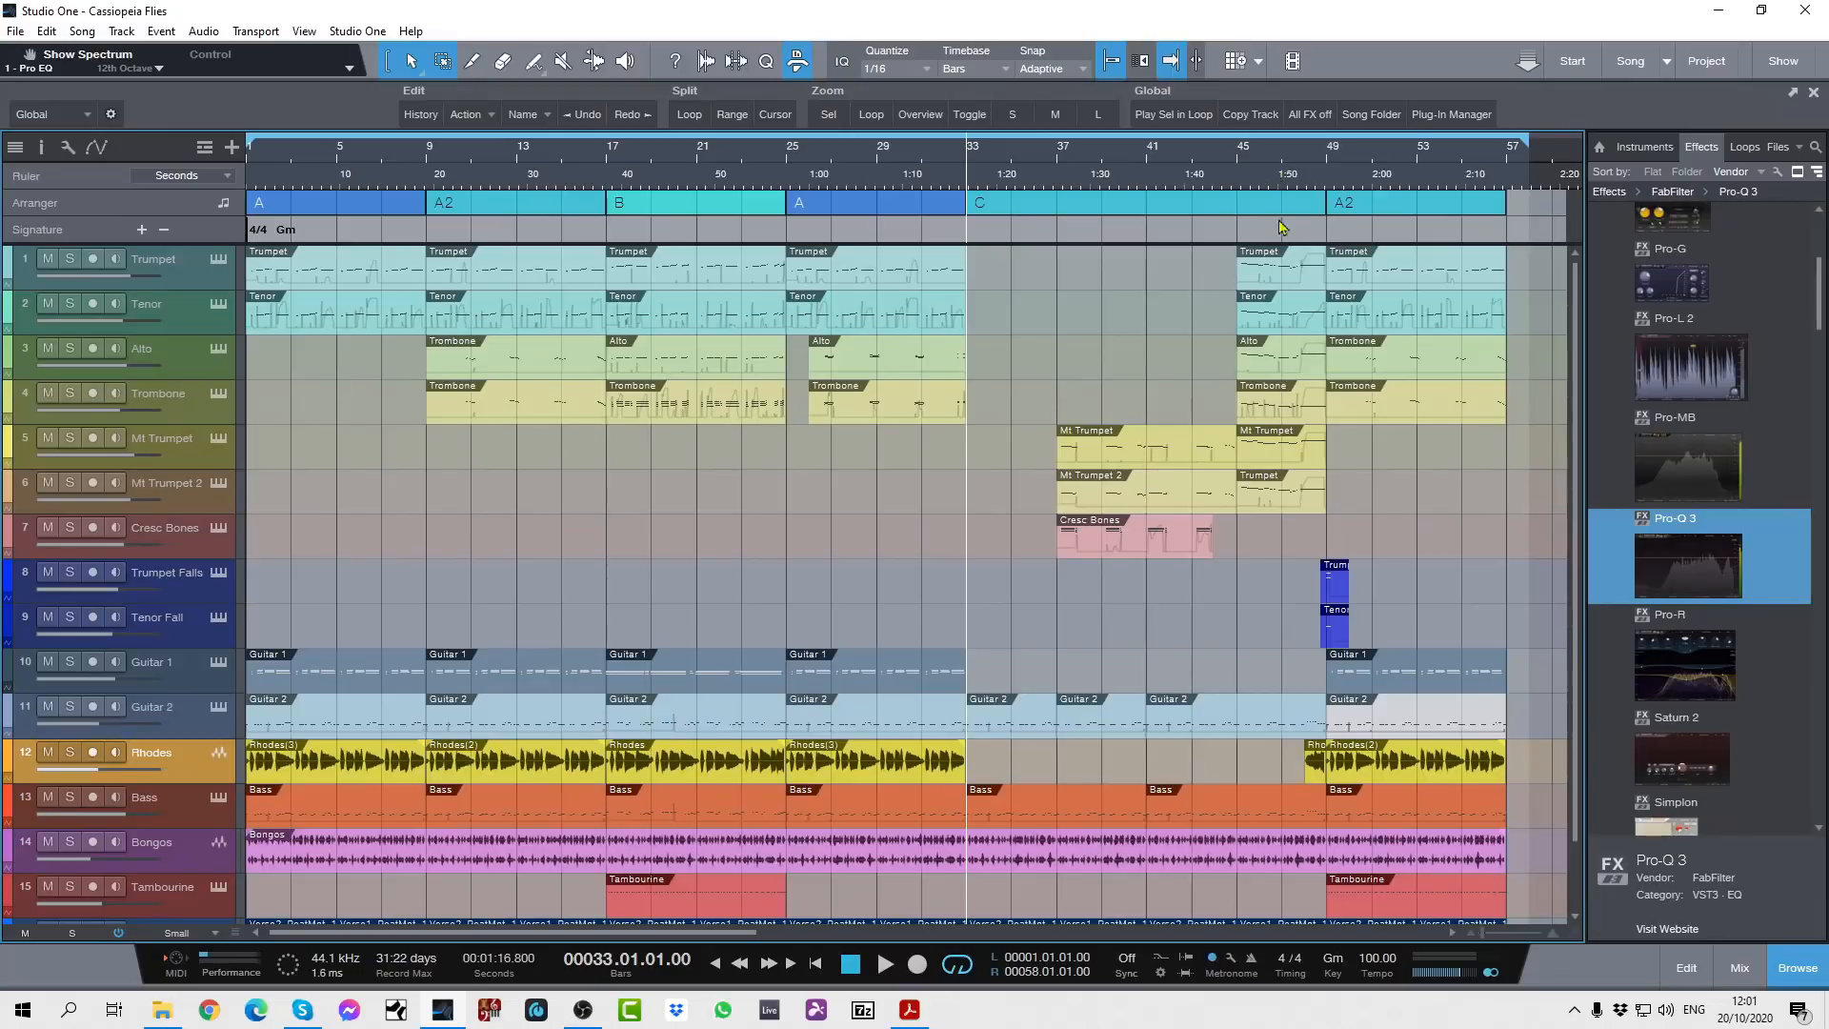
pyautogui.moveTo(1325, 235)
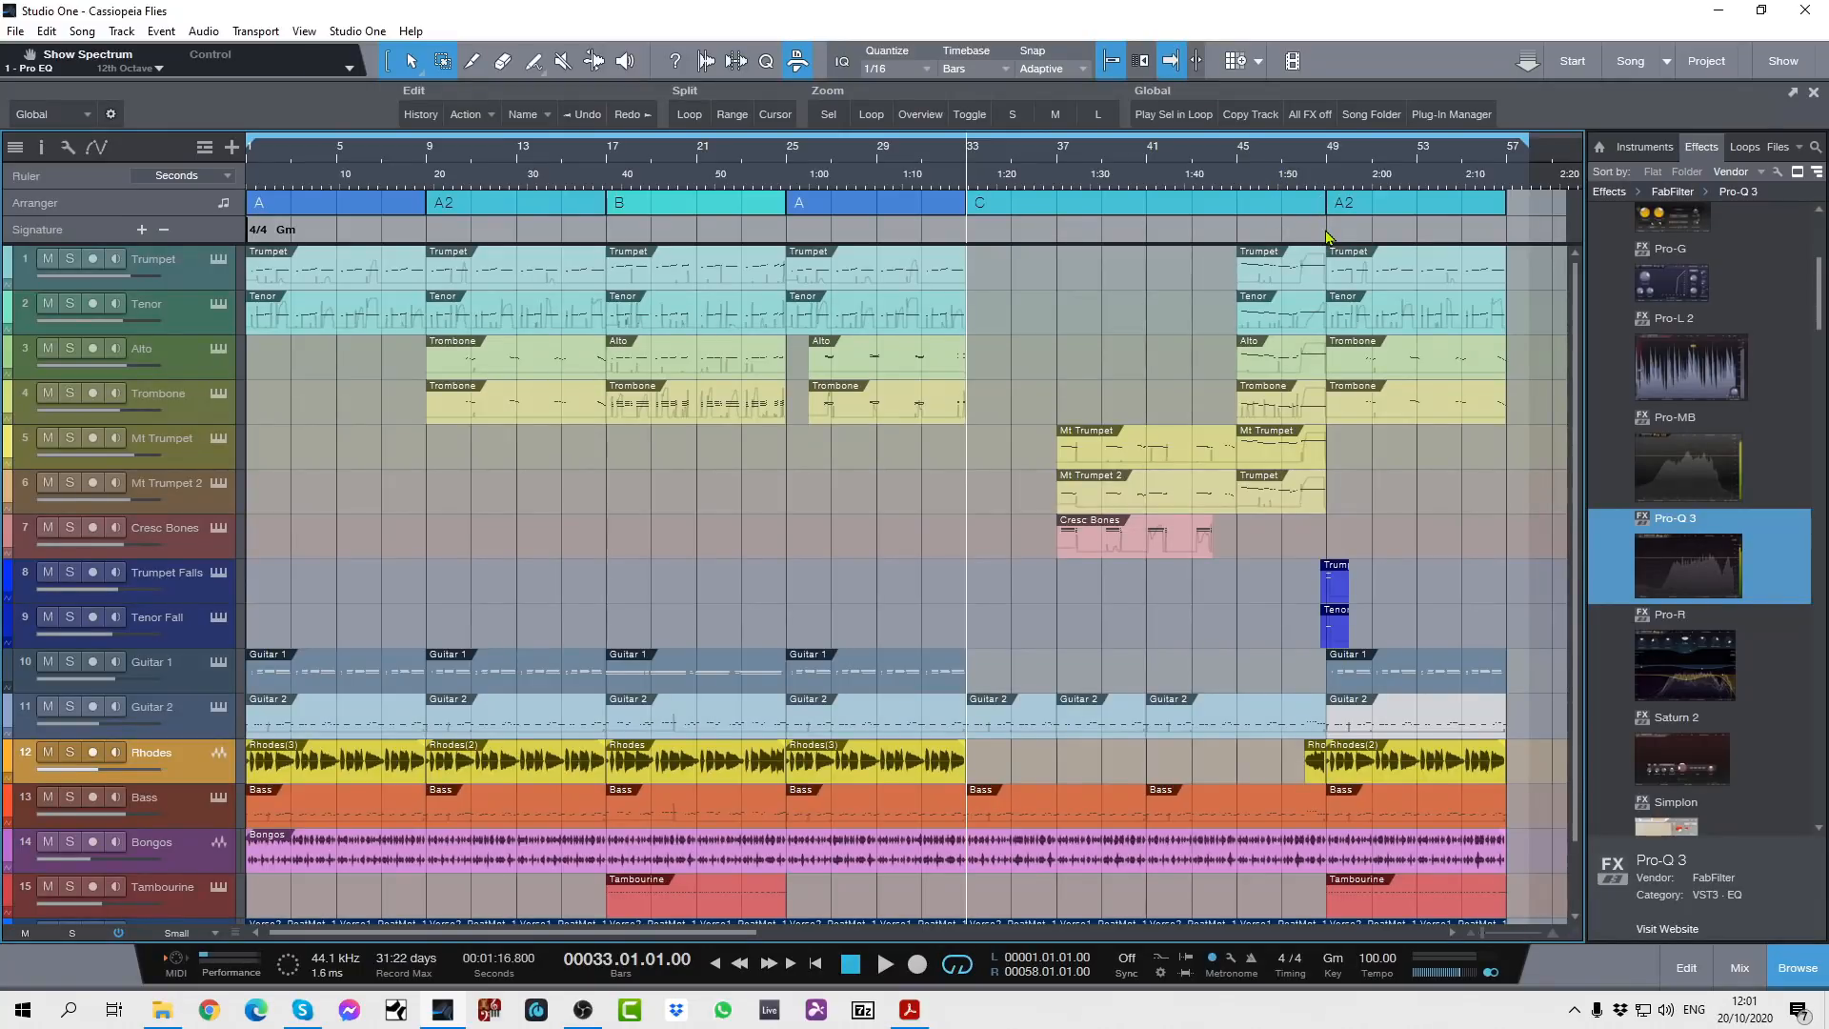
pyautogui.moveTo(1311, 233)
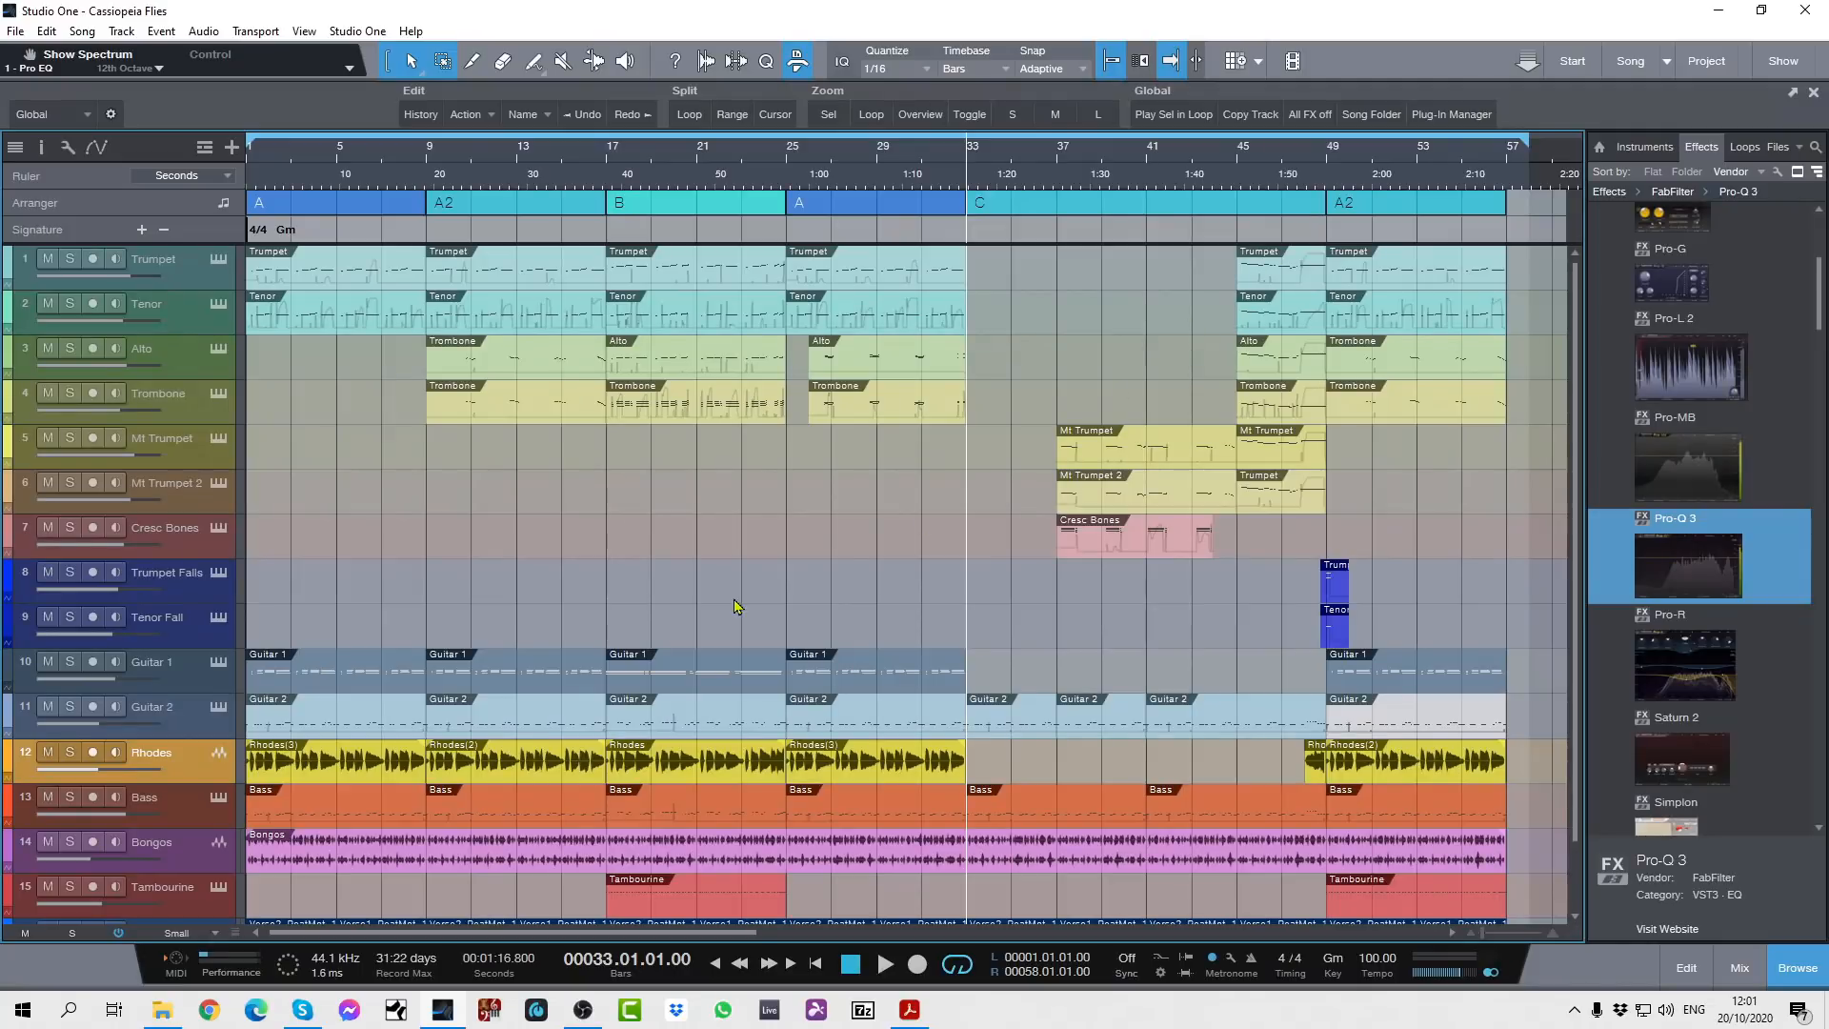
pyautogui.moveTo(680, 623)
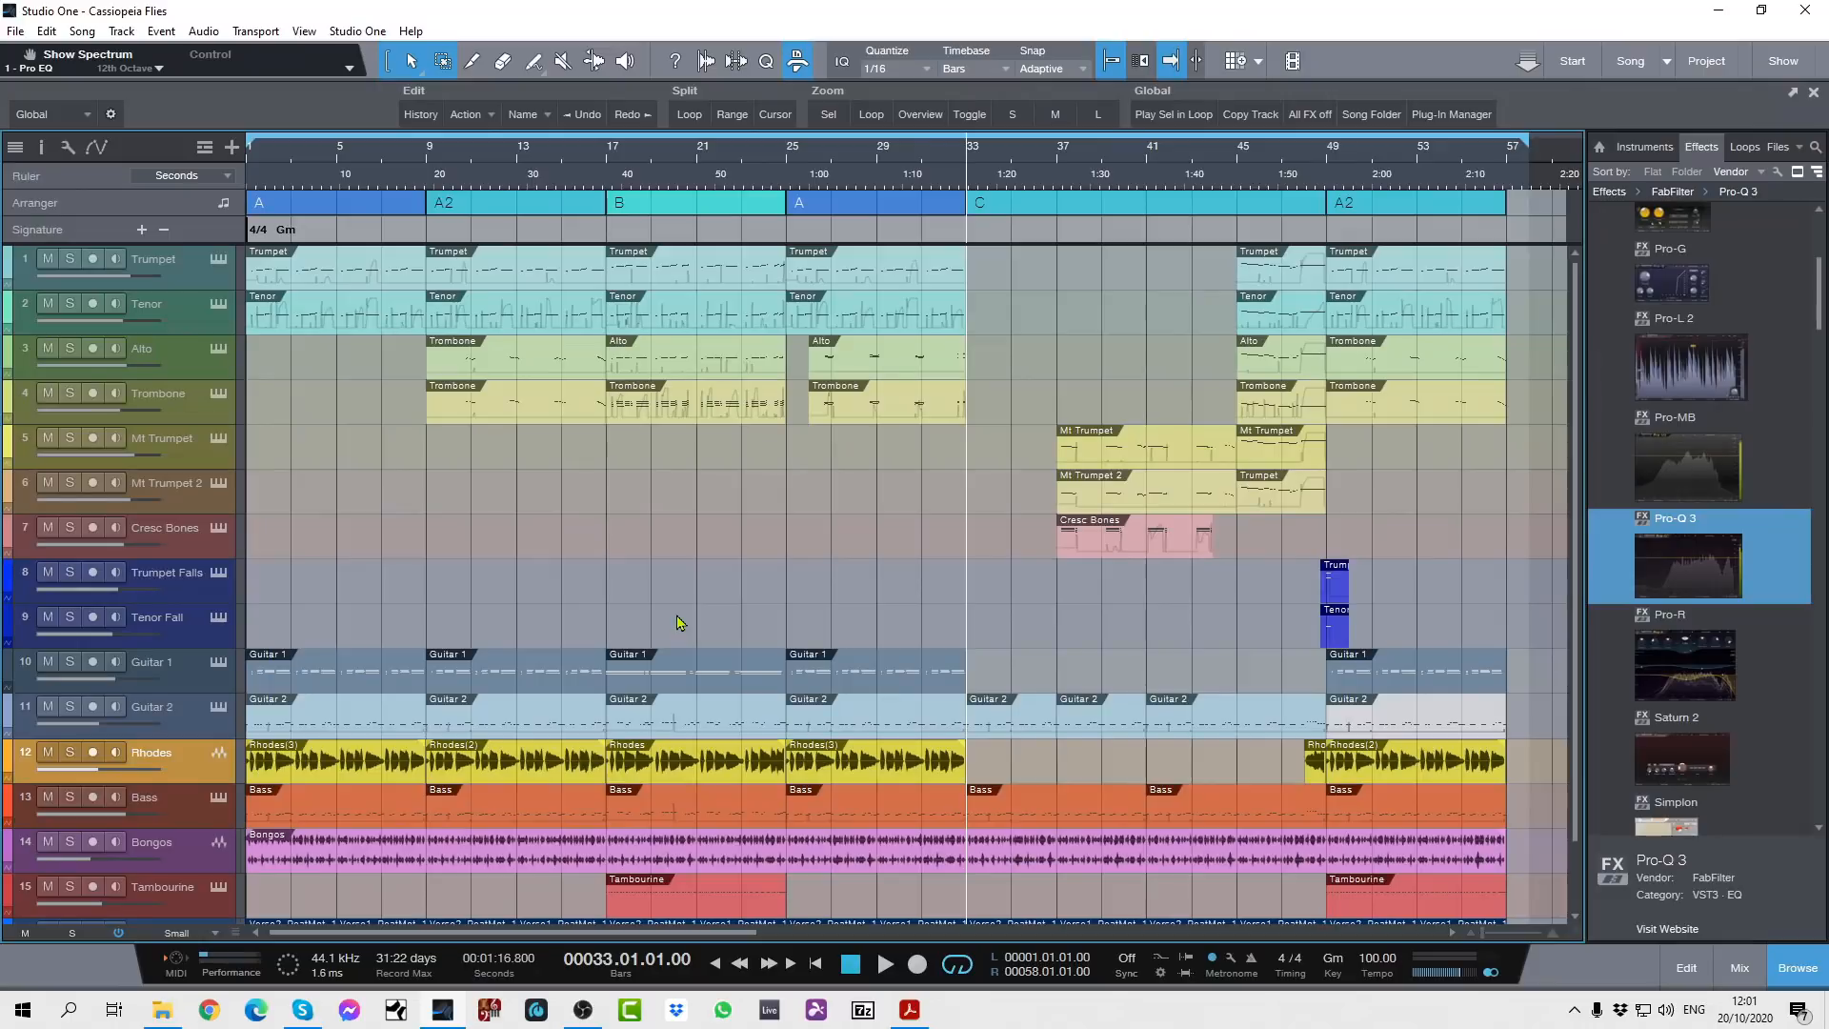
pyautogui.moveTo(181, 775)
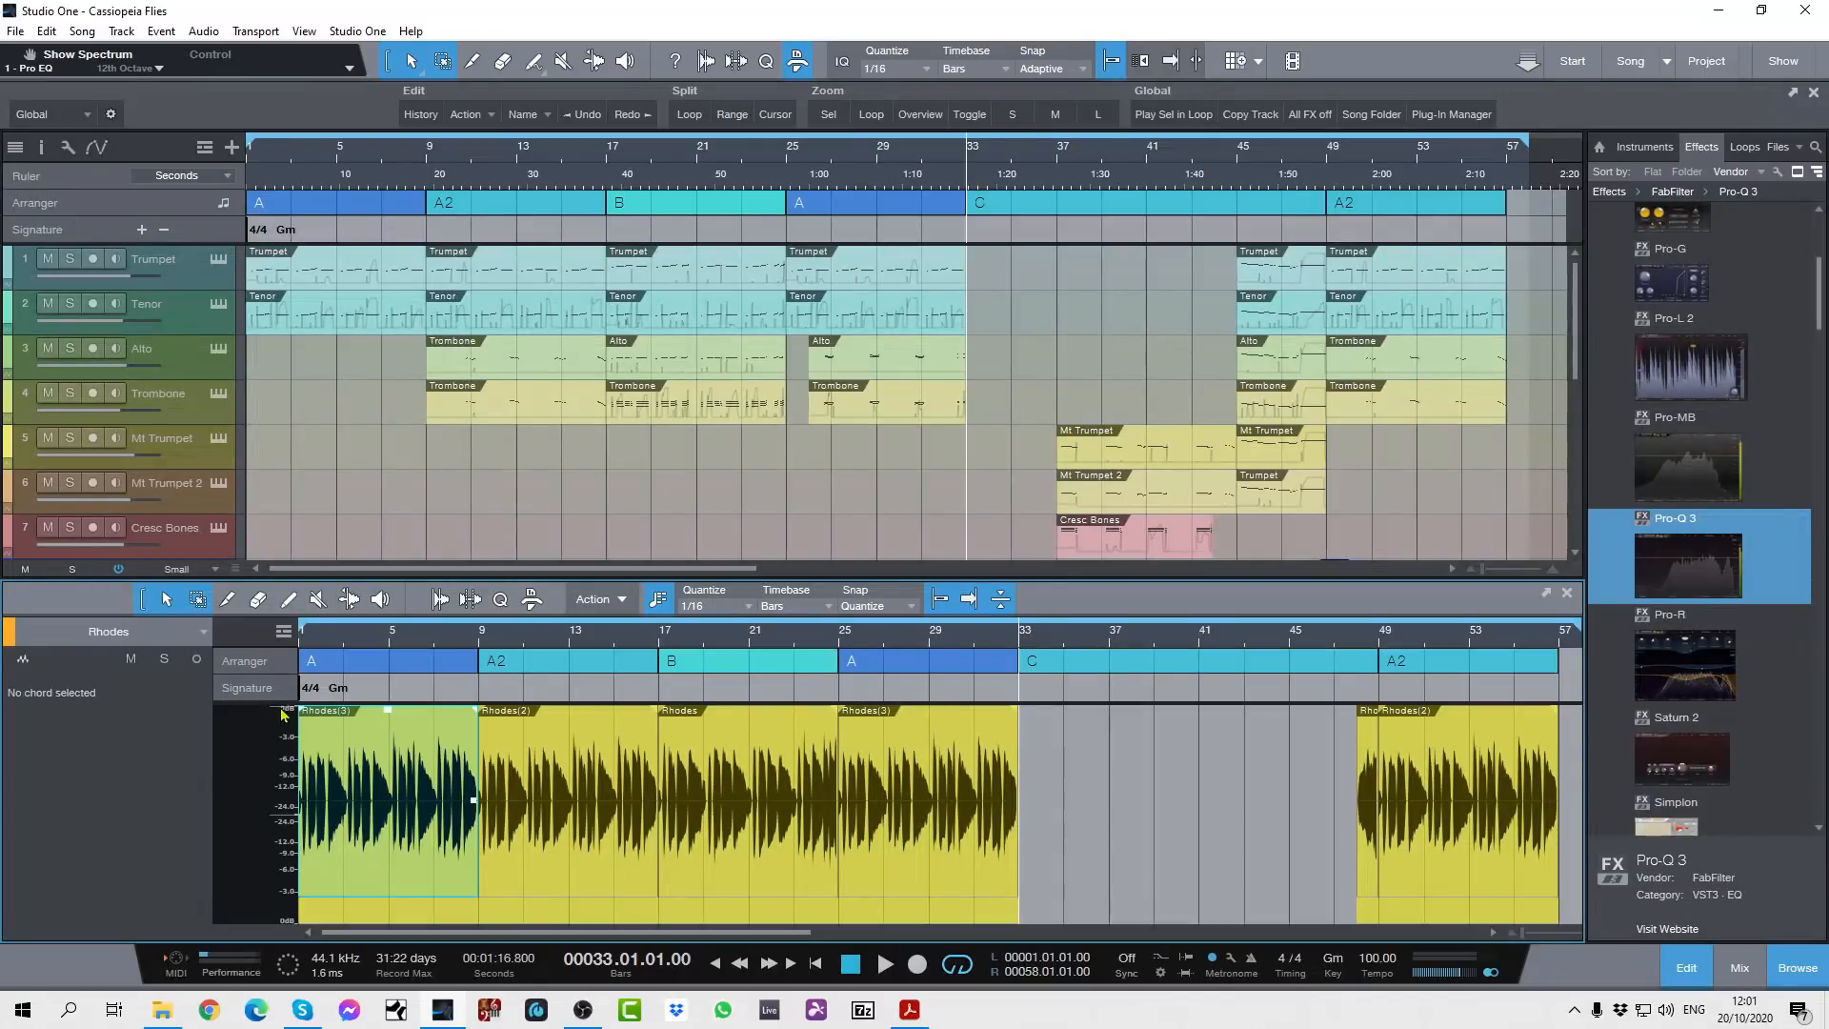
pyautogui.moveTo(734, 680)
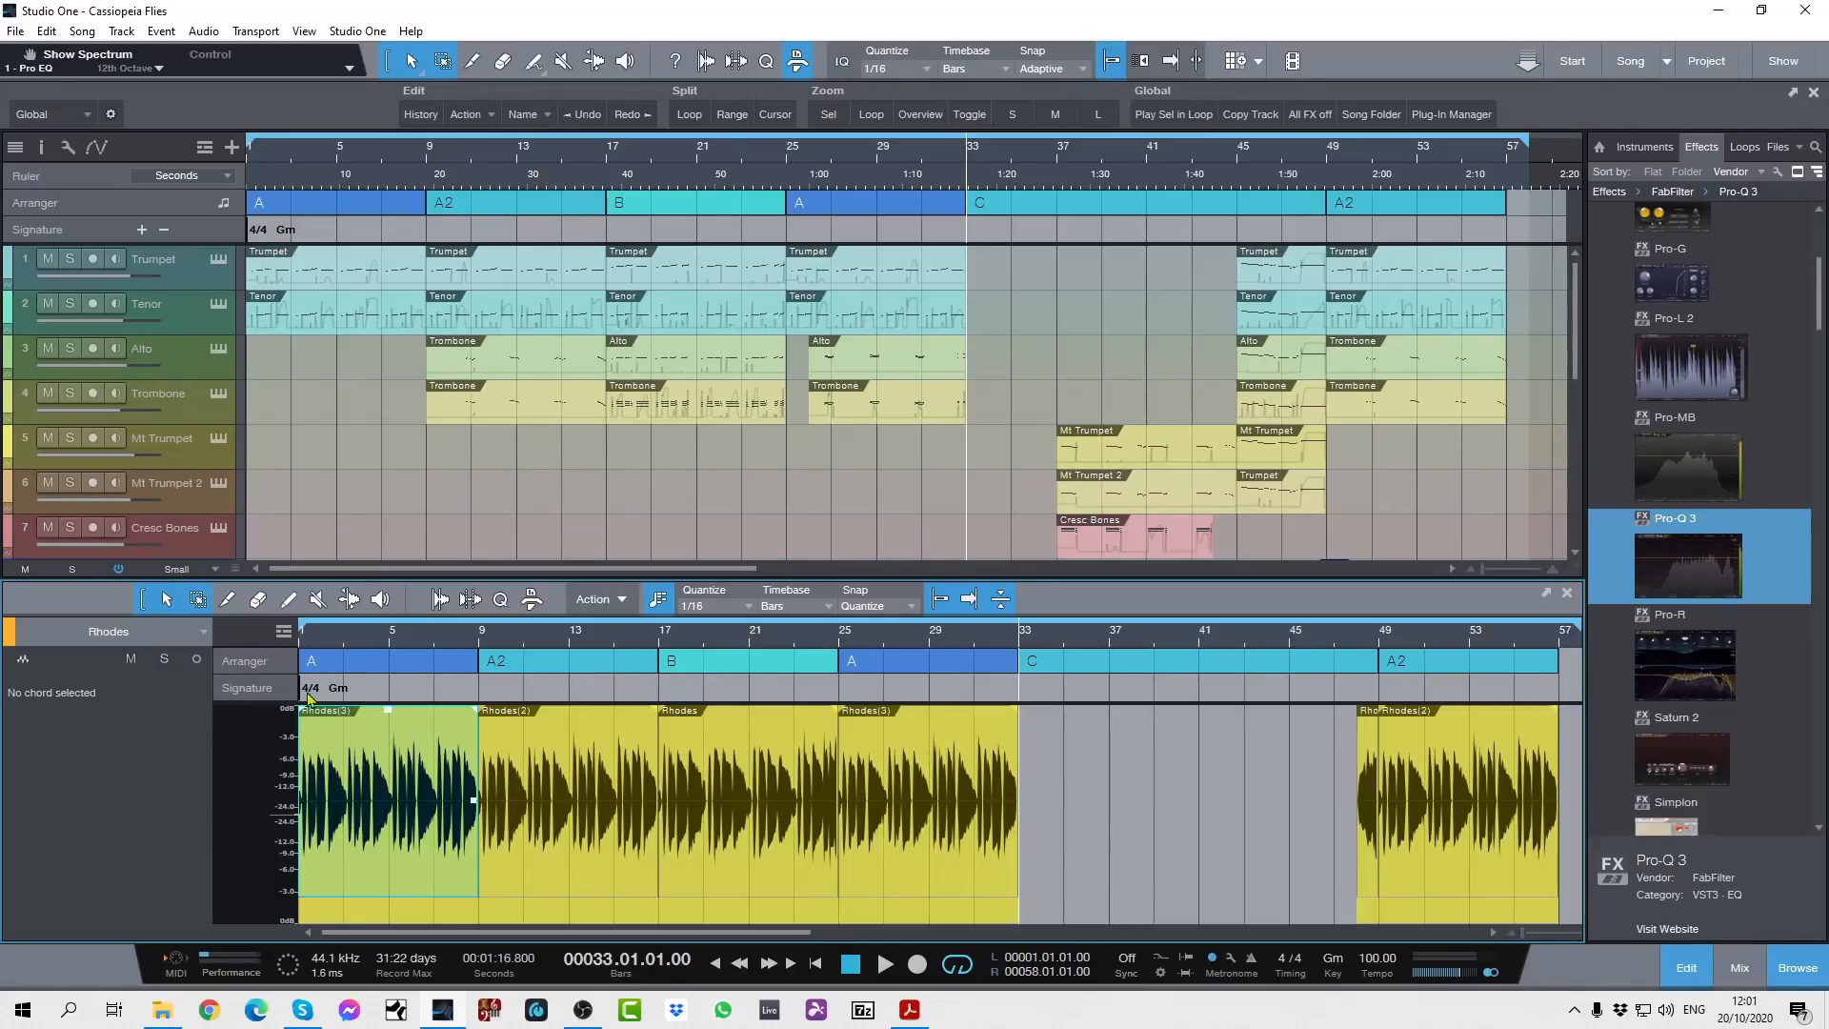
pyautogui.moveTo(474, 697)
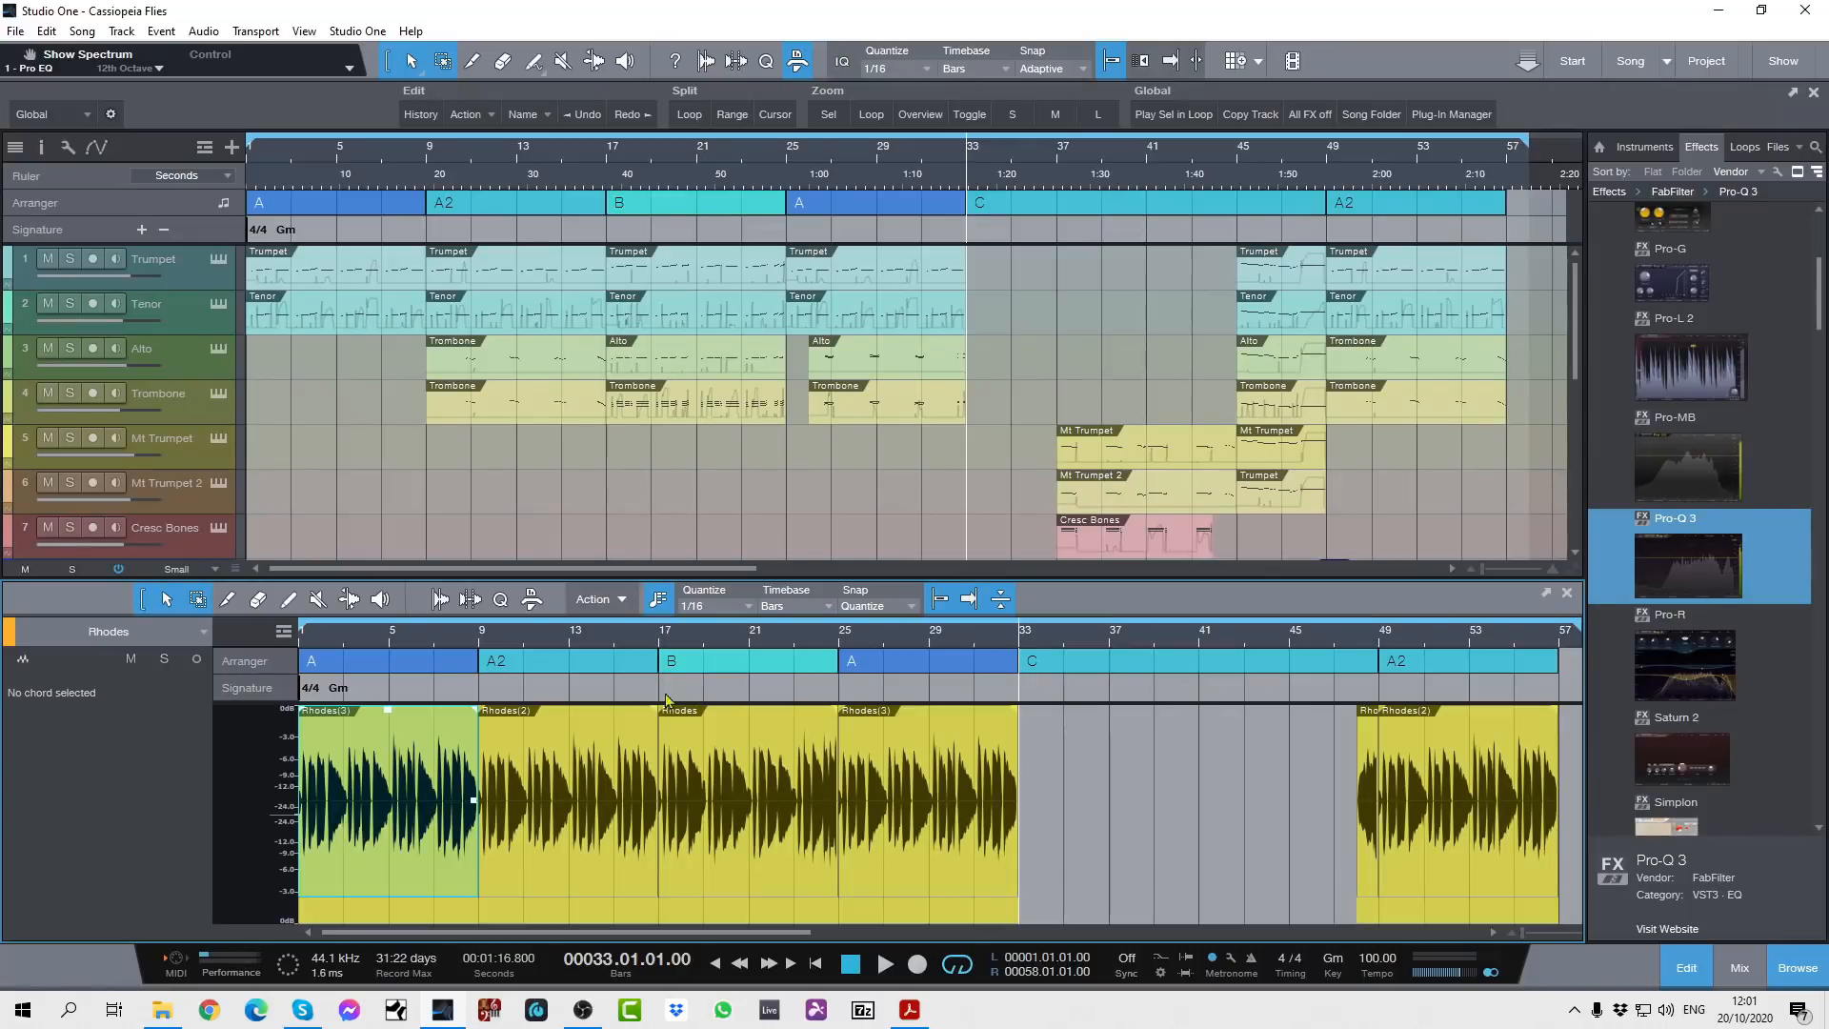
pyautogui.moveTo(589, 688)
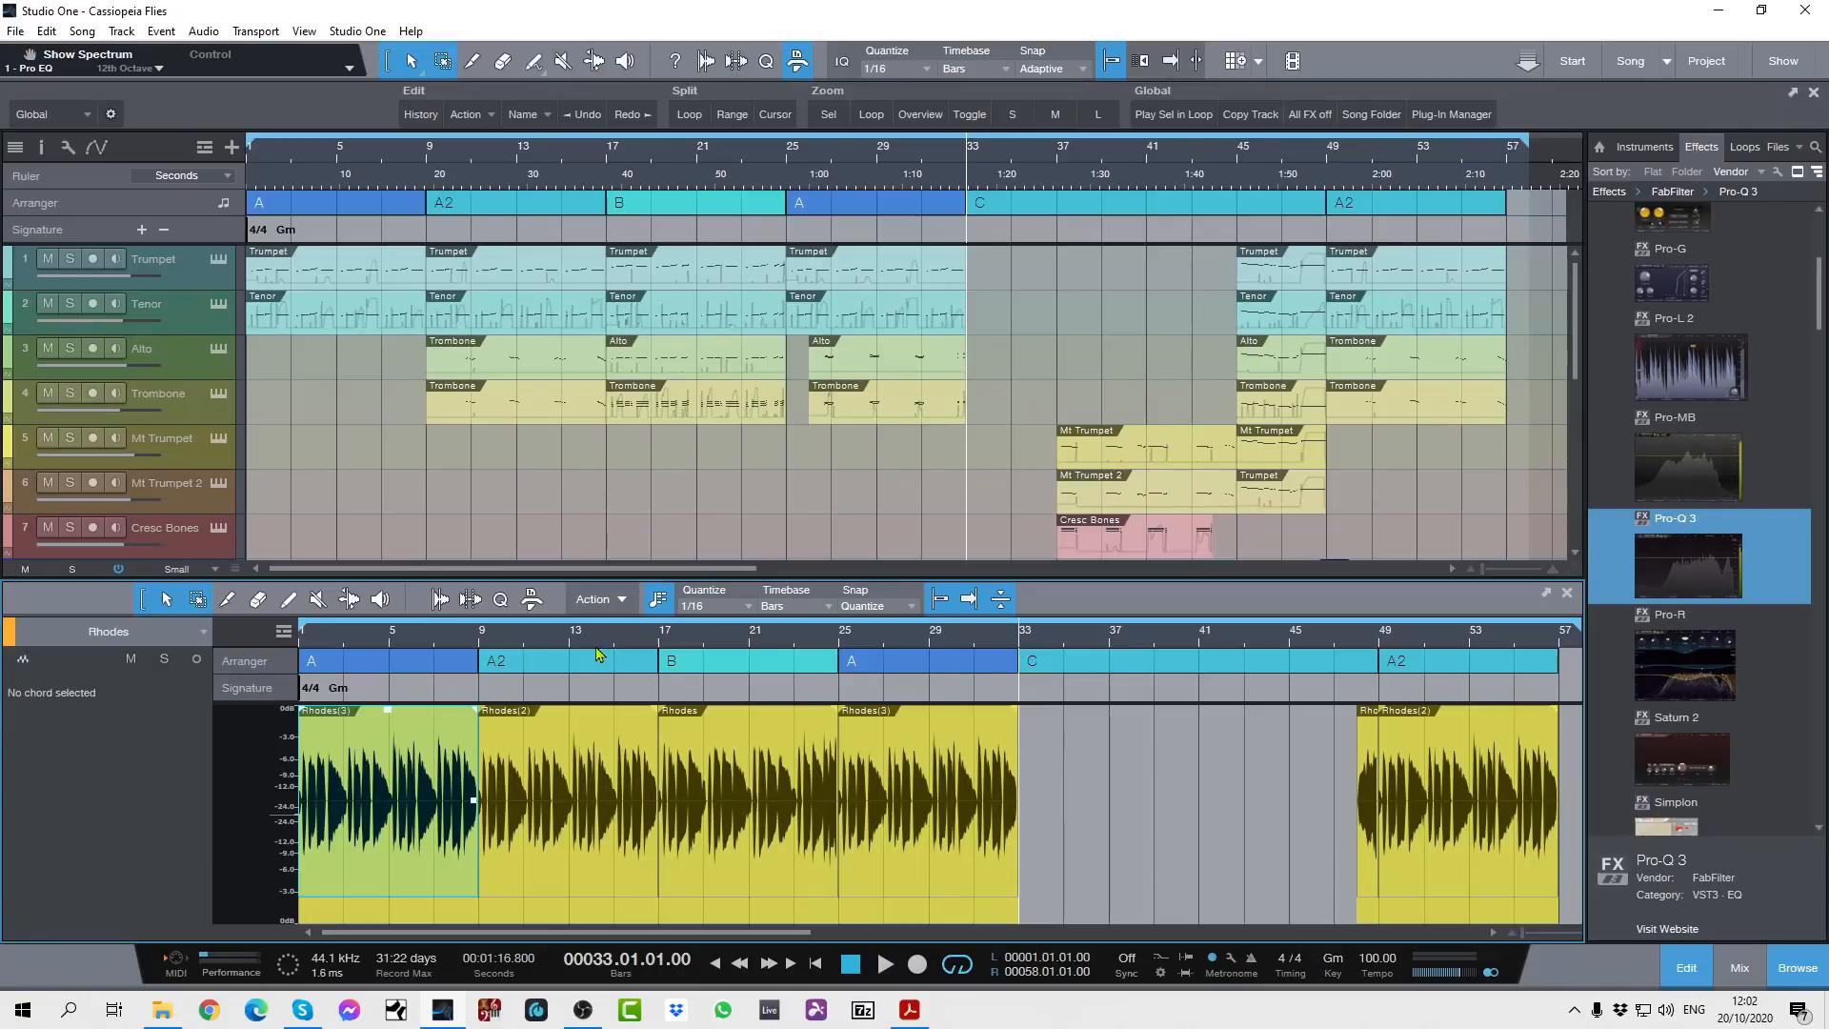
pyautogui.moveTo(977, 269)
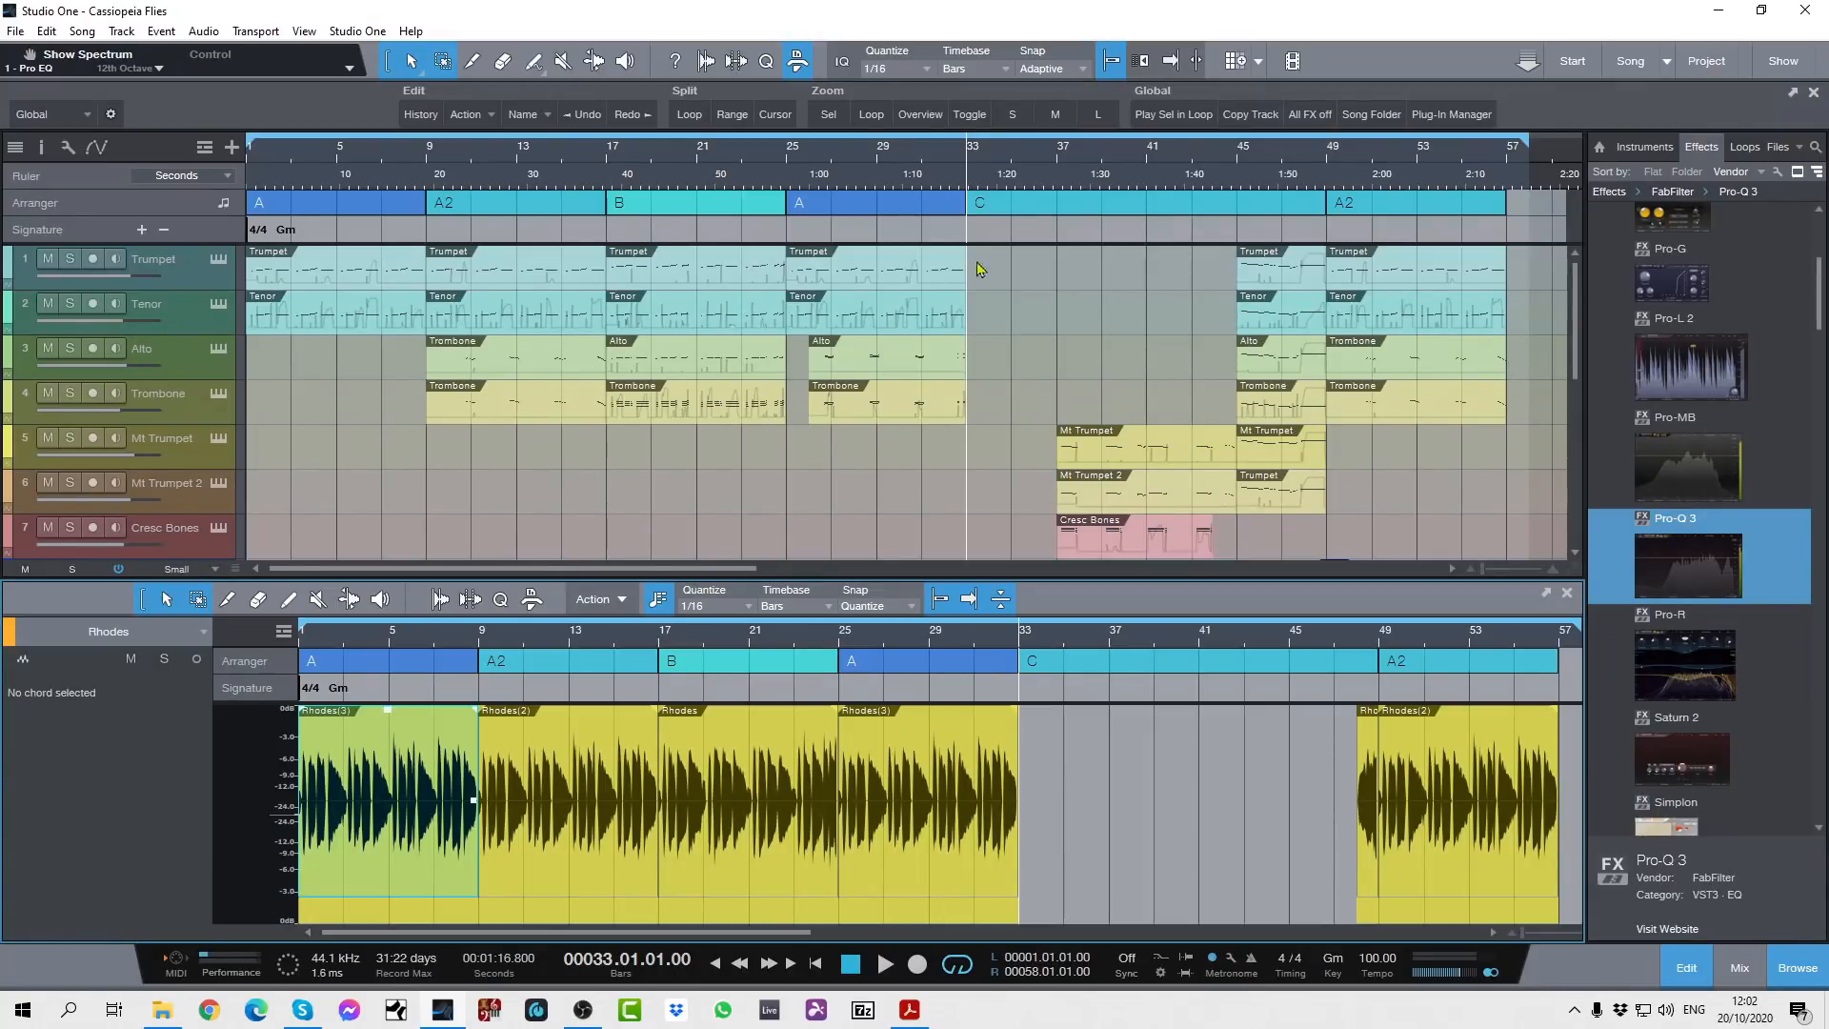
pyautogui.moveTo(1081, 212)
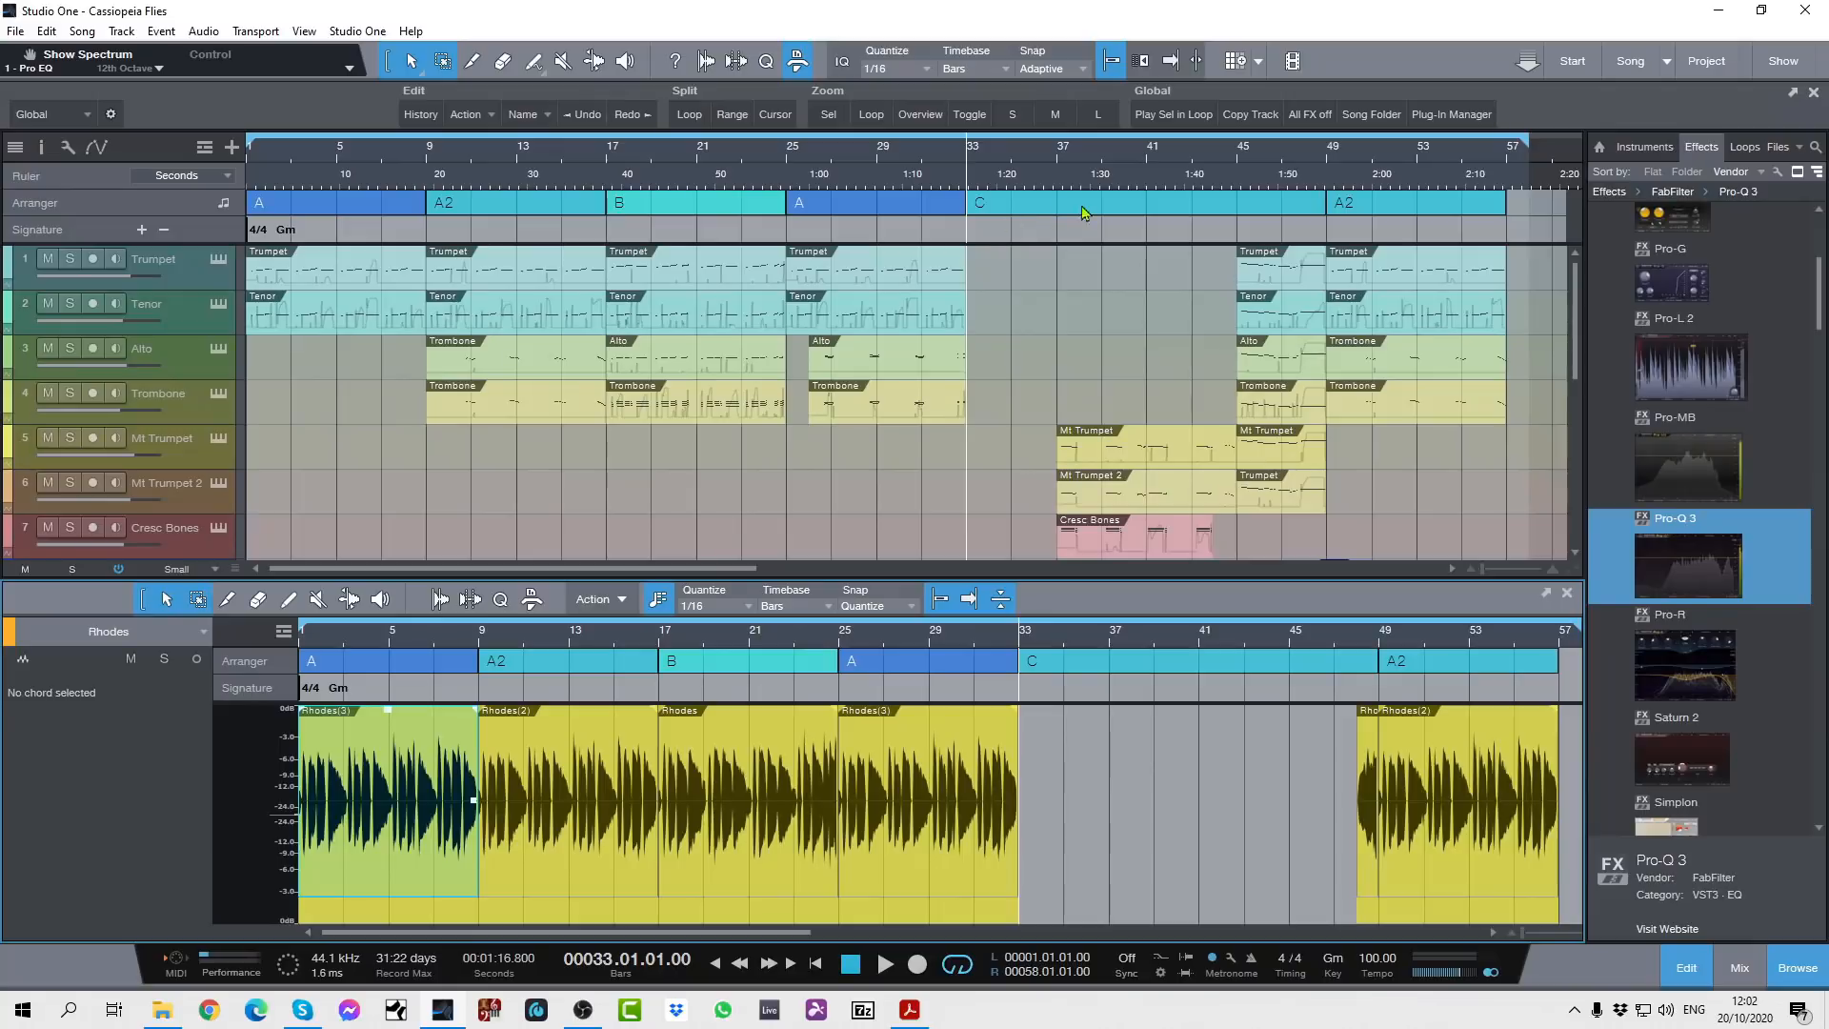
pyautogui.moveTo(933, 217)
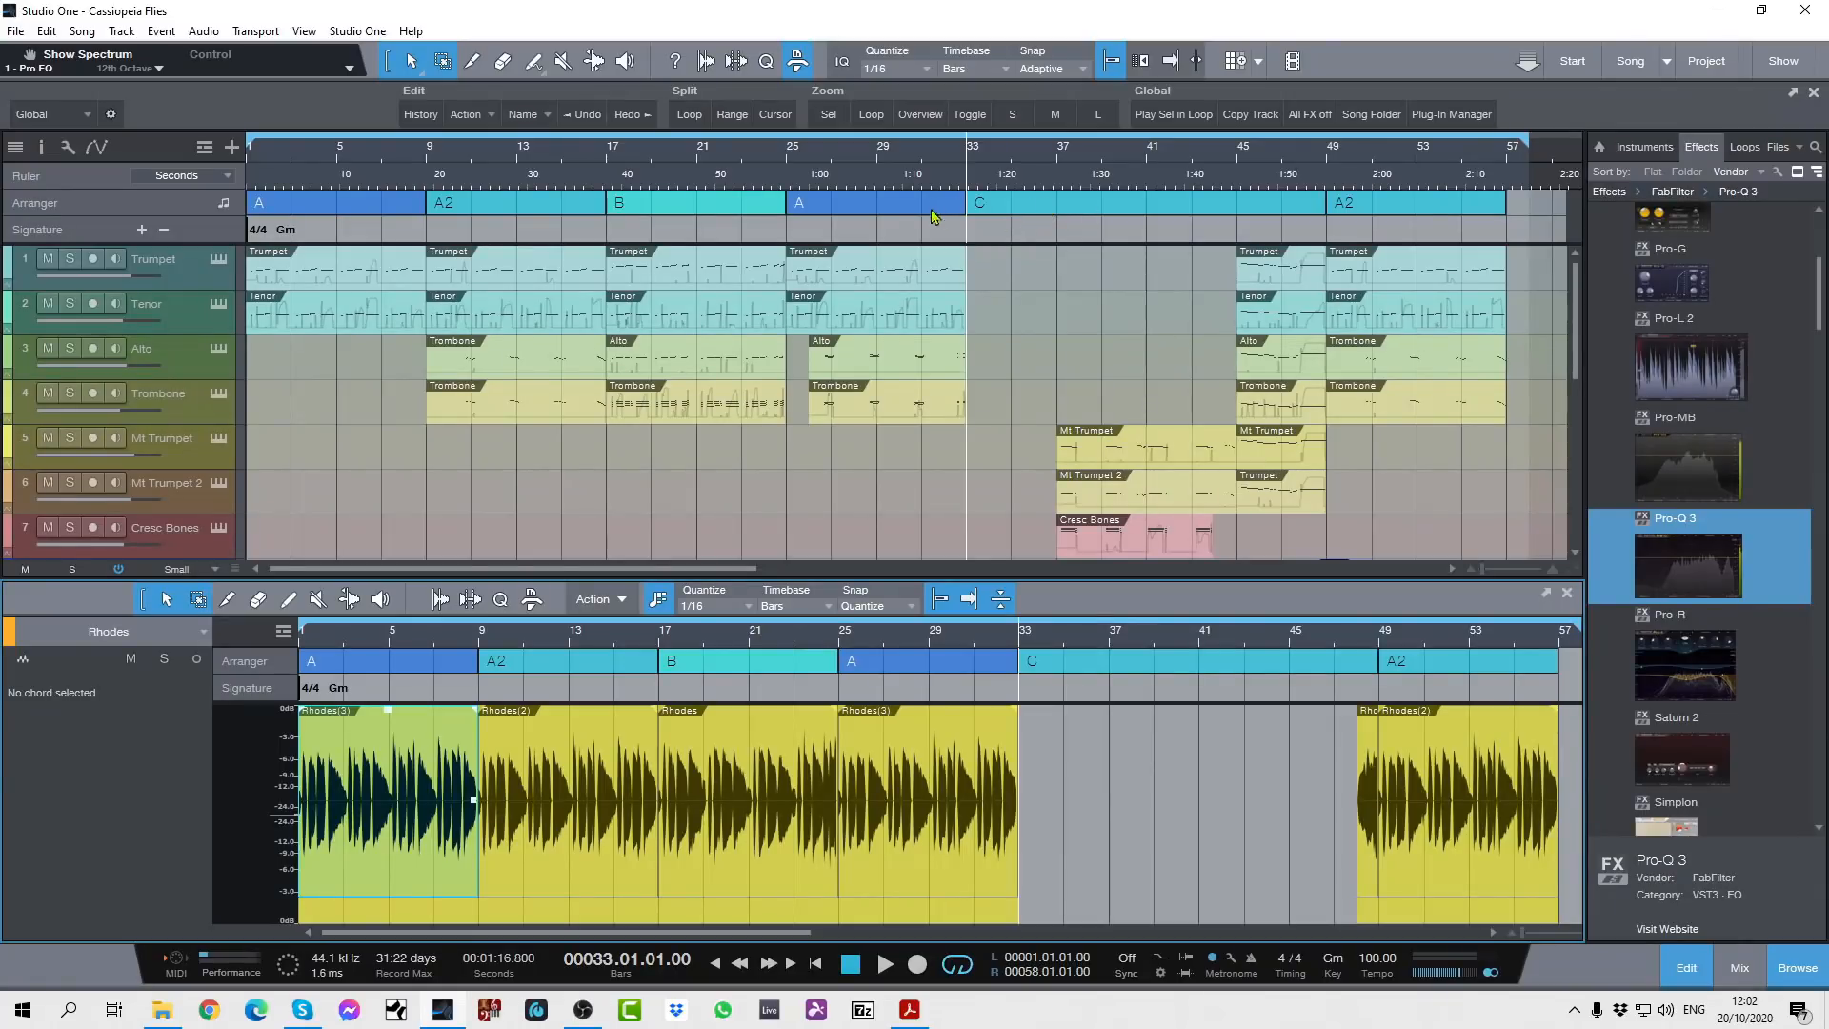
pyautogui.moveTo(822, 229)
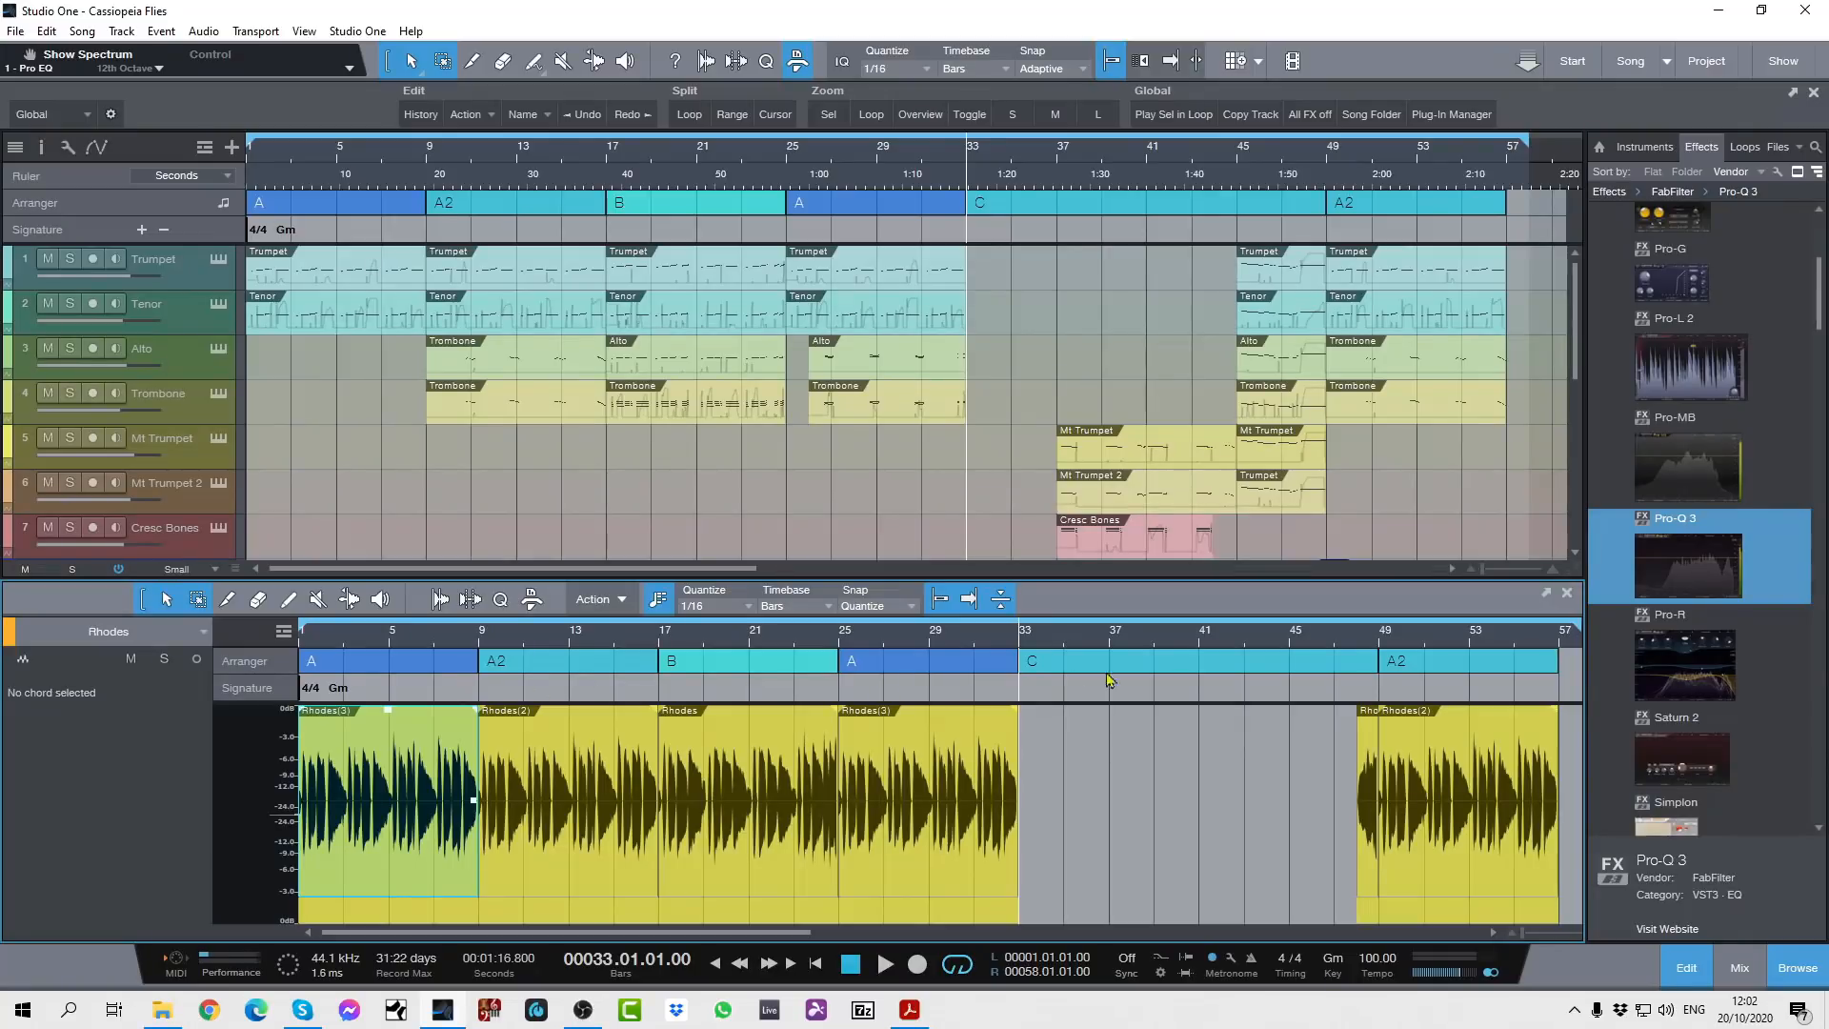
pyautogui.moveTo(1126, 656)
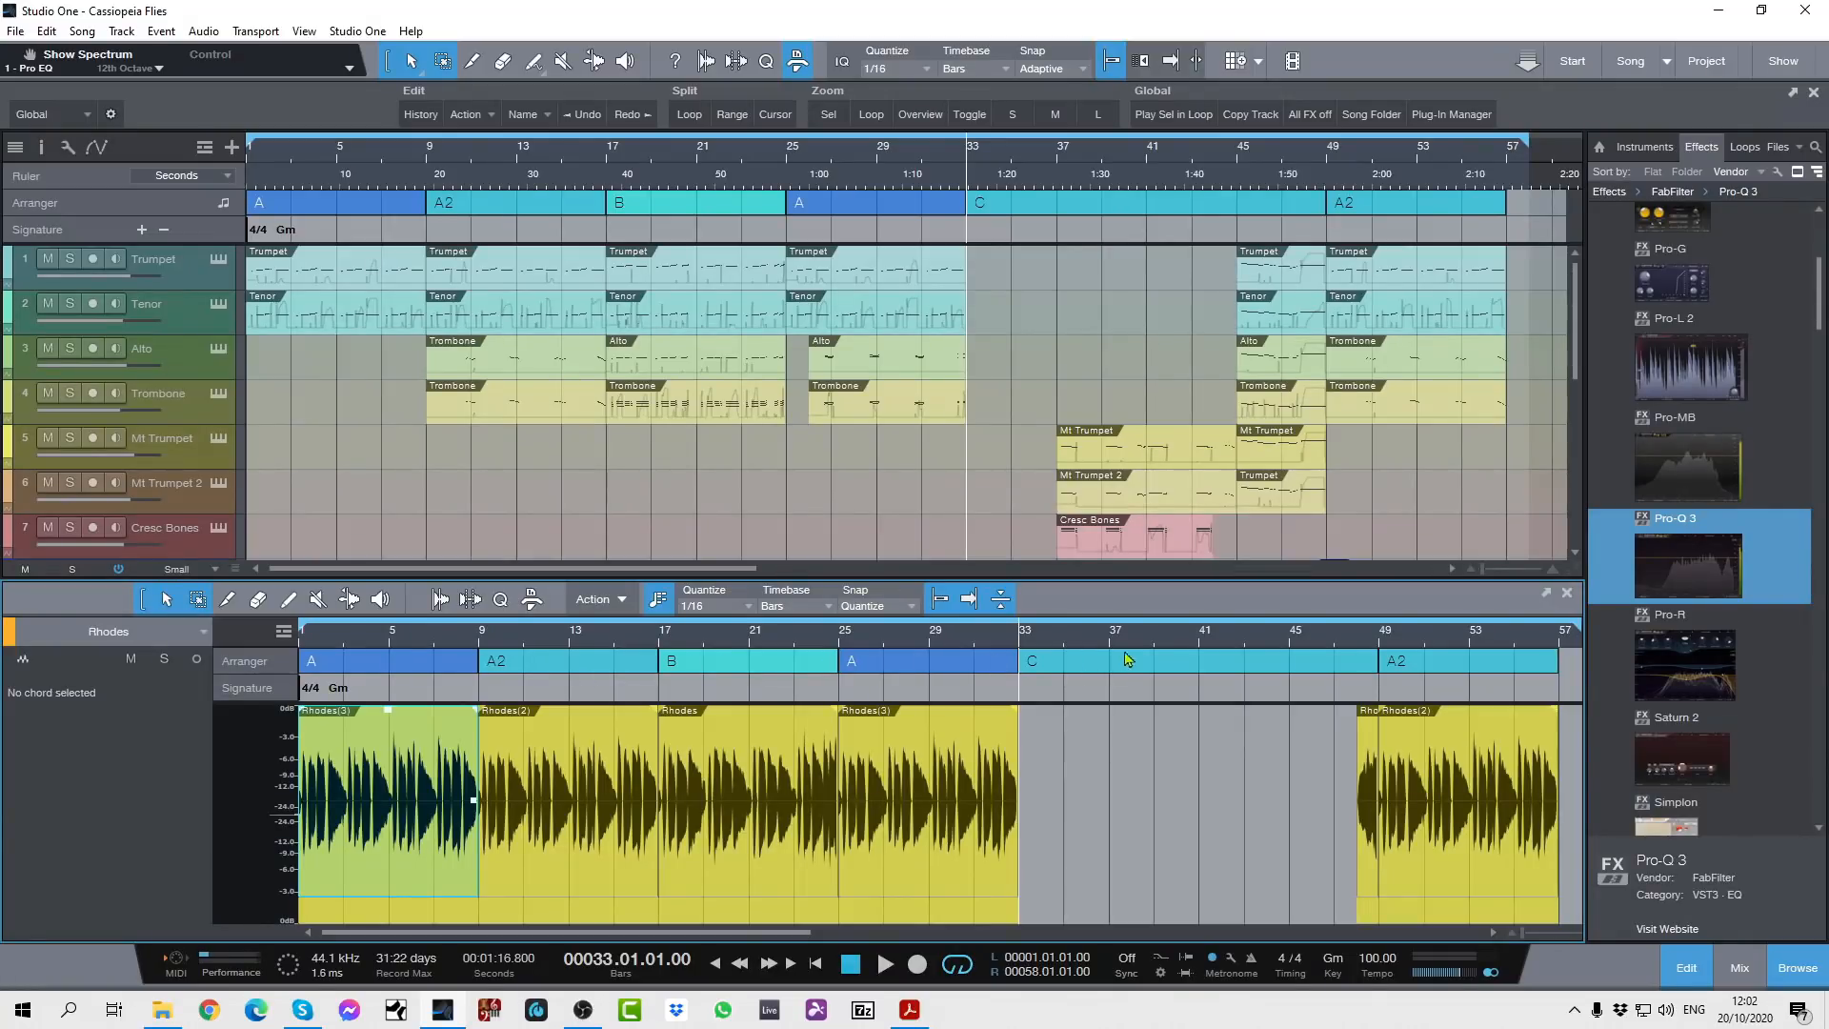
pyautogui.moveTo(1138, 659)
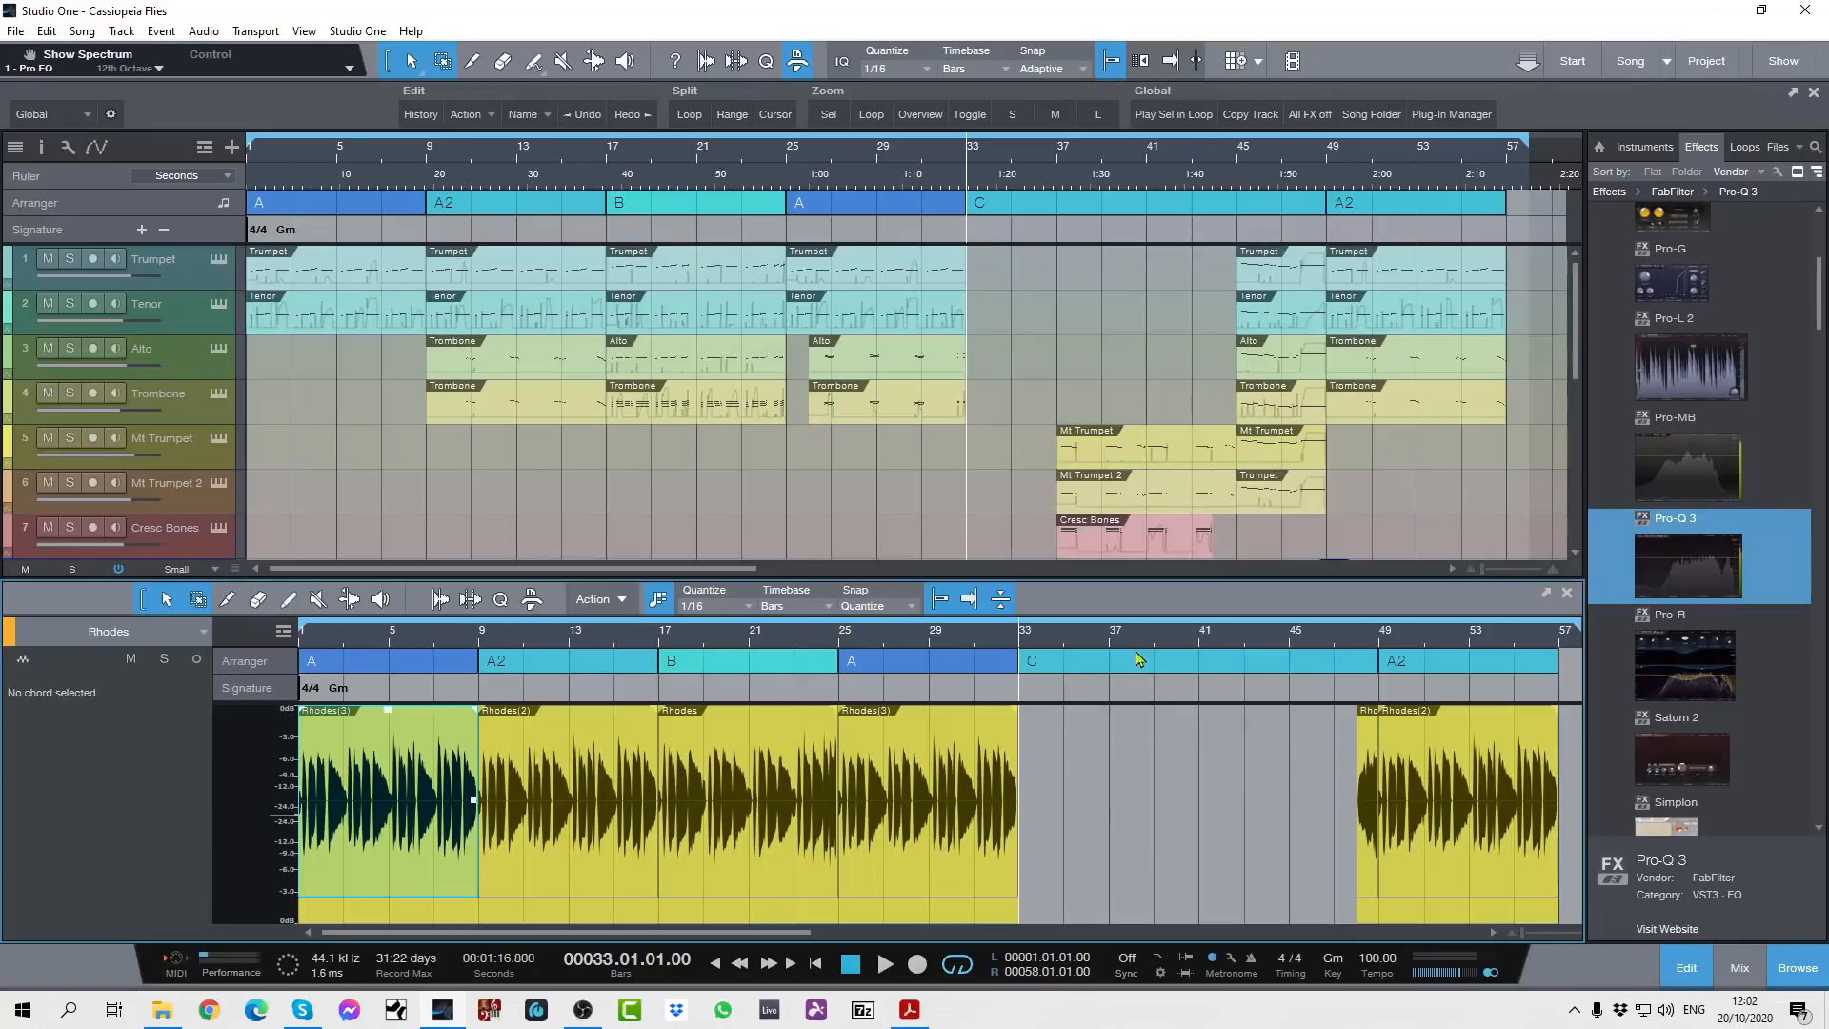
pyautogui.moveTo(355, 663)
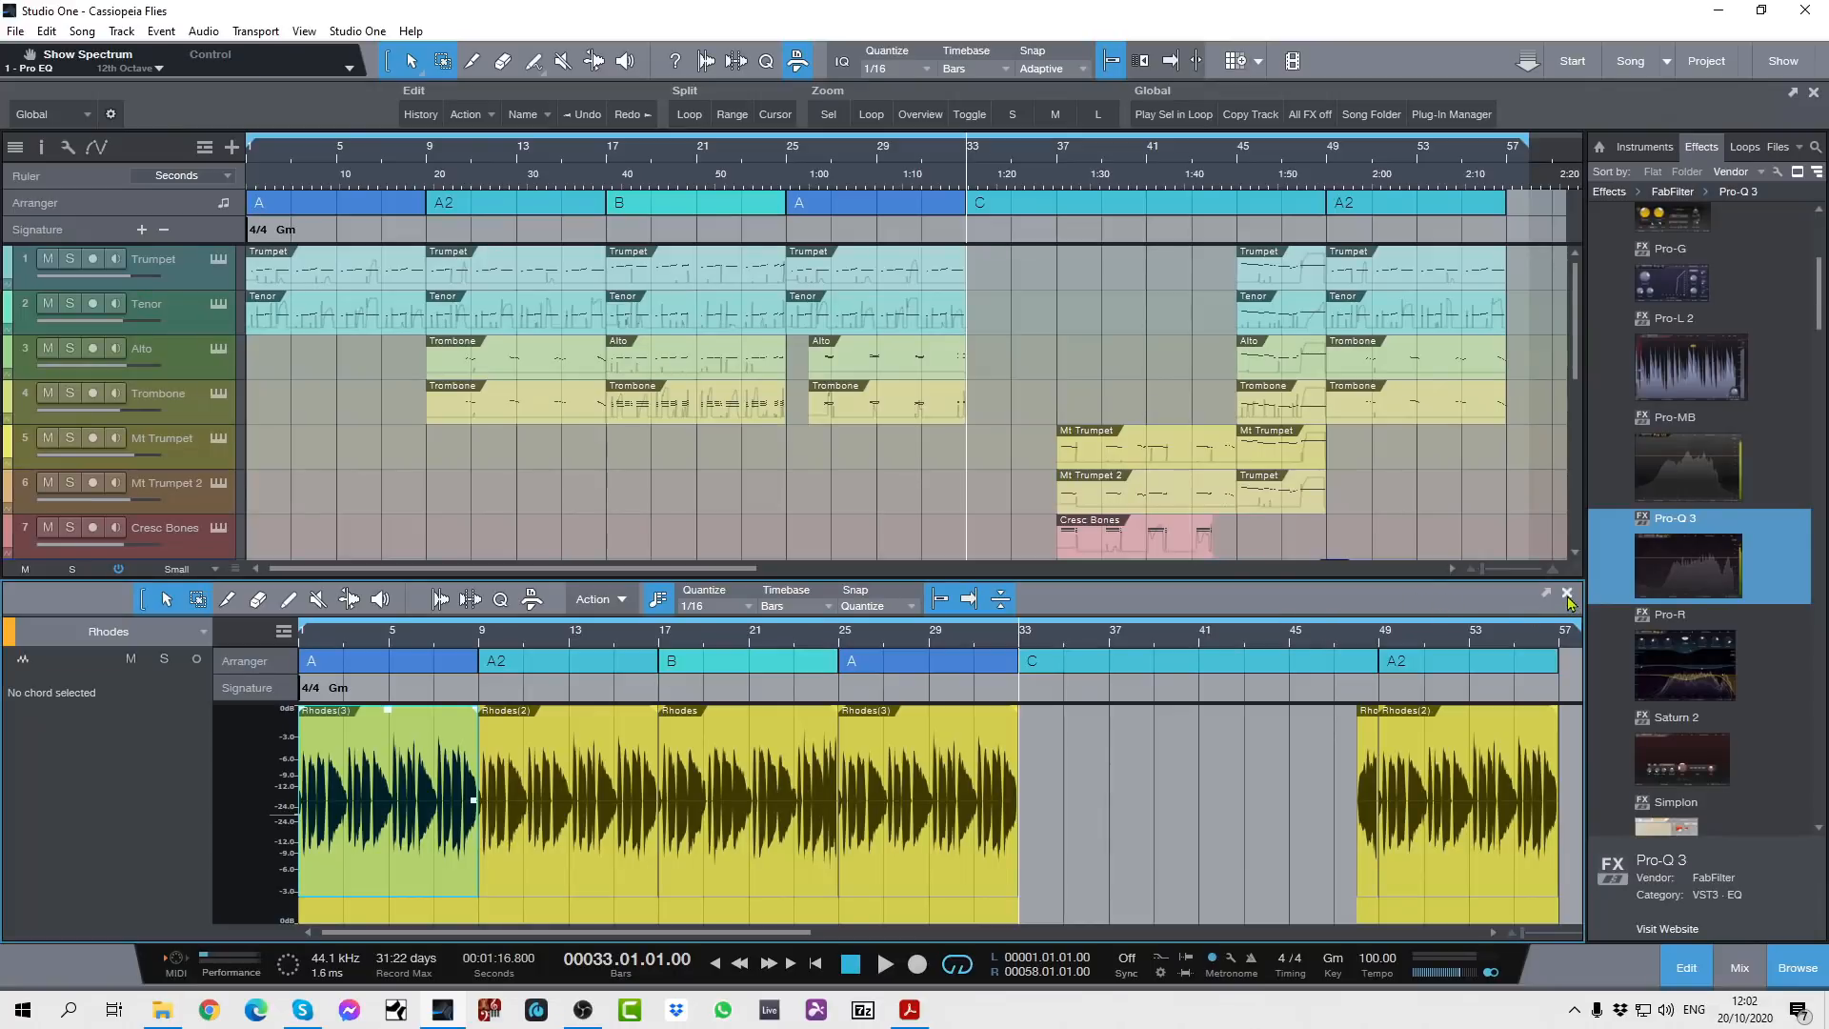
# Close the Rhodes editor and switch to the 2020-10-20 song
pyautogui.click(1566, 594)
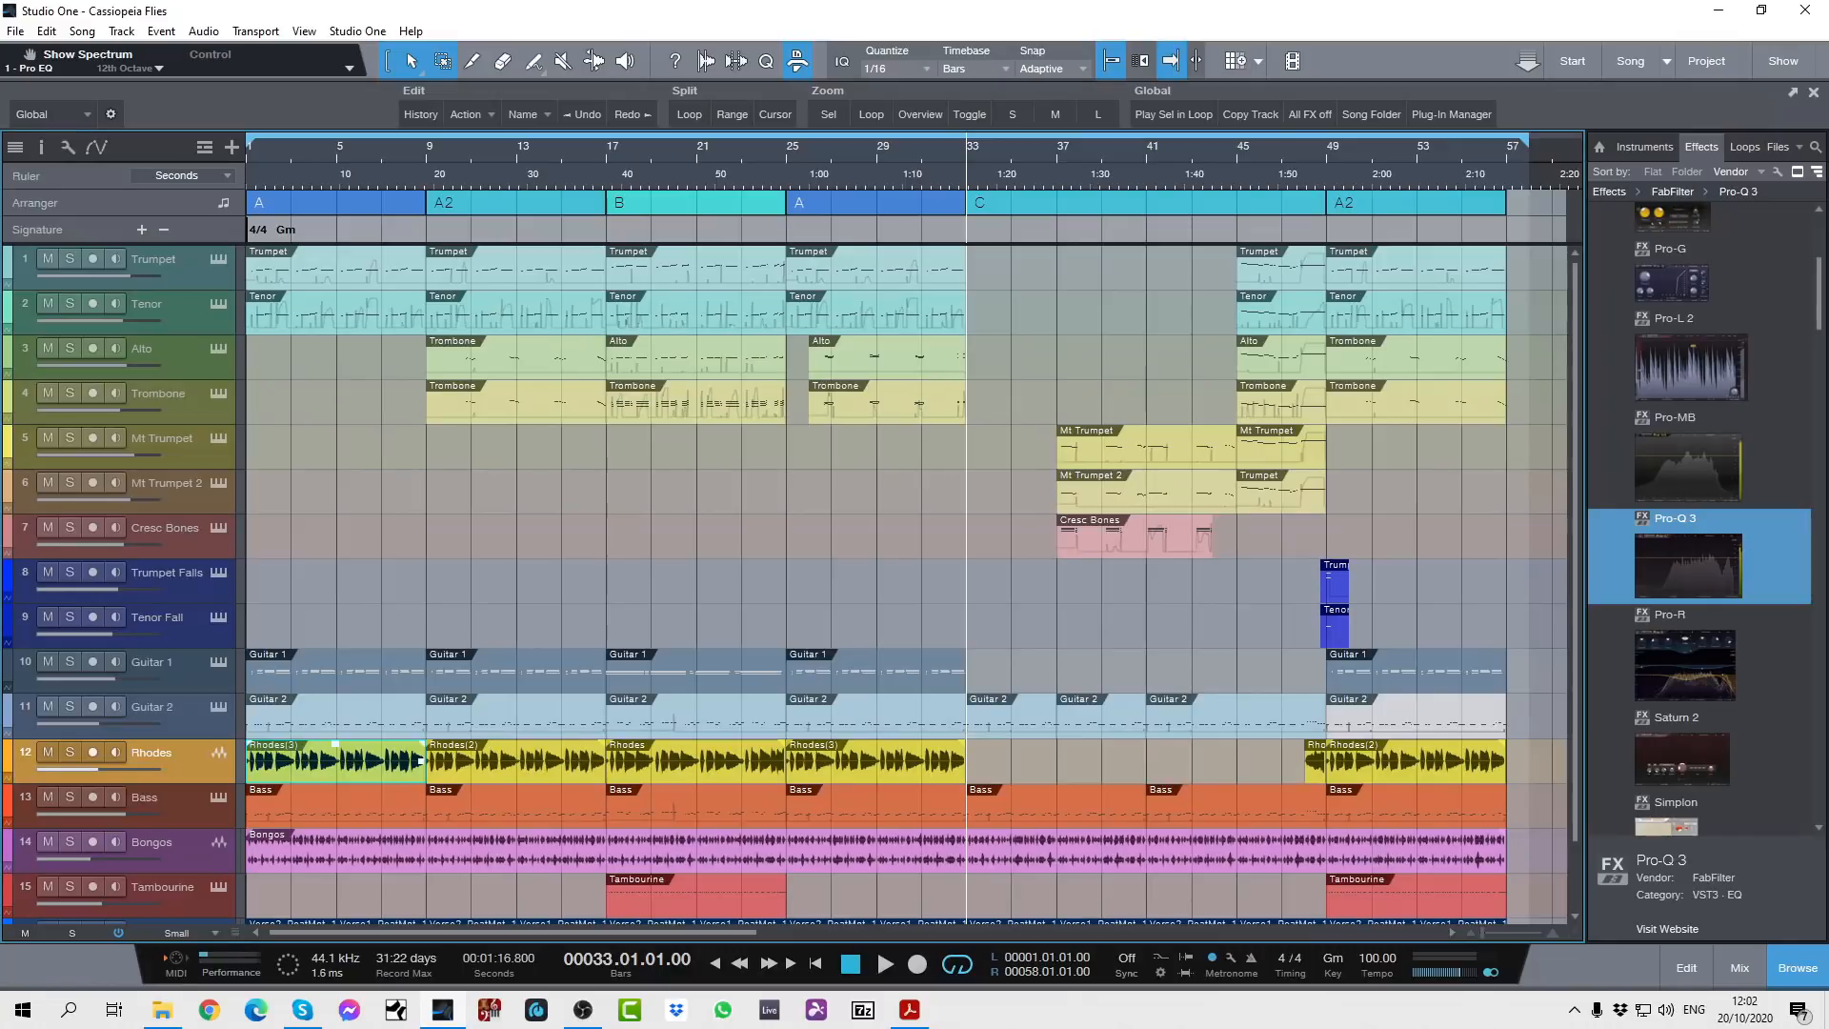
pyautogui.moveTo(472, 400)
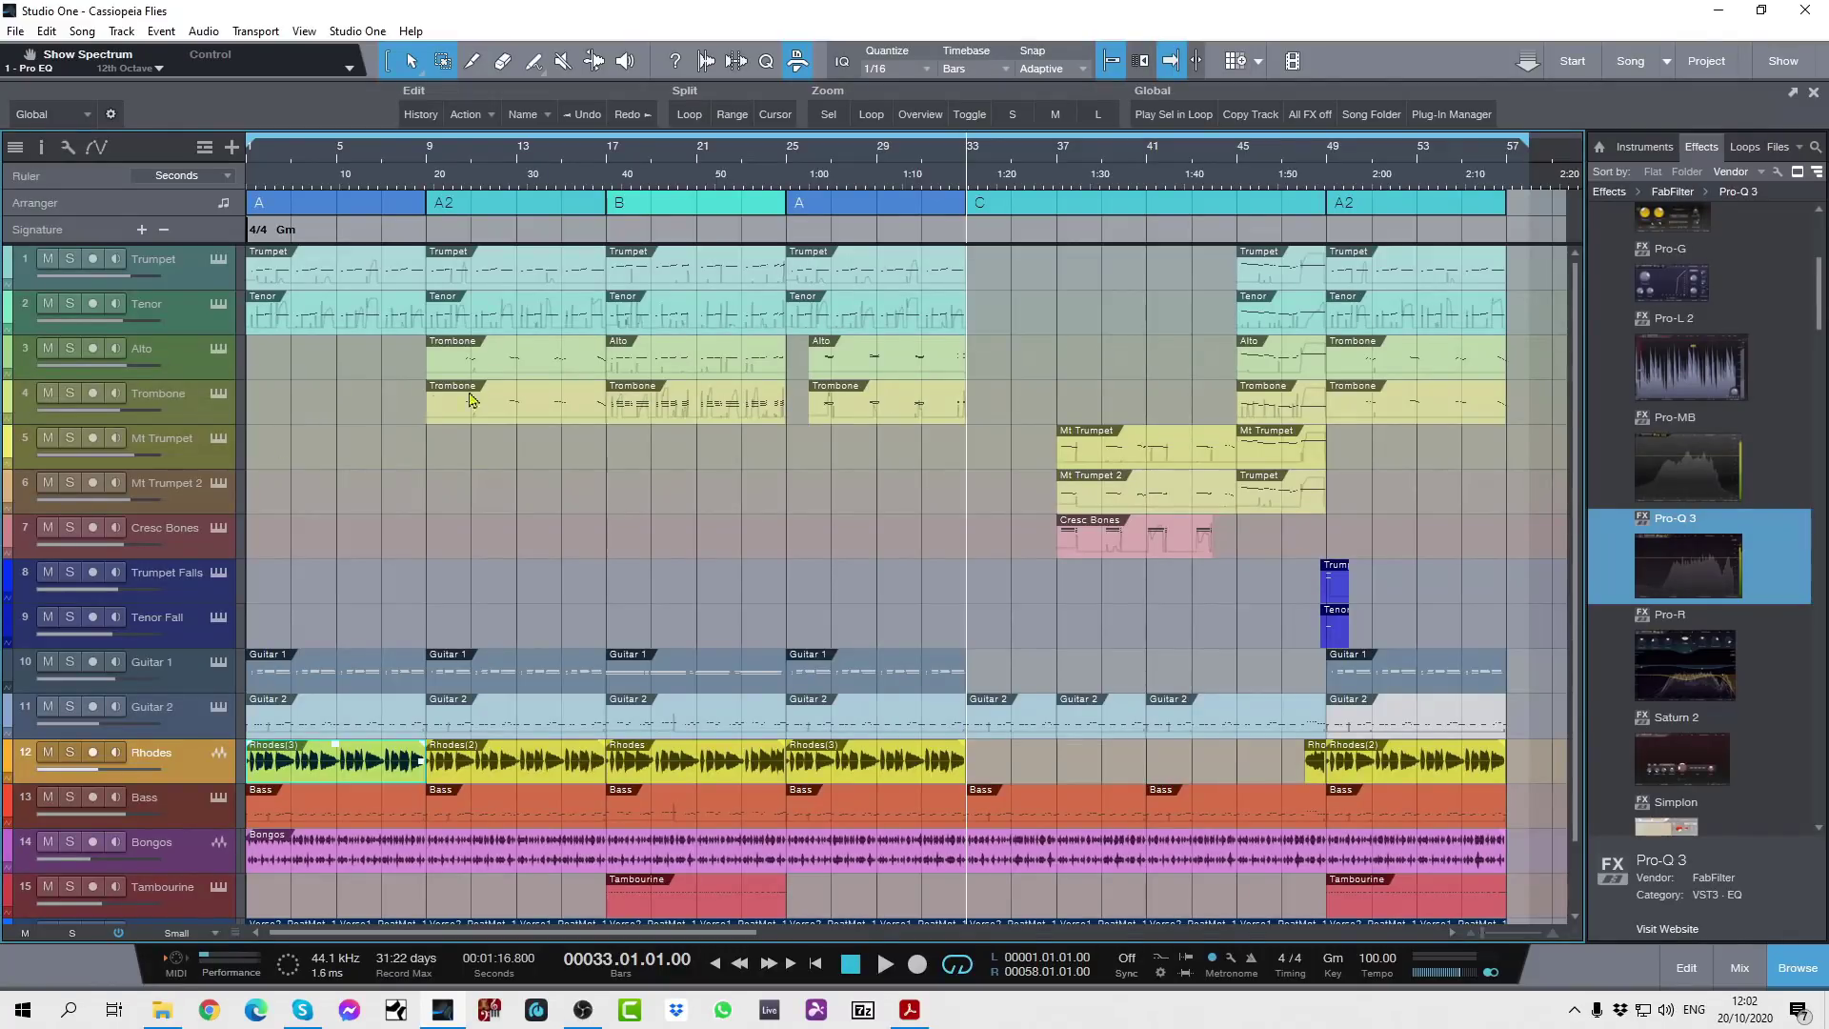
pyautogui.click(1666, 61)
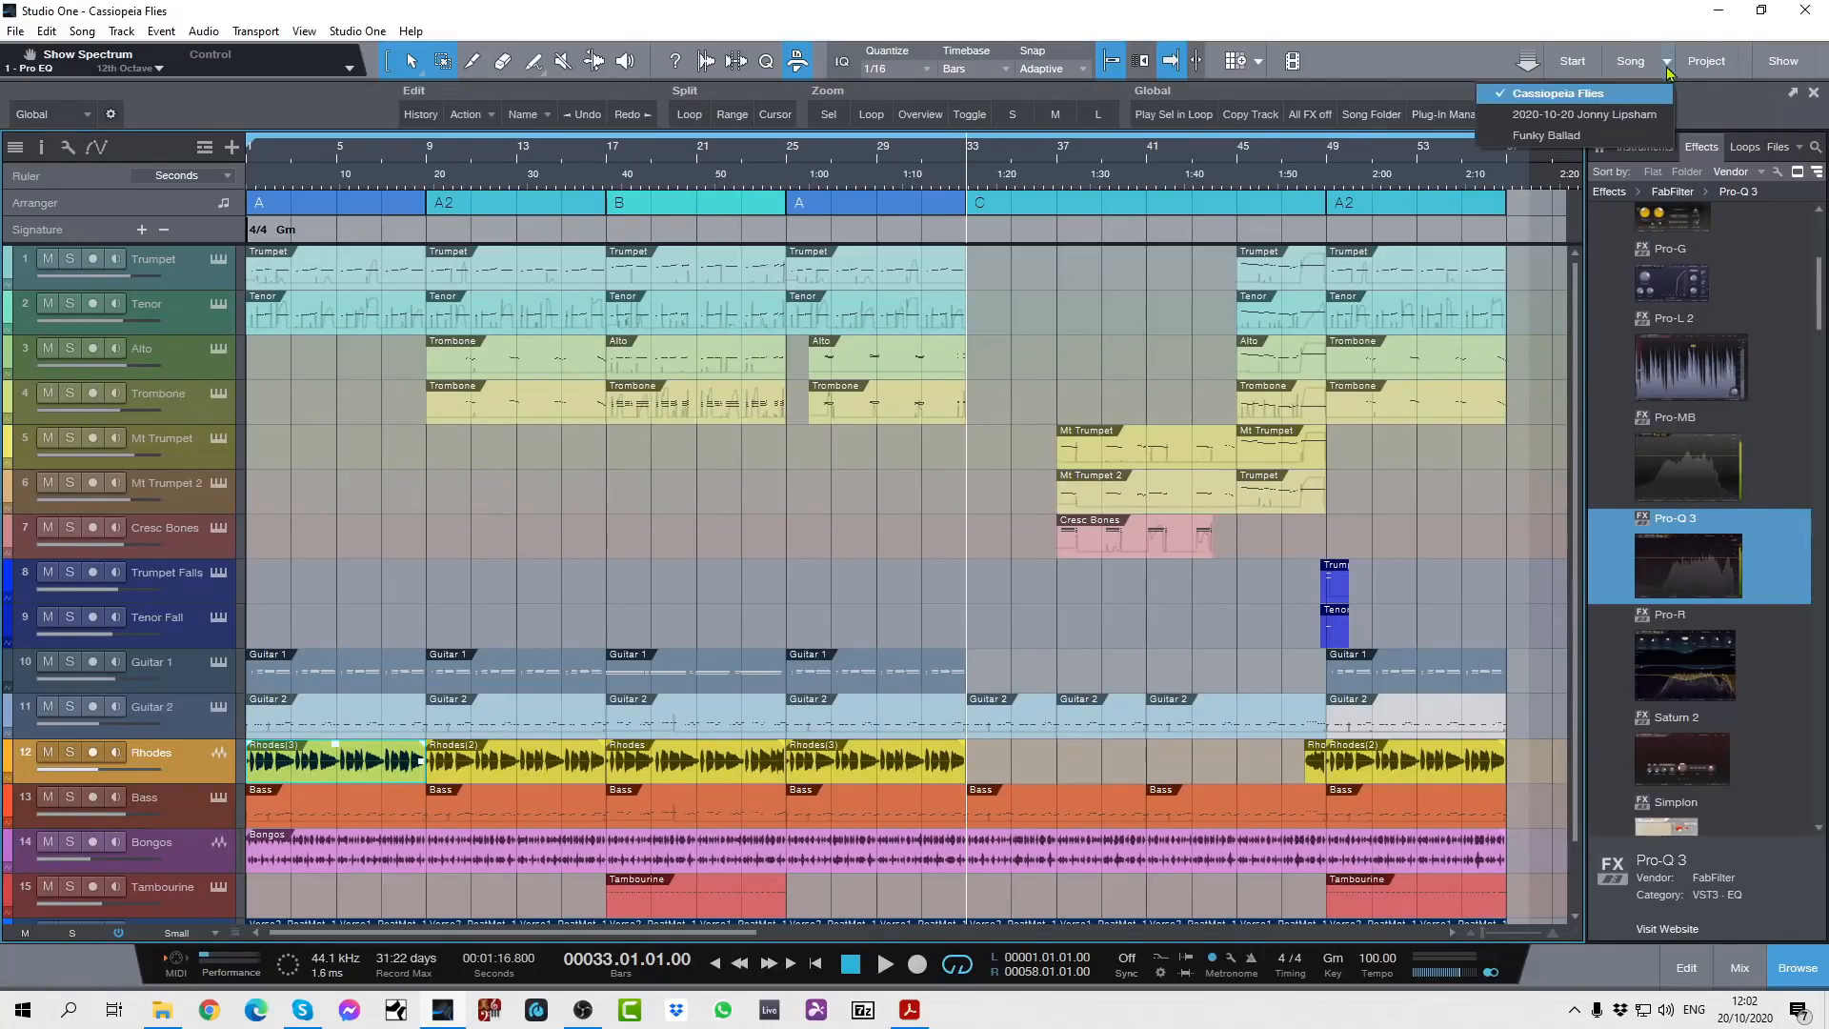
pyautogui.click(1585, 114)
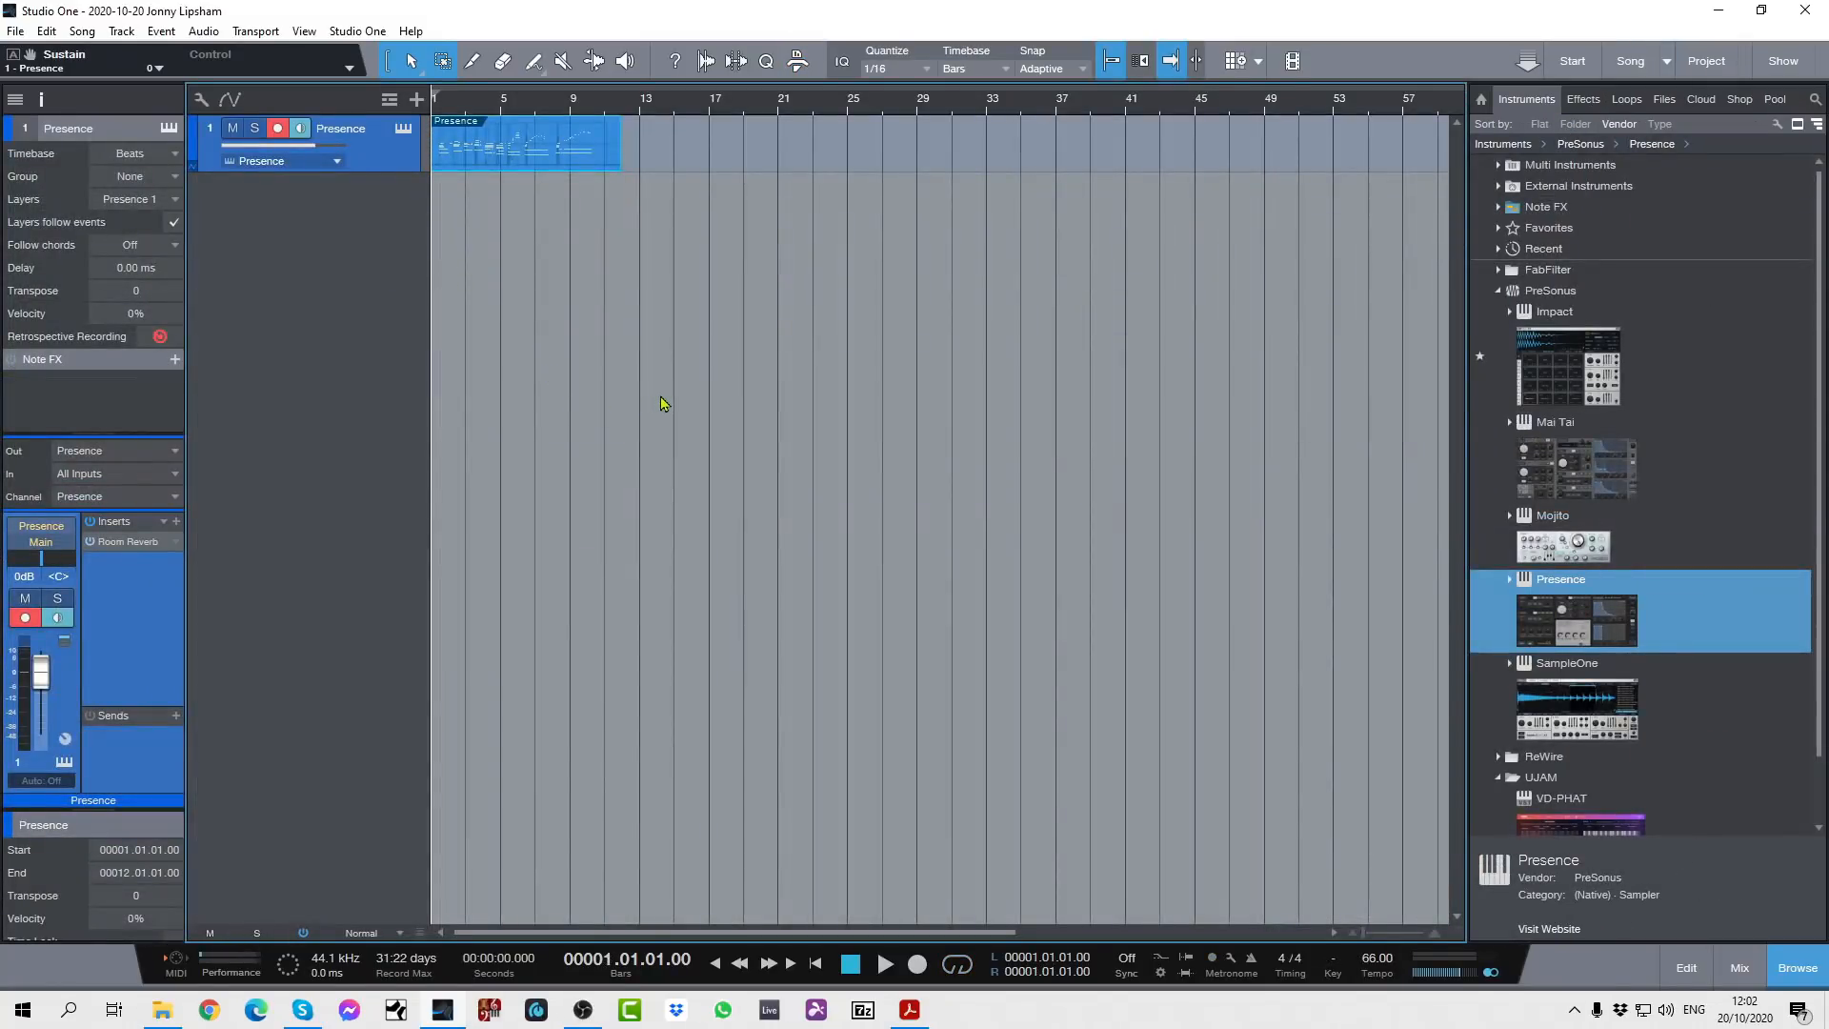
# From the Browser's Effects list, add Ampire as Track 2 and Pedalboard as Track 3
pyautogui.click(1583, 98)
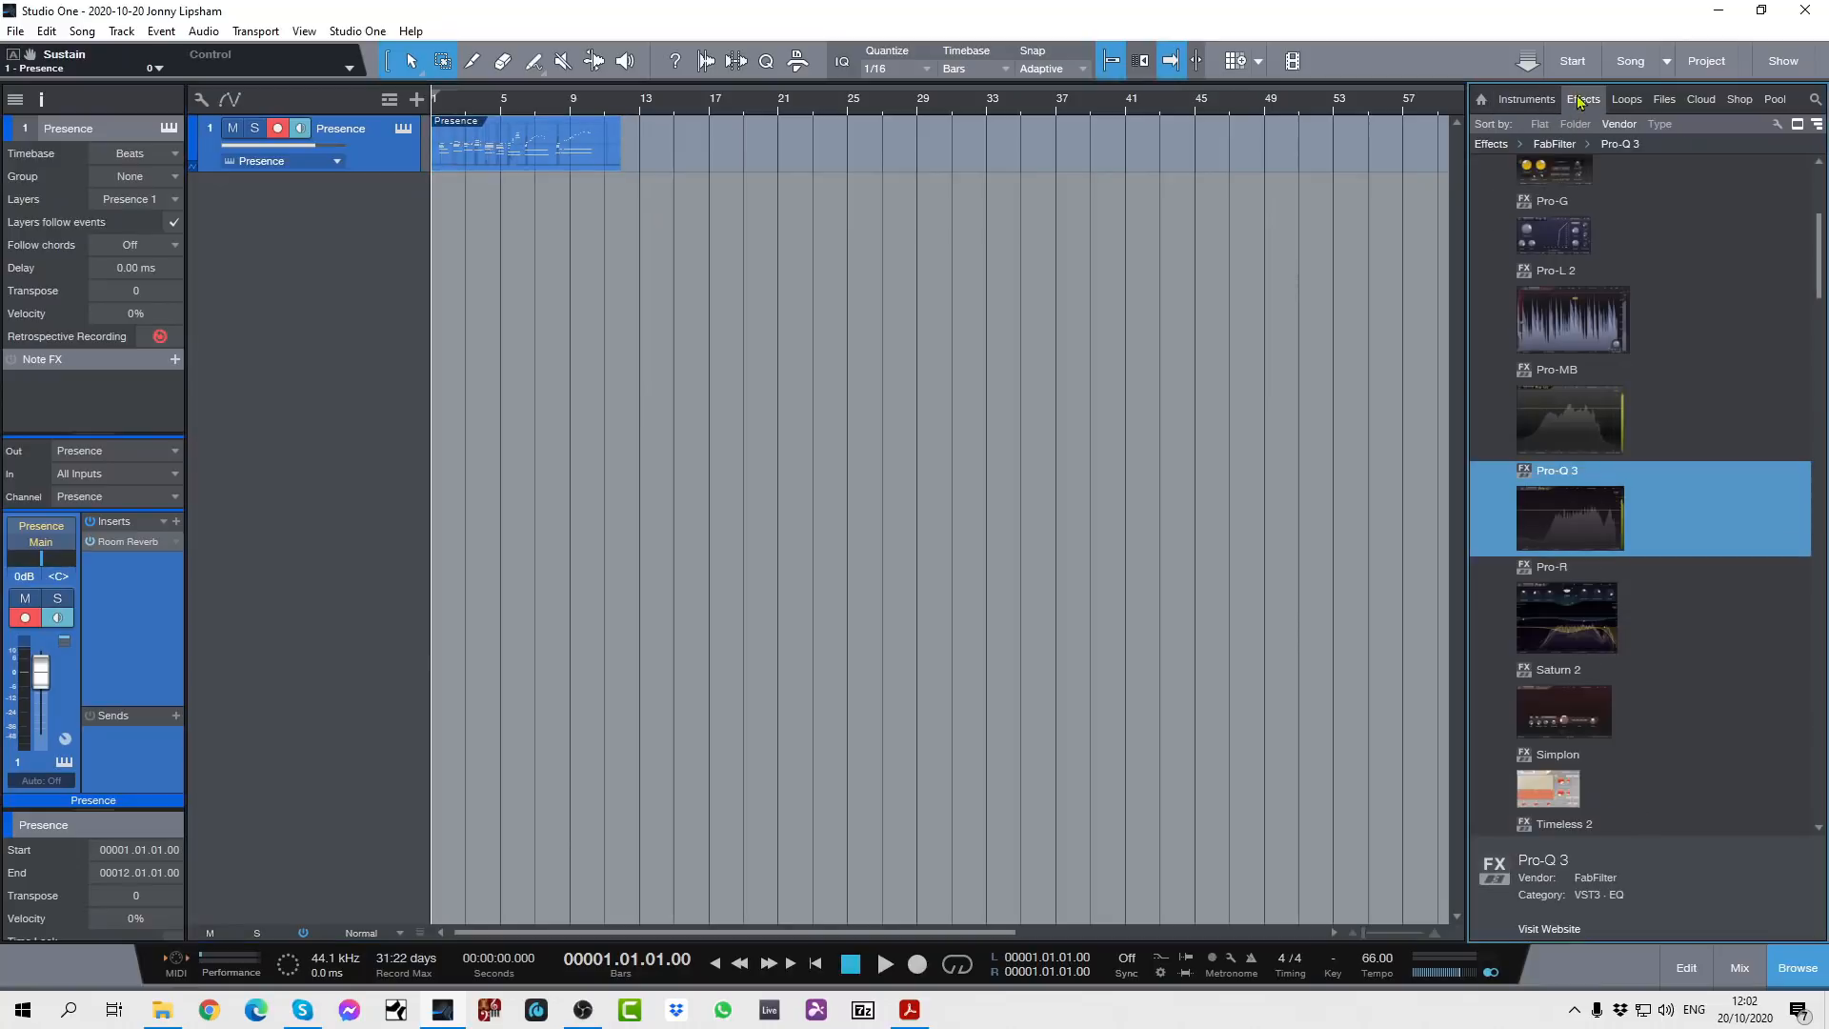
pyautogui.scroll(-3)
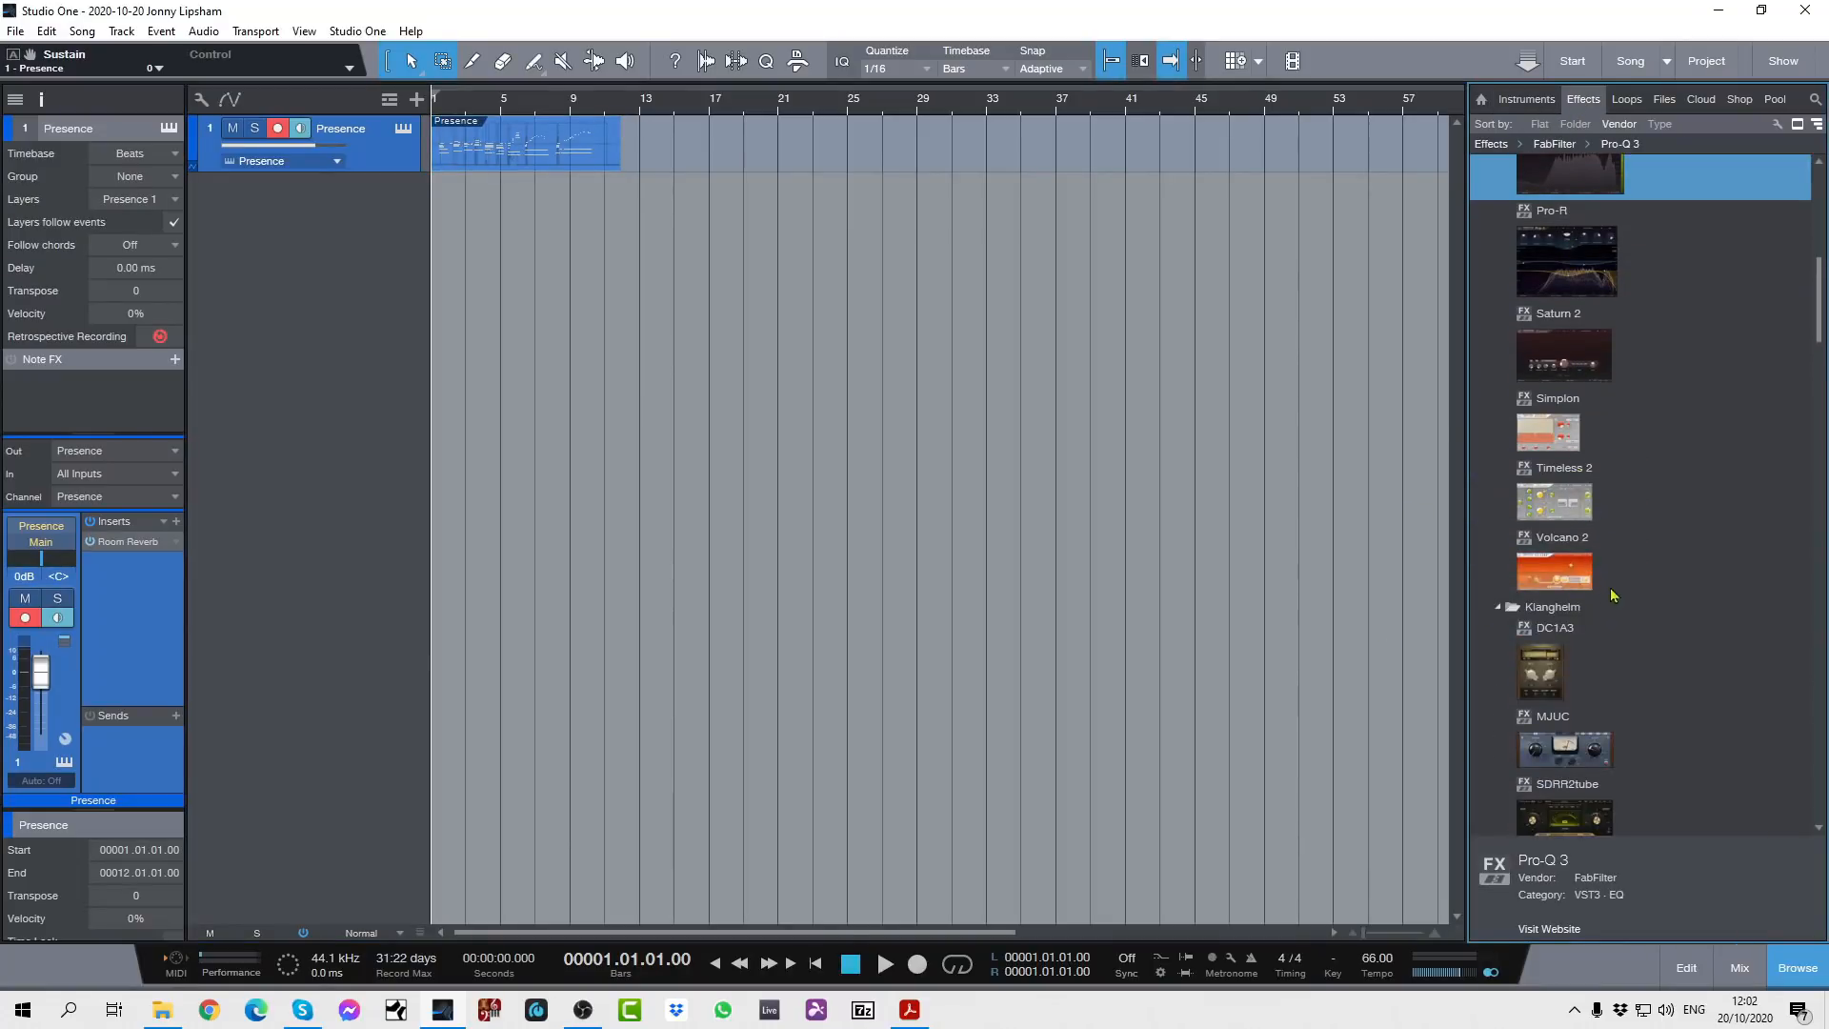
pyautogui.scroll(-3)
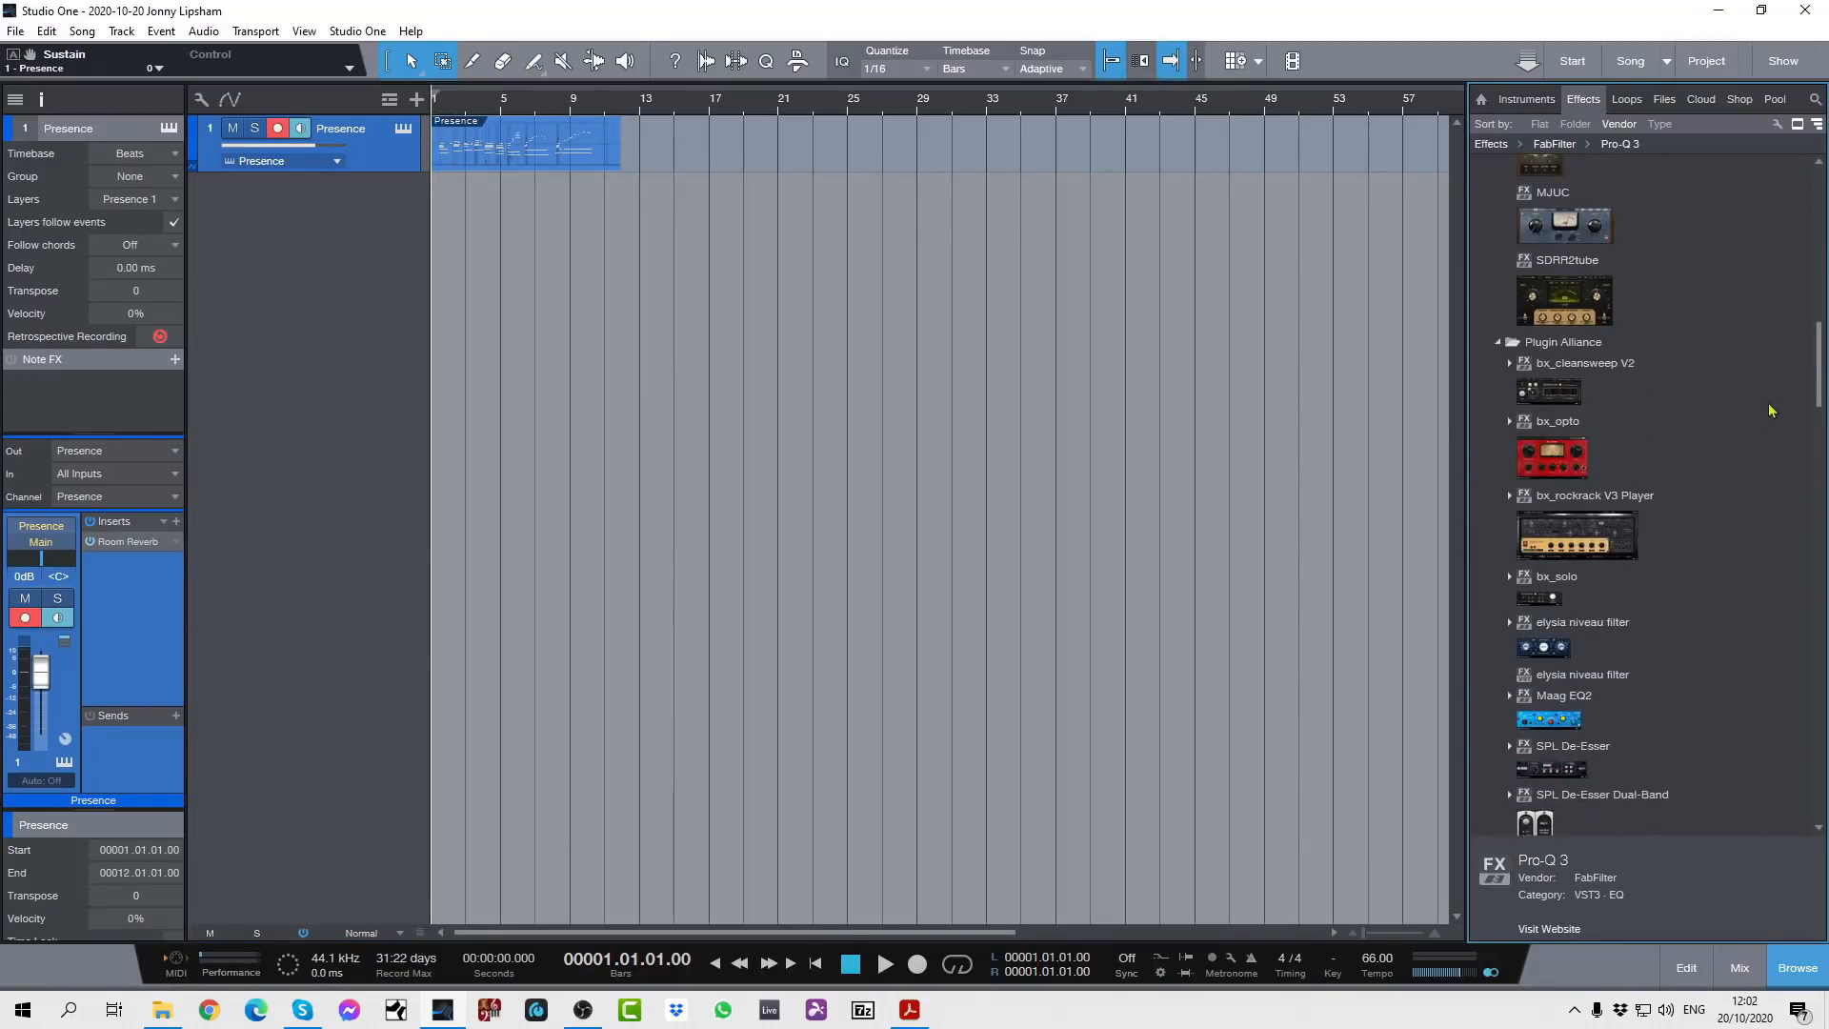
pyautogui.scroll(-3)
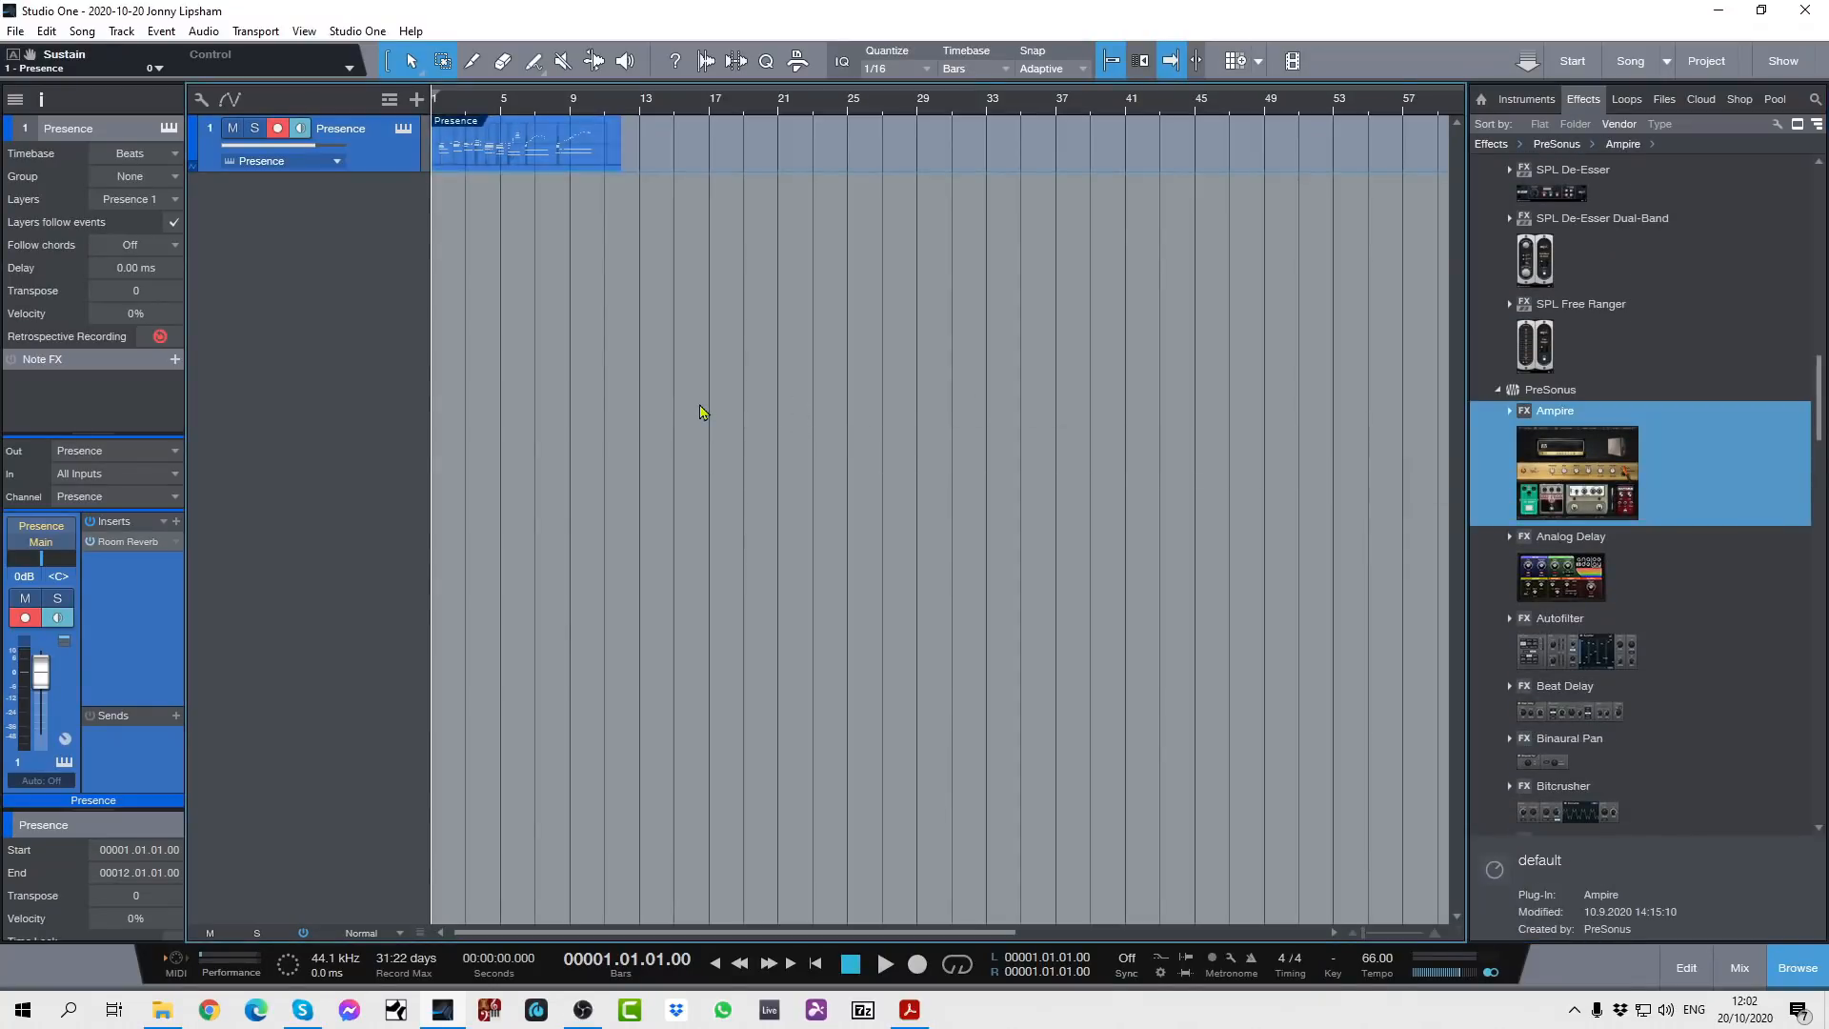
pyautogui.doubleClick(1575, 467)
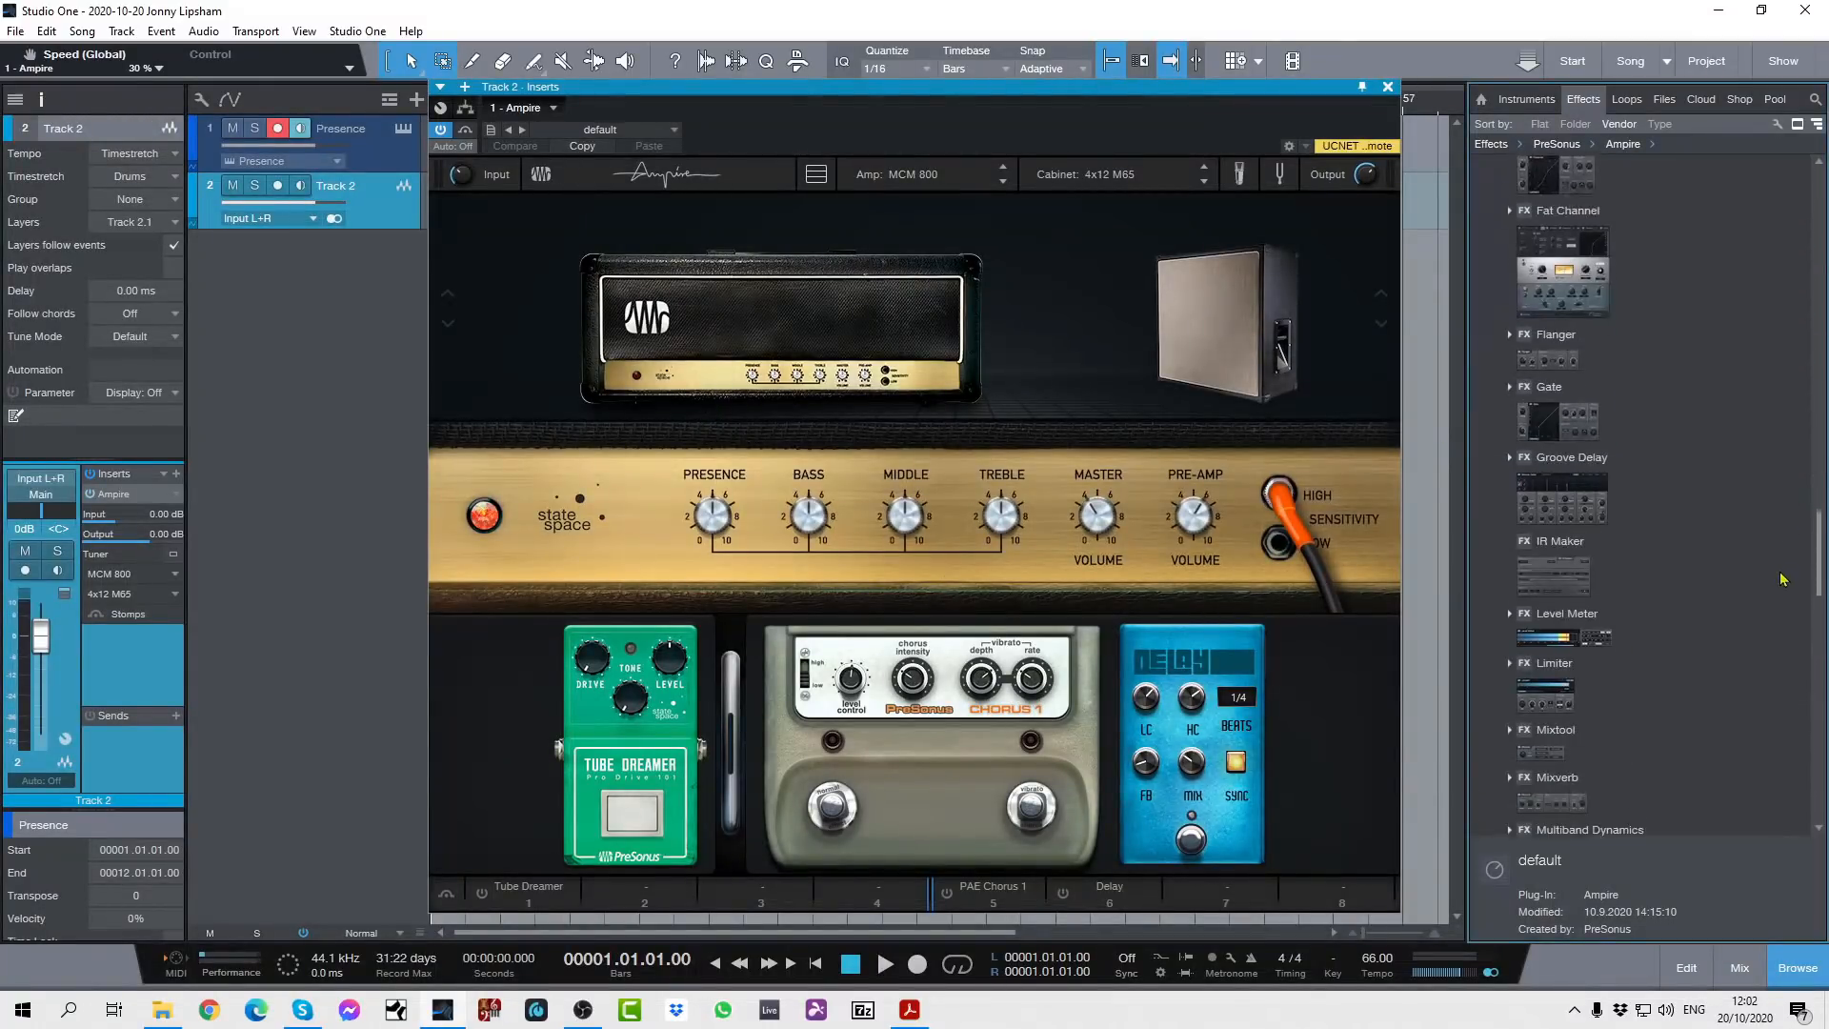
pyautogui.scroll(-3)
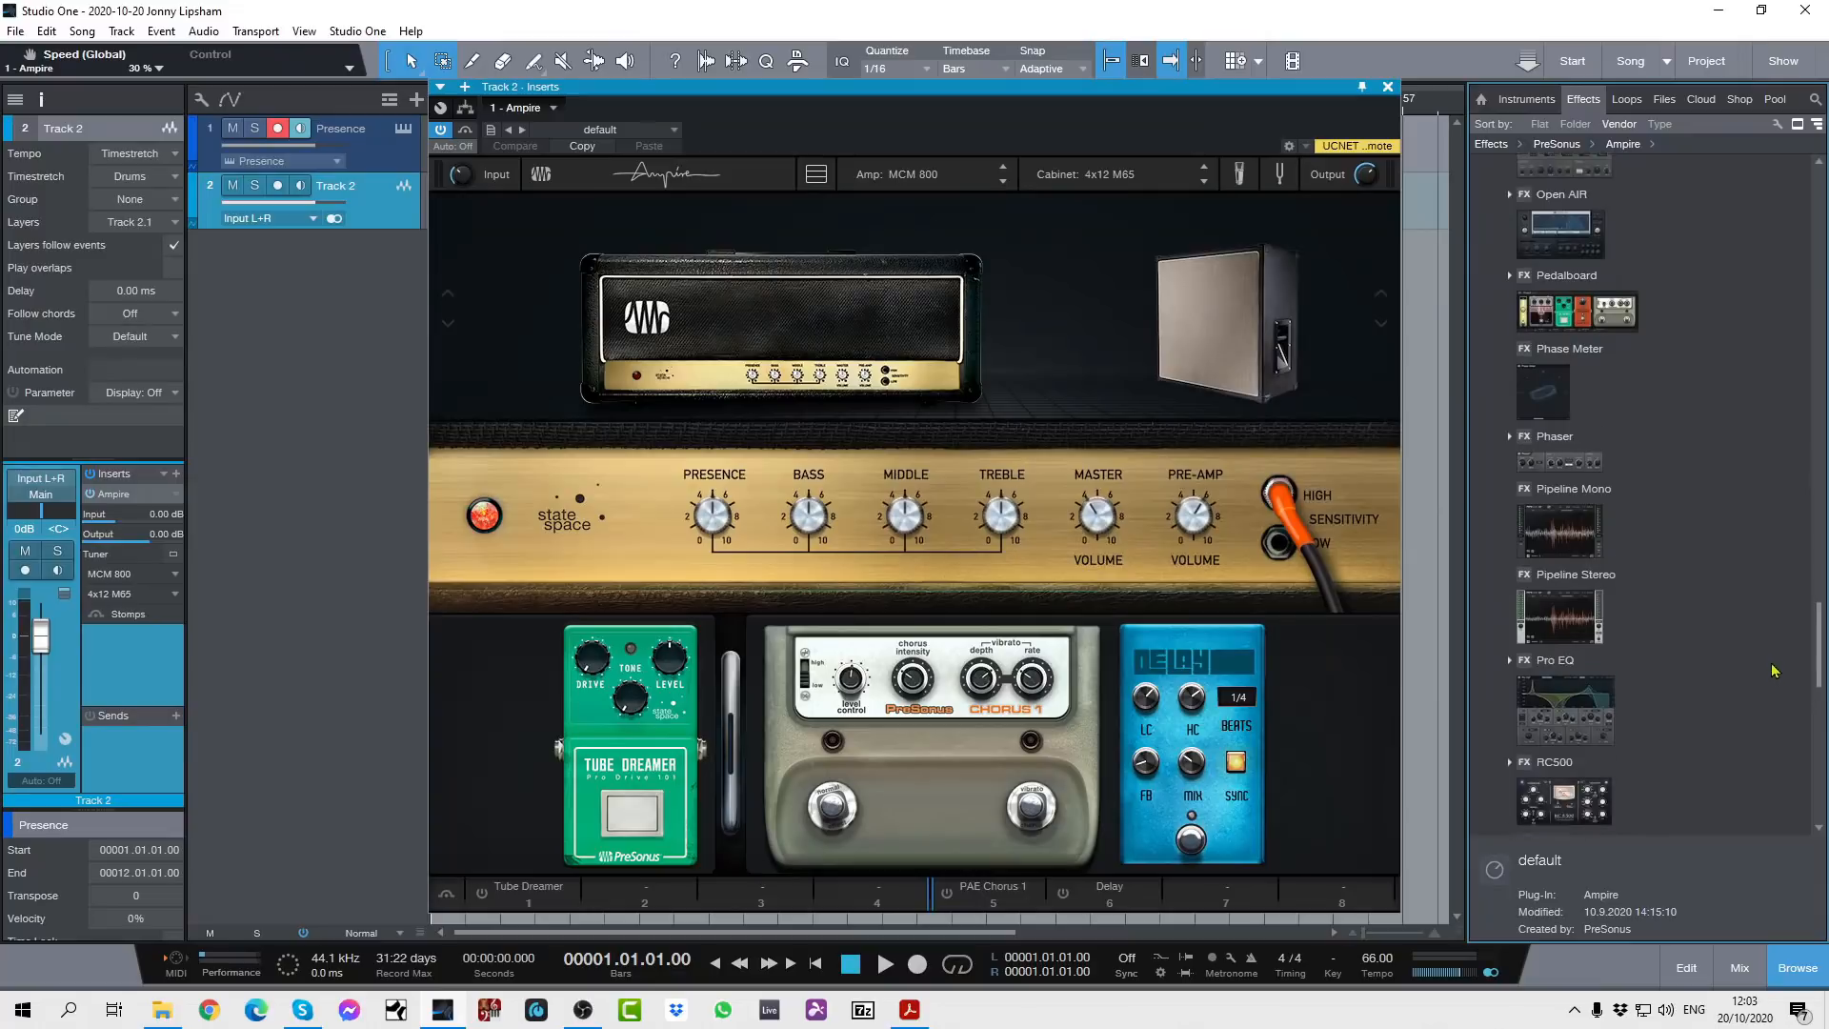
pyautogui.scroll(3)
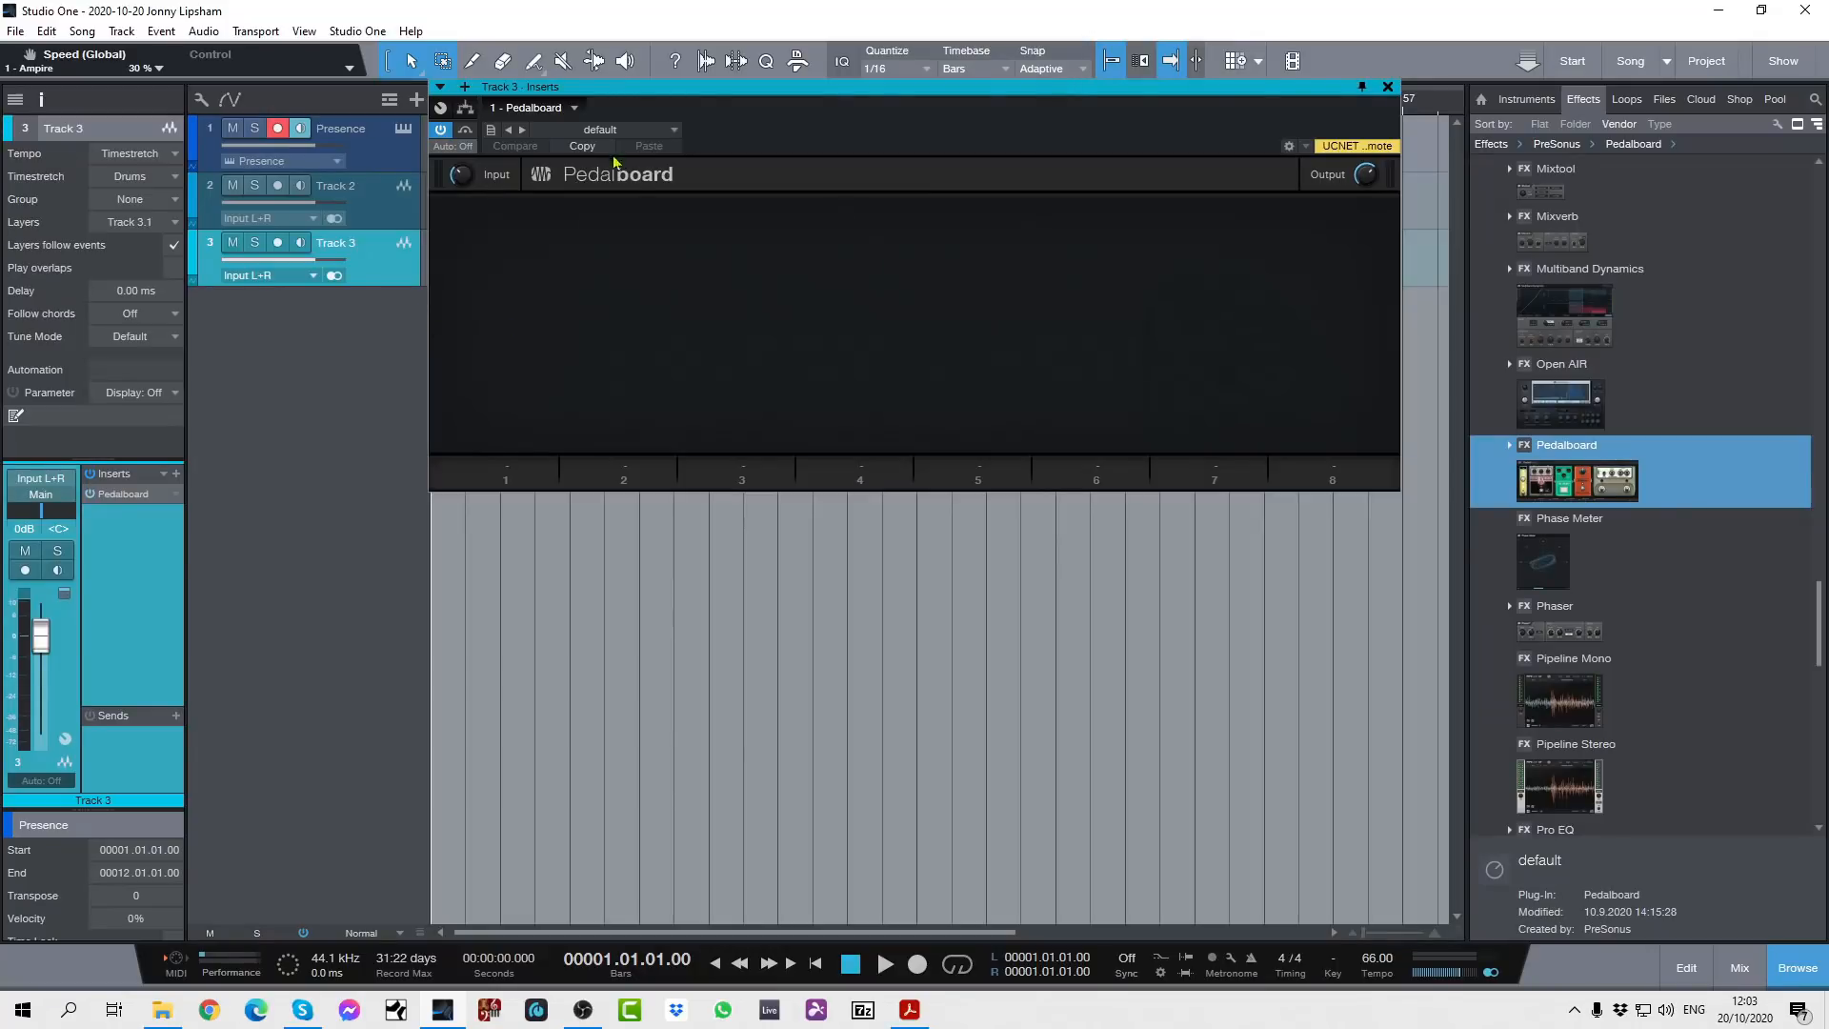
# Load the Keys preset Phase EP into Track 3's Pedalboard
pyautogui.click(671, 129)
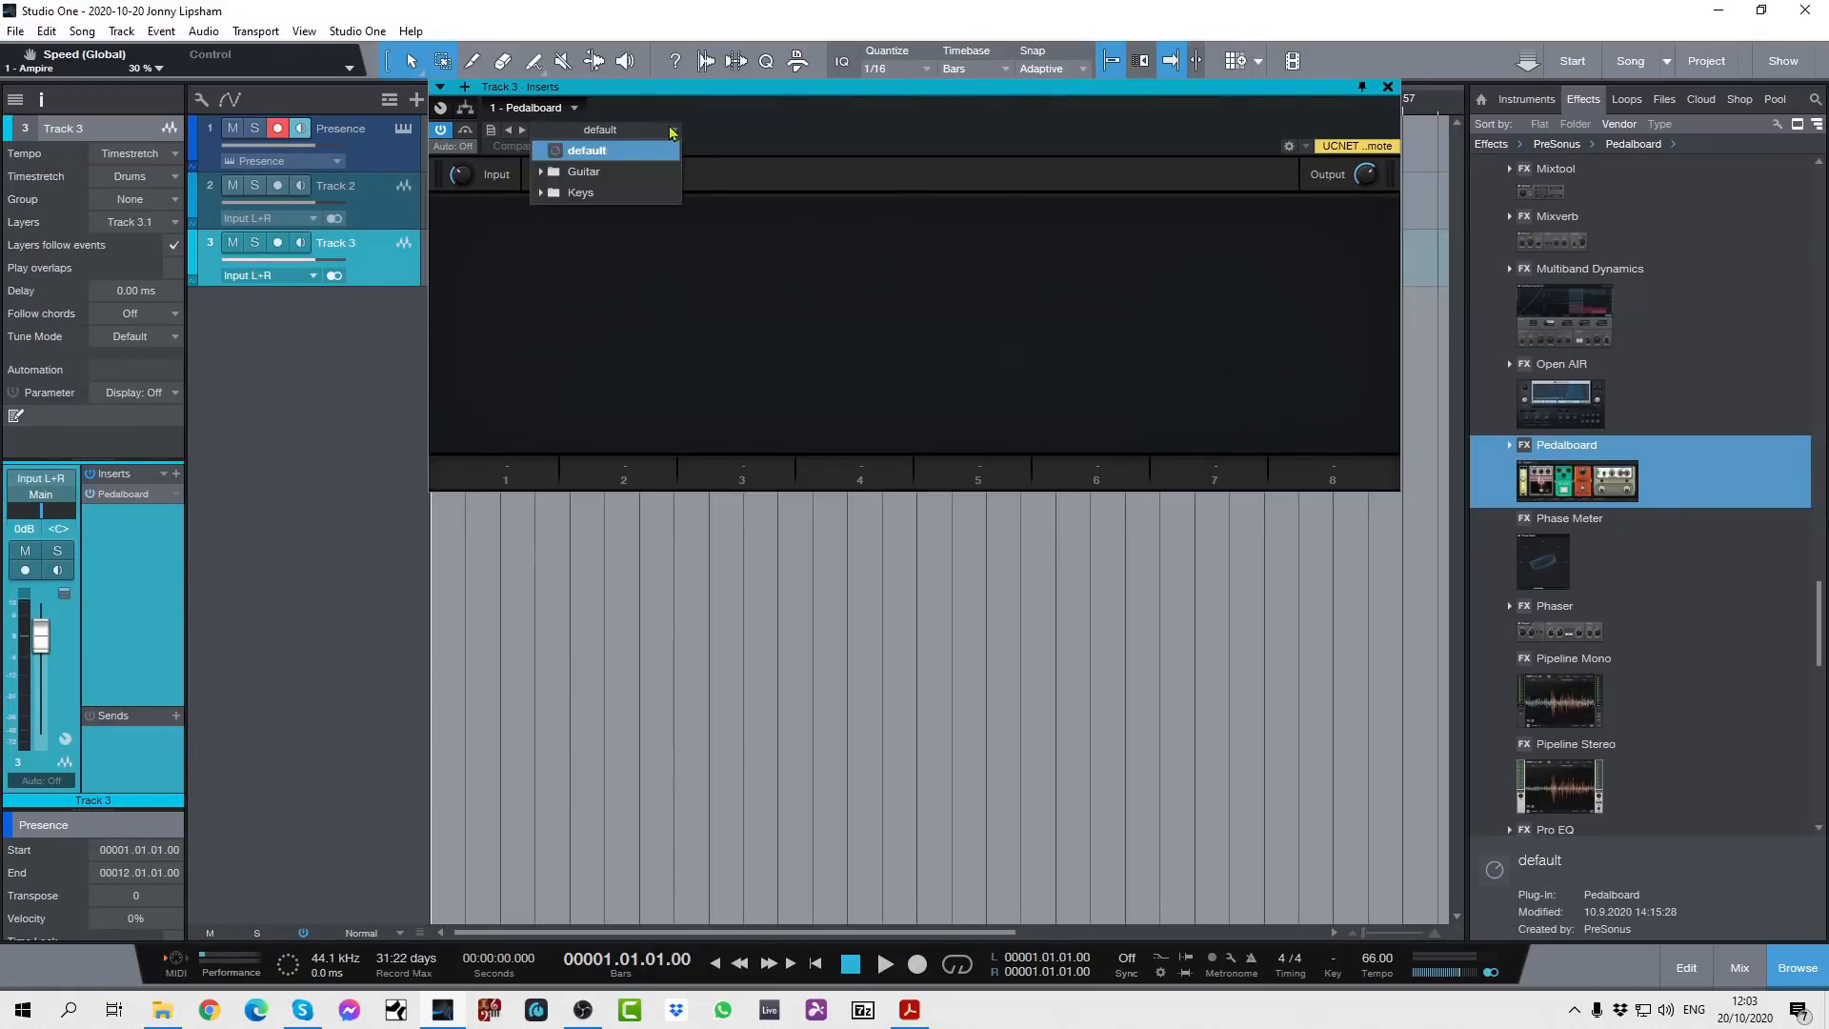
pyautogui.click(580, 193)
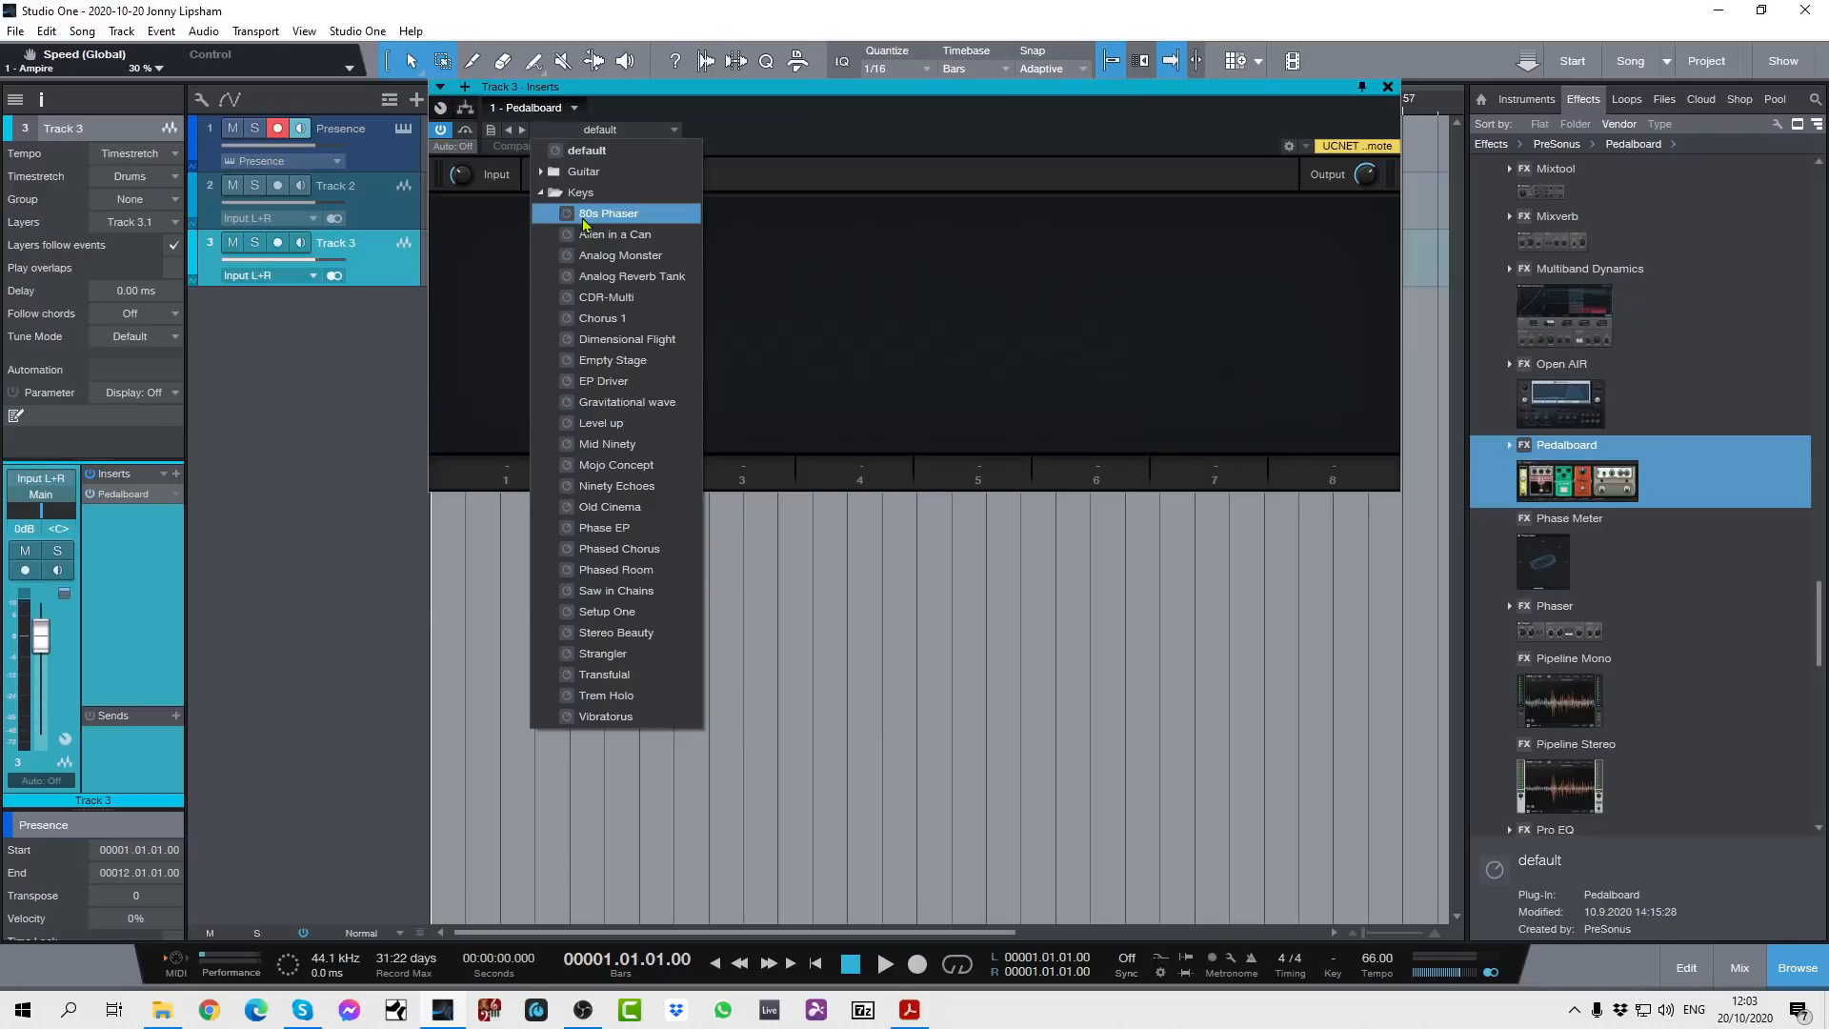
pyautogui.click(604, 527)
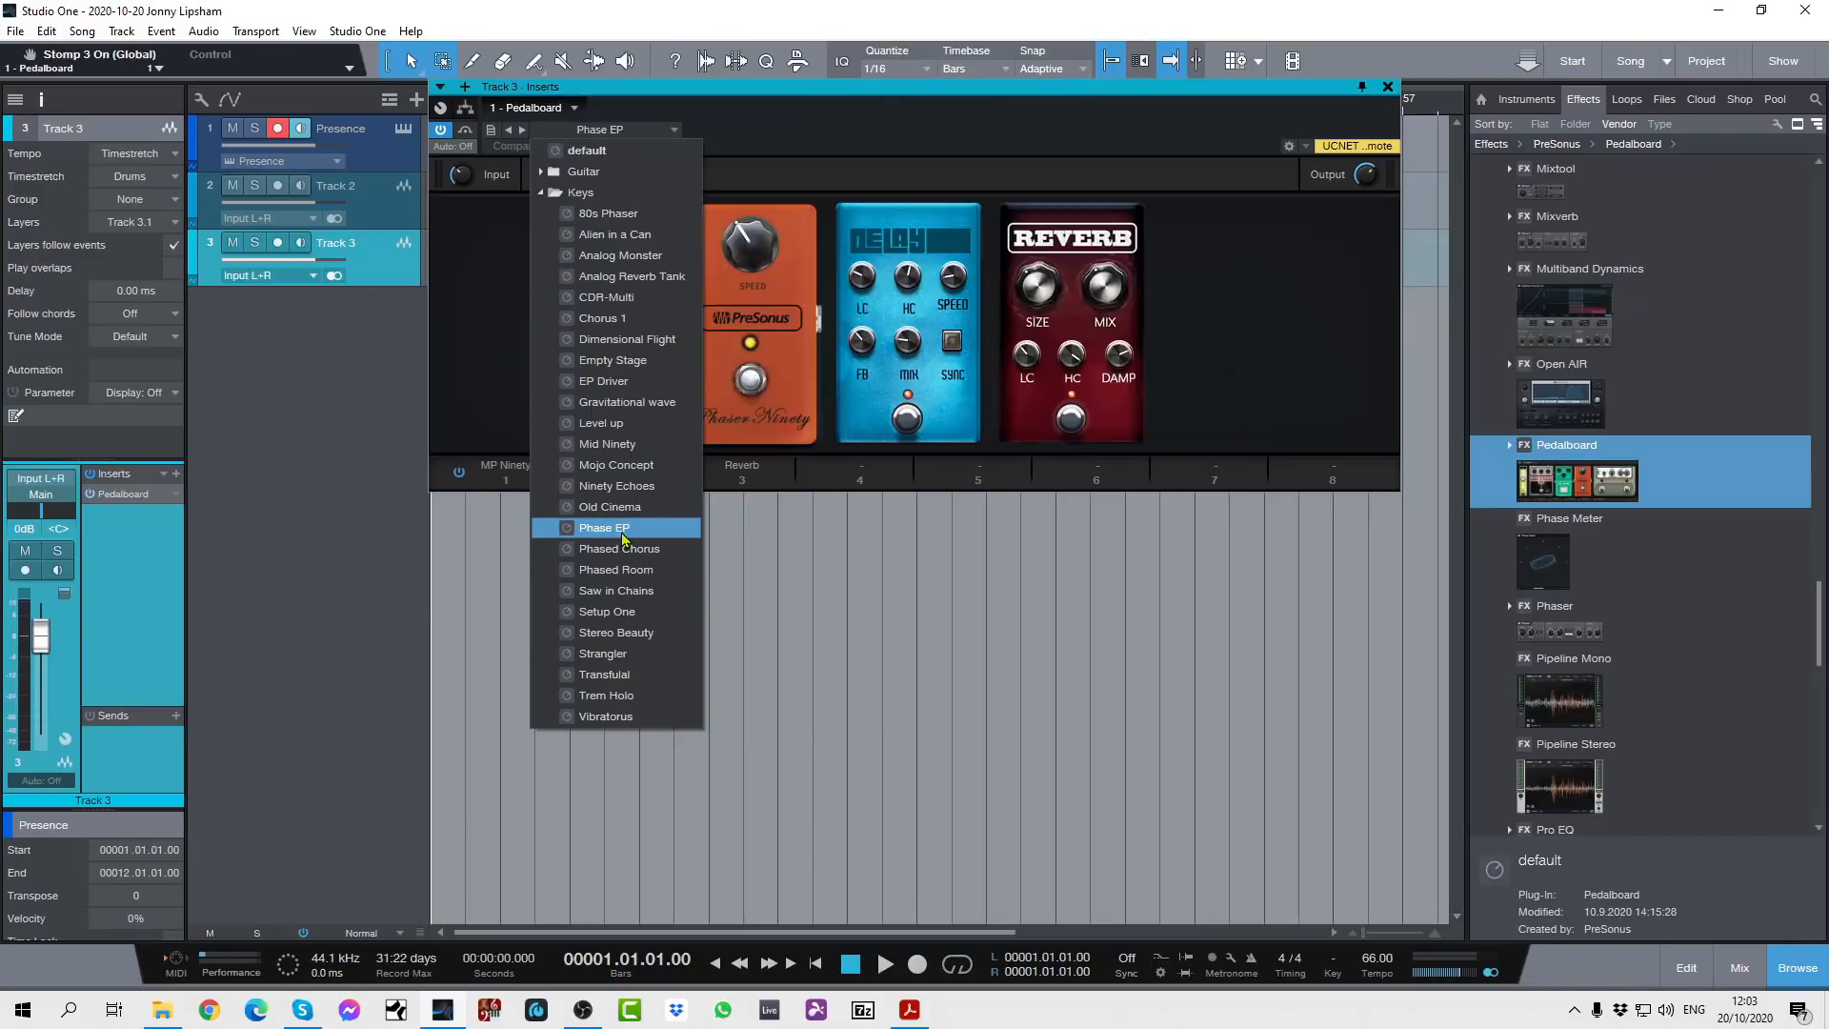
pyautogui.click(604, 527)
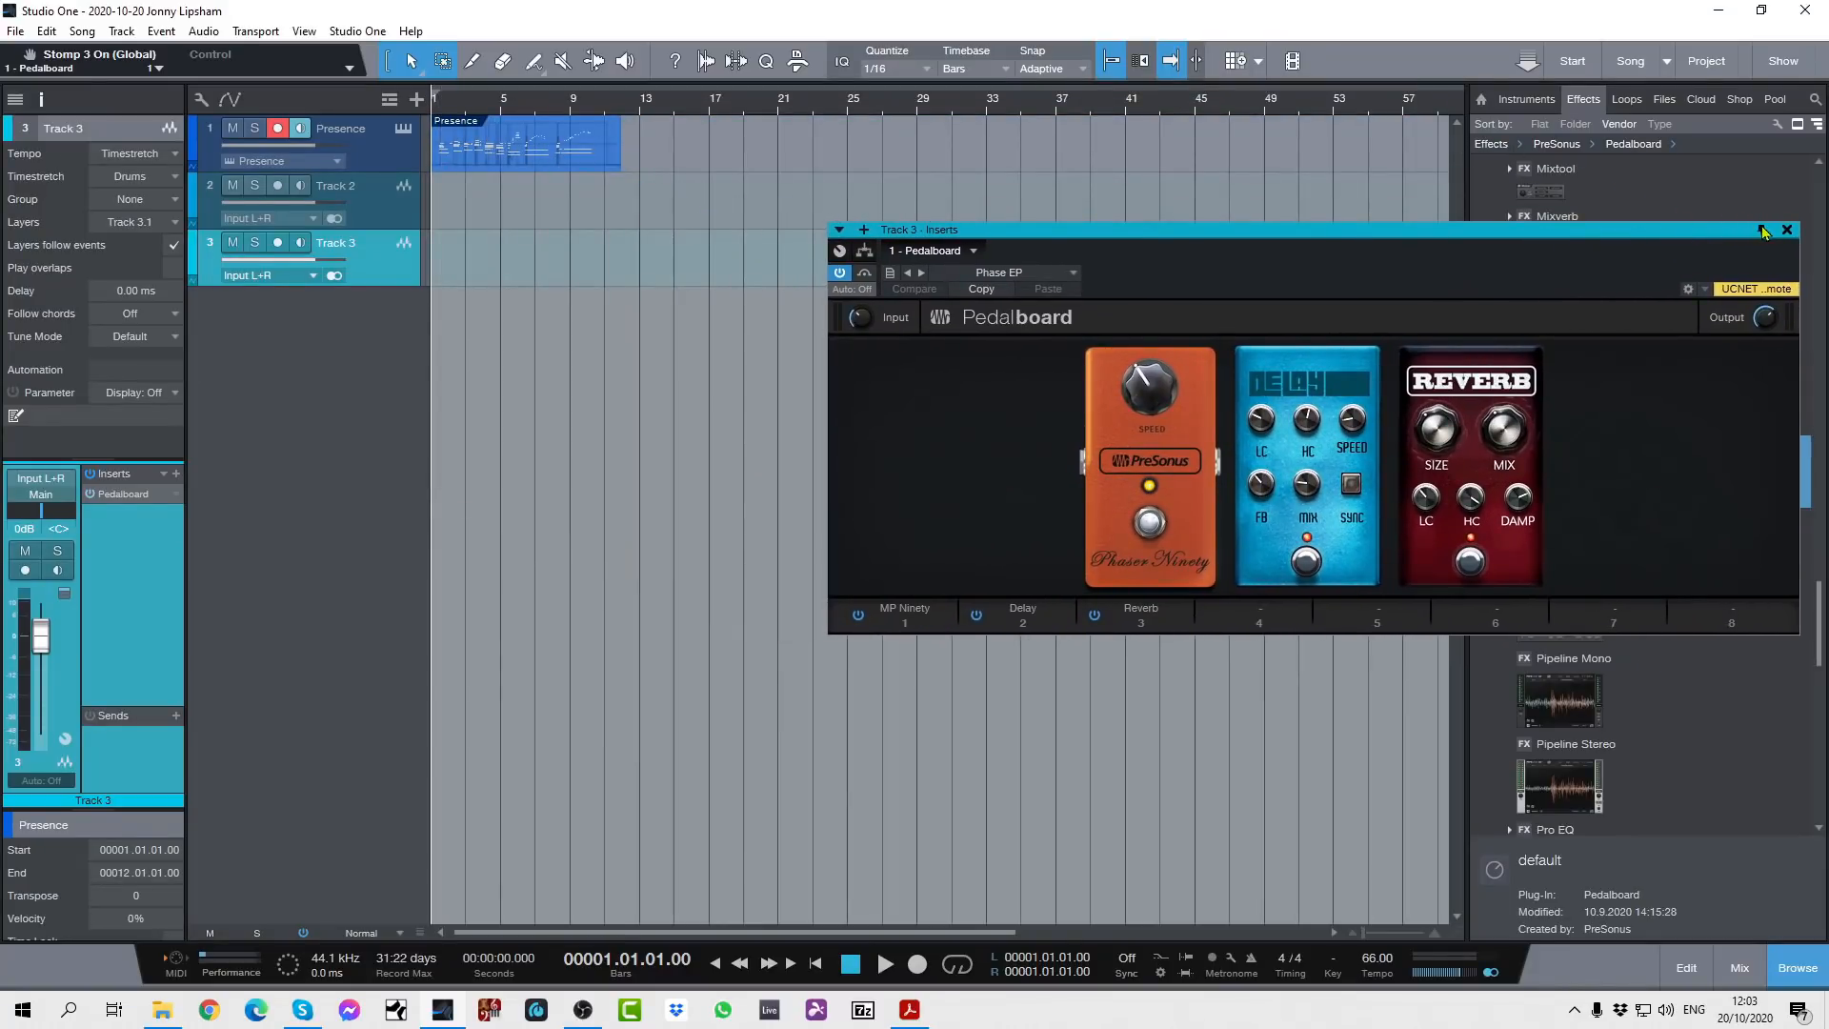
# Select Track 2 and open its Ampire plug-in window
pyautogui.click(336, 185)
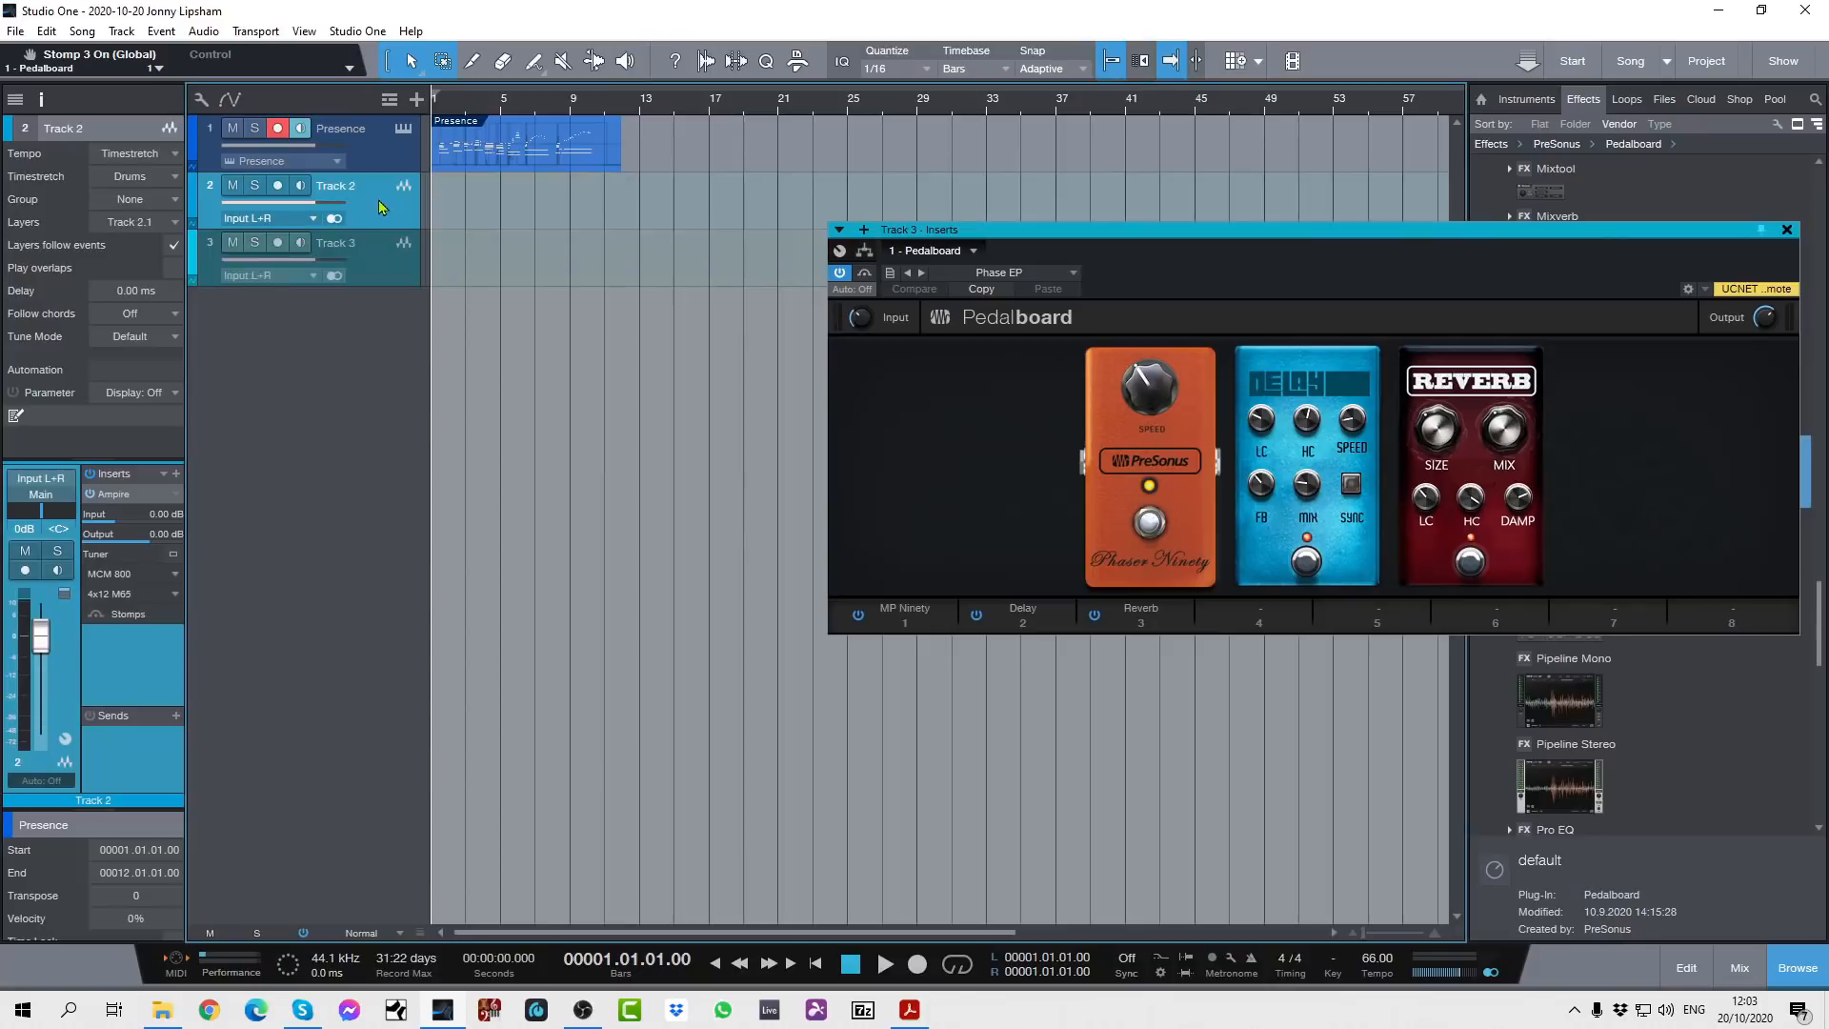
pyautogui.moveTo(397, 209)
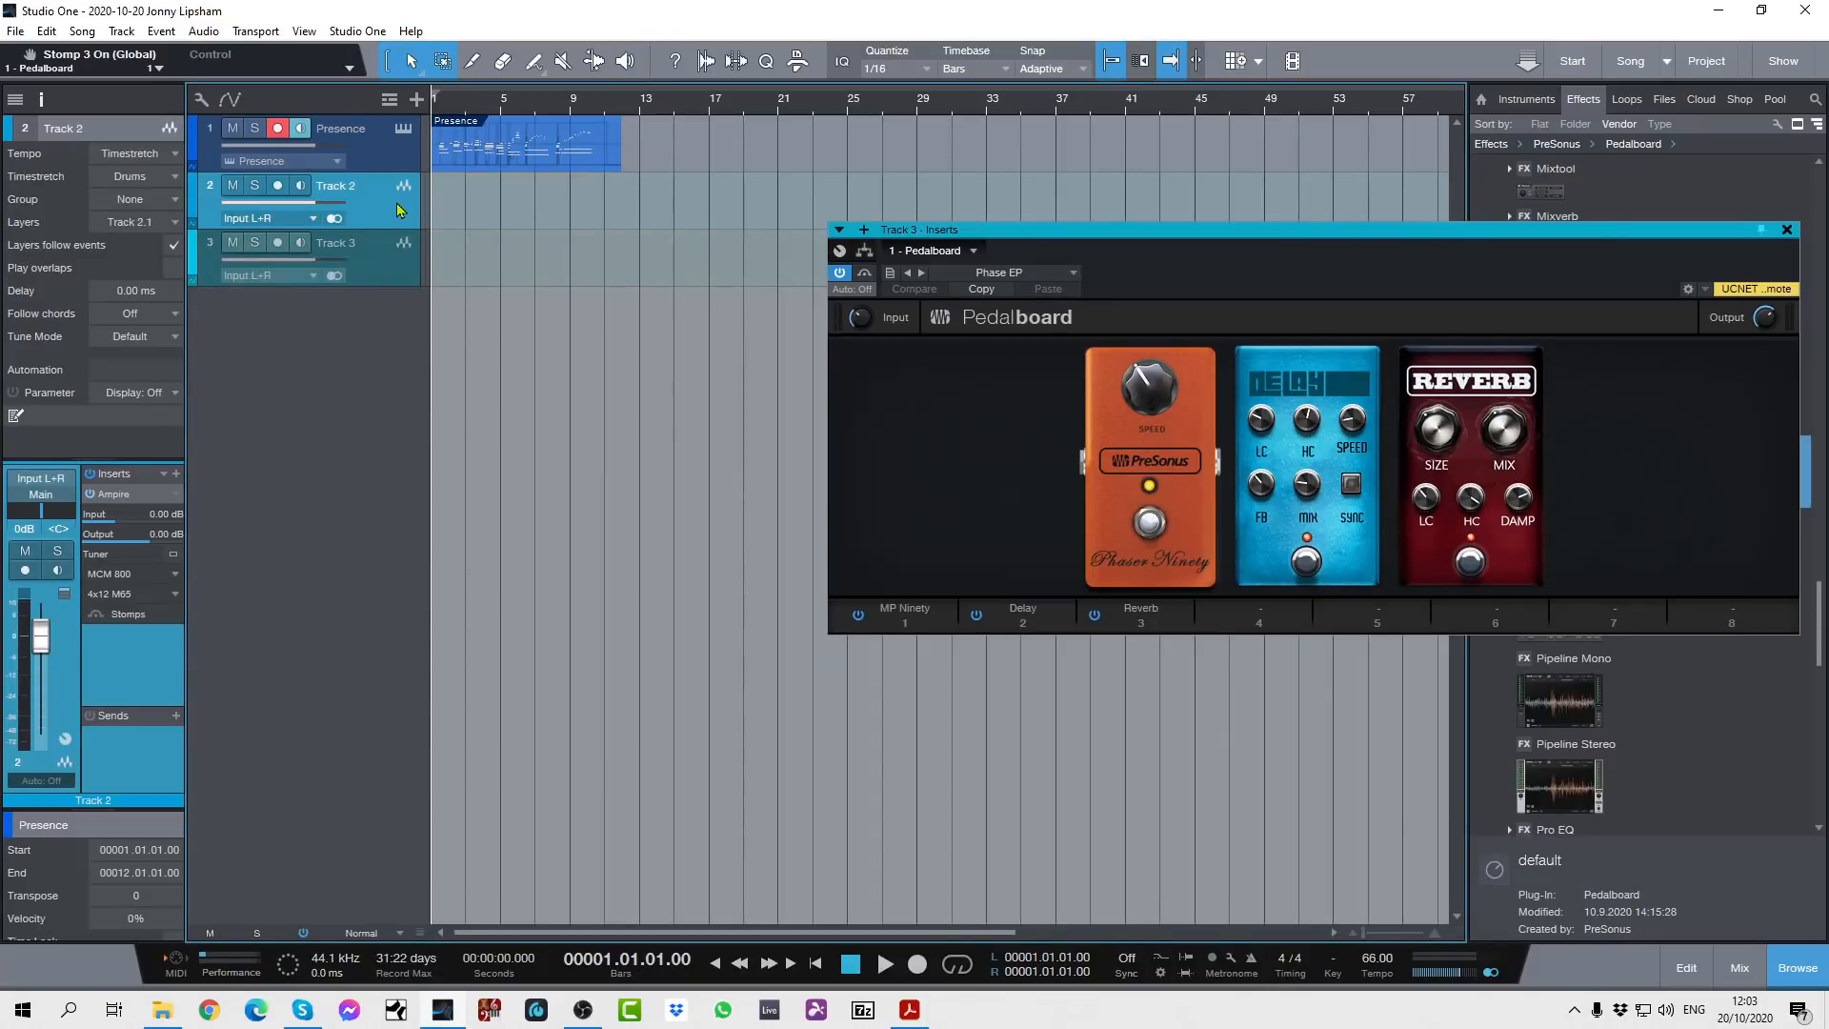
pyautogui.click(1738, 967)
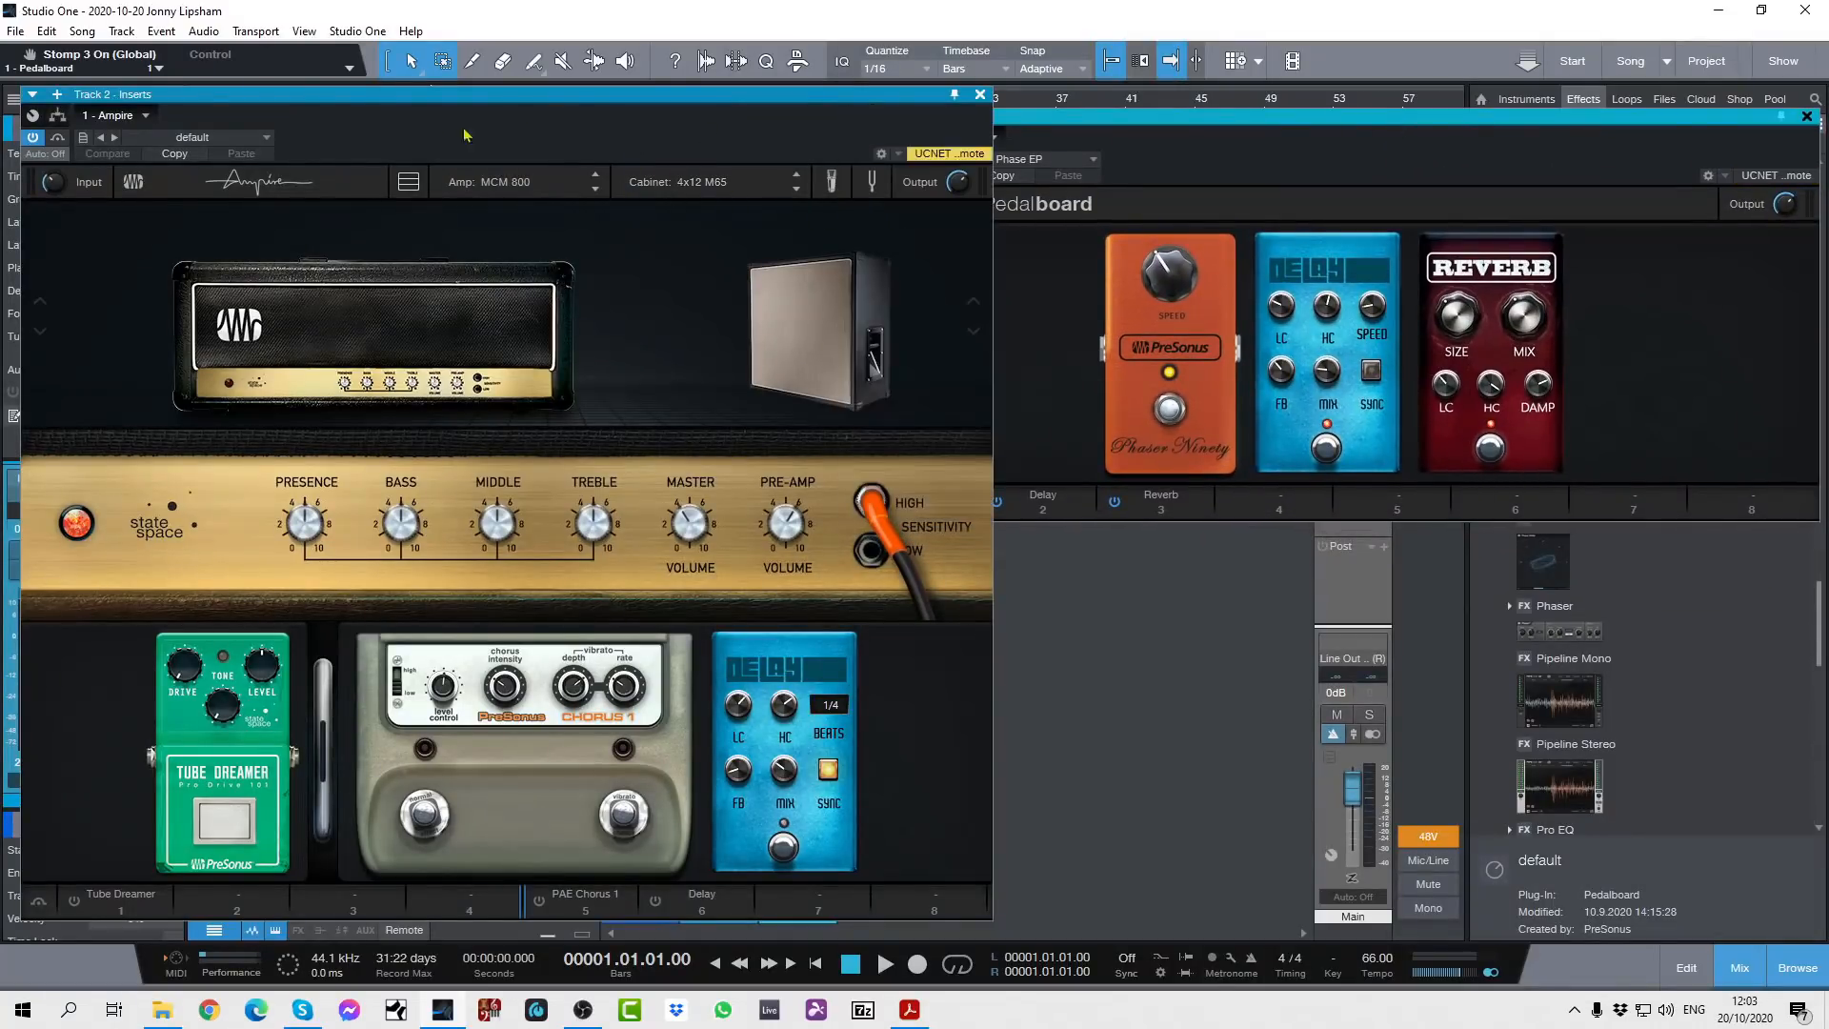
# Swap pedals: Phaser Ninety into Ampire, Tube Dreamer into Pedalboard, then close Pedalboard
pyautogui.click(409, 182)
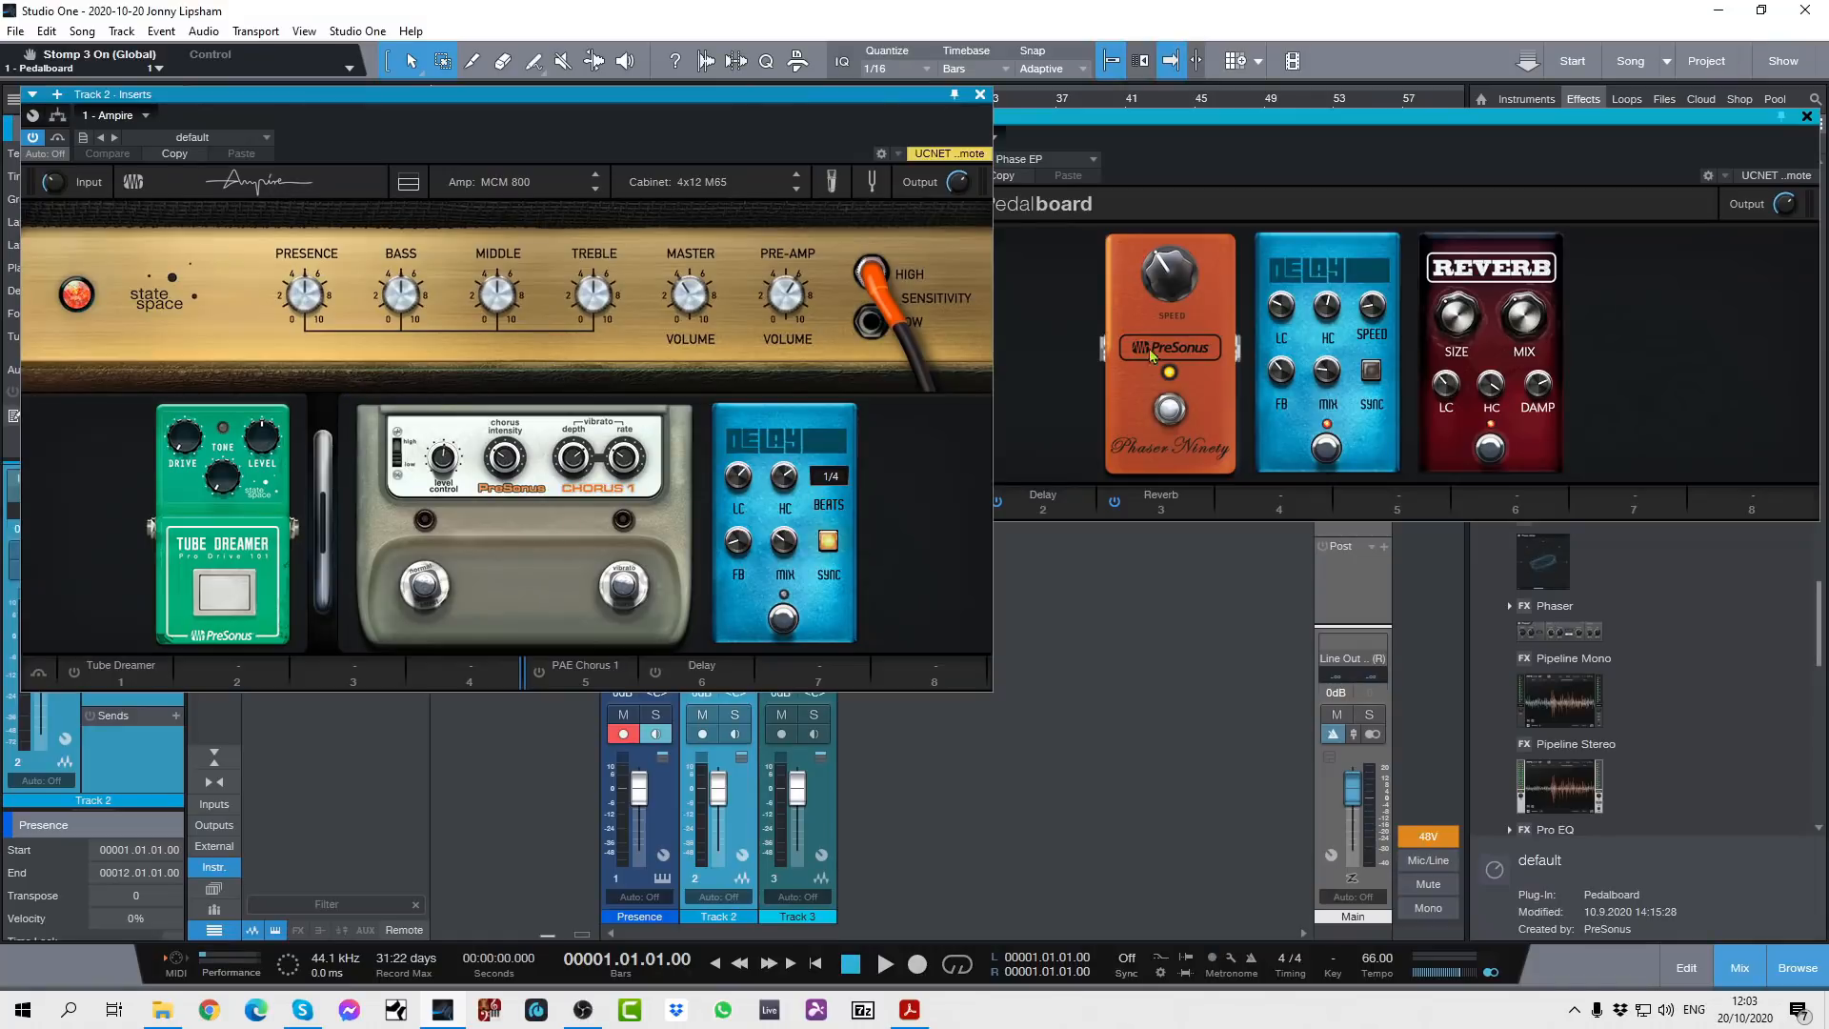
pyautogui.moveTo(1179, 348)
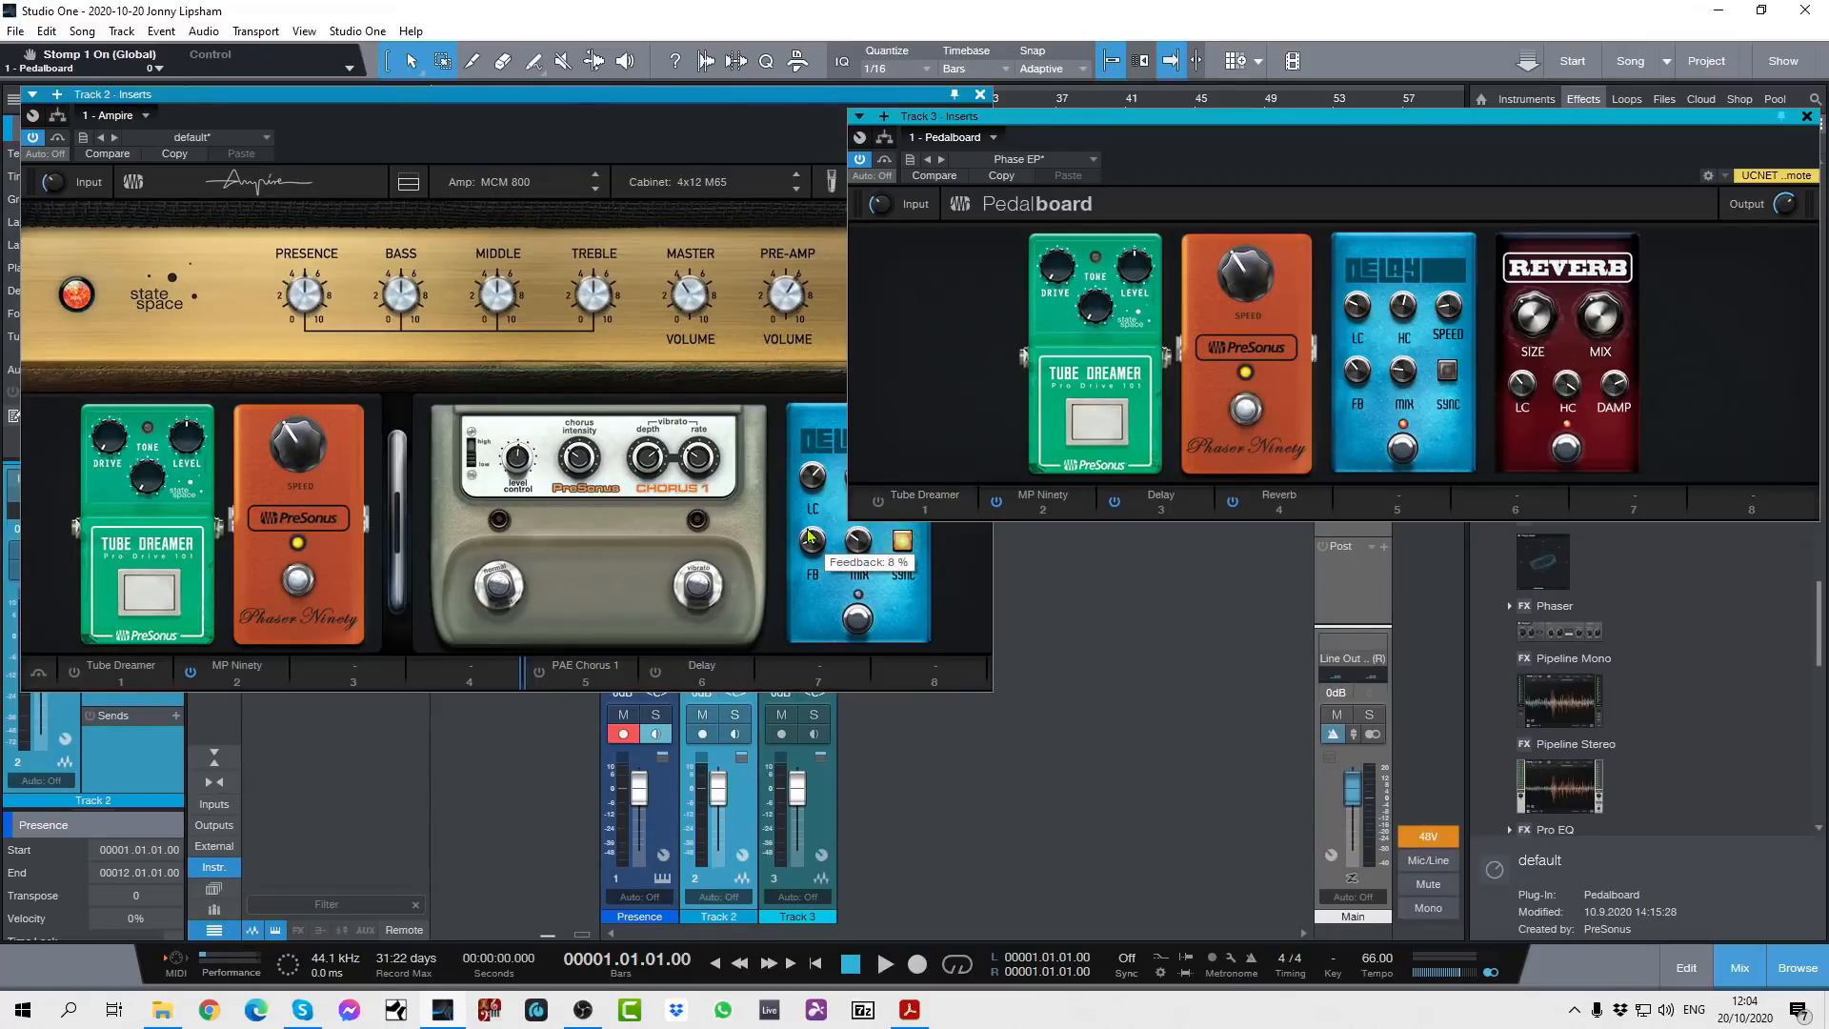
pyautogui.moveTo(1160, 436)
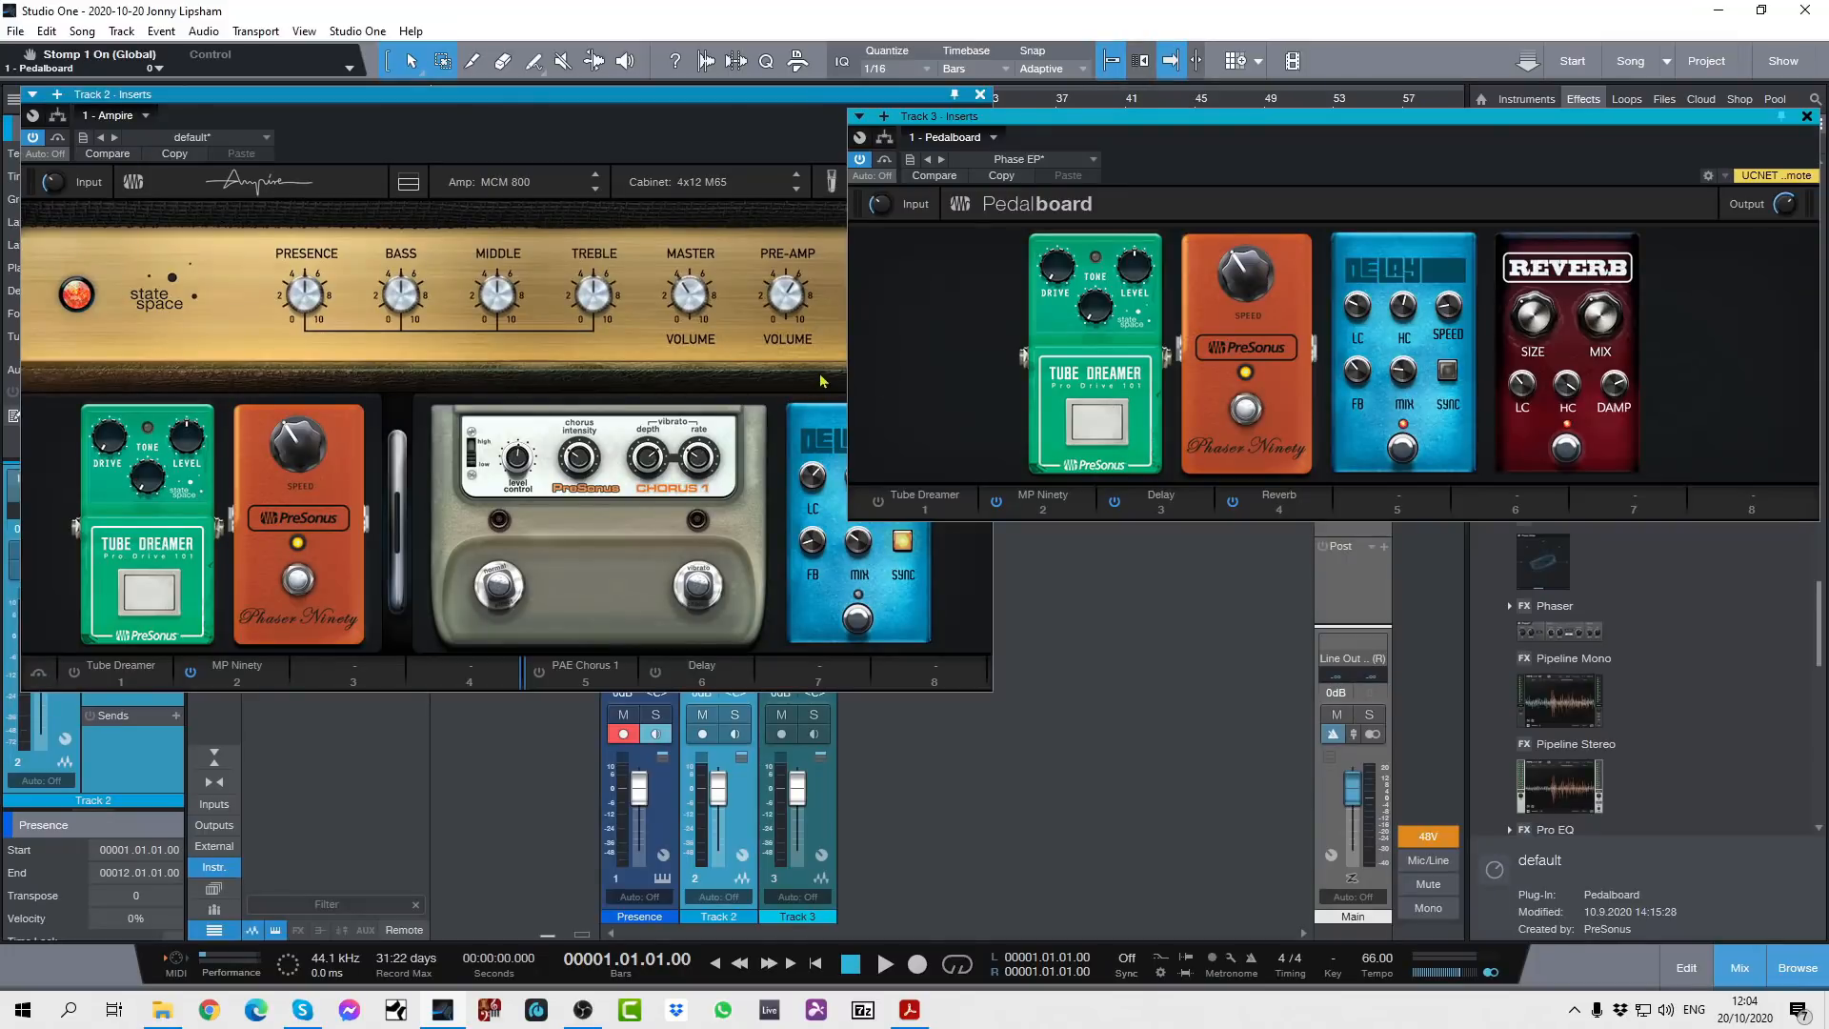
pyautogui.moveTo(978, 93)
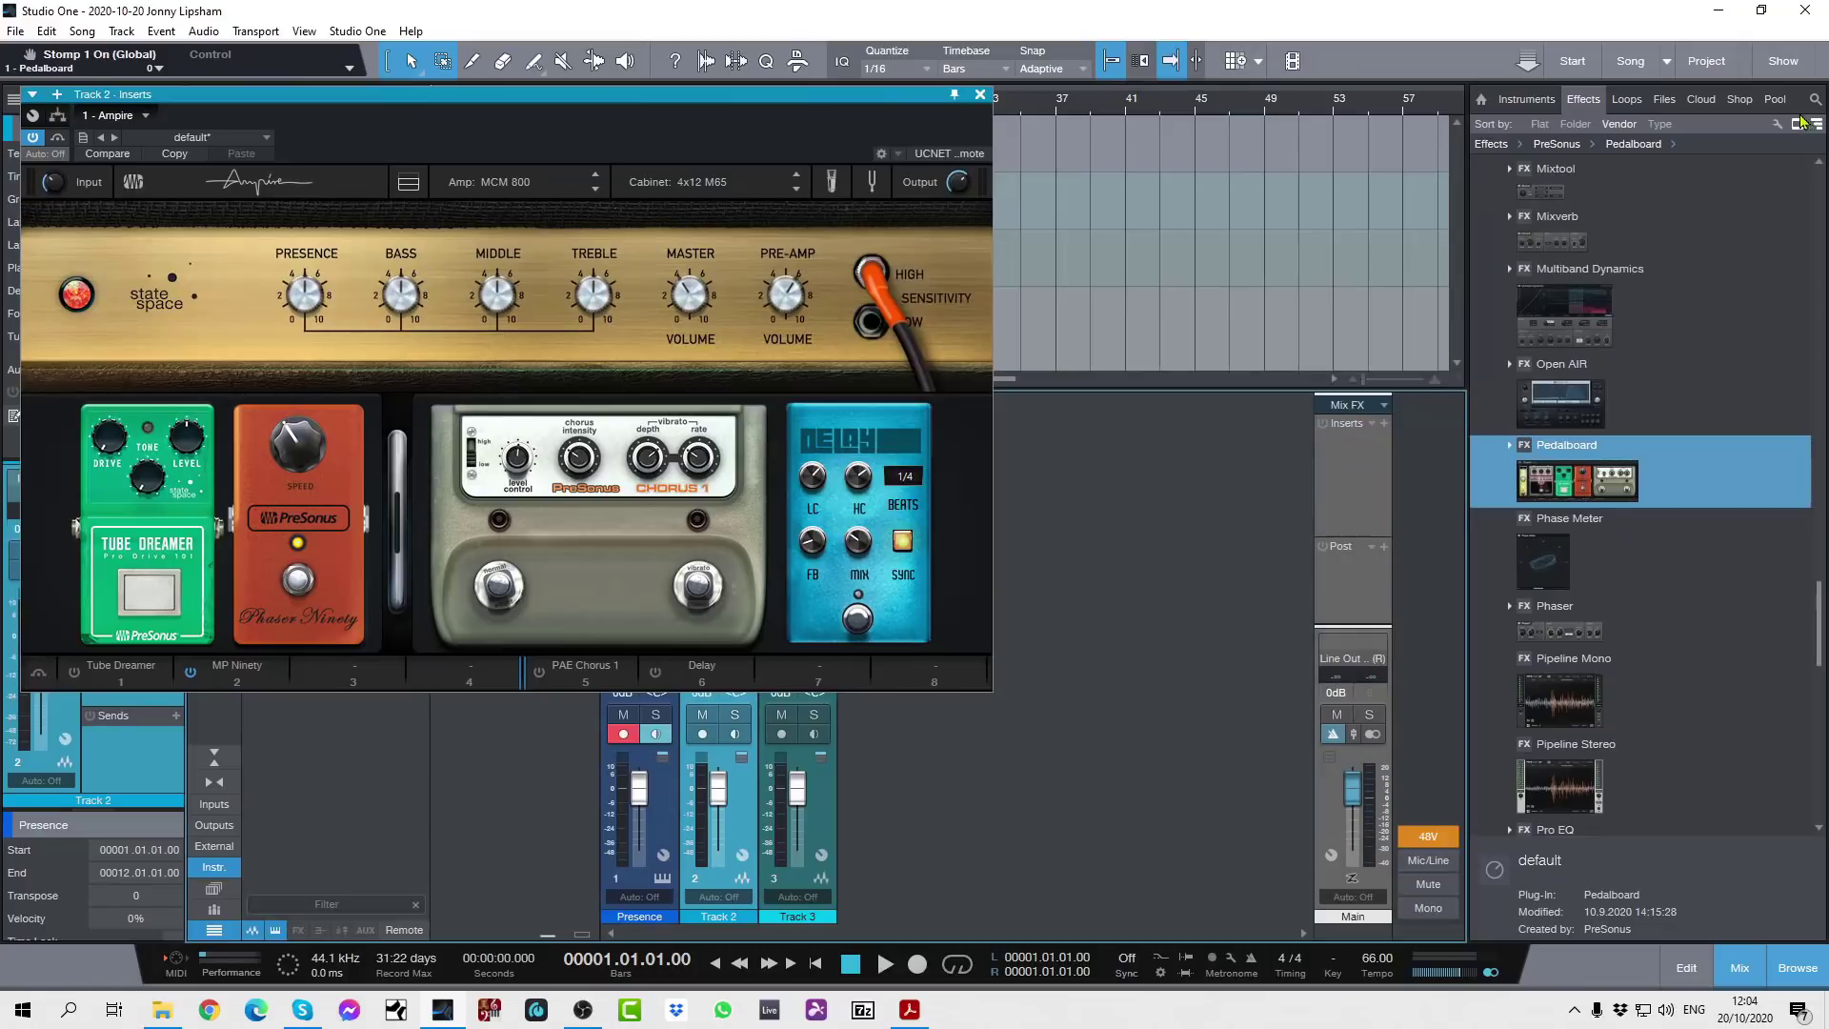
# Close the Ampire window and switch back to the Cassiopeia Flies song
pyautogui.click(978, 95)
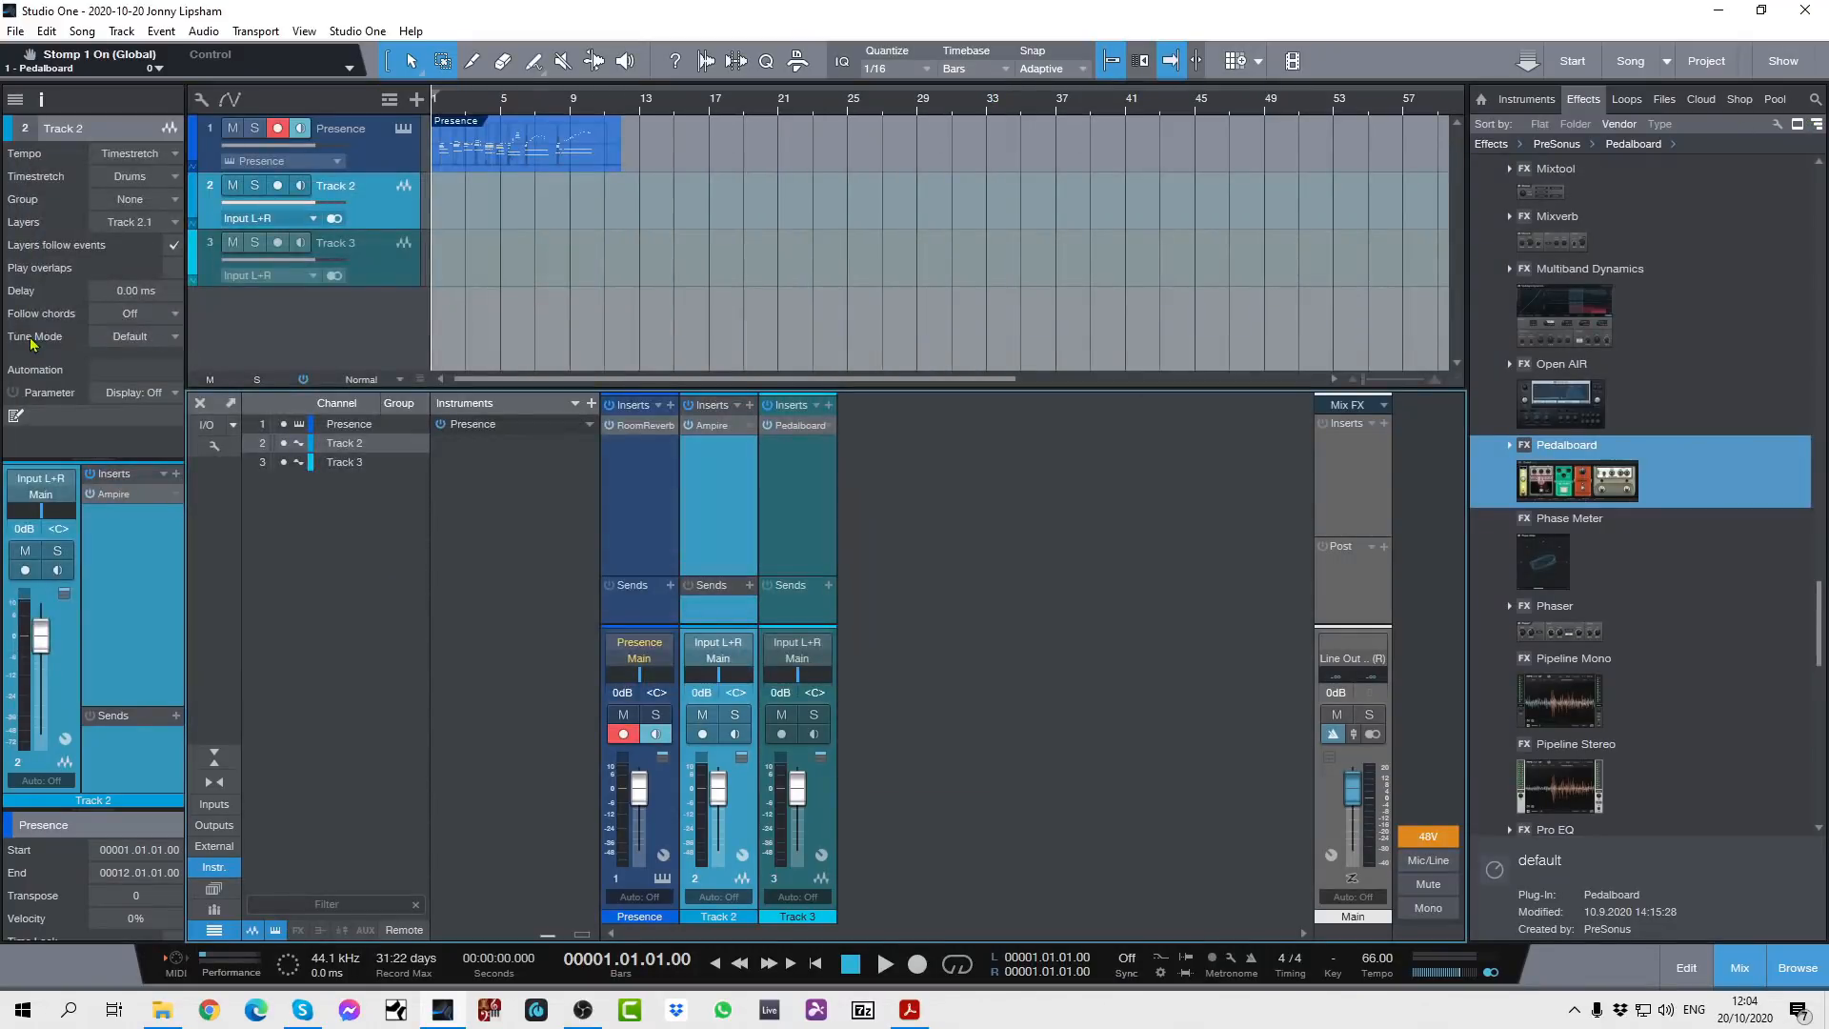
pyautogui.moveTo(966, 500)
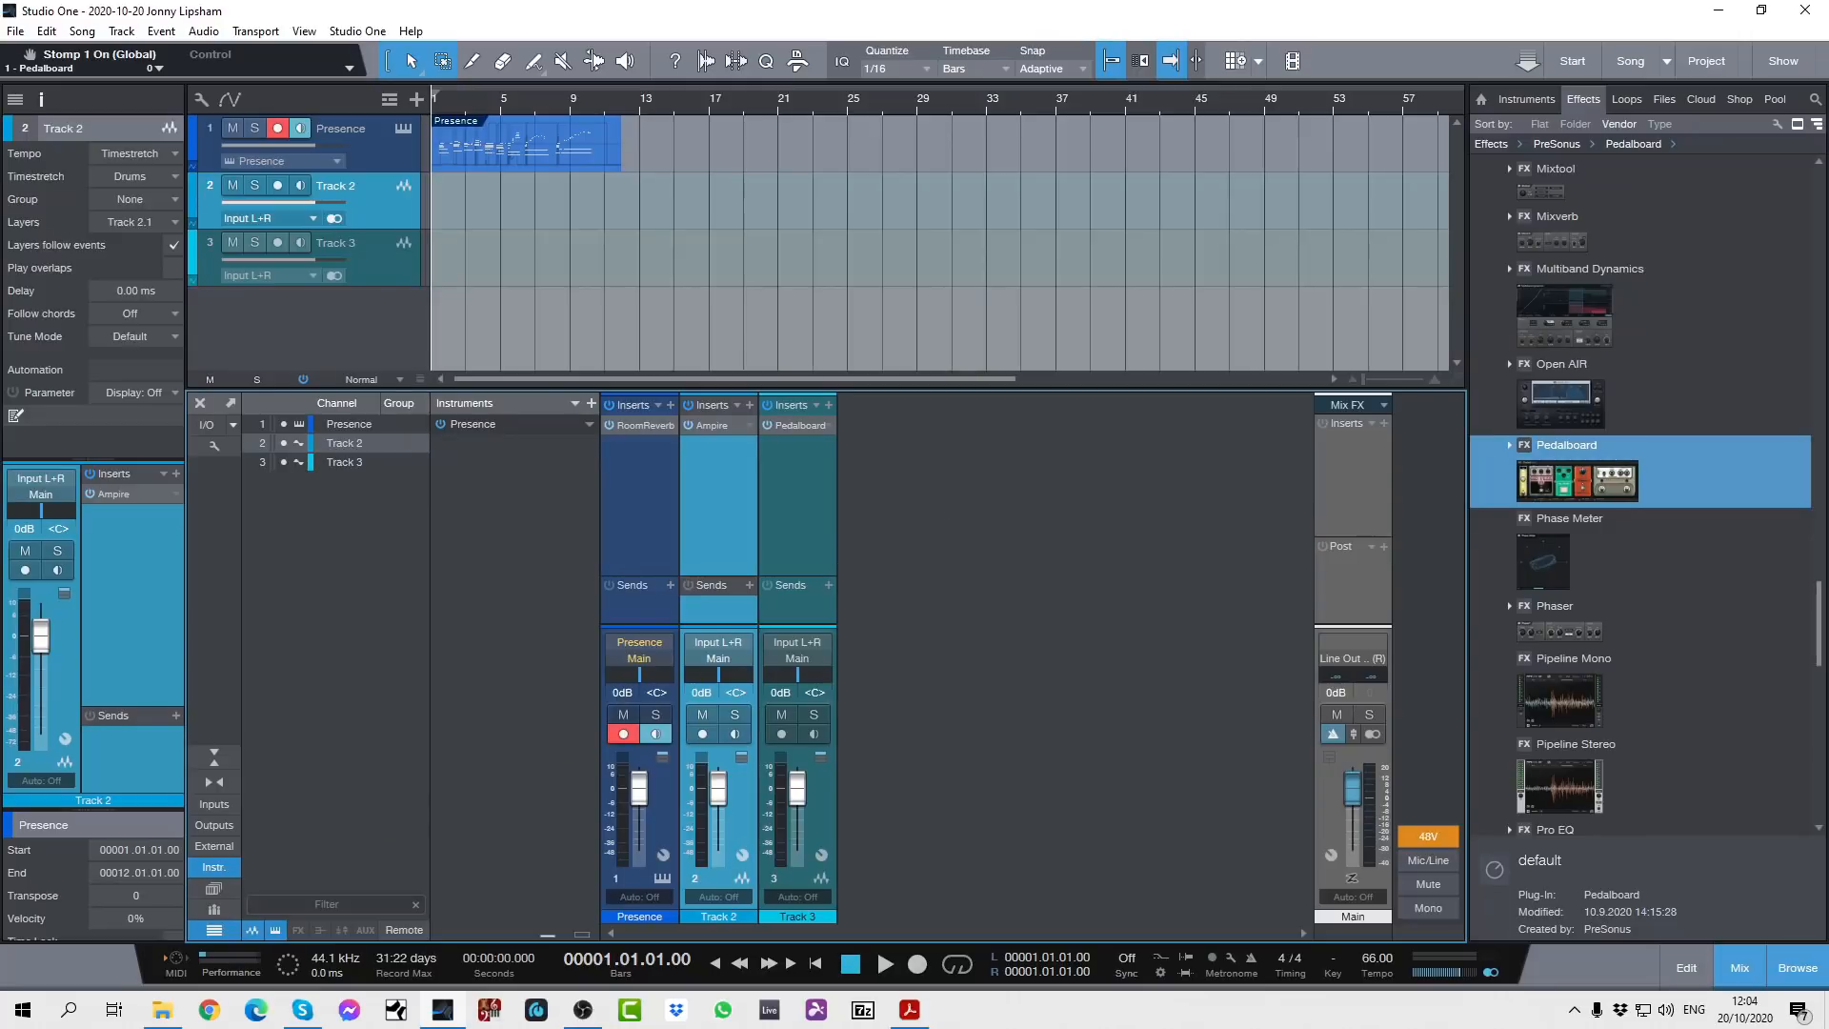
pyautogui.moveTo(1031, 597)
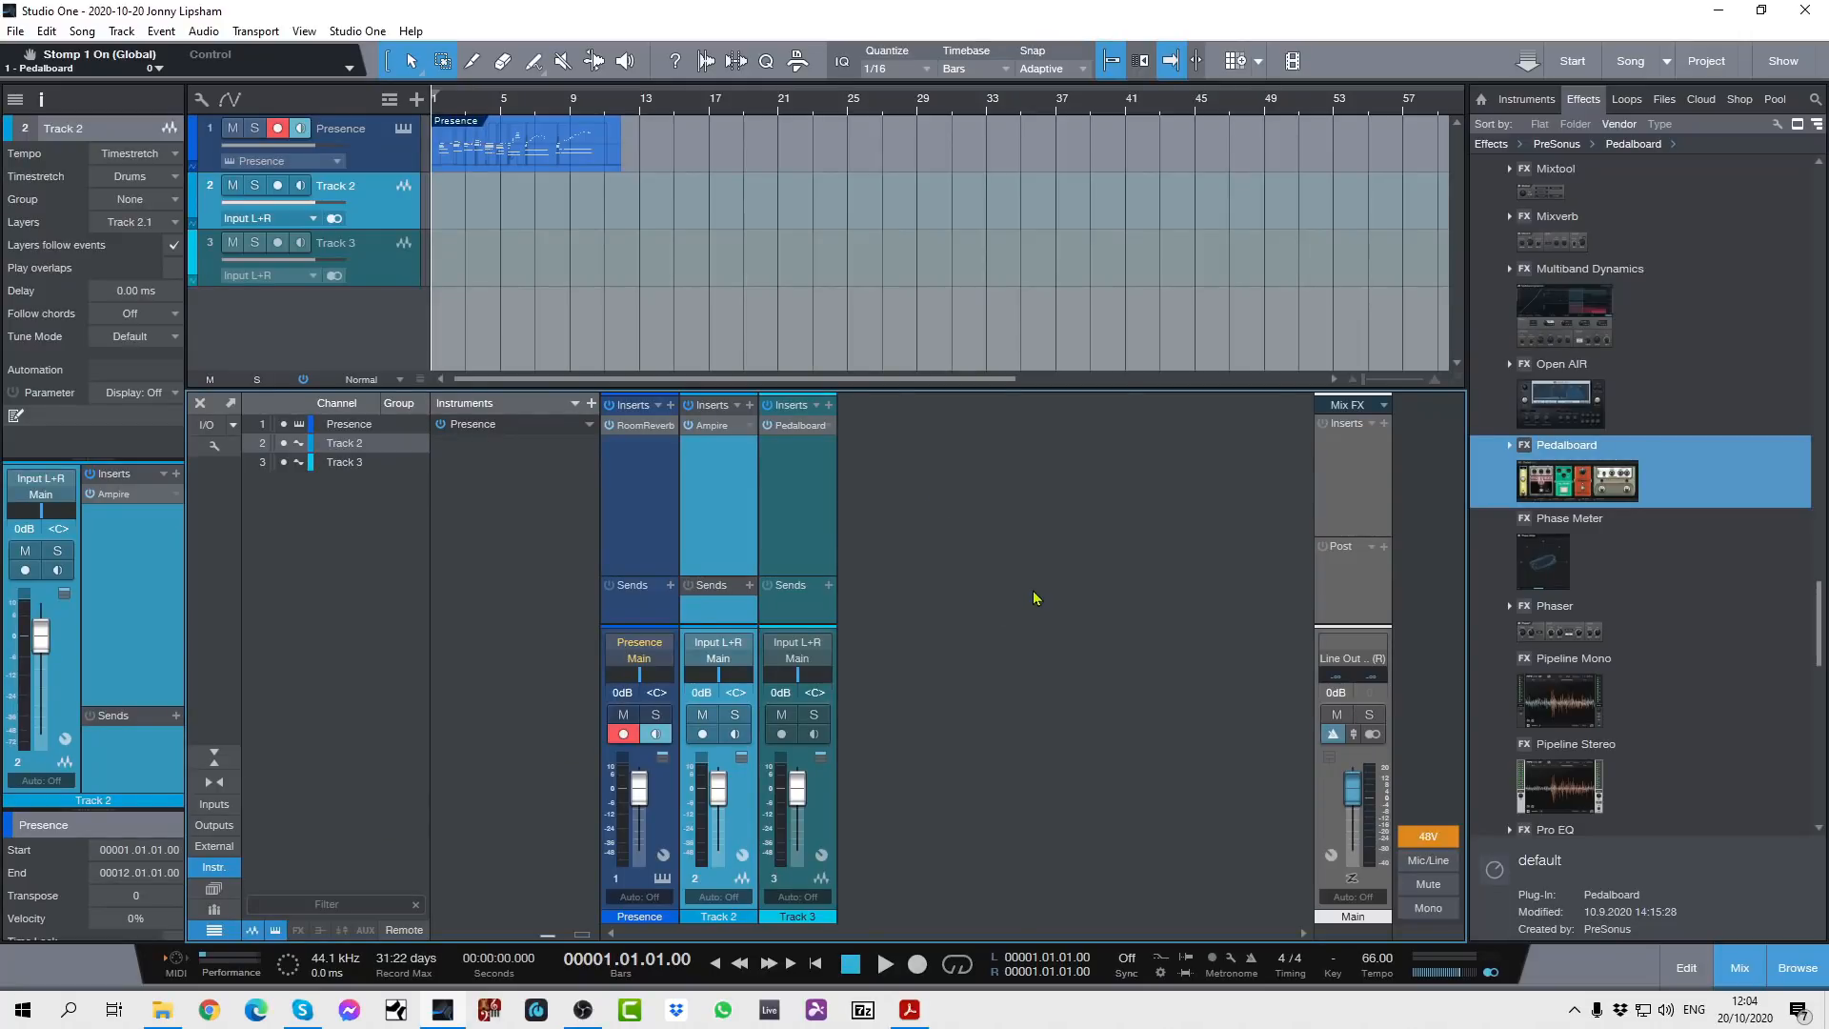
pyautogui.moveTo(1021, 586)
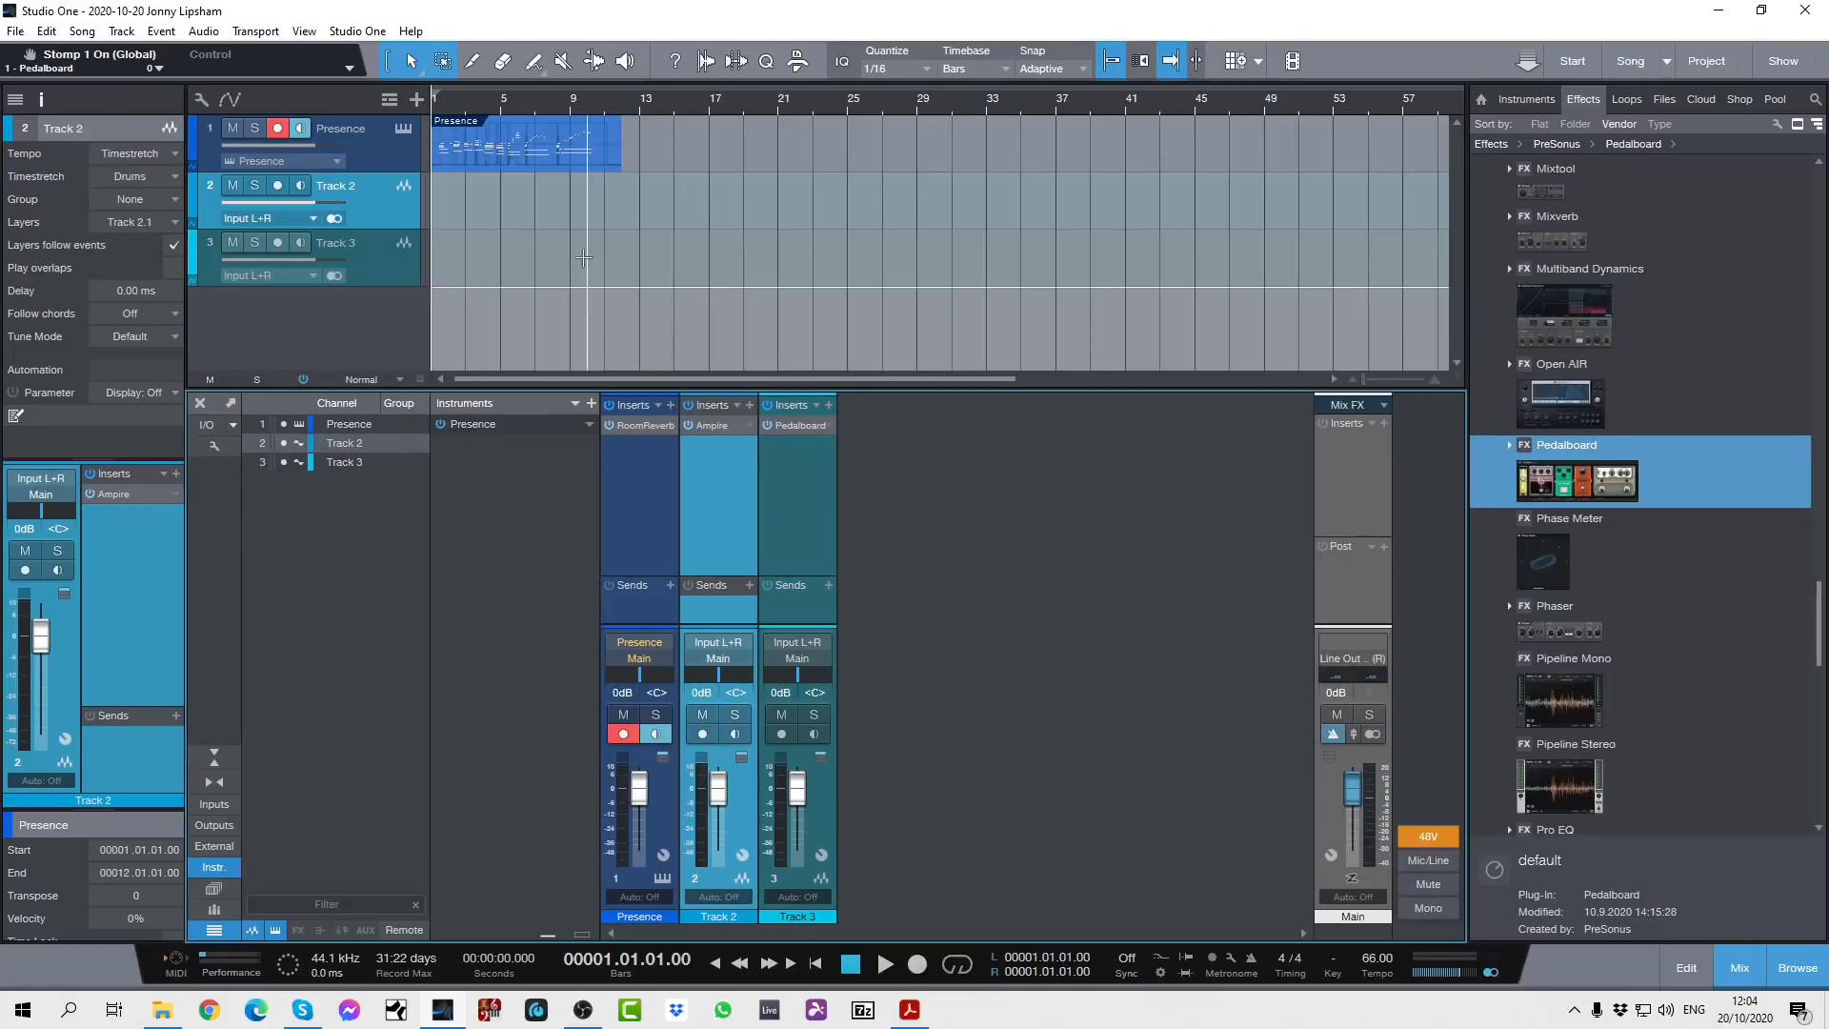
pyautogui.click(1637, 61)
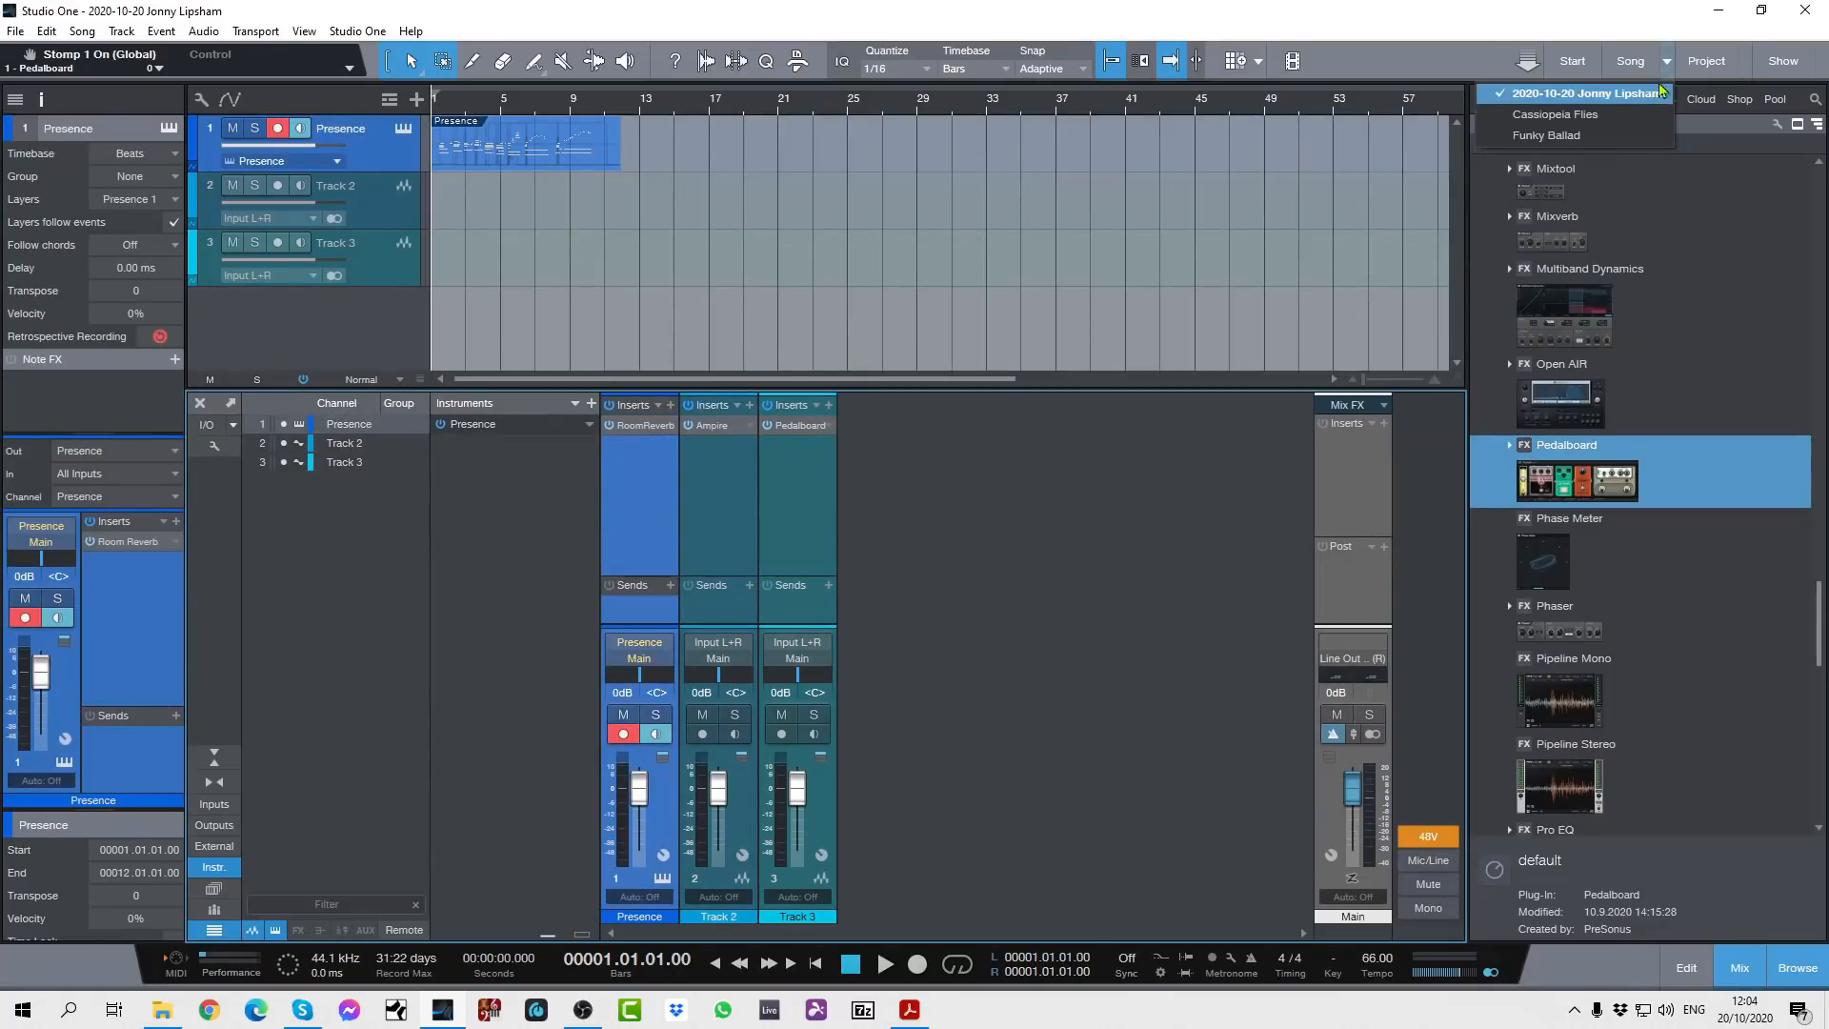
pyautogui.click(1561, 115)
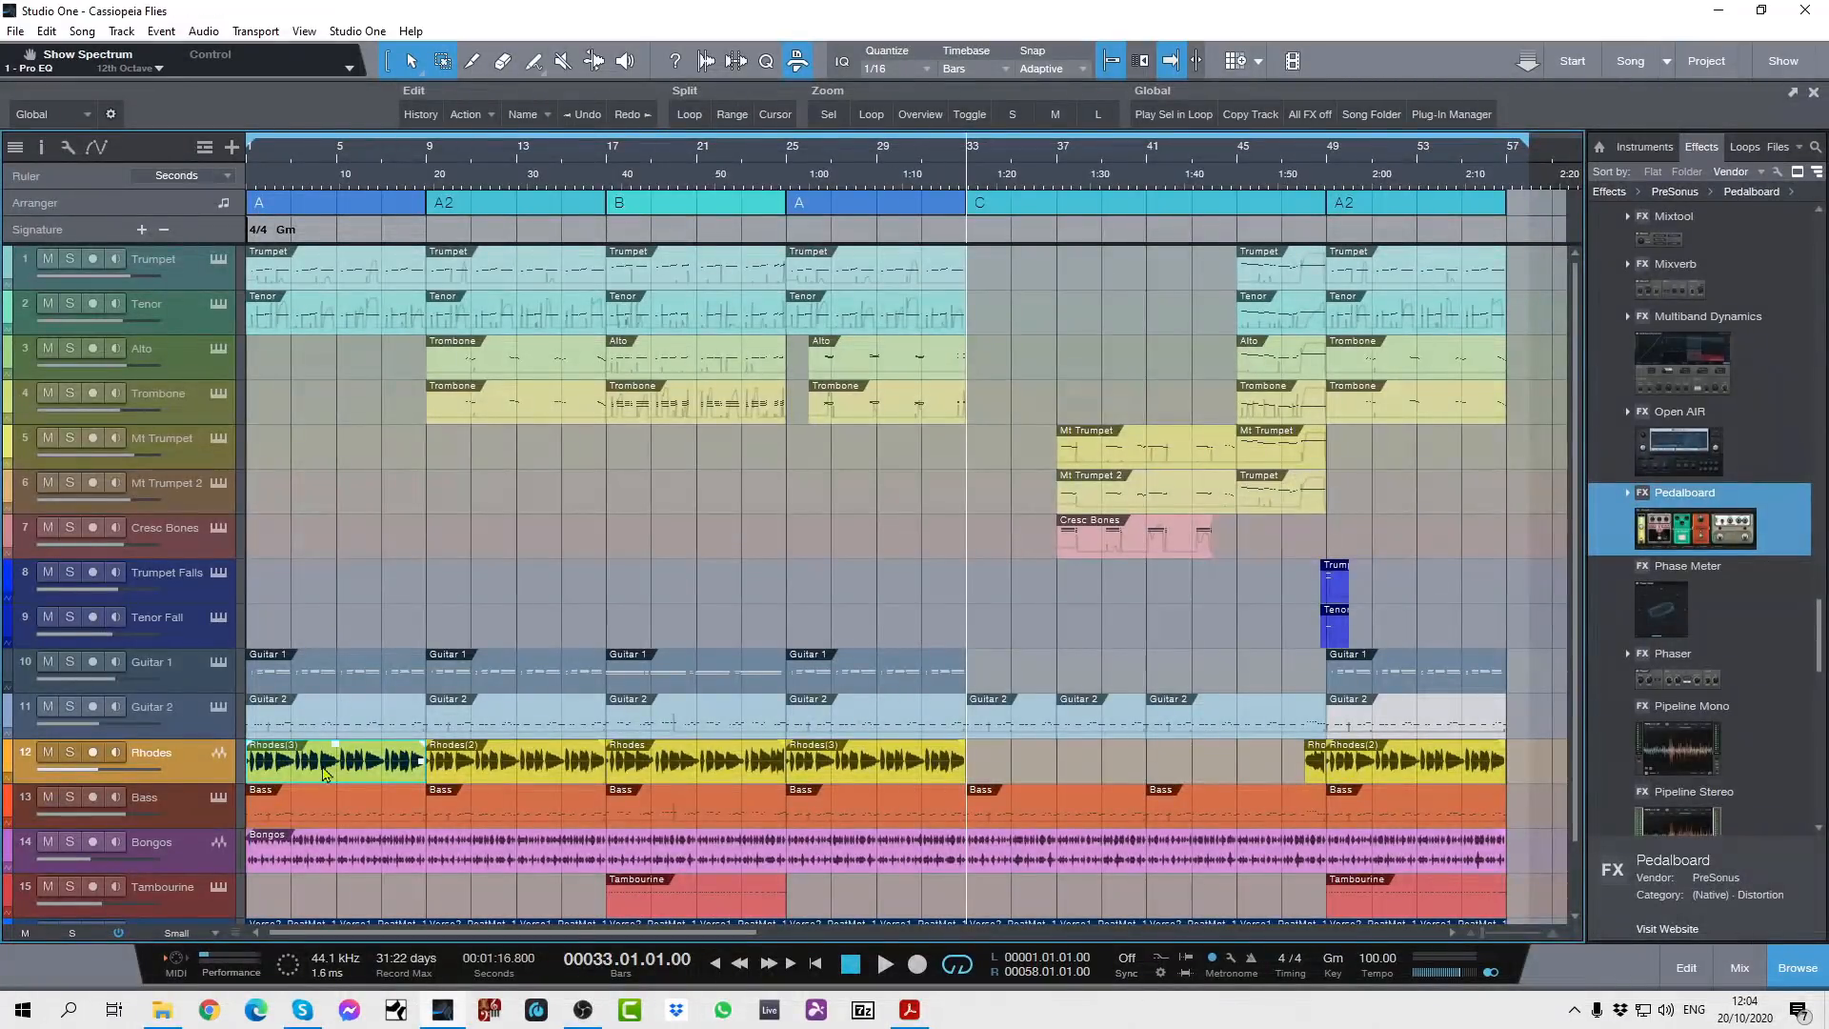
# Untick Gain Envelope in the Rhodes(3) event's context menu
pyautogui.rightClick(326, 764)
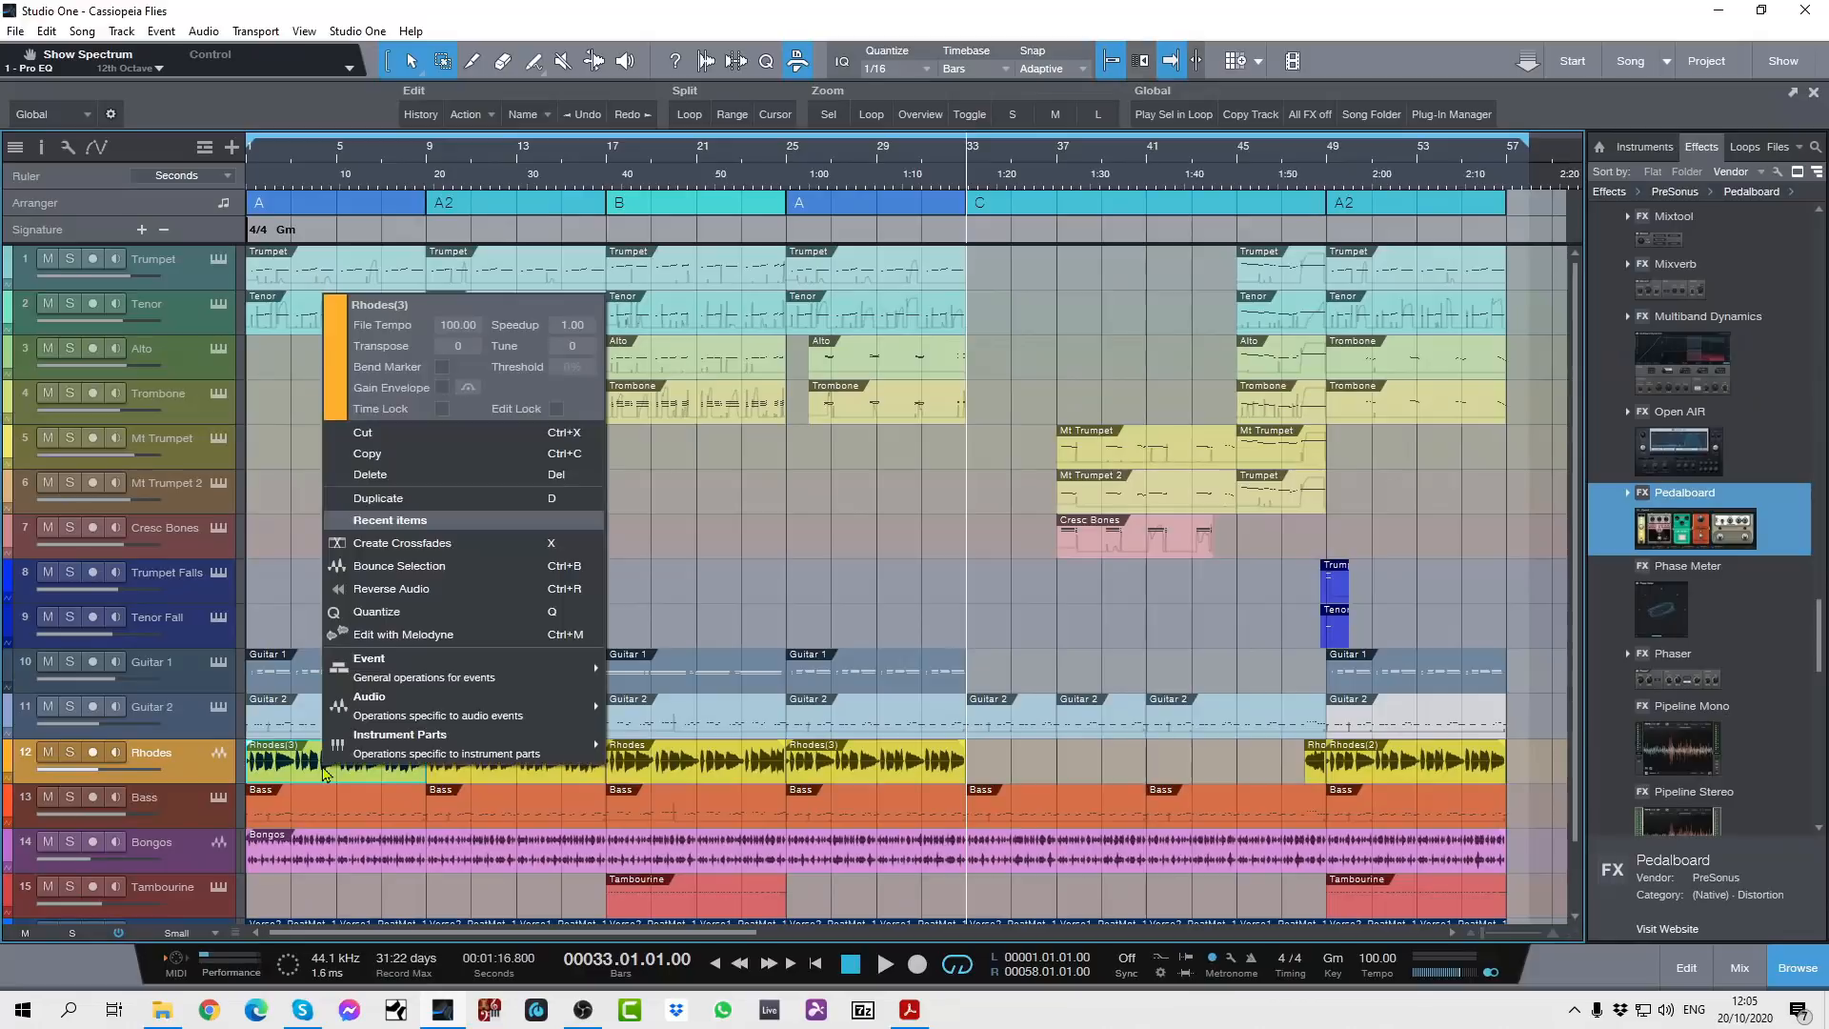
pyautogui.moveTo(461, 433)
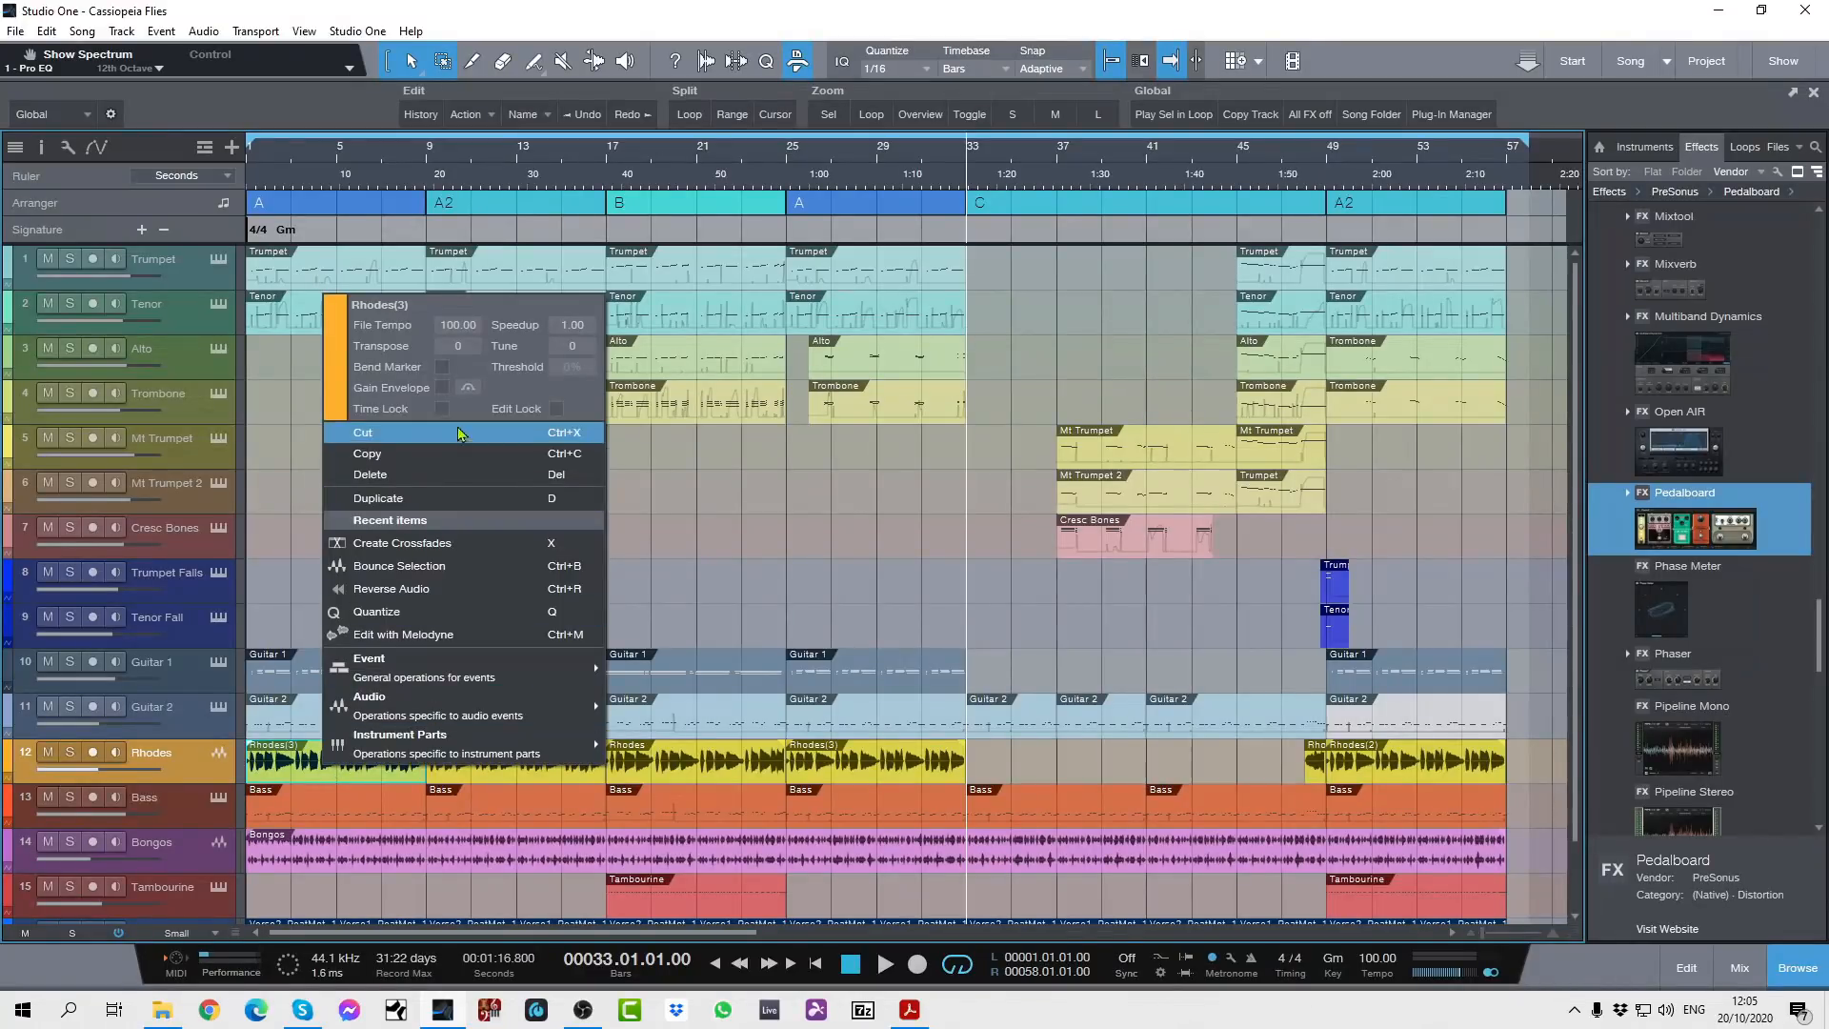
pyautogui.moveTo(385, 395)
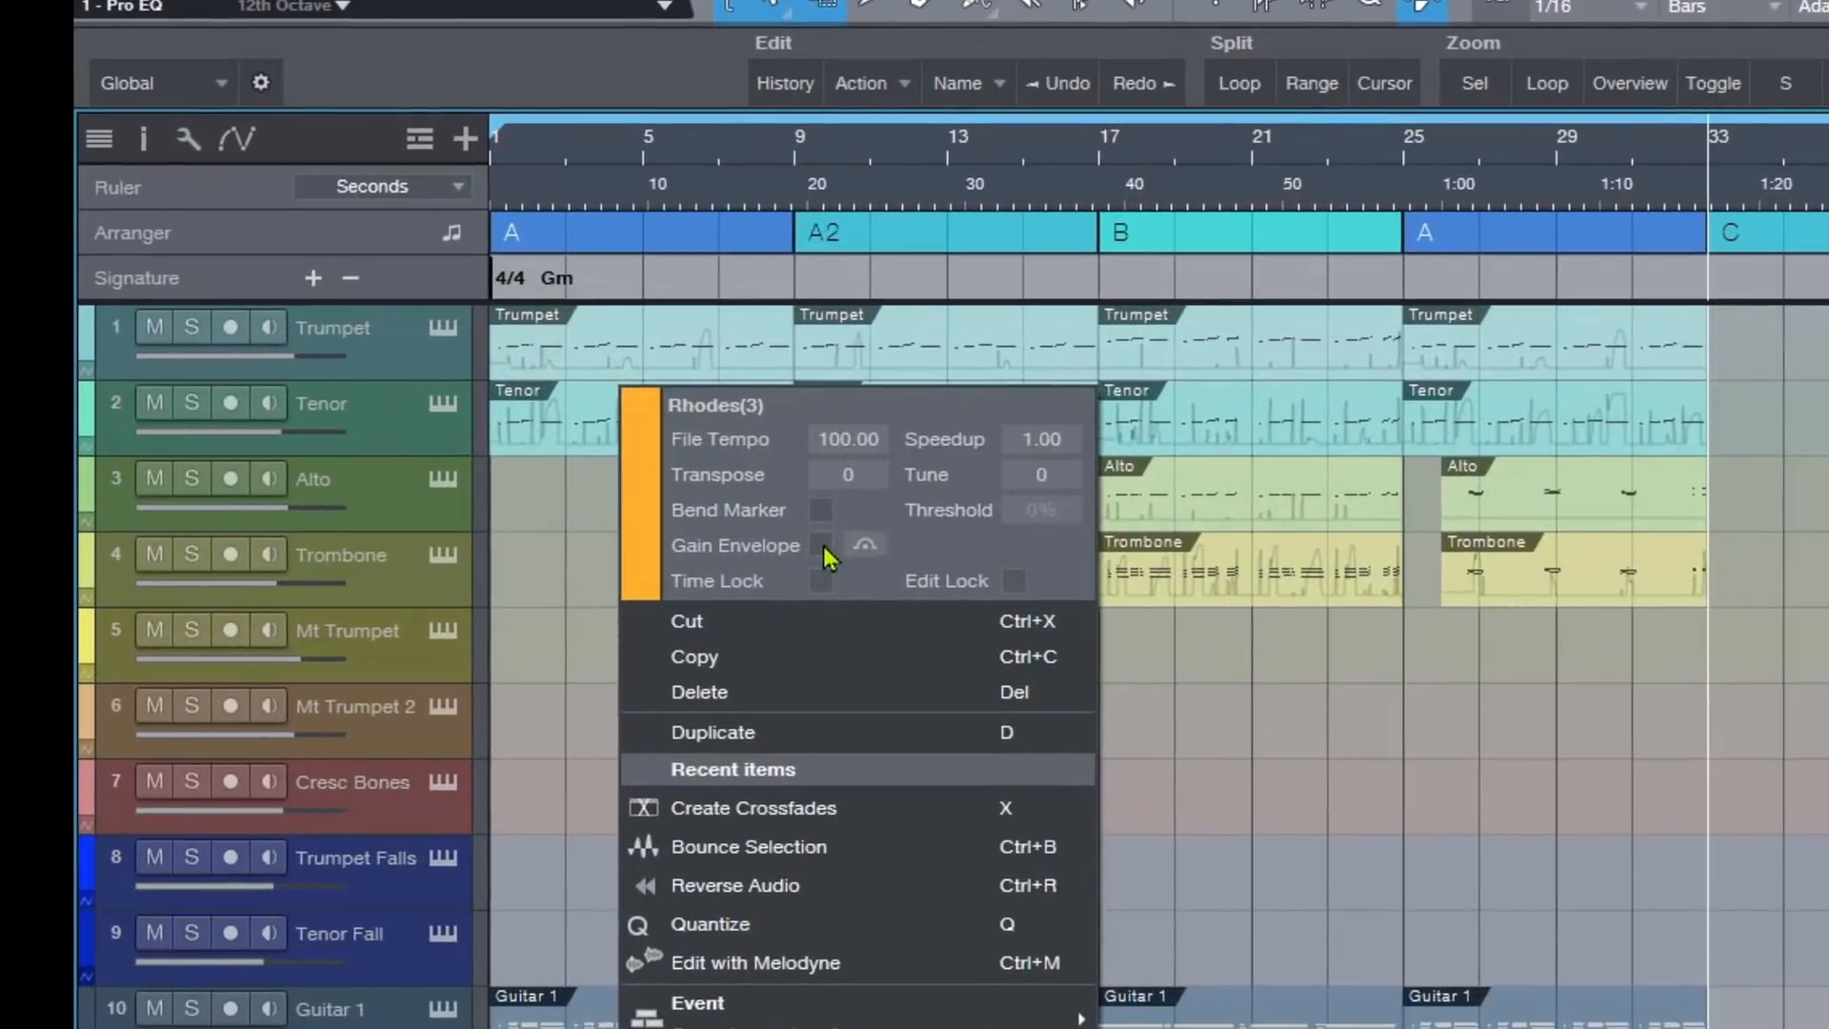
pyautogui.click(820, 545)
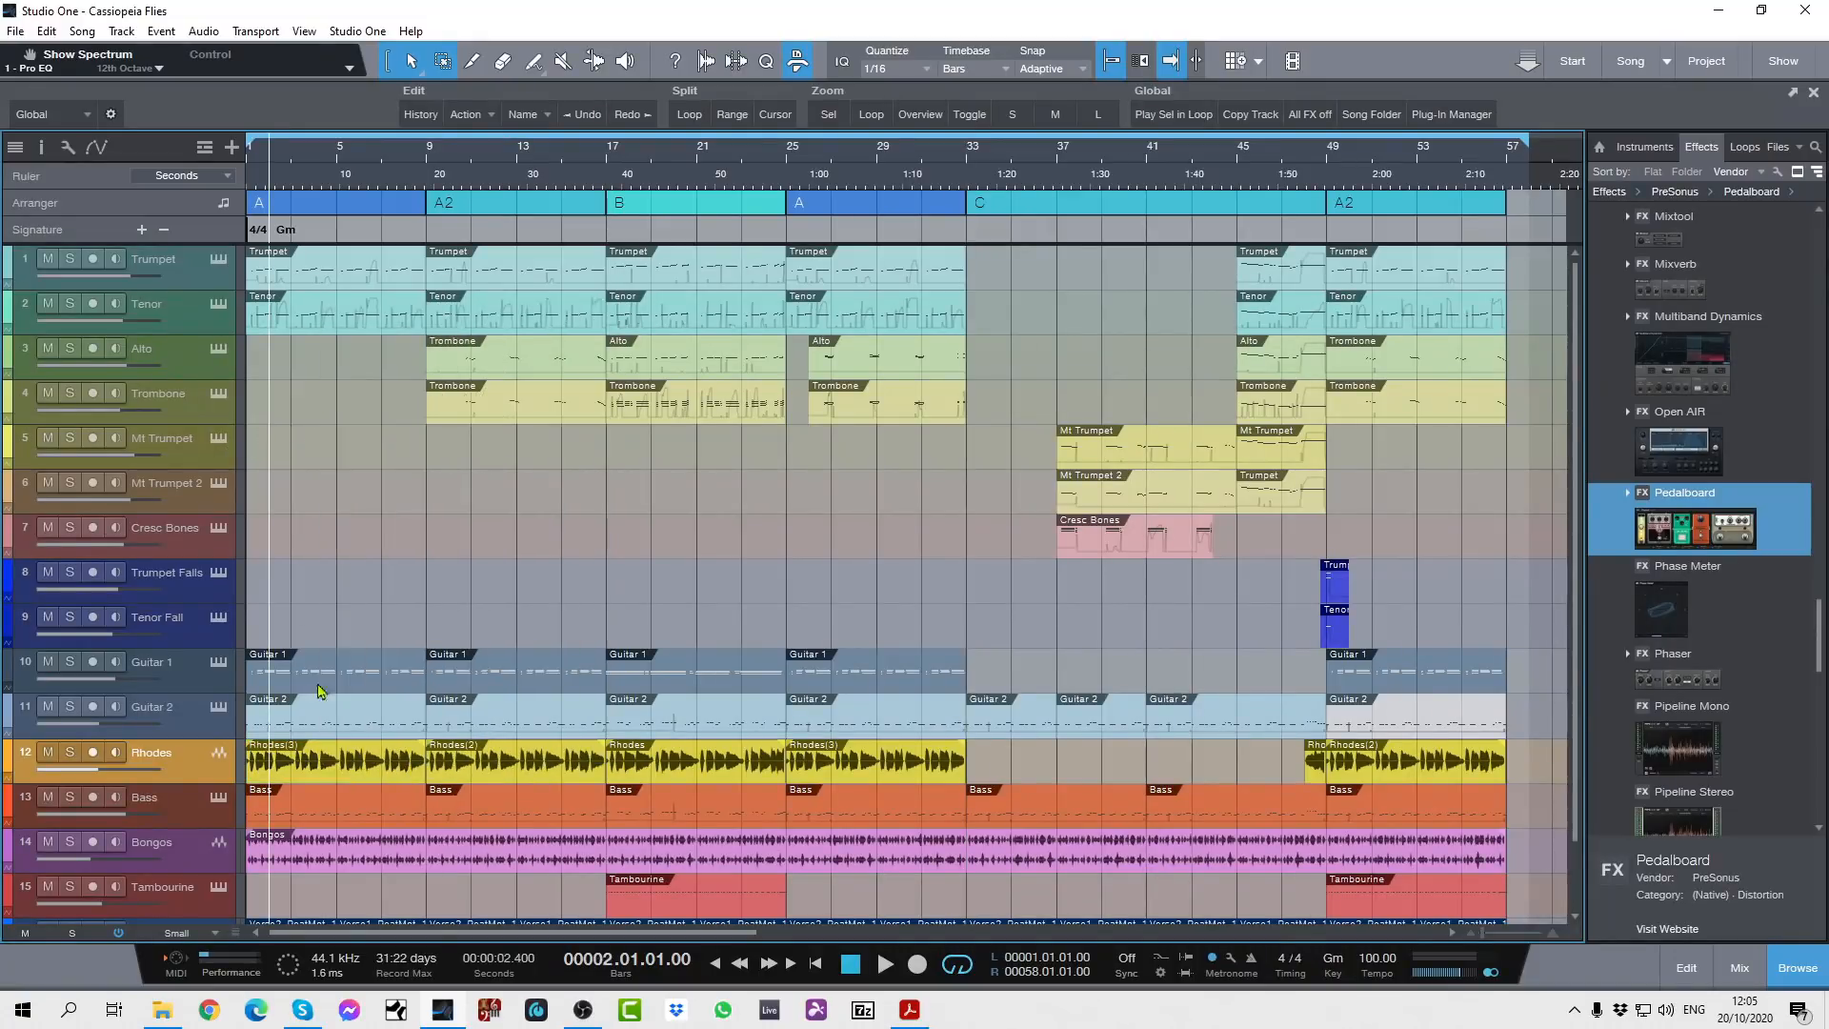
pyautogui.moveTo(160, 726)
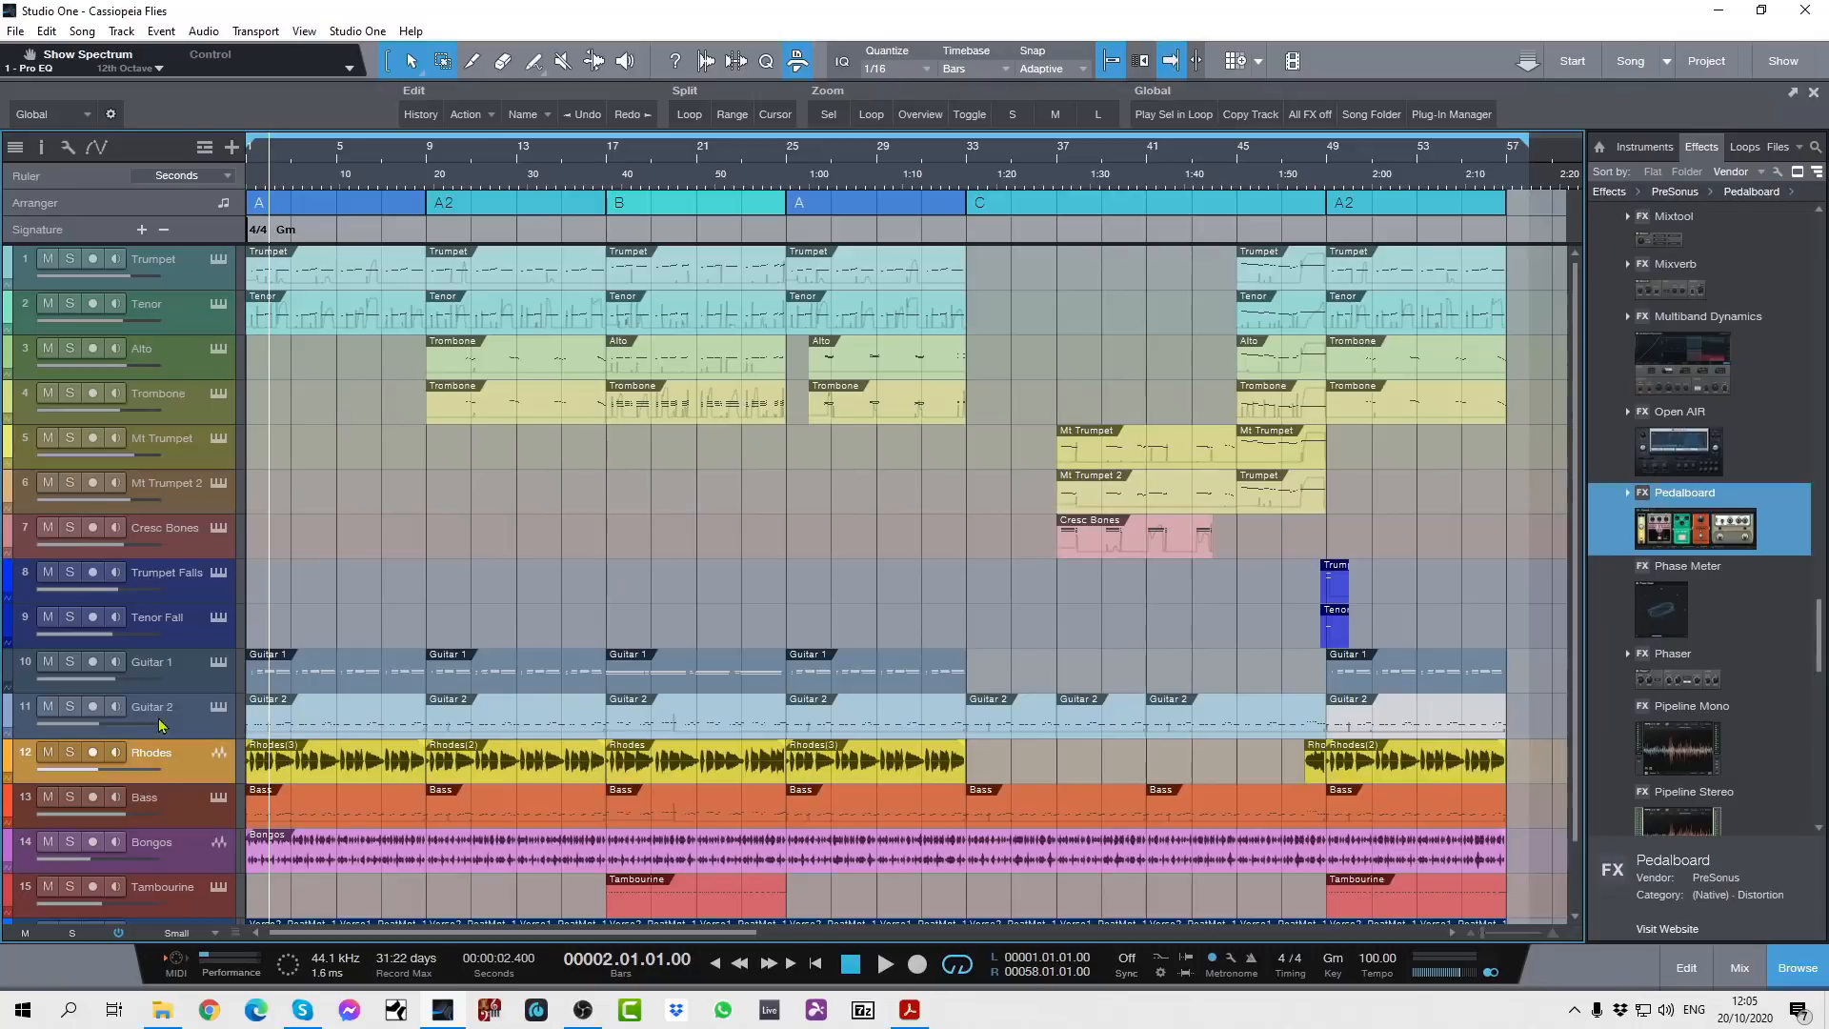